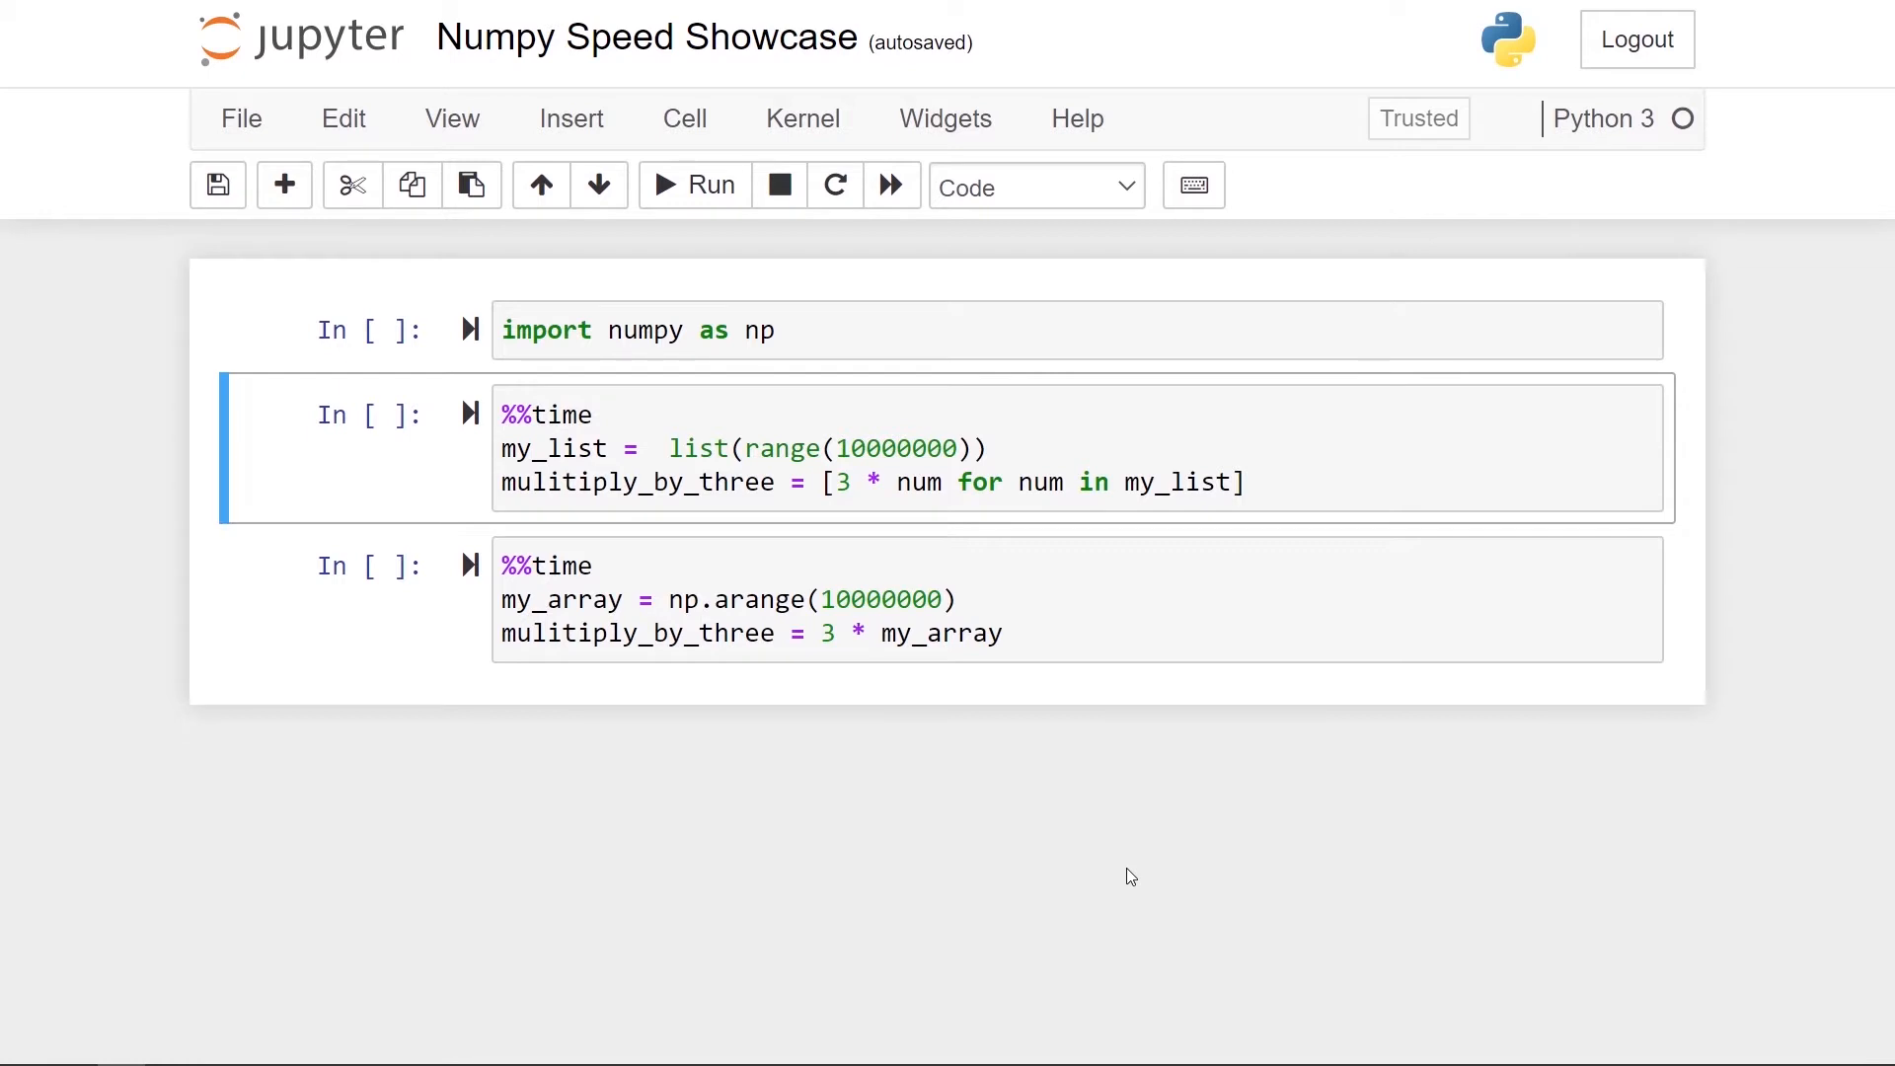
Run the numpy import cell, then time the list multiplication cell (2.8 s wall time)
{"action": "left_click", "coordinate": [783, 330]}
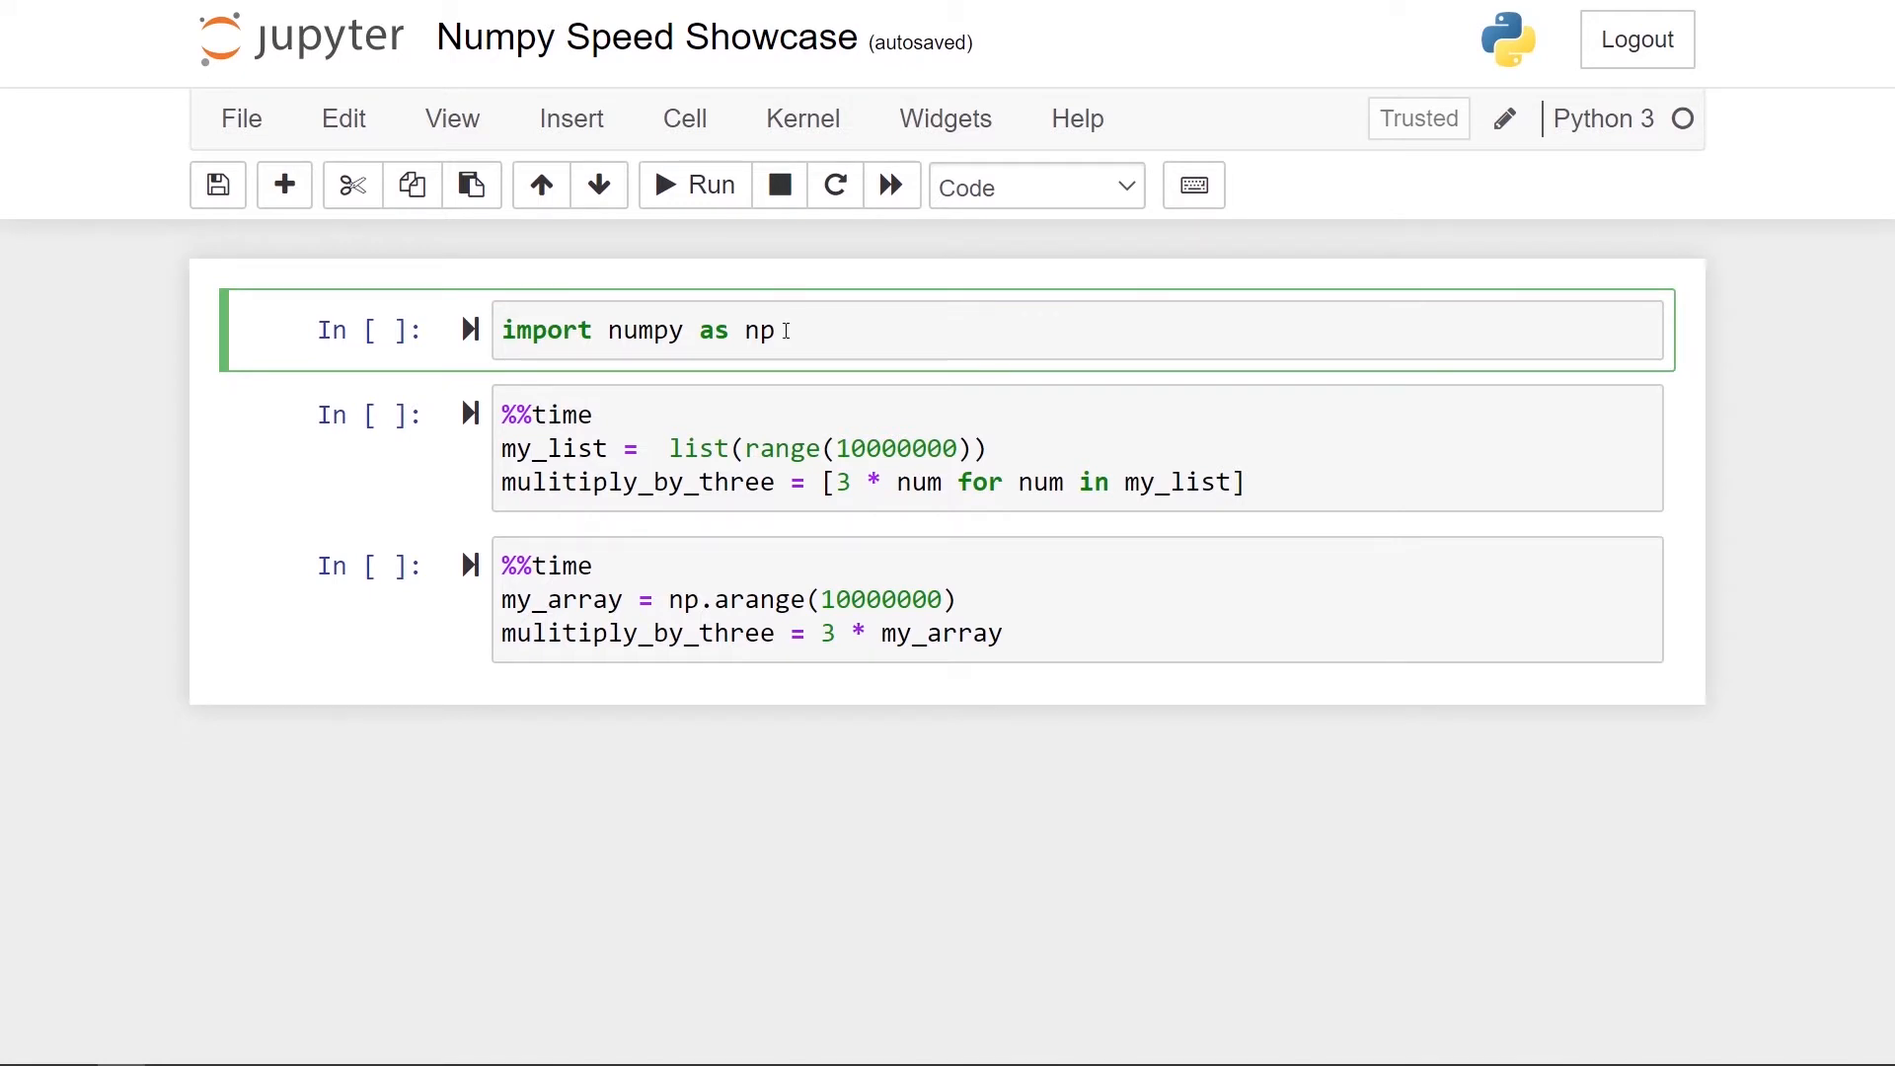
{"action": "left_click", "coordinate": [694, 187]}
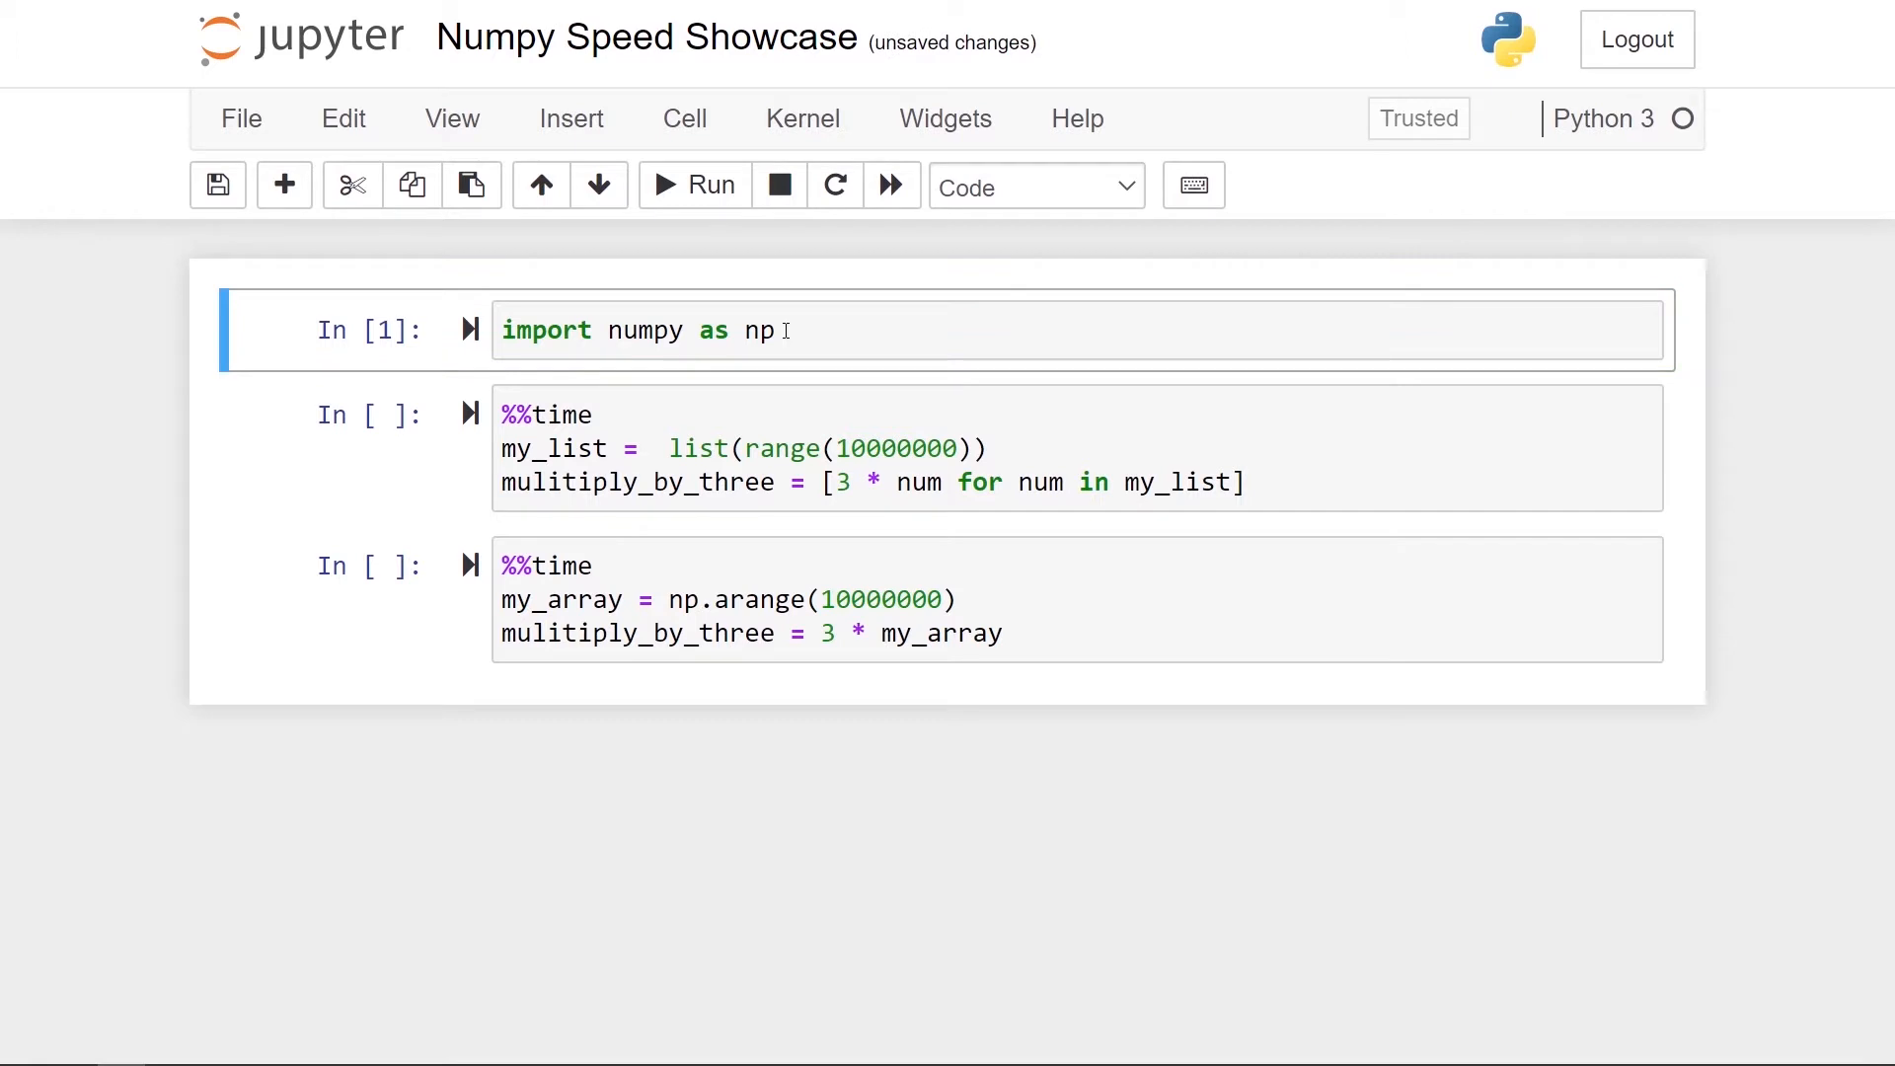
{"action": "left_click", "coordinate": [721, 447]}
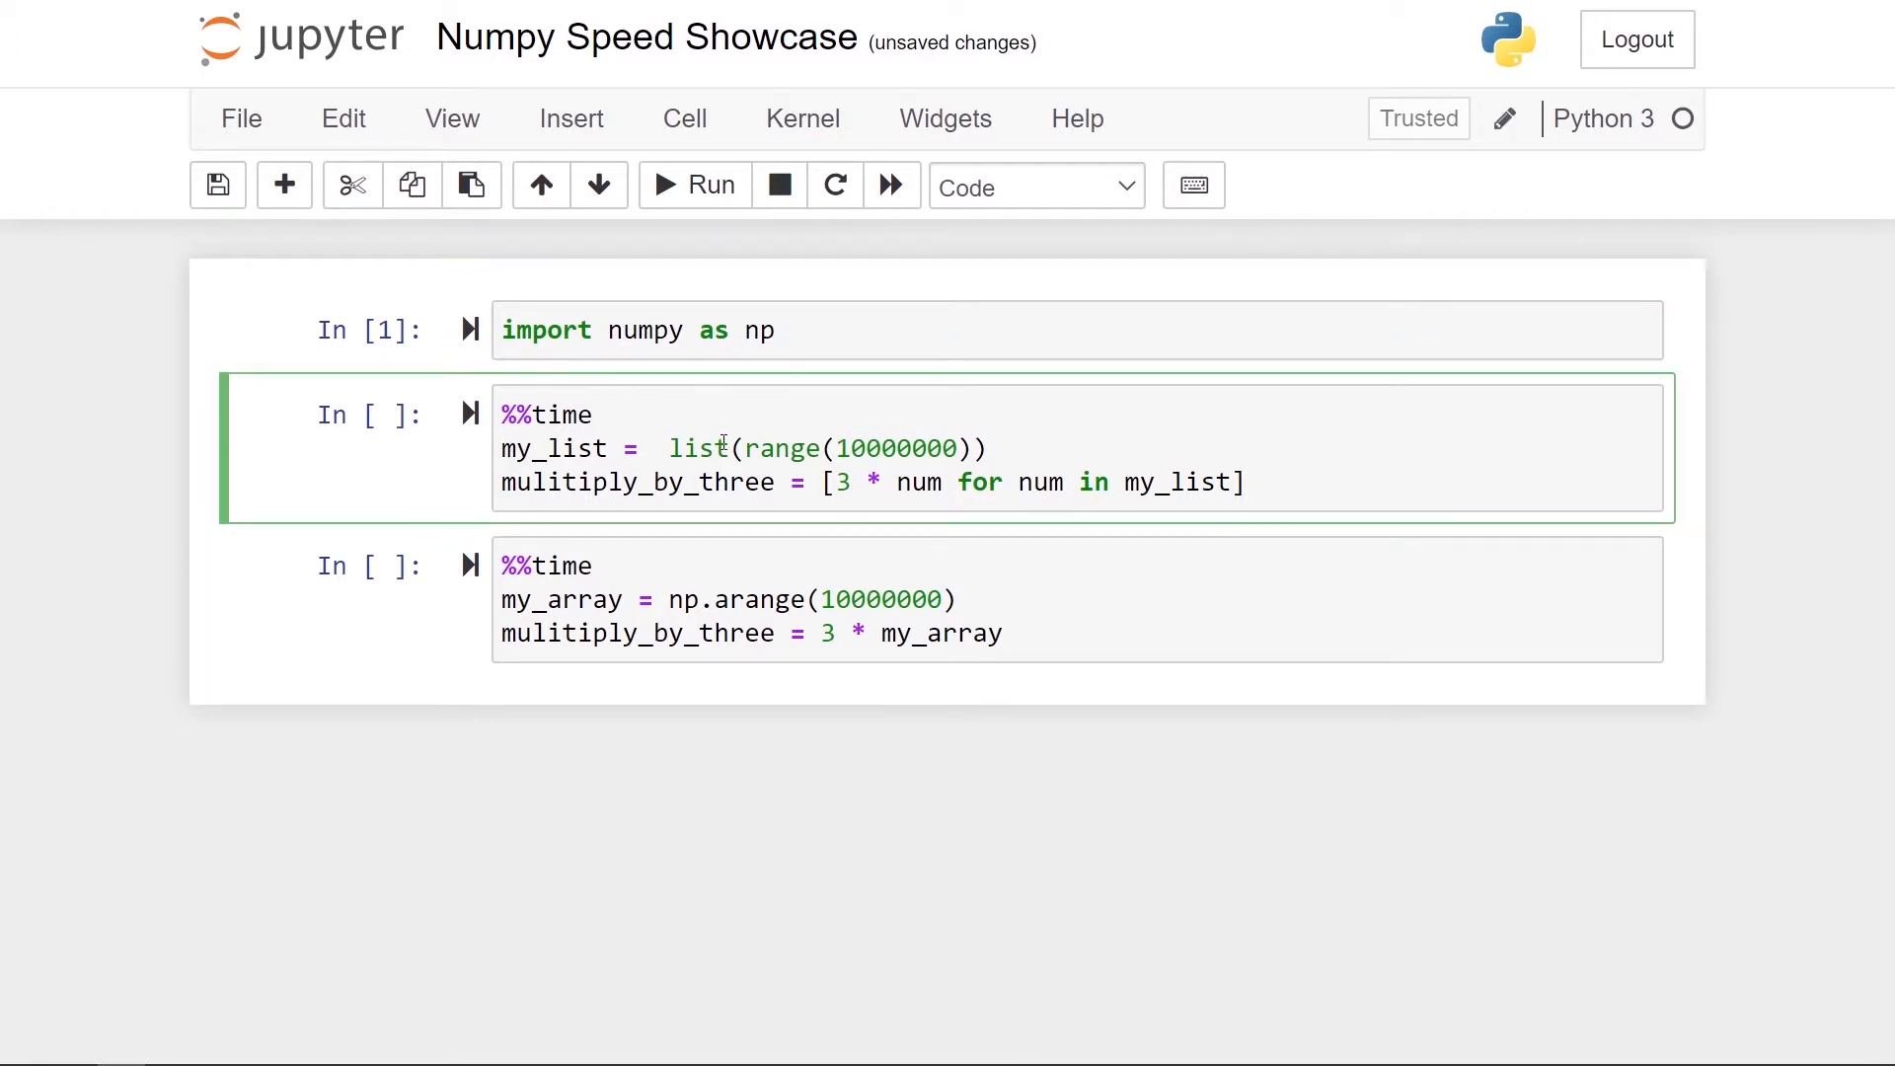
{"action": "double_click", "coordinate": [786, 448]}
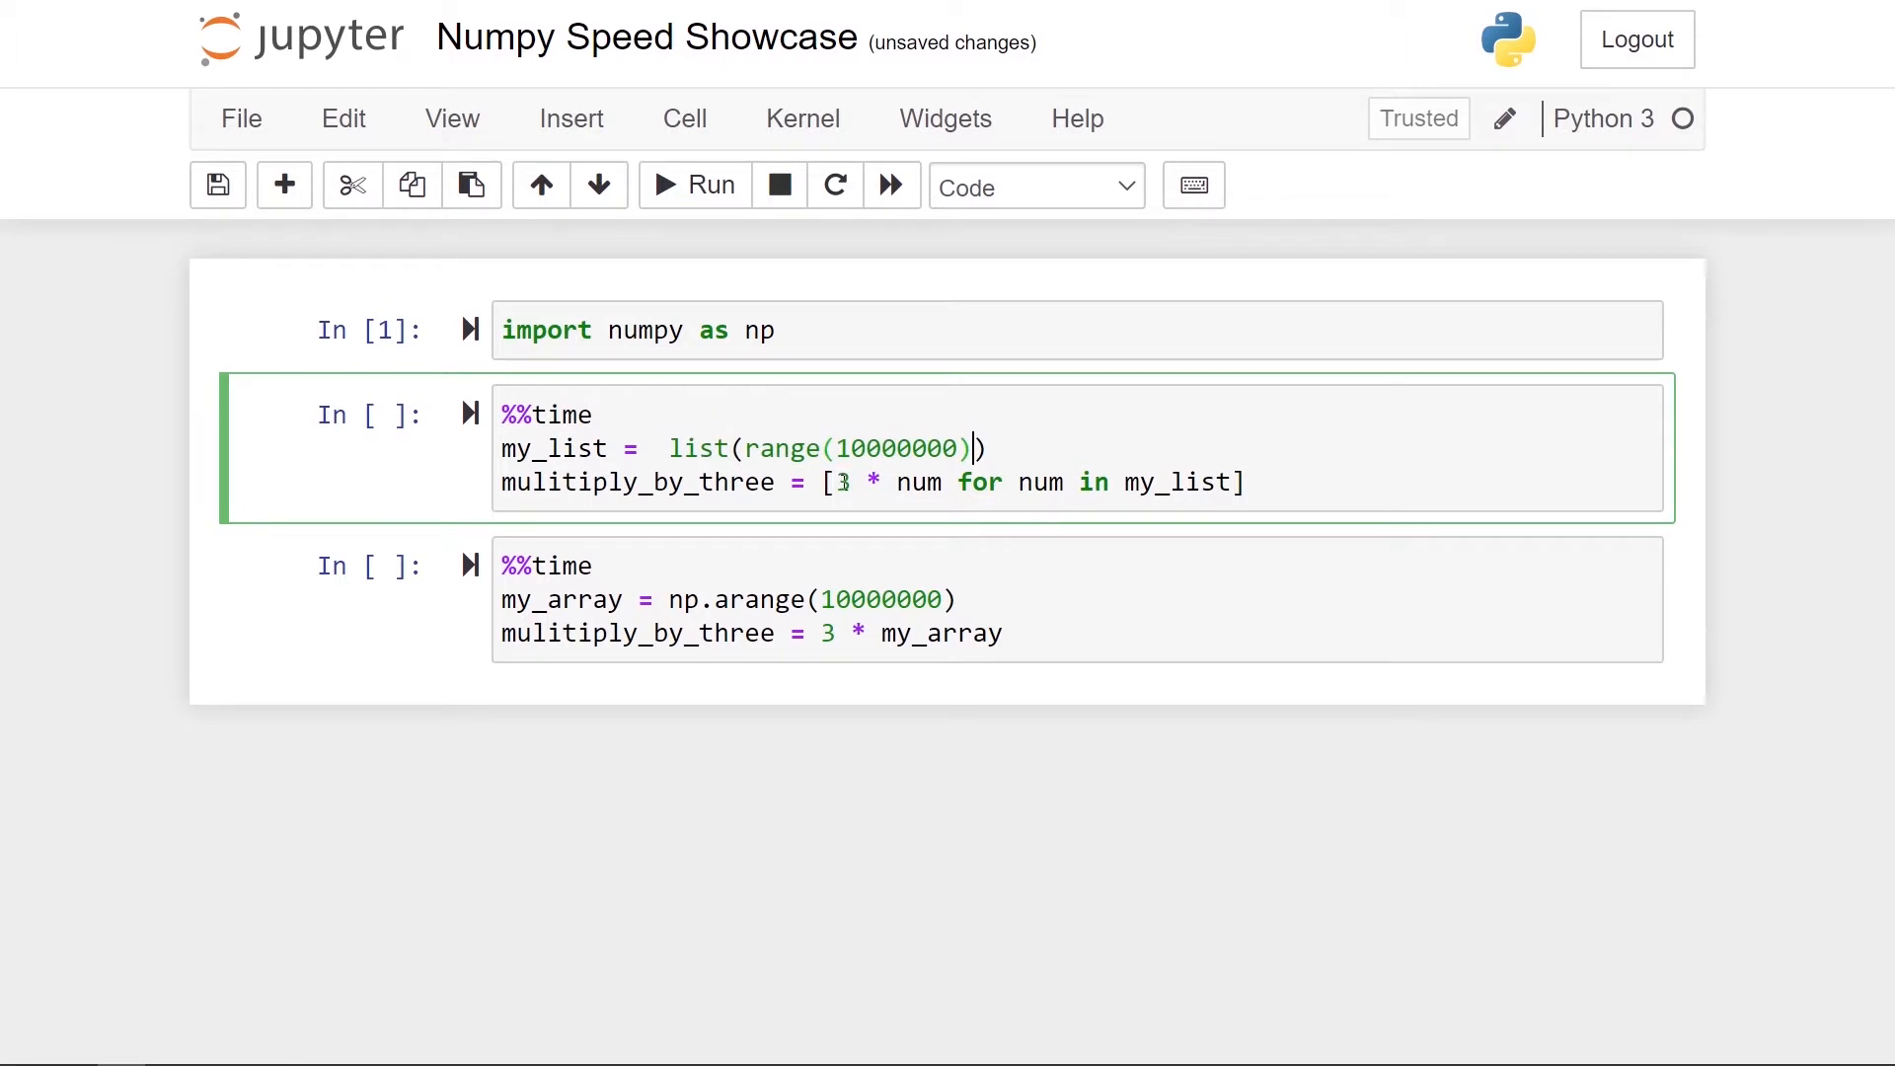
{"action": "type", "text": ")"}
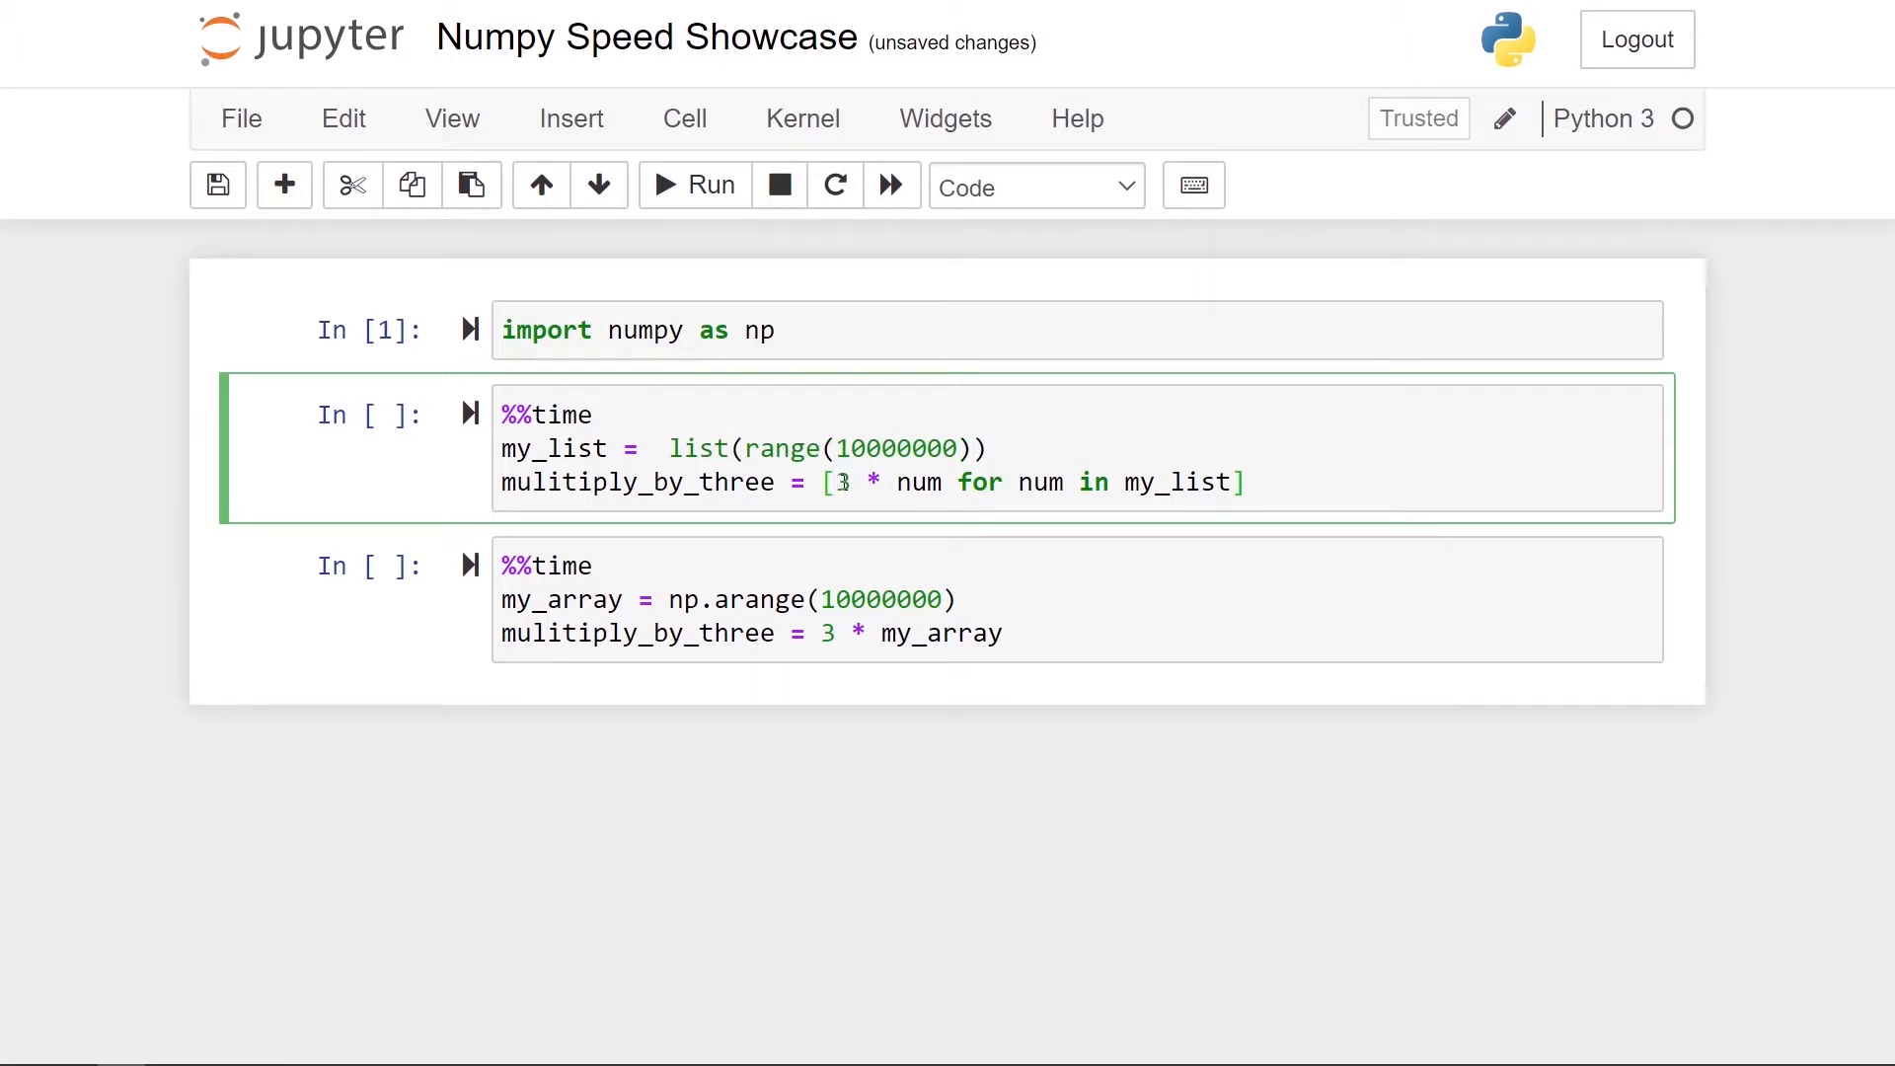
{"action": "left_click_drag", "start_coordinate": [828, 482], "coordinate": [1245, 483]}
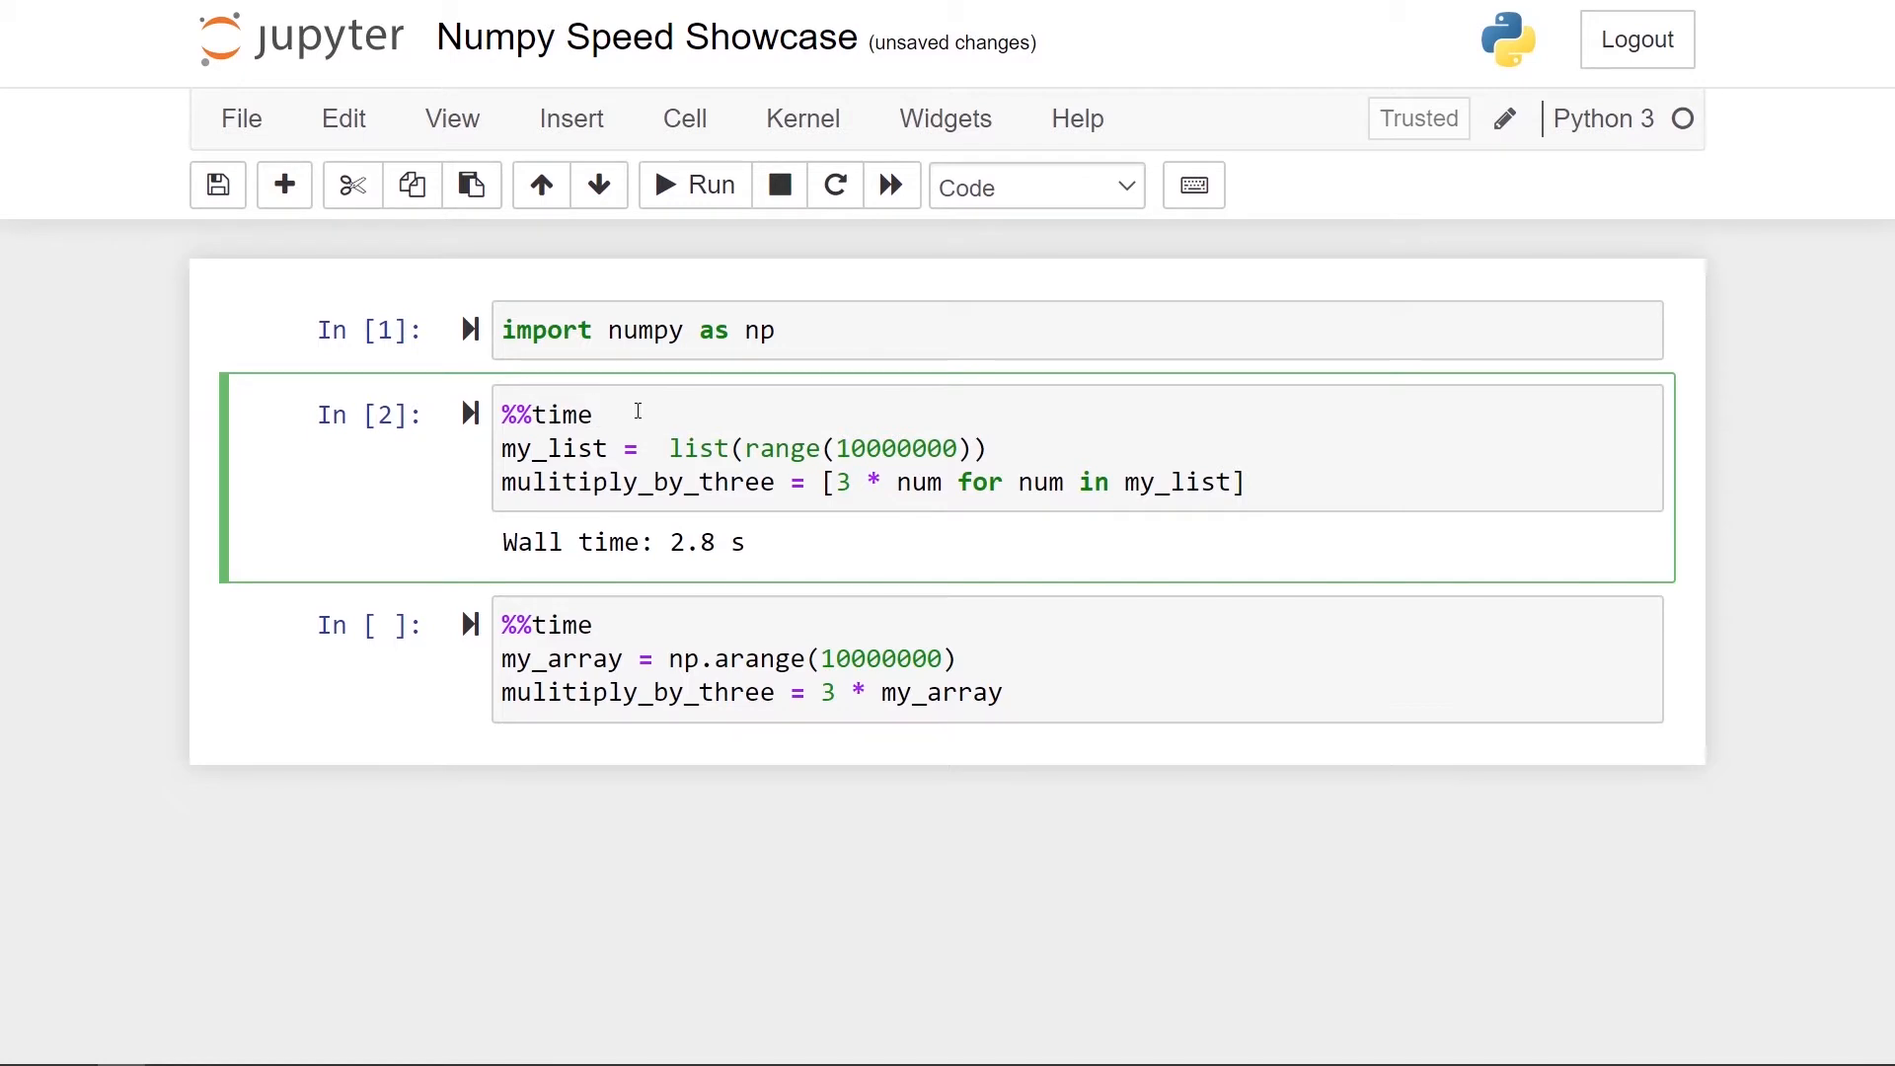
{"action": "left_click", "coordinate": [725, 659]}
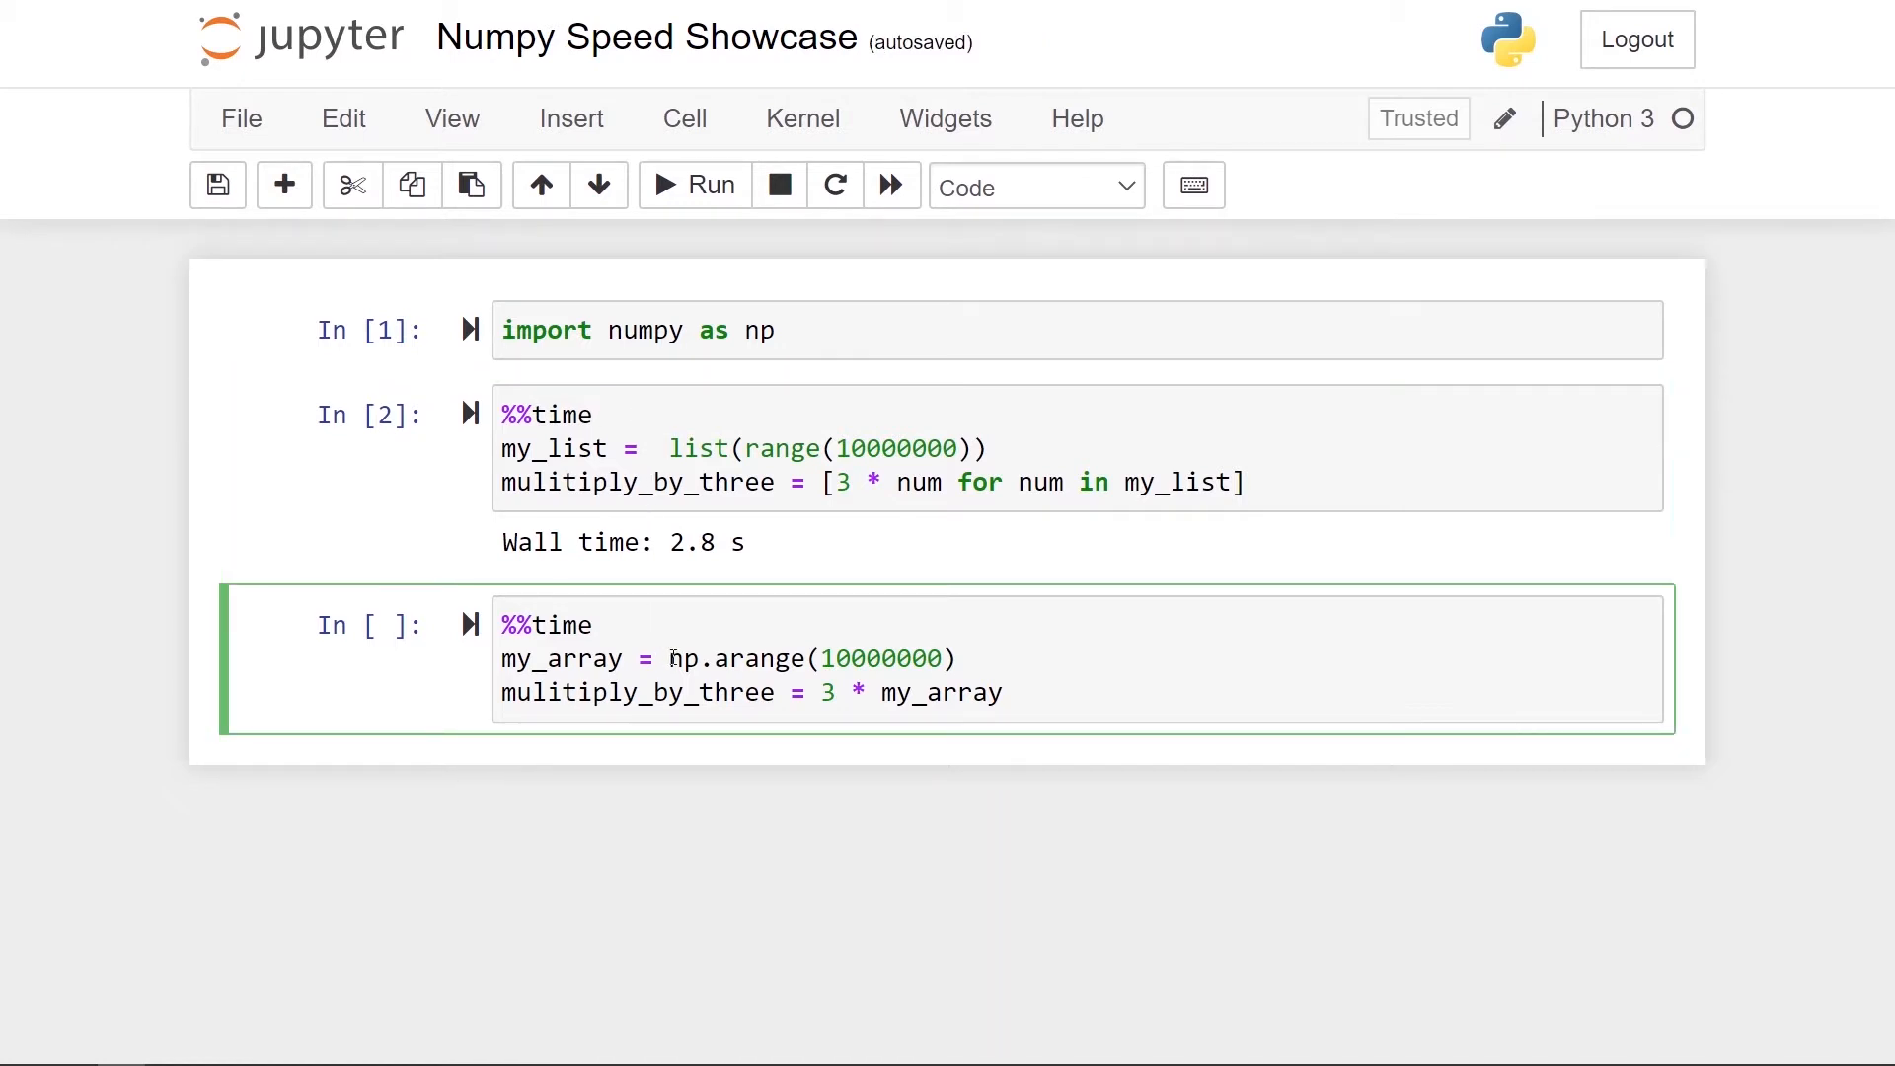
{"action": "left_click_drag", "start_coordinate": [671, 659], "coordinate": [953, 659]}
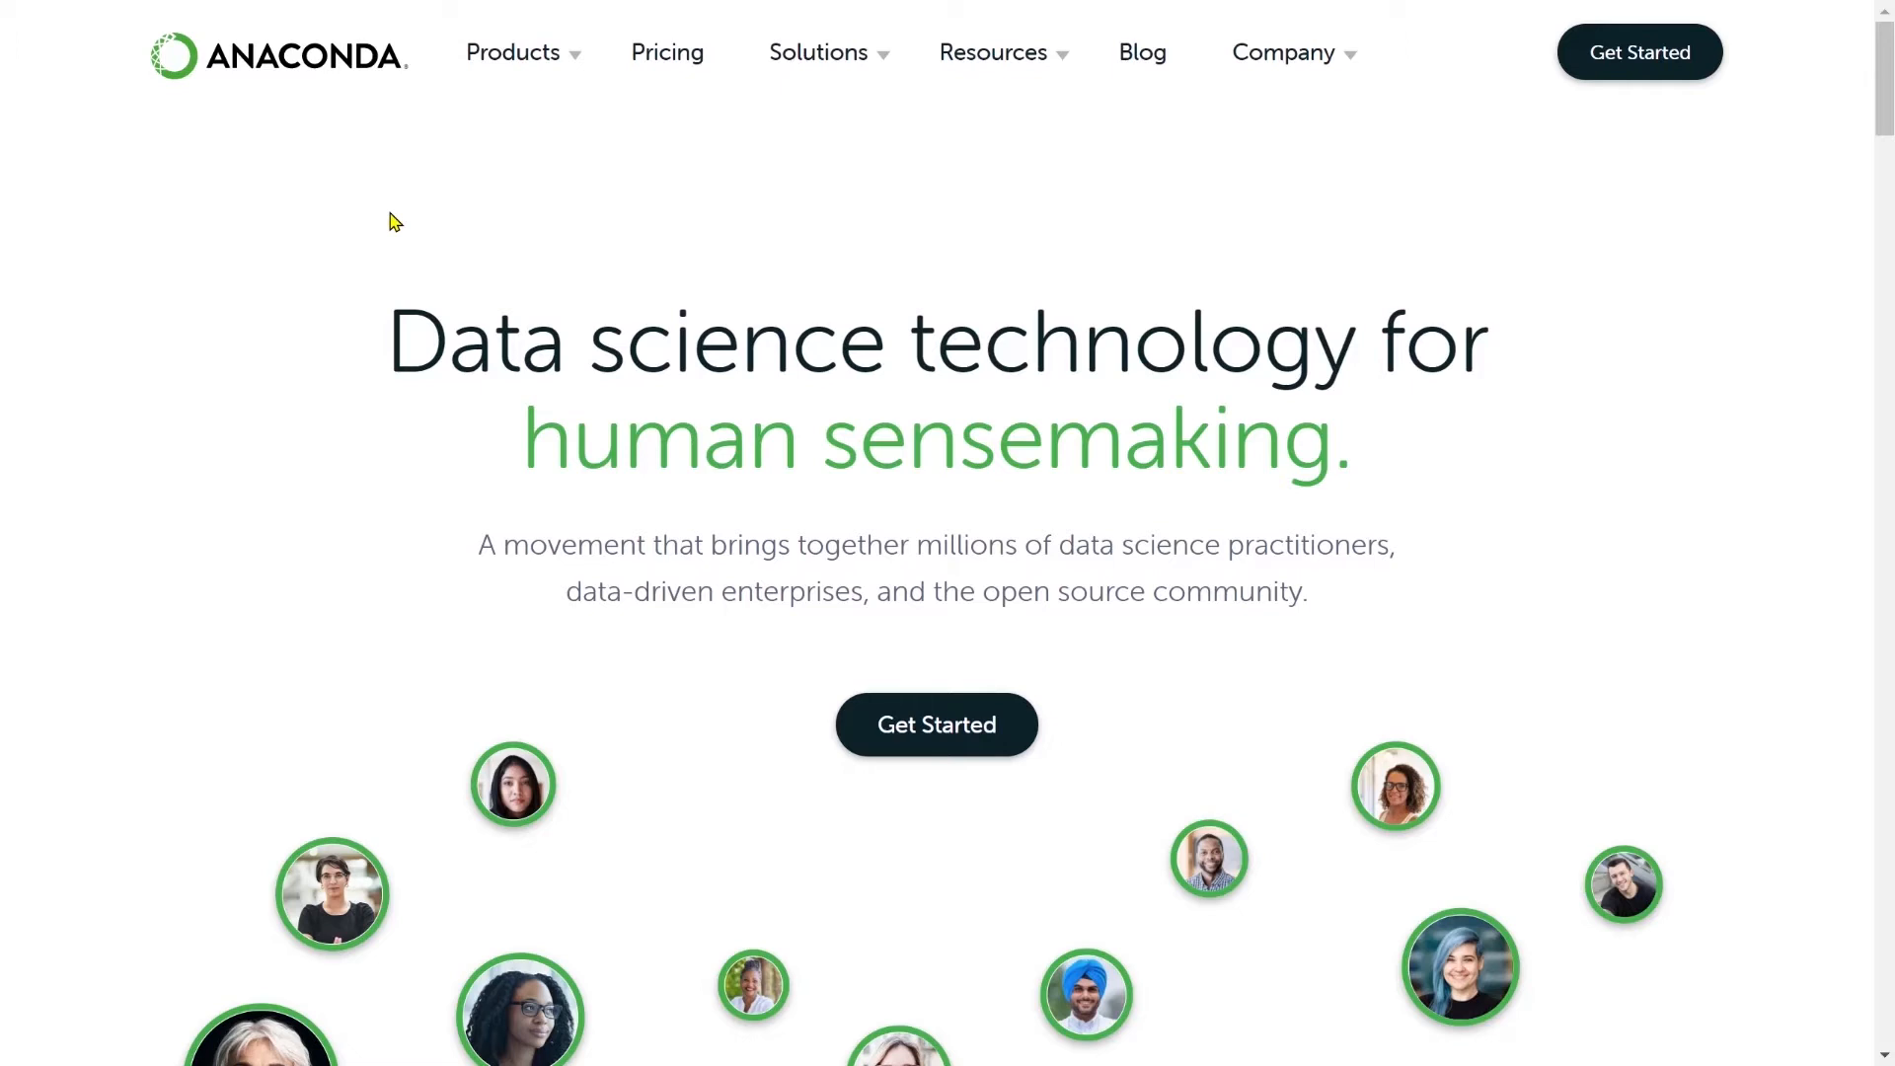
Go to Products > Individual Edition and jump to its Download installers section
{"action": "left_click", "coordinate": [512, 52]}
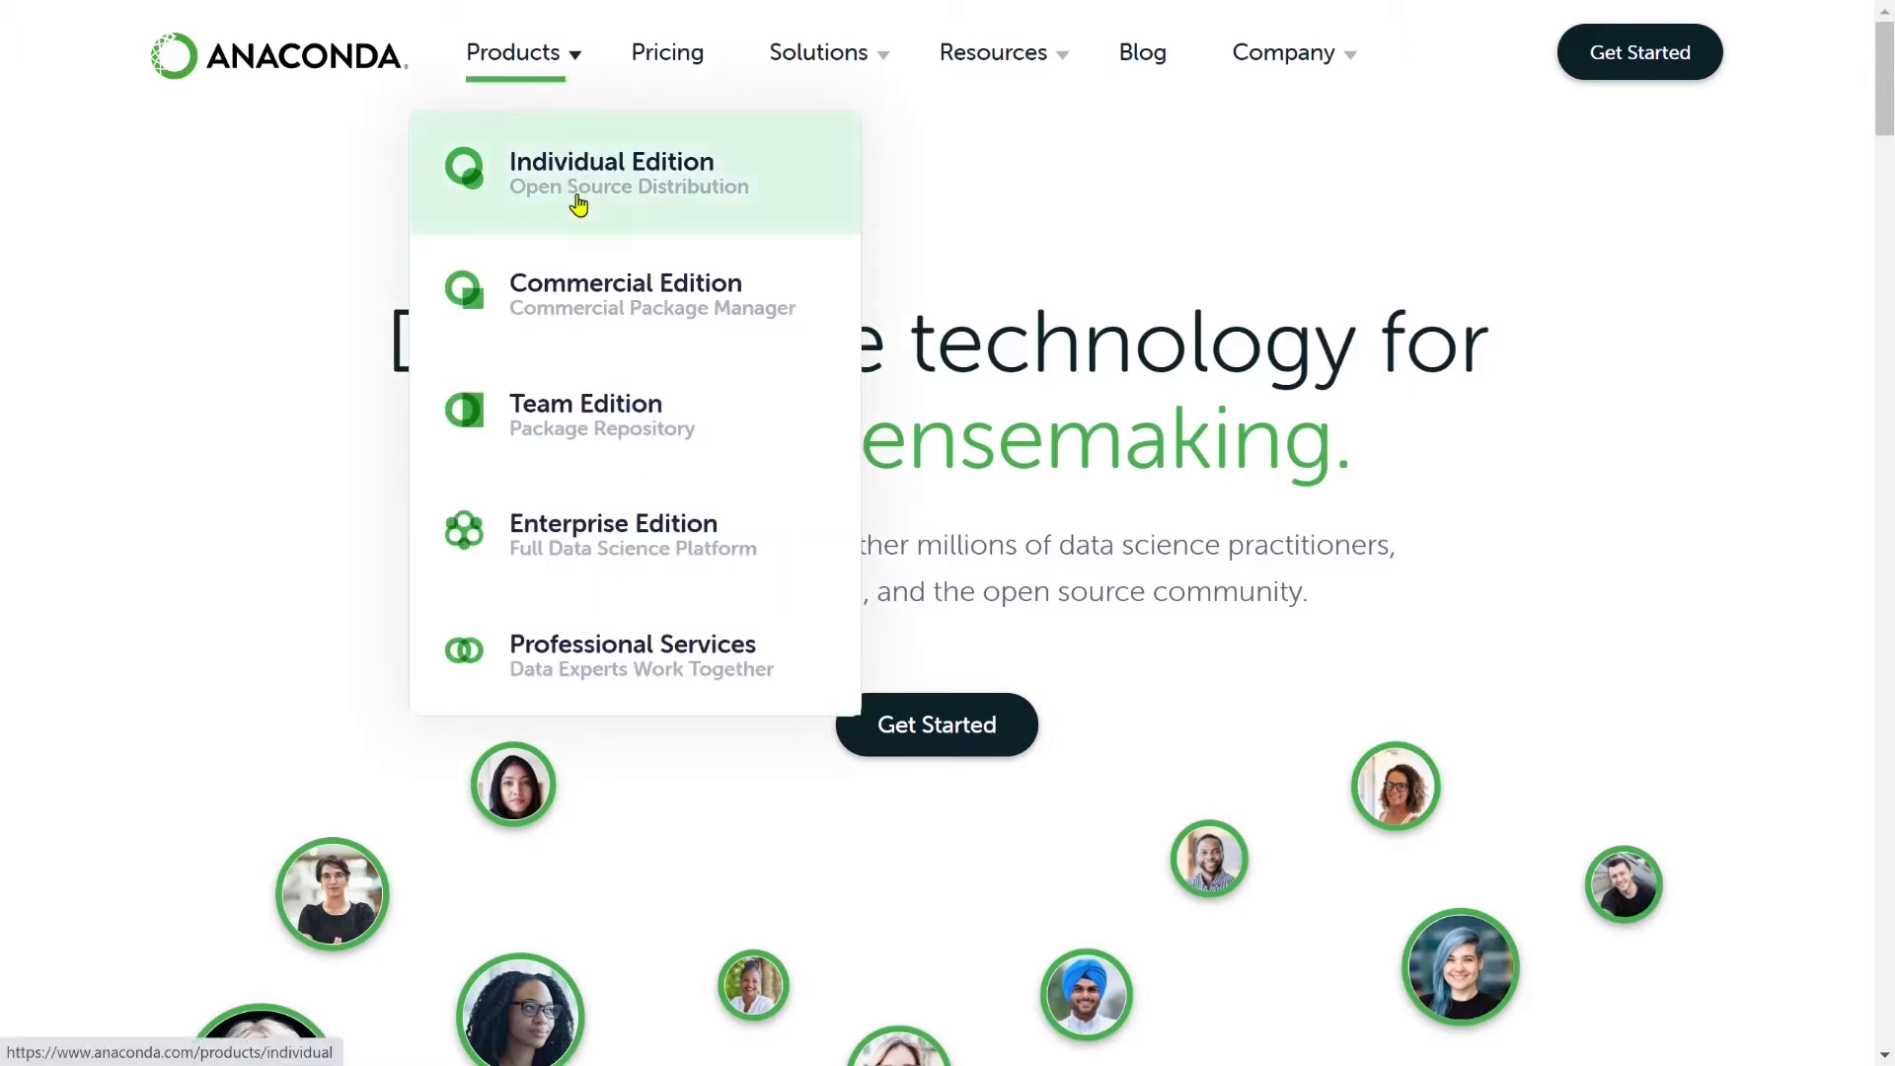
{"action": "left_click", "coordinate": [610, 172]}
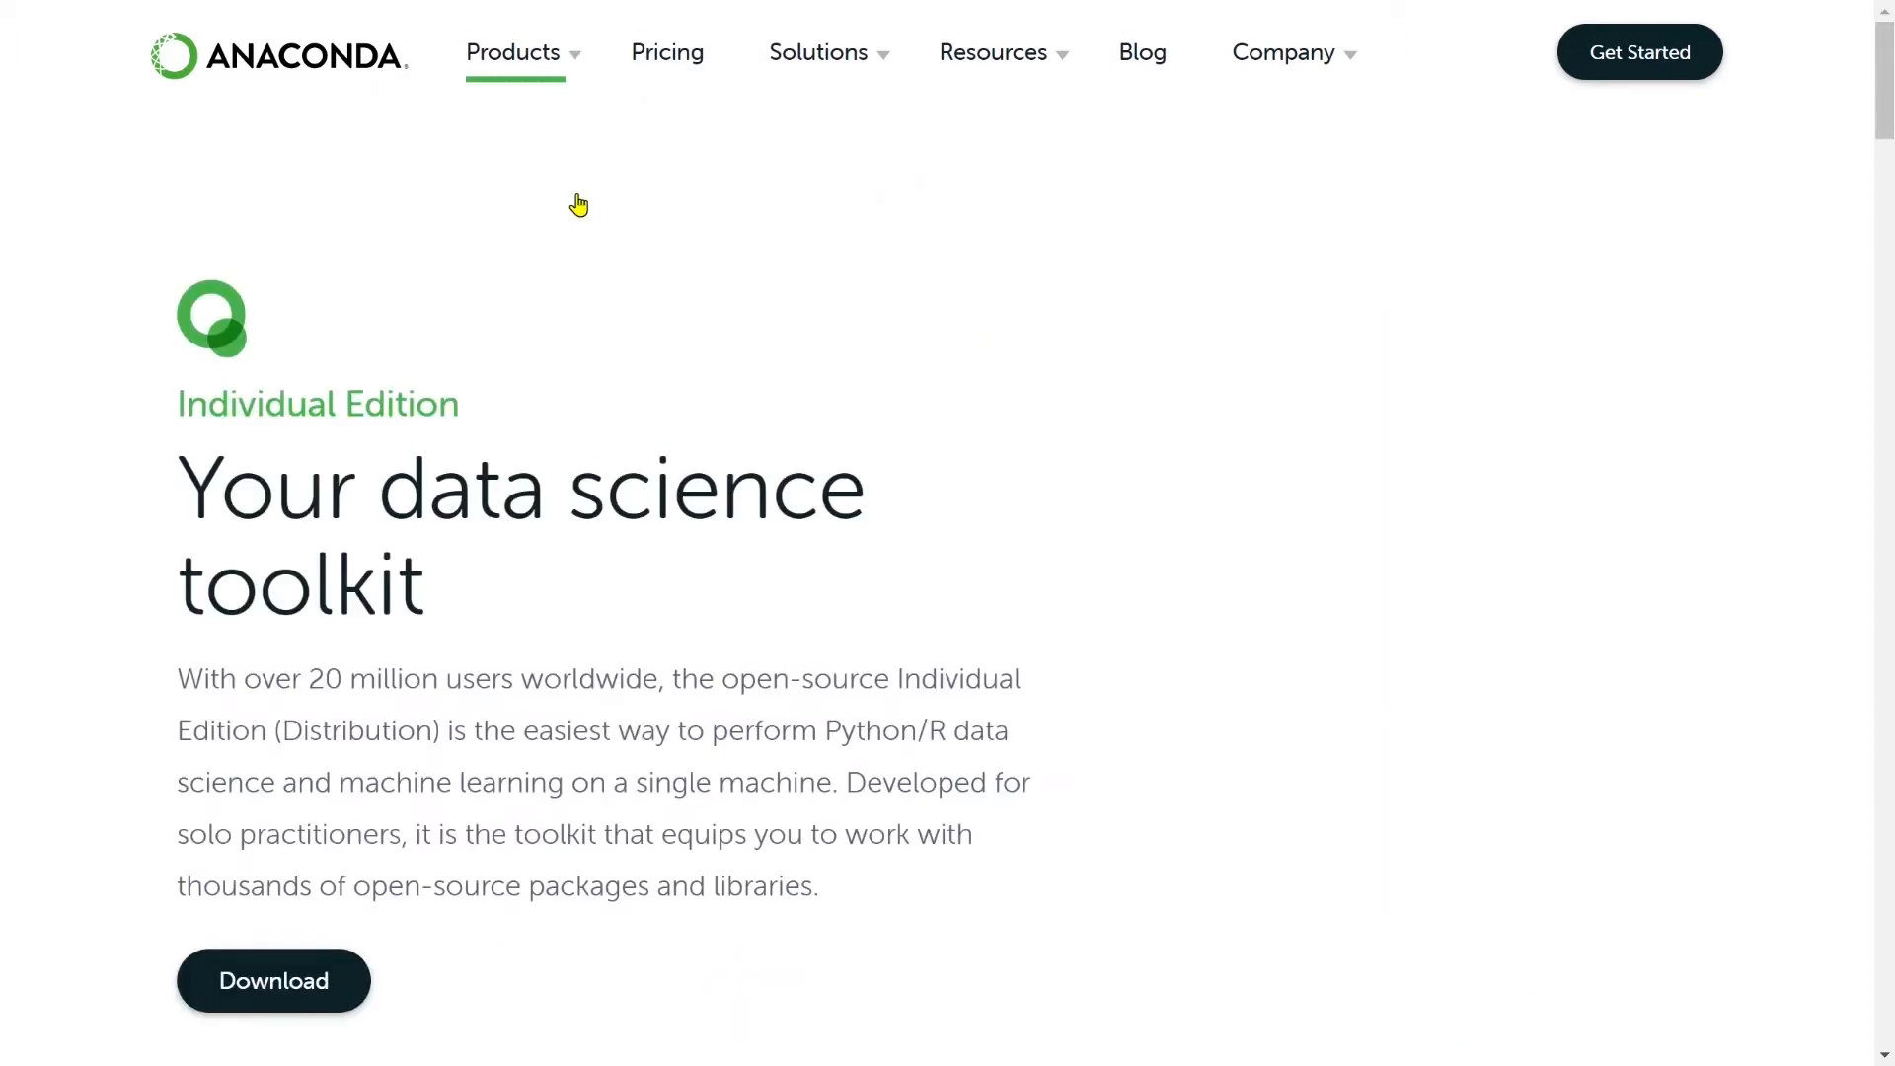
{"action": "scroll", "scroll_direction": "down", "scroll_amount": 3}
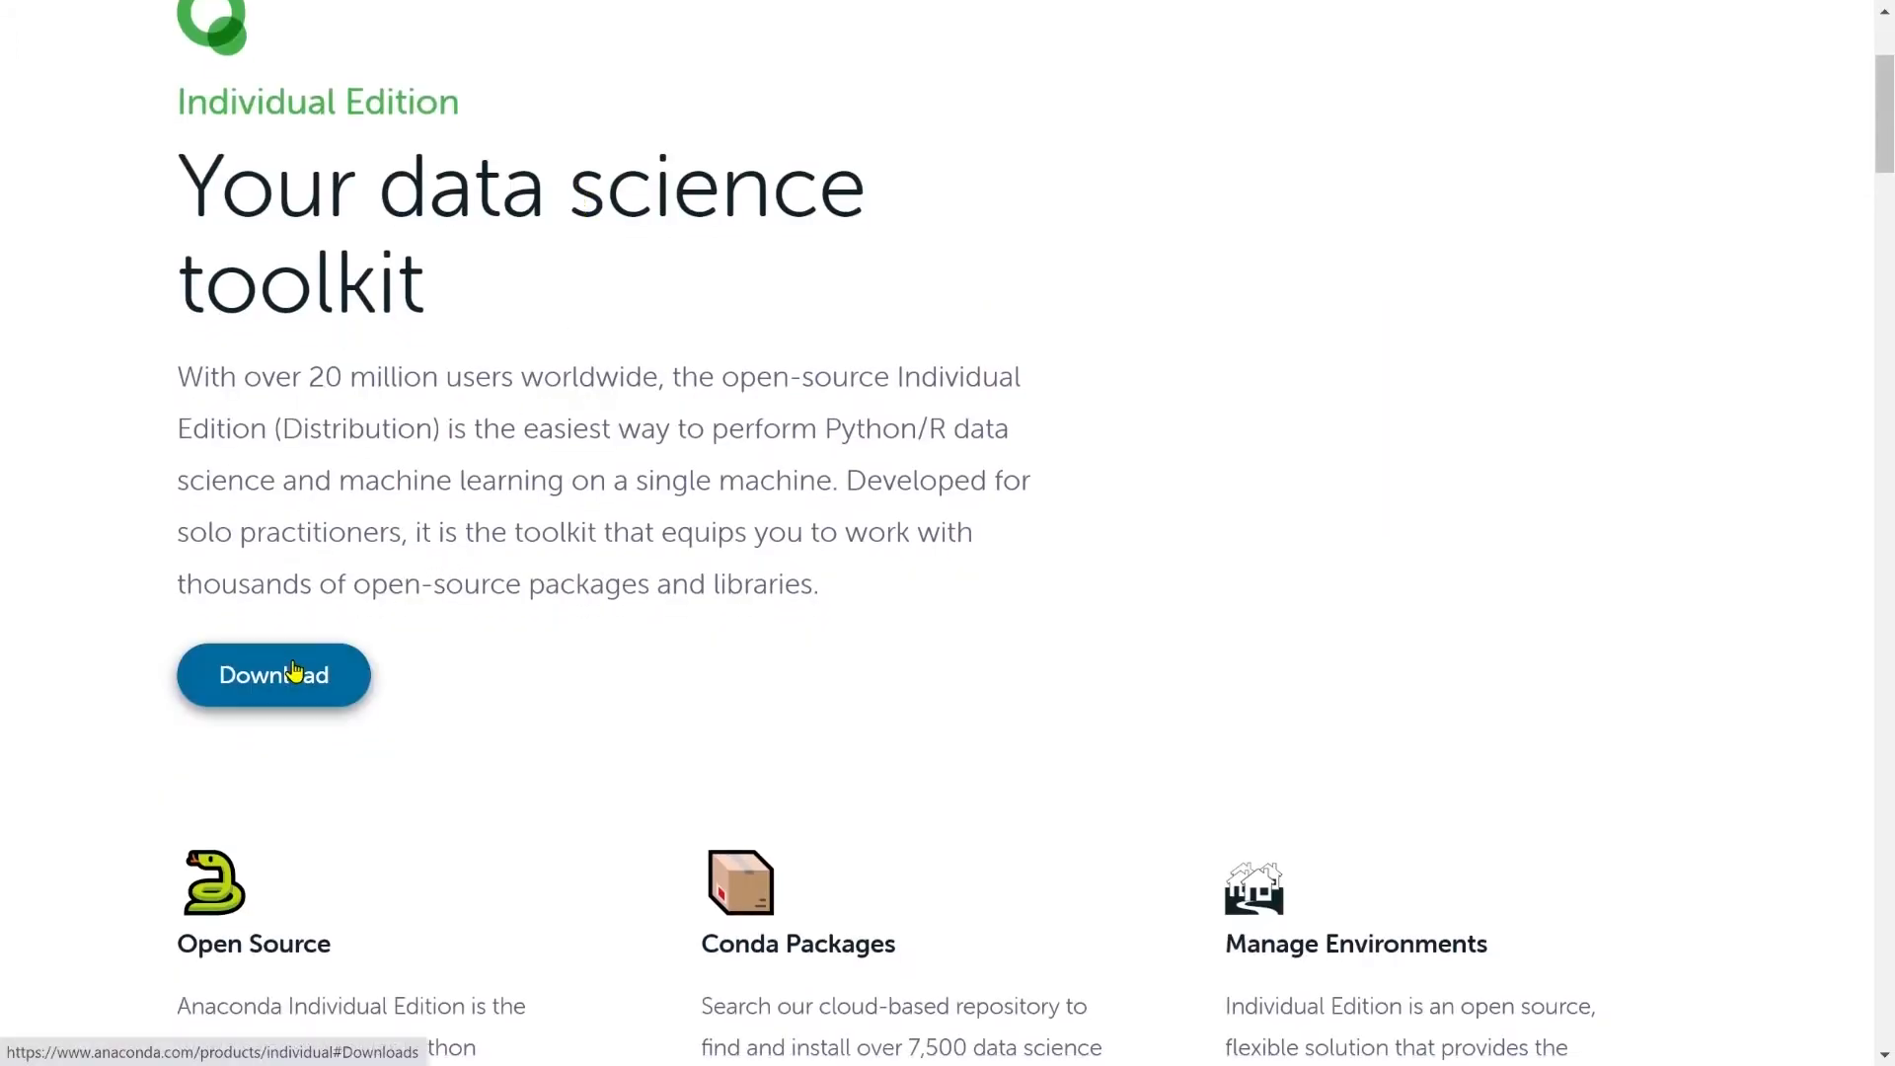
{"action": "scroll", "scroll_direction": "down", "scroll_amount": 3}
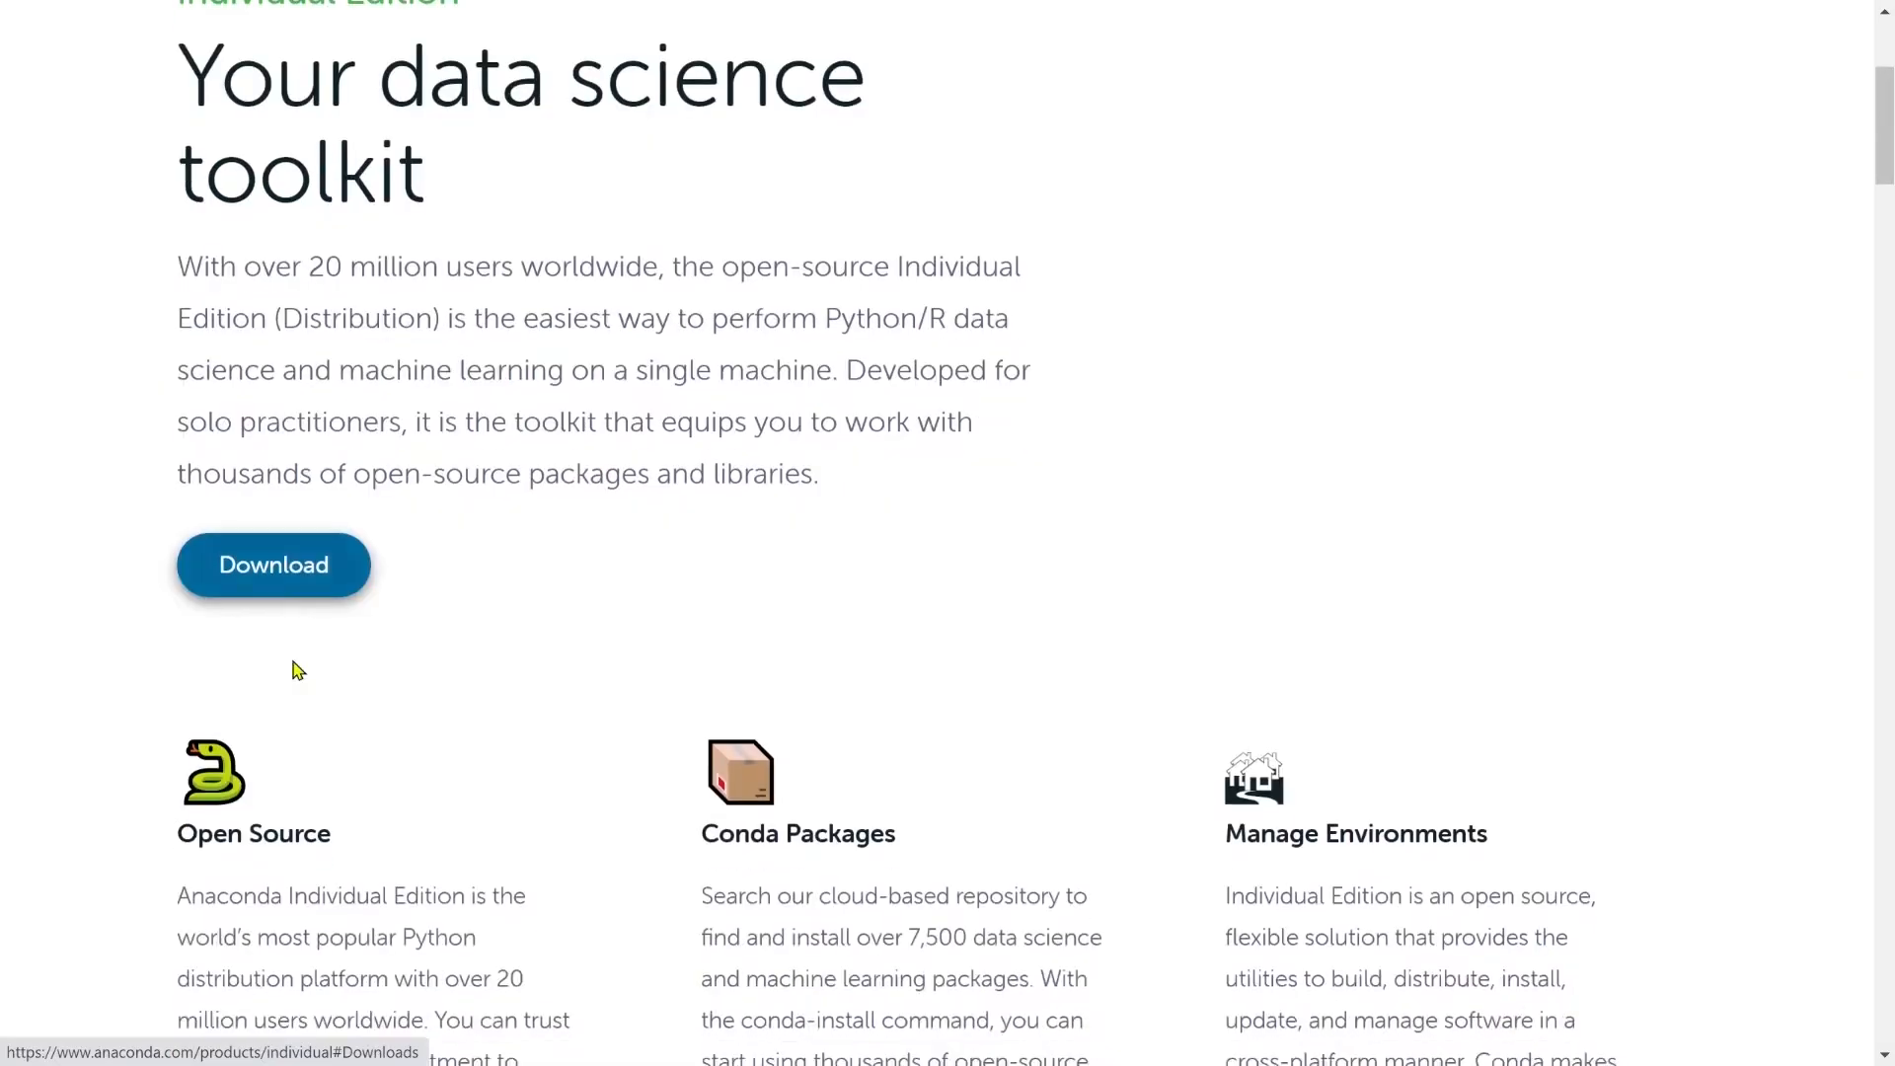
{"action": "left_click", "coordinate": [273, 564]}
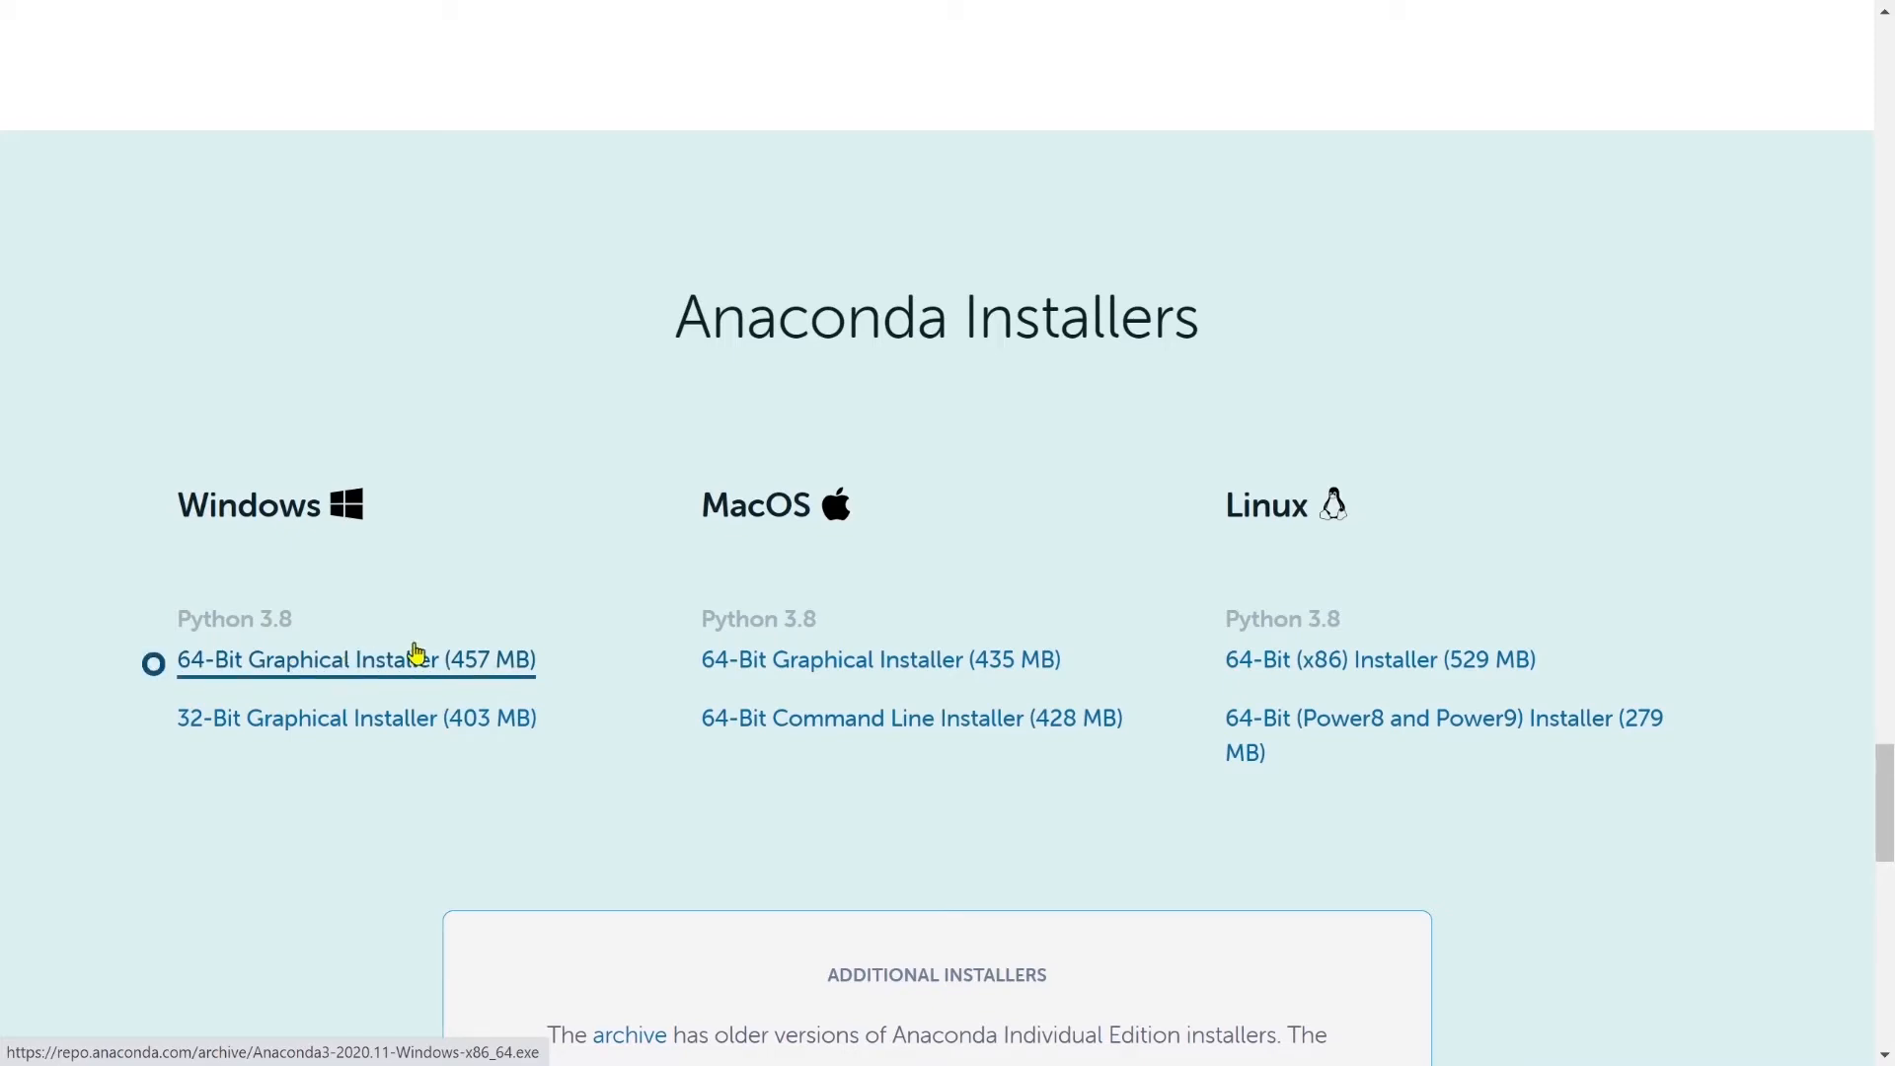
{"action": "mouse_move", "coordinate": [1378, 660]}
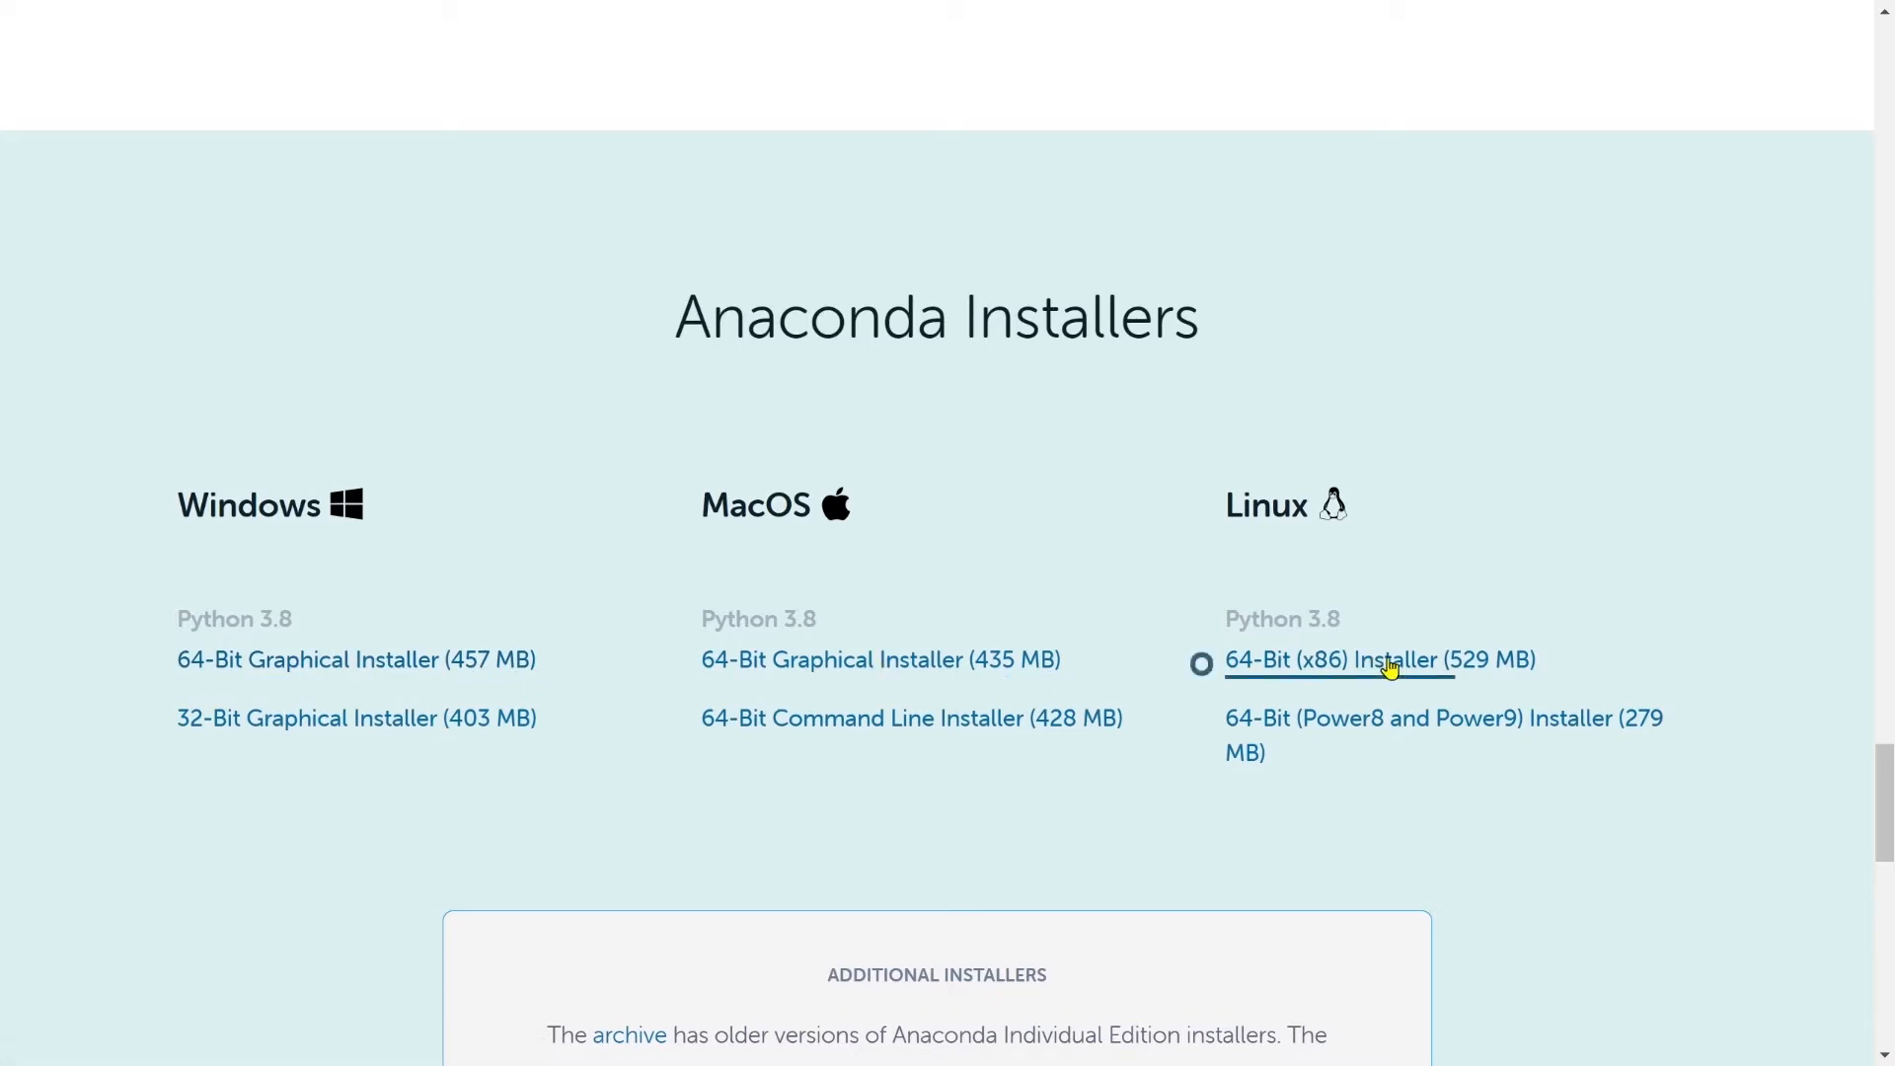
{"action": "mouse_move", "coordinate": [1378, 658]}
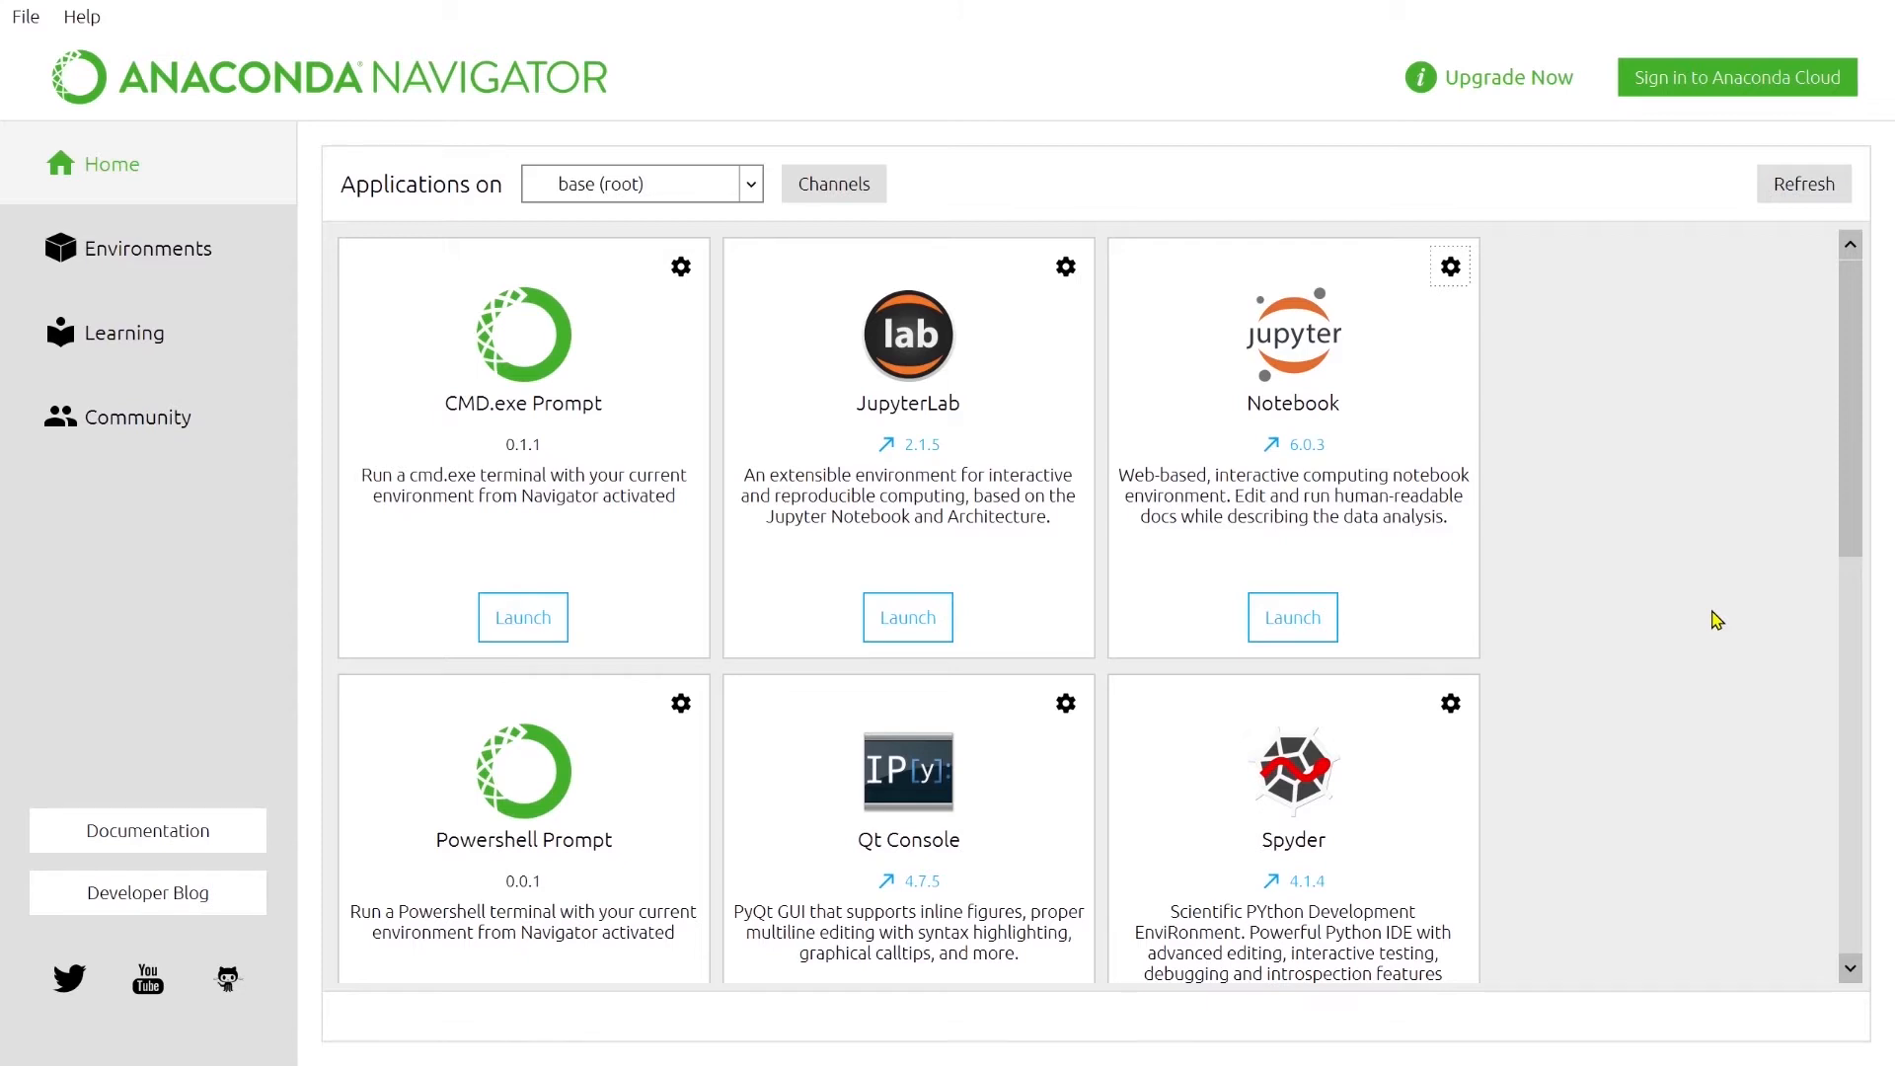
{"action": "mouse_move", "coordinate": [1318, 501]}
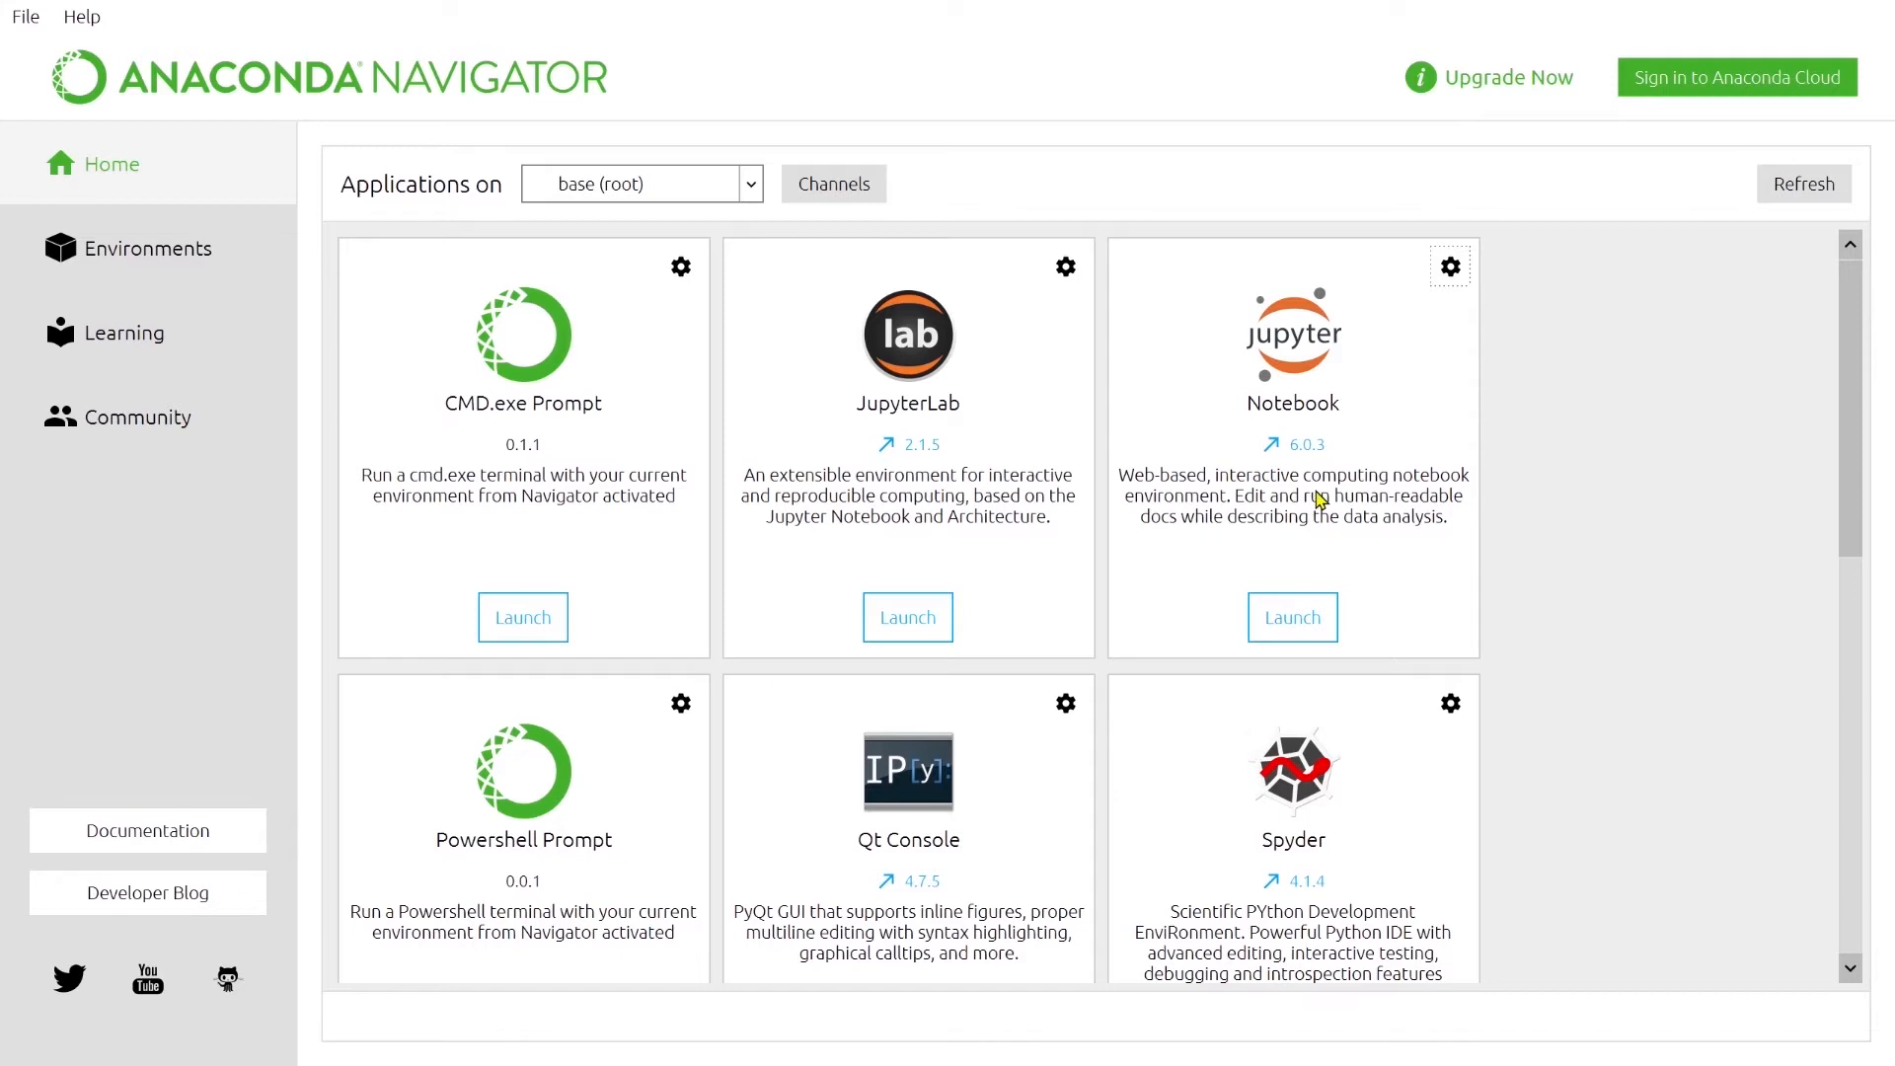
{"action": "mouse_move", "coordinate": [1337, 429]}
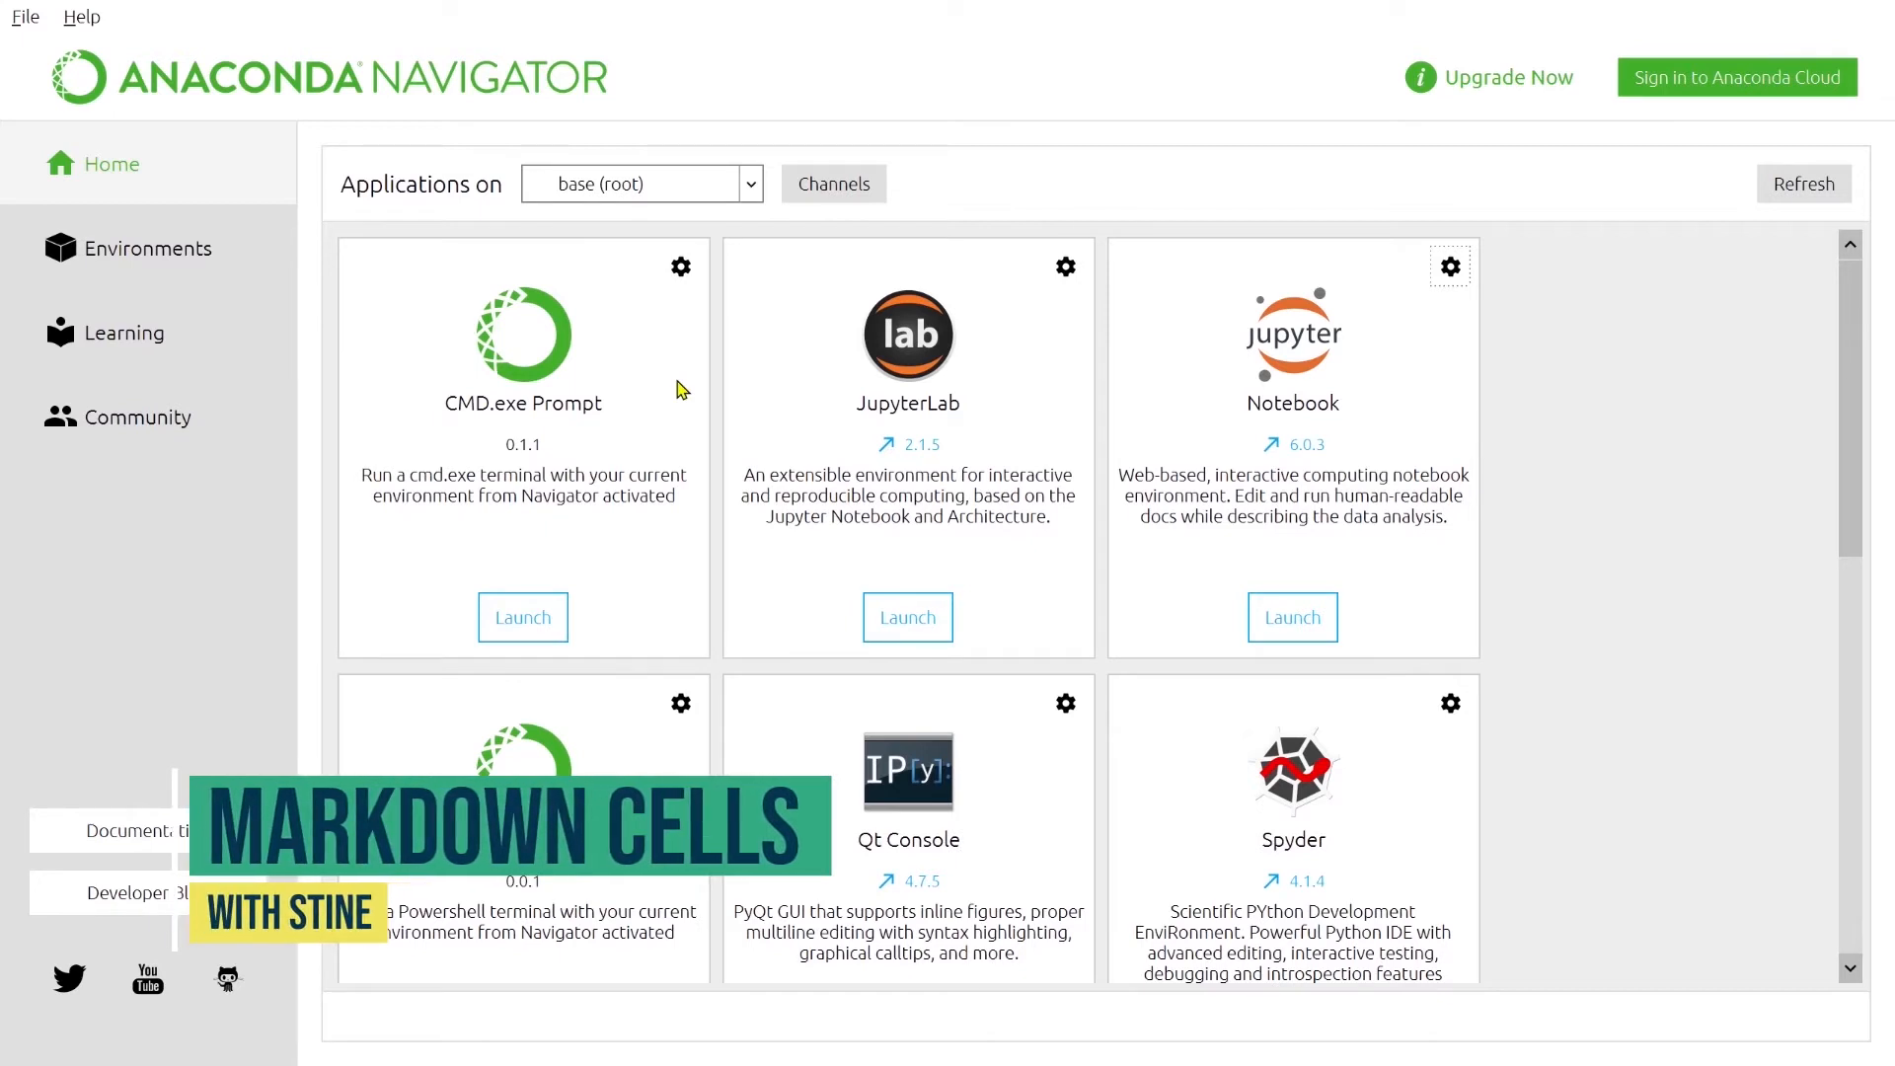
Launch Jupyter Notebook from its tile on the Navigator Home tab
{"action": "left_click", "coordinate": [1292, 616]}
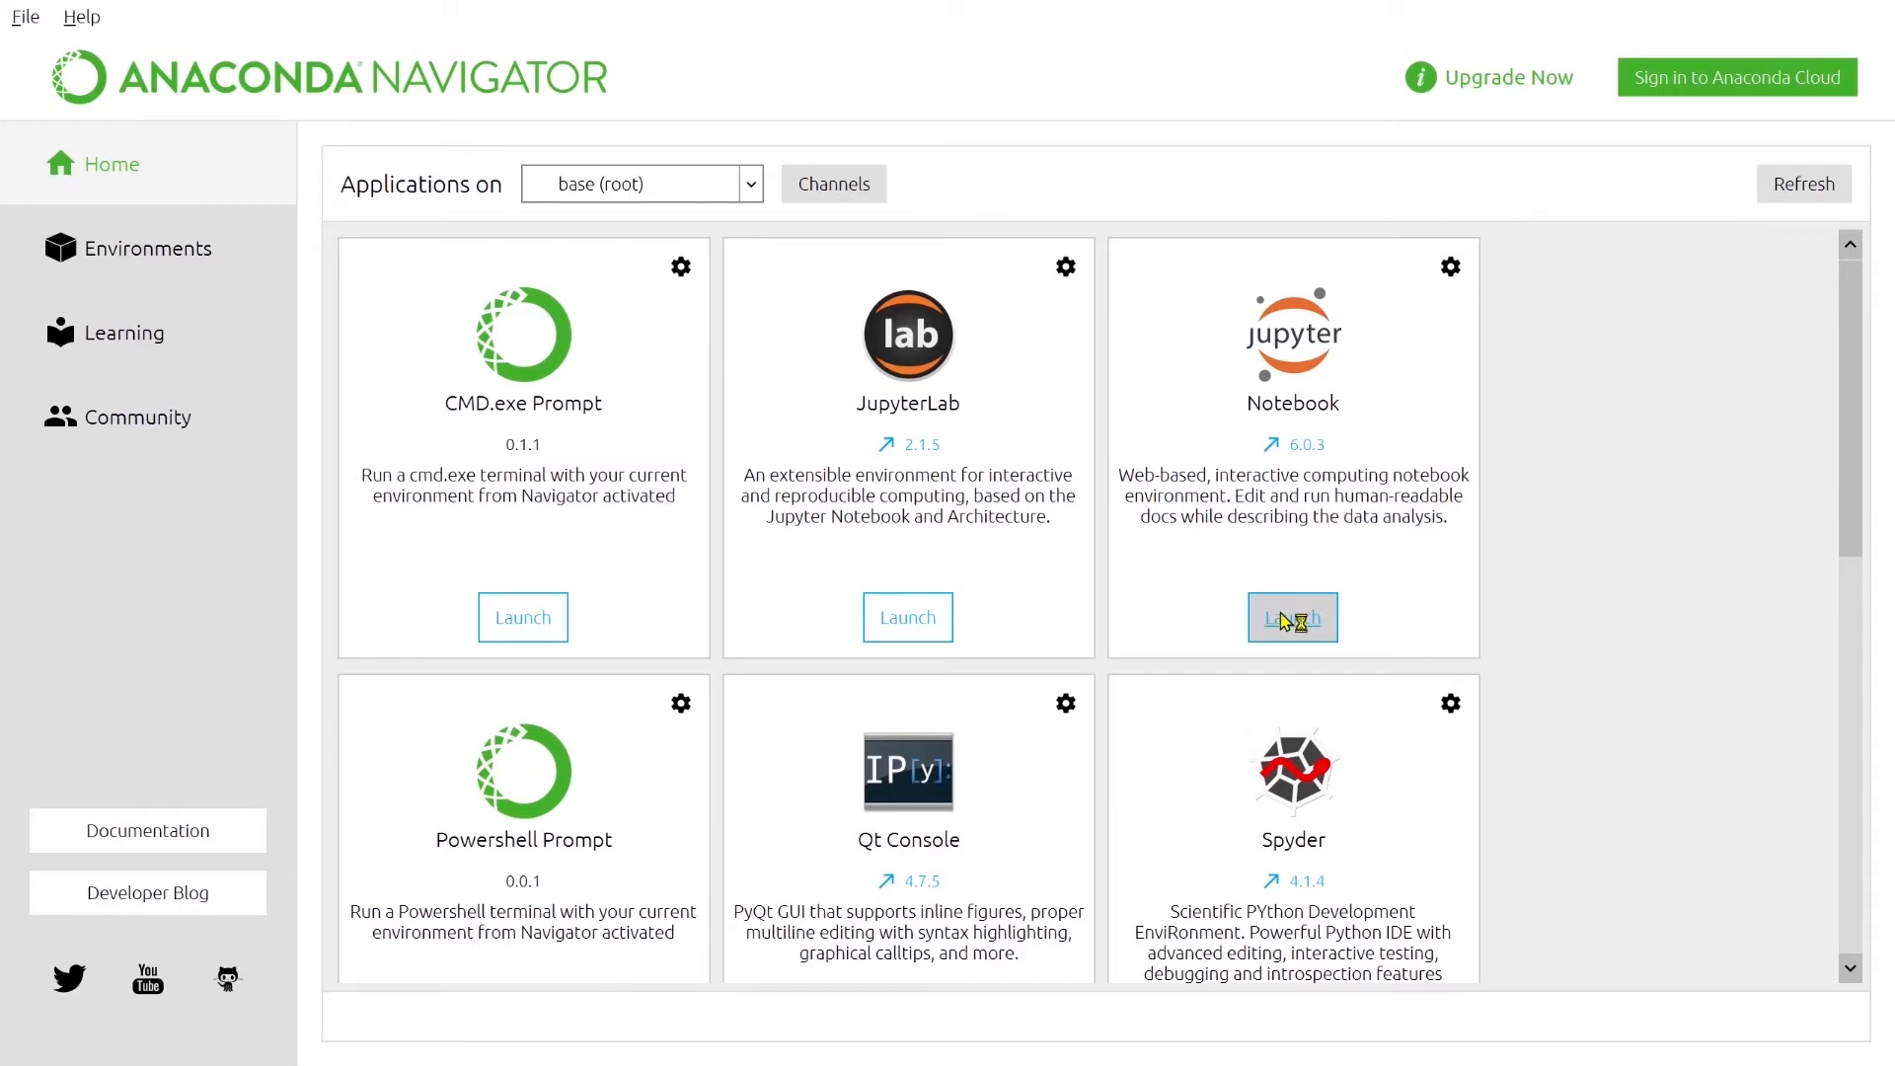
{"action": "left_click", "coordinate": [1291, 618]}
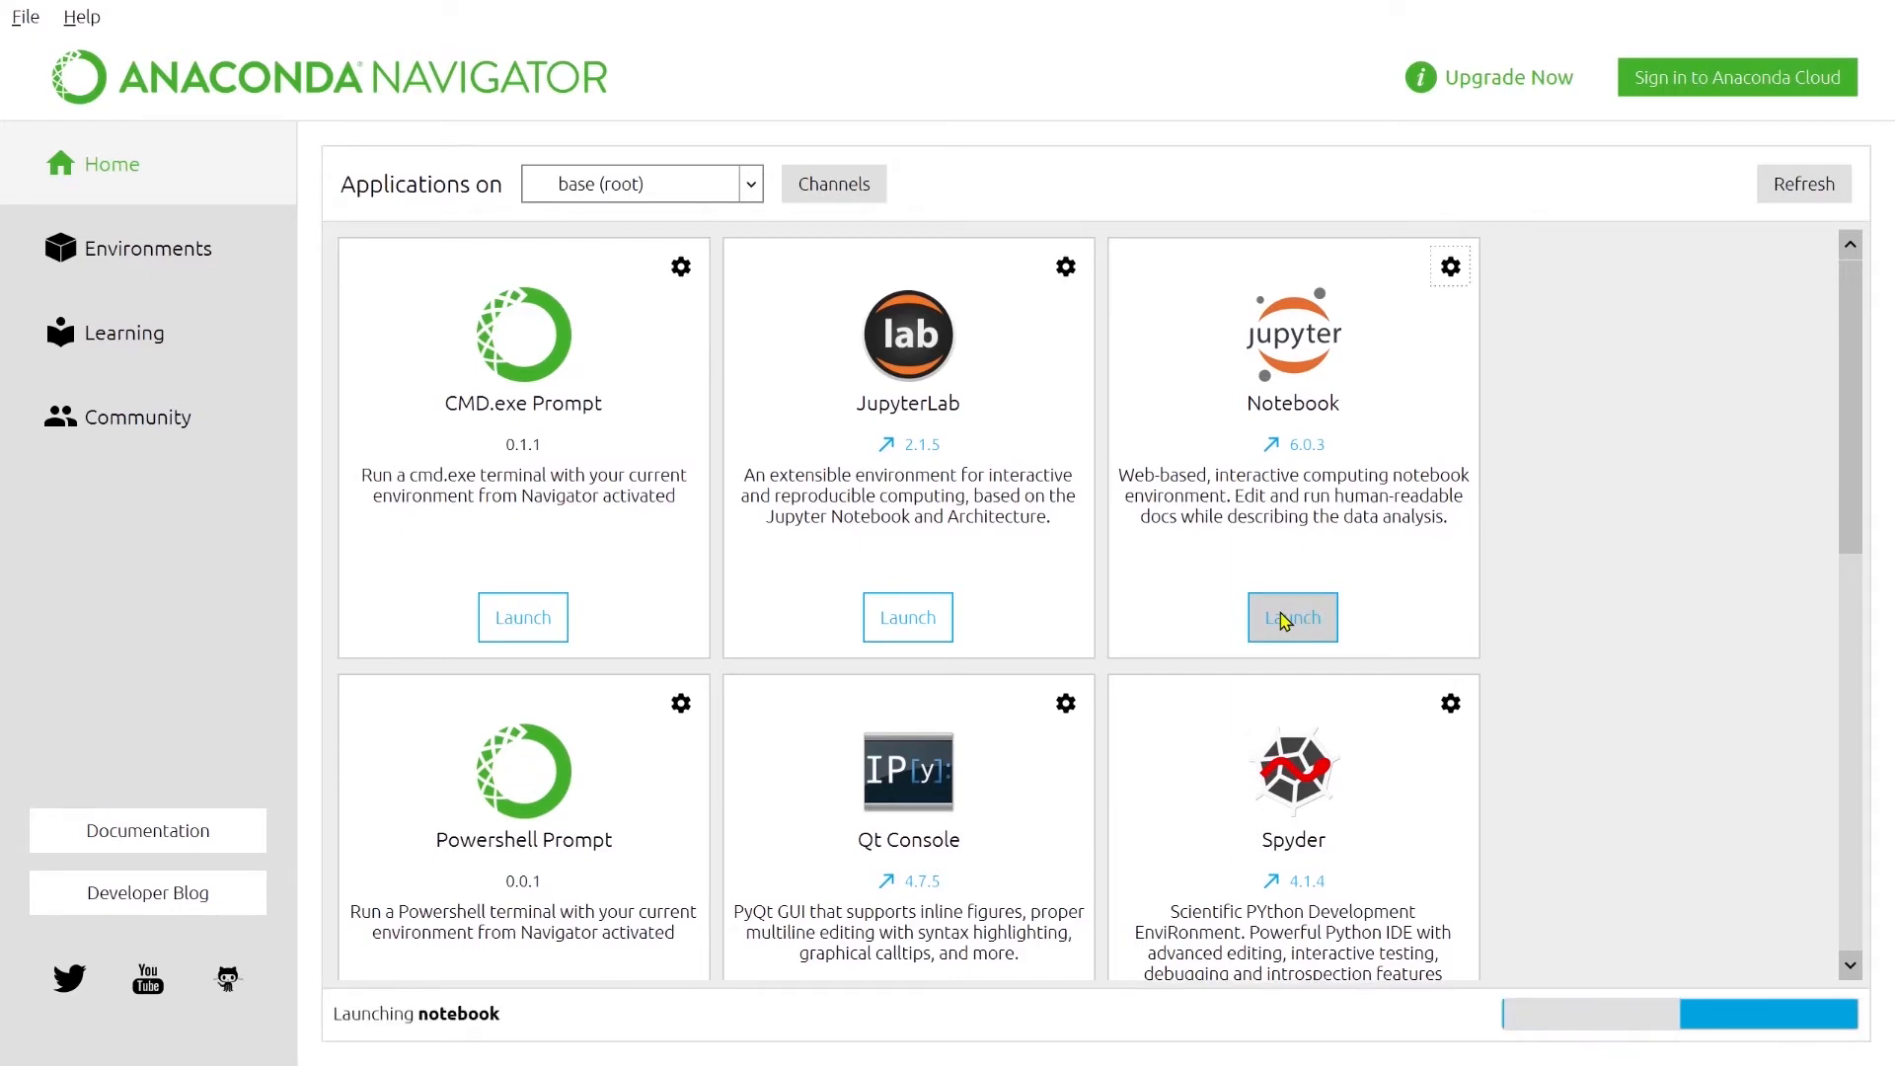
{"action": "left_click", "coordinate": [1291, 616]}
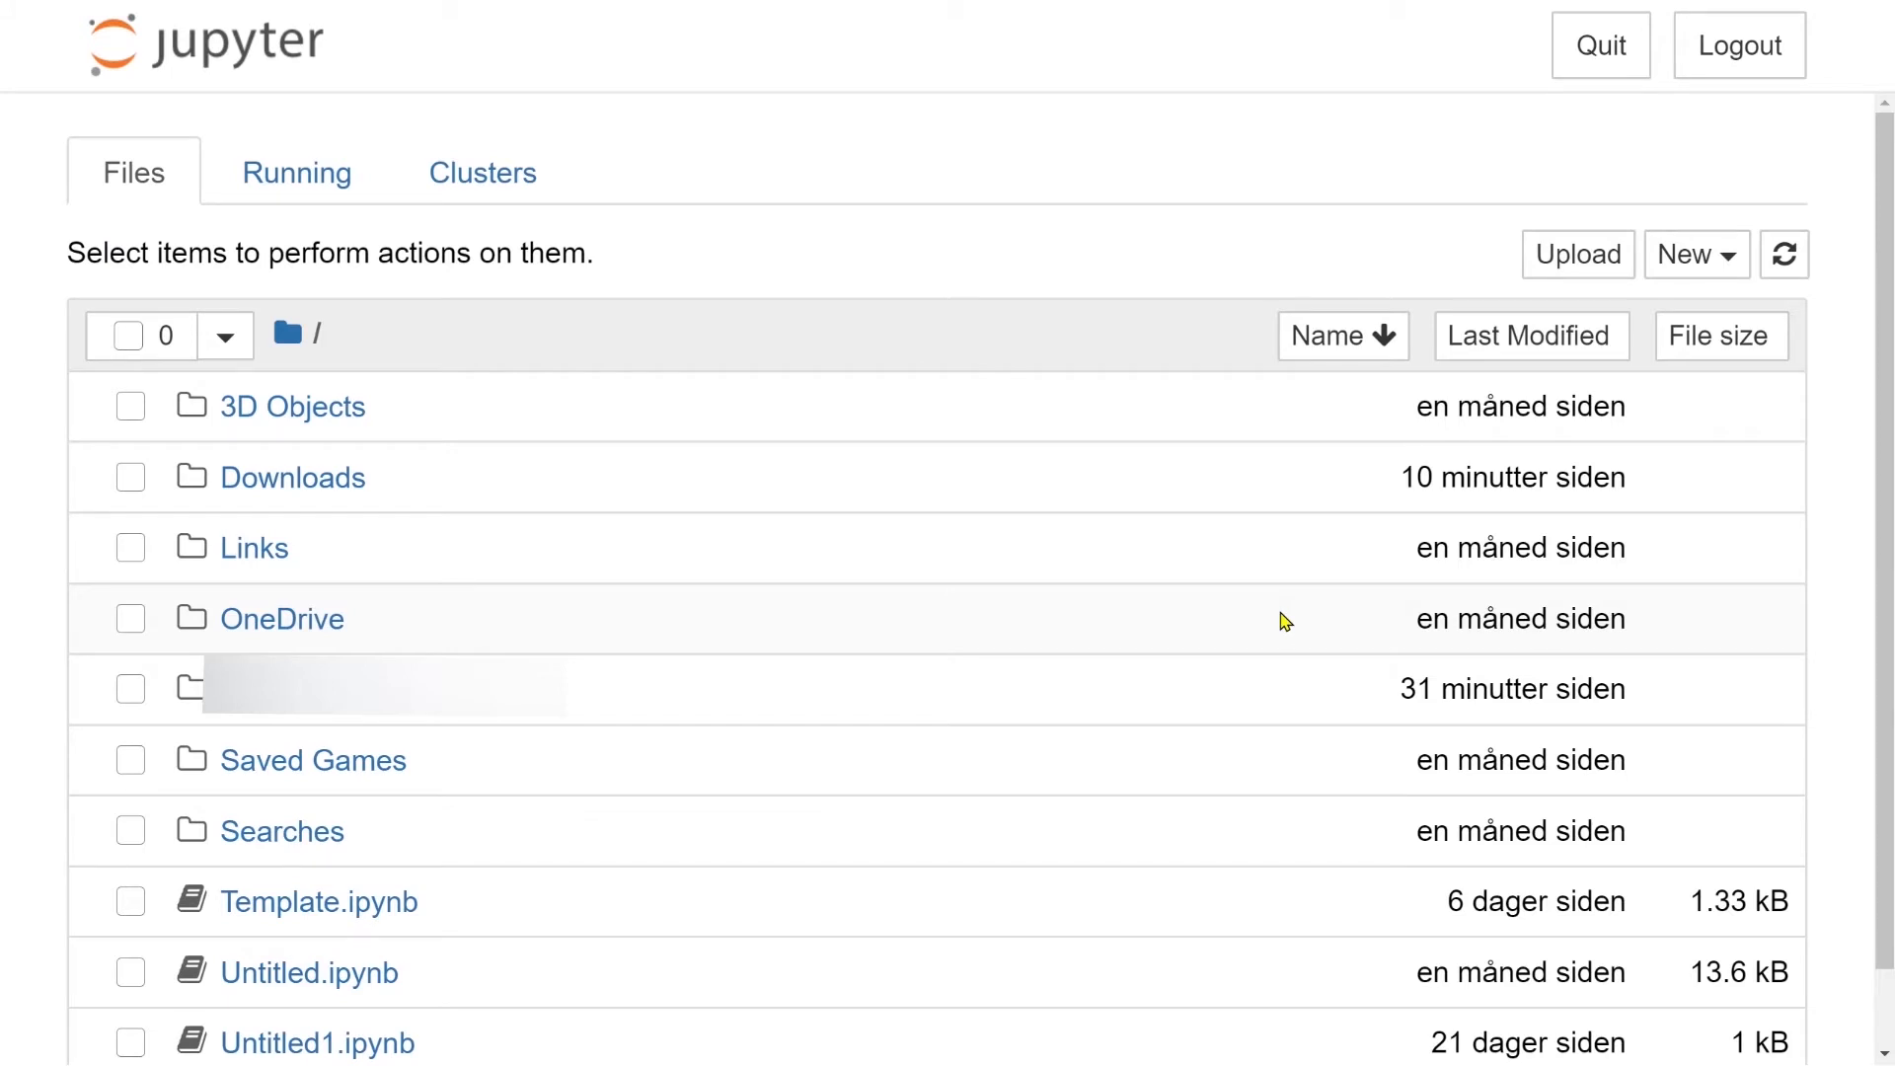
{"action": "mouse_move", "coordinate": [1092, 573]}
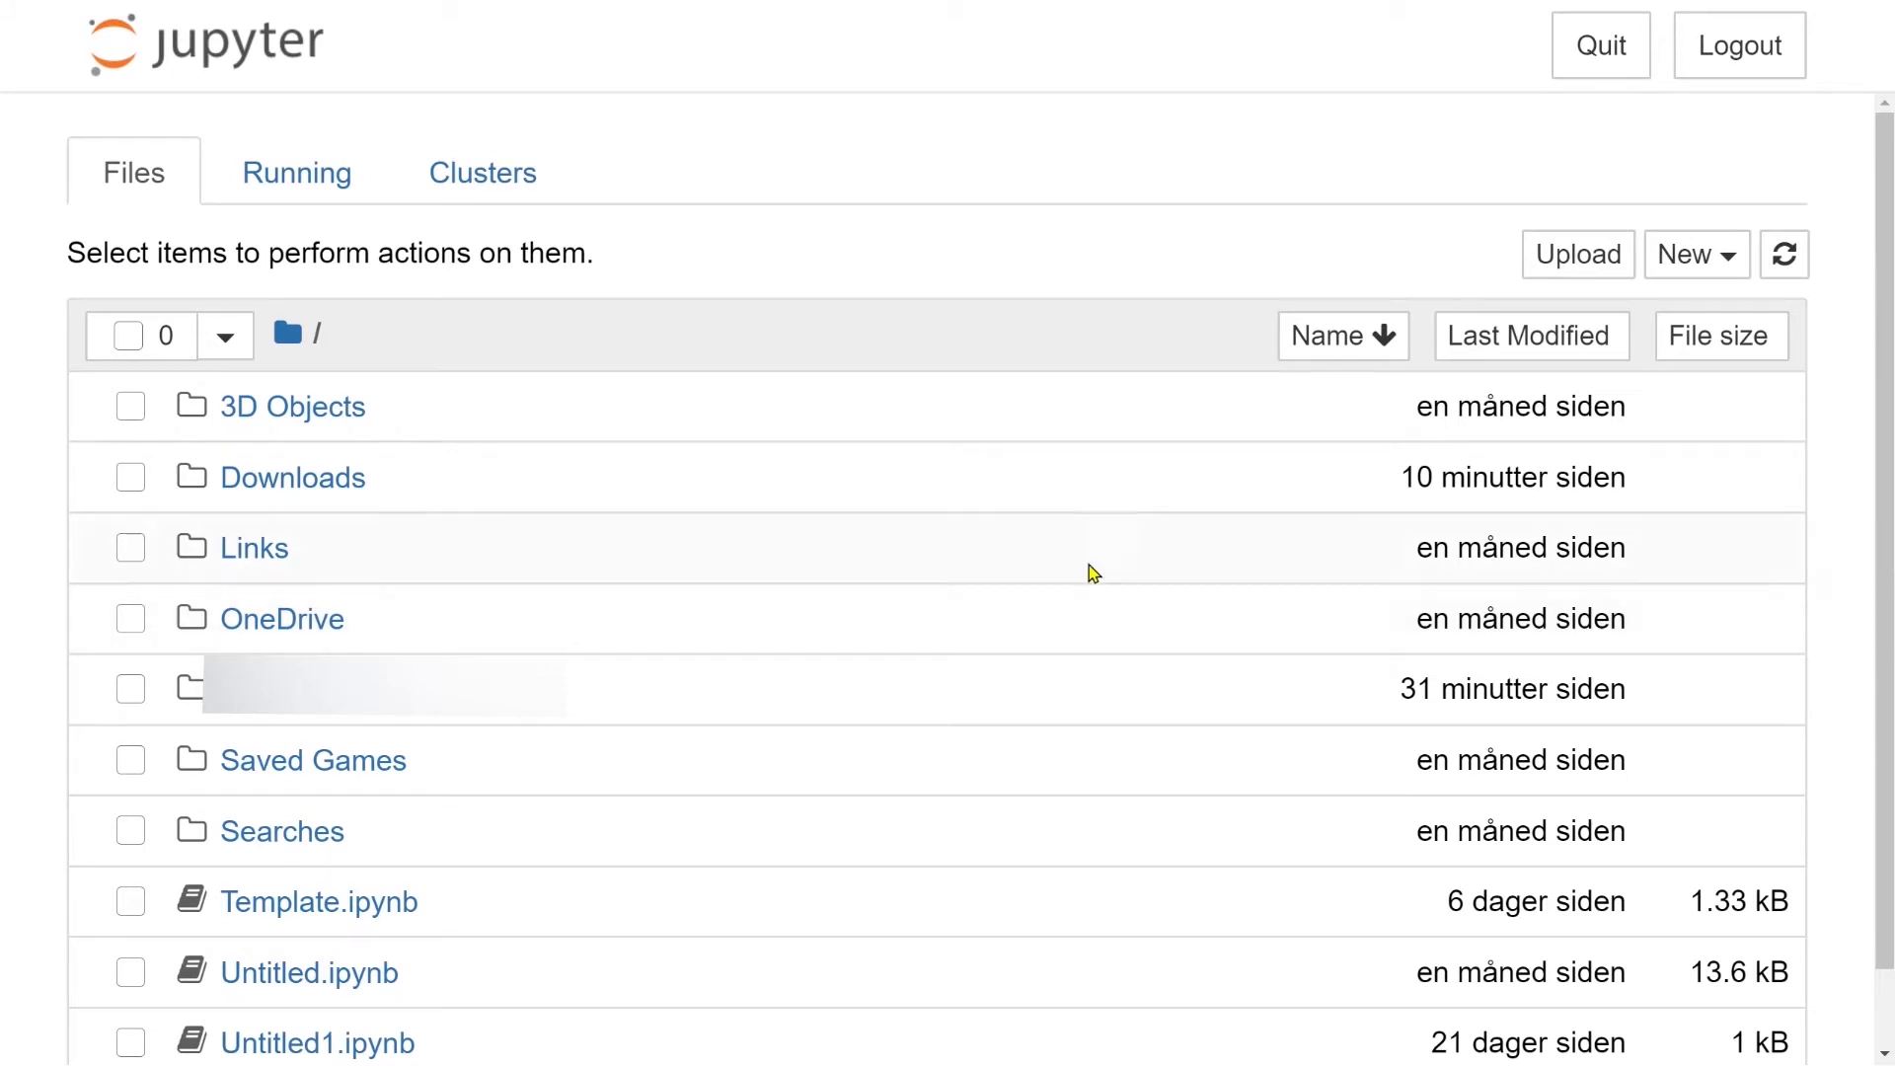
{"action": "mouse_move", "coordinate": [744, 537]}
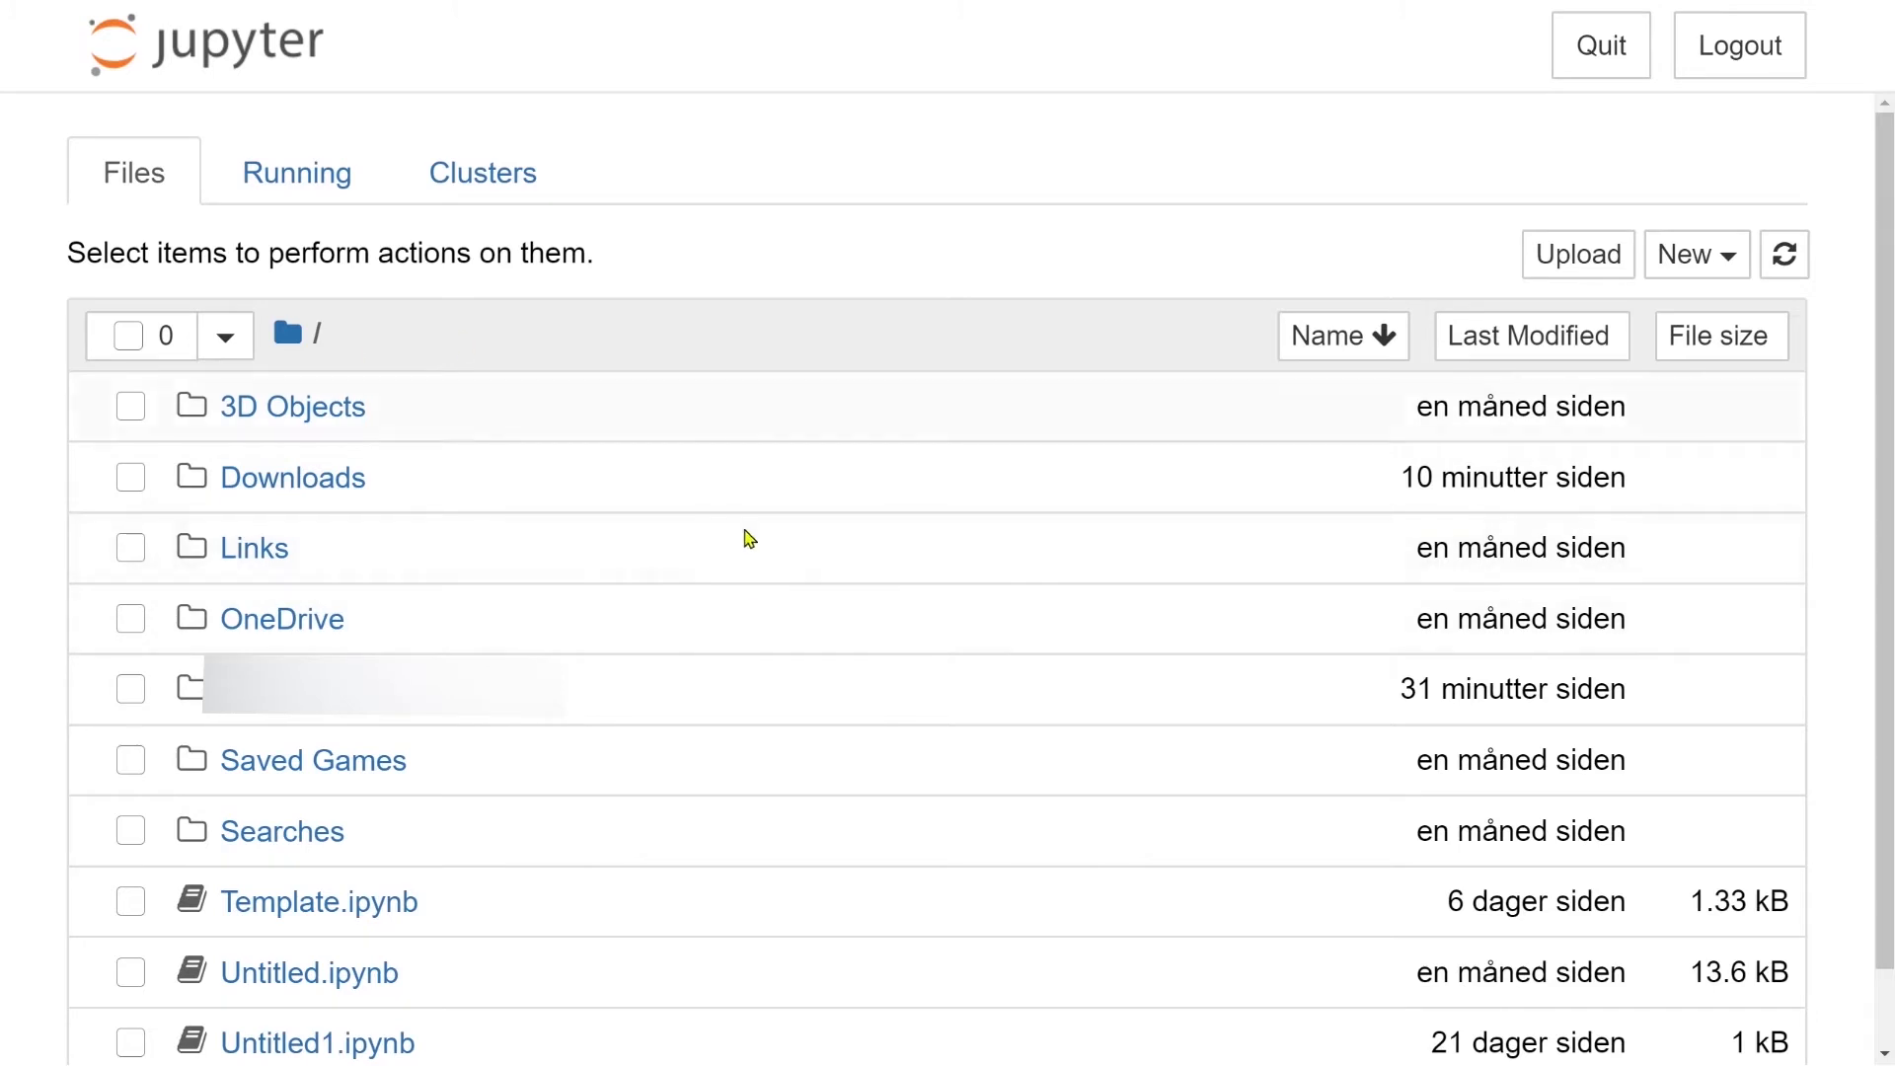
{"action": "mouse_move", "coordinate": [753, 580]}
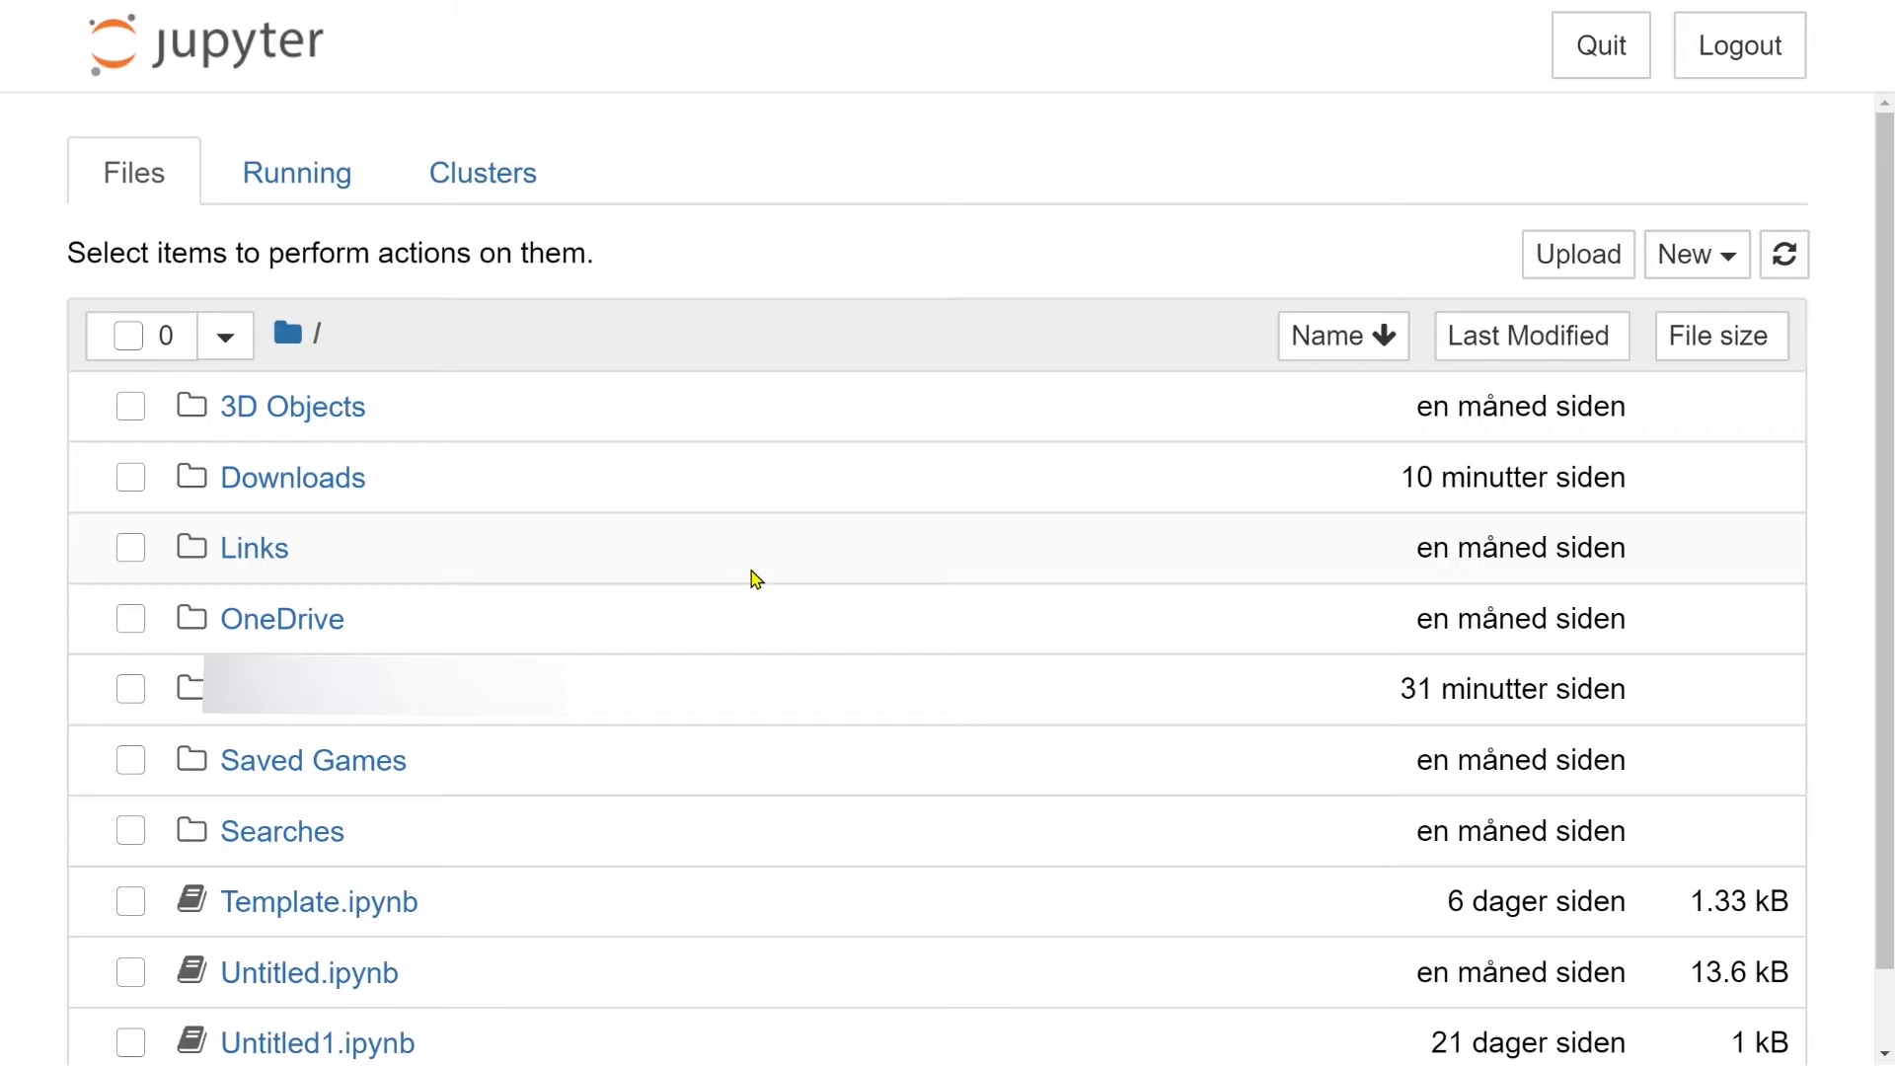
{"action": "mouse_move", "coordinate": [1722, 334]}
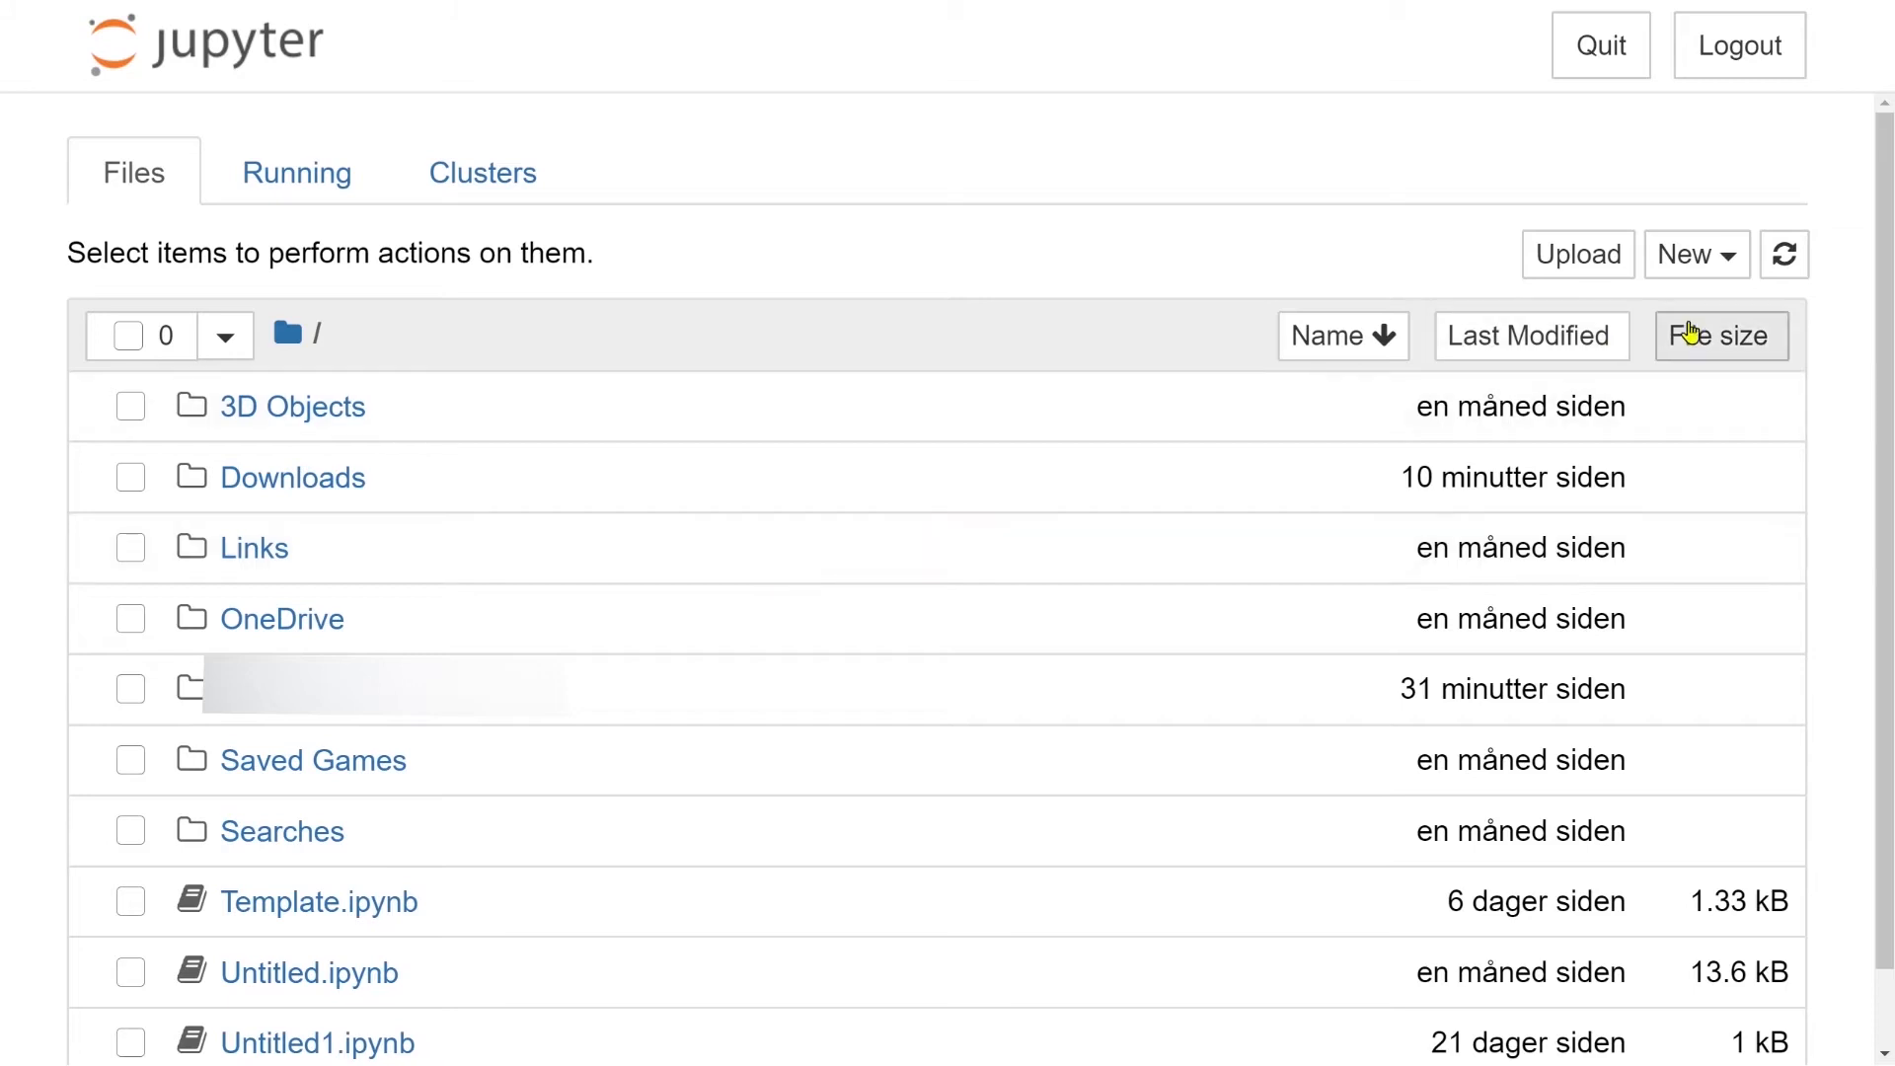
Create a new Python 3 notebook from the New menu, opening Untitled2
{"action": "left_click", "coordinate": [1689, 254]}
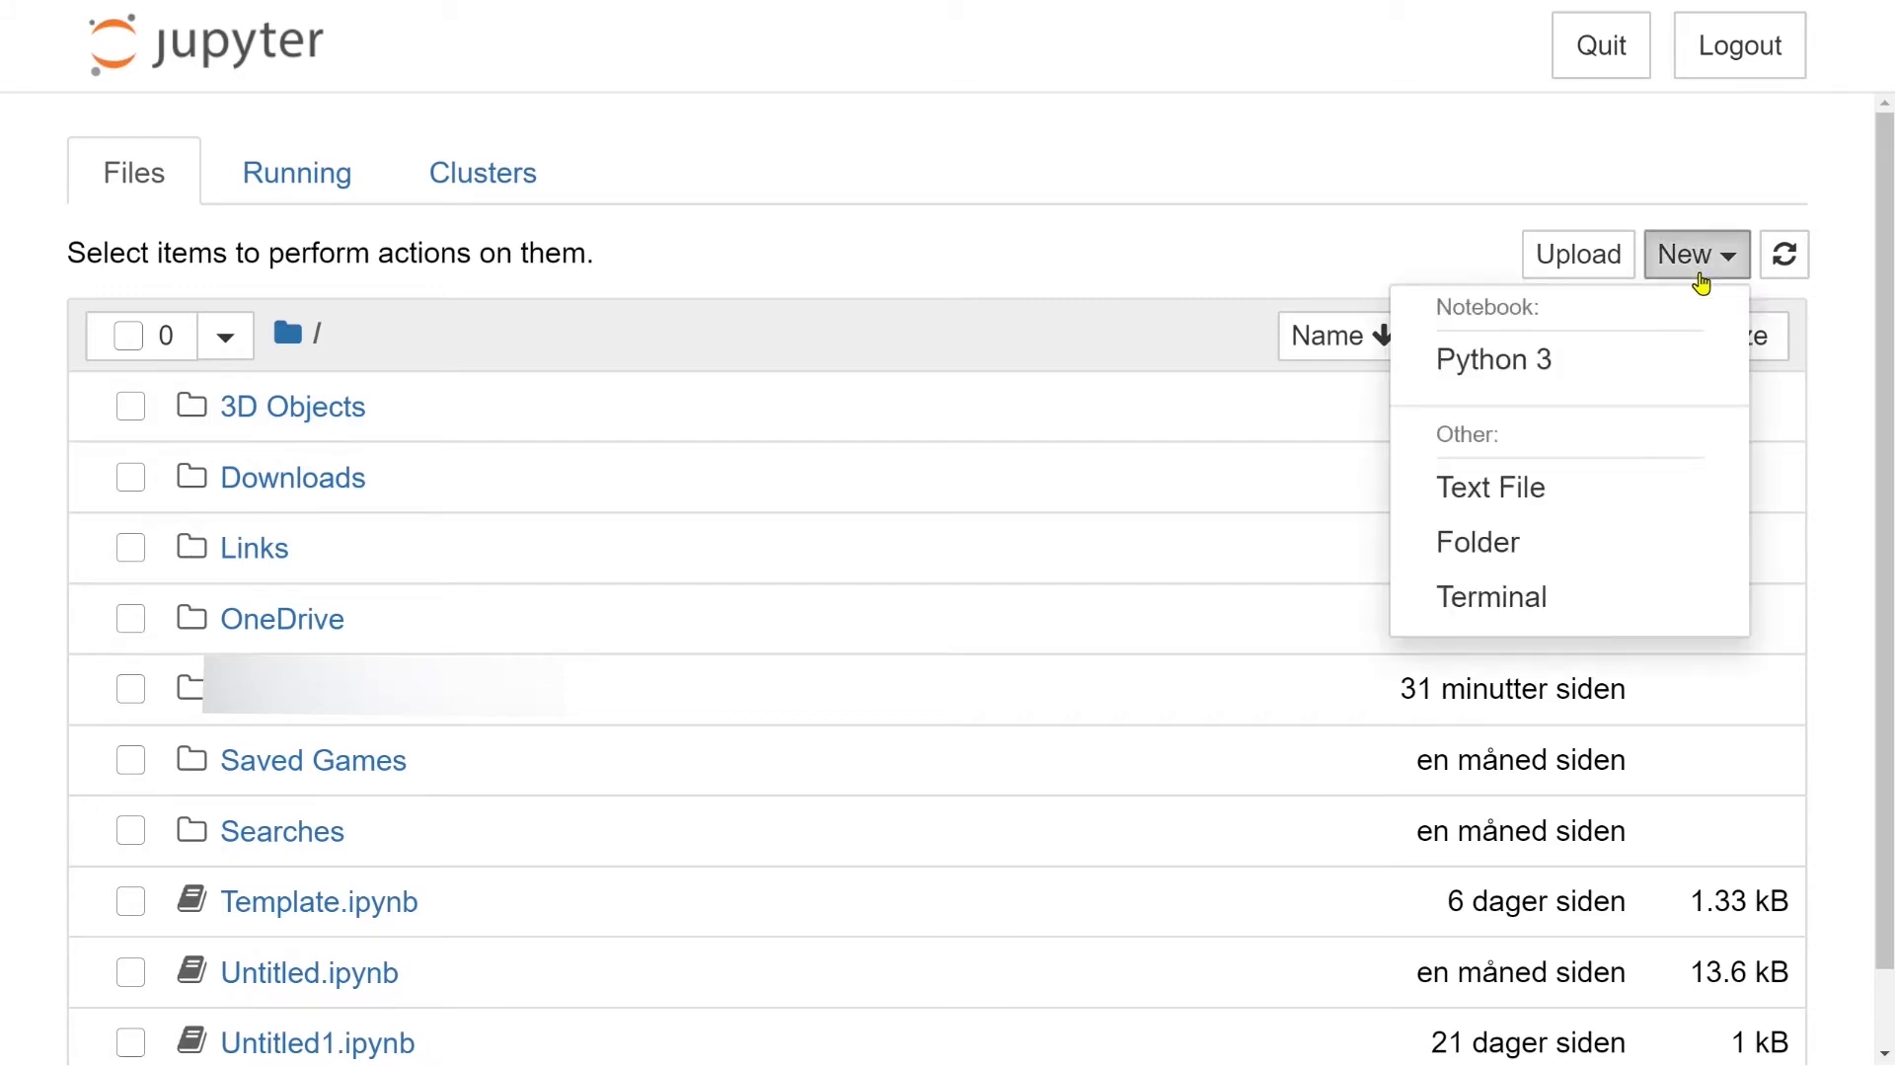
{"action": "left_click", "coordinate": [1494, 359]}
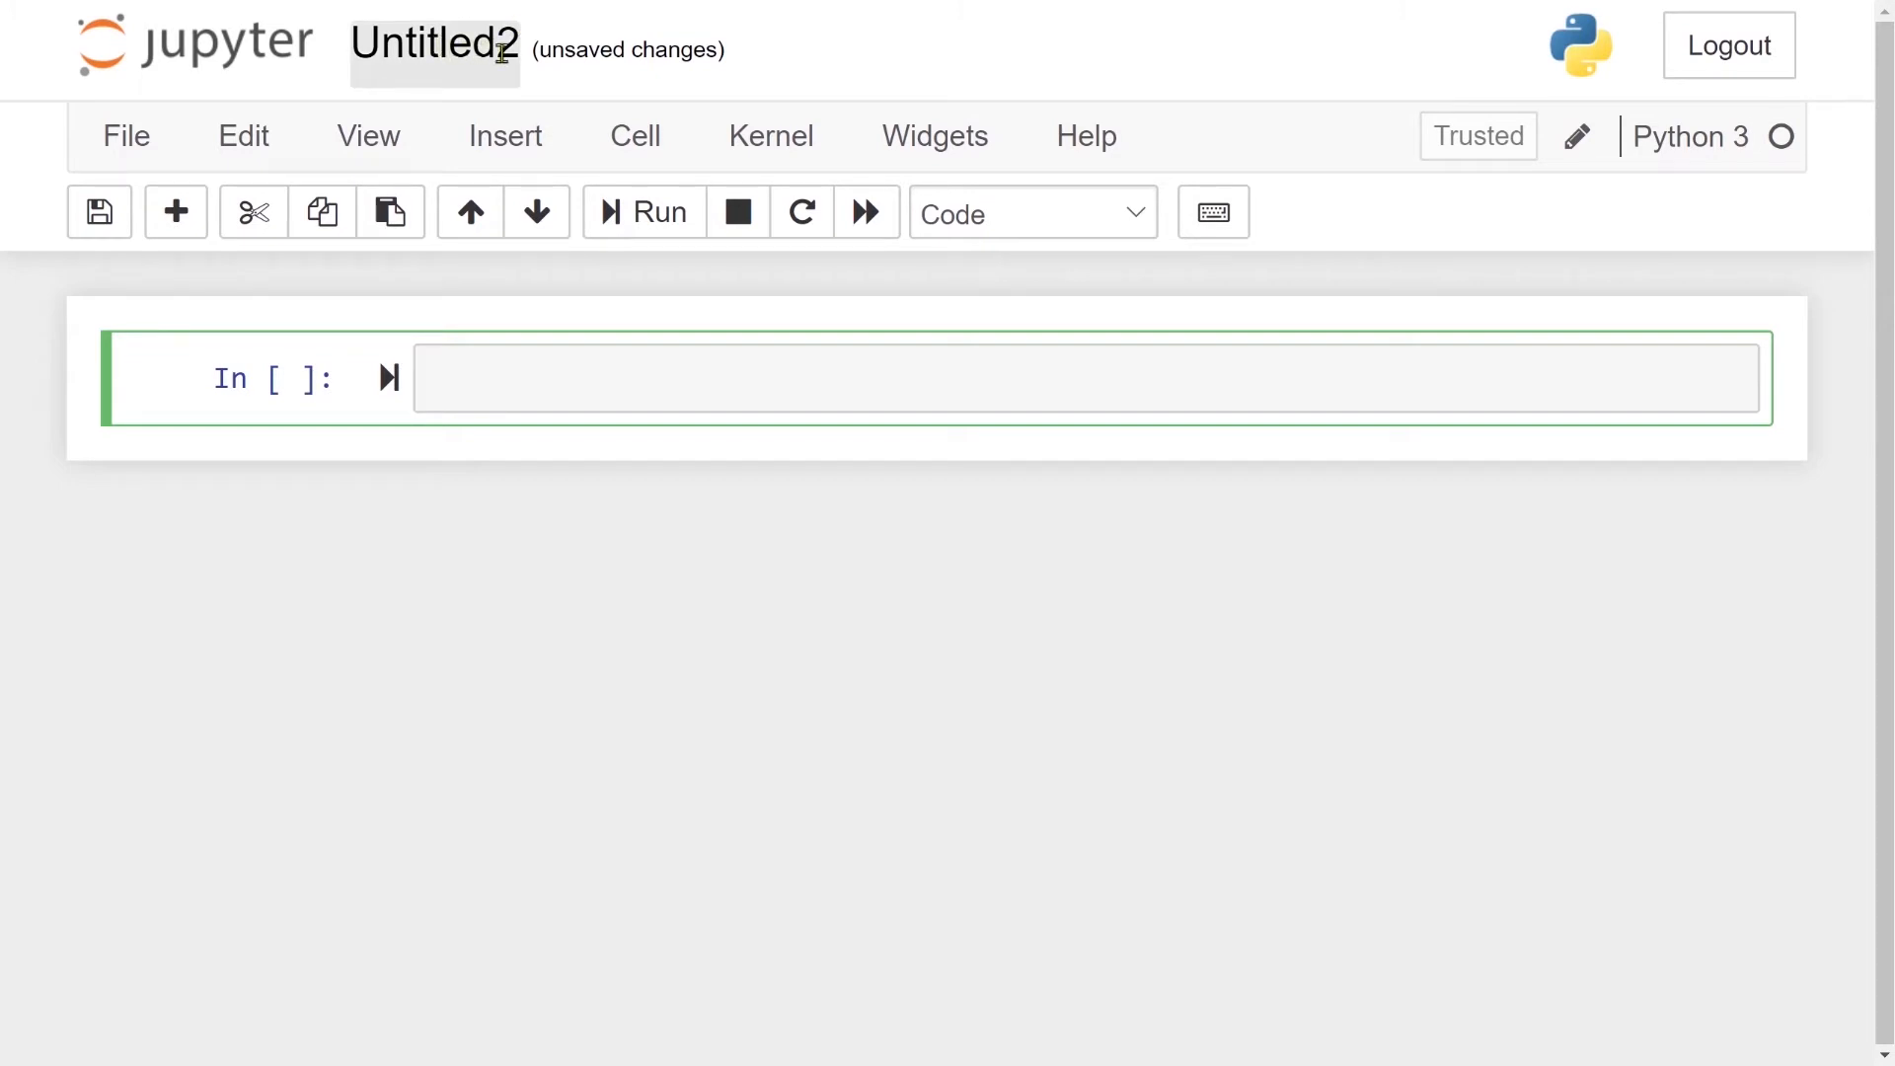
Rename the Untitled2 notebook to 'My first Notebook'
{"action": "left_click", "coordinate": [433, 45]}
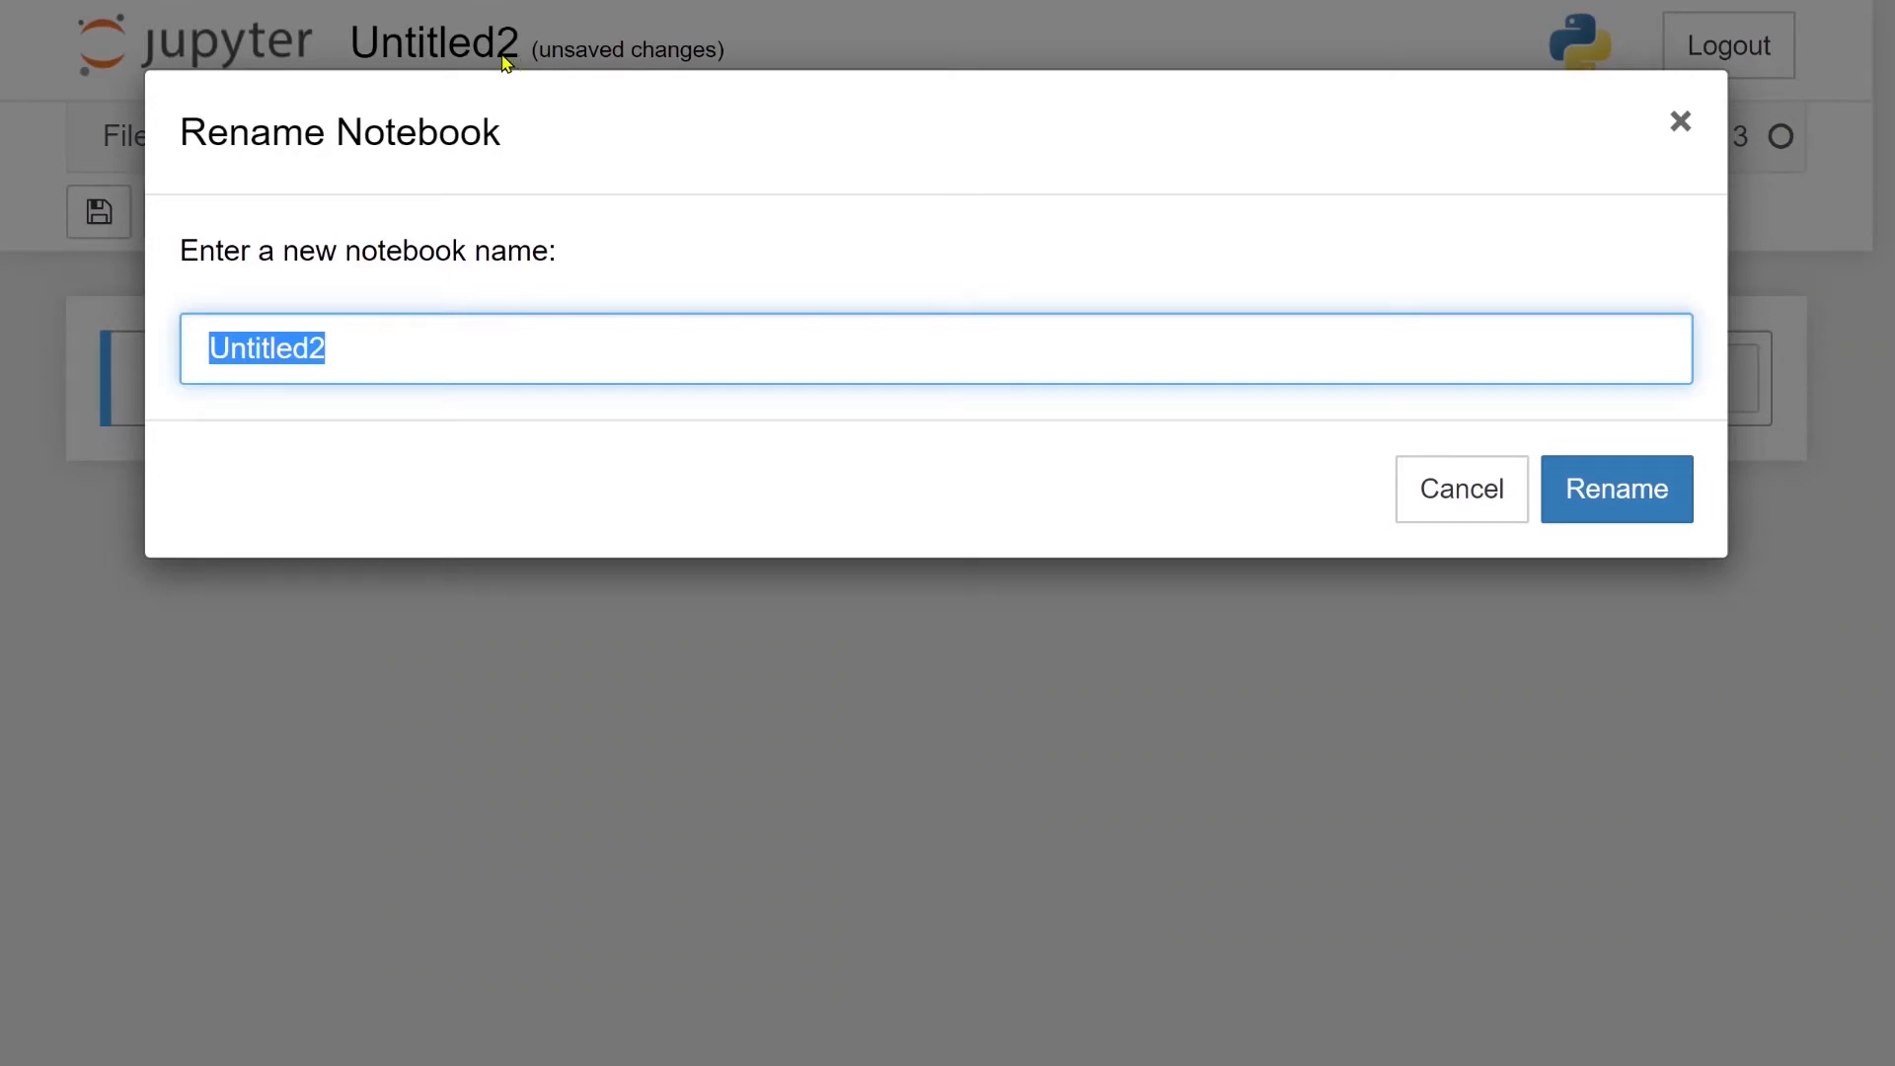
{"action": "type", "text": "My firs"}
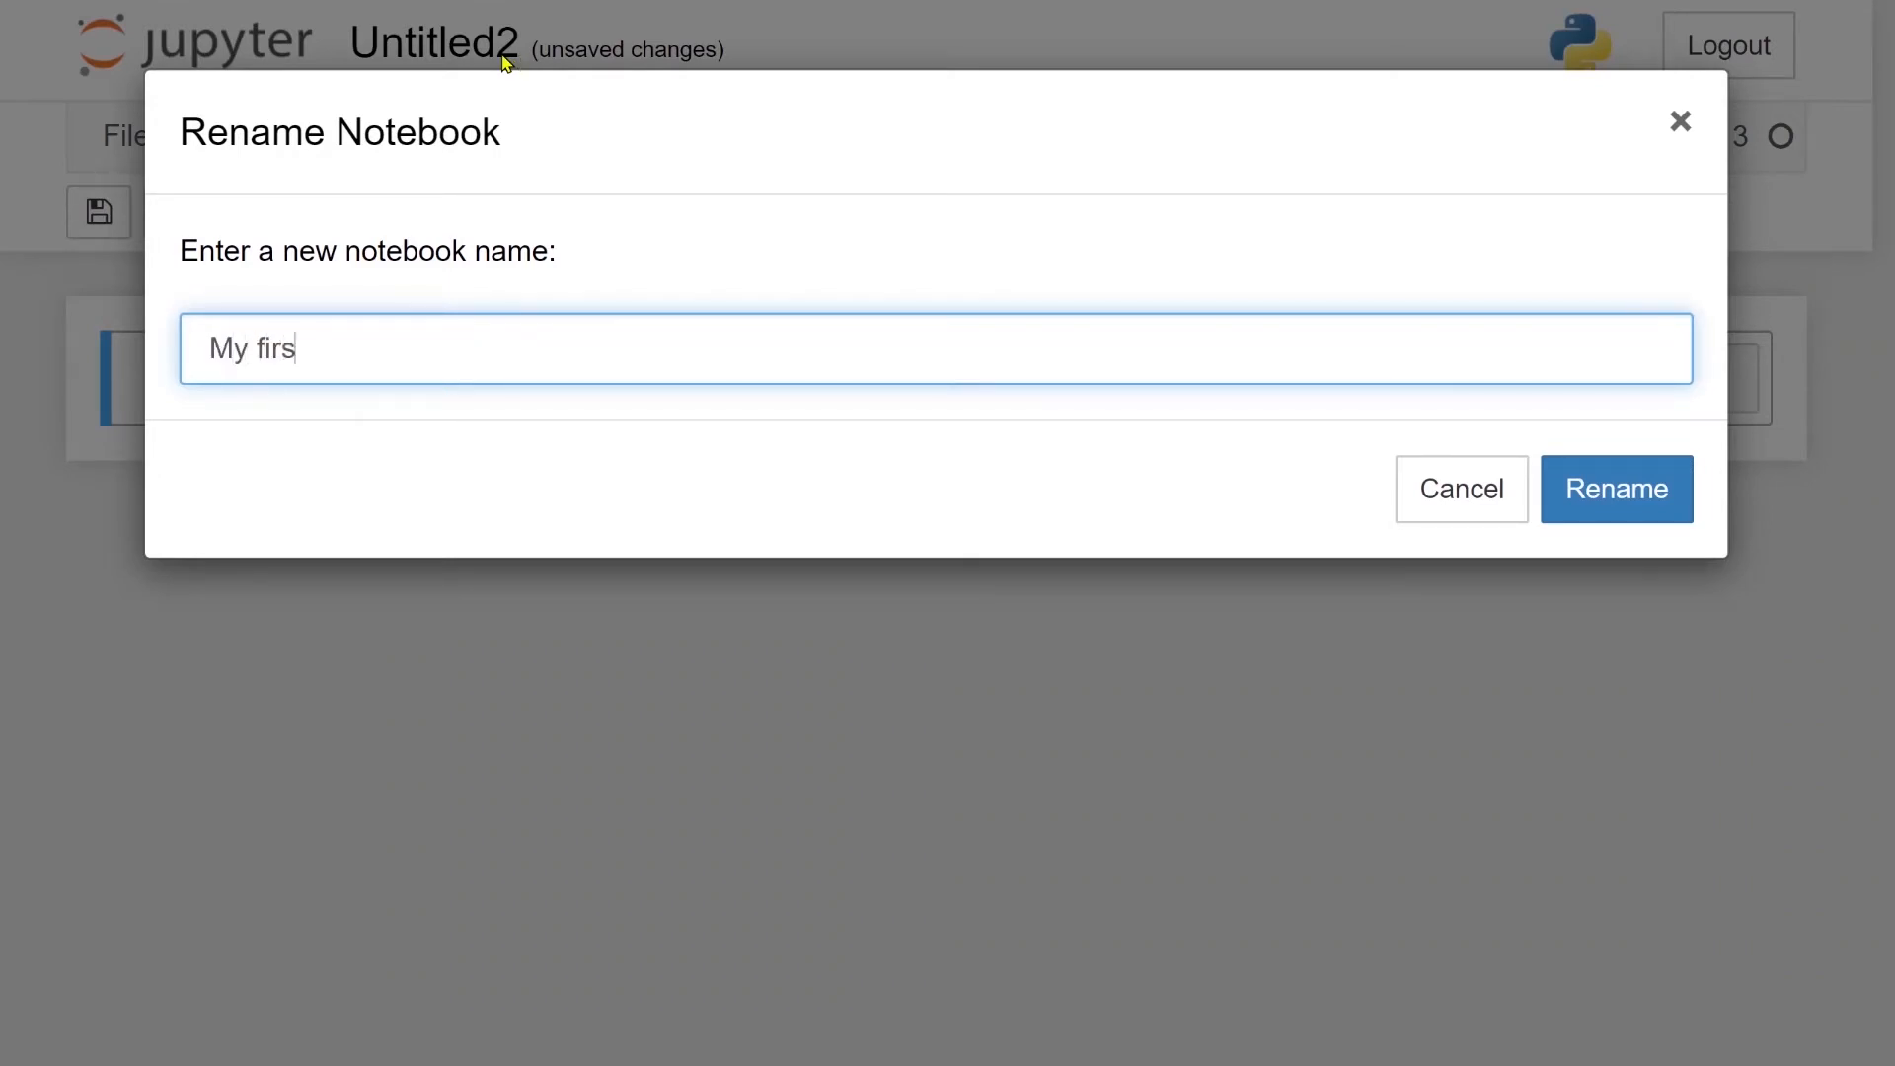
{"action": "type", "text": "t Note"}
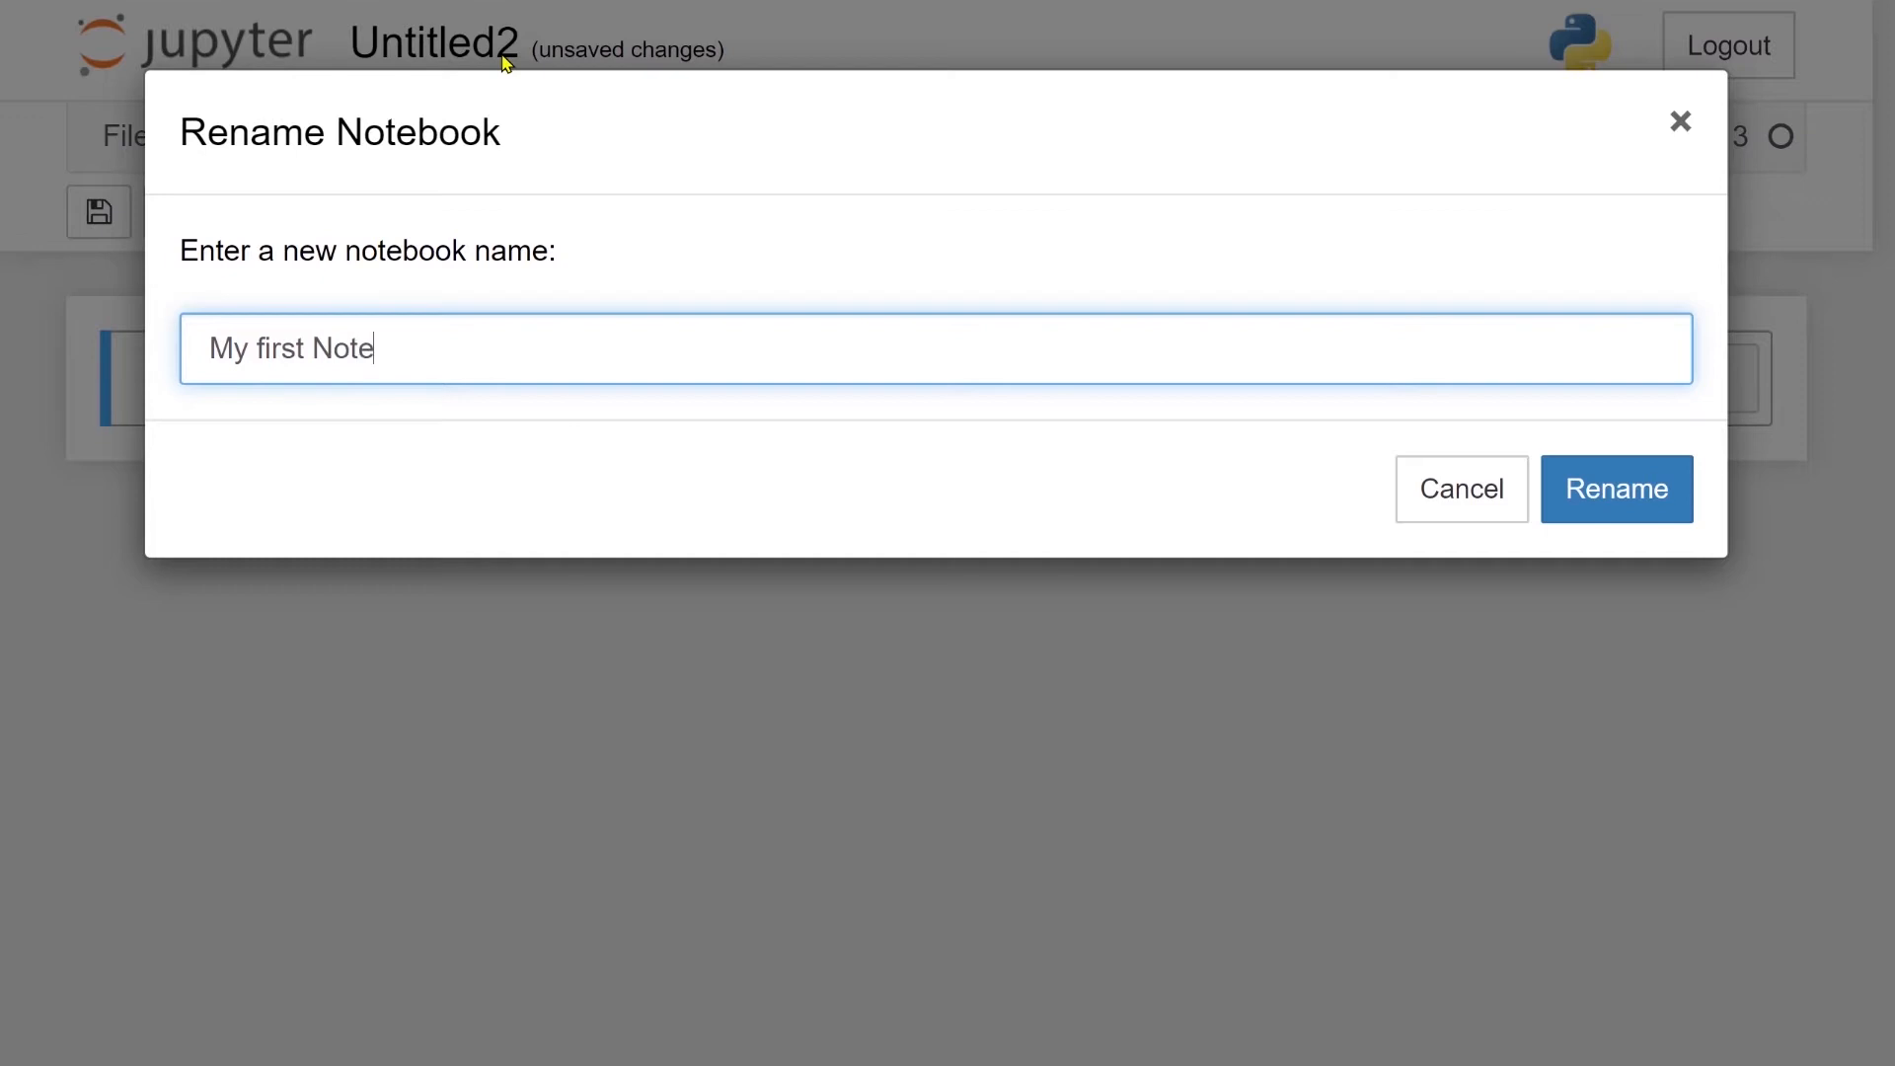
{"action": "type", "text": "book"}
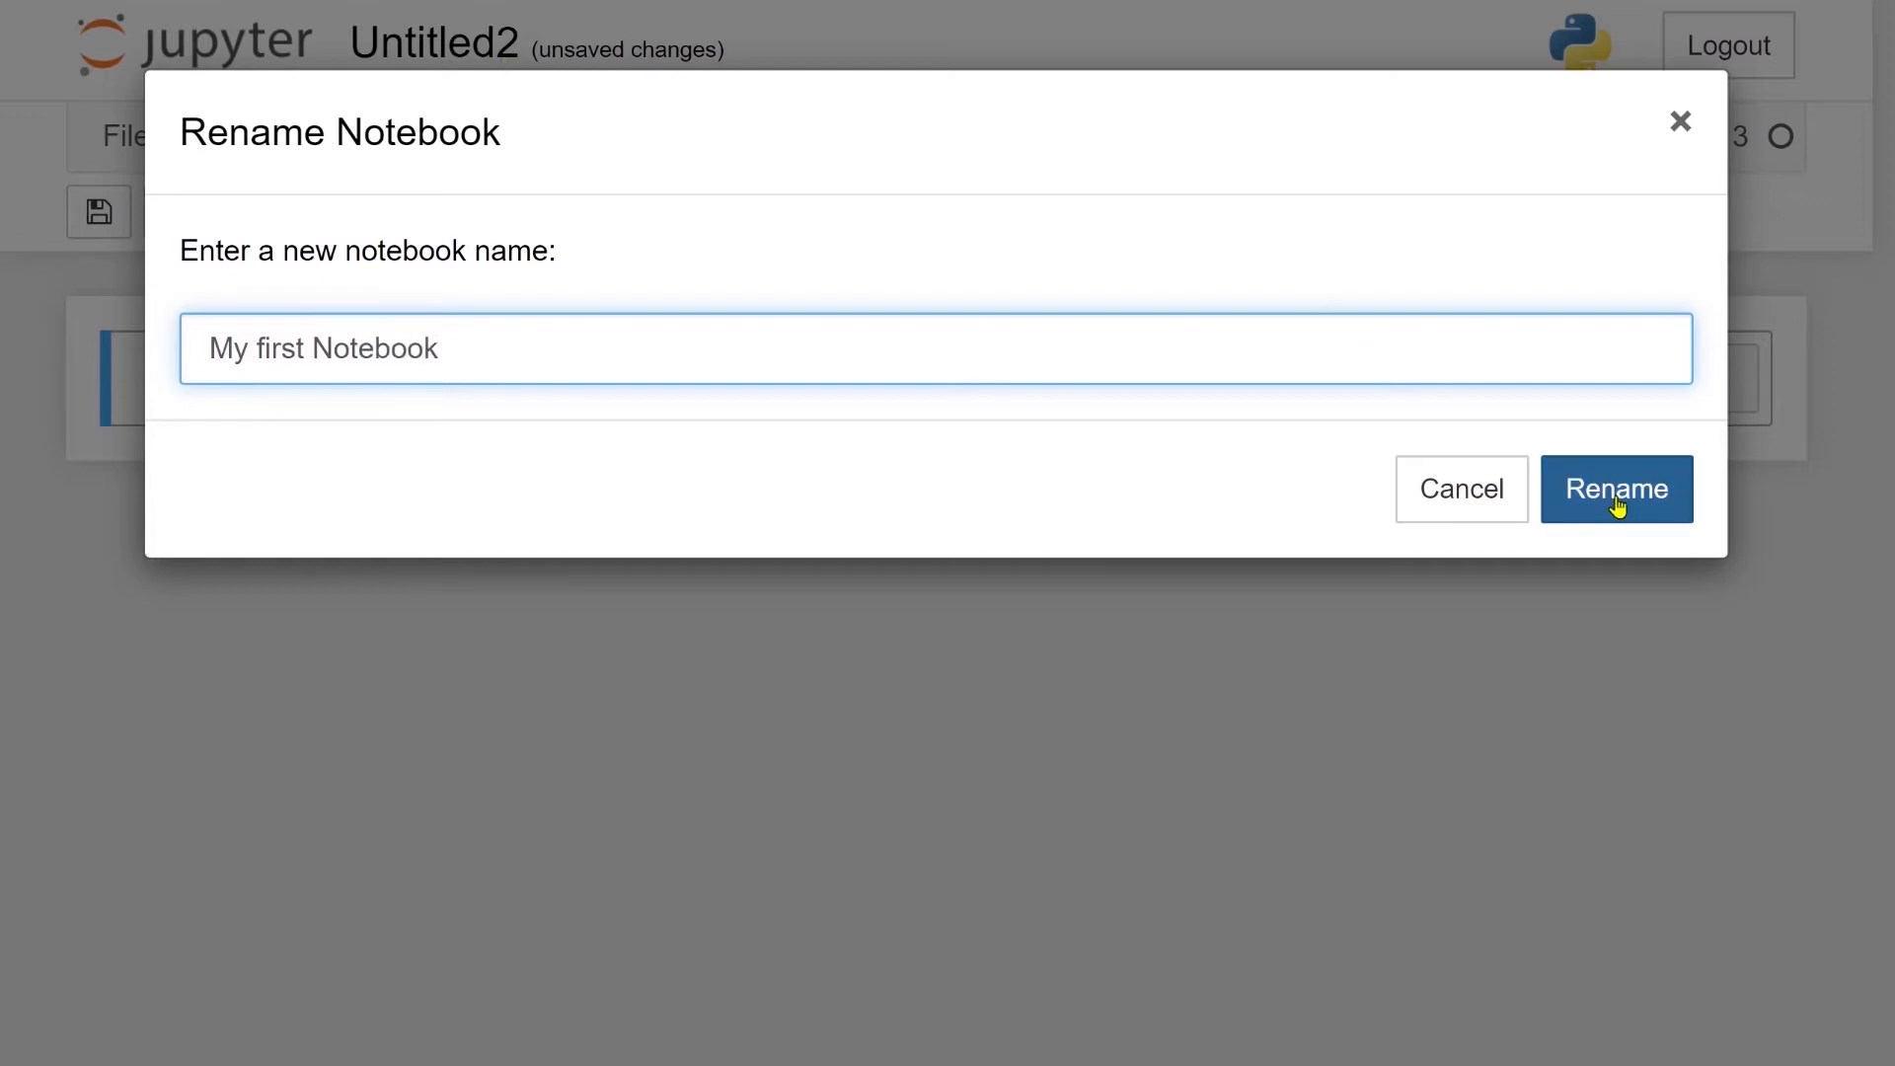
{"action": "left_click", "coordinate": [1616, 488]}
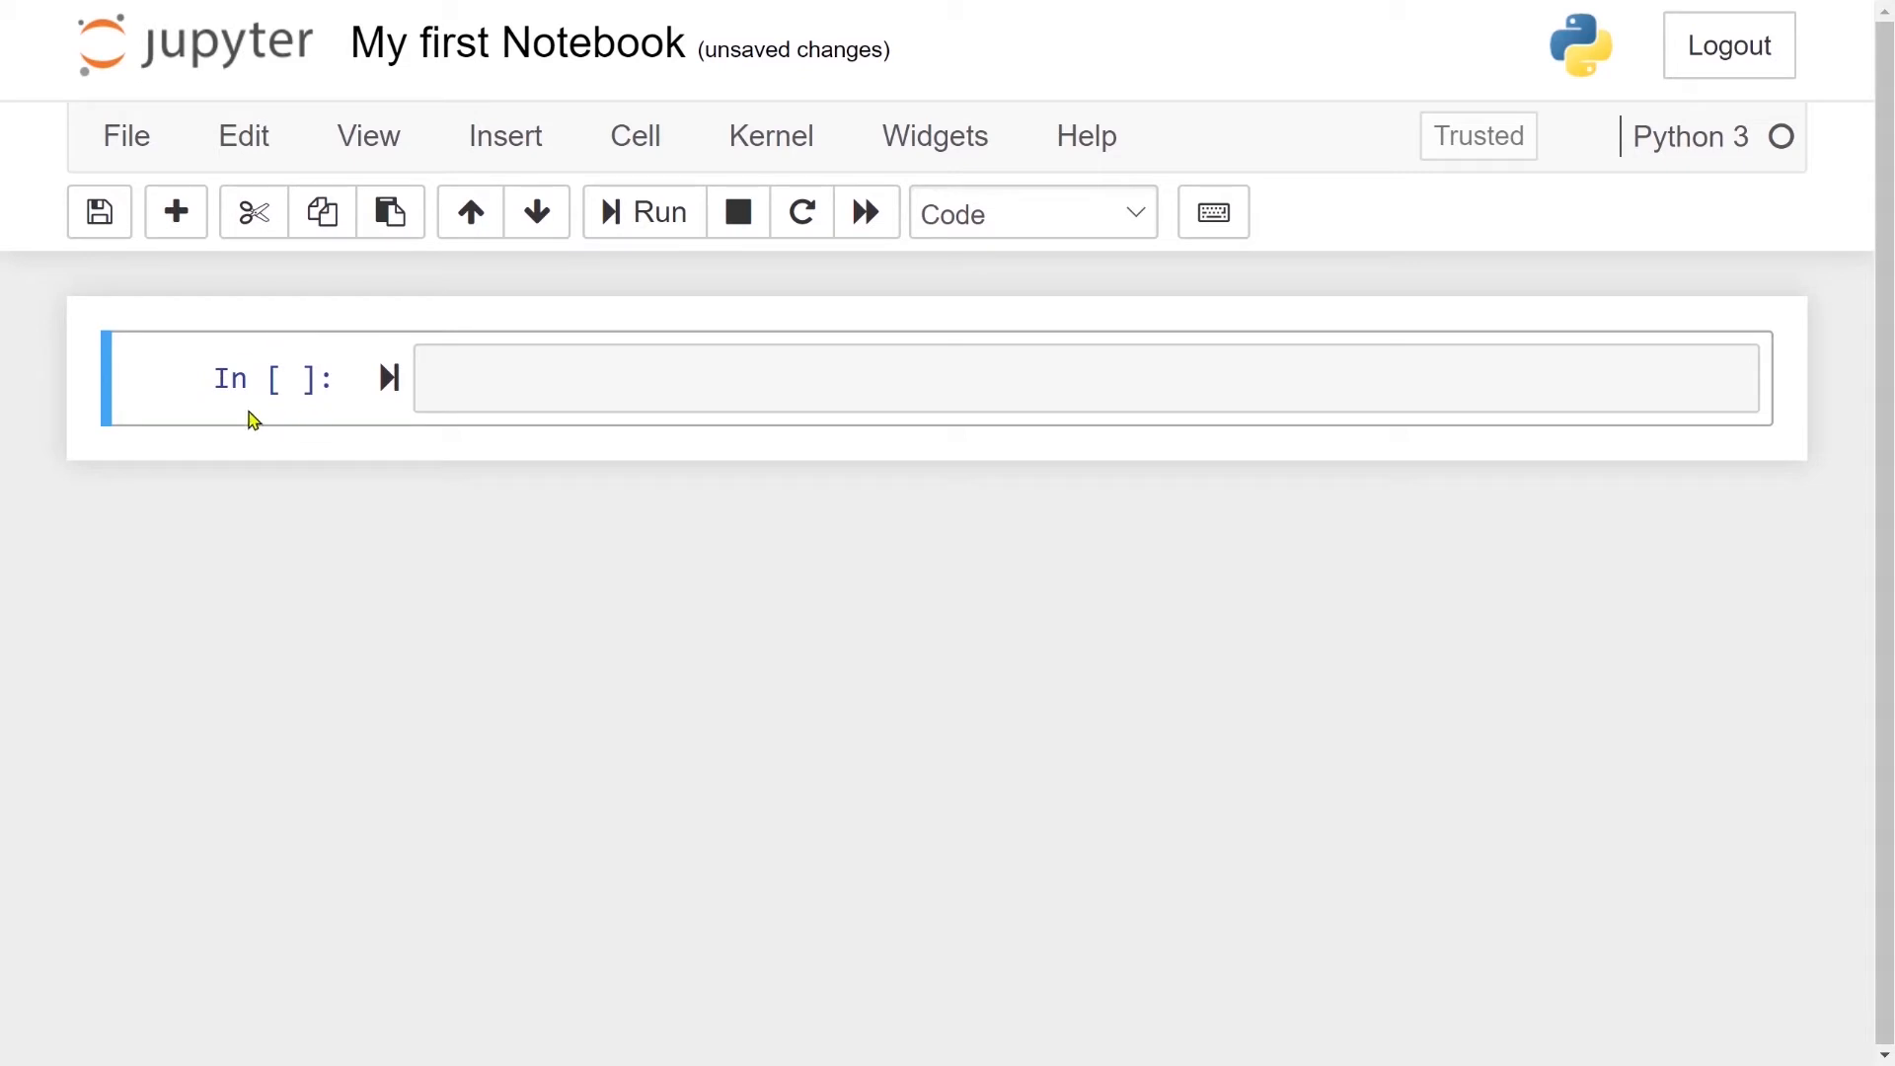
{"action": "mouse_move", "coordinate": [952, 312]}
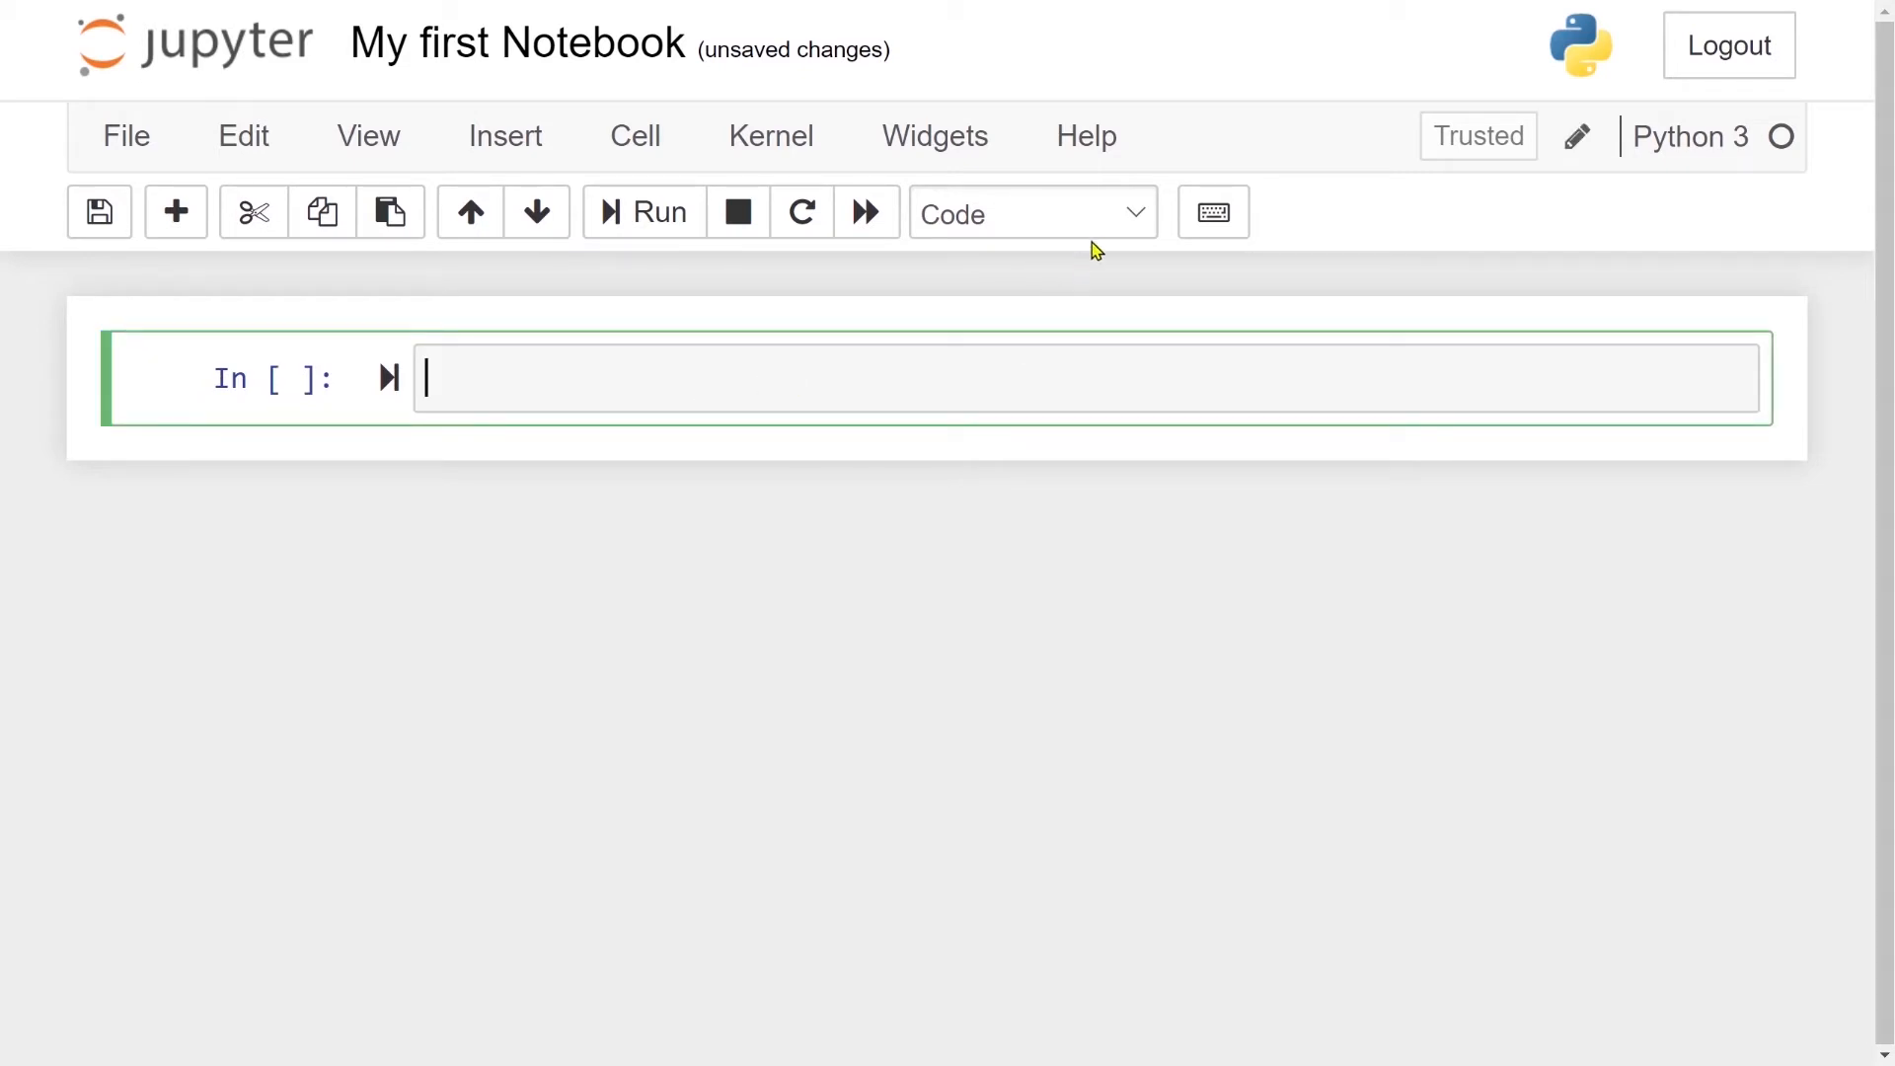
Make the first cell Markdown containing 'Here are some text.' and render it
{"action": "left_click", "coordinate": [1029, 213]}
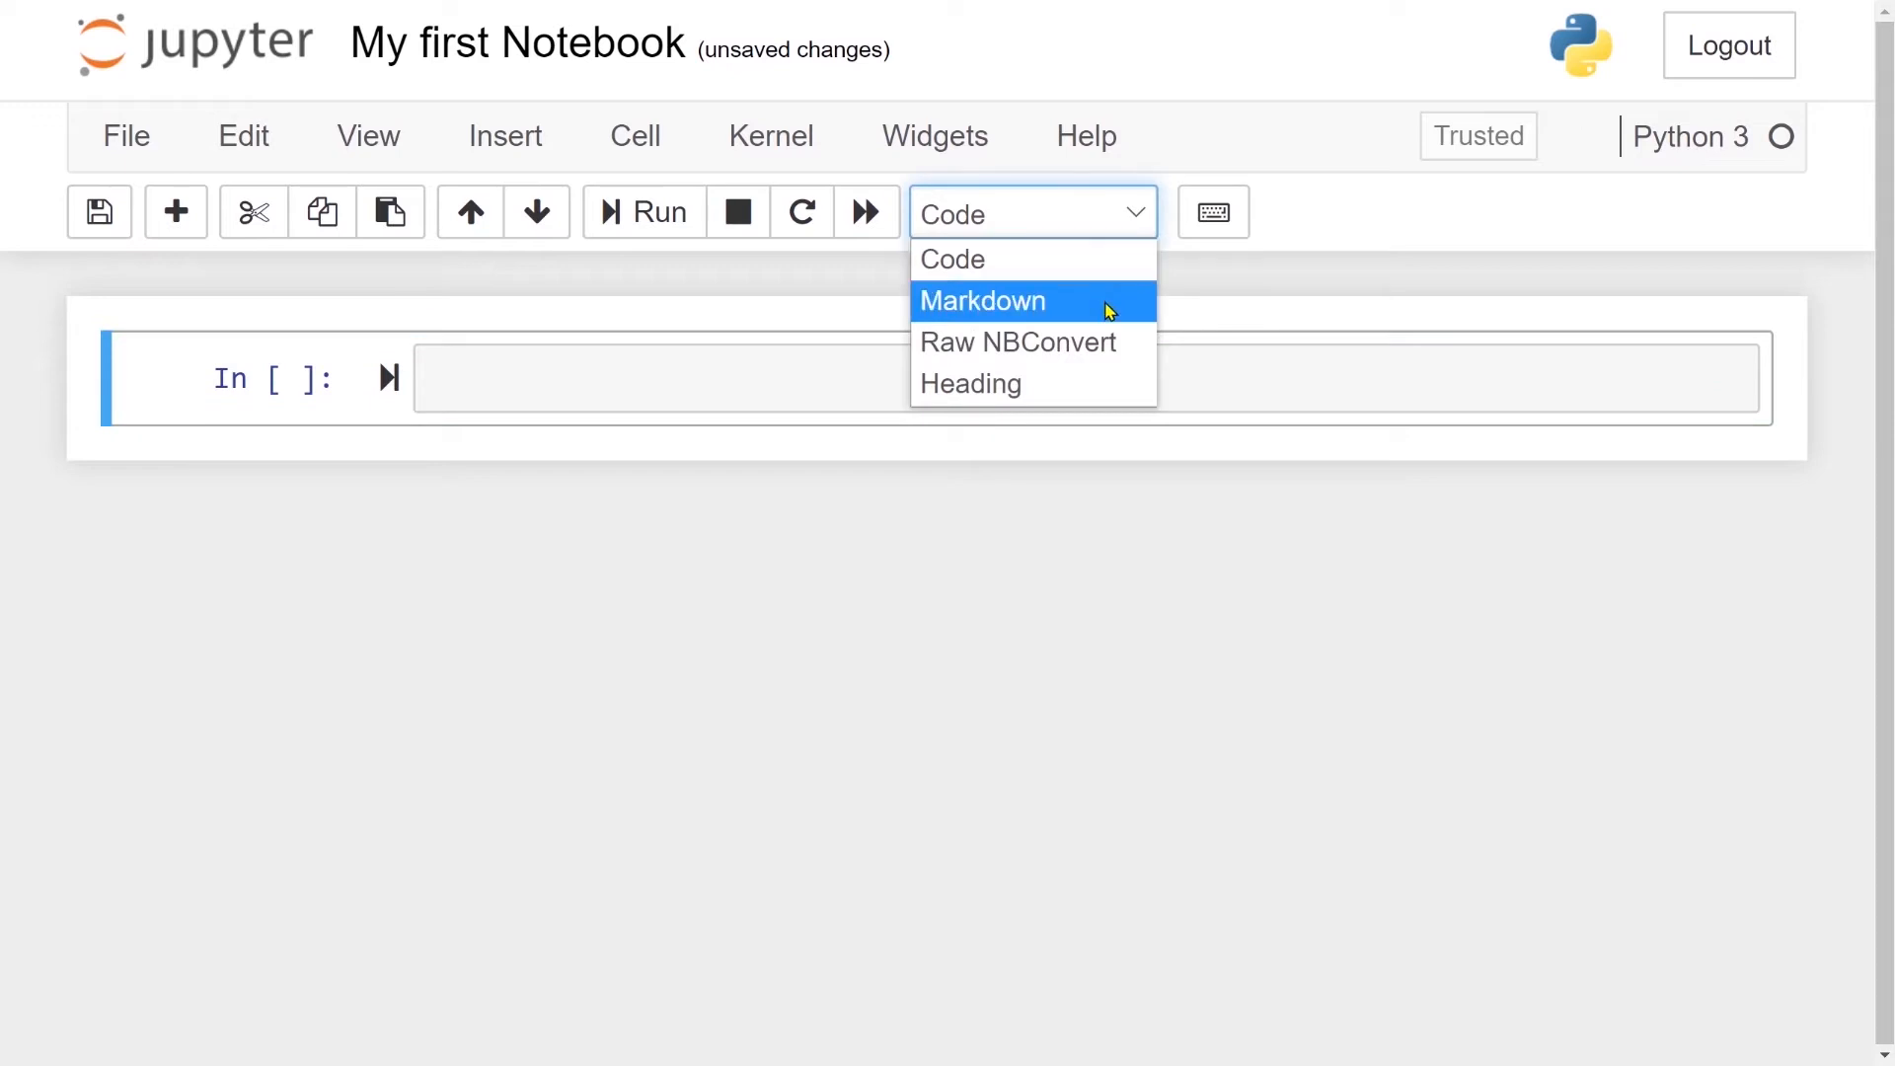
{"action": "left_click", "coordinate": [981, 301]}
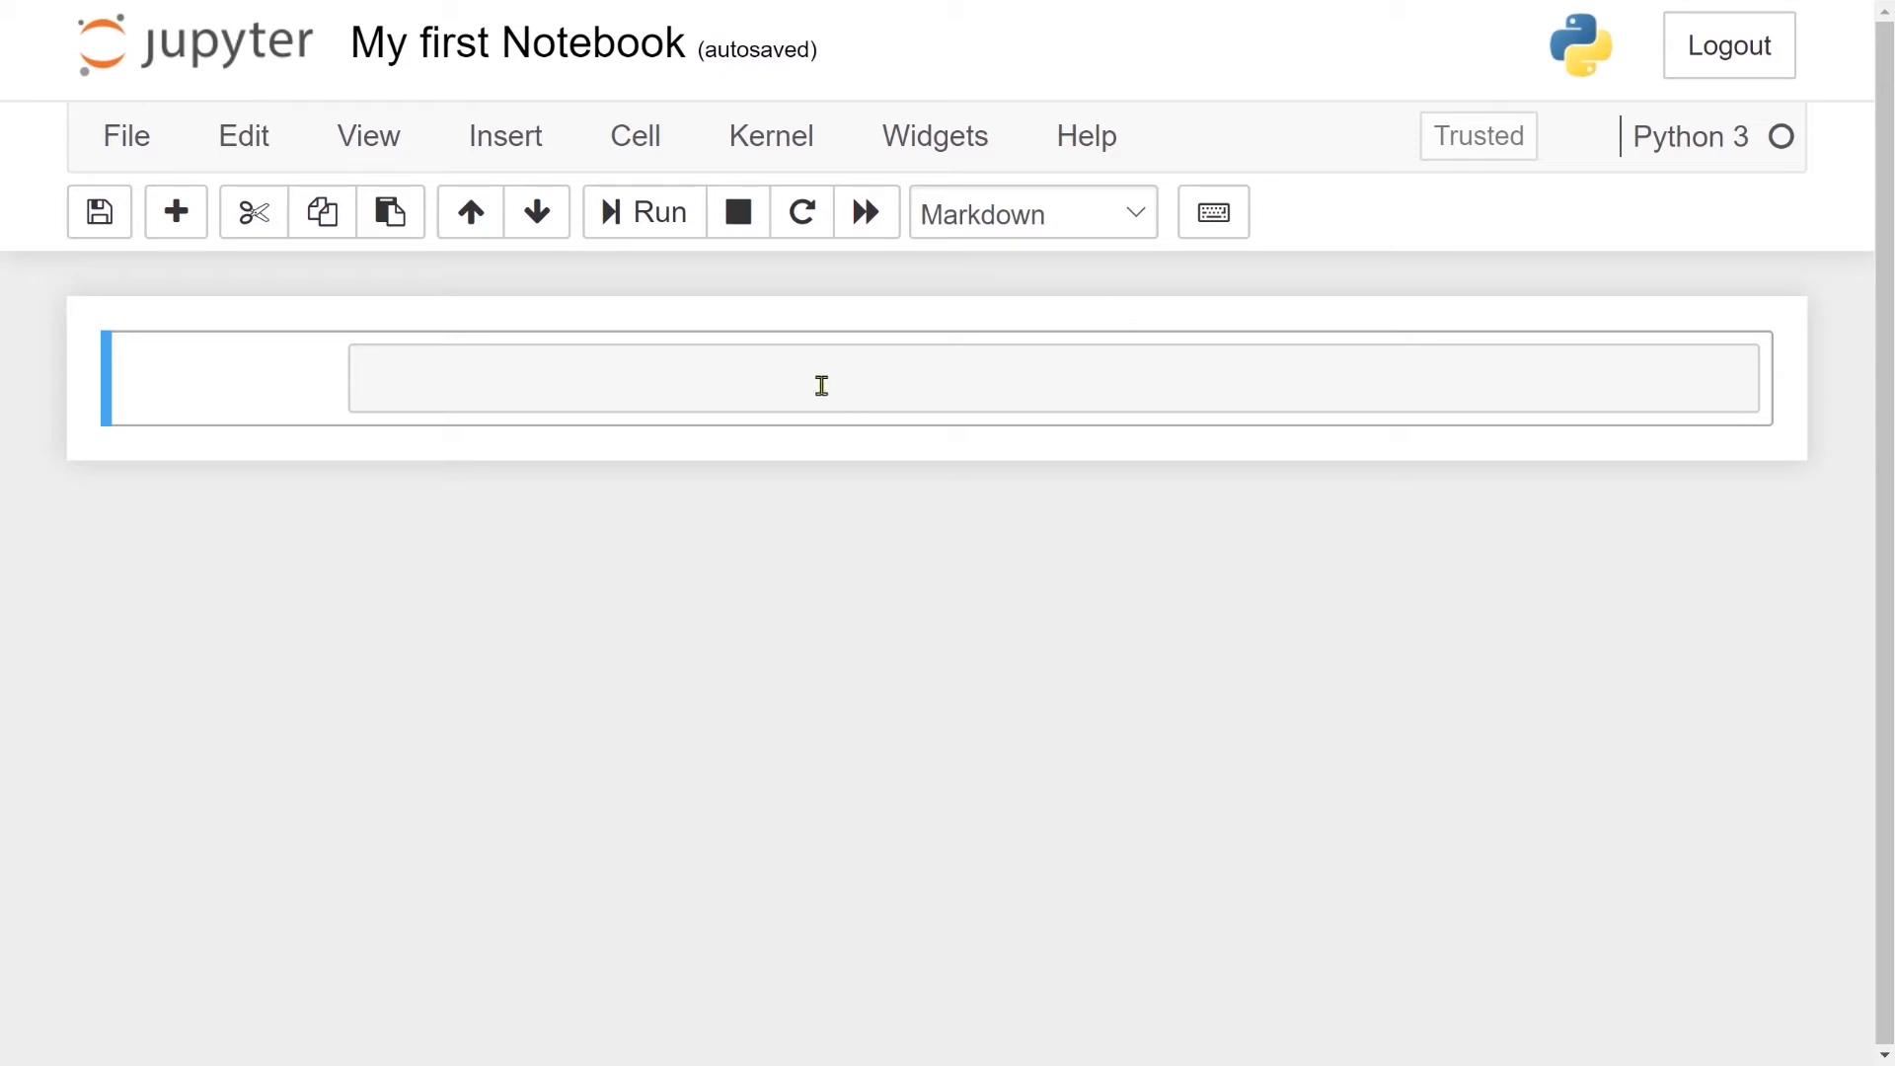
{"action": "left_click", "coordinate": [822, 378]}
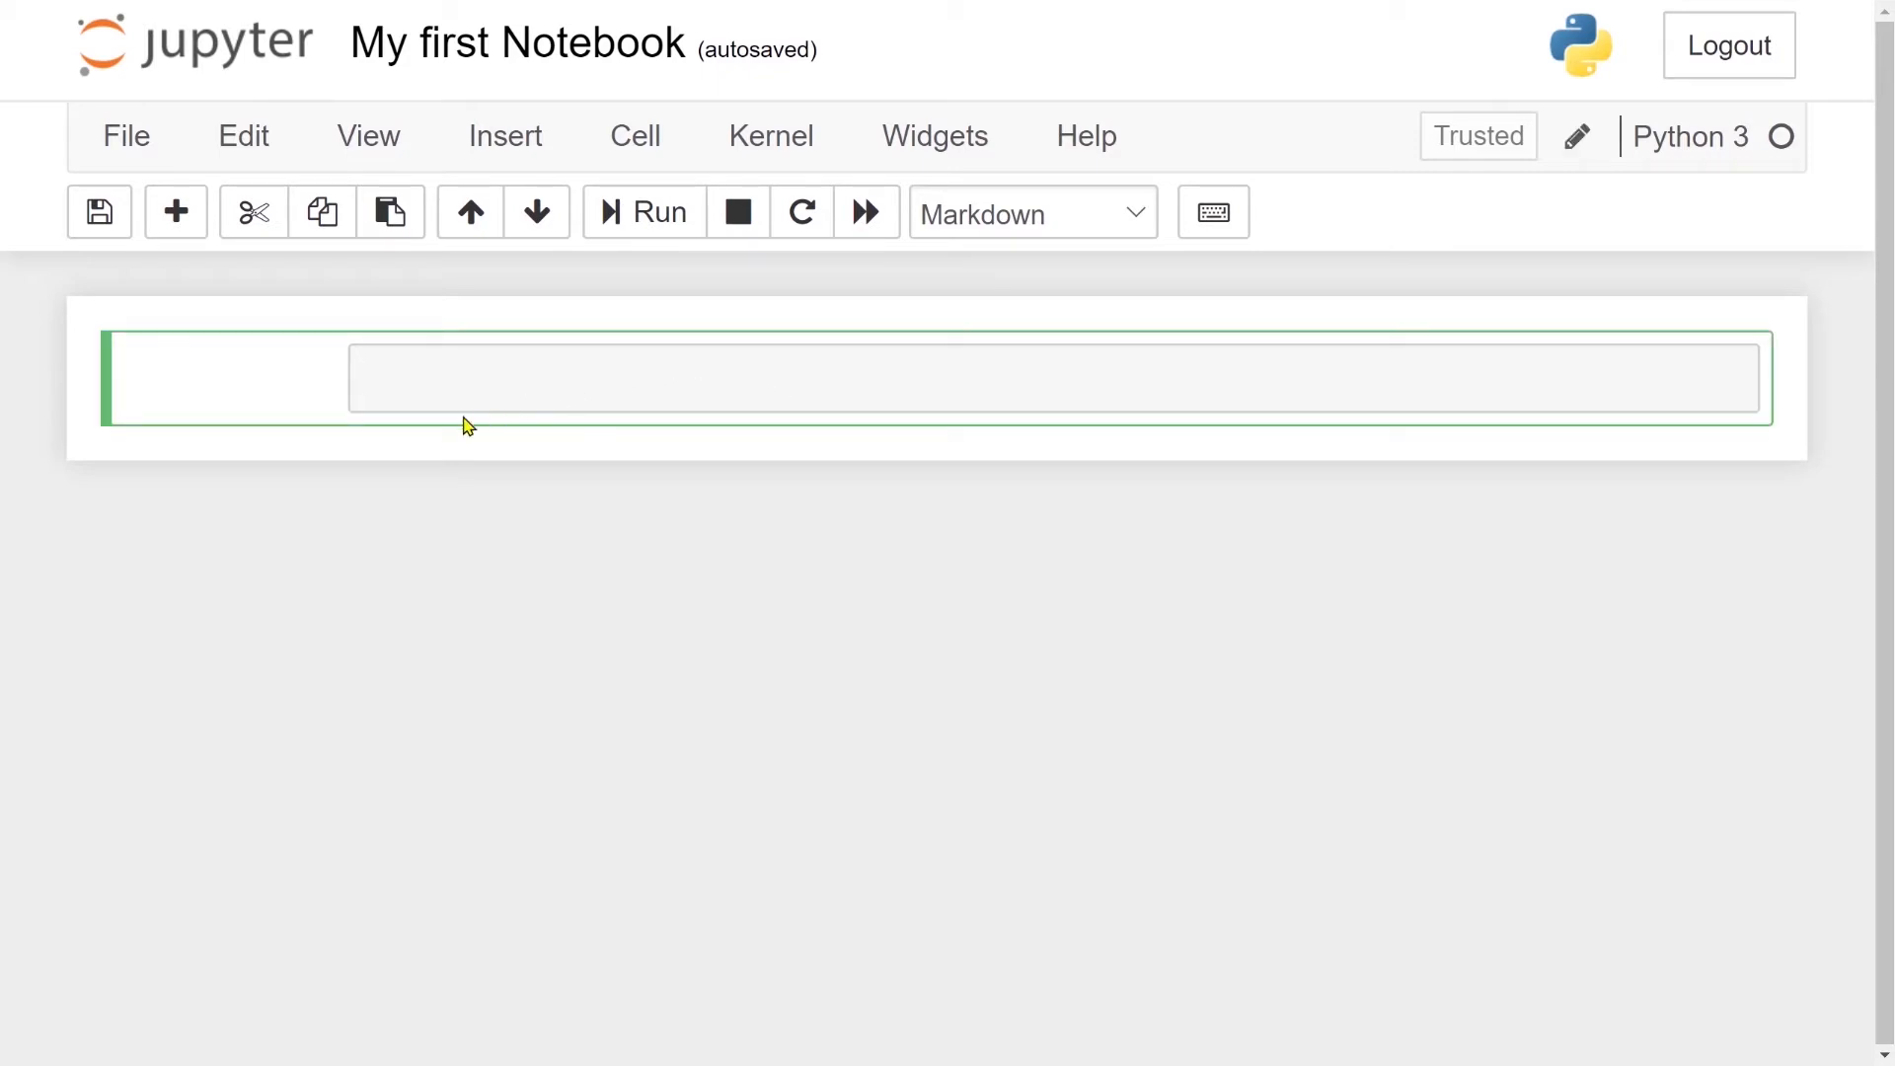
{"action": "left_click", "coordinate": [1051, 377]}
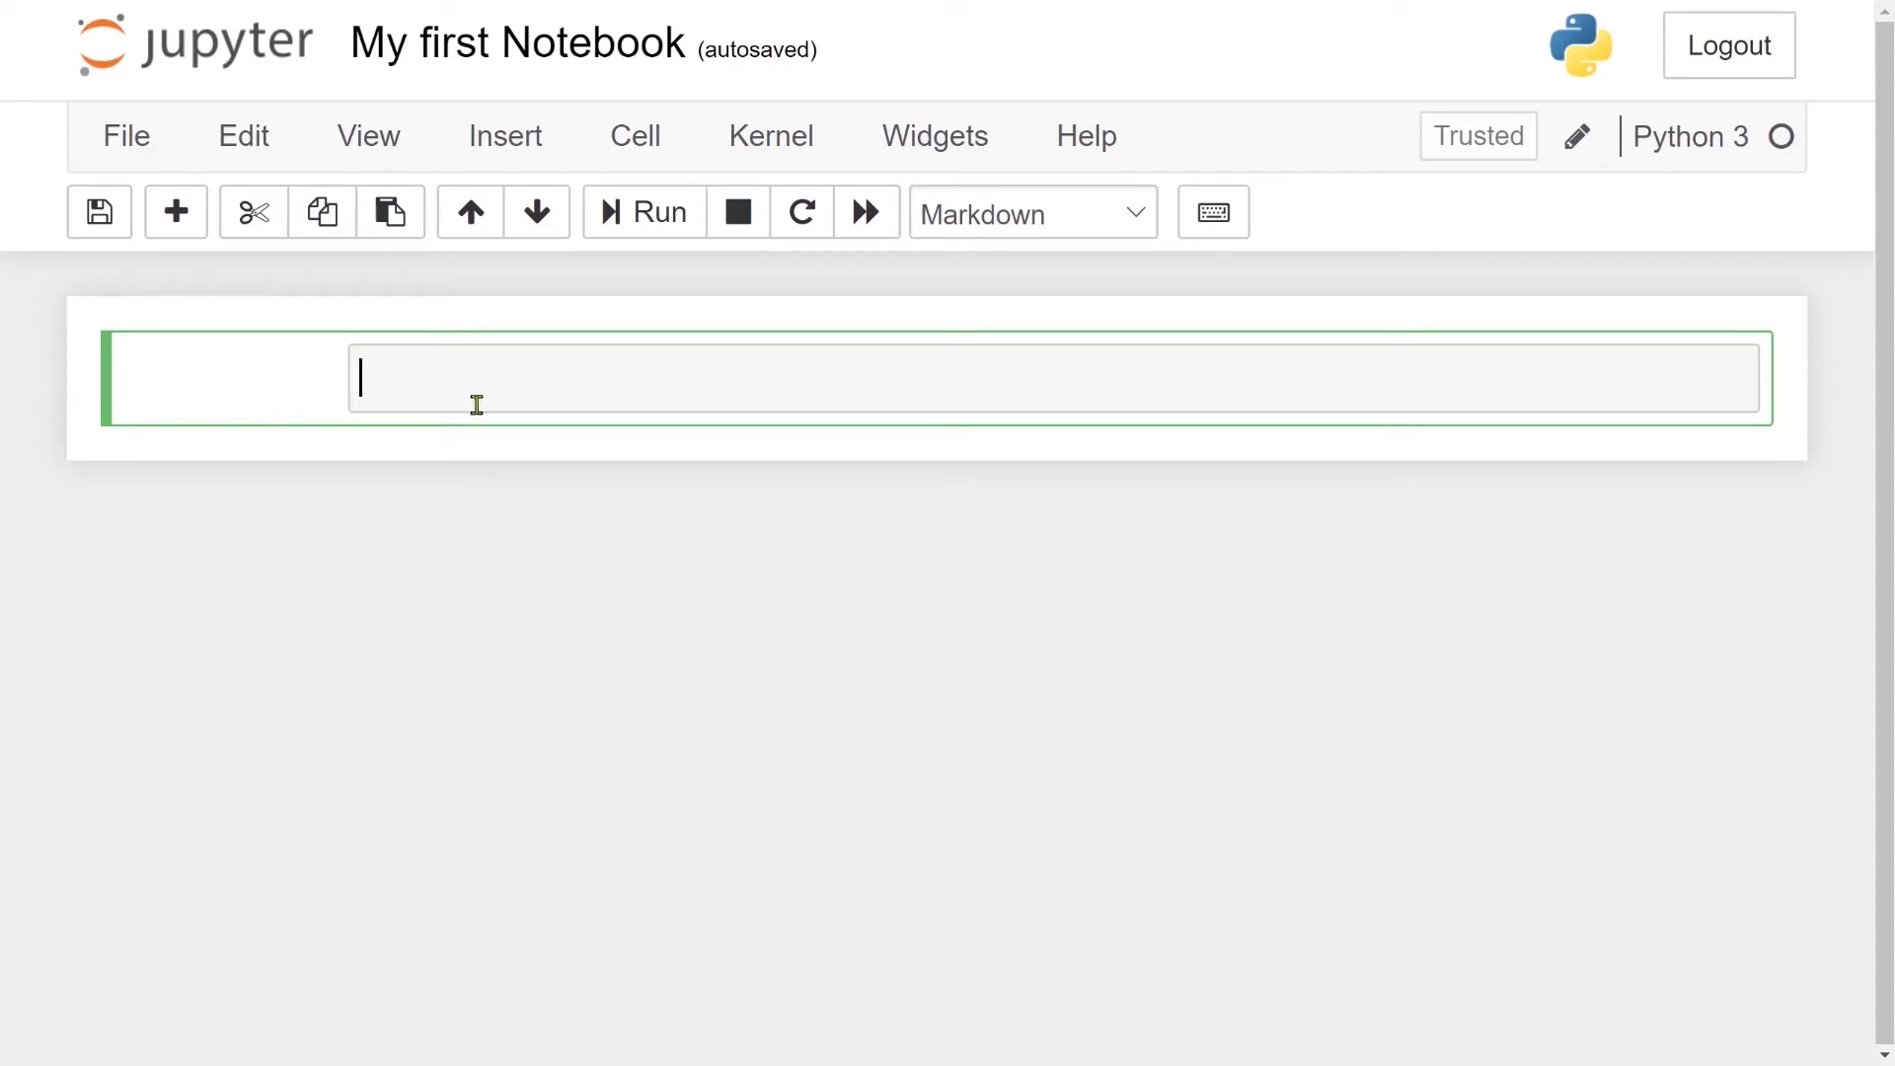
{"action": "mouse_move", "coordinate": [516, 400]}
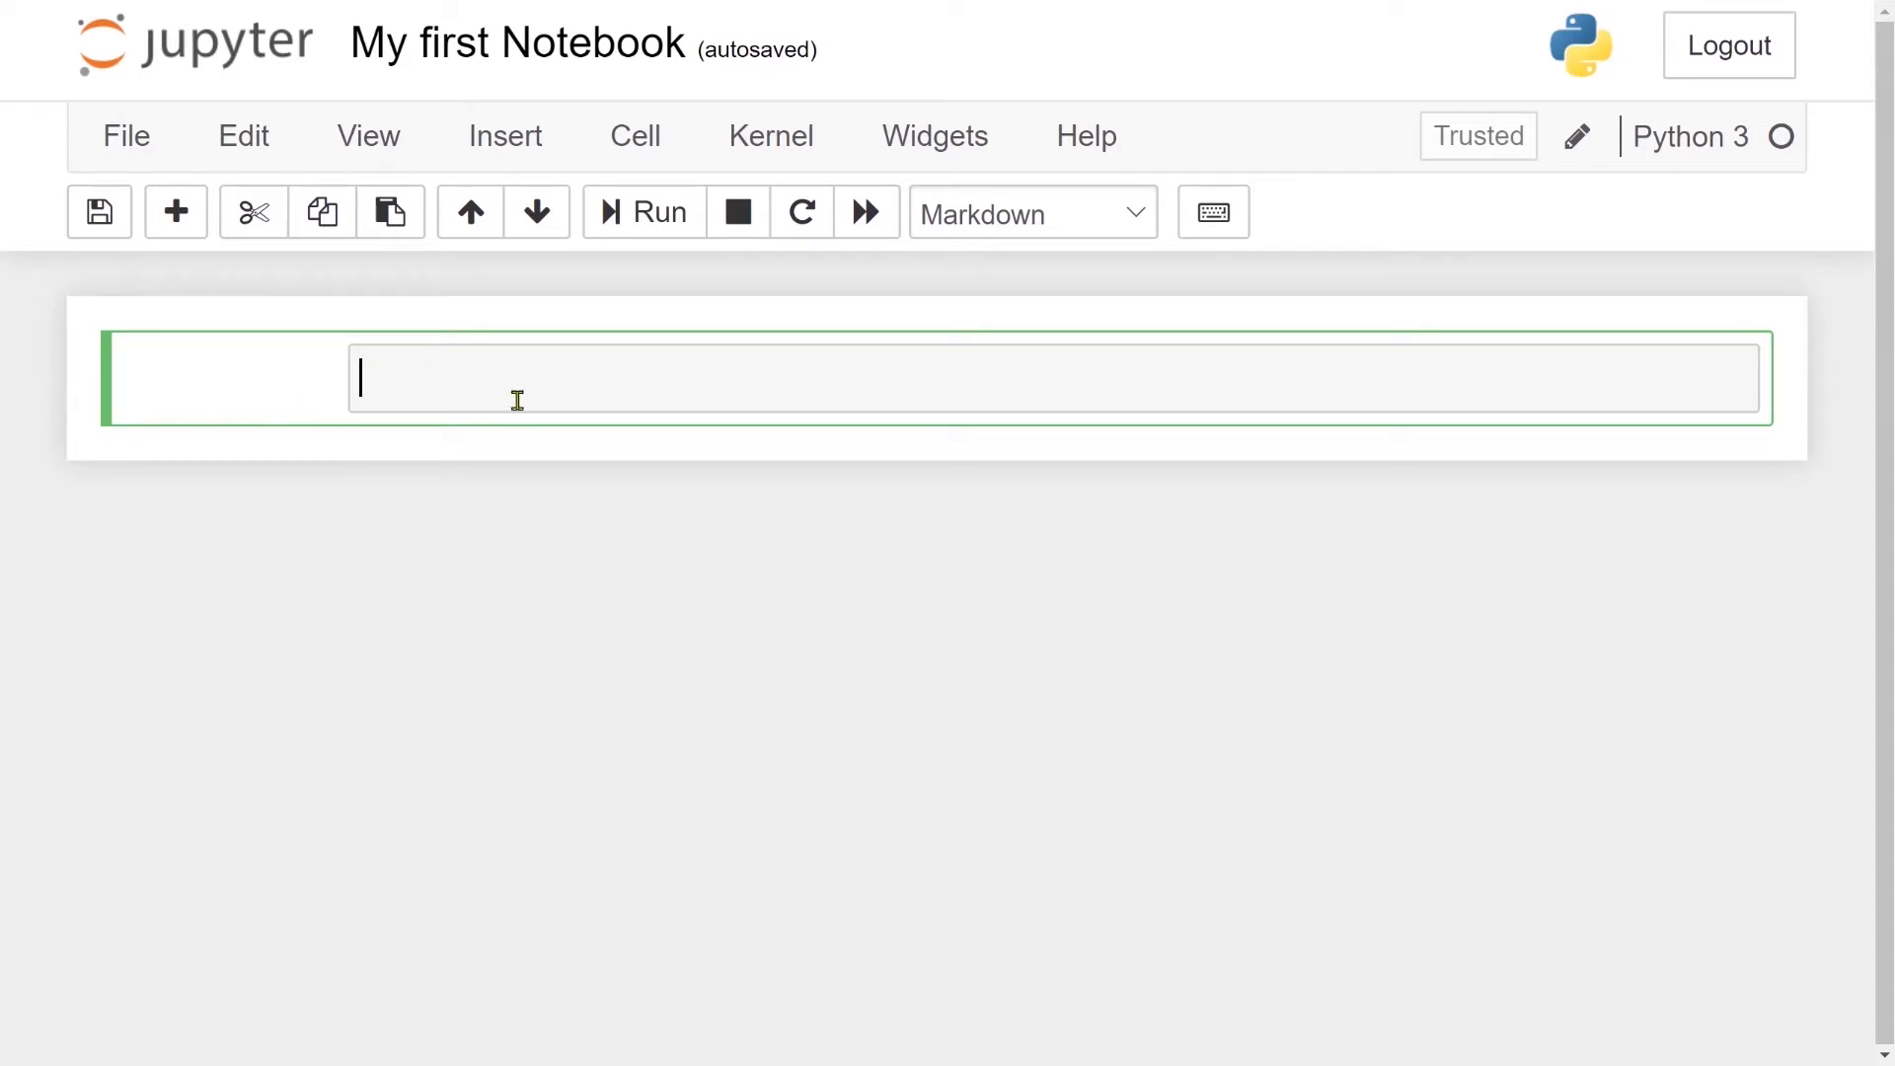
{"action": "type", "text": "Here are som"}
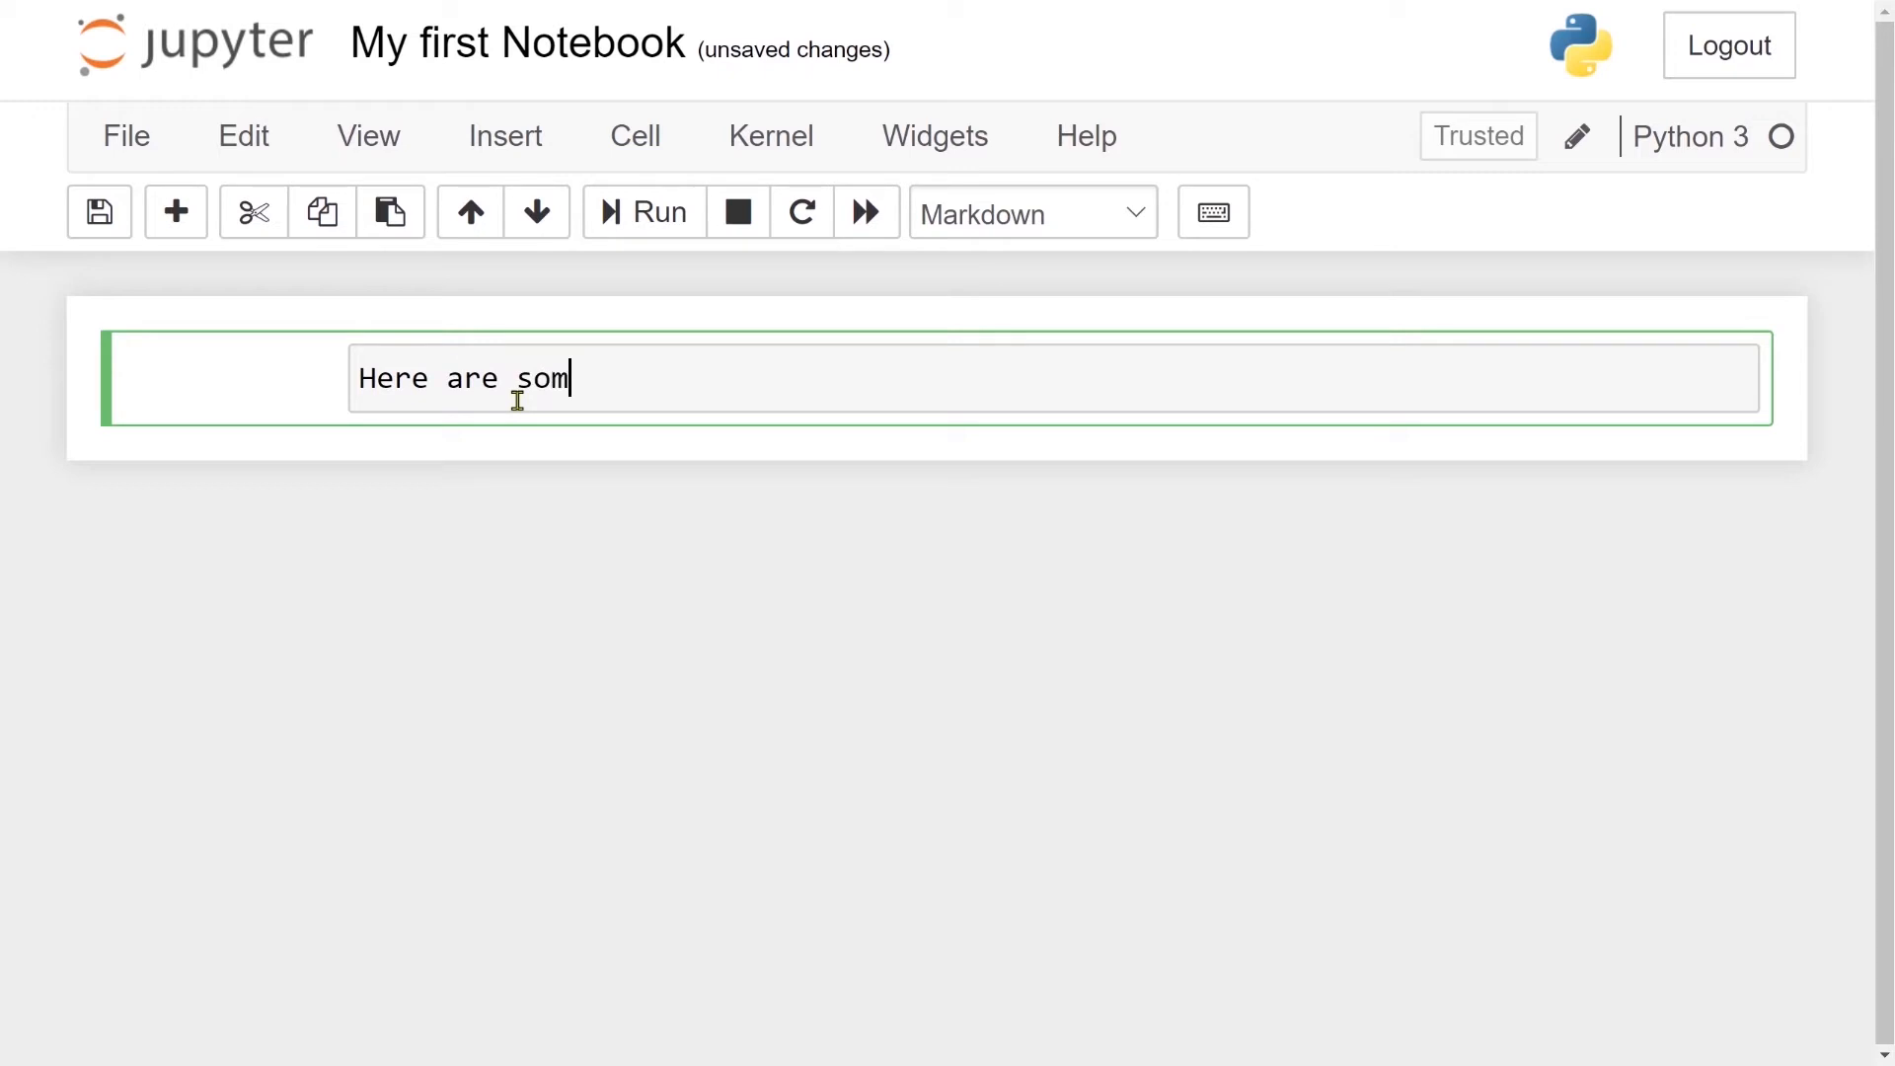
{"action": "type", "text": "e text."}
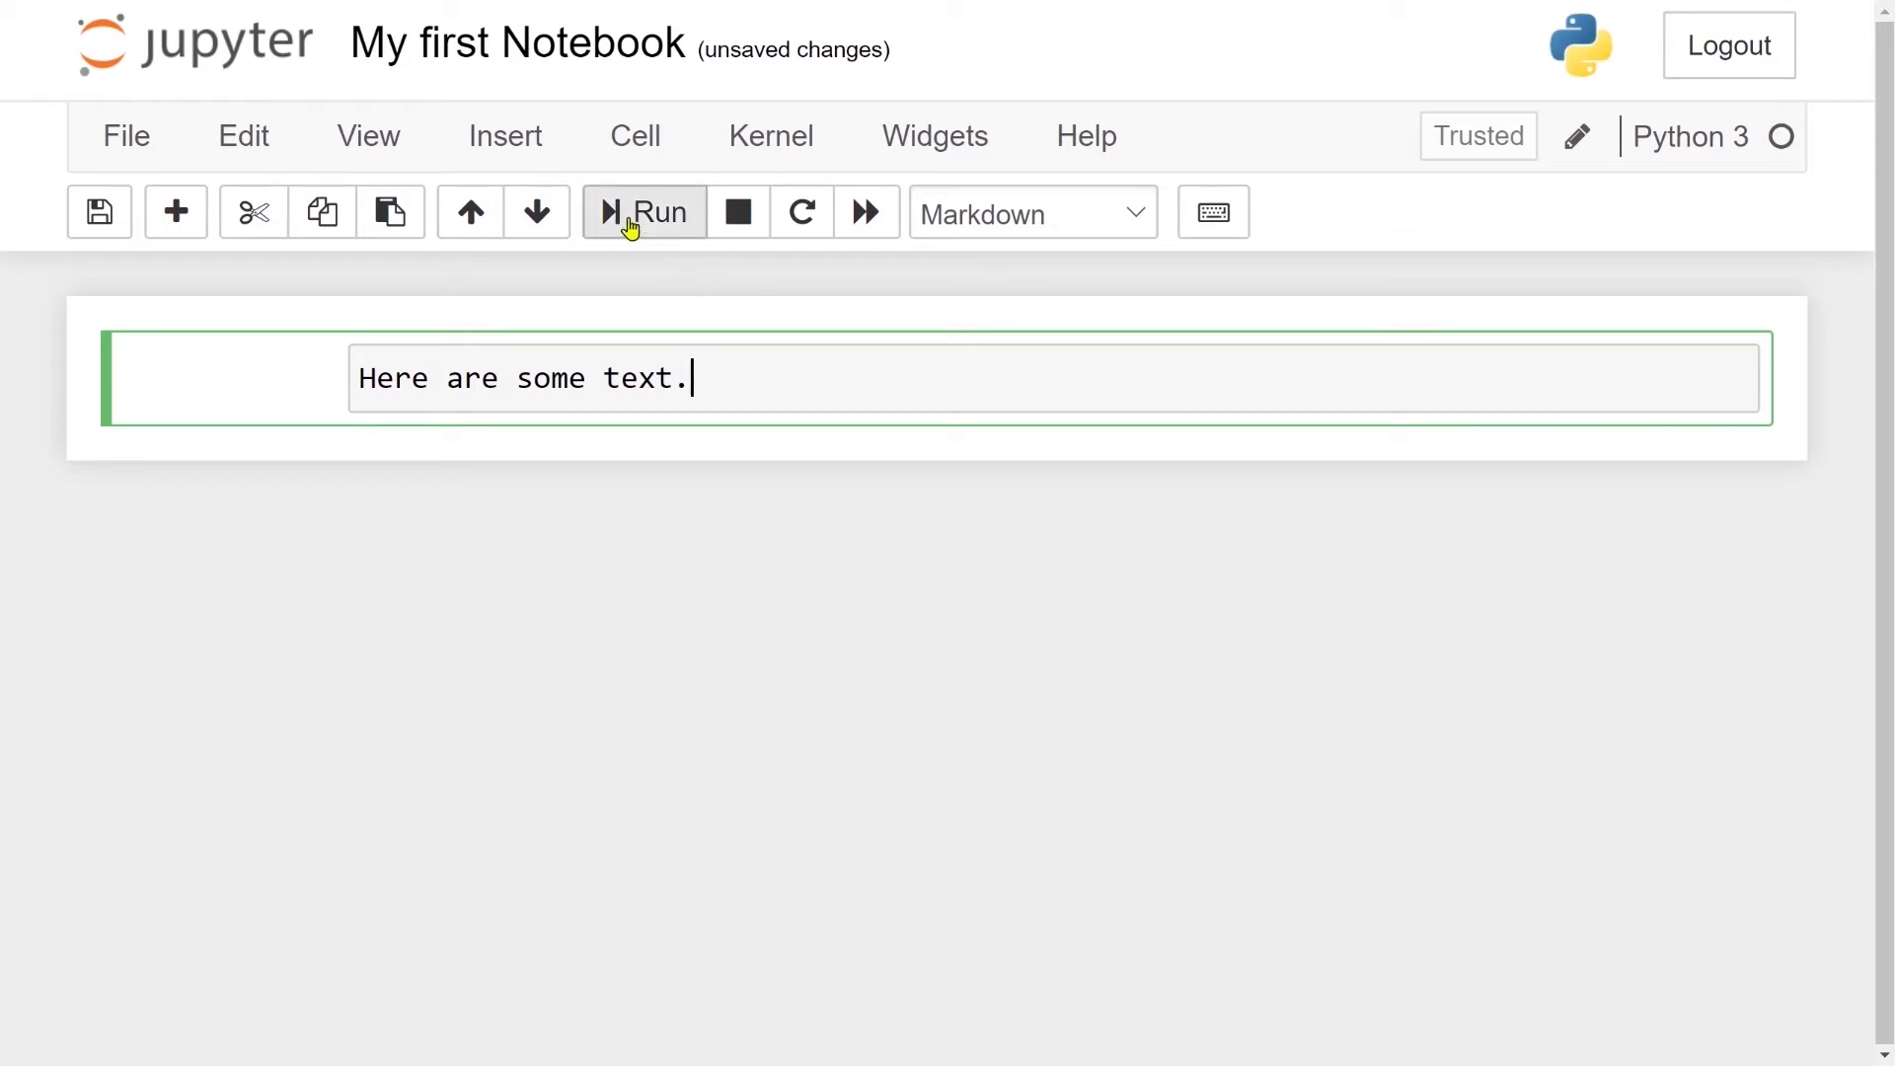
{"action": "mouse_move", "coordinate": [643, 213]}
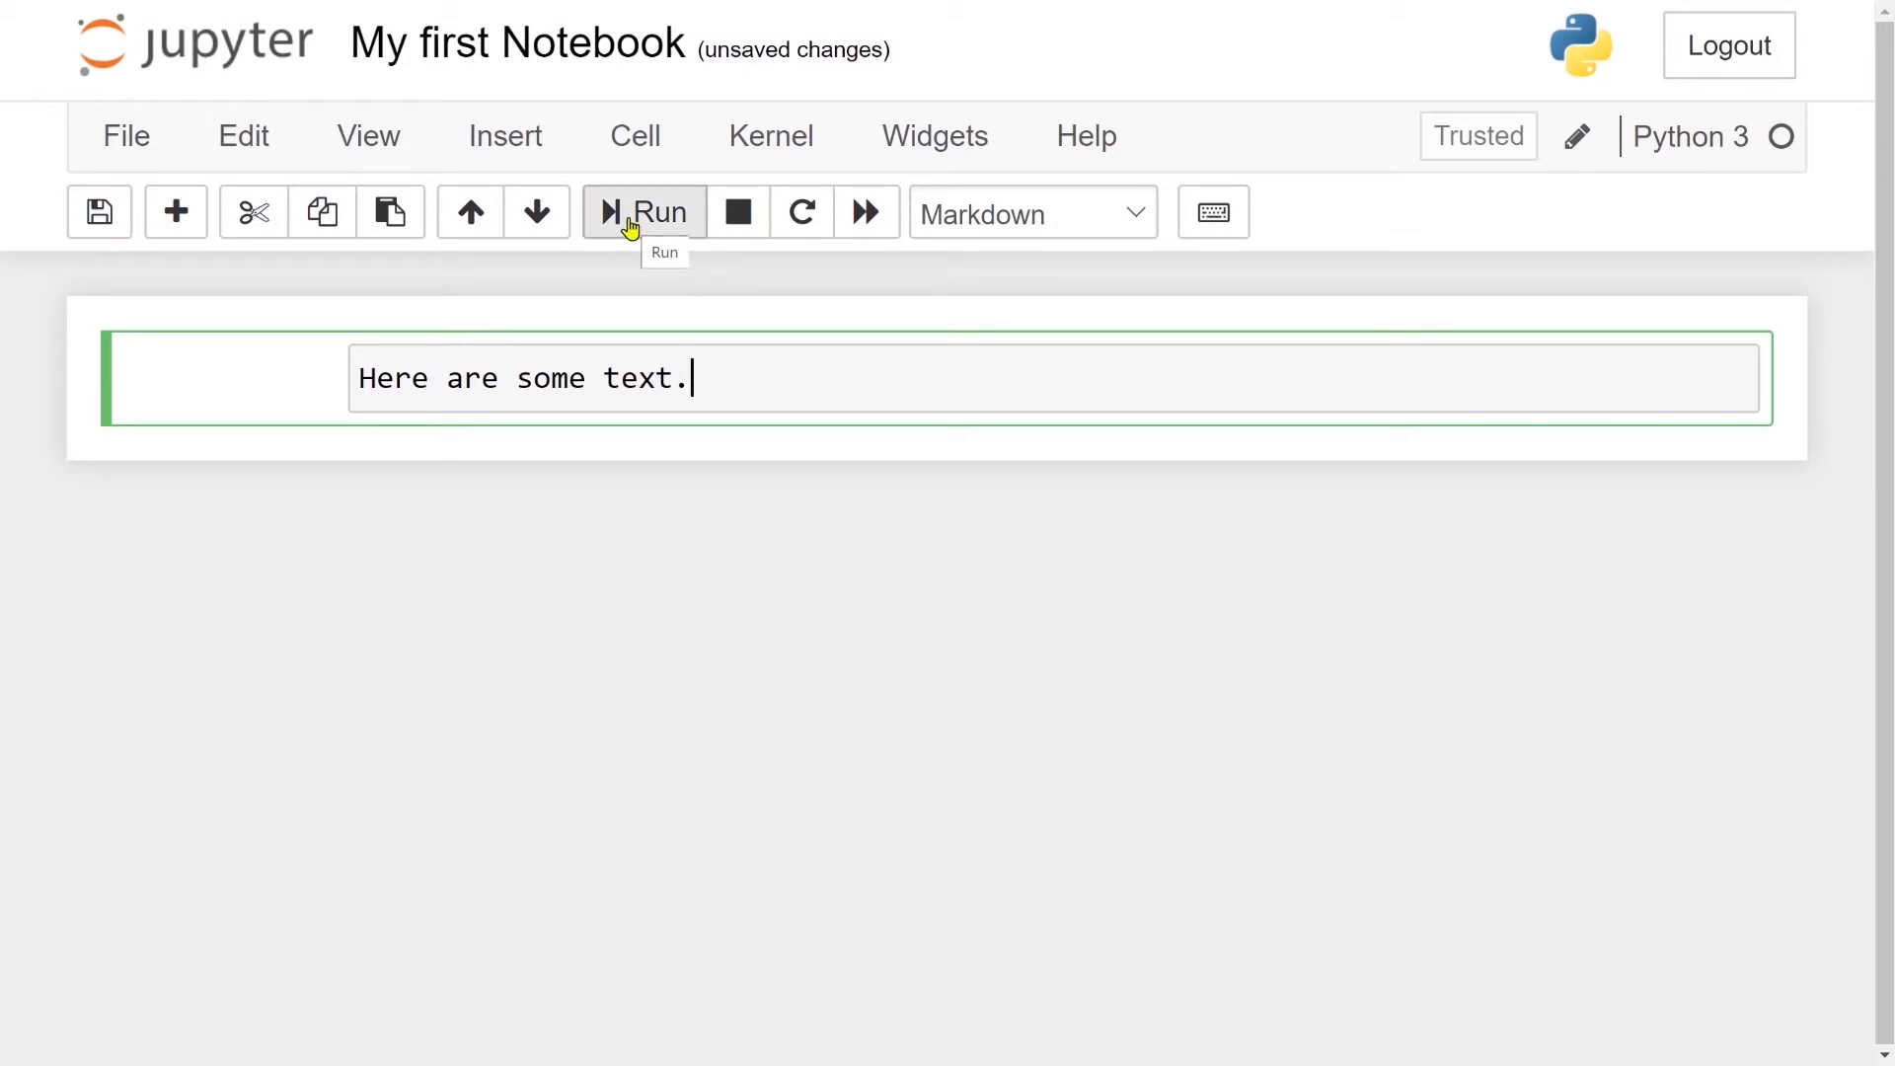
{"action": "left_click", "coordinate": [642, 213]}
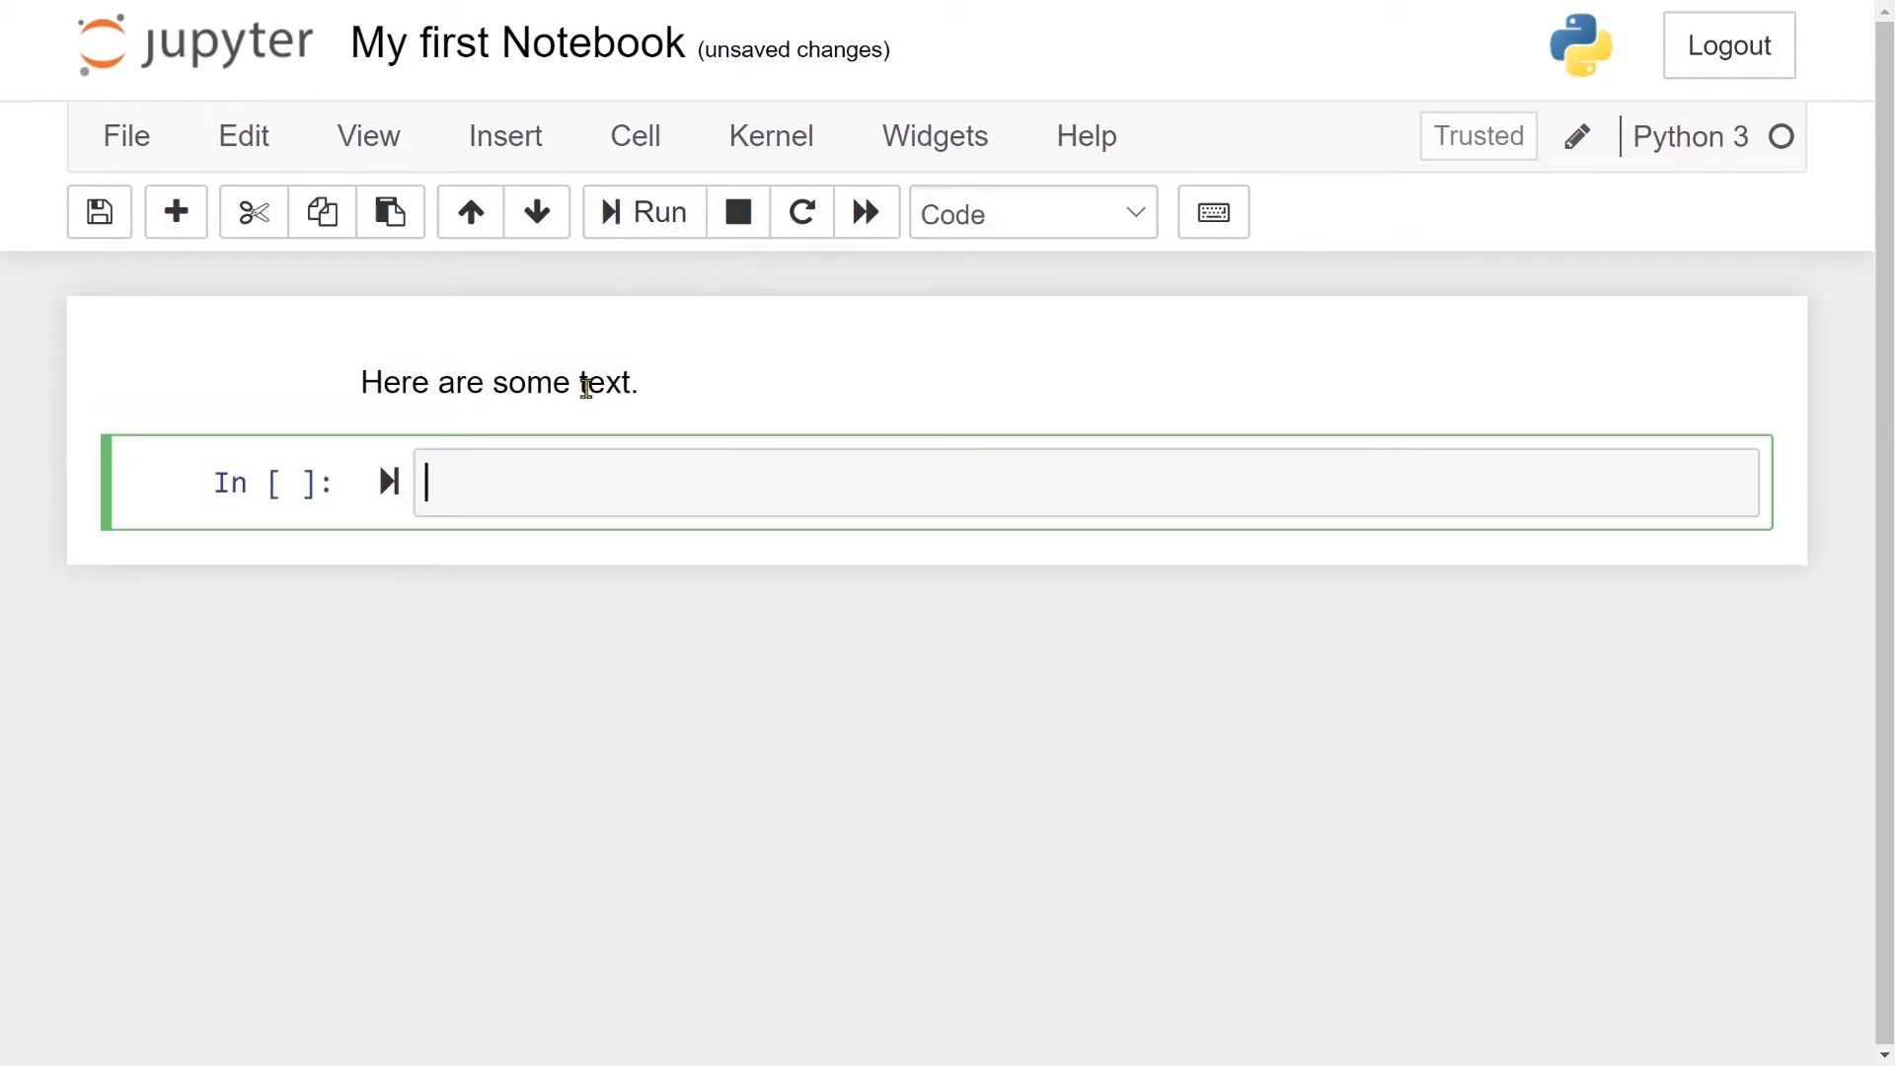
{"action": "mouse_move", "coordinate": [554, 368]}
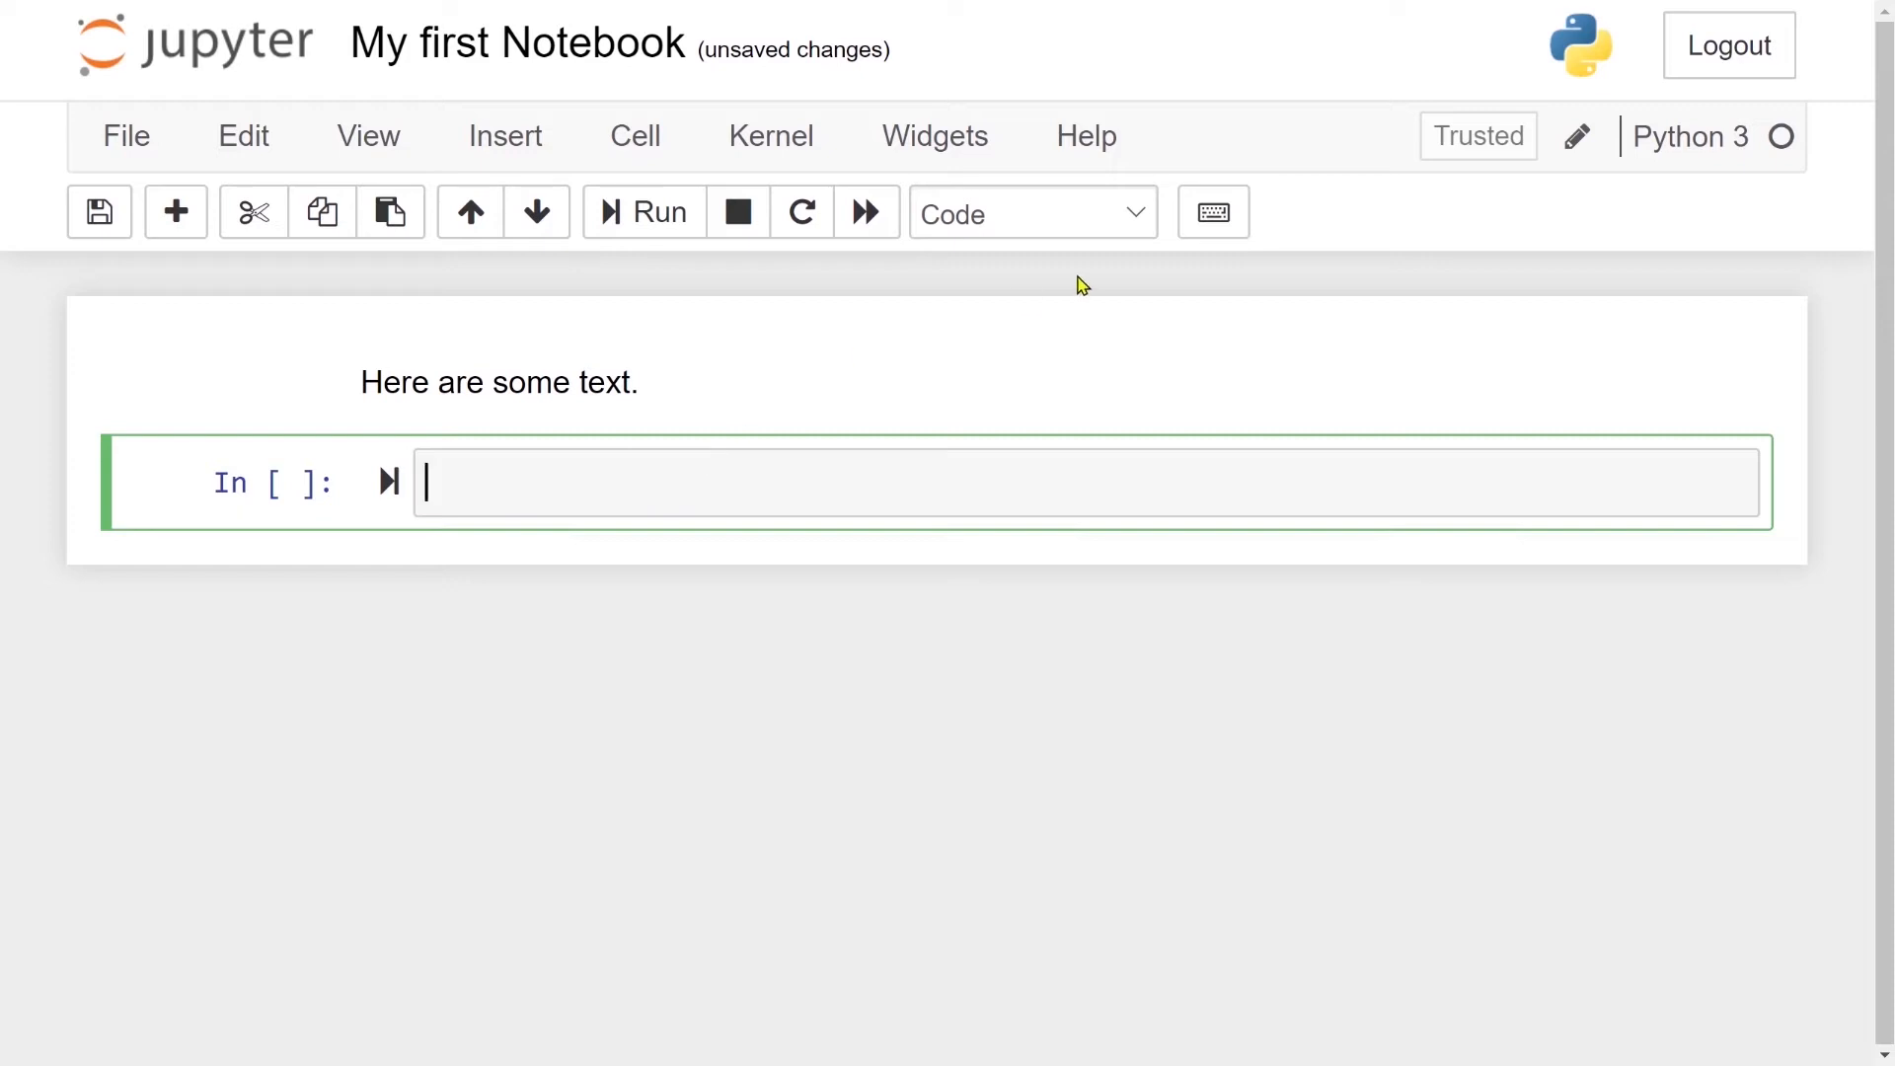
Make the new cell Markdown with '# Header', '## small', '### smaller' and render it
{"action": "left_click", "coordinate": [1031, 213]}
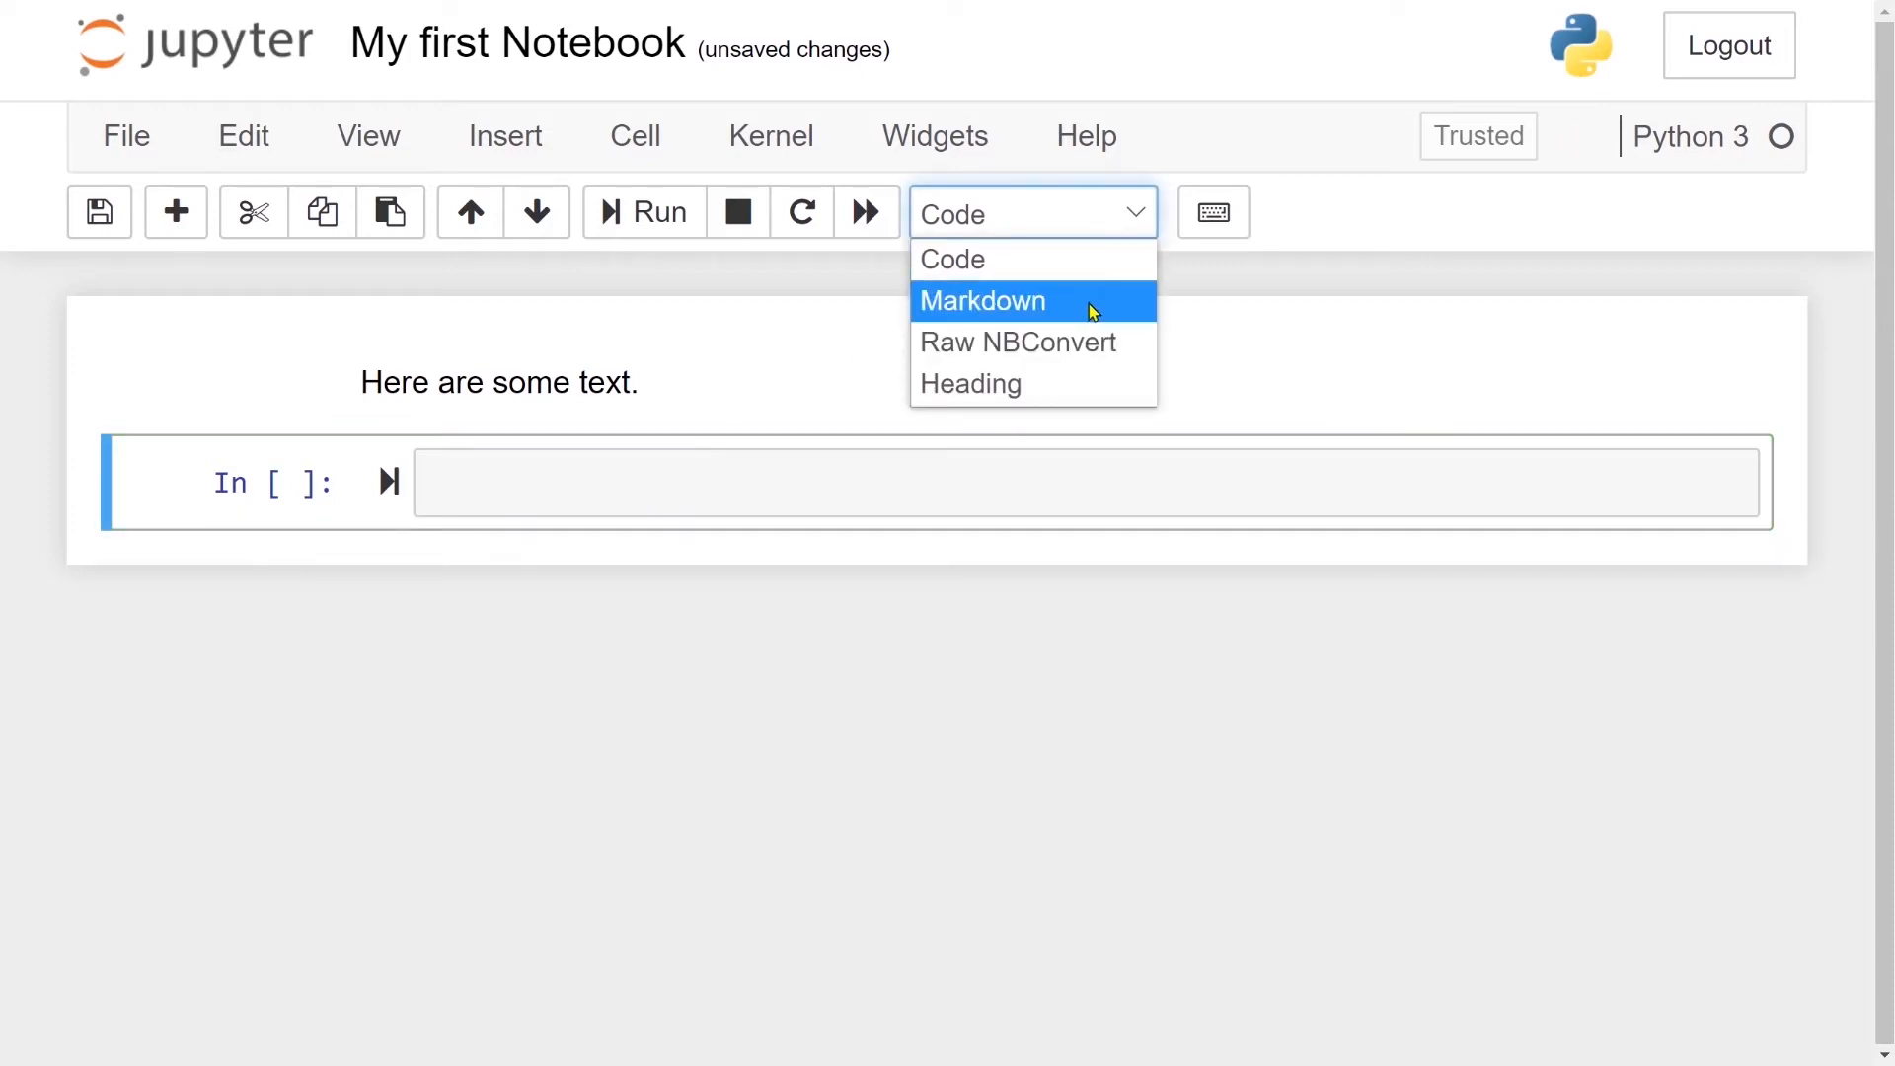
{"action": "left_click", "coordinate": [981, 301]}
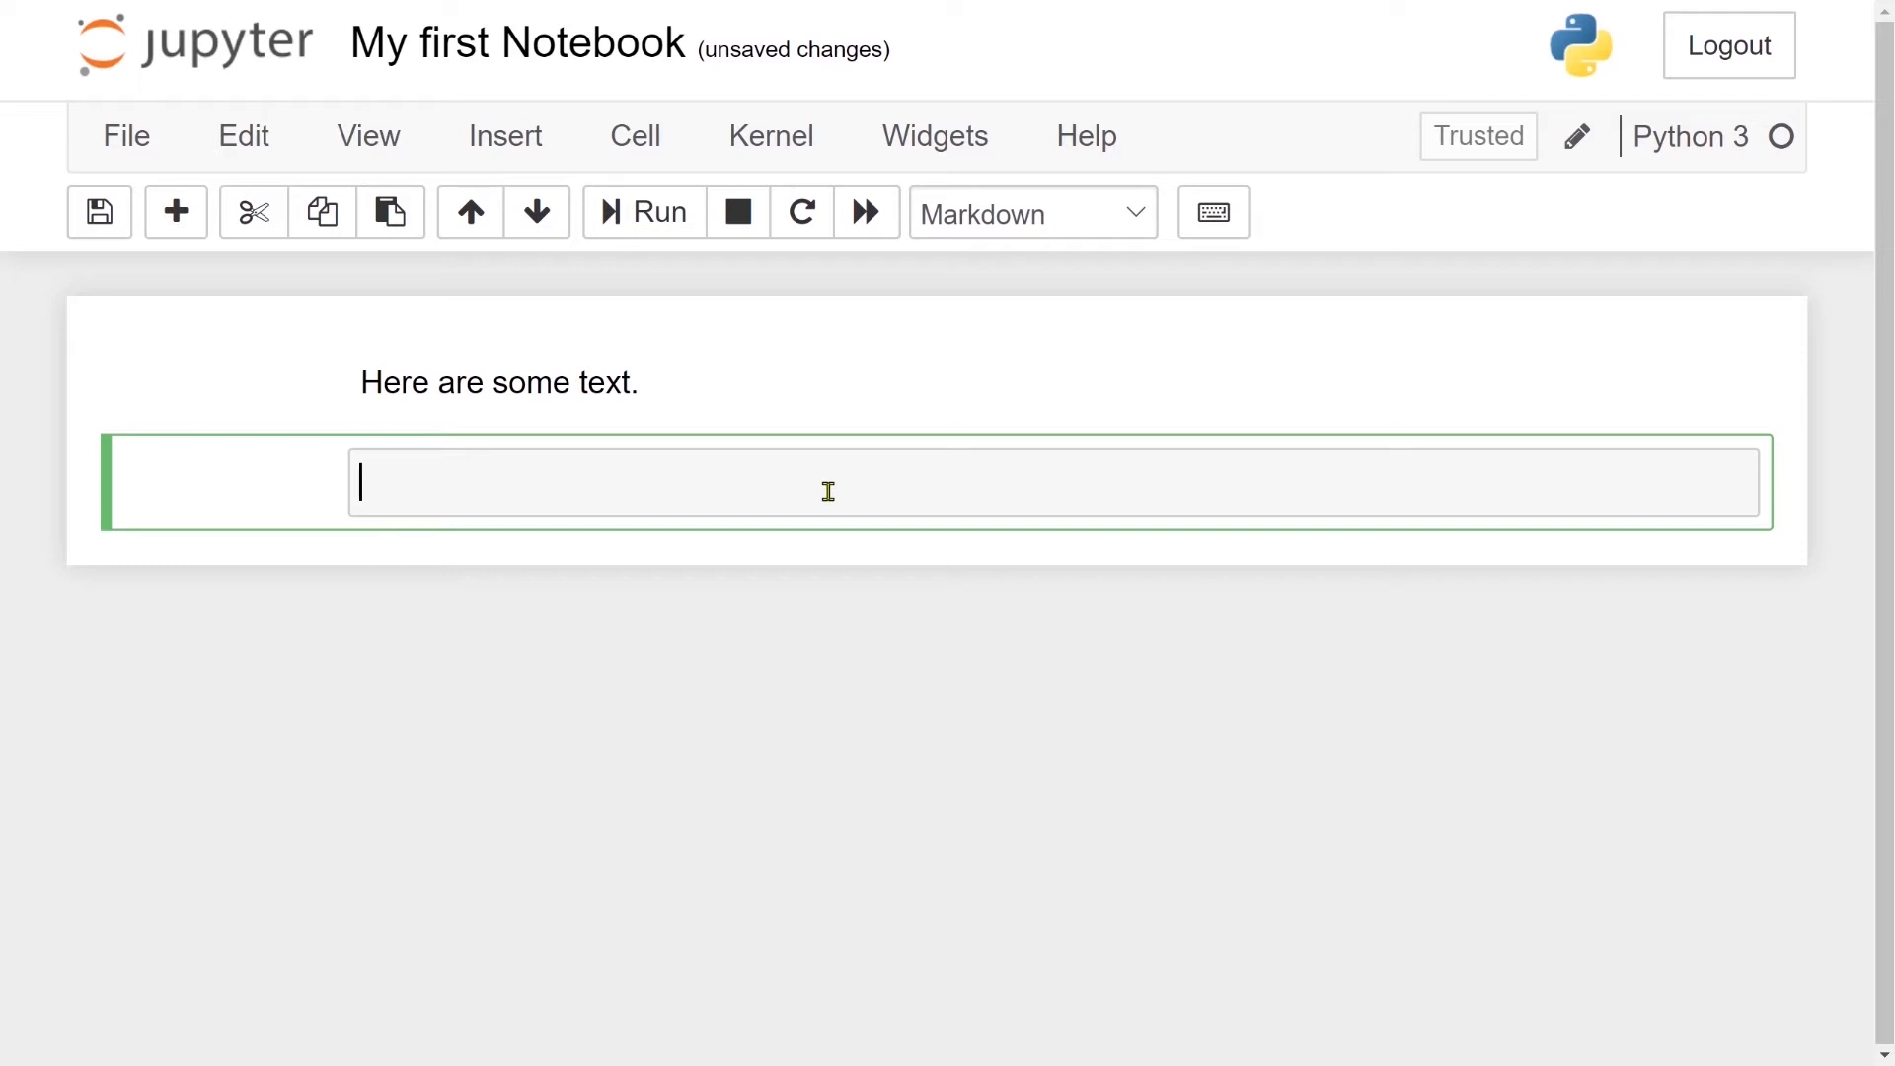
{"action": "mouse_move", "coordinate": [888, 500]}
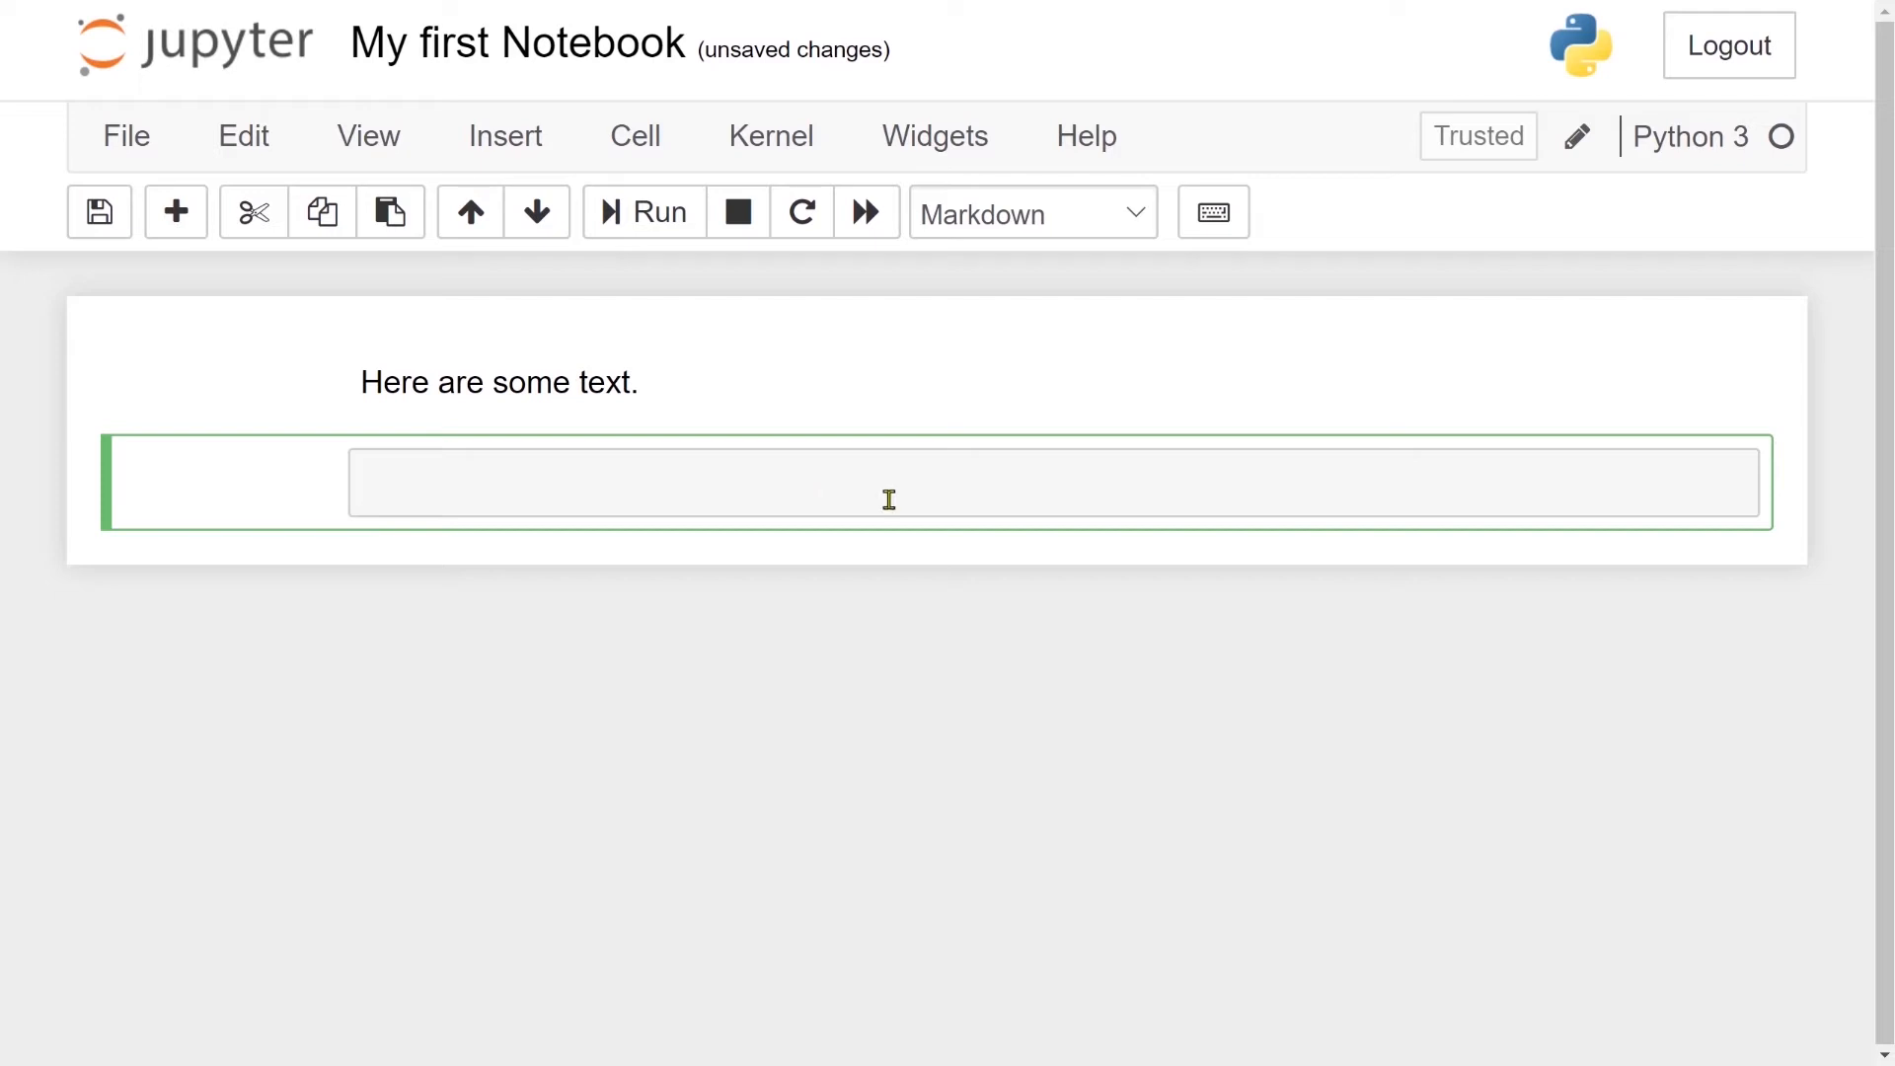
{"action": "type", "text": "#"}
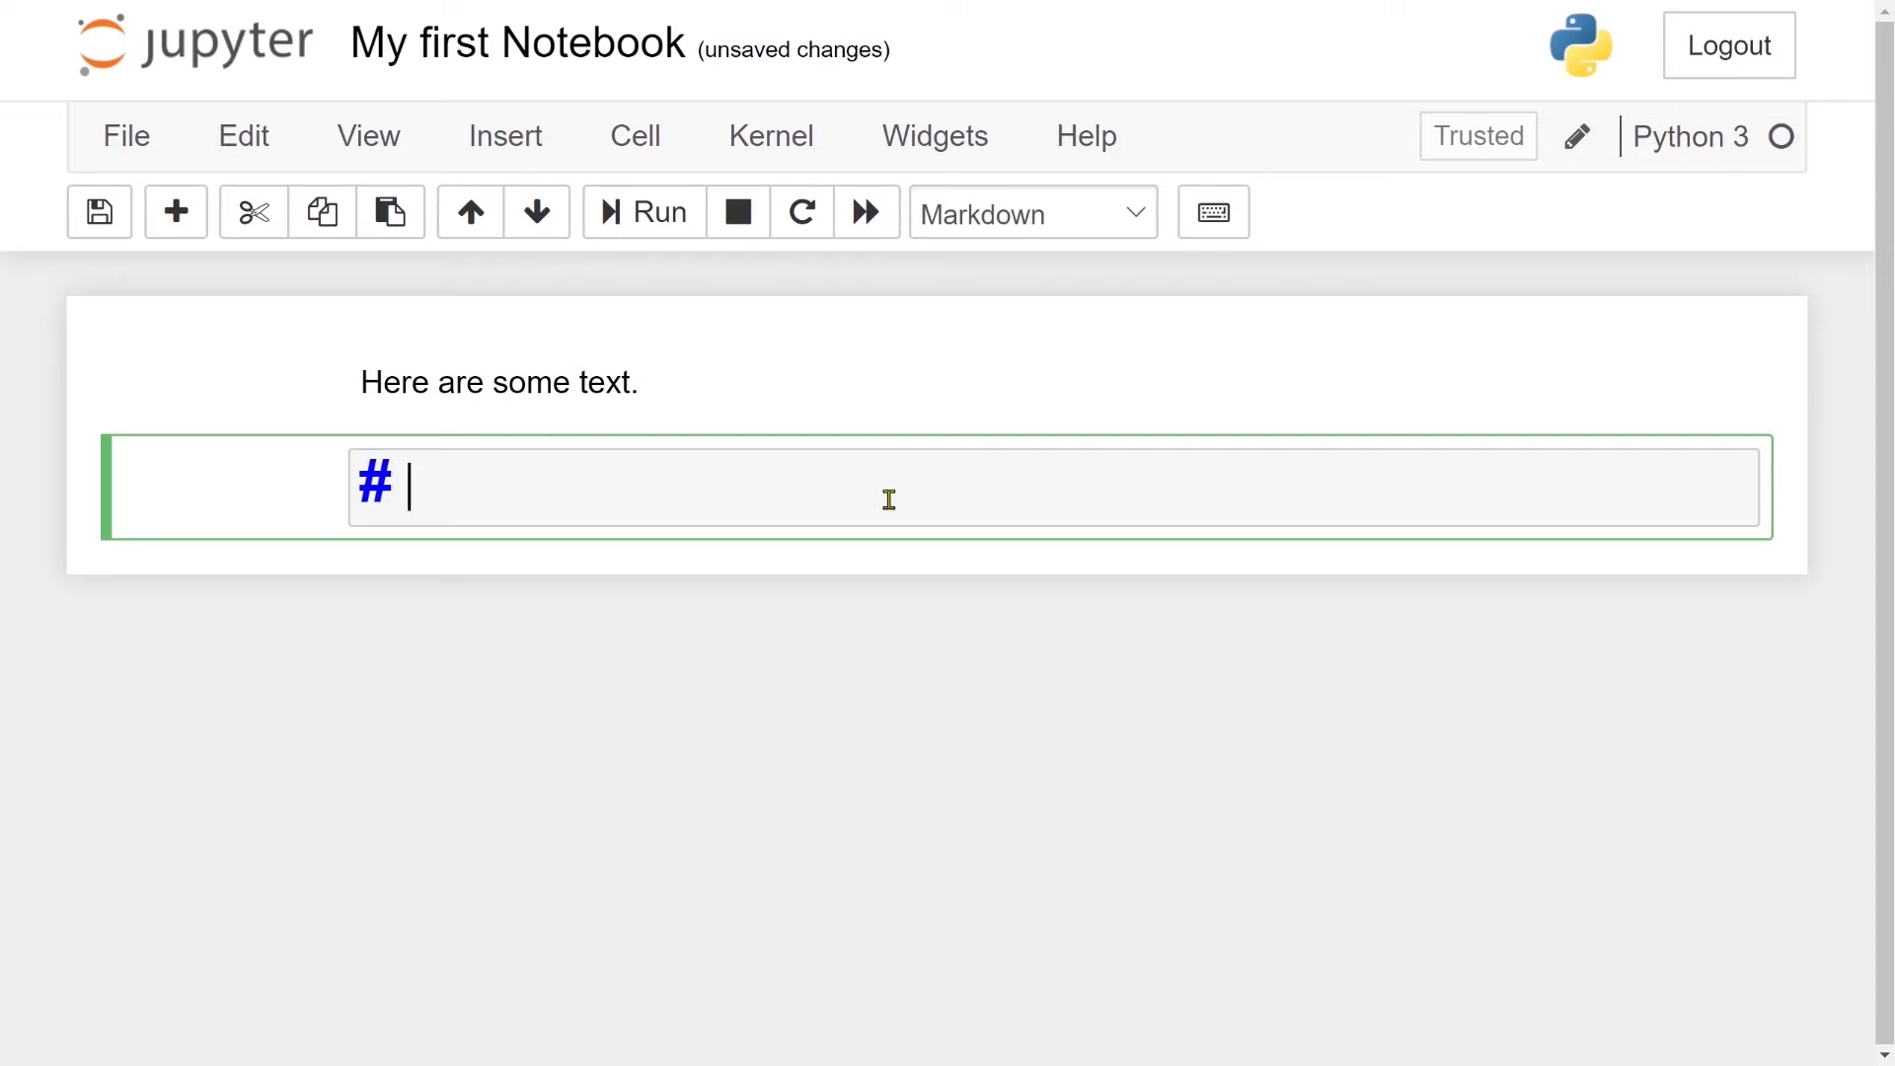
{"action": "type", "text": "Header"}
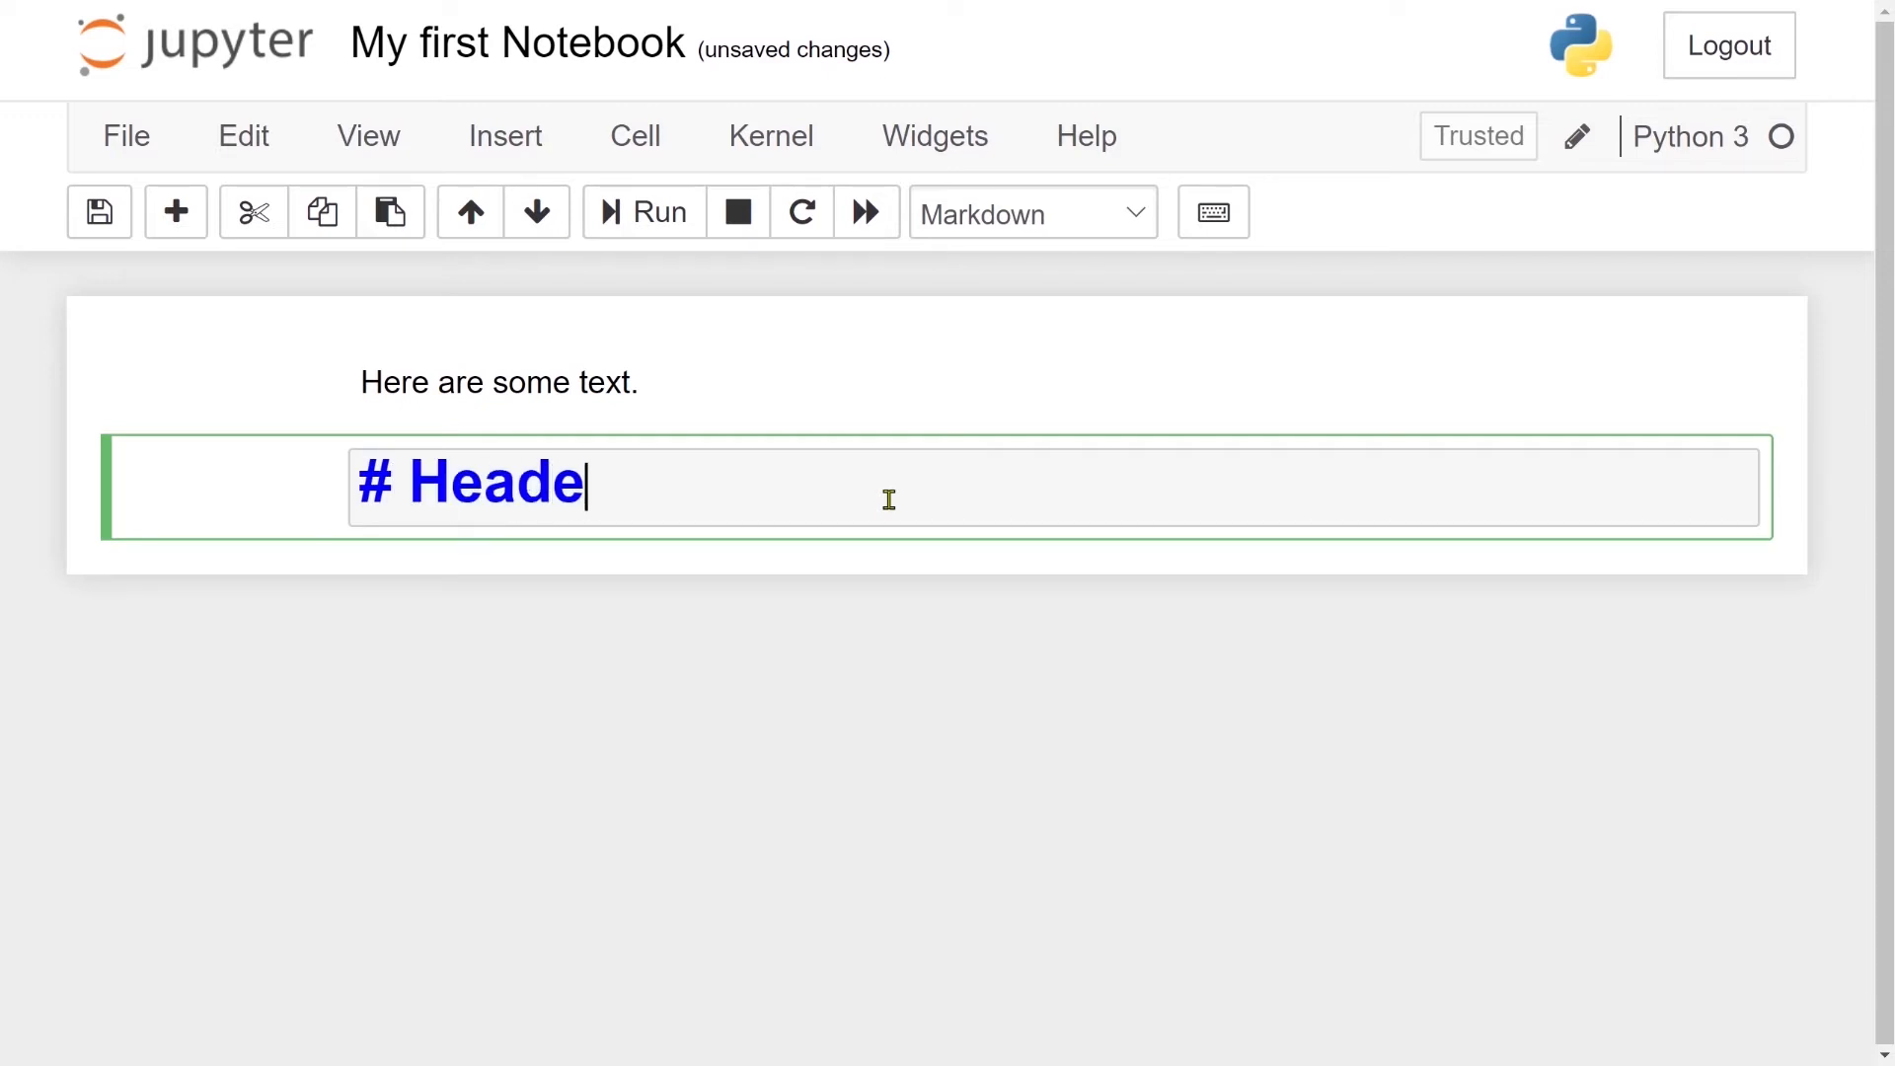
{"action": "type", "text": "r"}
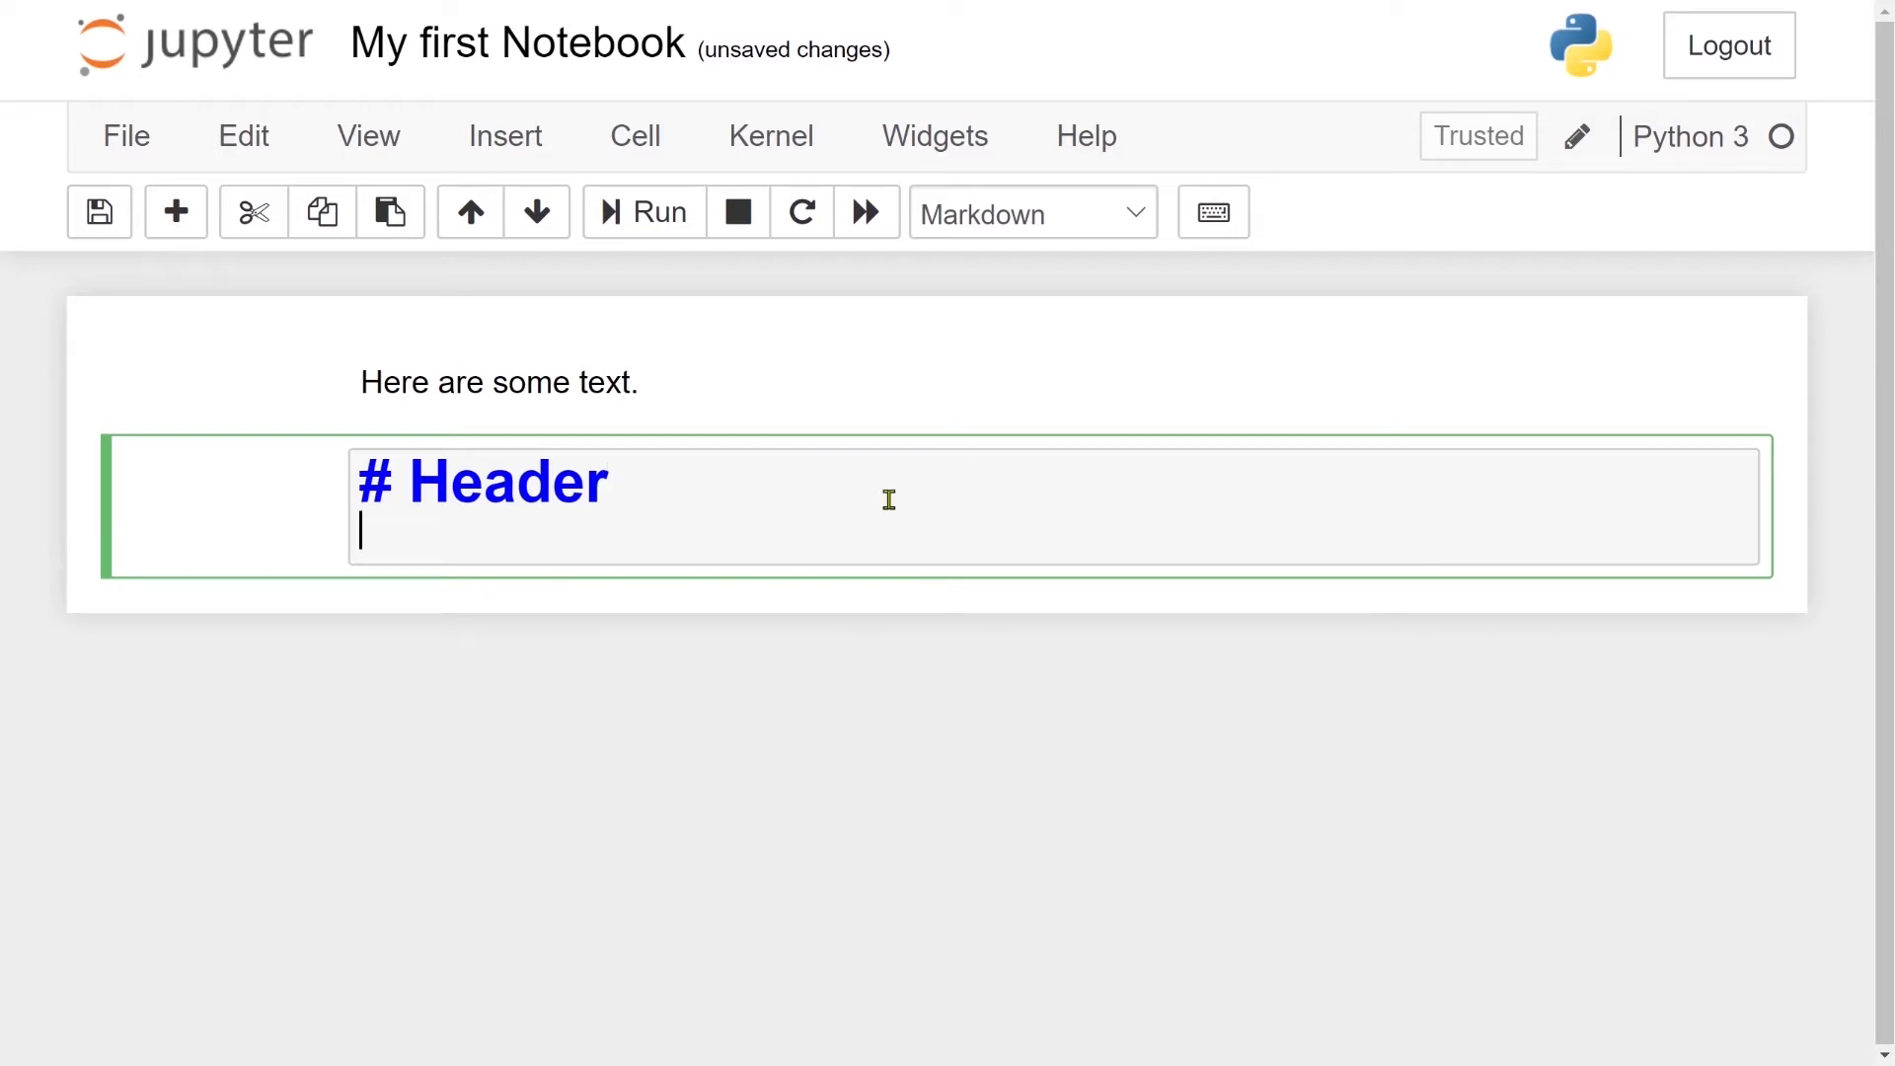
{"action": "type", "text": "##"}
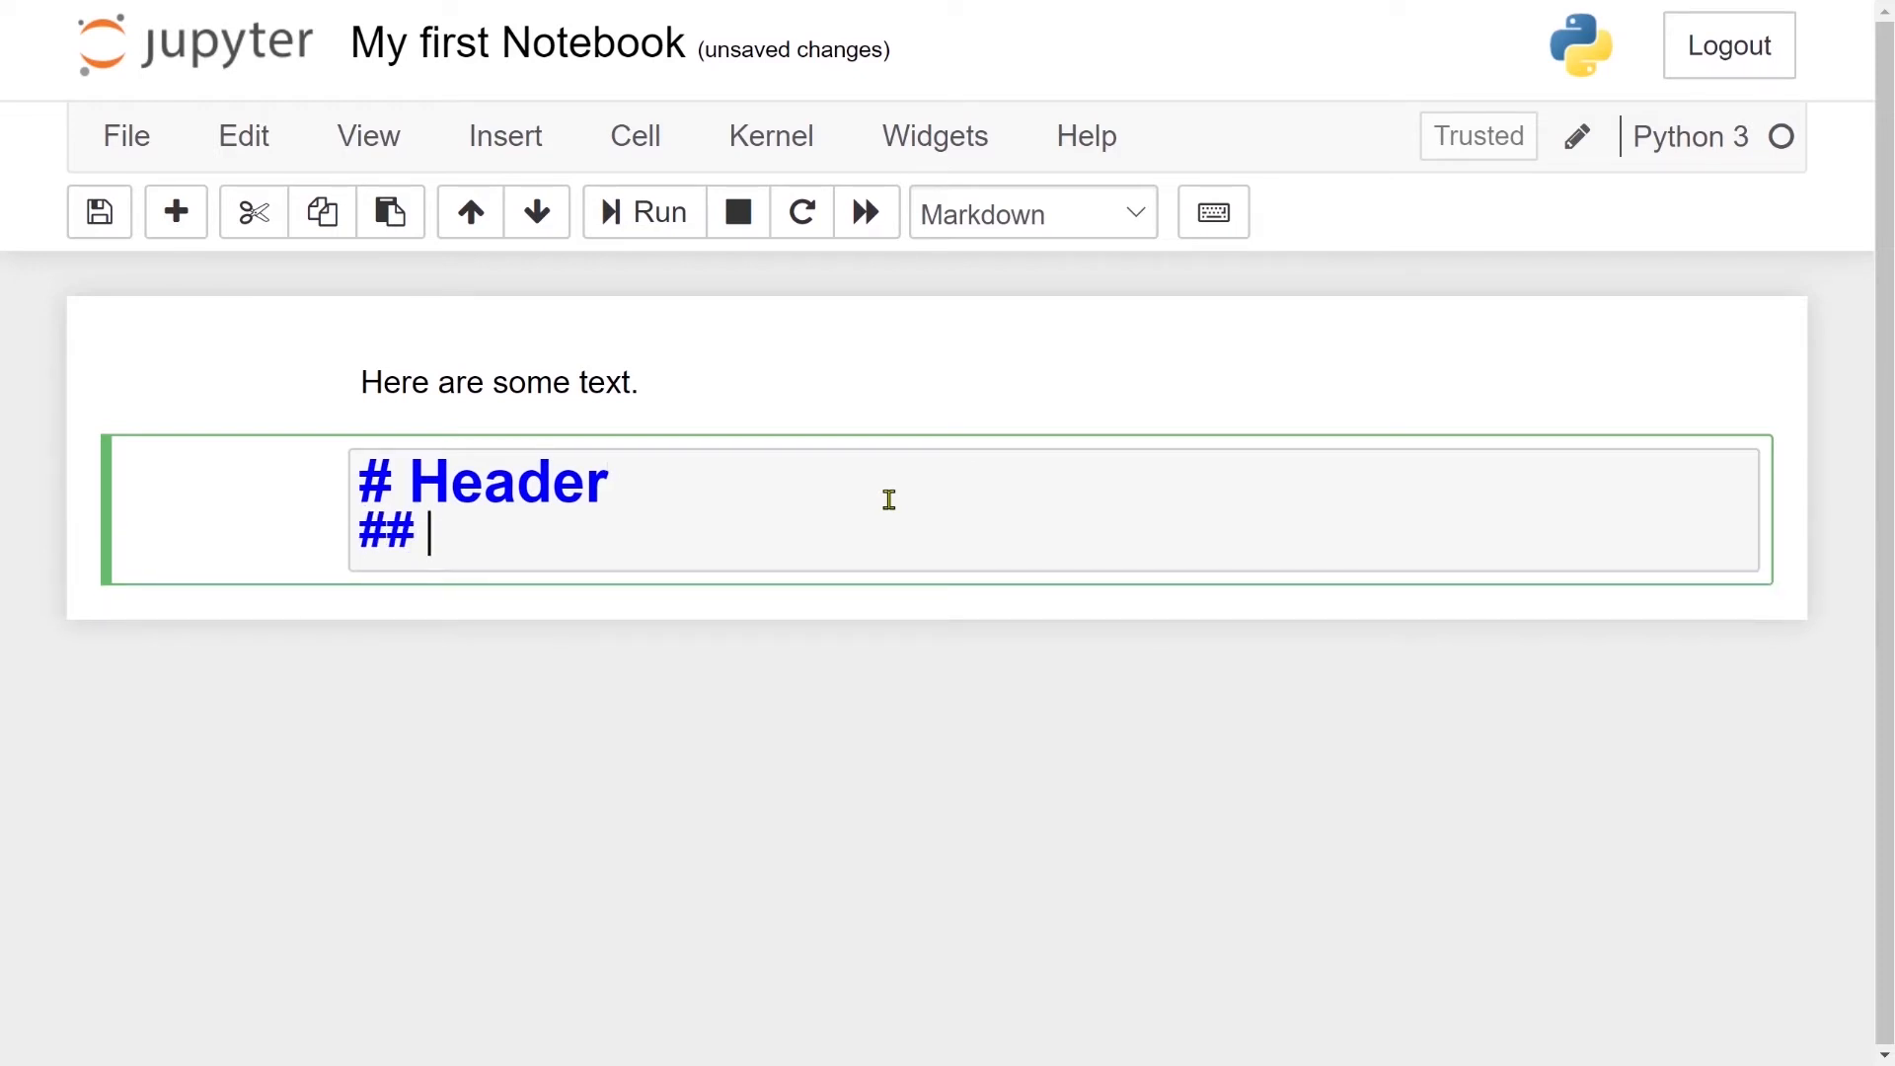
{"action": "type", "text": "small"}
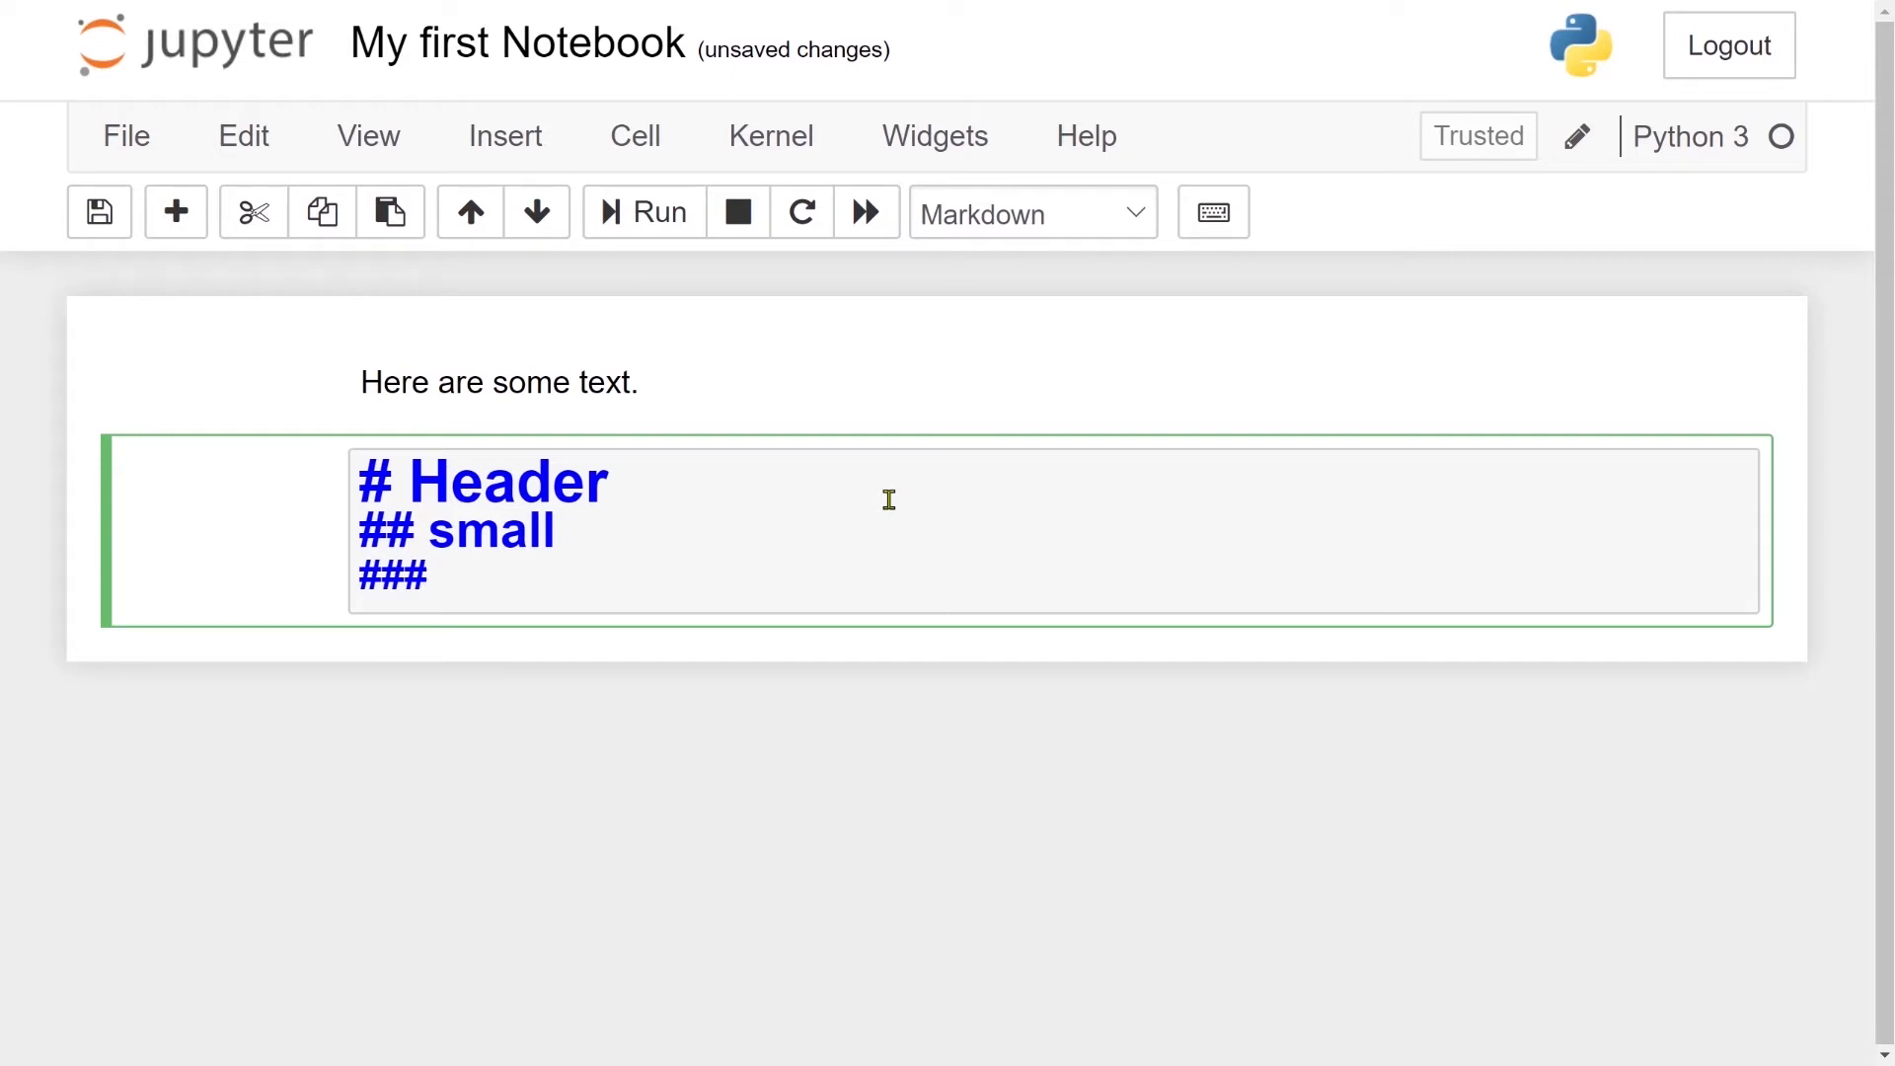
{"action": "type", "text": "smaller"}
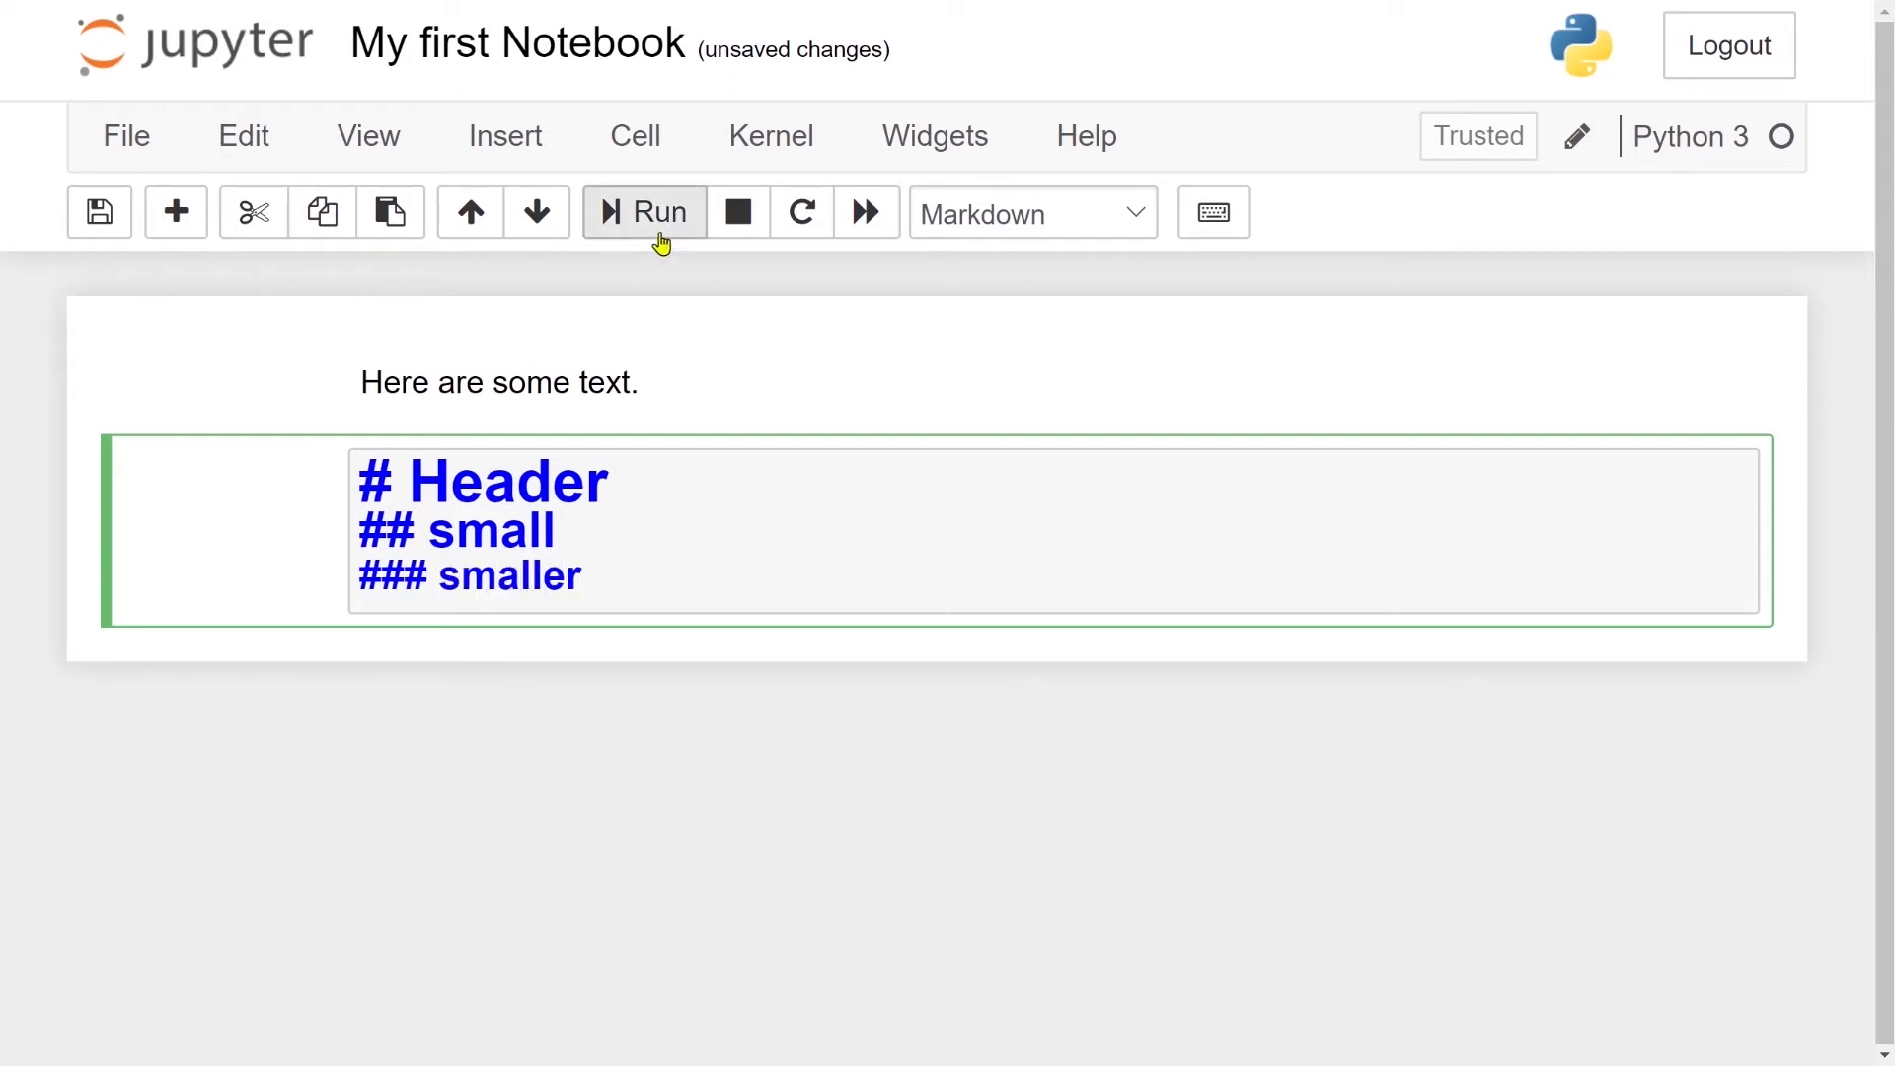
{"action": "left_click", "coordinate": [643, 213]}
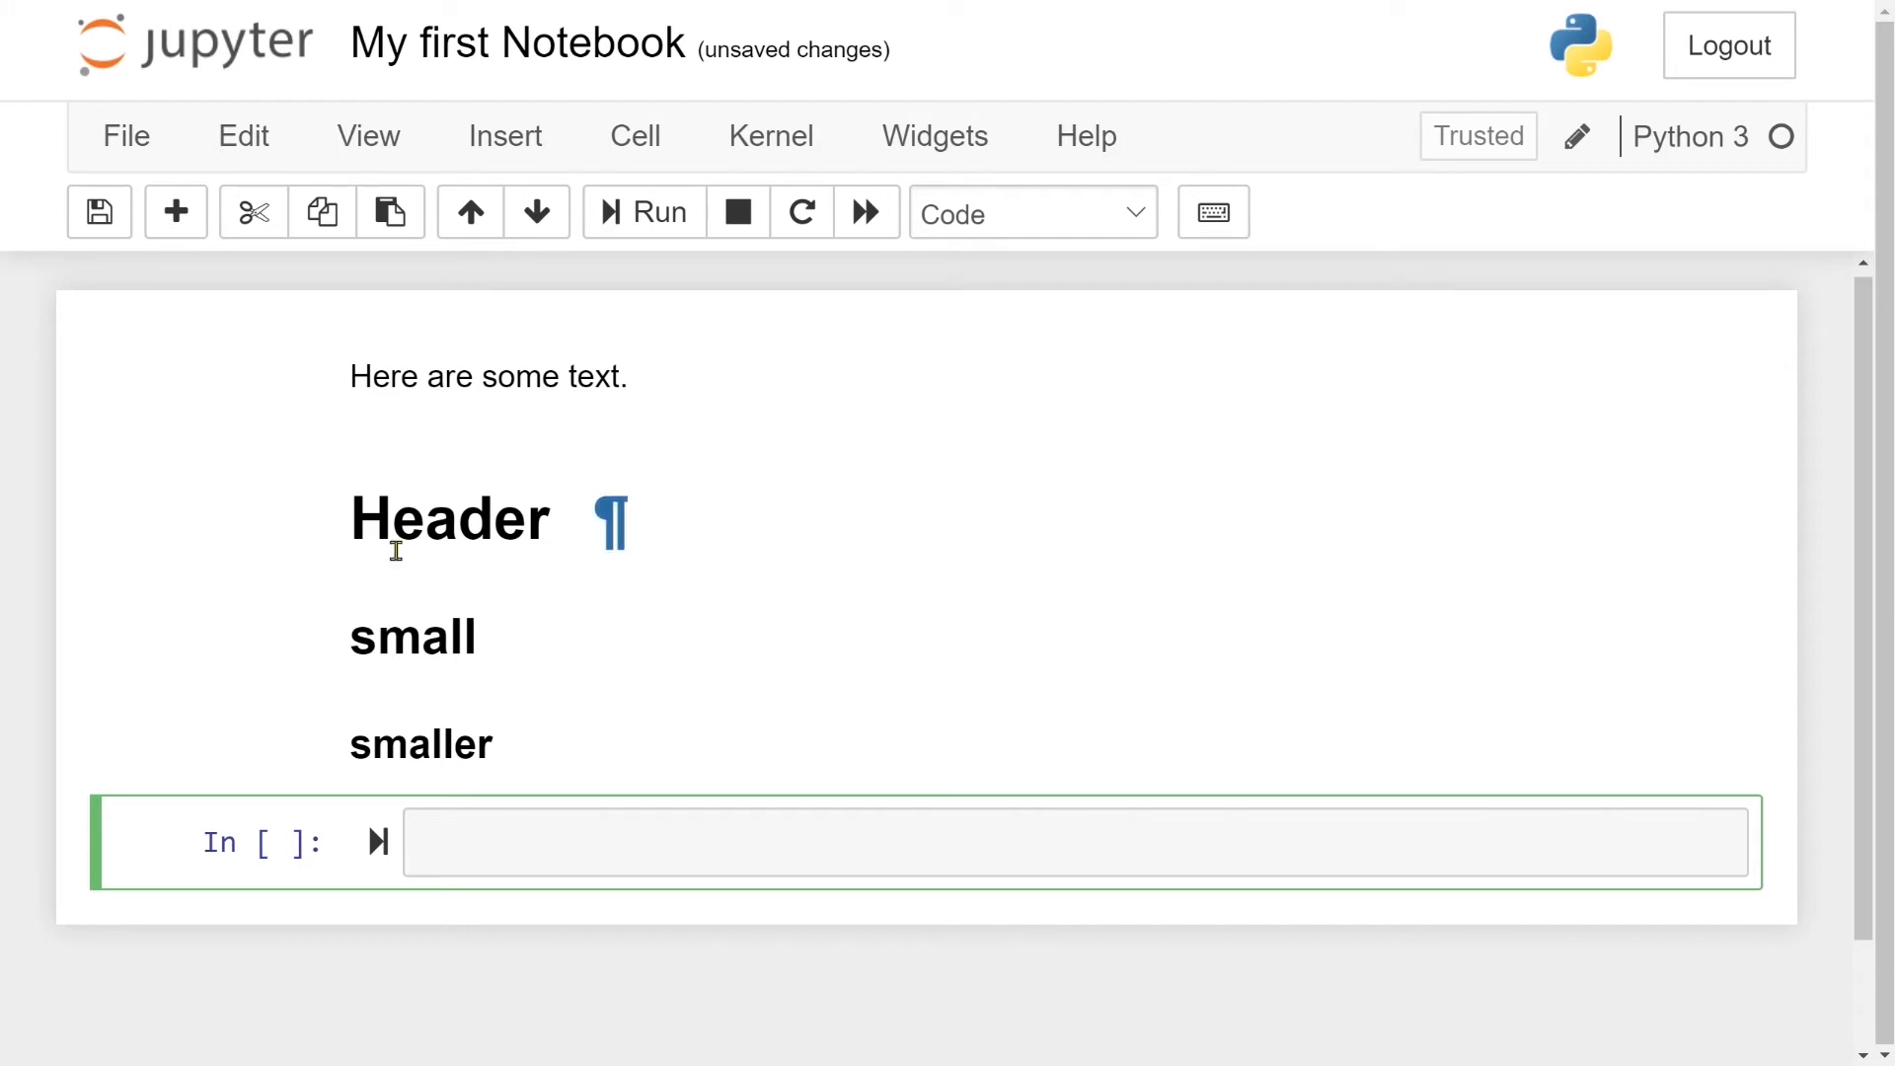
Reopen the heading cell and start a new line below Header
{"action": "double_click", "coordinate": [448, 520]}
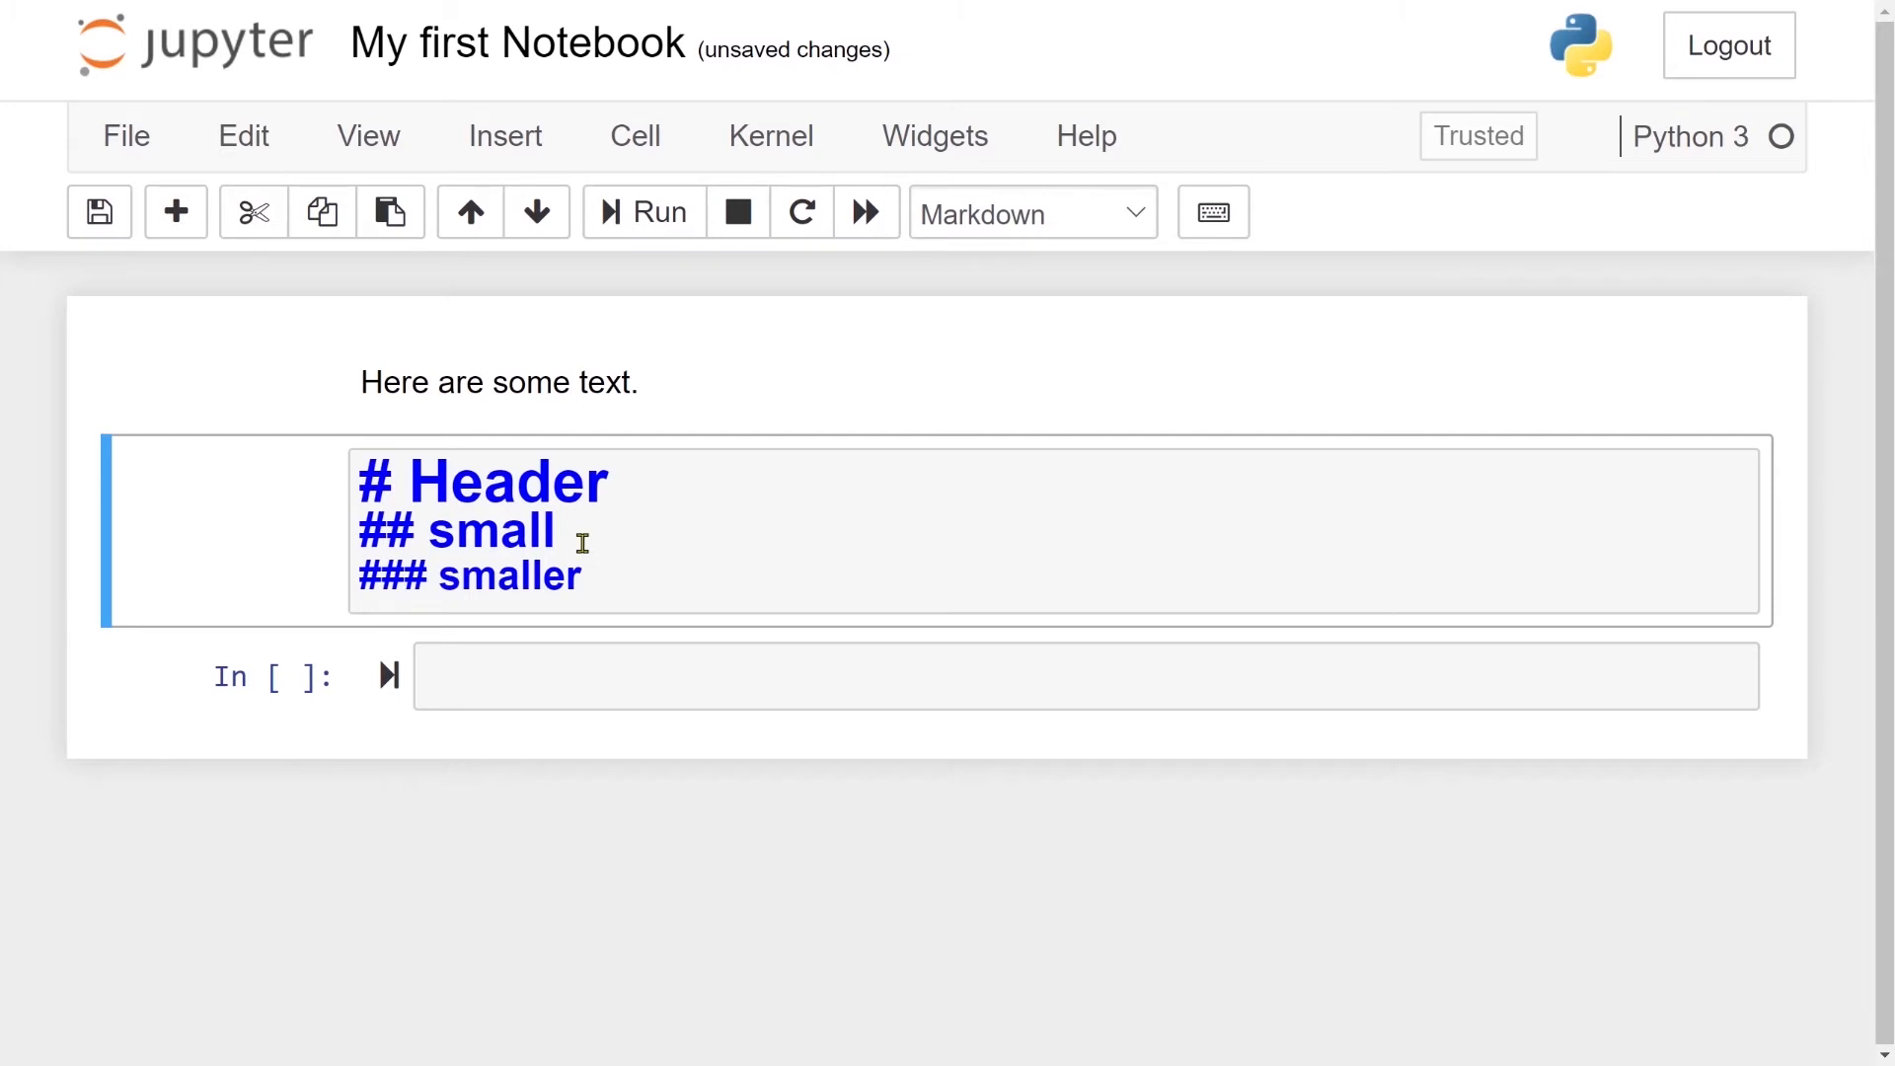
{"action": "left_click", "coordinate": [613, 482]}
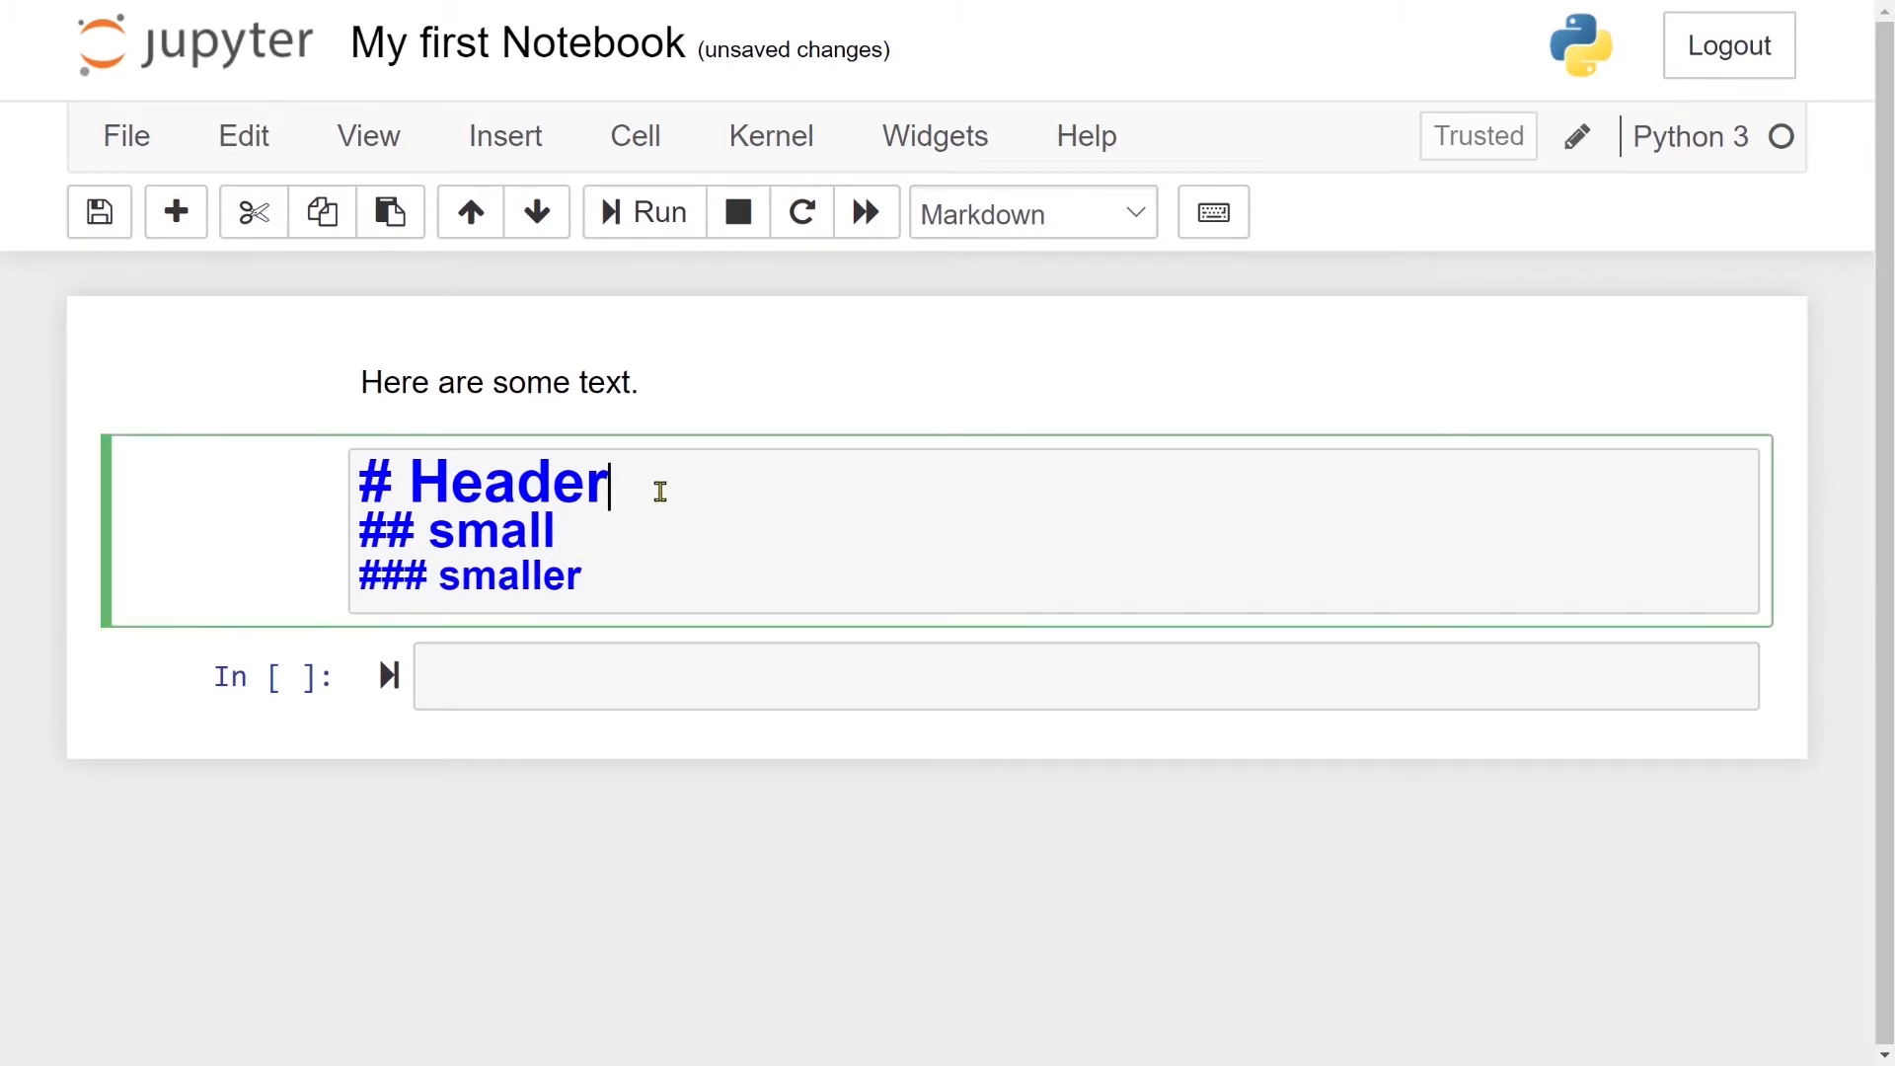
{"action": "key", "text": "enter"}
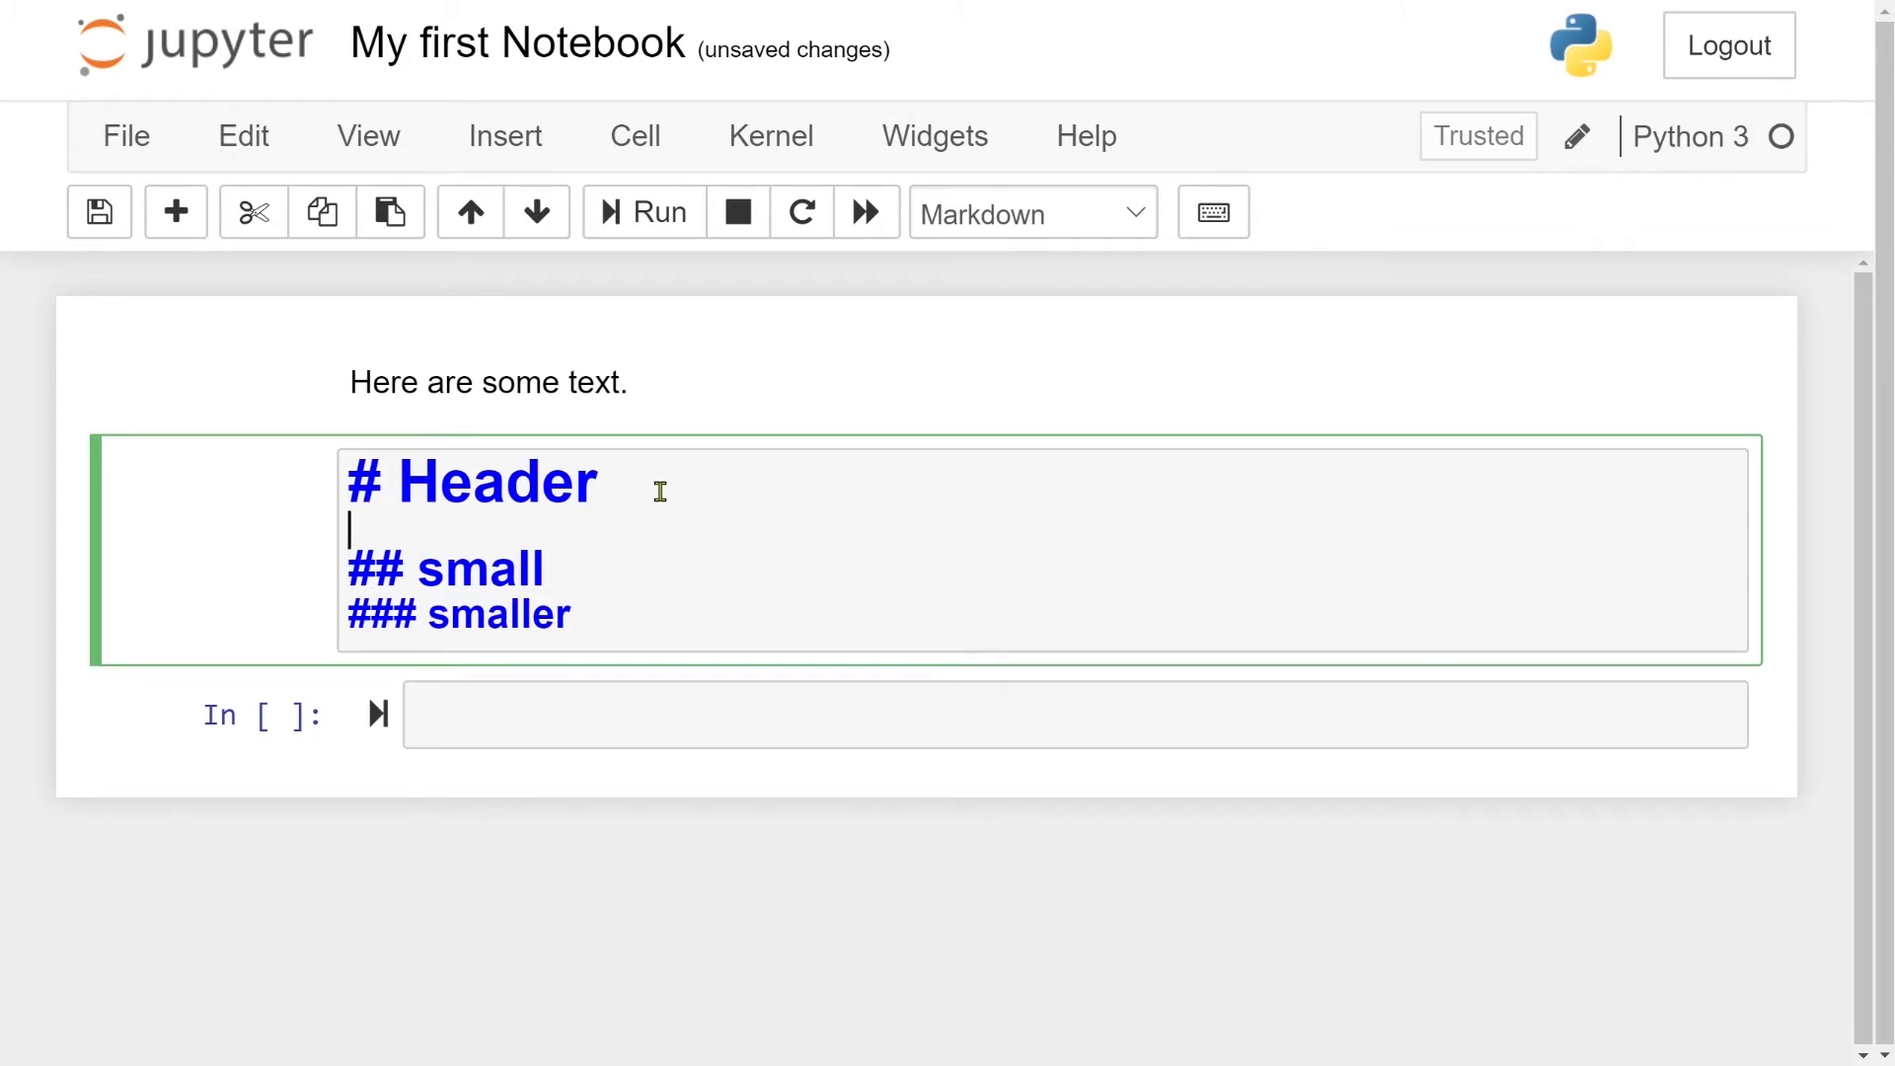
Add 'Here is some math:' with $\cos(x)$ and $\sum_{i=1}^n i^2$, then render the cell
{"action": "type", "text": "Here is some math"}
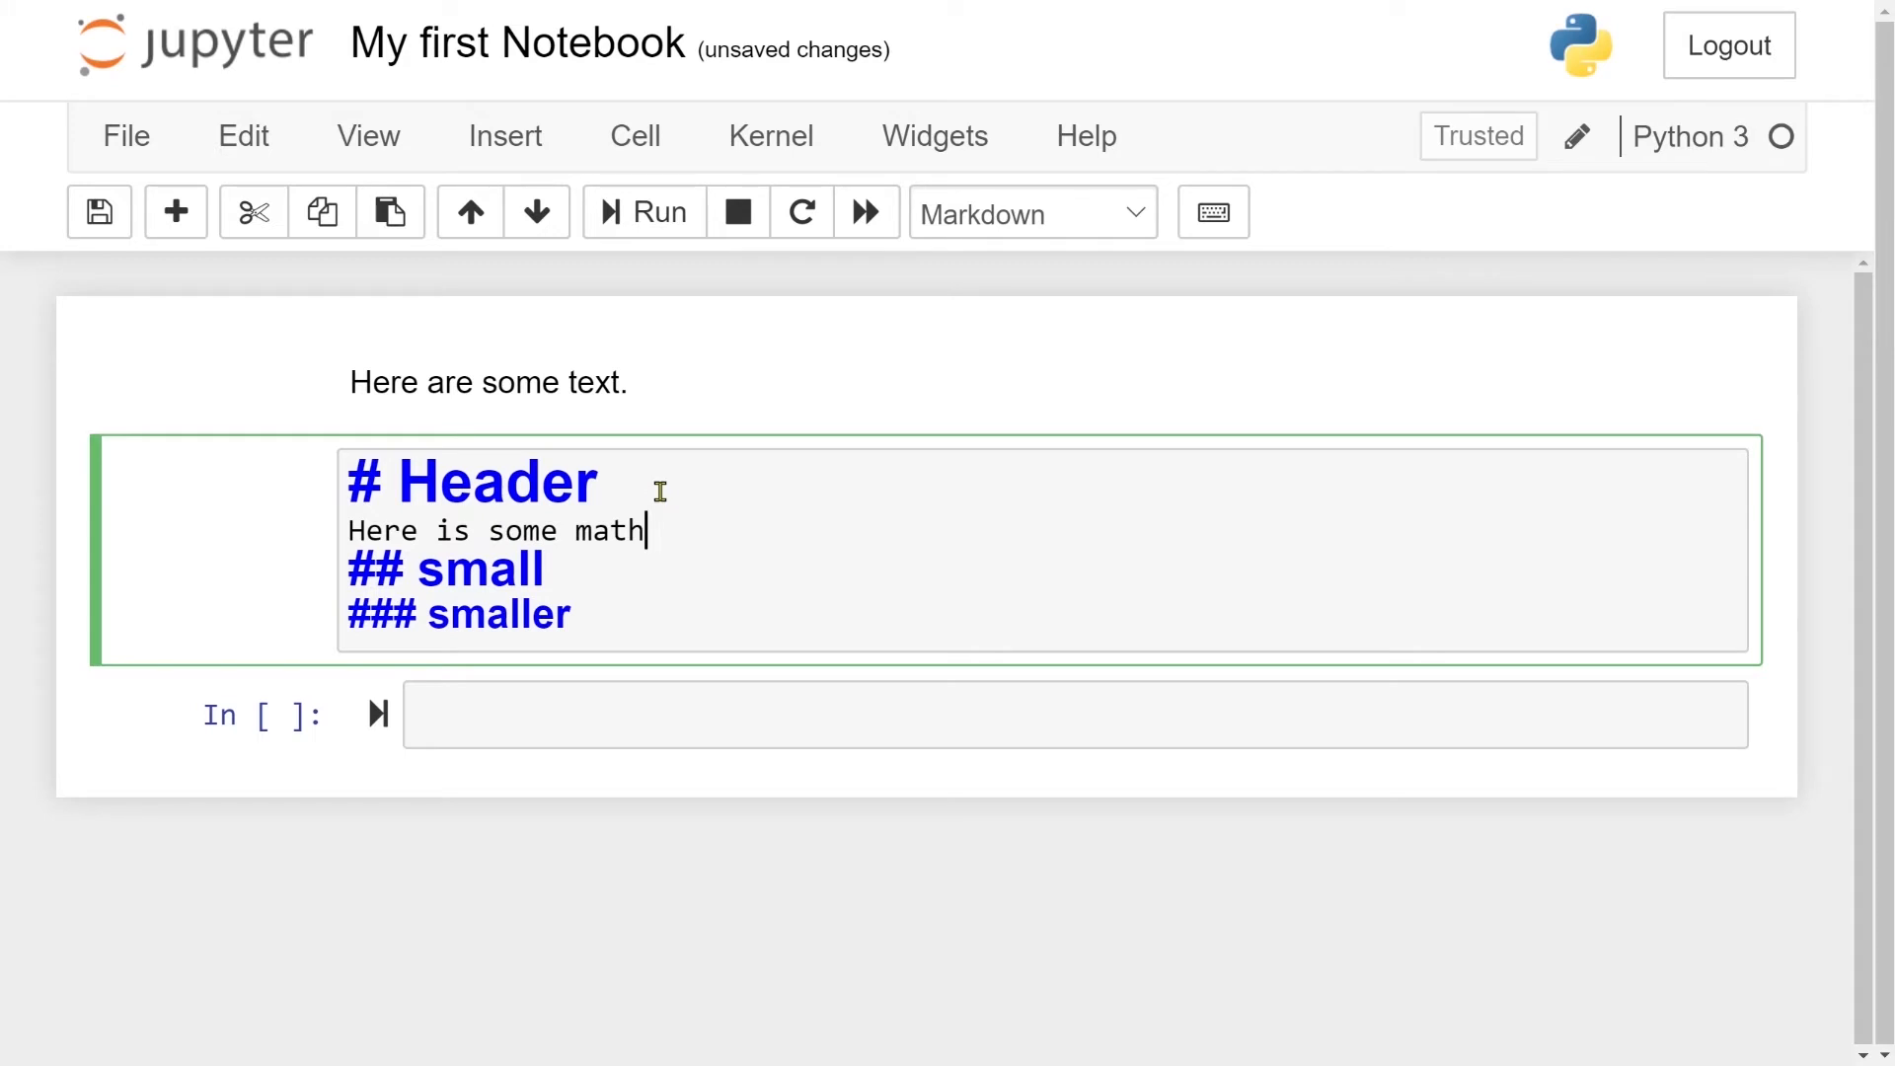
{"action": "type", "text": ": $$"}
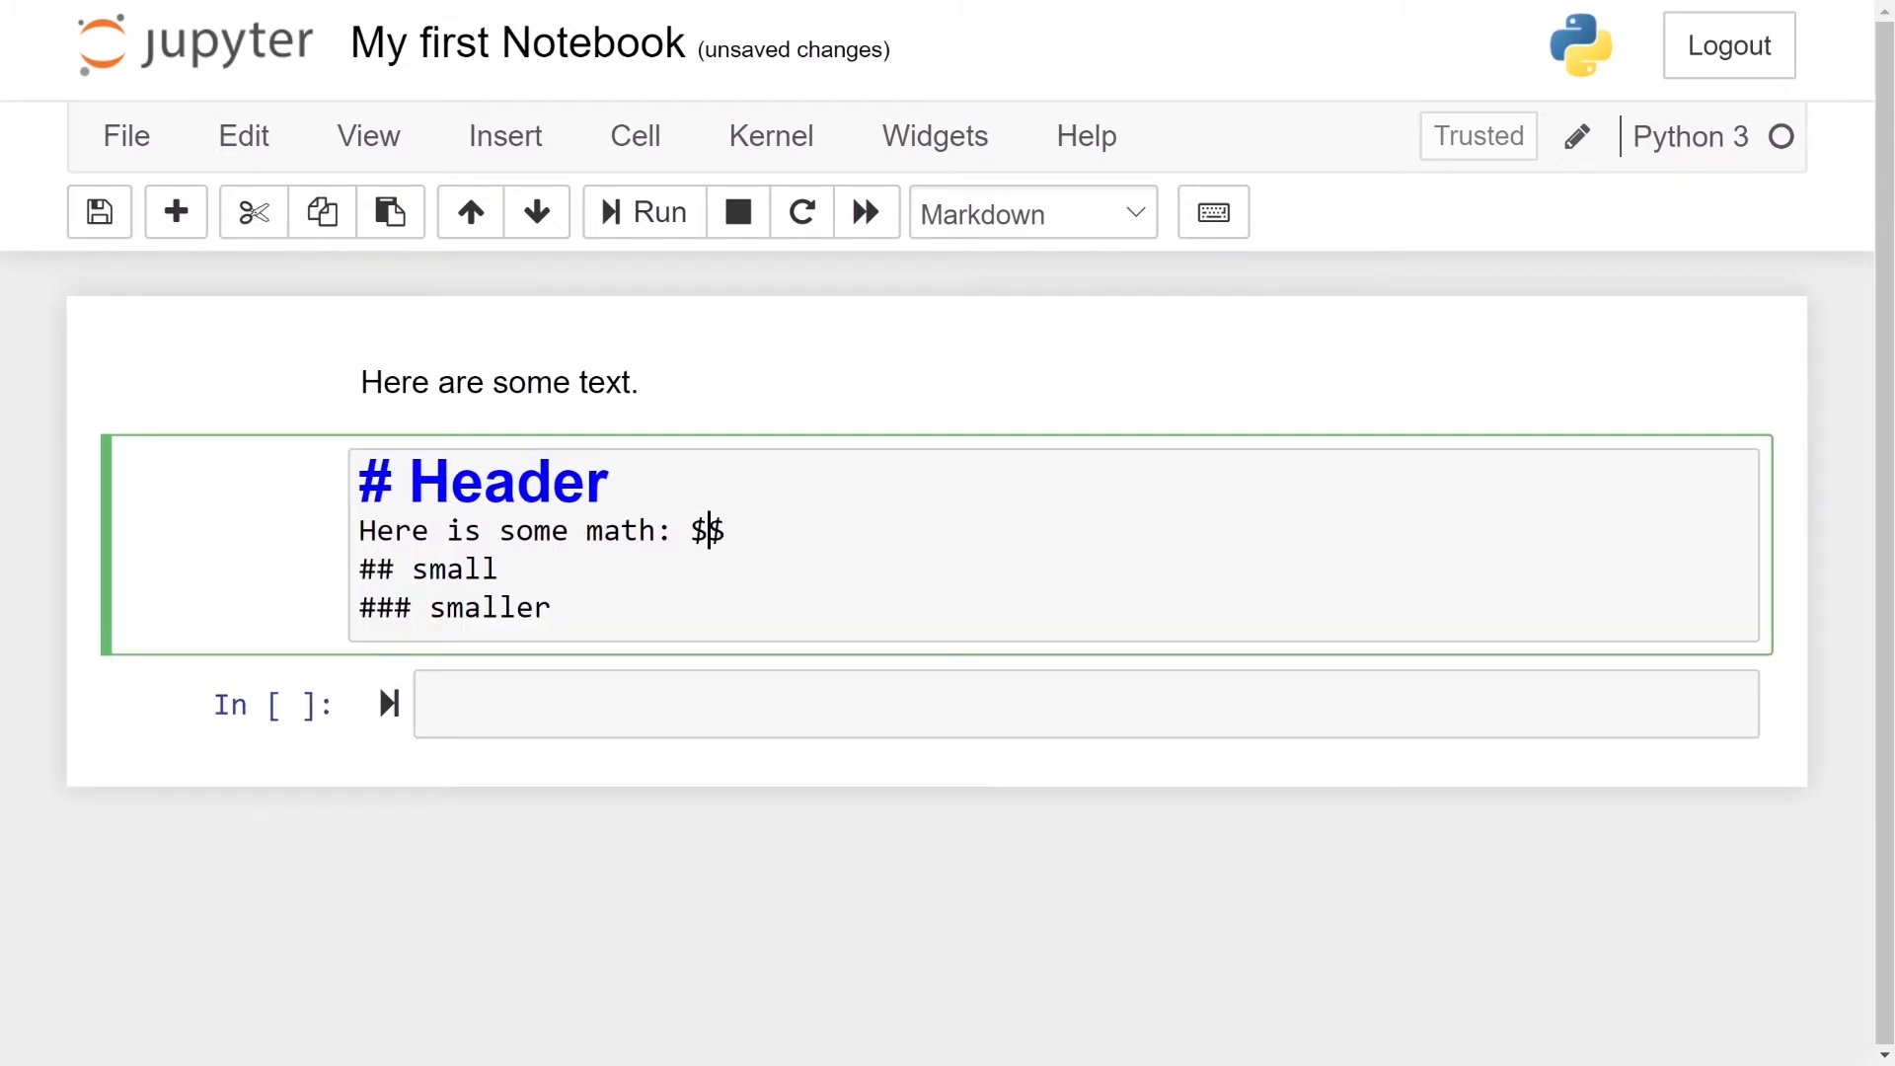
{"action": "type", "text": "\\cos"}
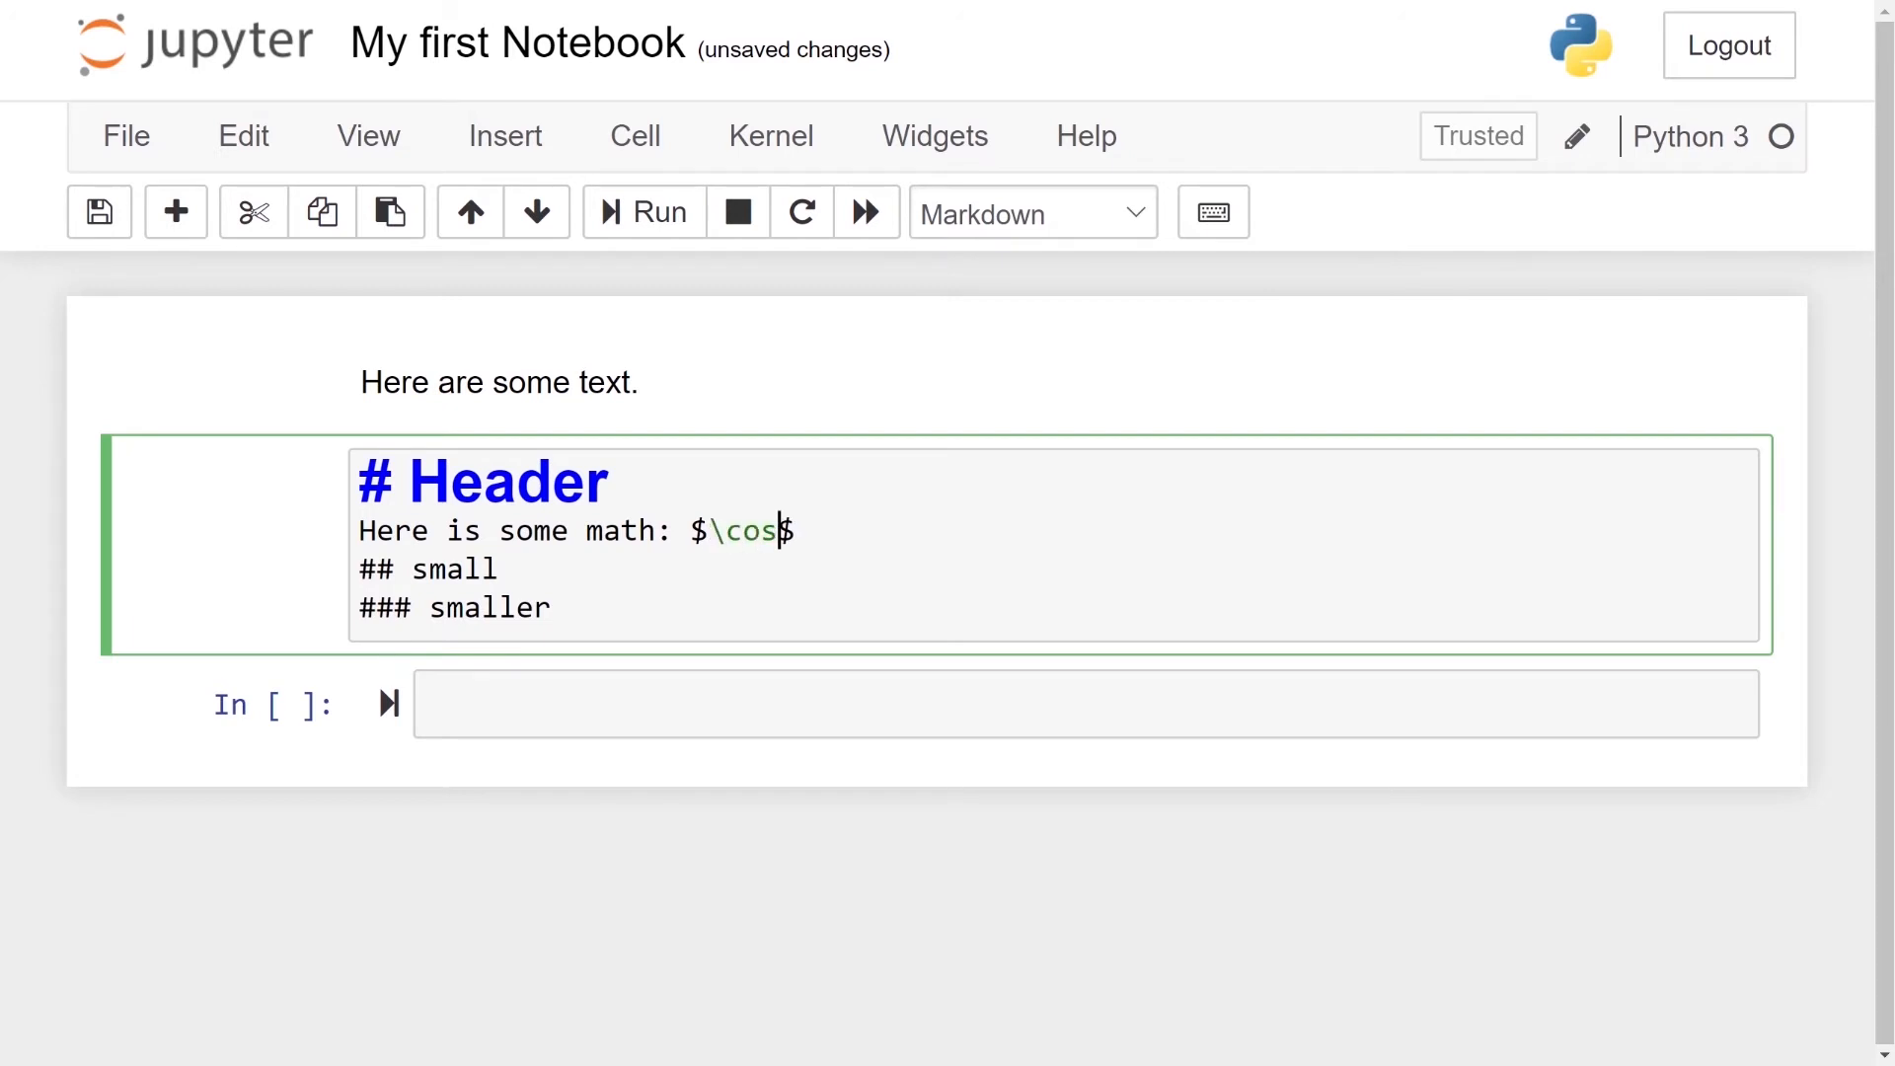
{"action": "type", "text": "(x)"}
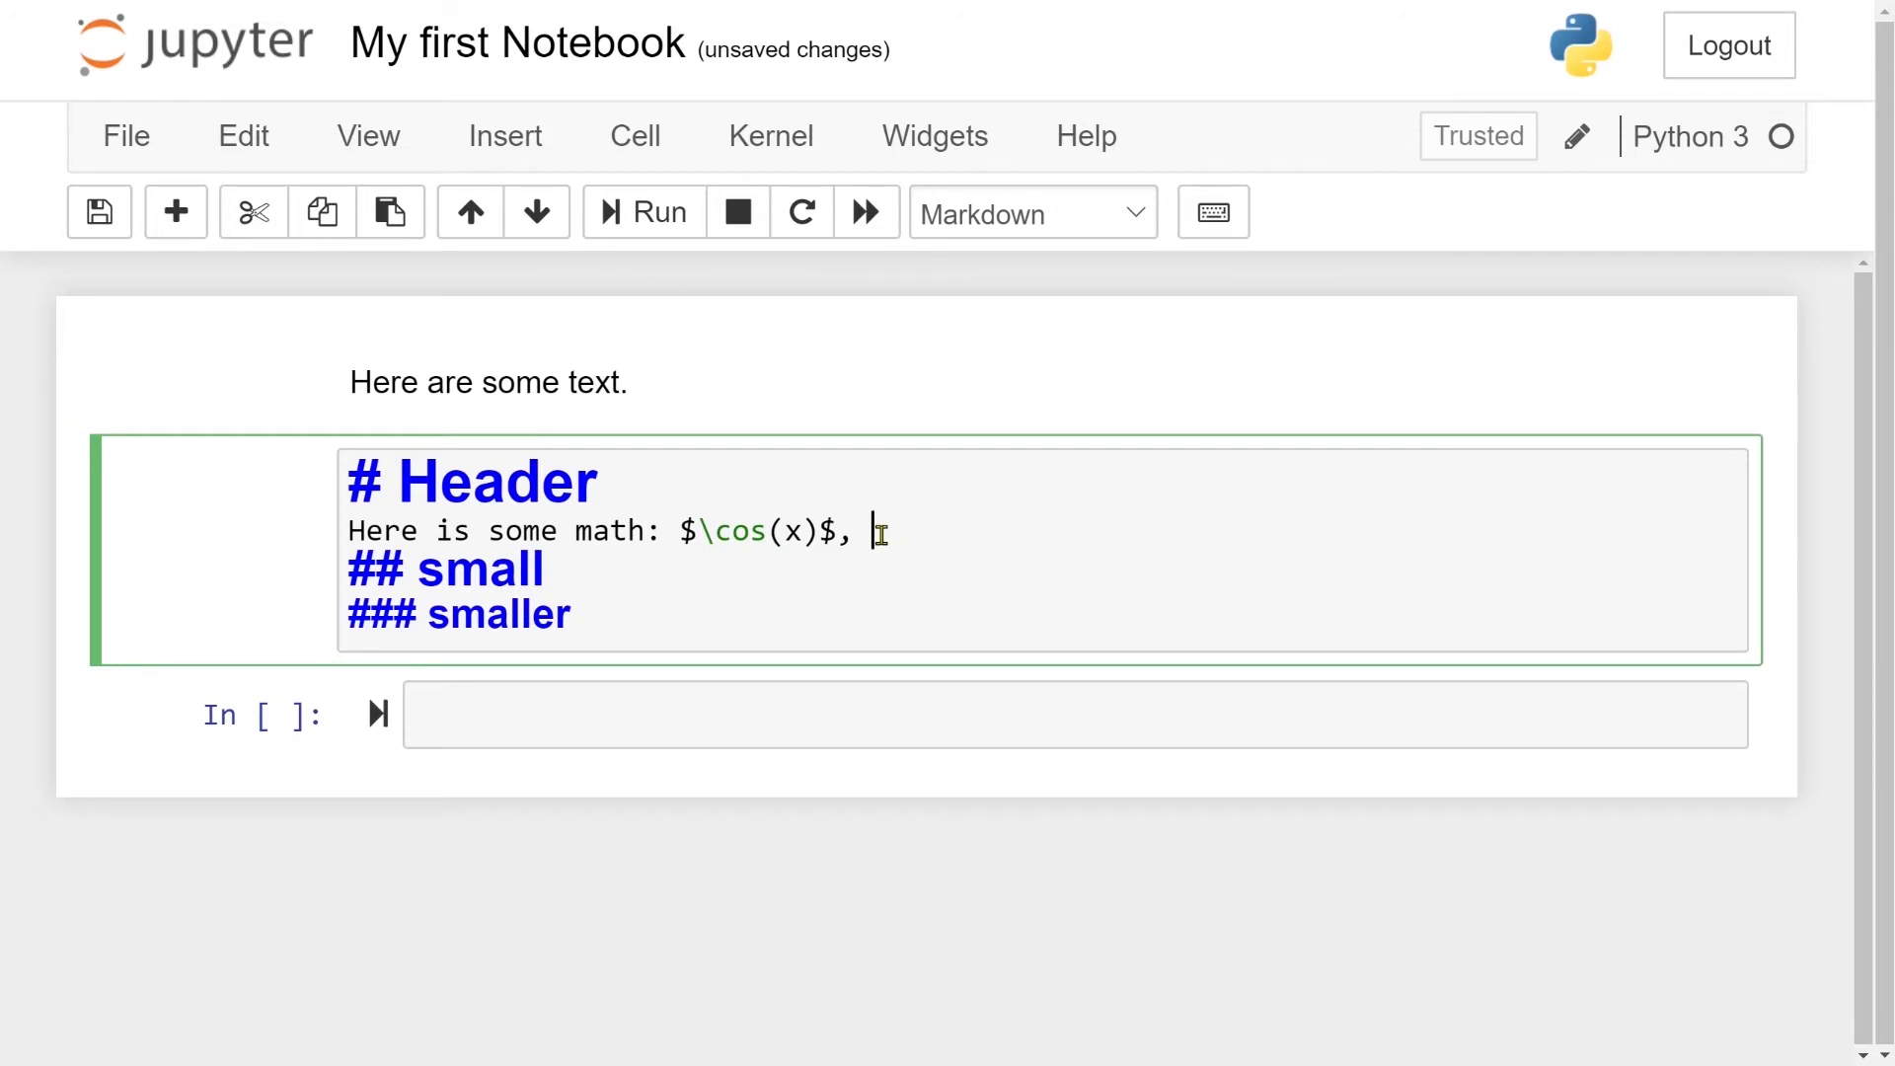
{"action": "type", "text": "$"}
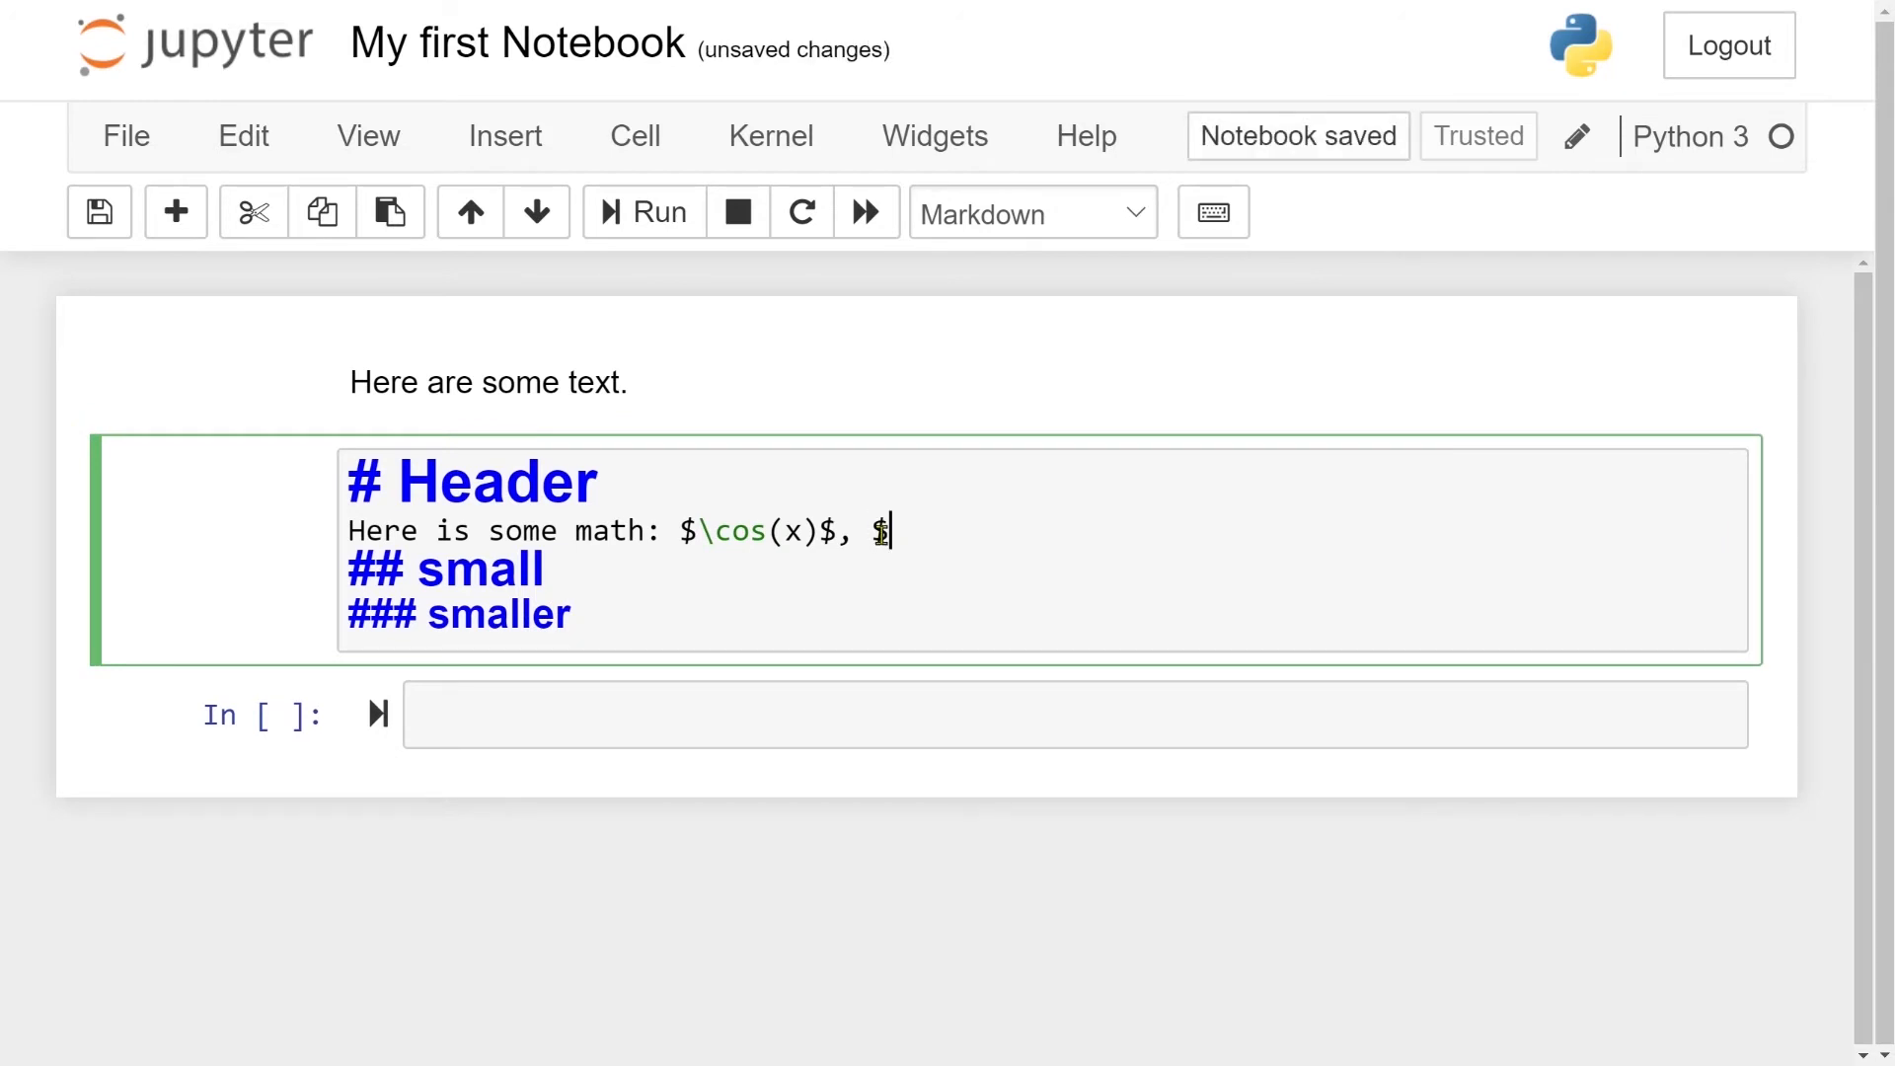
{"action": "type", "text": "\\sum_{"}
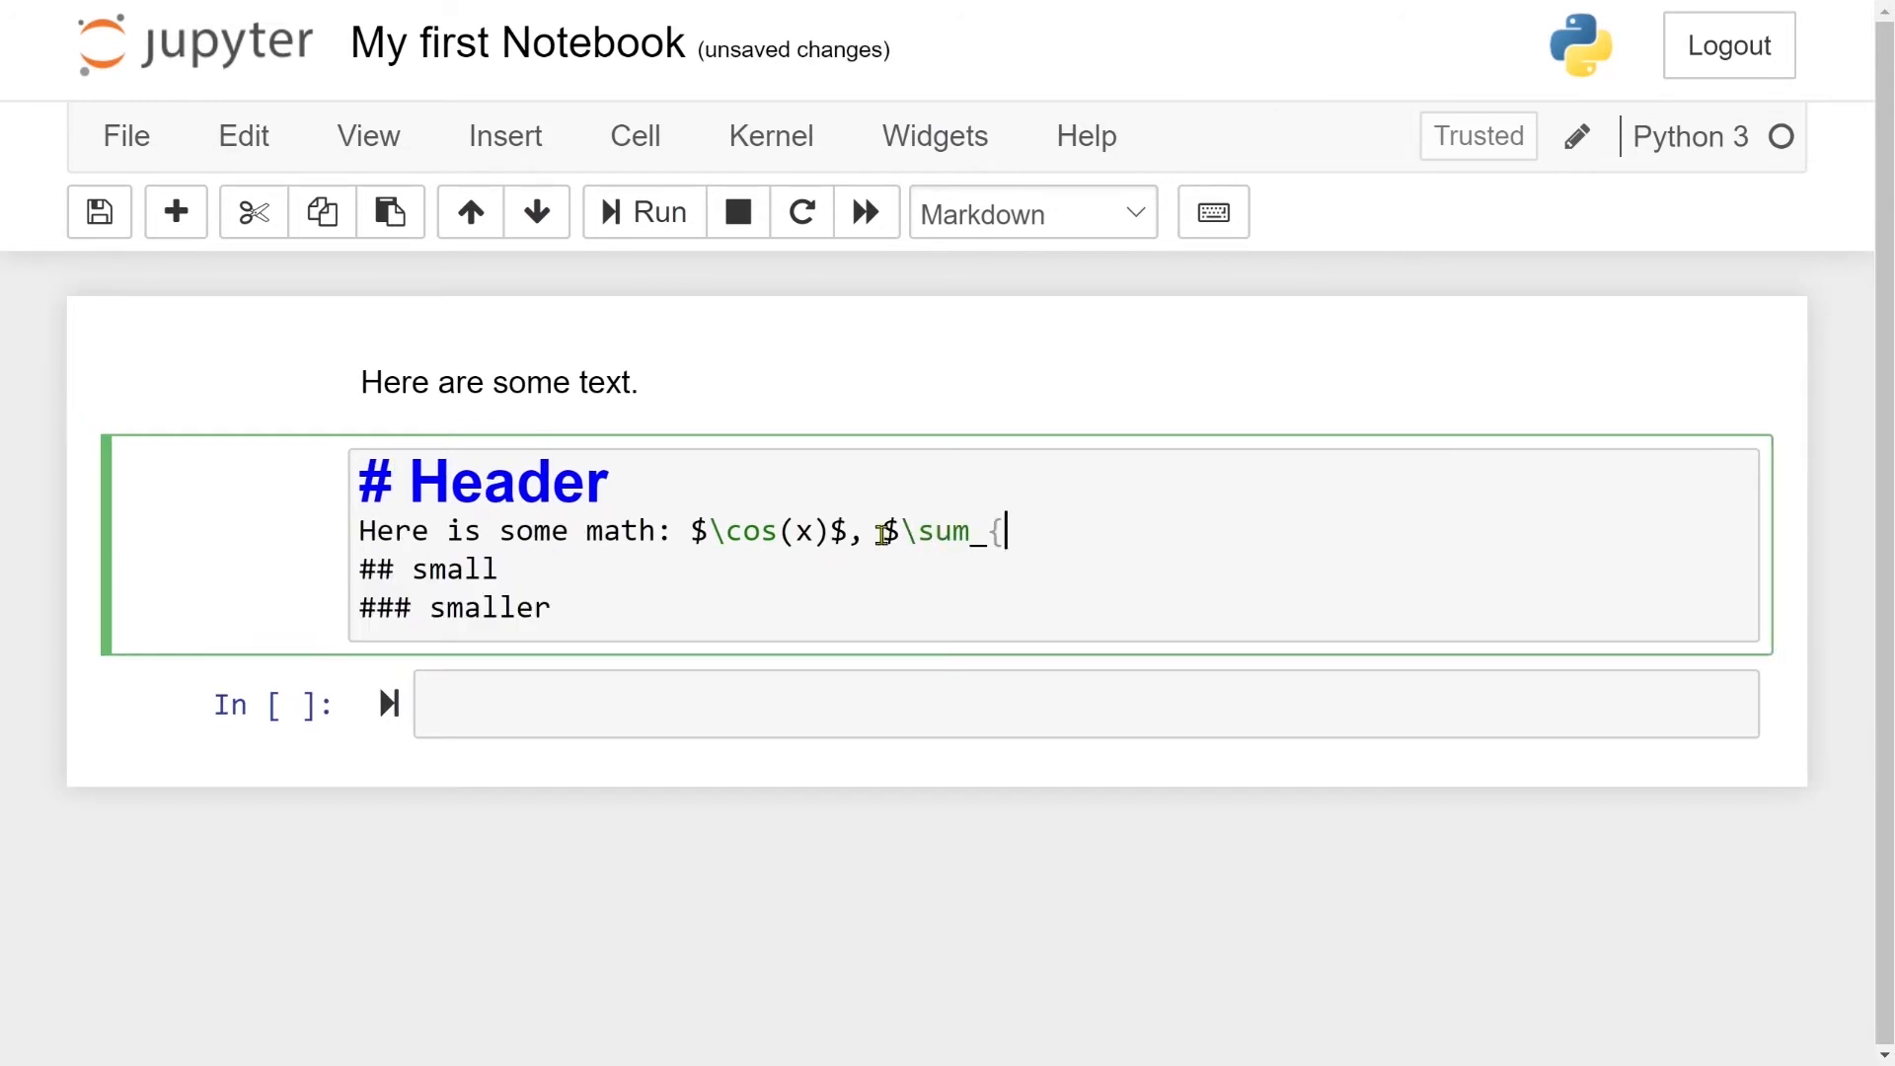
{"action": "type", "text": "i=1}^n i^2$"}
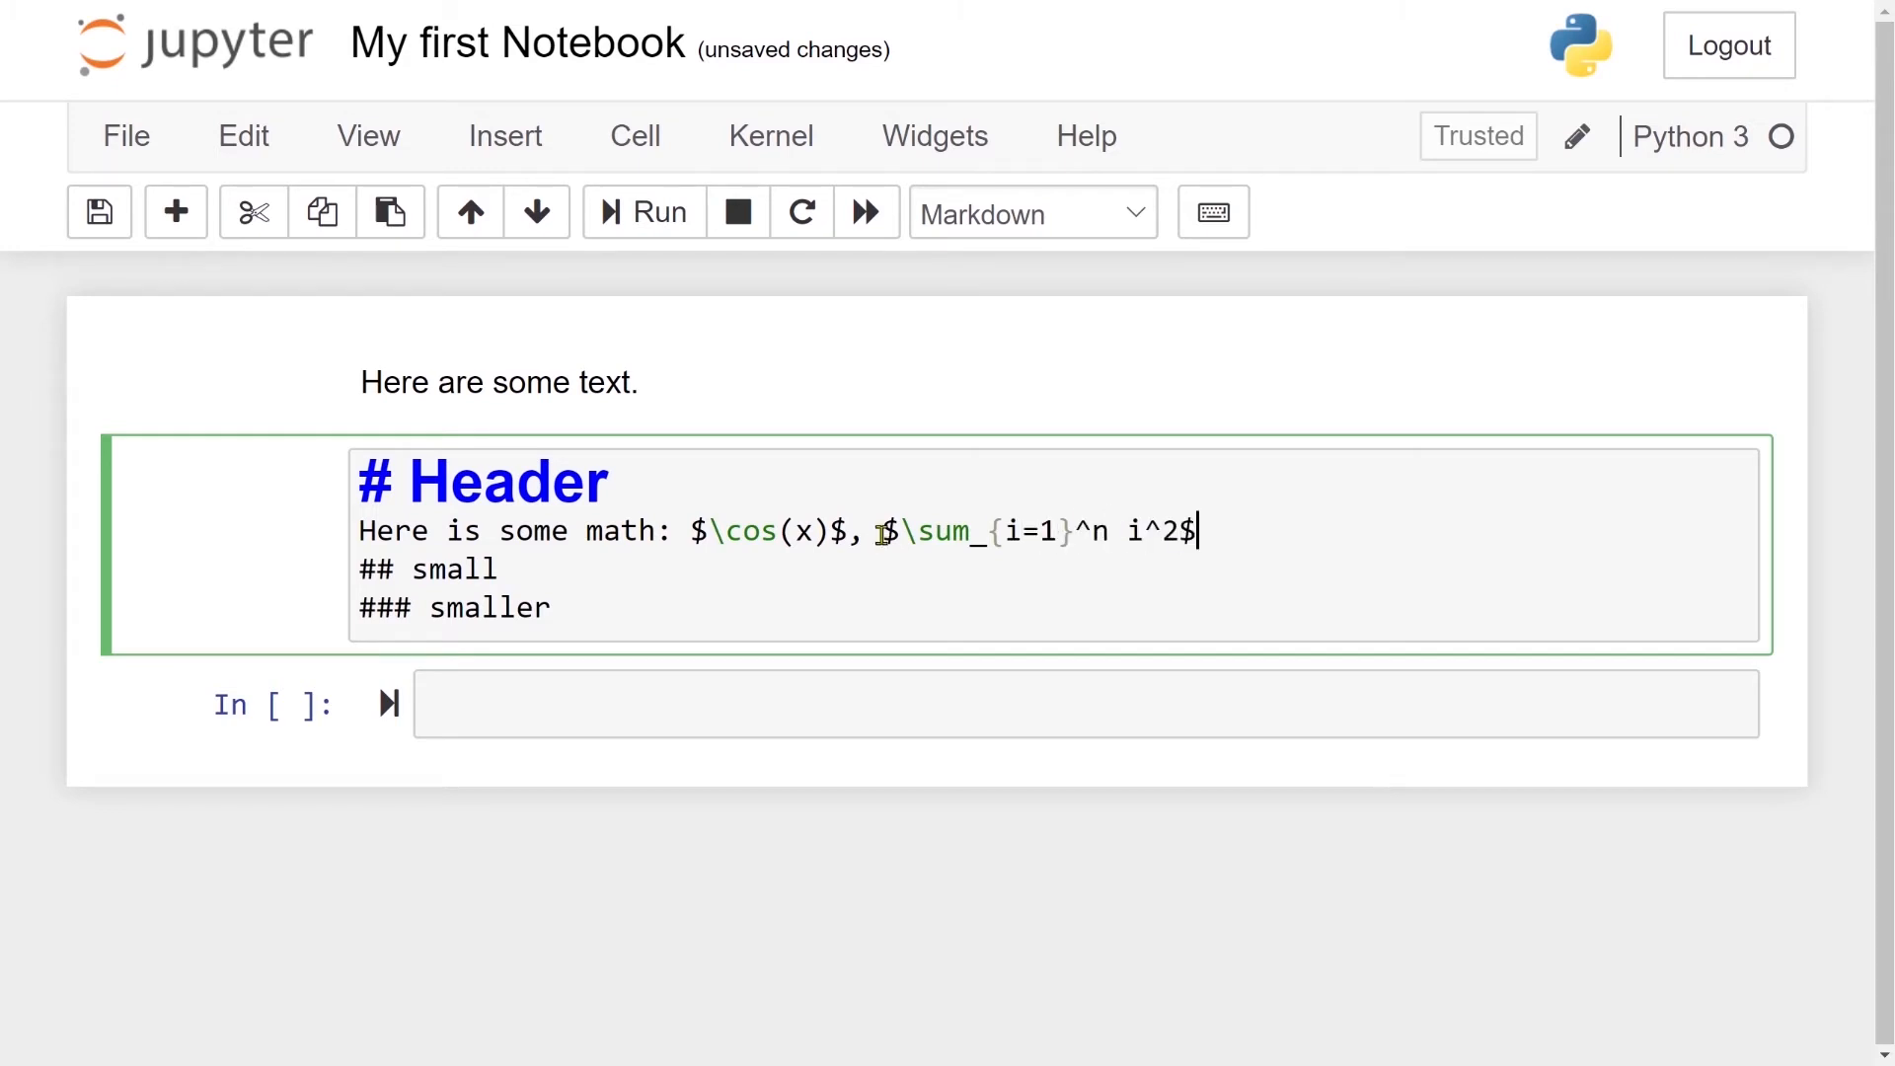
{"action": "left_click", "coordinate": [645, 214]}
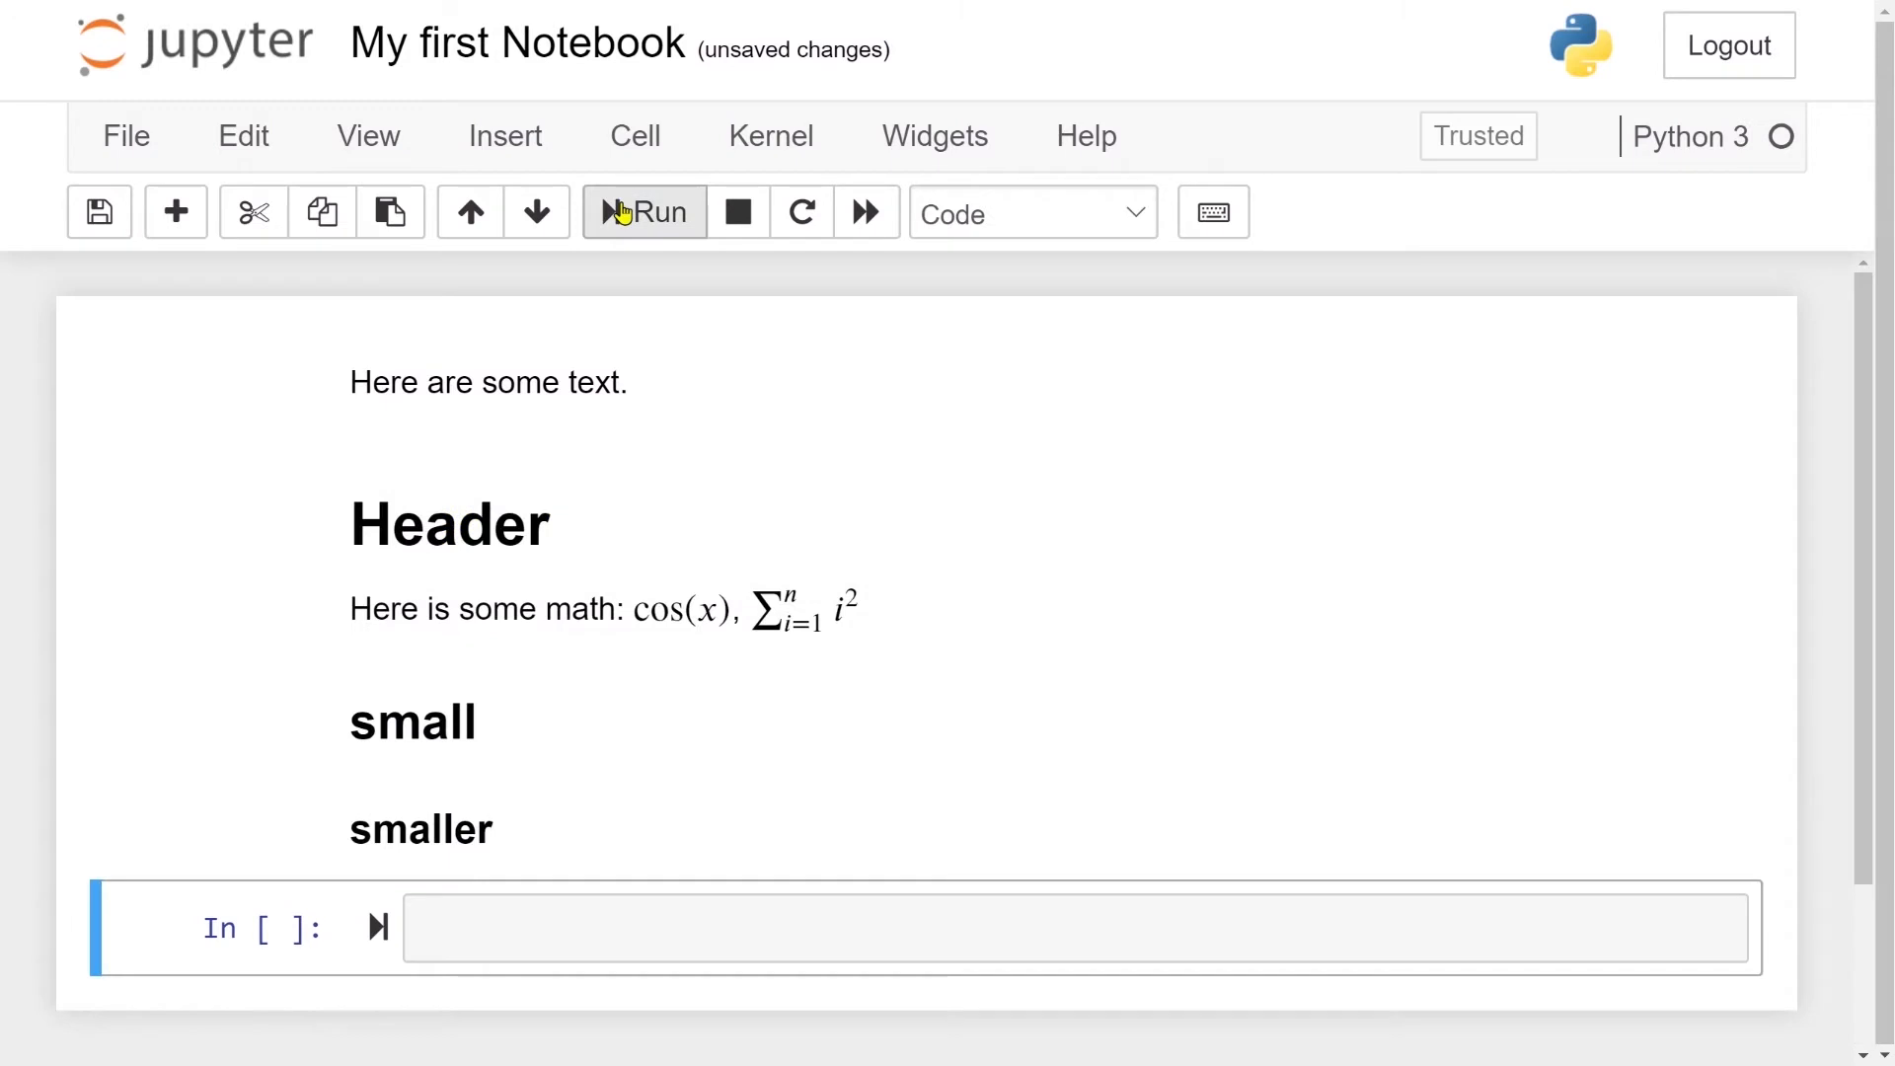
Reopen the markdown cell to edit the summation formula
{"action": "left_click", "coordinate": [645, 213]}
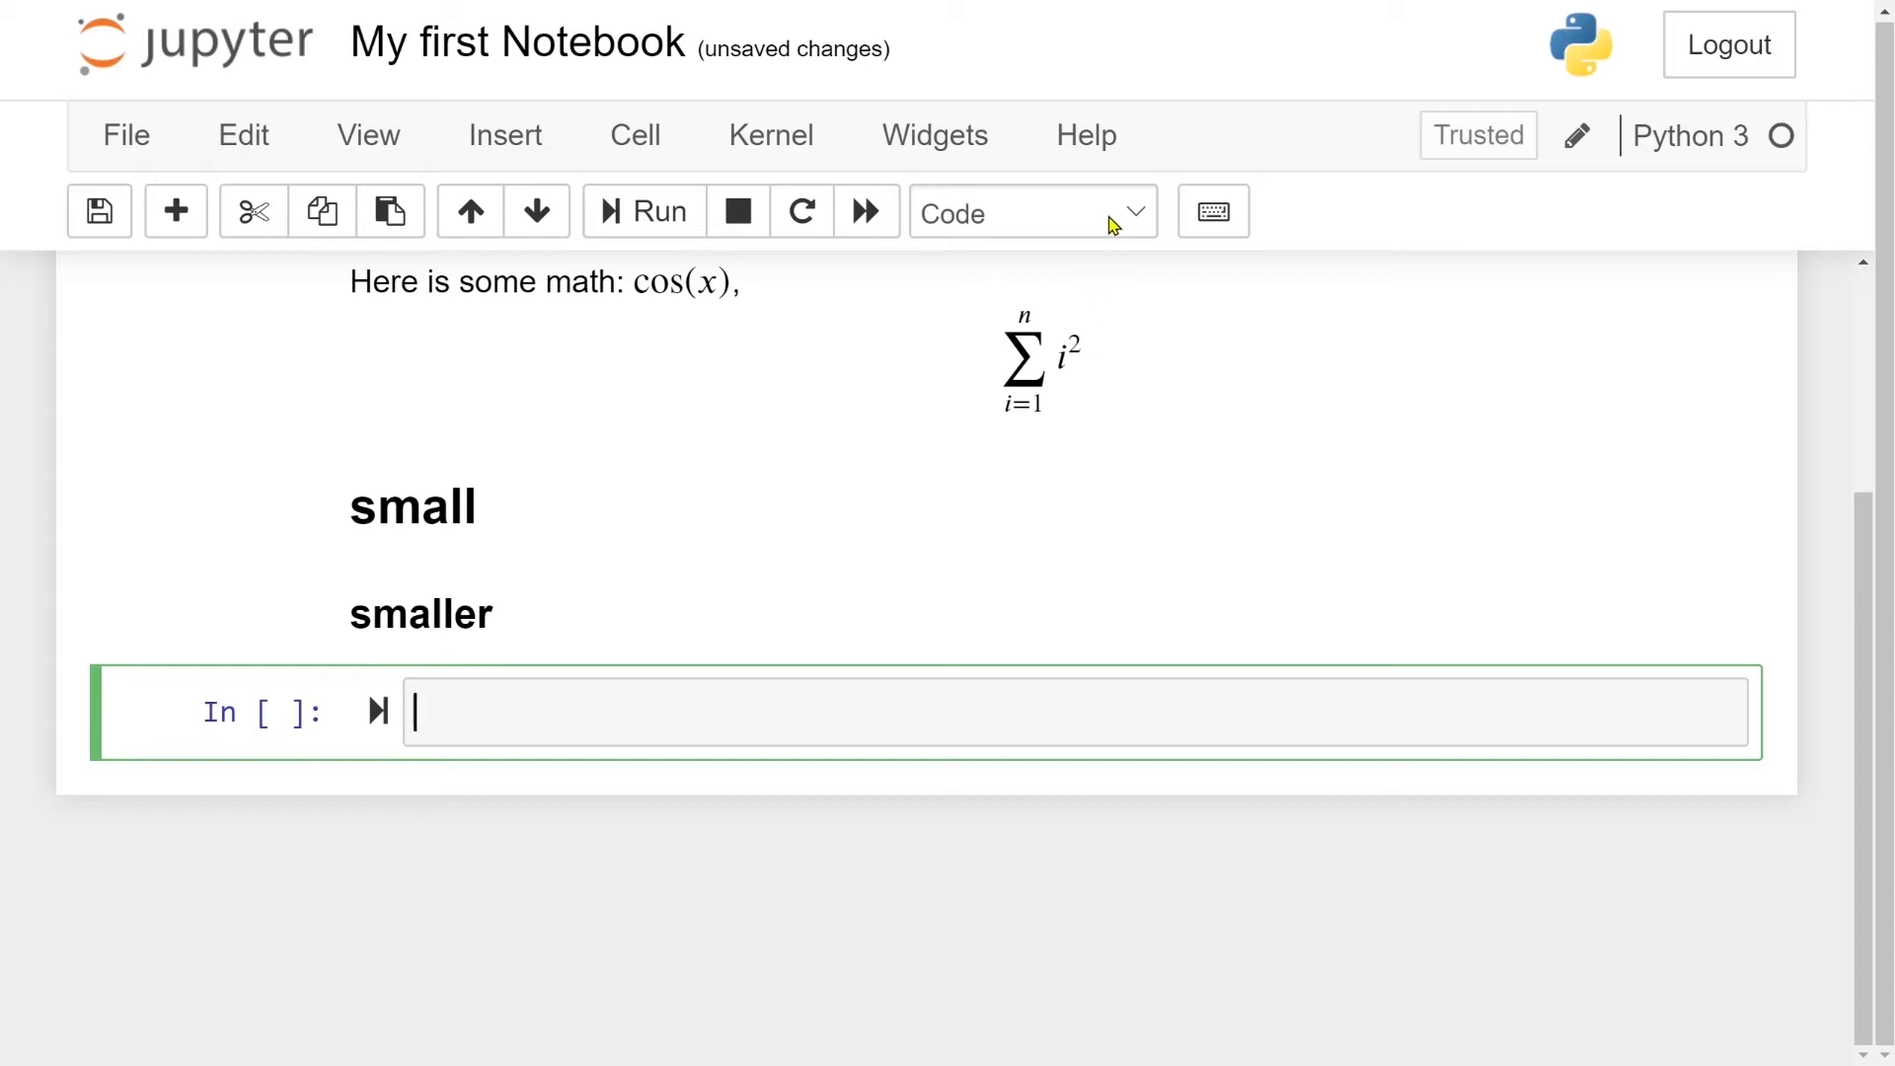
Enter my_list = [1, 3, 4, 101] in the empty code cell and run it
{"action": "left_click", "coordinate": [1030, 213]}
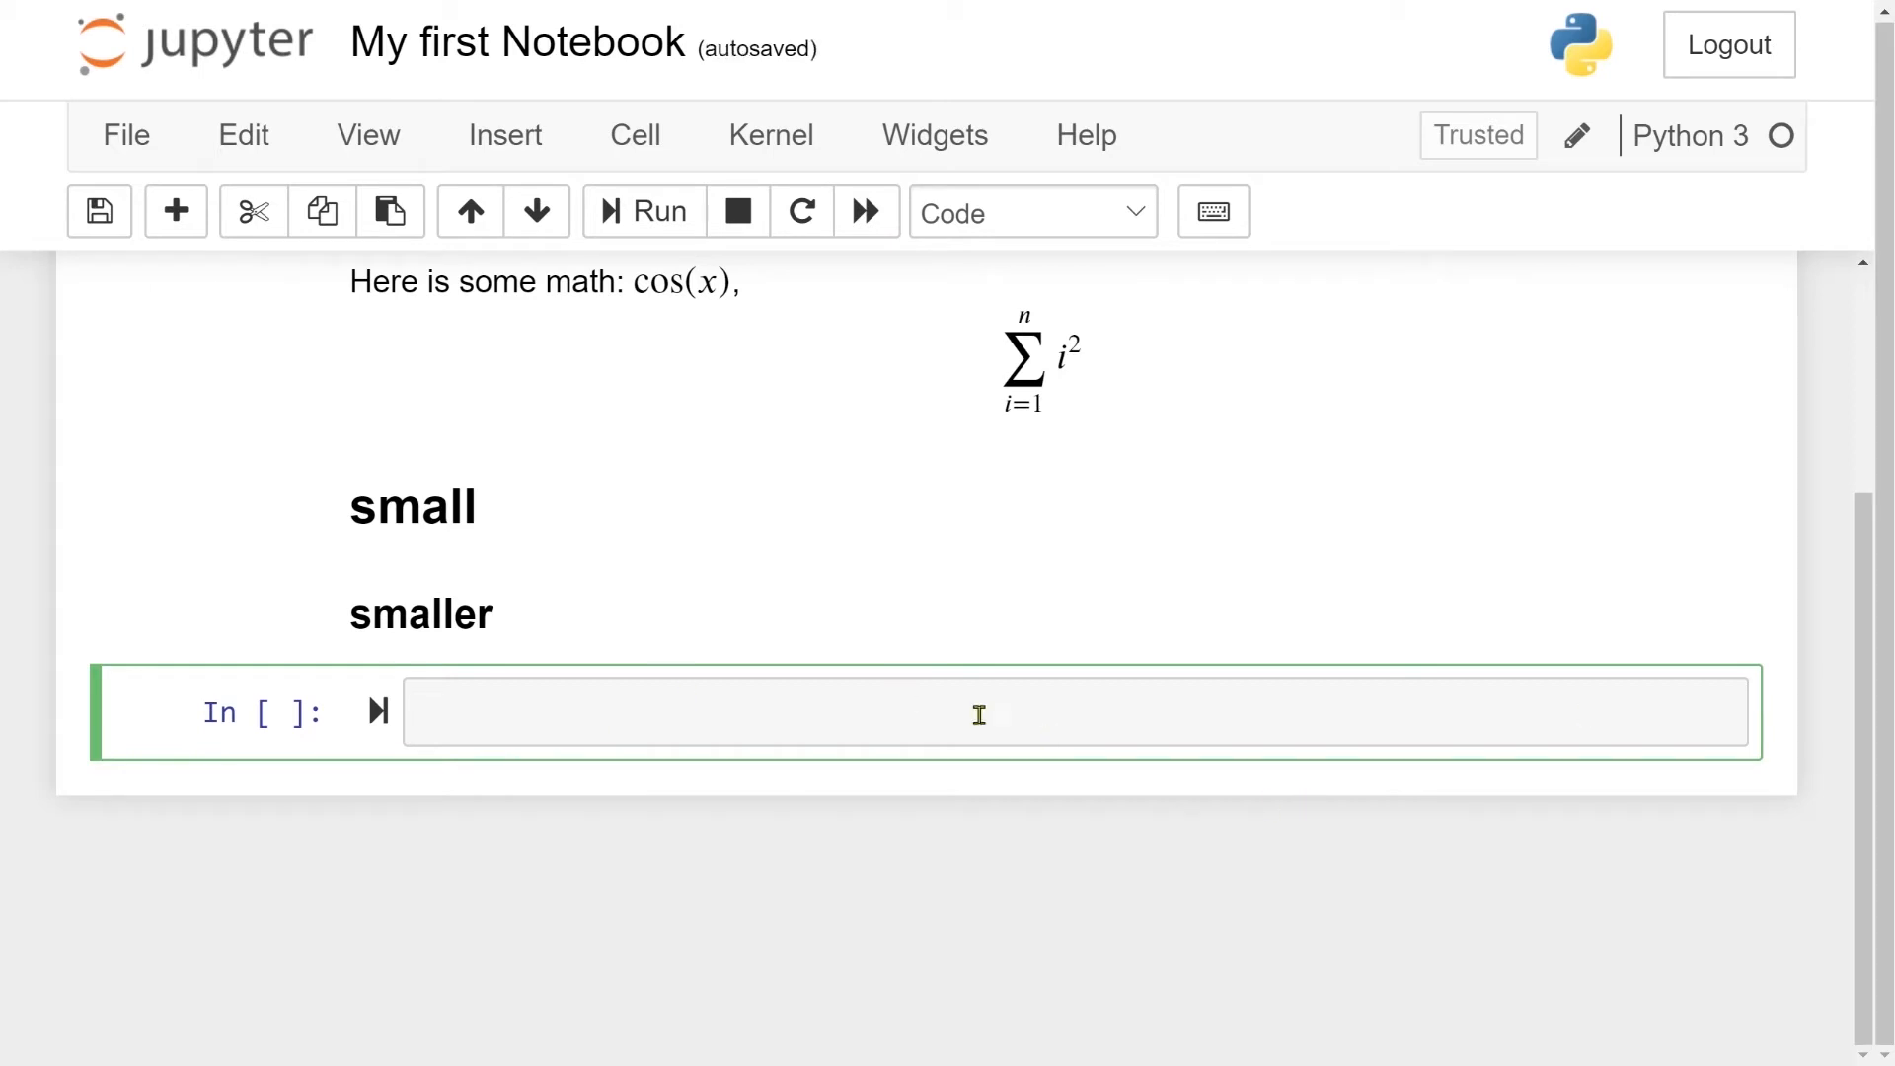
{"action": "type", "text": "my"}
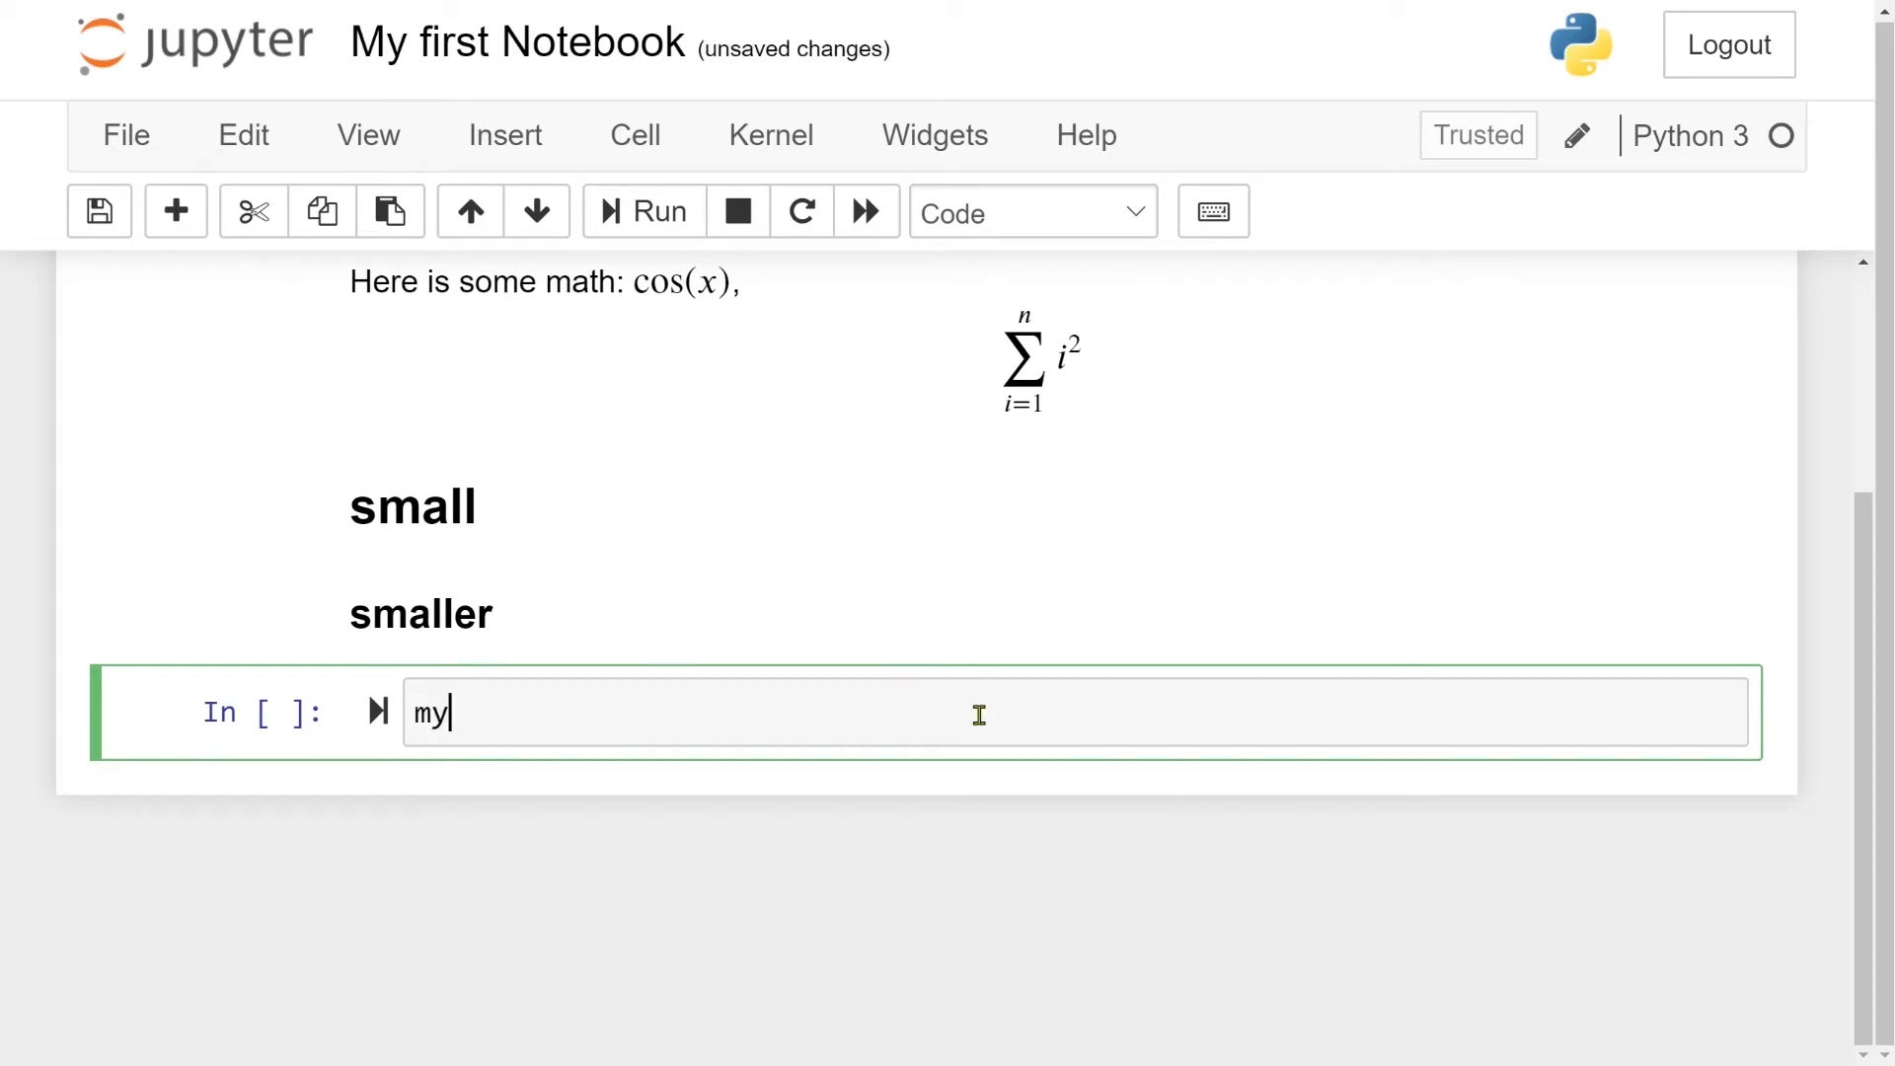
{"action": "type", "text": "_list ="}
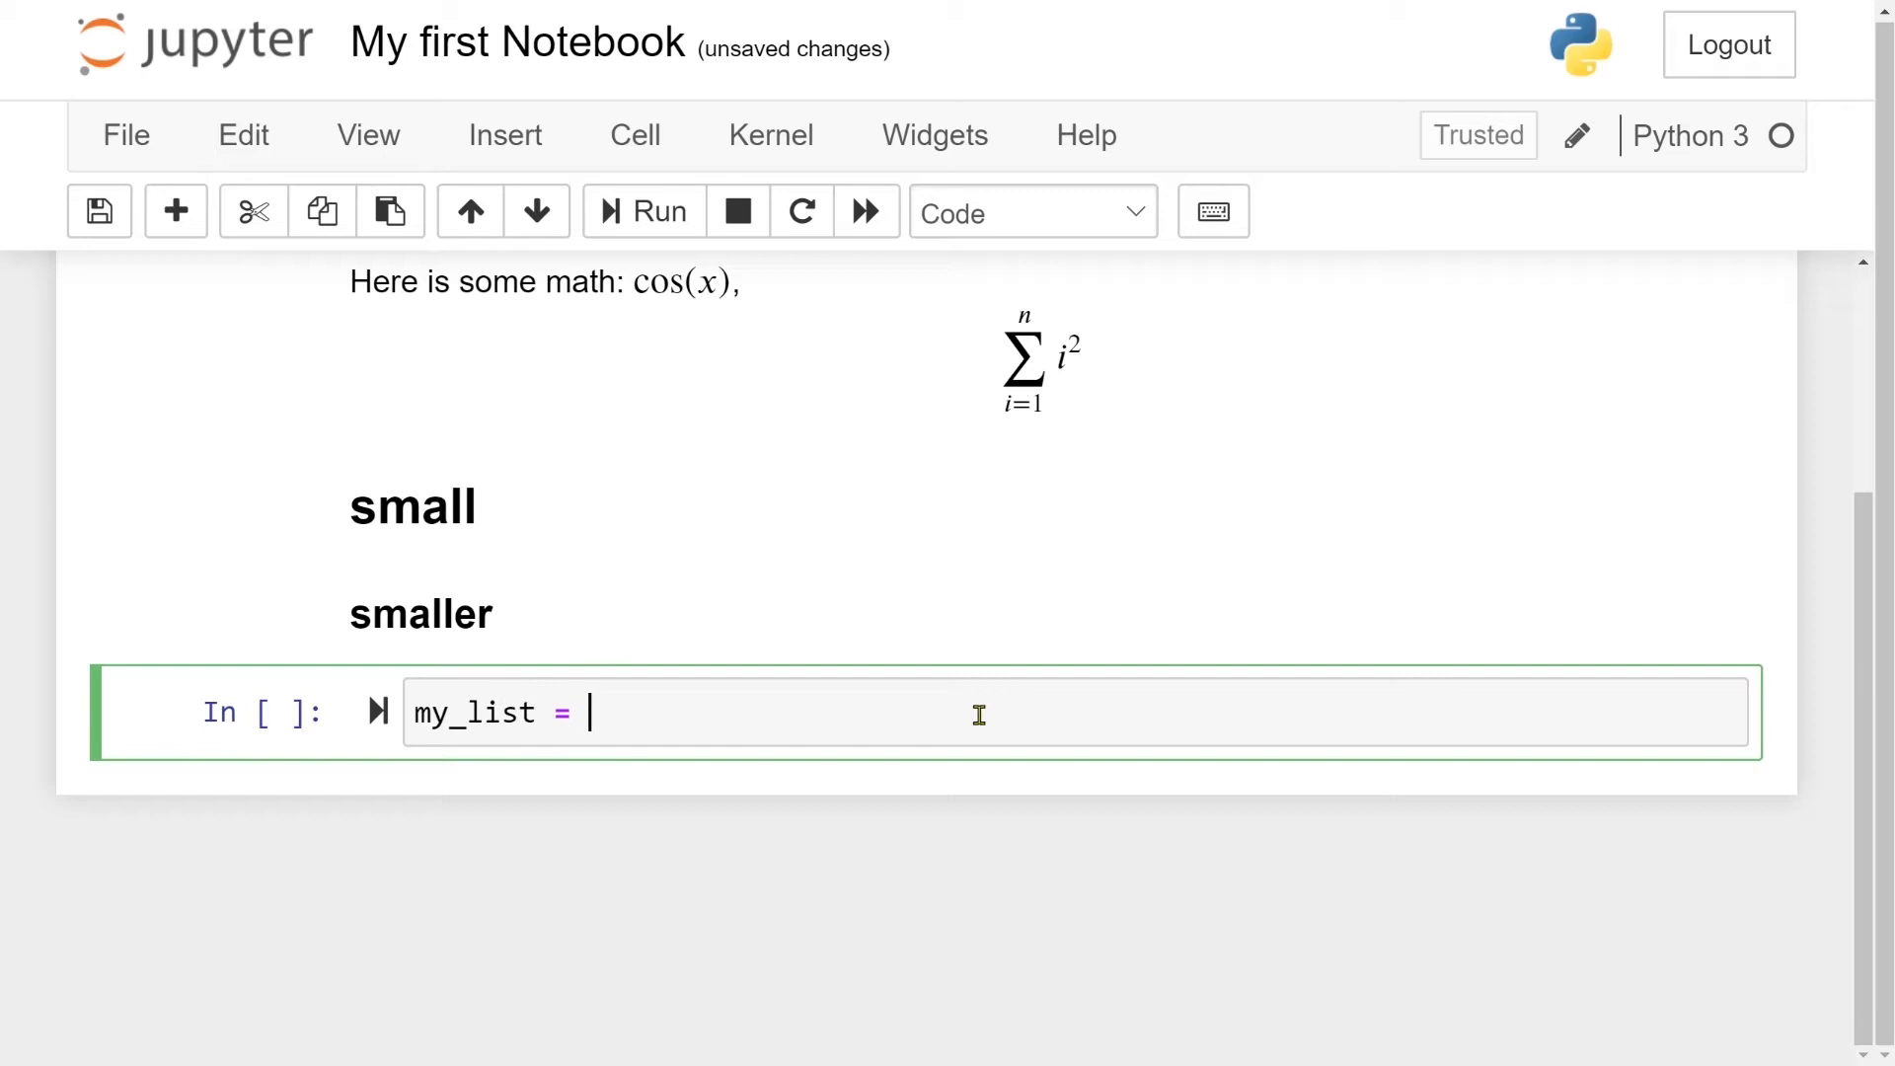
{"action": "type", "text": "[1,"}
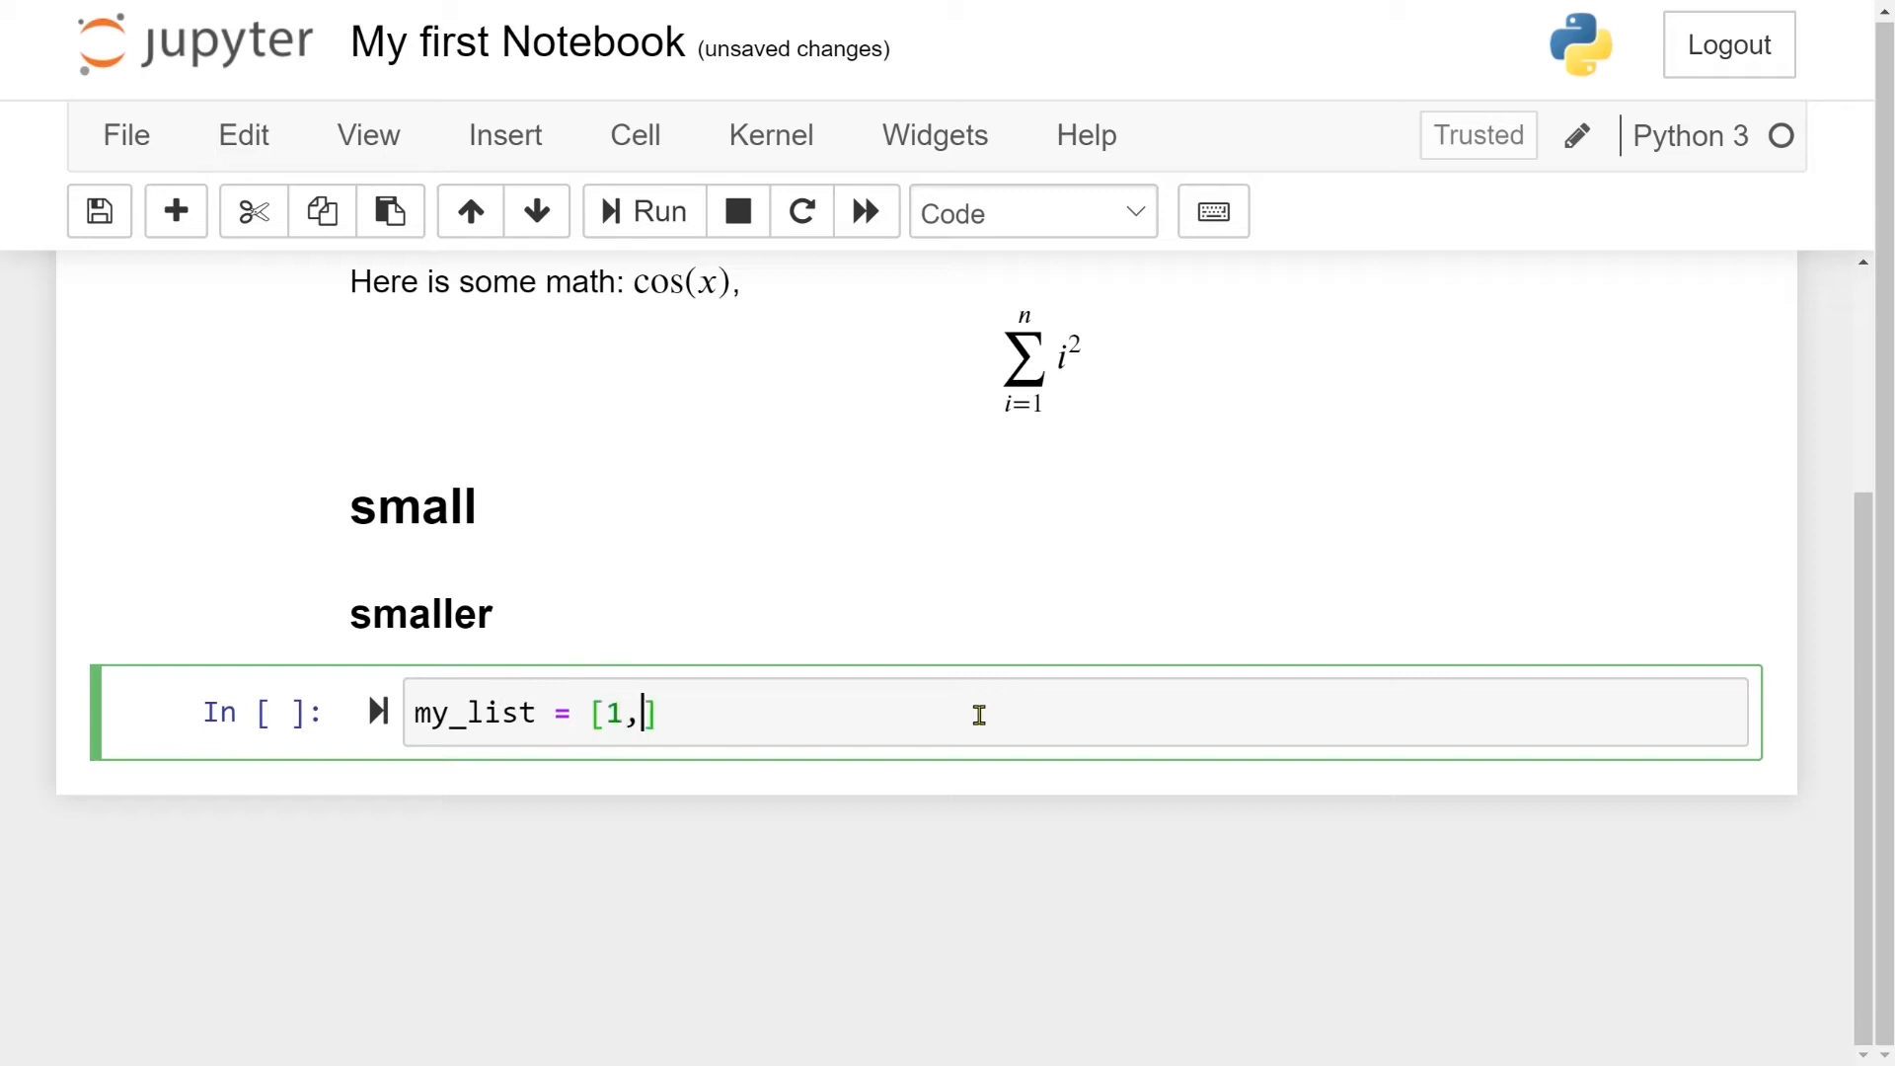
{"action": "type", "text": "3, 4,"}
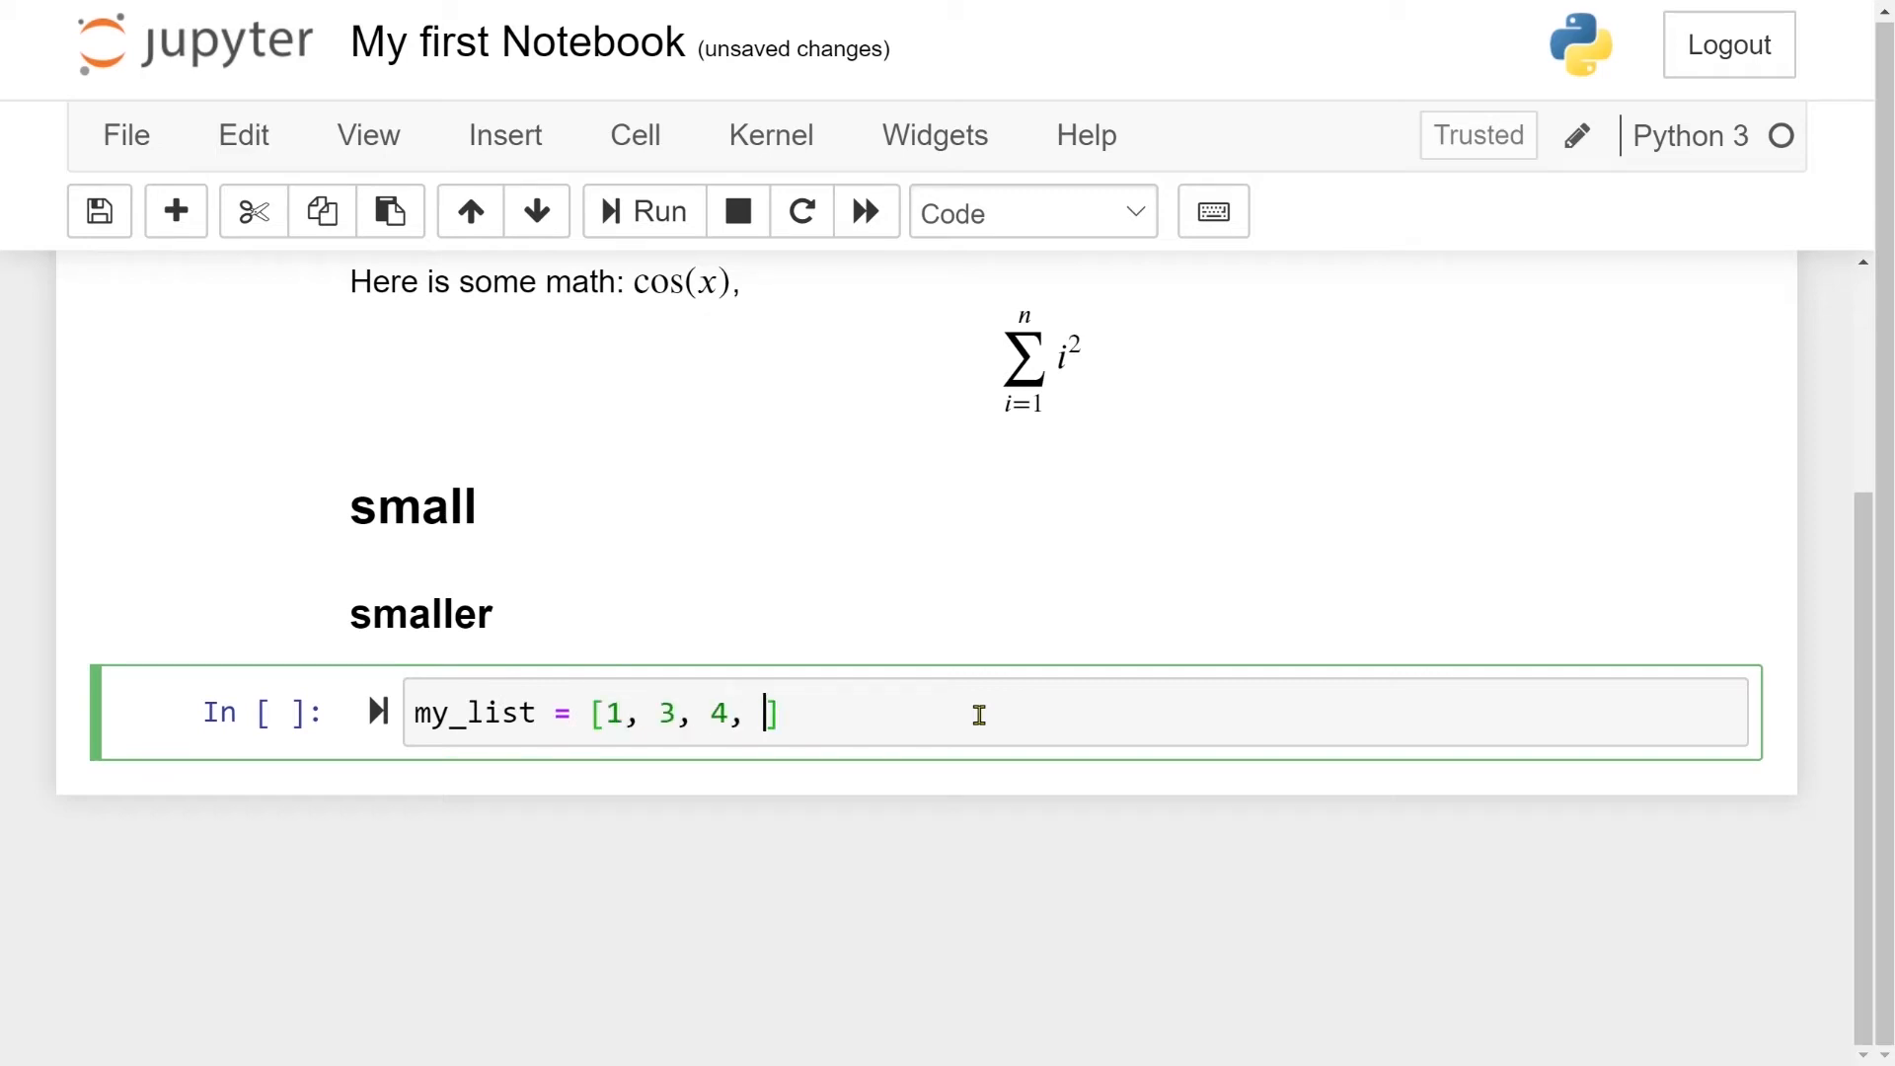
{"action": "type", "text": "101"}
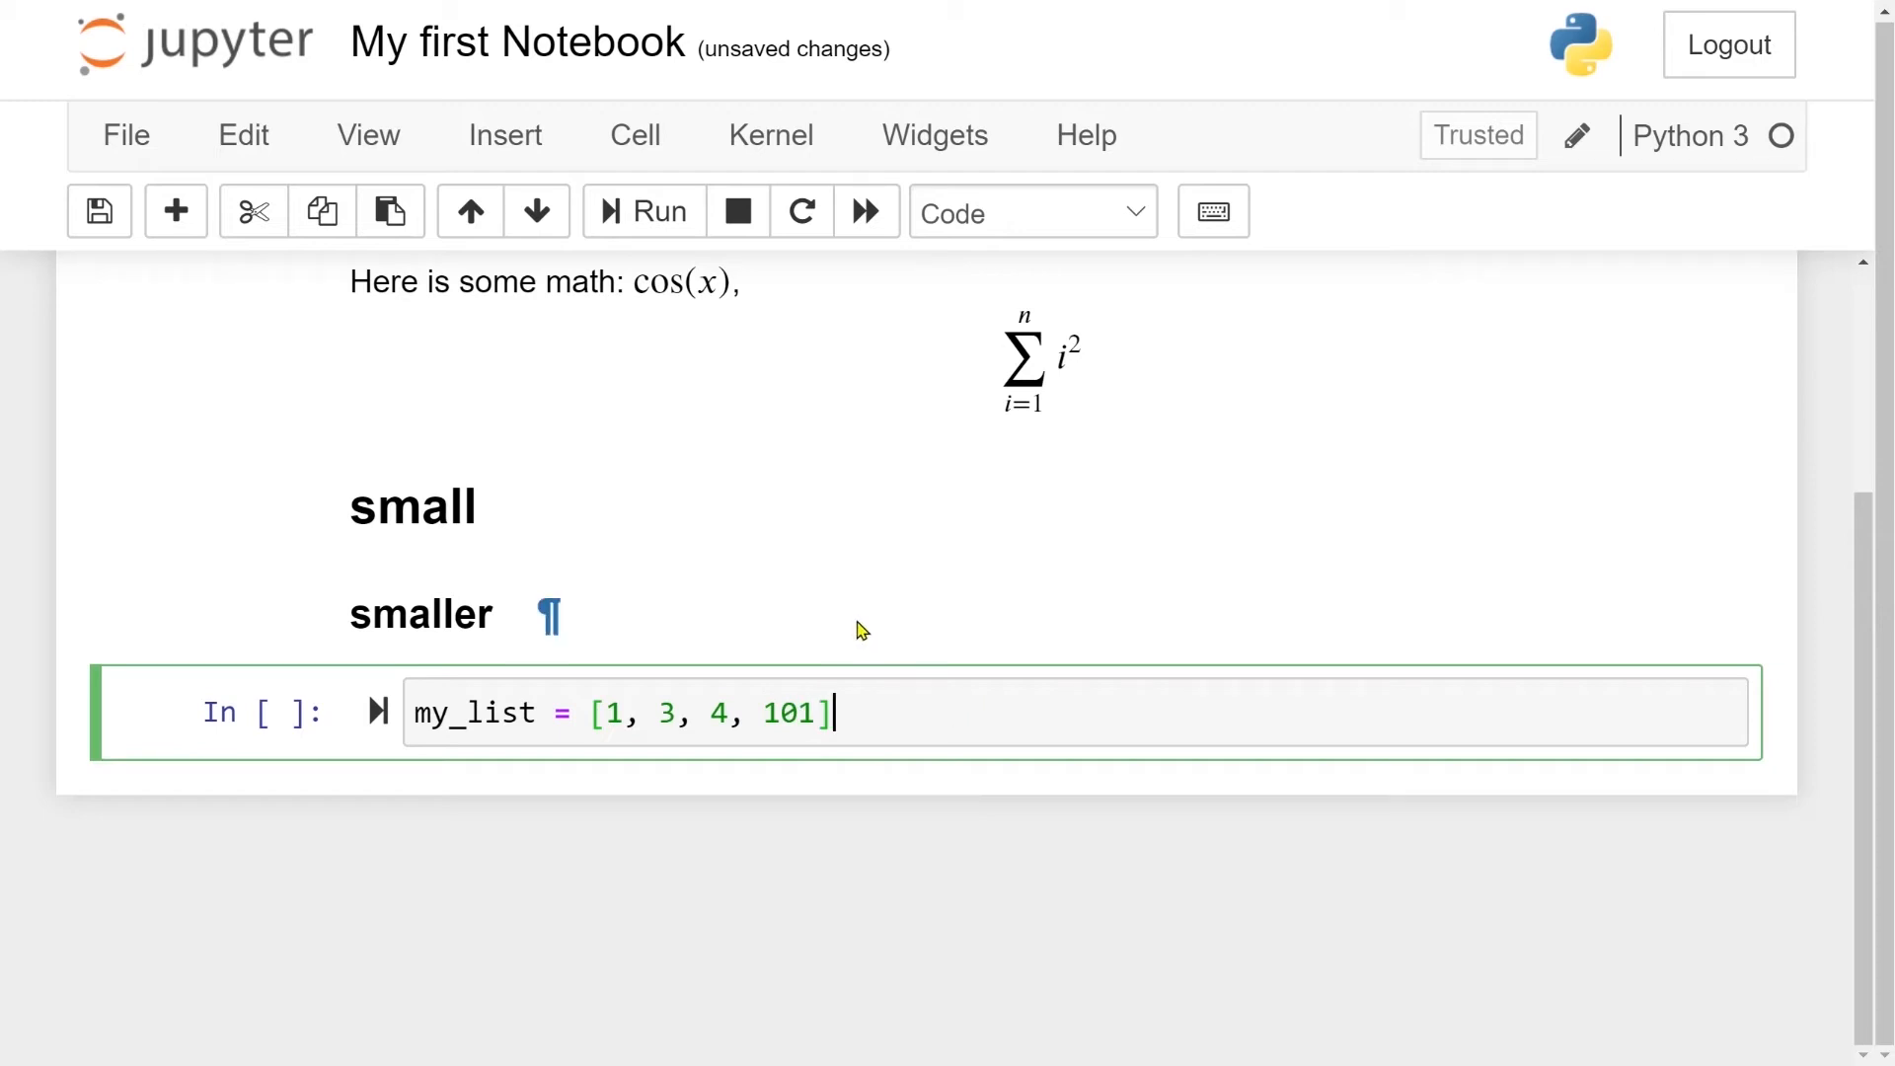
{"action": "mouse_move", "coordinate": [626, 226]}
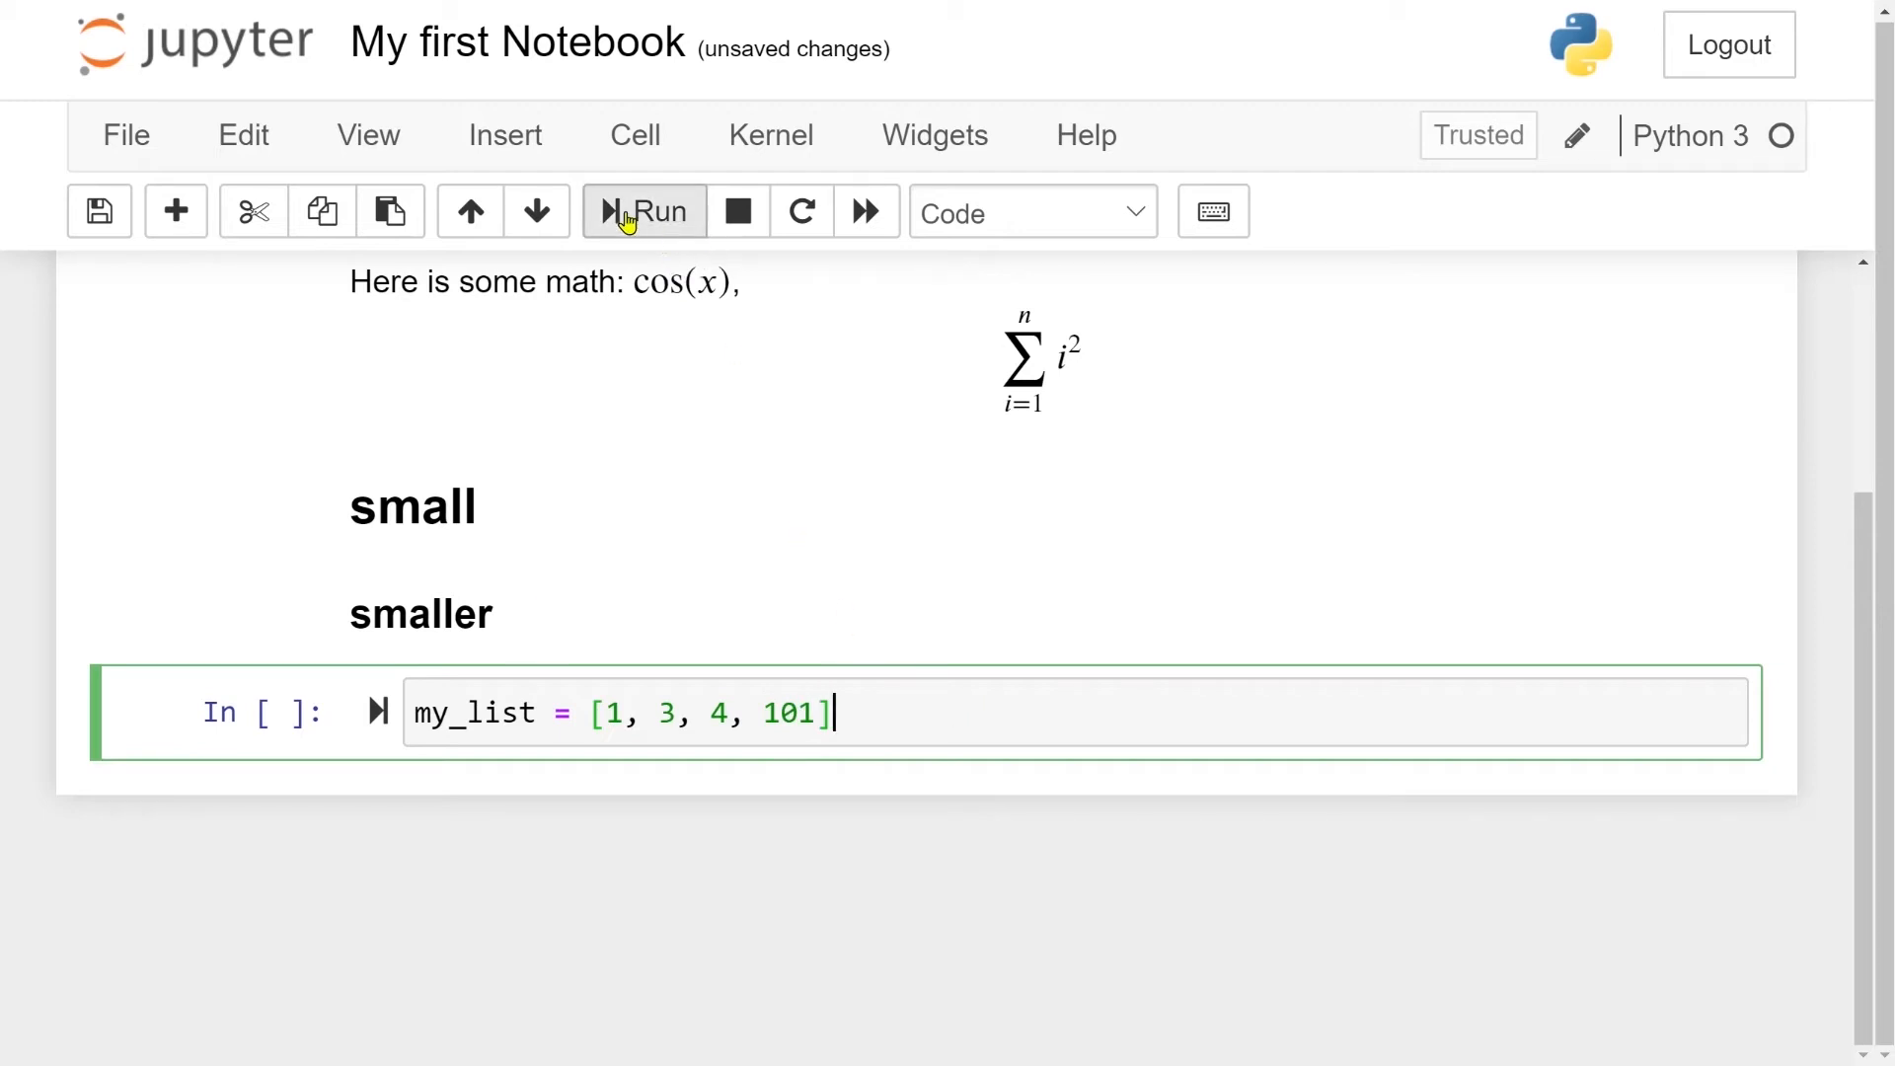
{"action": "left_click", "coordinate": [644, 211]}
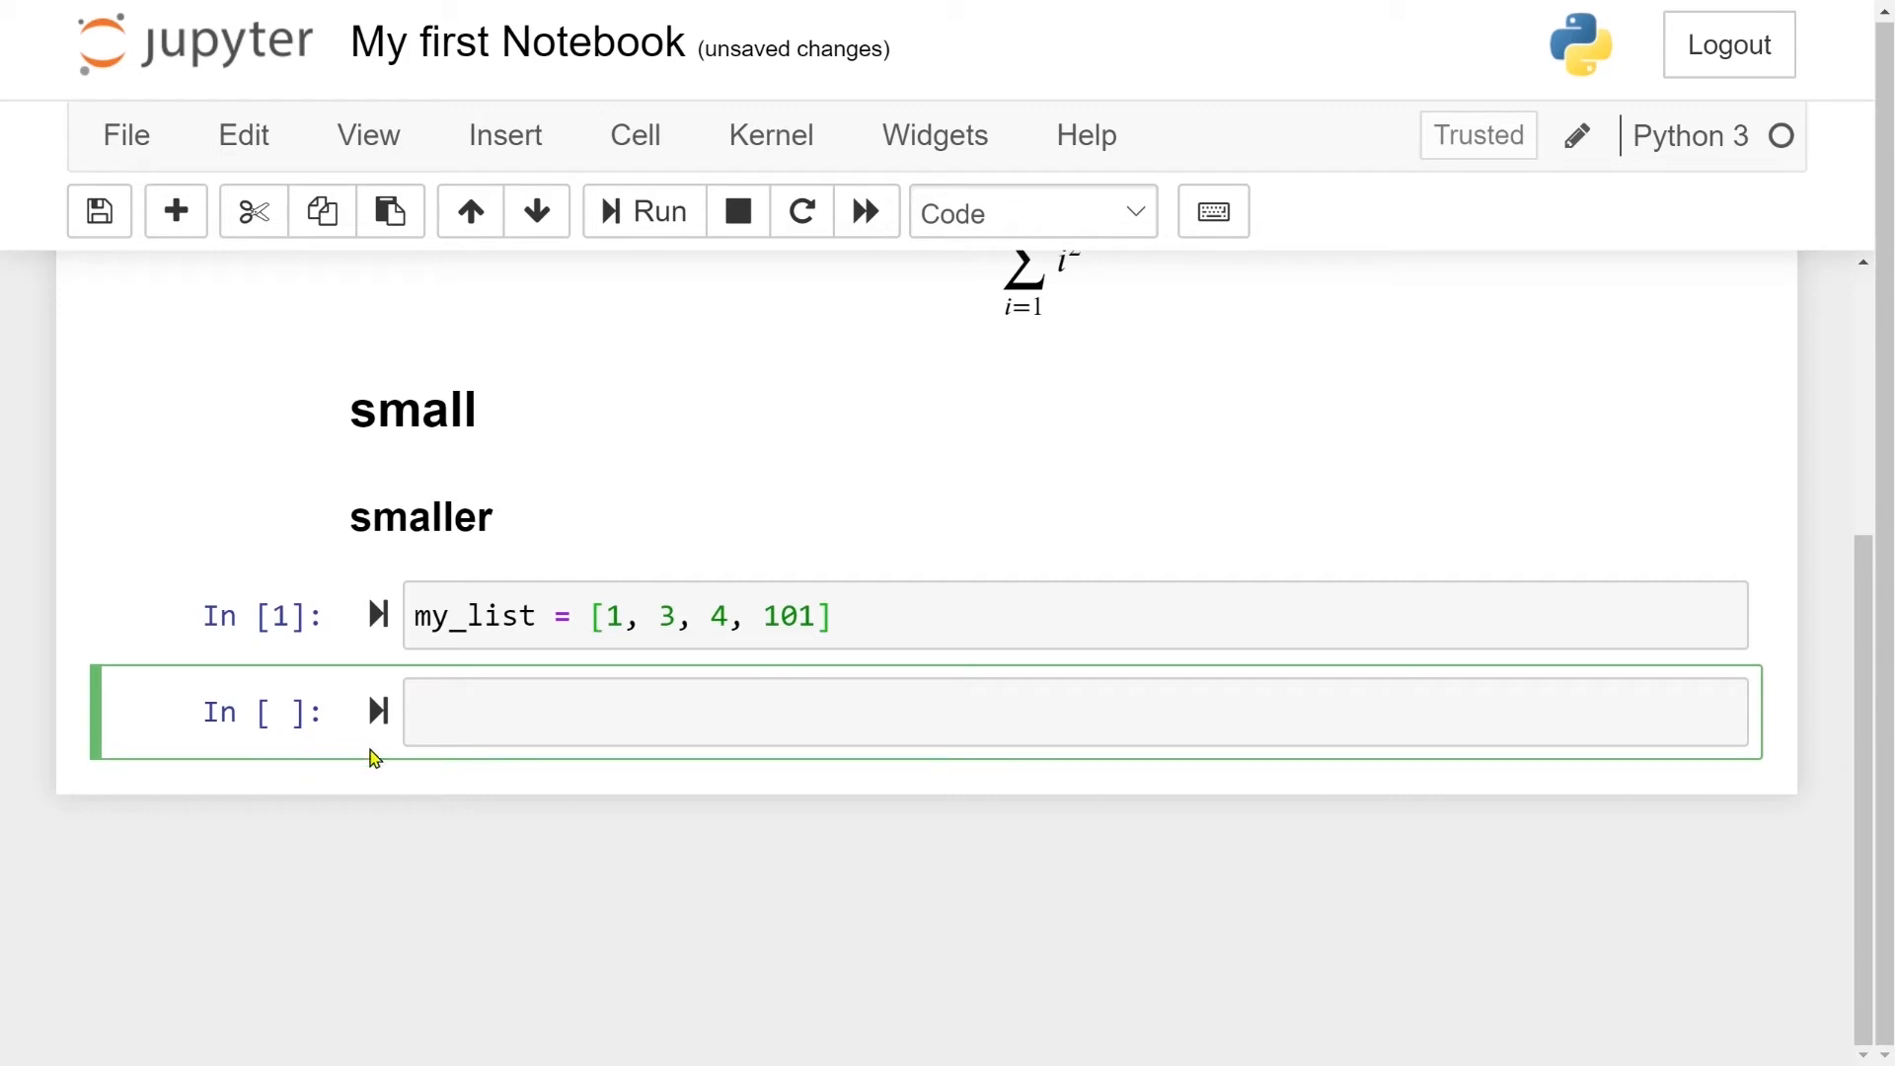
Enter print(my_list) in the new cell and run it to show [1, 3, 4, 101]
{"action": "type", "text": "prin"}
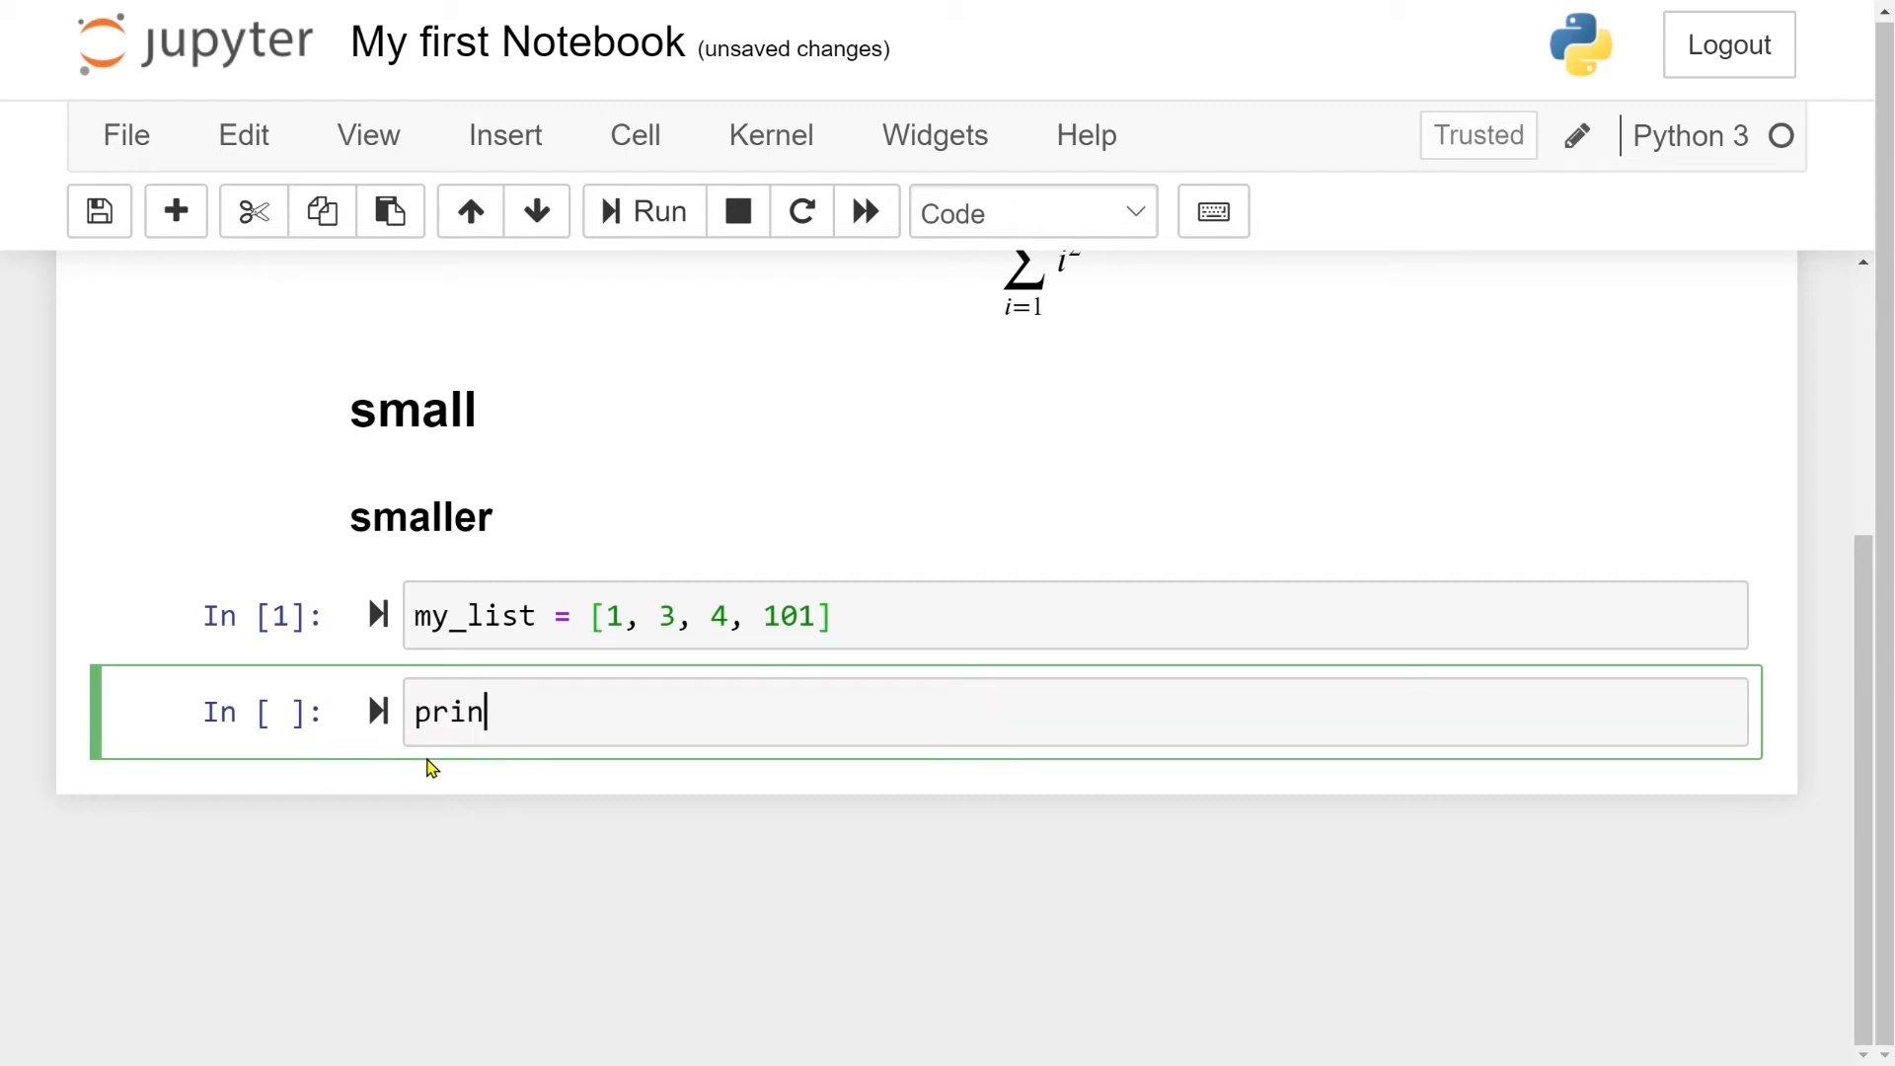
{"action": "type", "text": "t(my"}
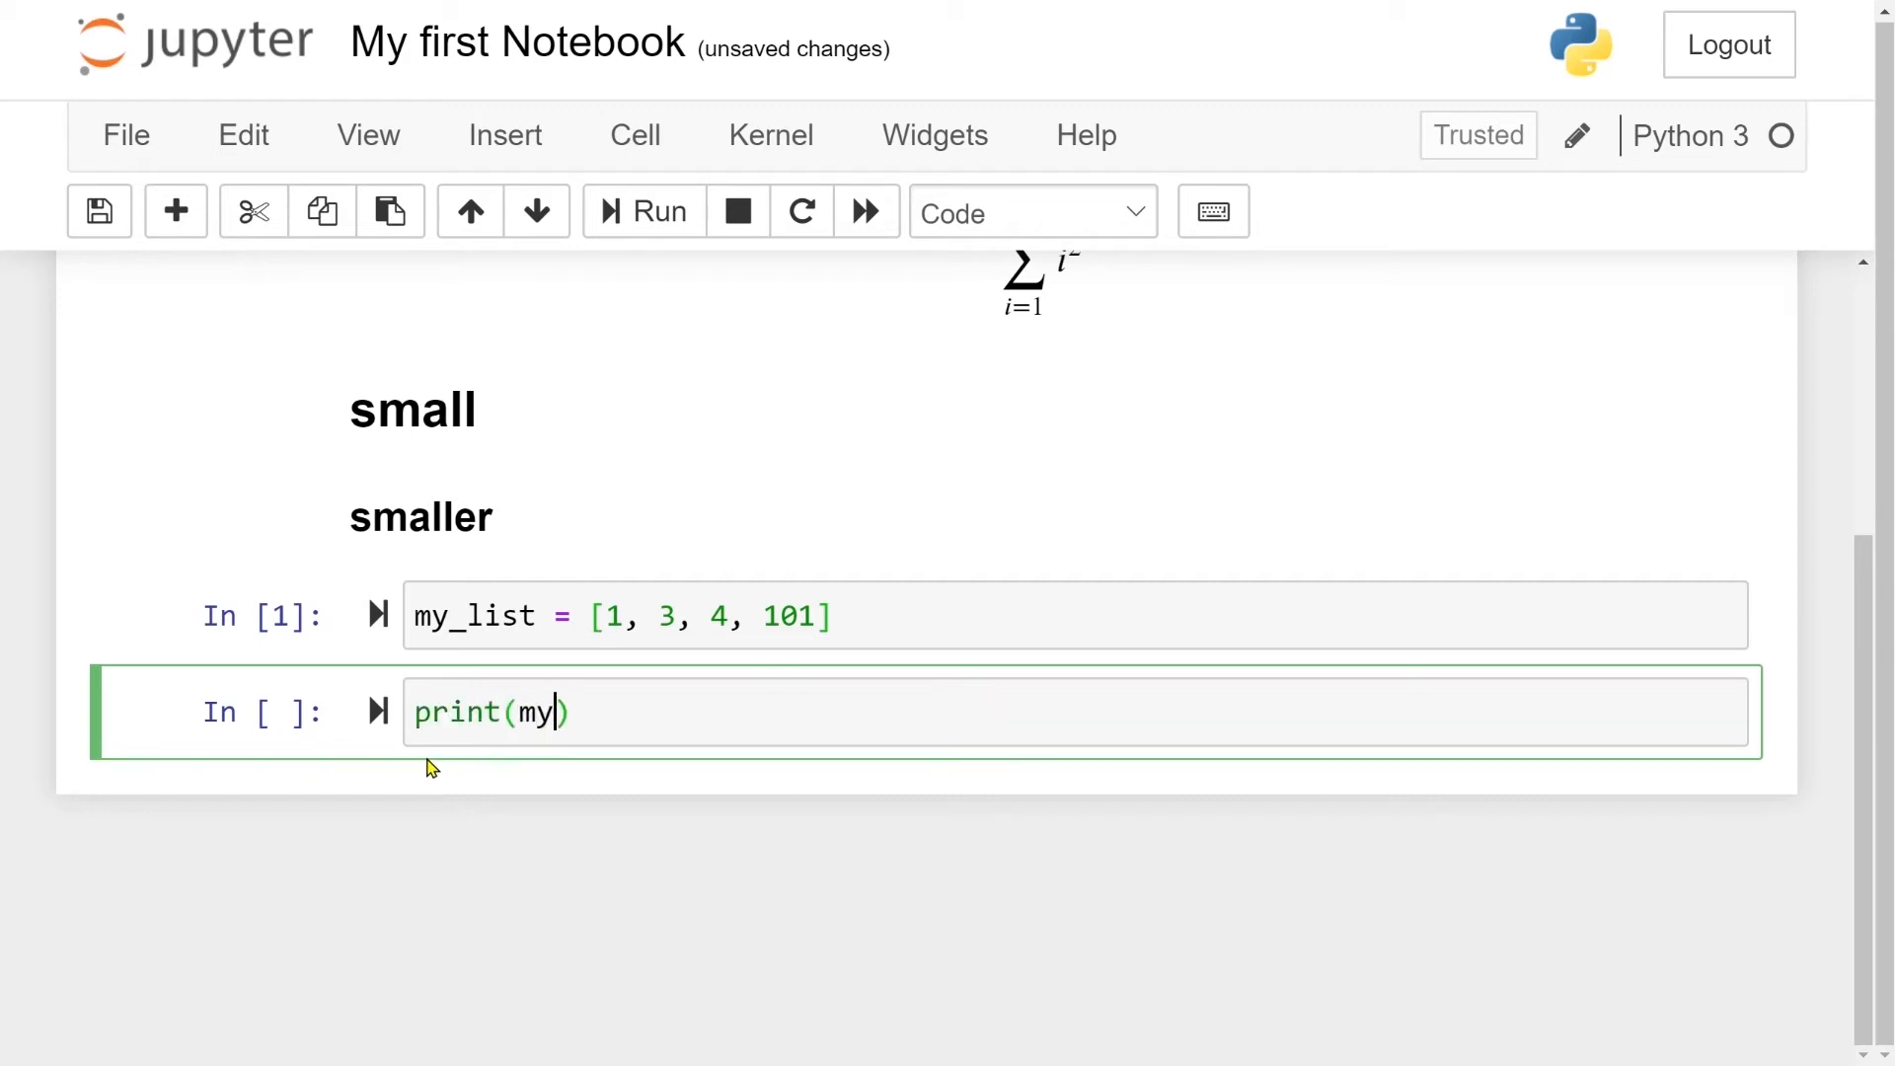
{"action": "type", "text": "_list"}
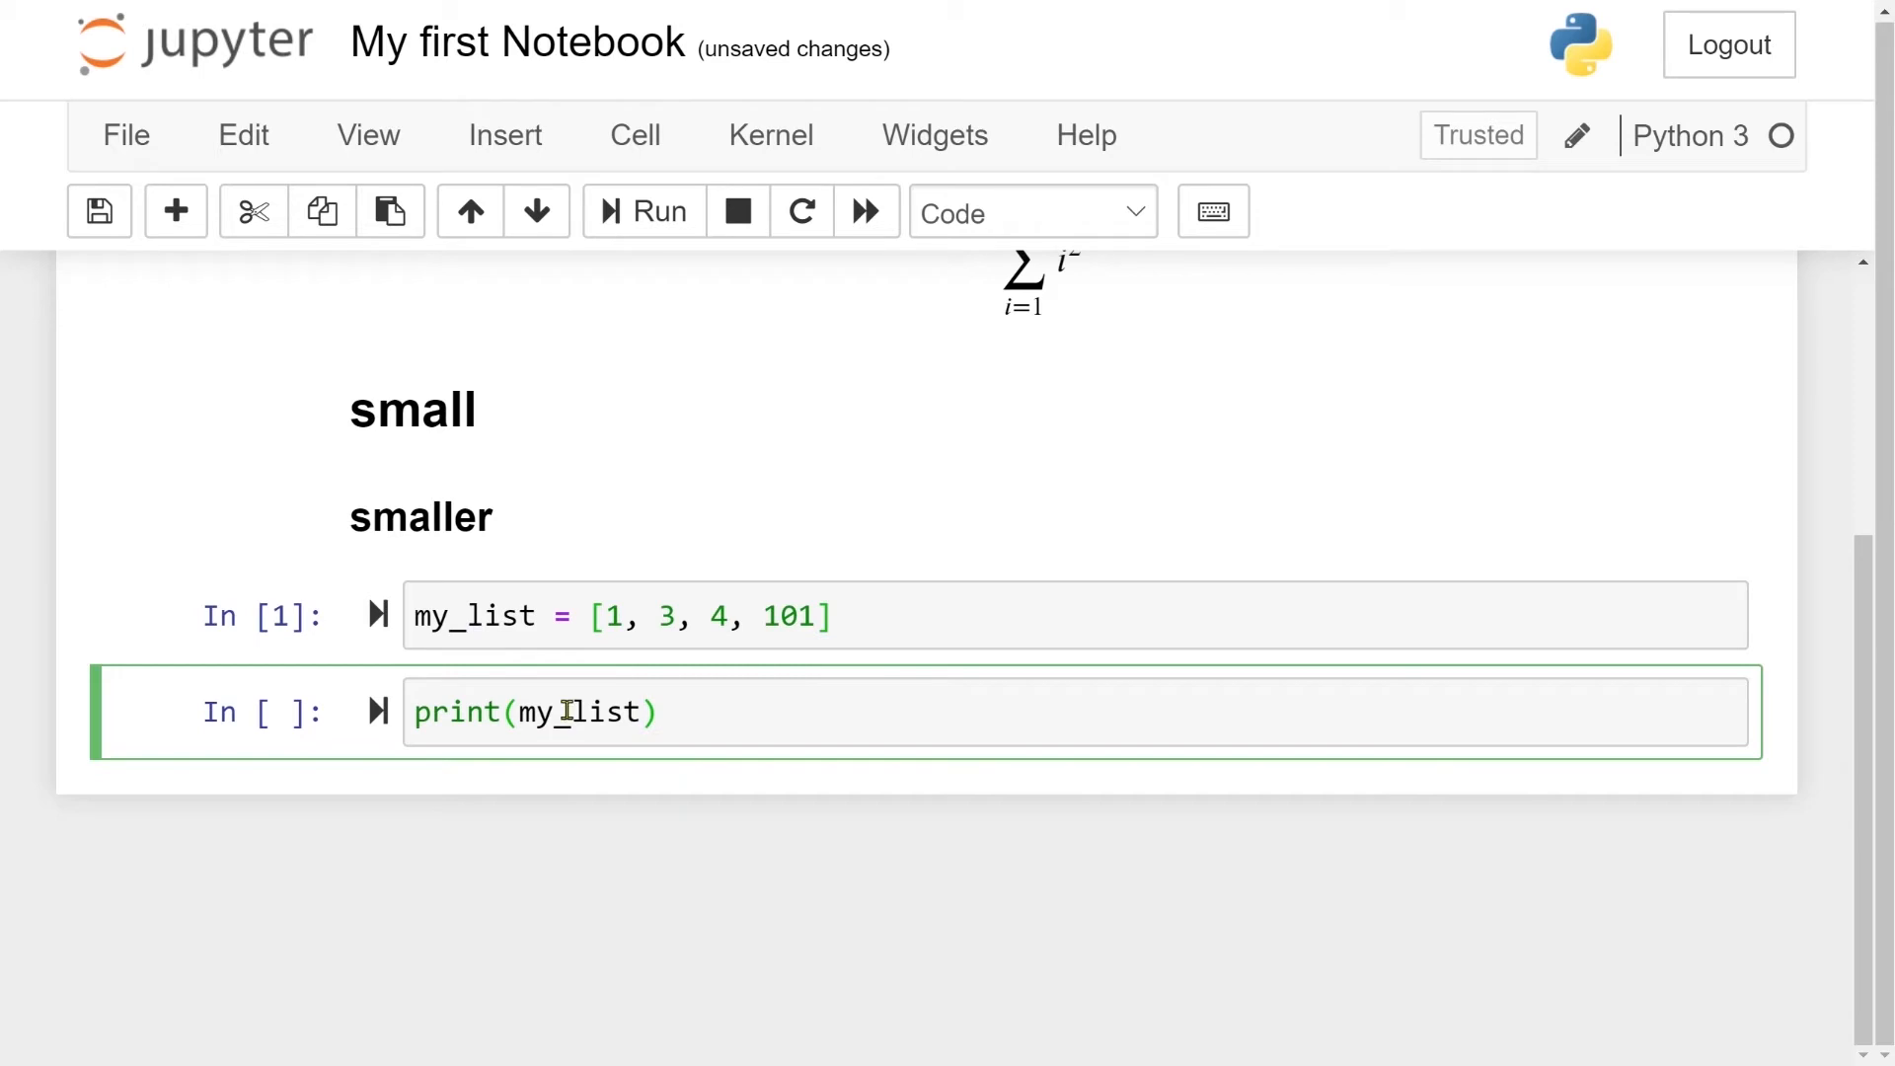
{"action": "mouse_move", "coordinate": [645, 212]}
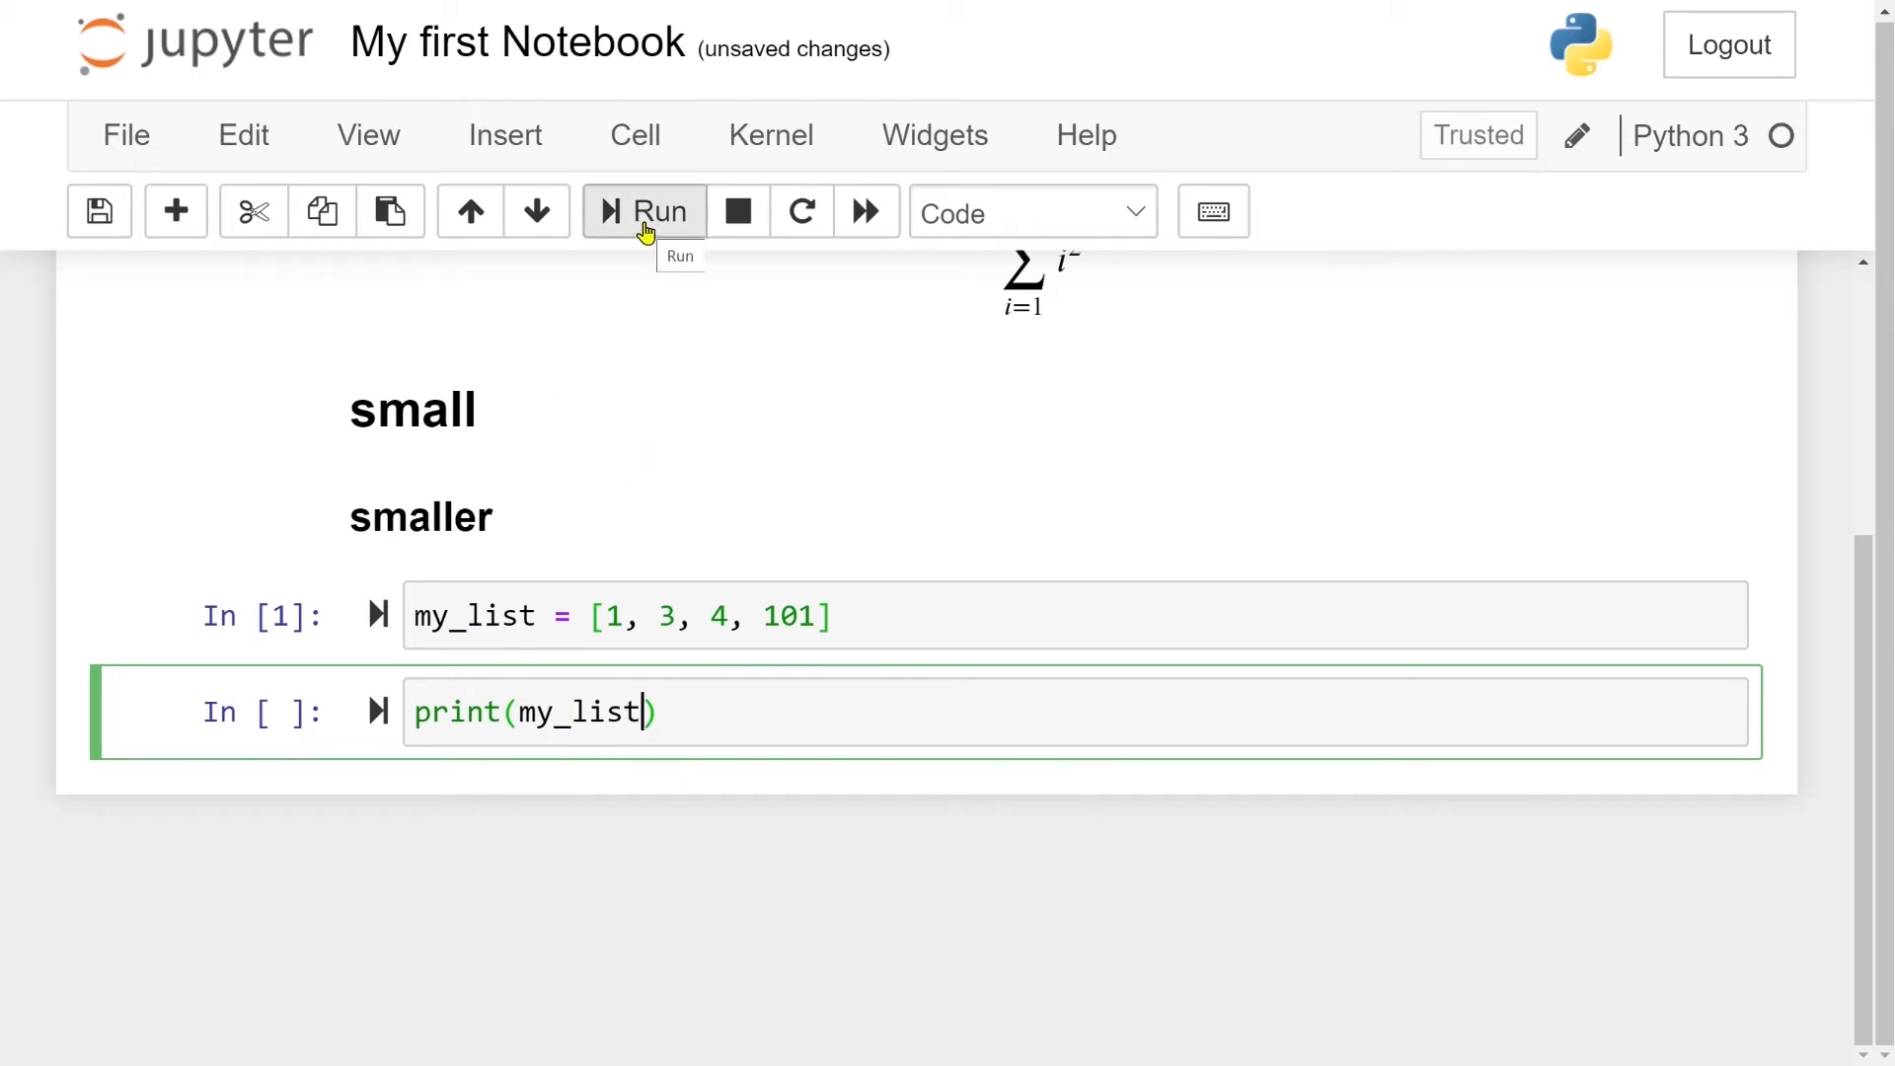
{"action": "left_click", "coordinate": [645, 211]}
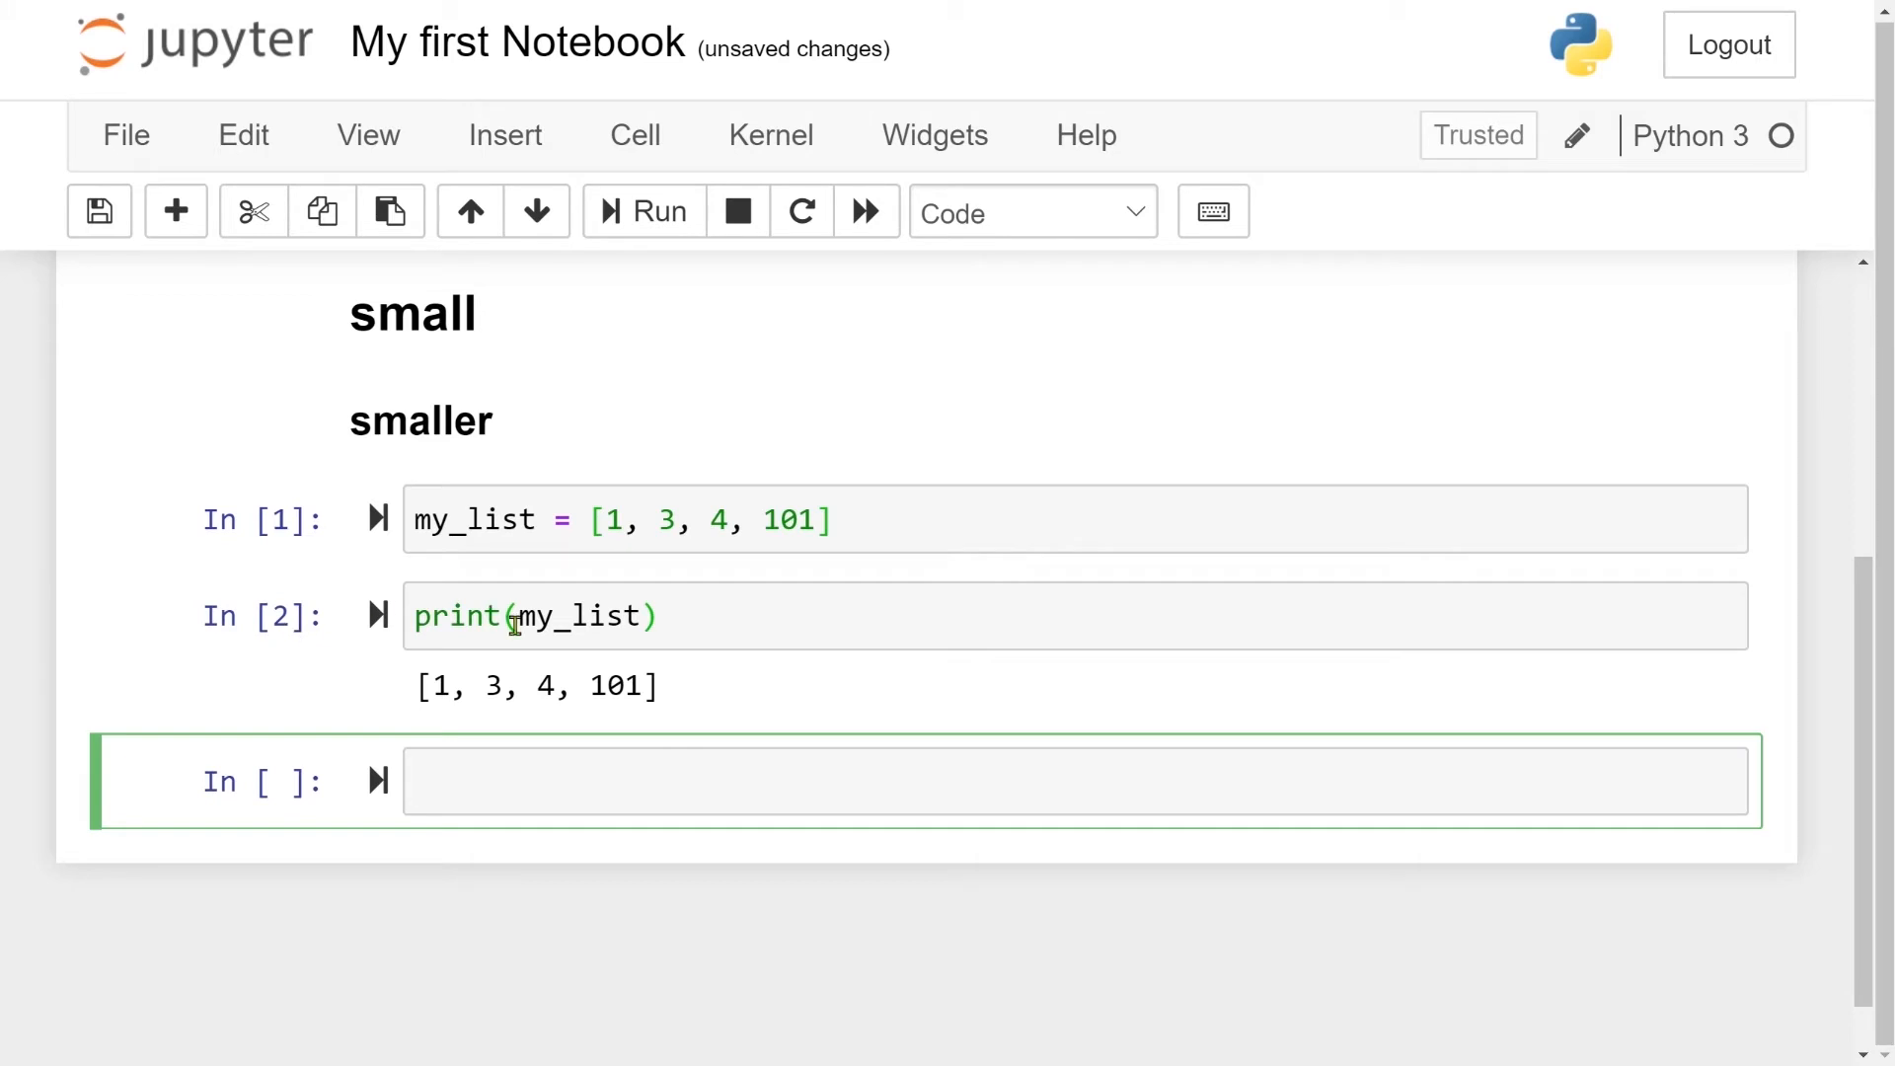
{"action": "mouse_move", "coordinate": [537, 714]}
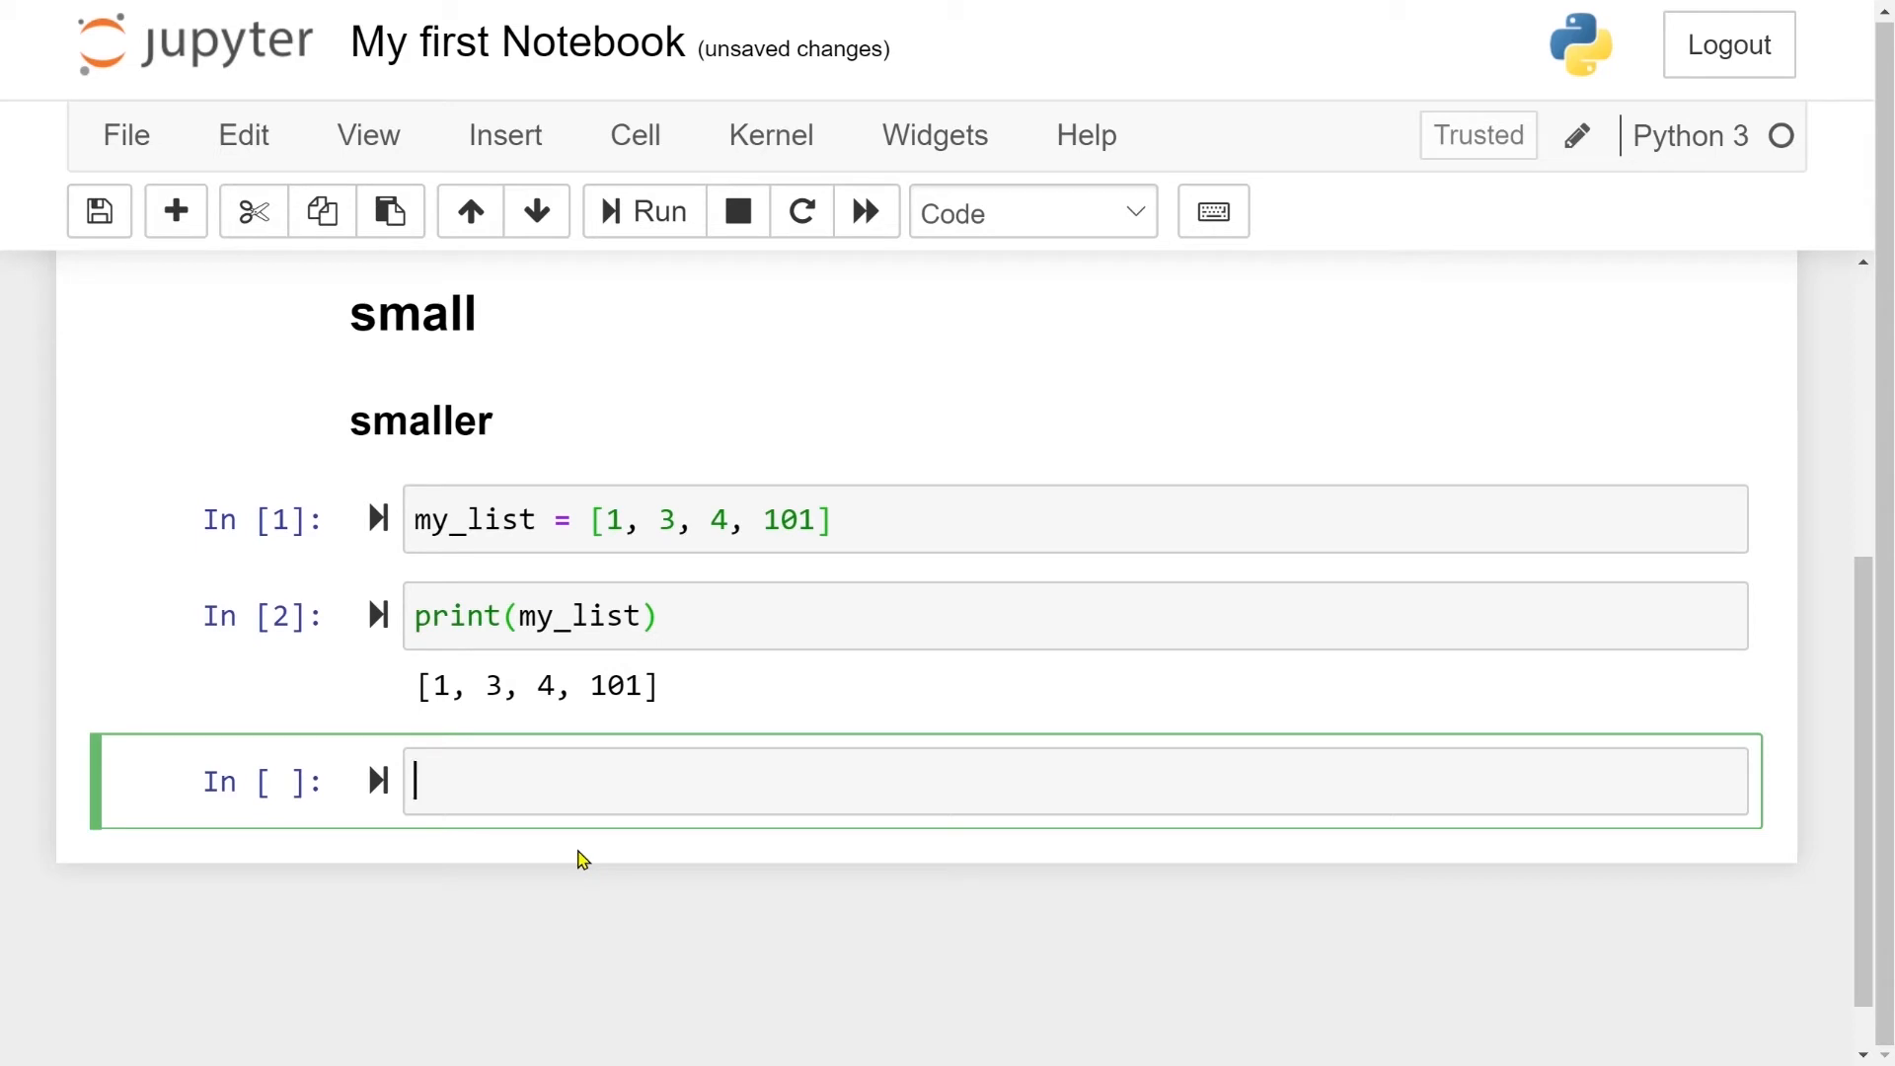
{"action": "type", "text": "my_list ="}
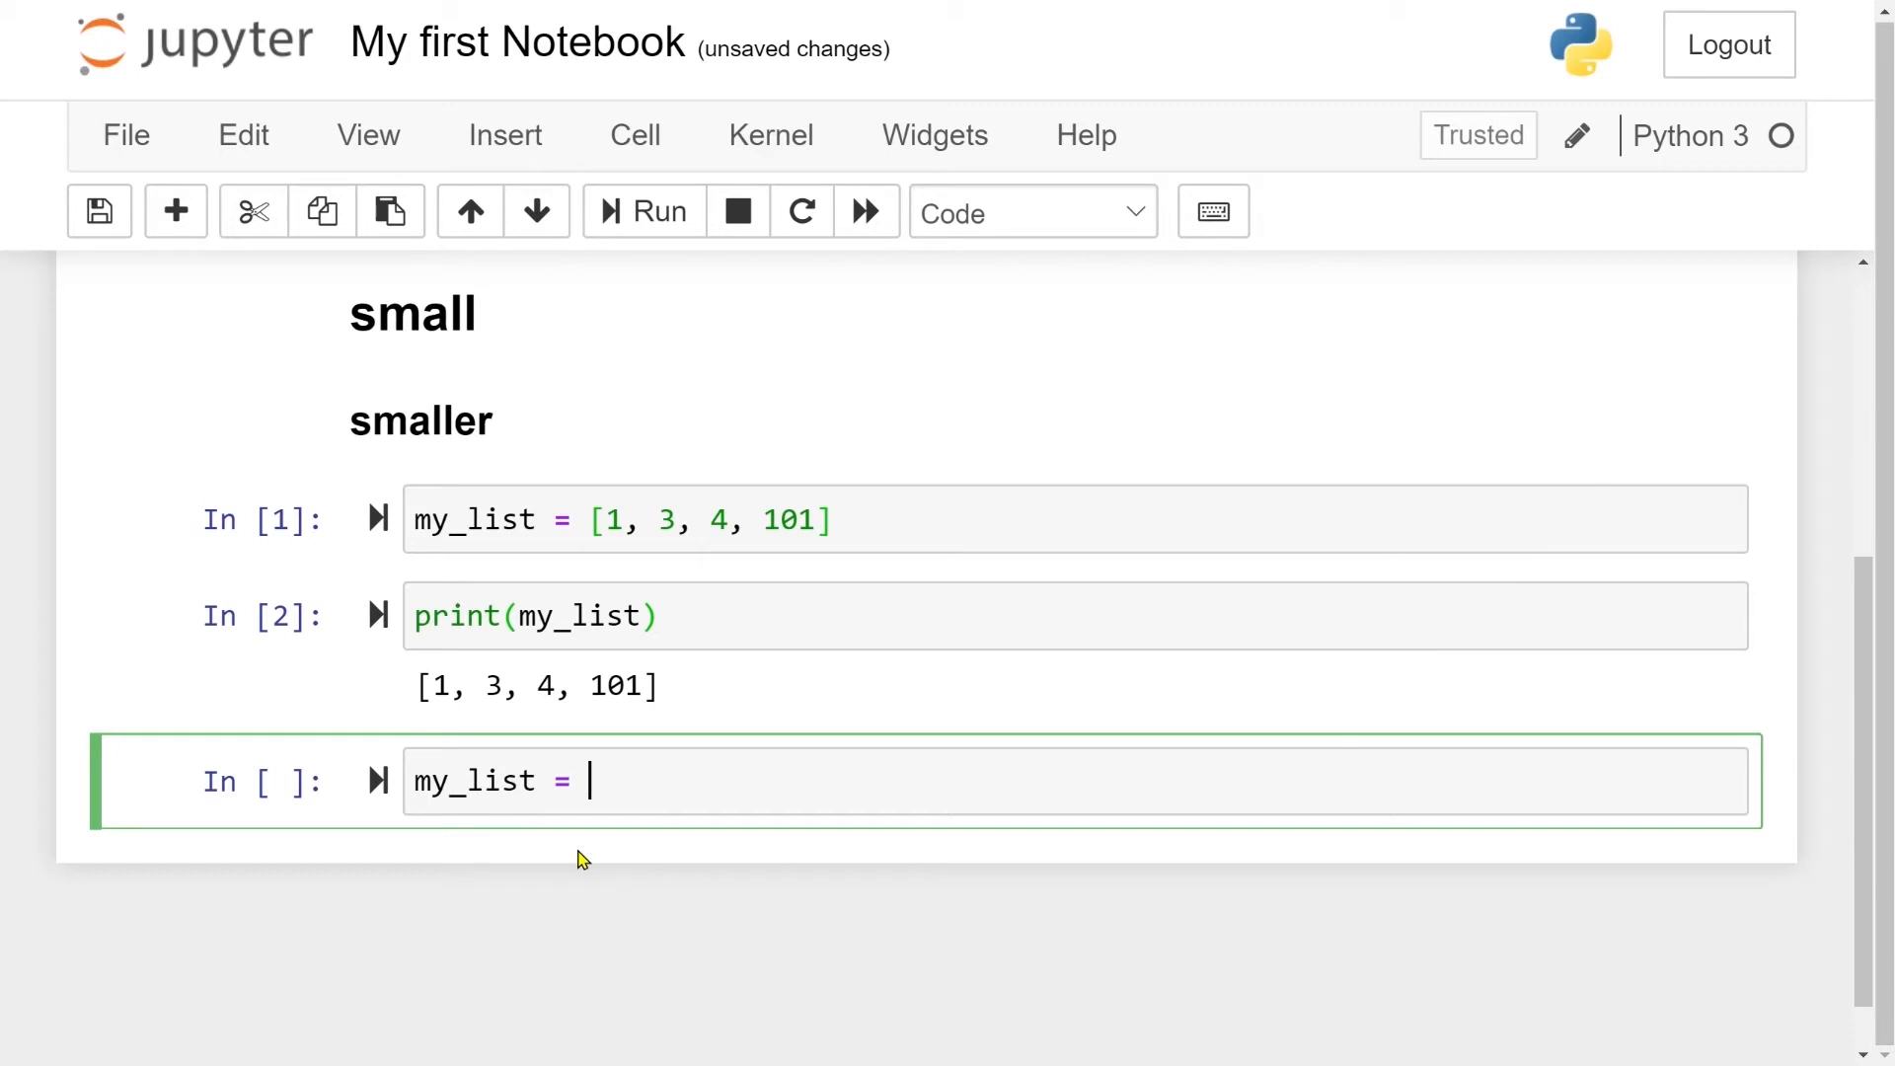
{"action": "type", "text": "my"}
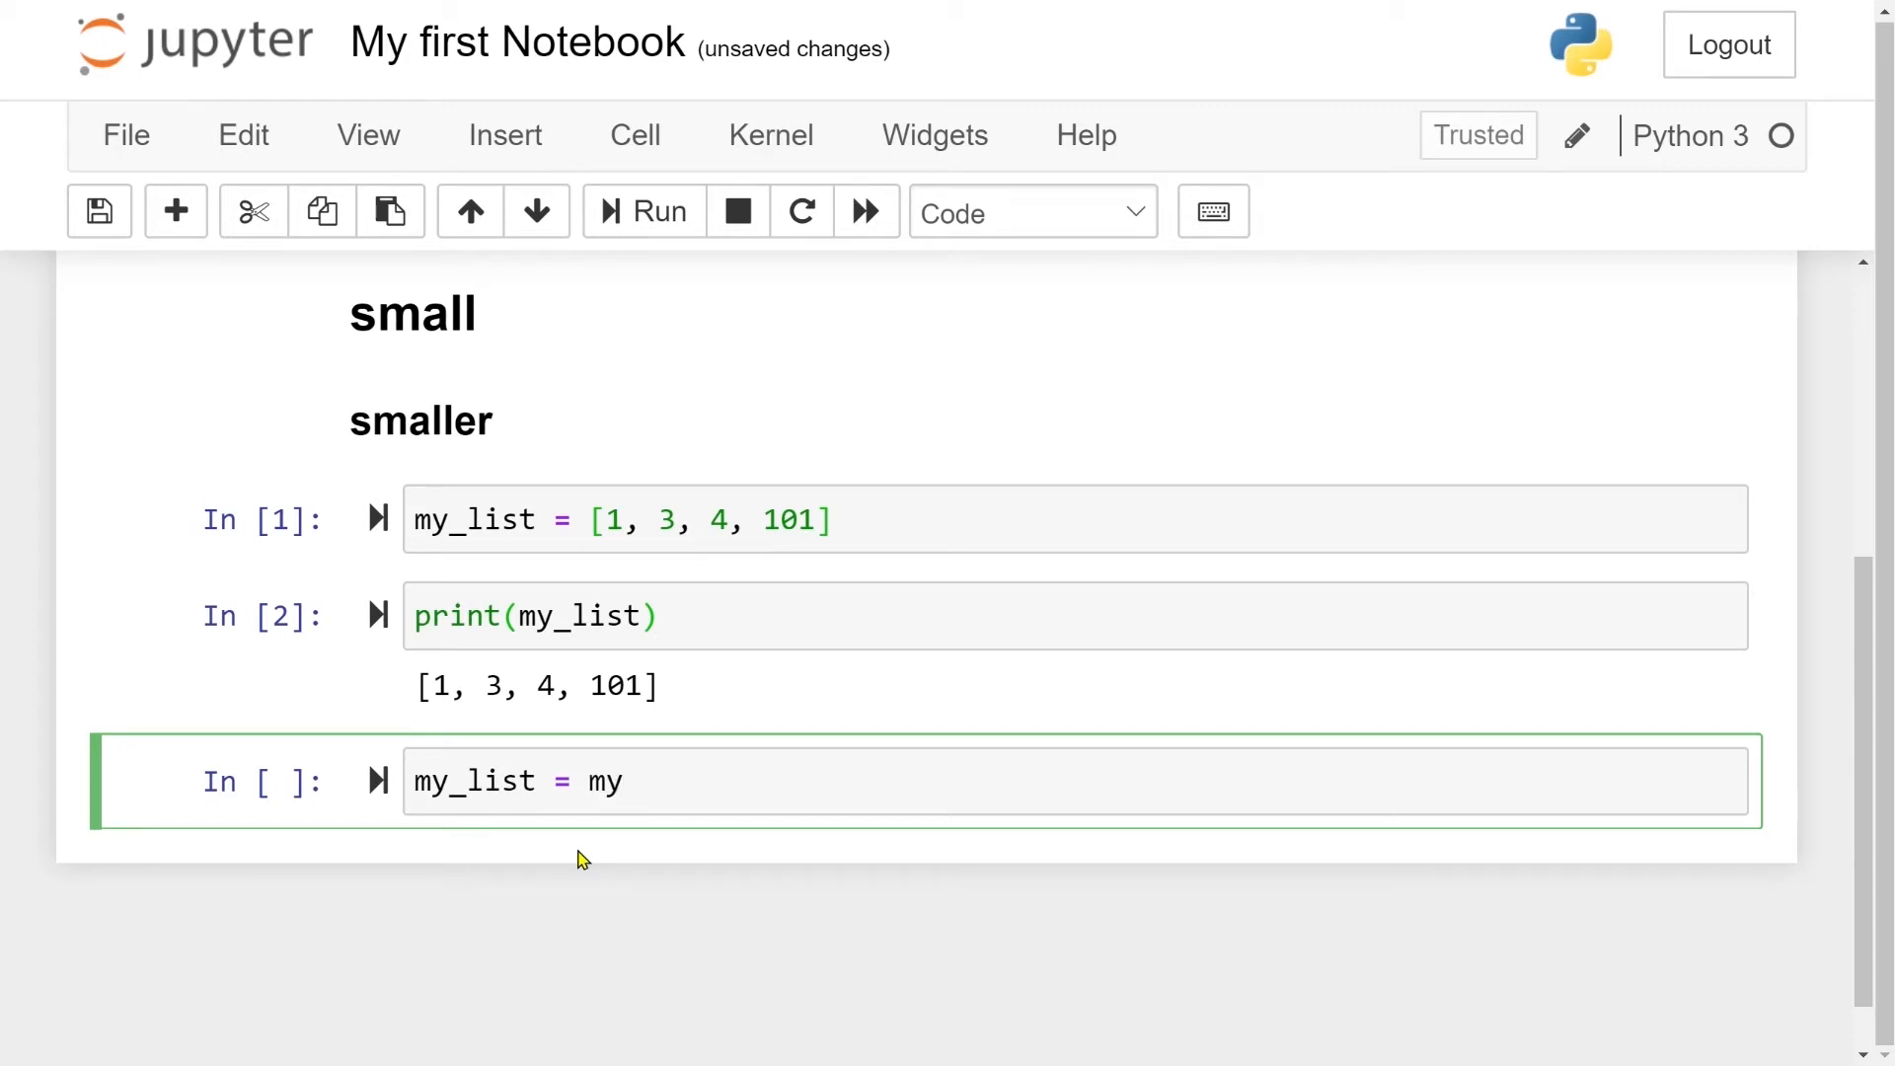
{"action": "type", "text": "_list[]"}
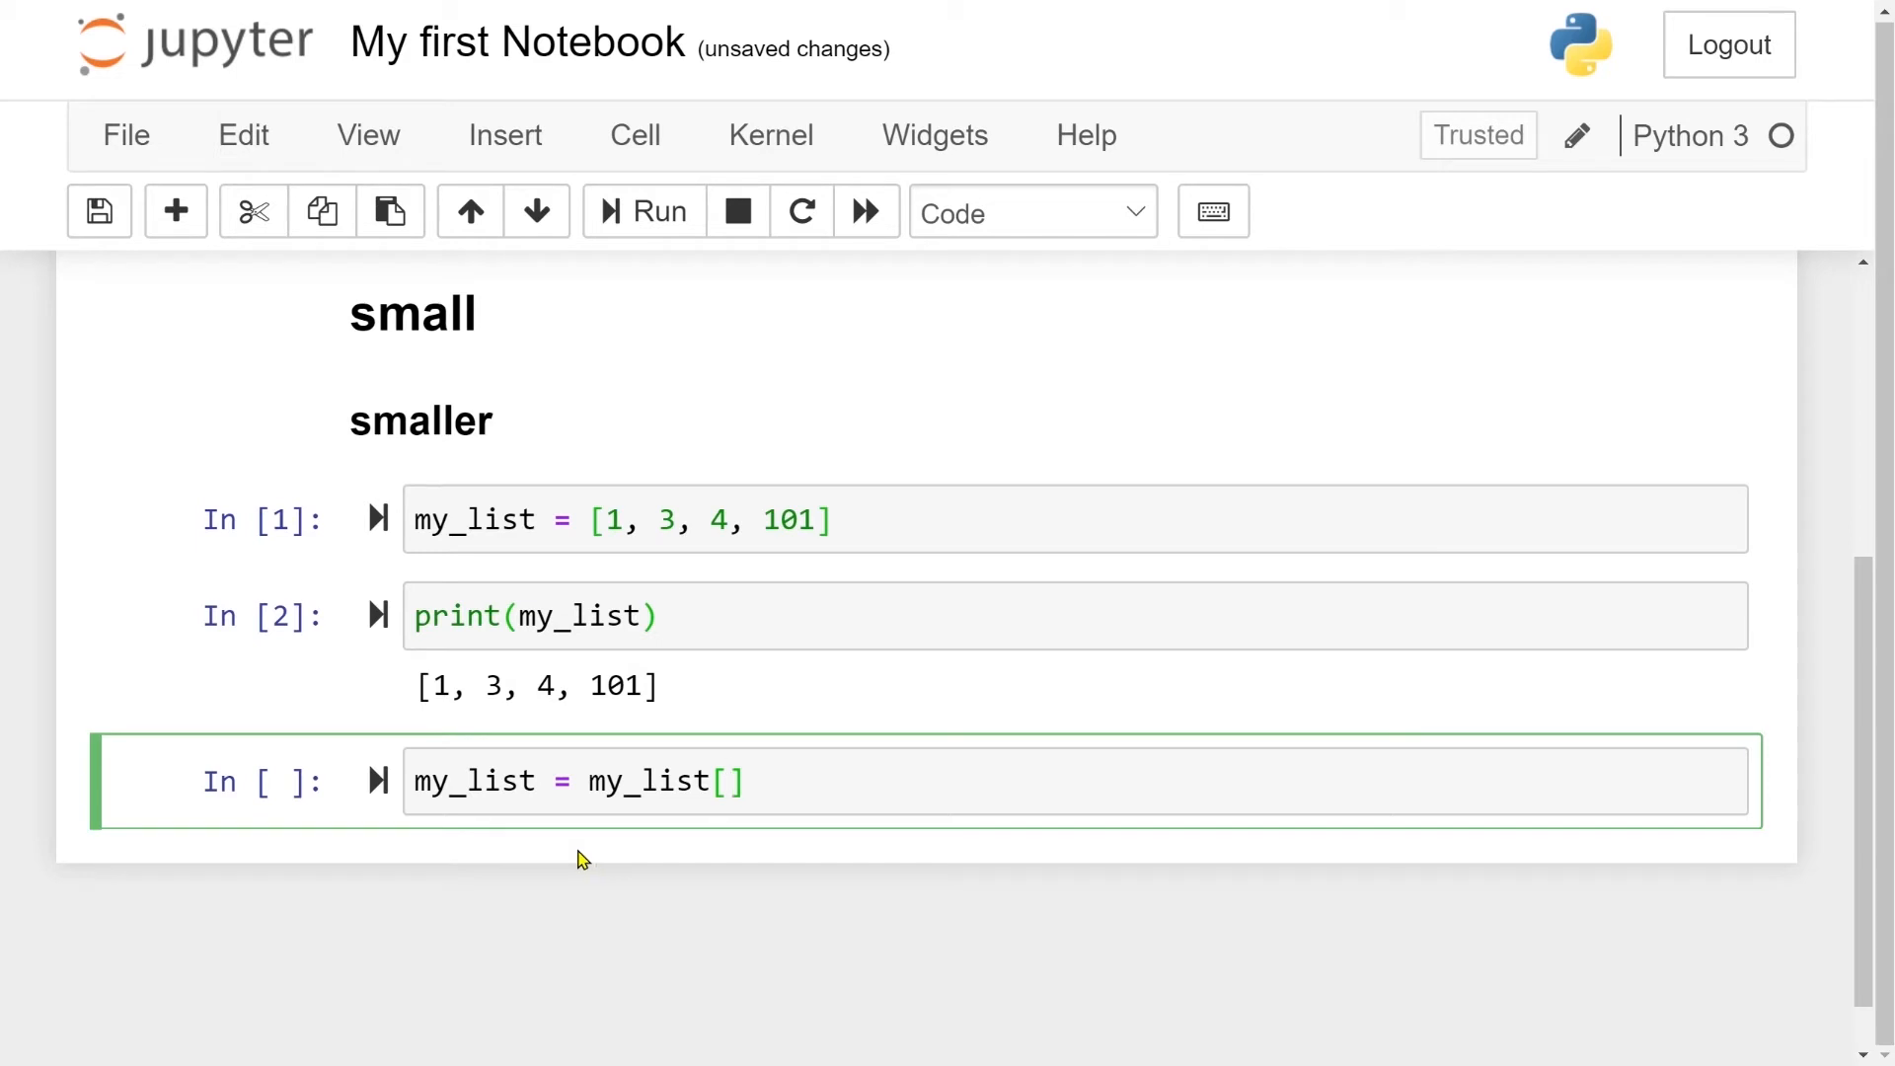
{"action": "type", "text": ":"}
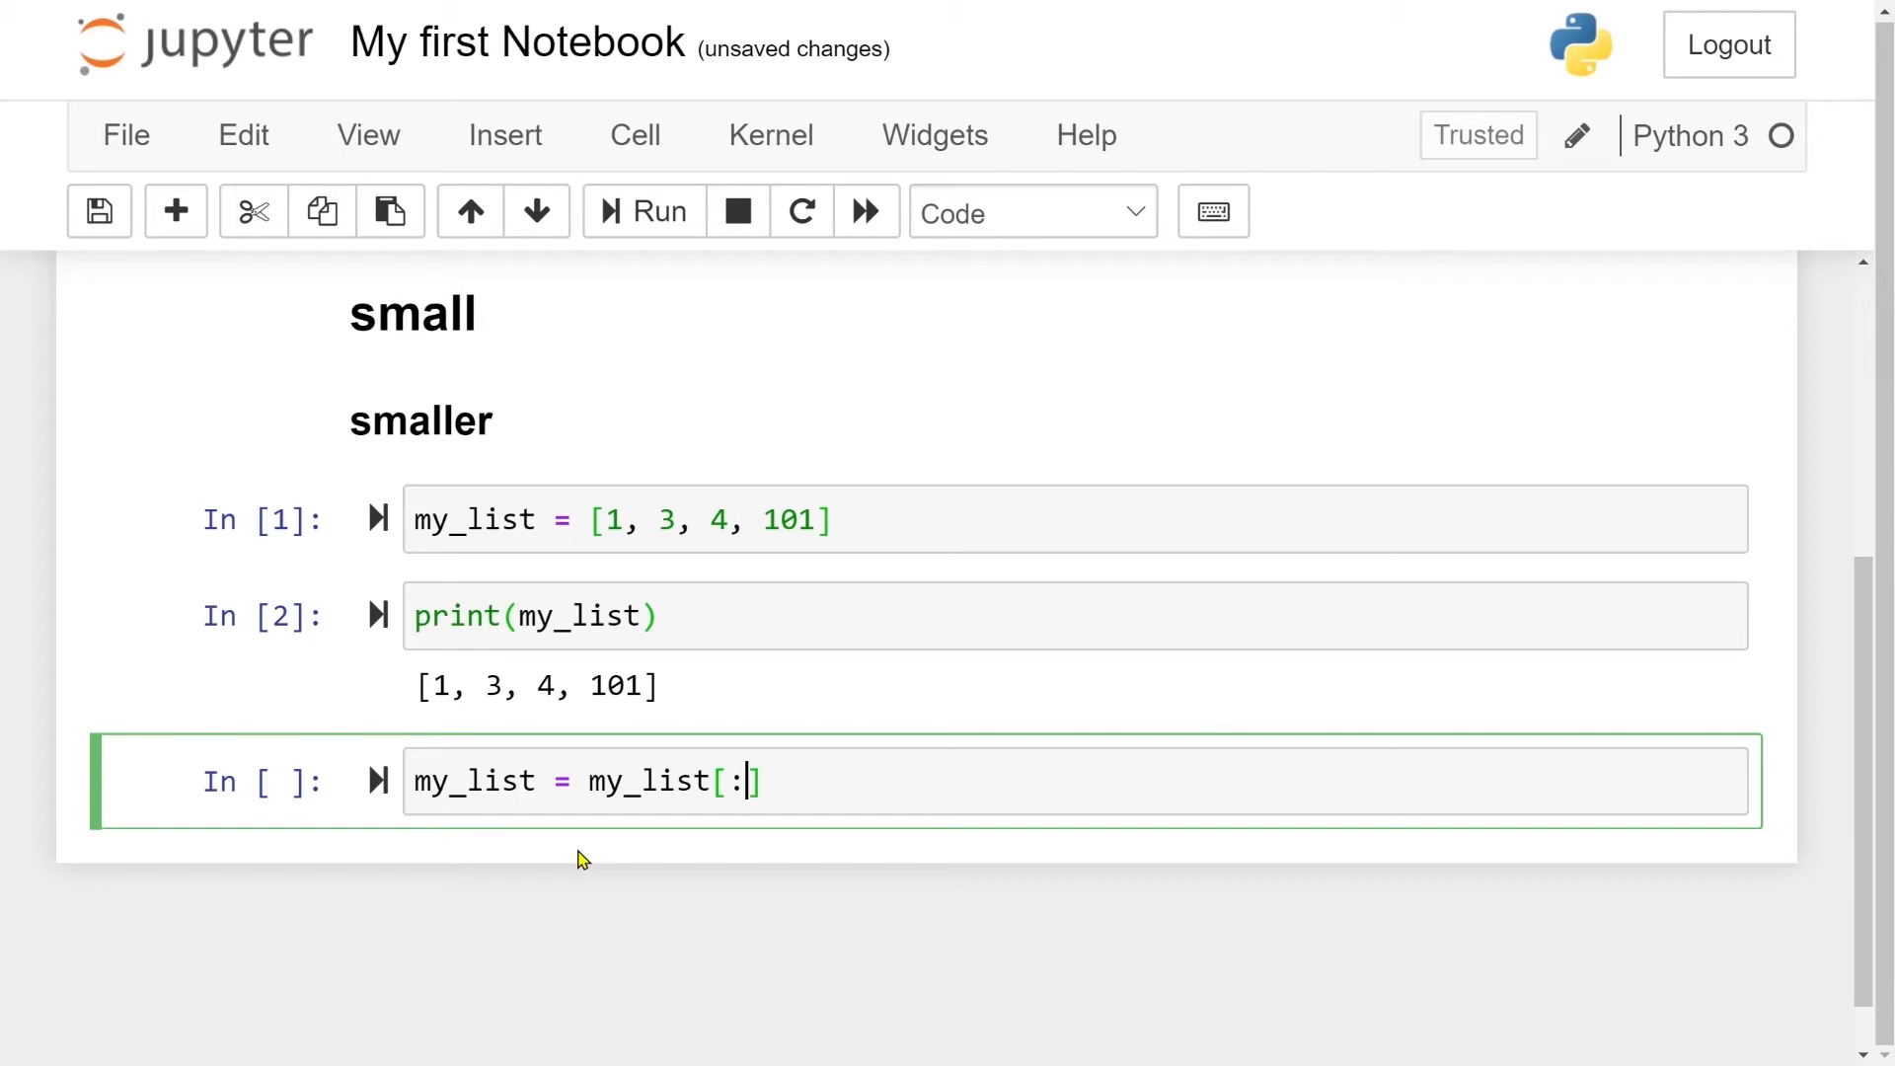
{"action": "type", "text": "3"}
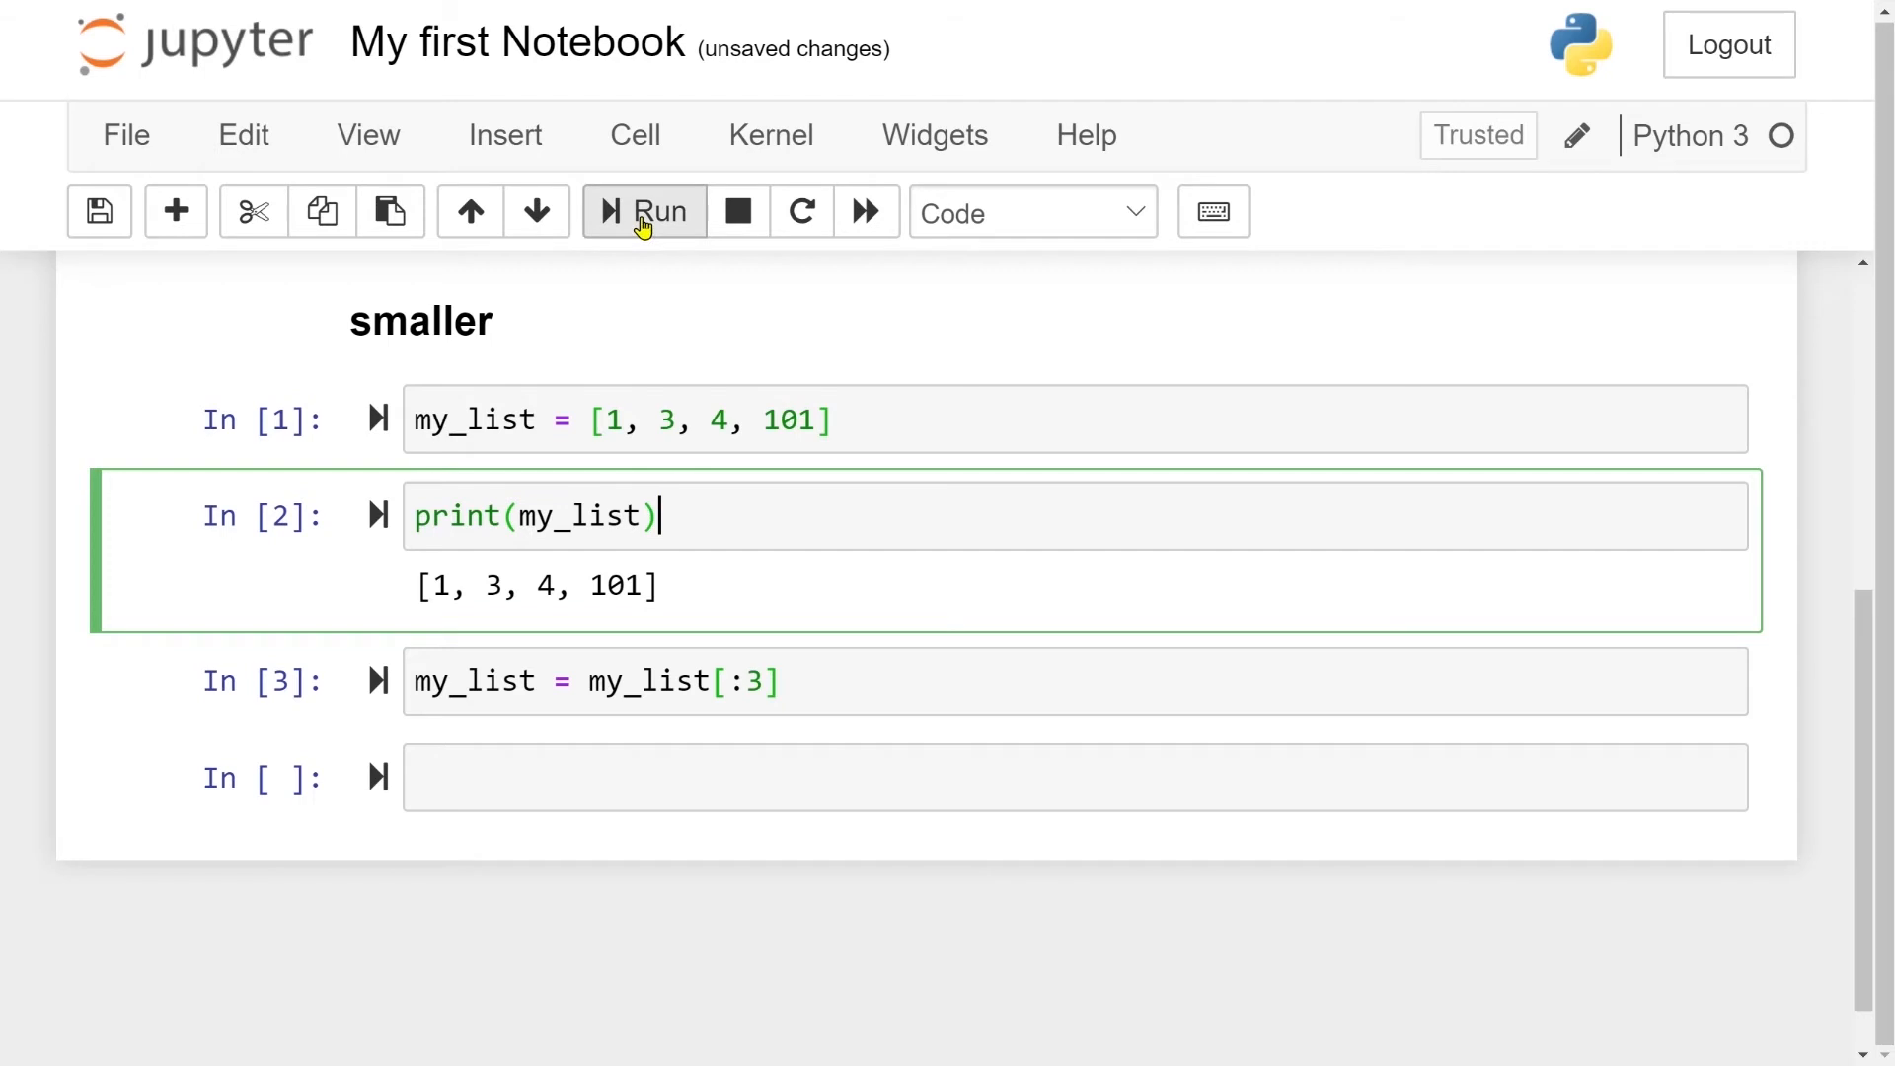
{"action": "left_click", "coordinate": [643, 211]}
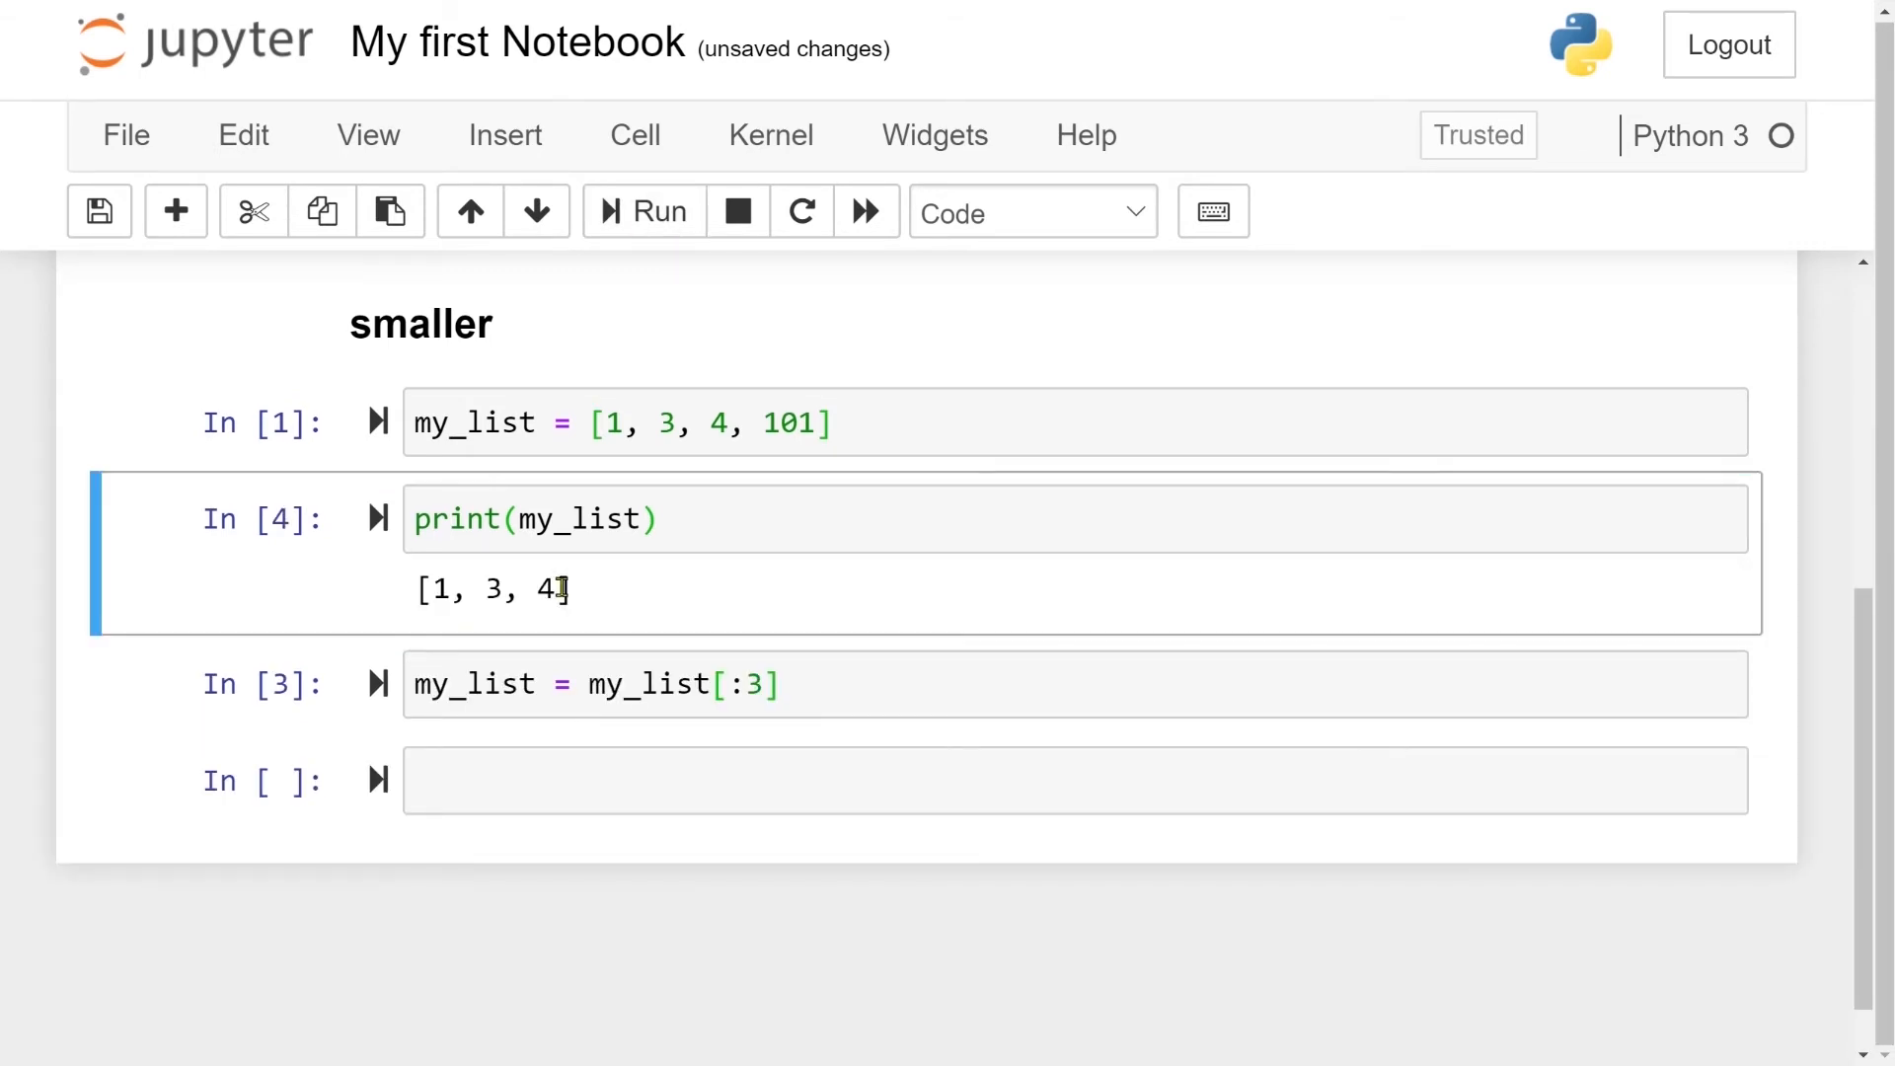
{"action": "left_click_drag", "start_coordinate": [427, 590], "coordinate": [556, 591]}
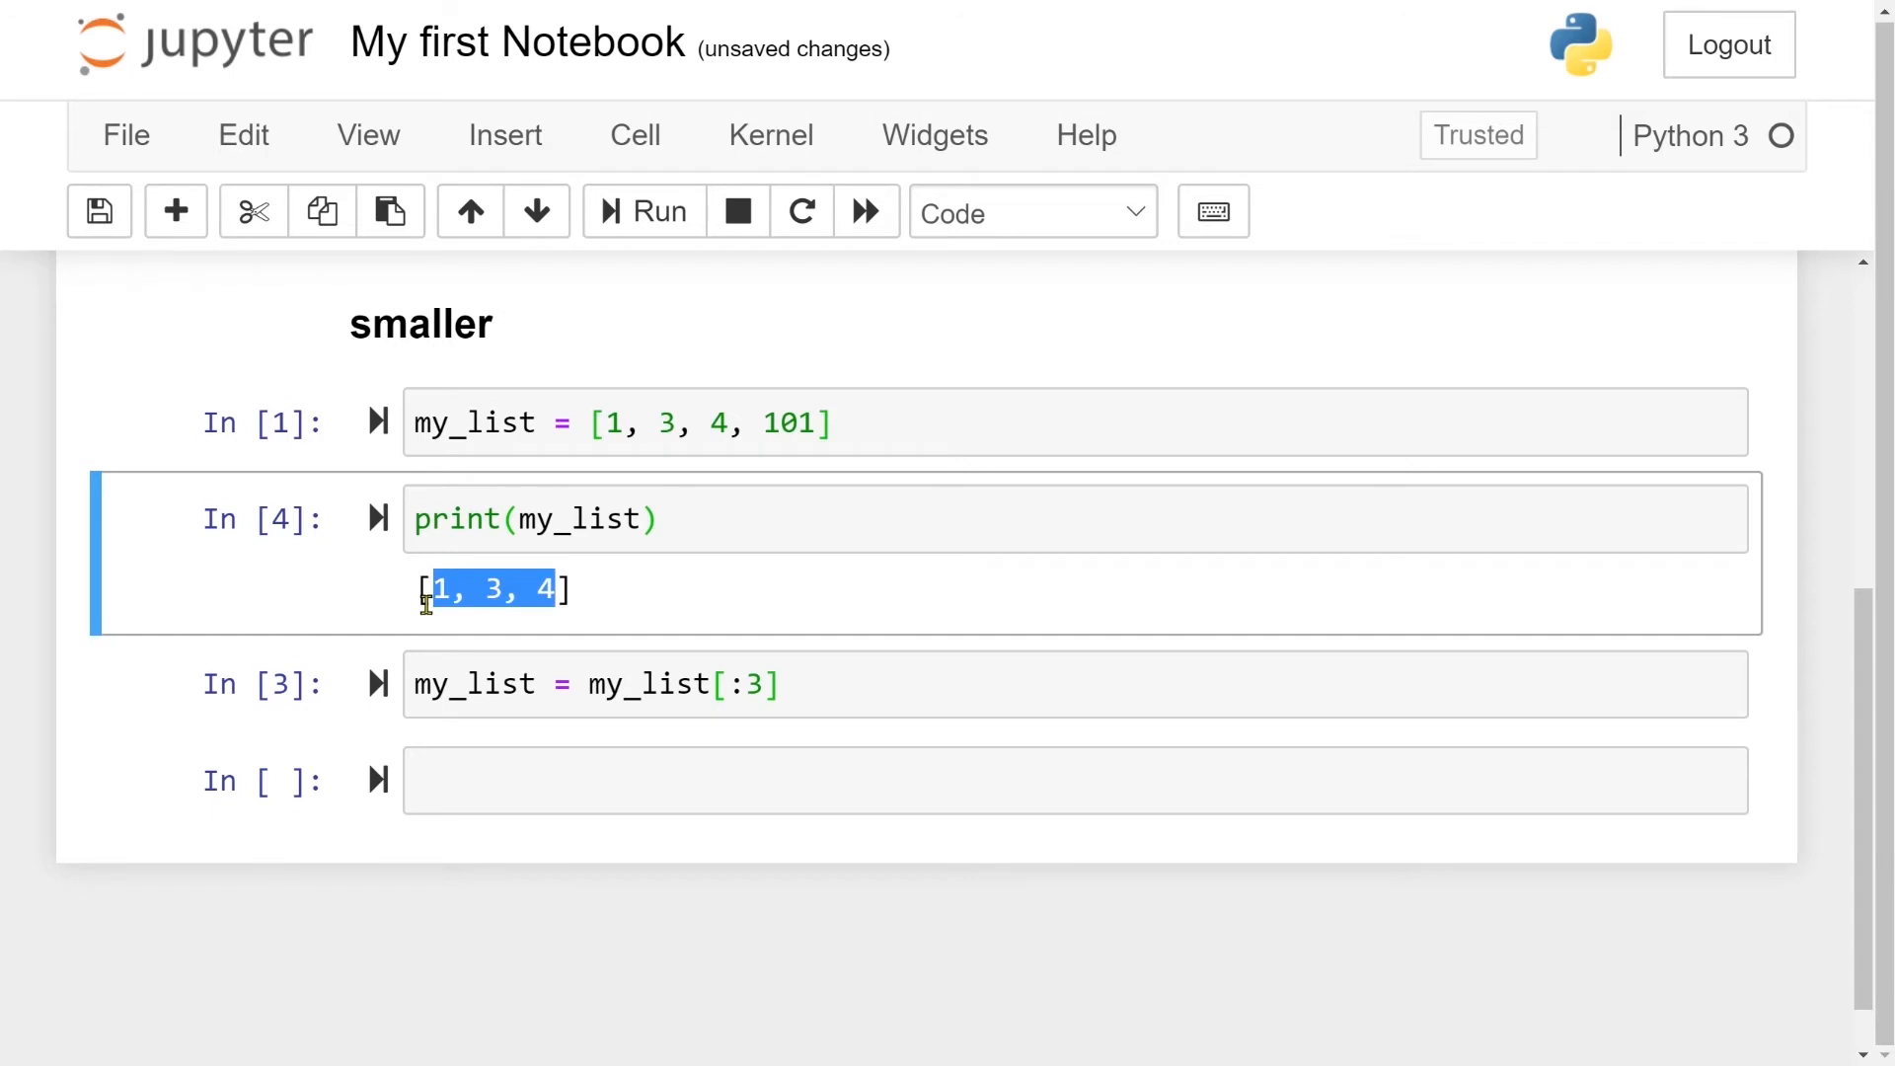
{"action": "mouse_move", "coordinate": [786, 494]}
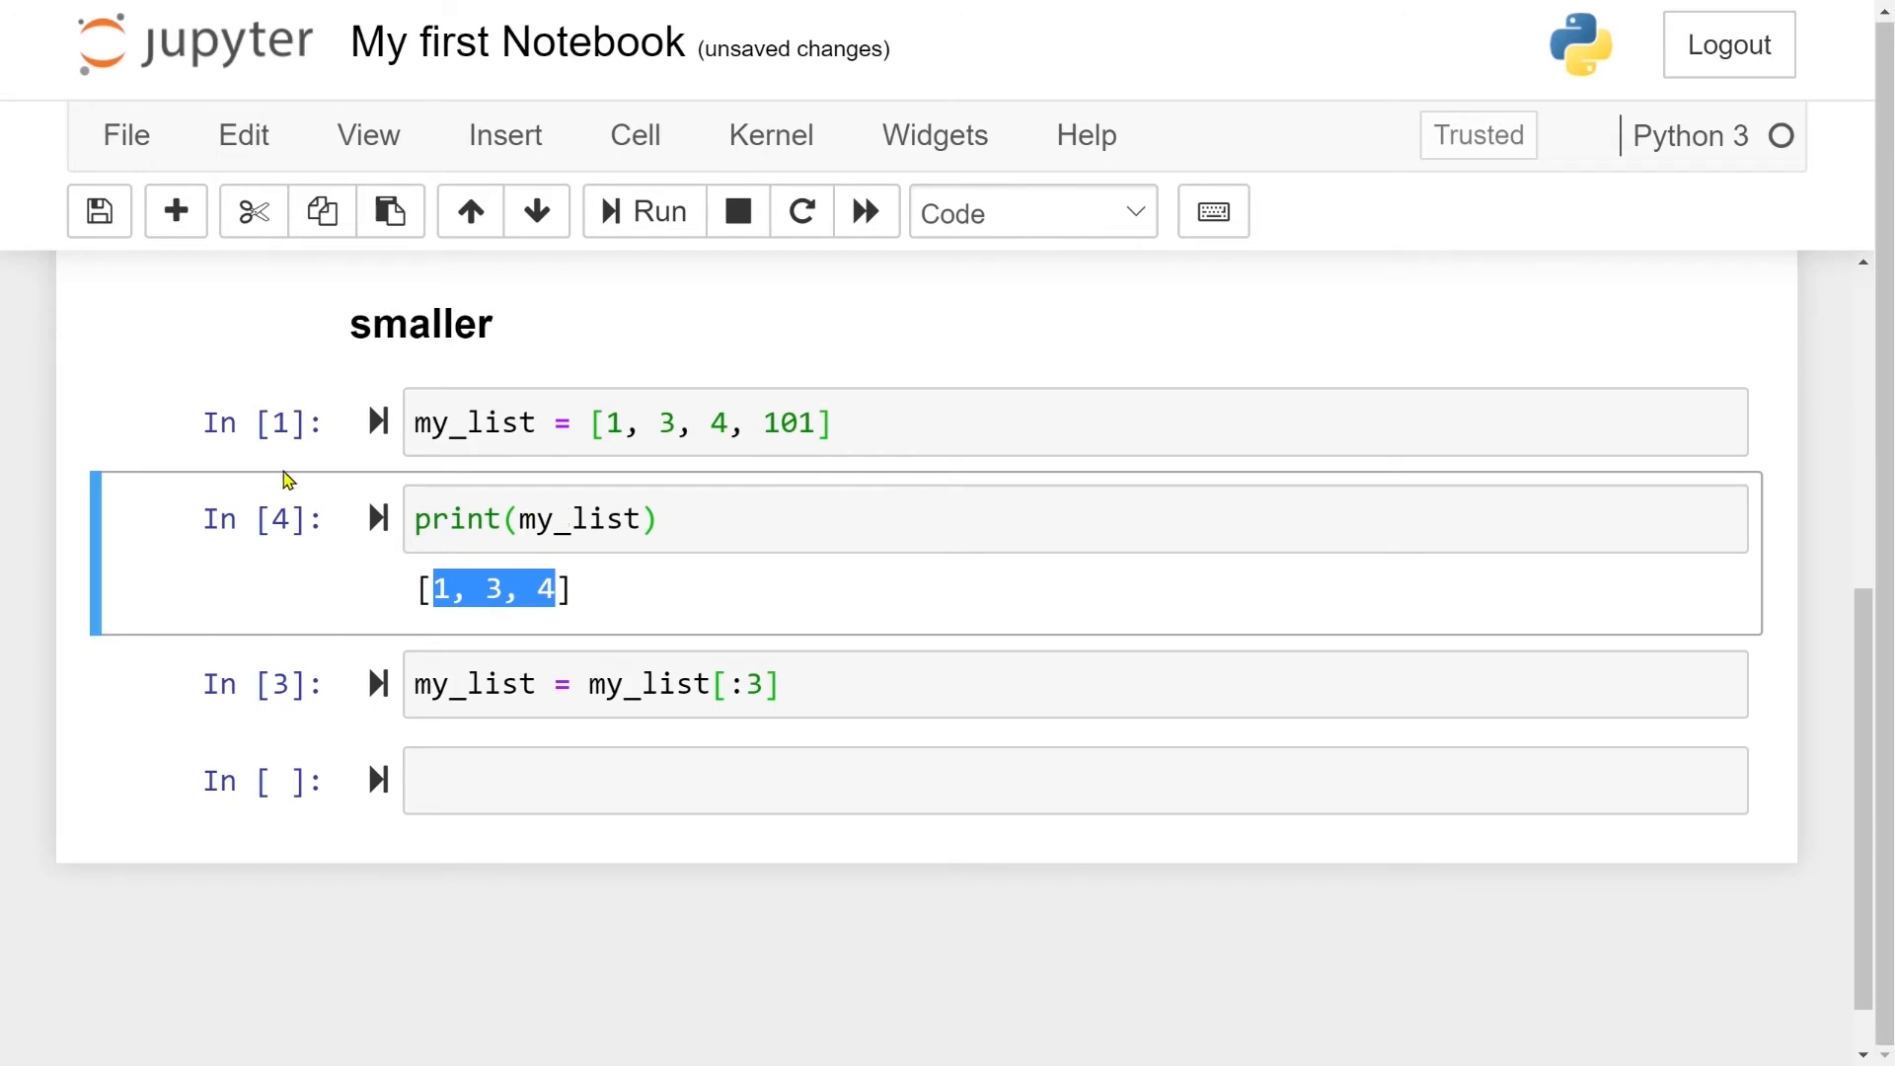
{"action": "mouse_move", "coordinate": [268, 439]}
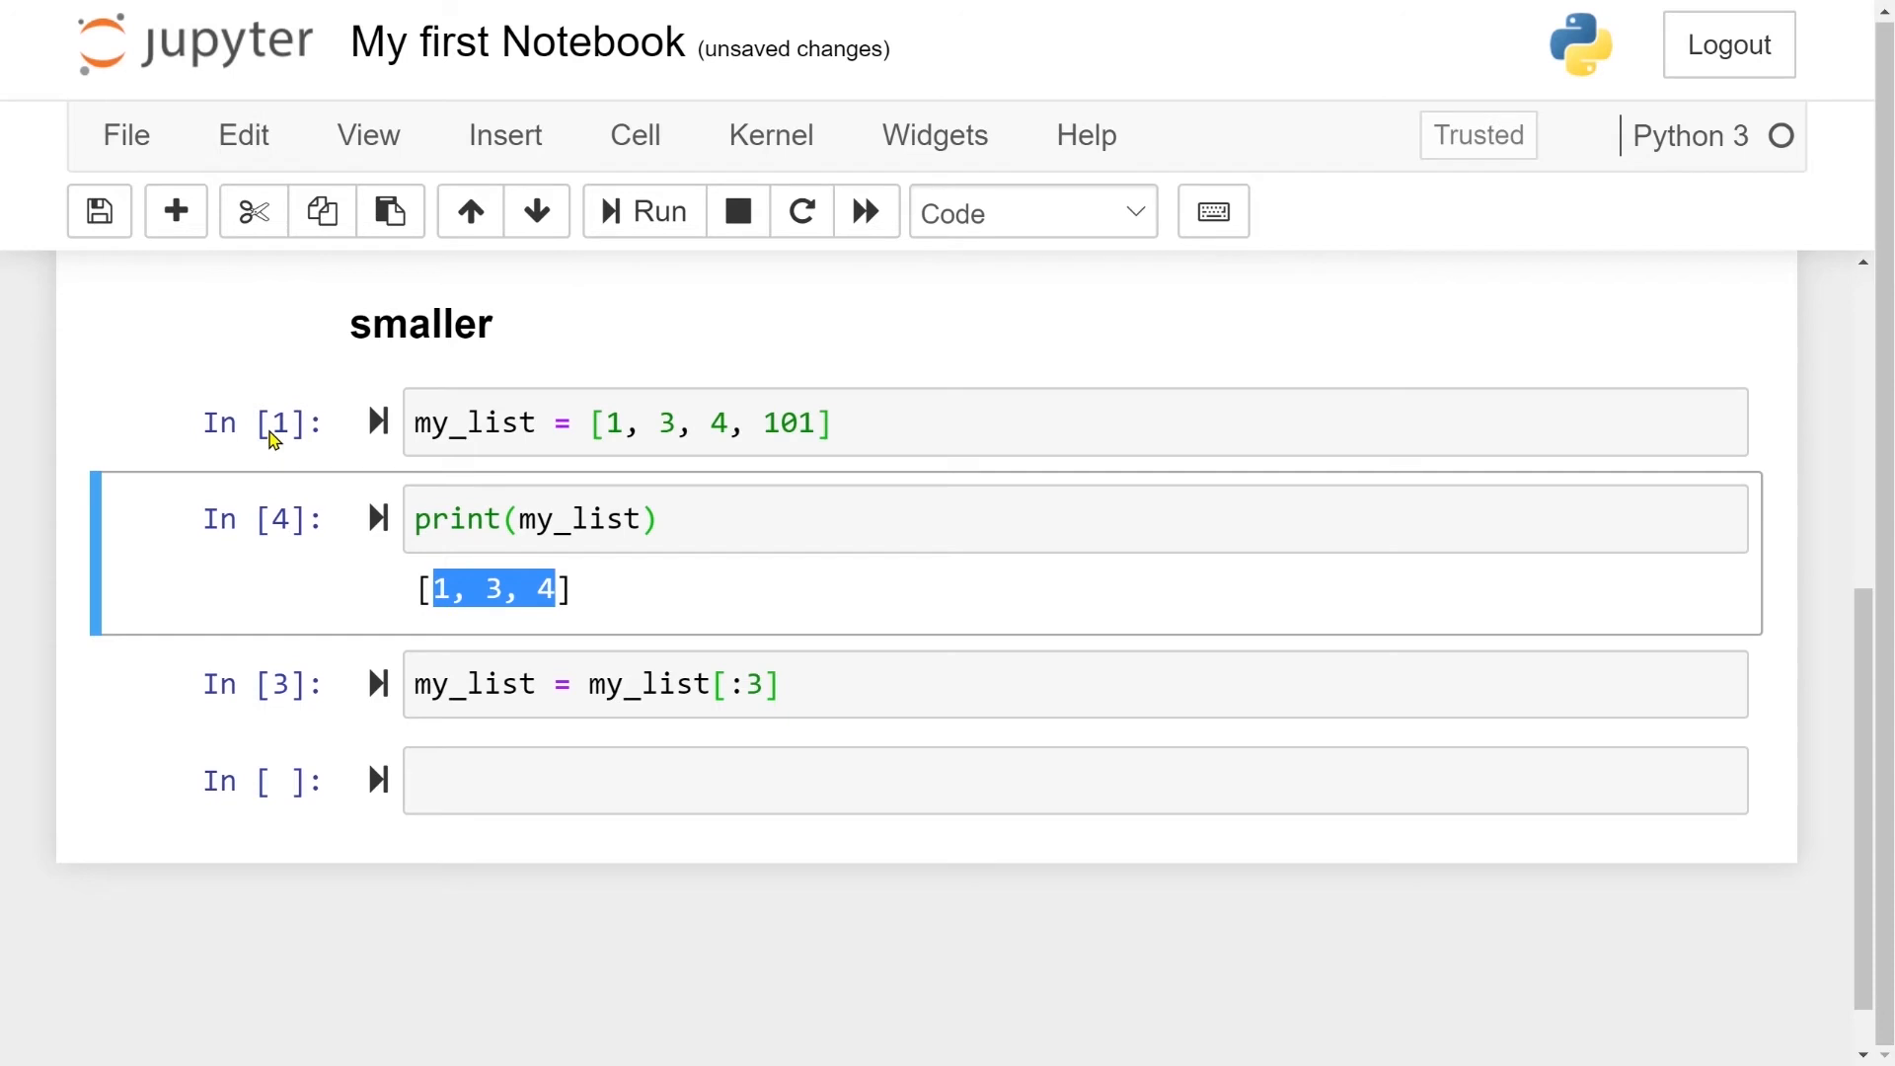
{"action": "left_click", "coordinate": [279, 421]}
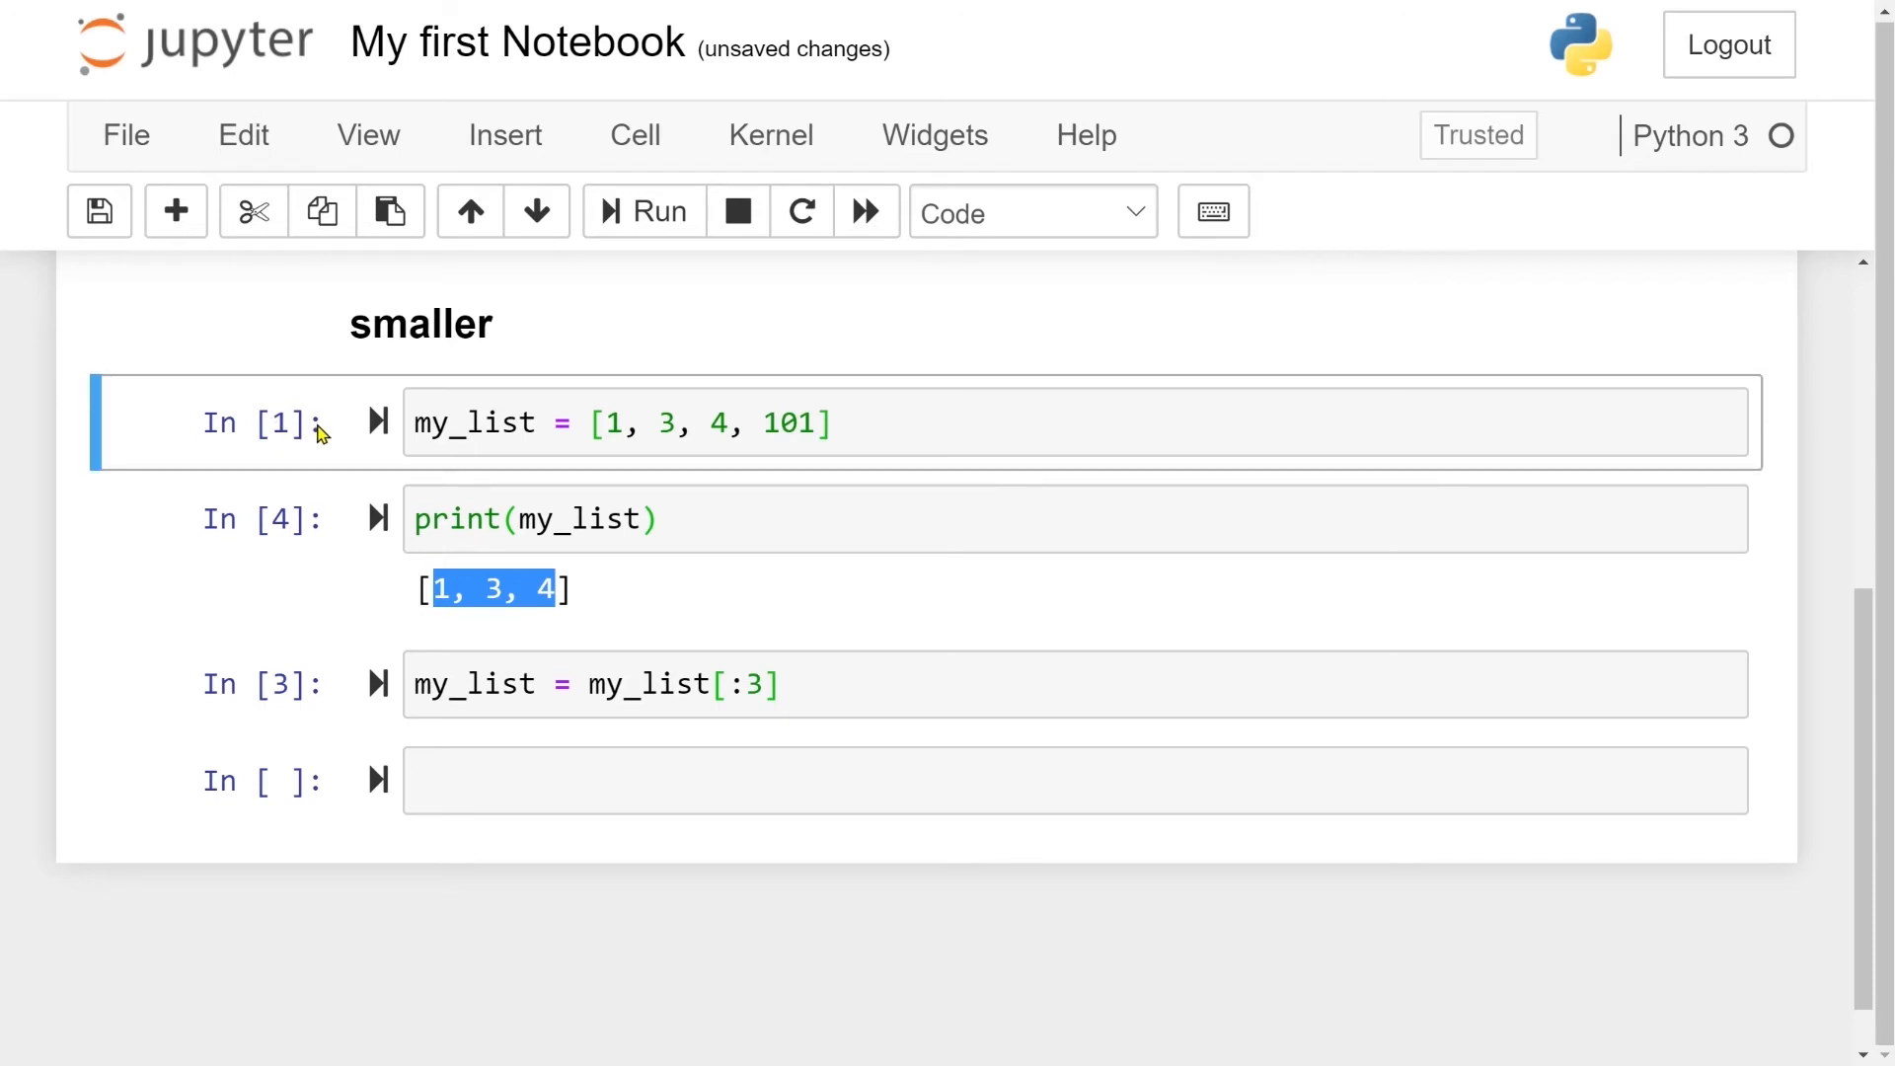
{"action": "mouse_move", "coordinate": [247, 544]}
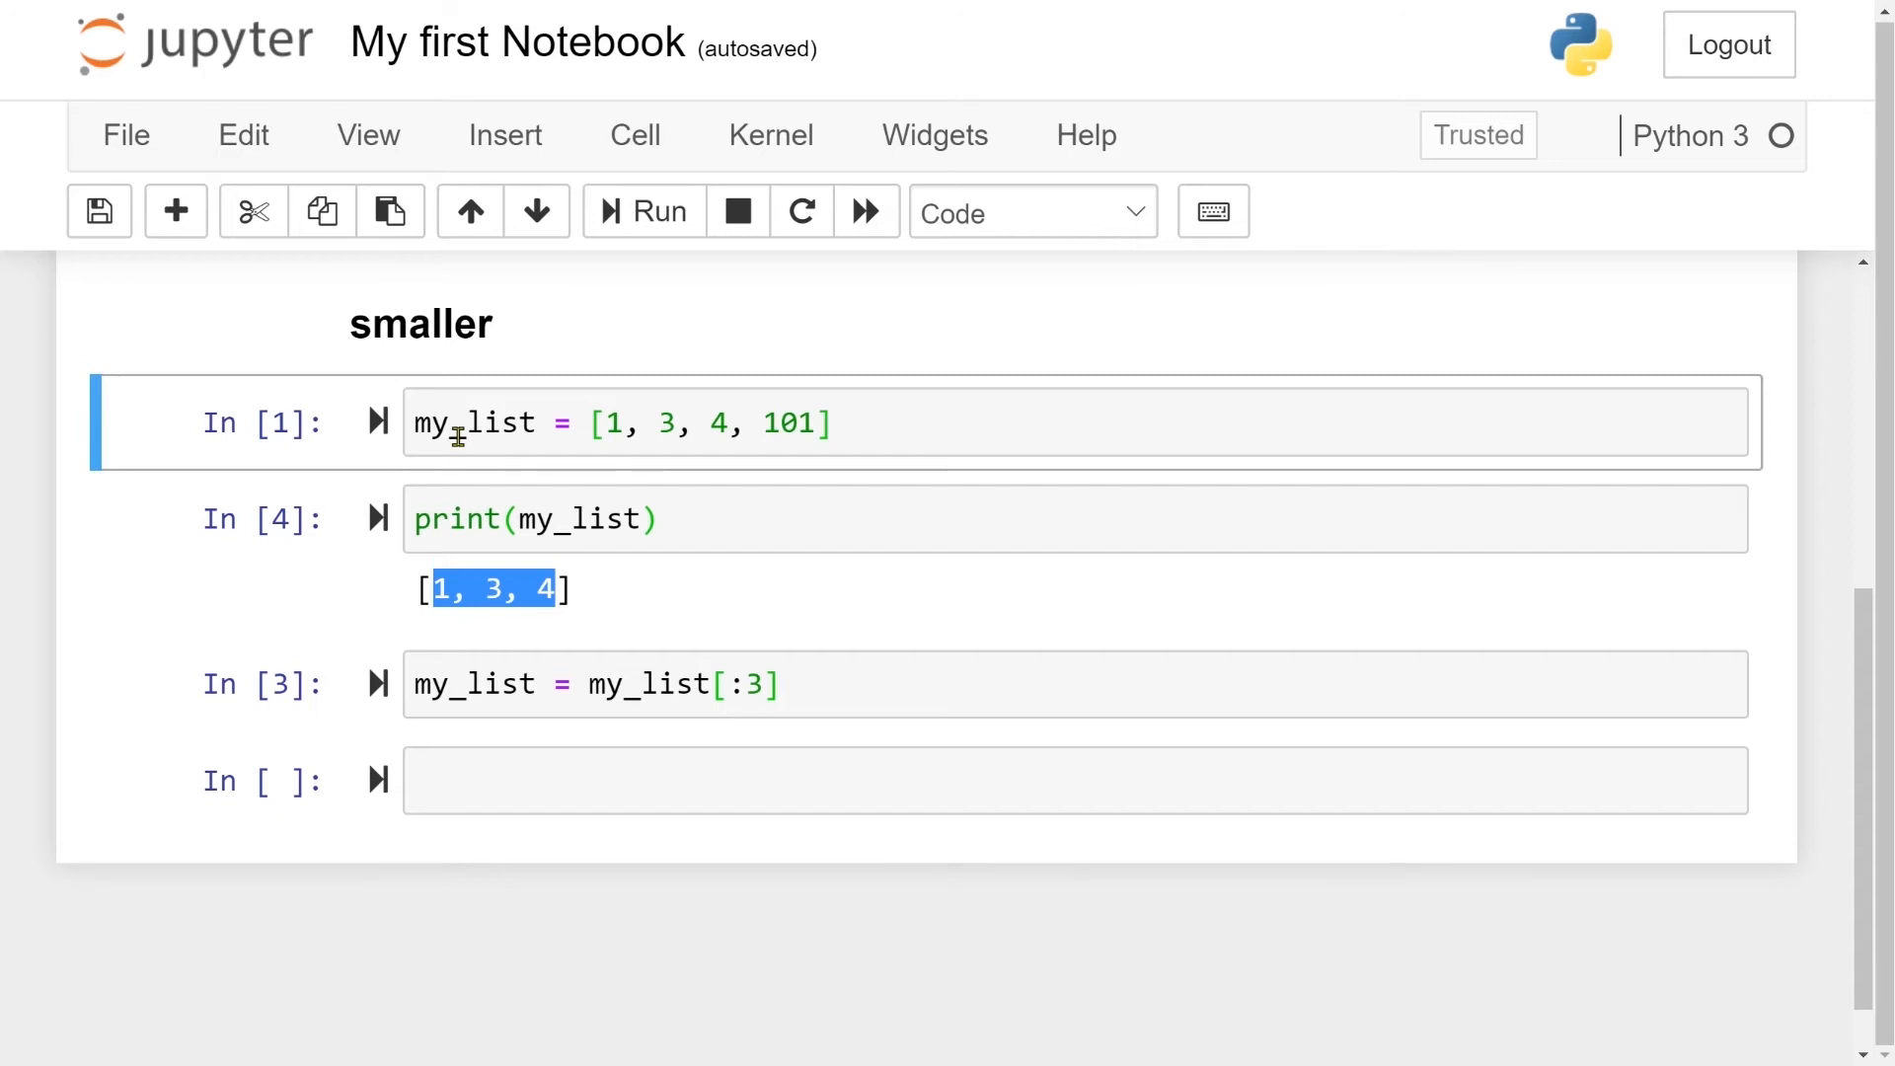
{"action": "mouse_move", "coordinate": [774, 494]}
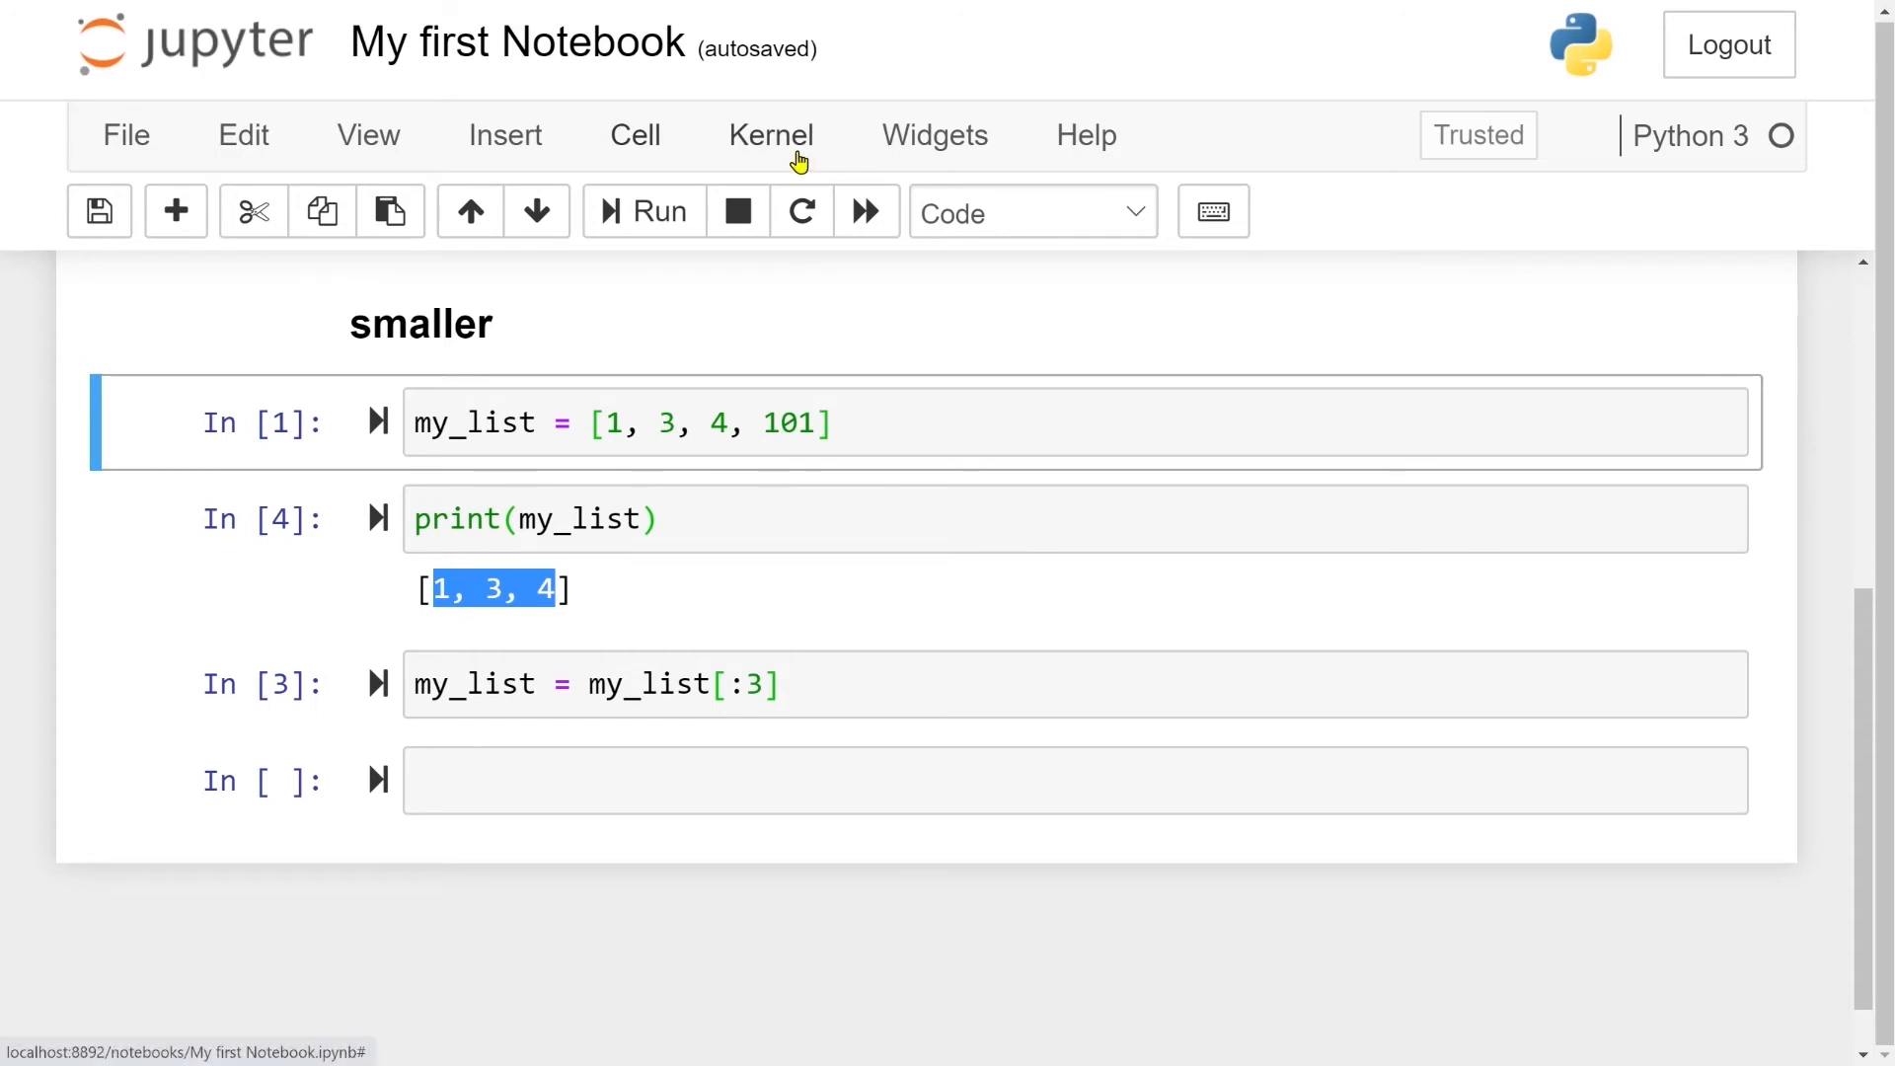
Restart the kernel and re-run all cells, then scroll to the print output
{"action": "left_click", "coordinate": [770, 134]}
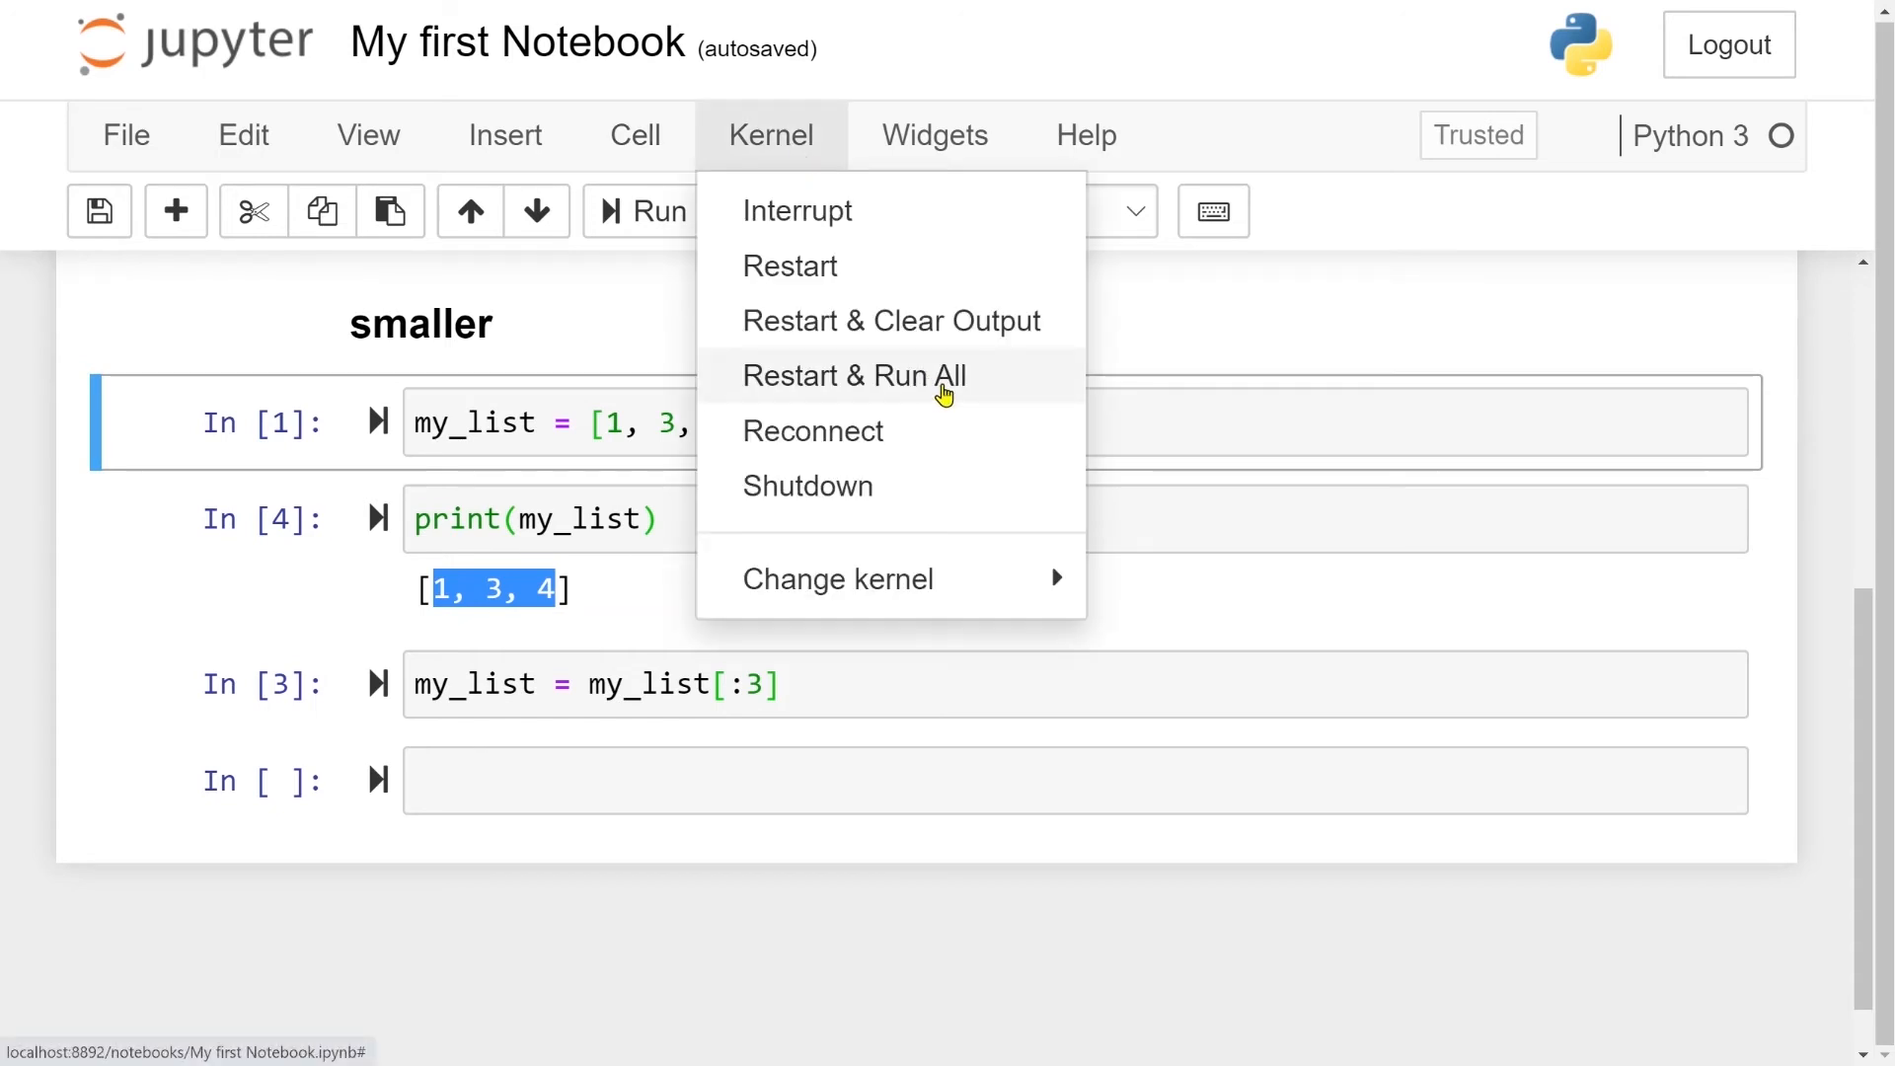
{"action": "mouse_move", "coordinate": [851, 375]}
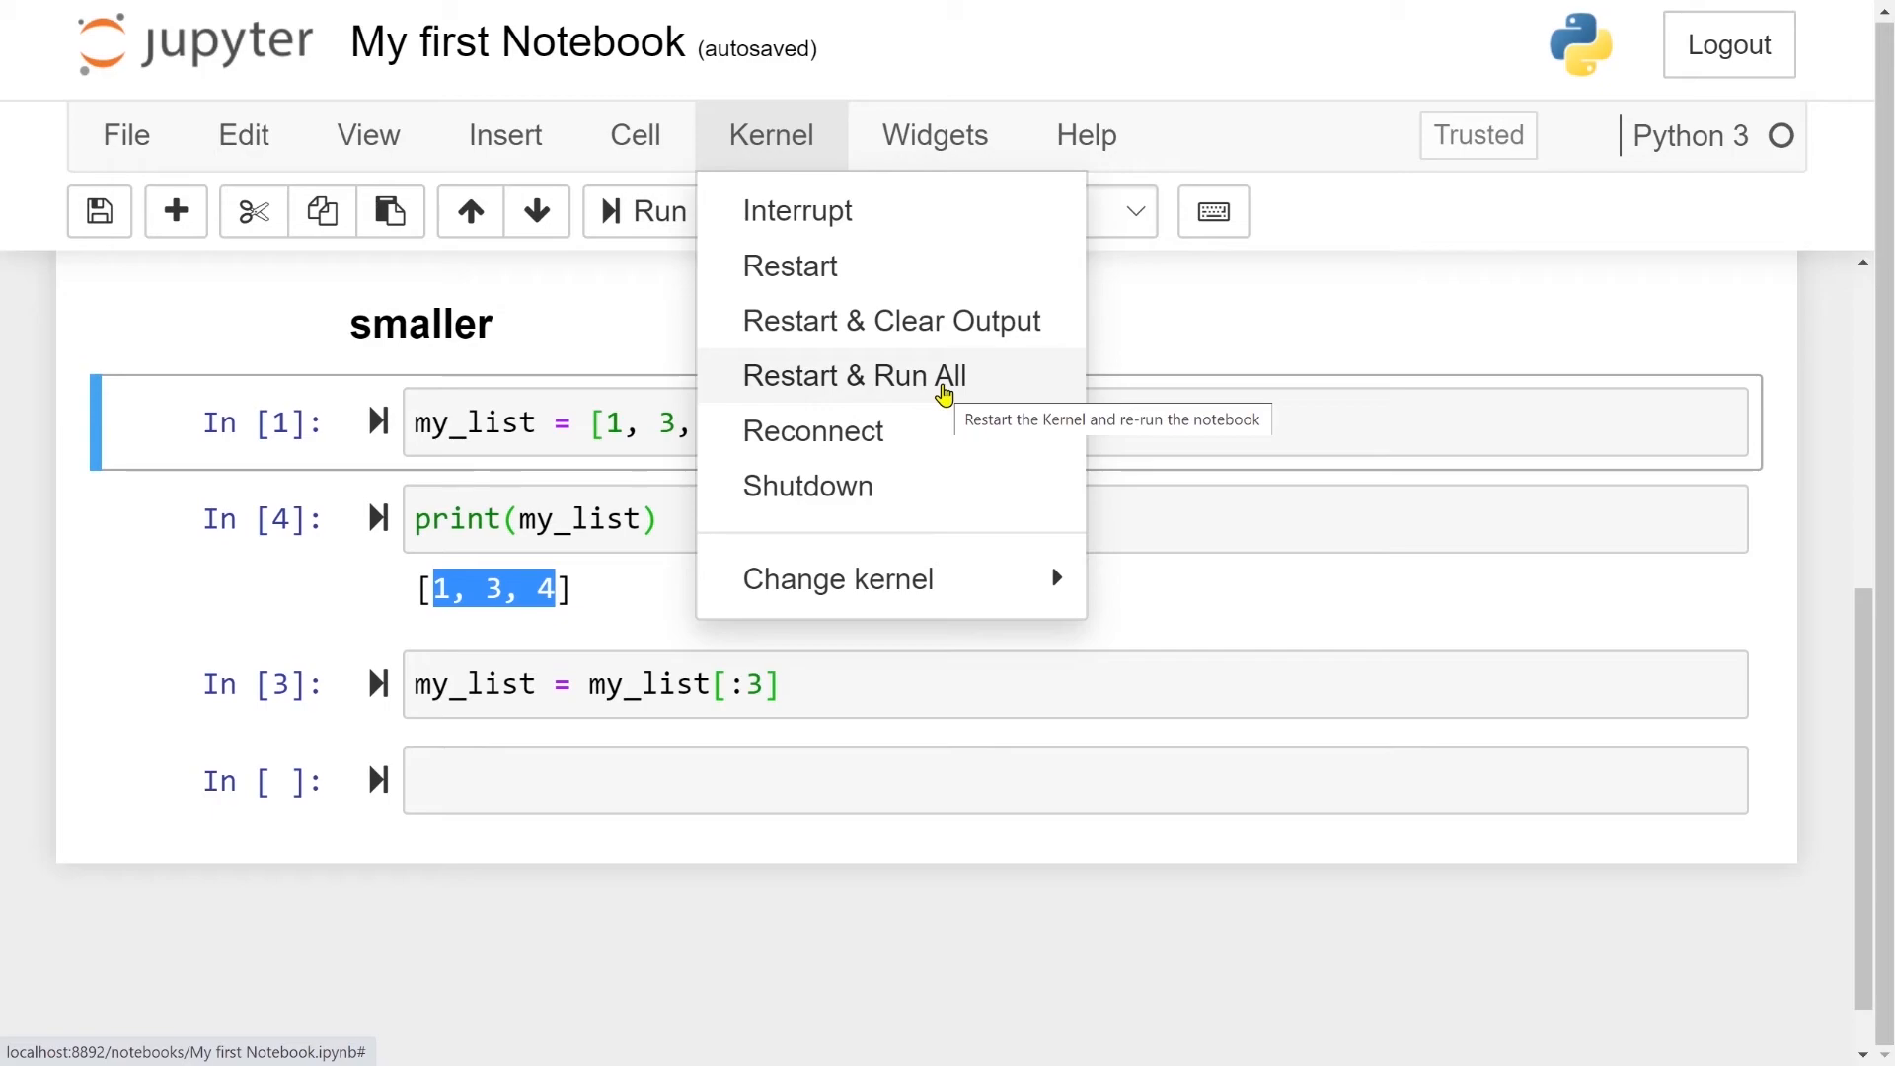
{"action": "left_click", "coordinate": [850, 375]}
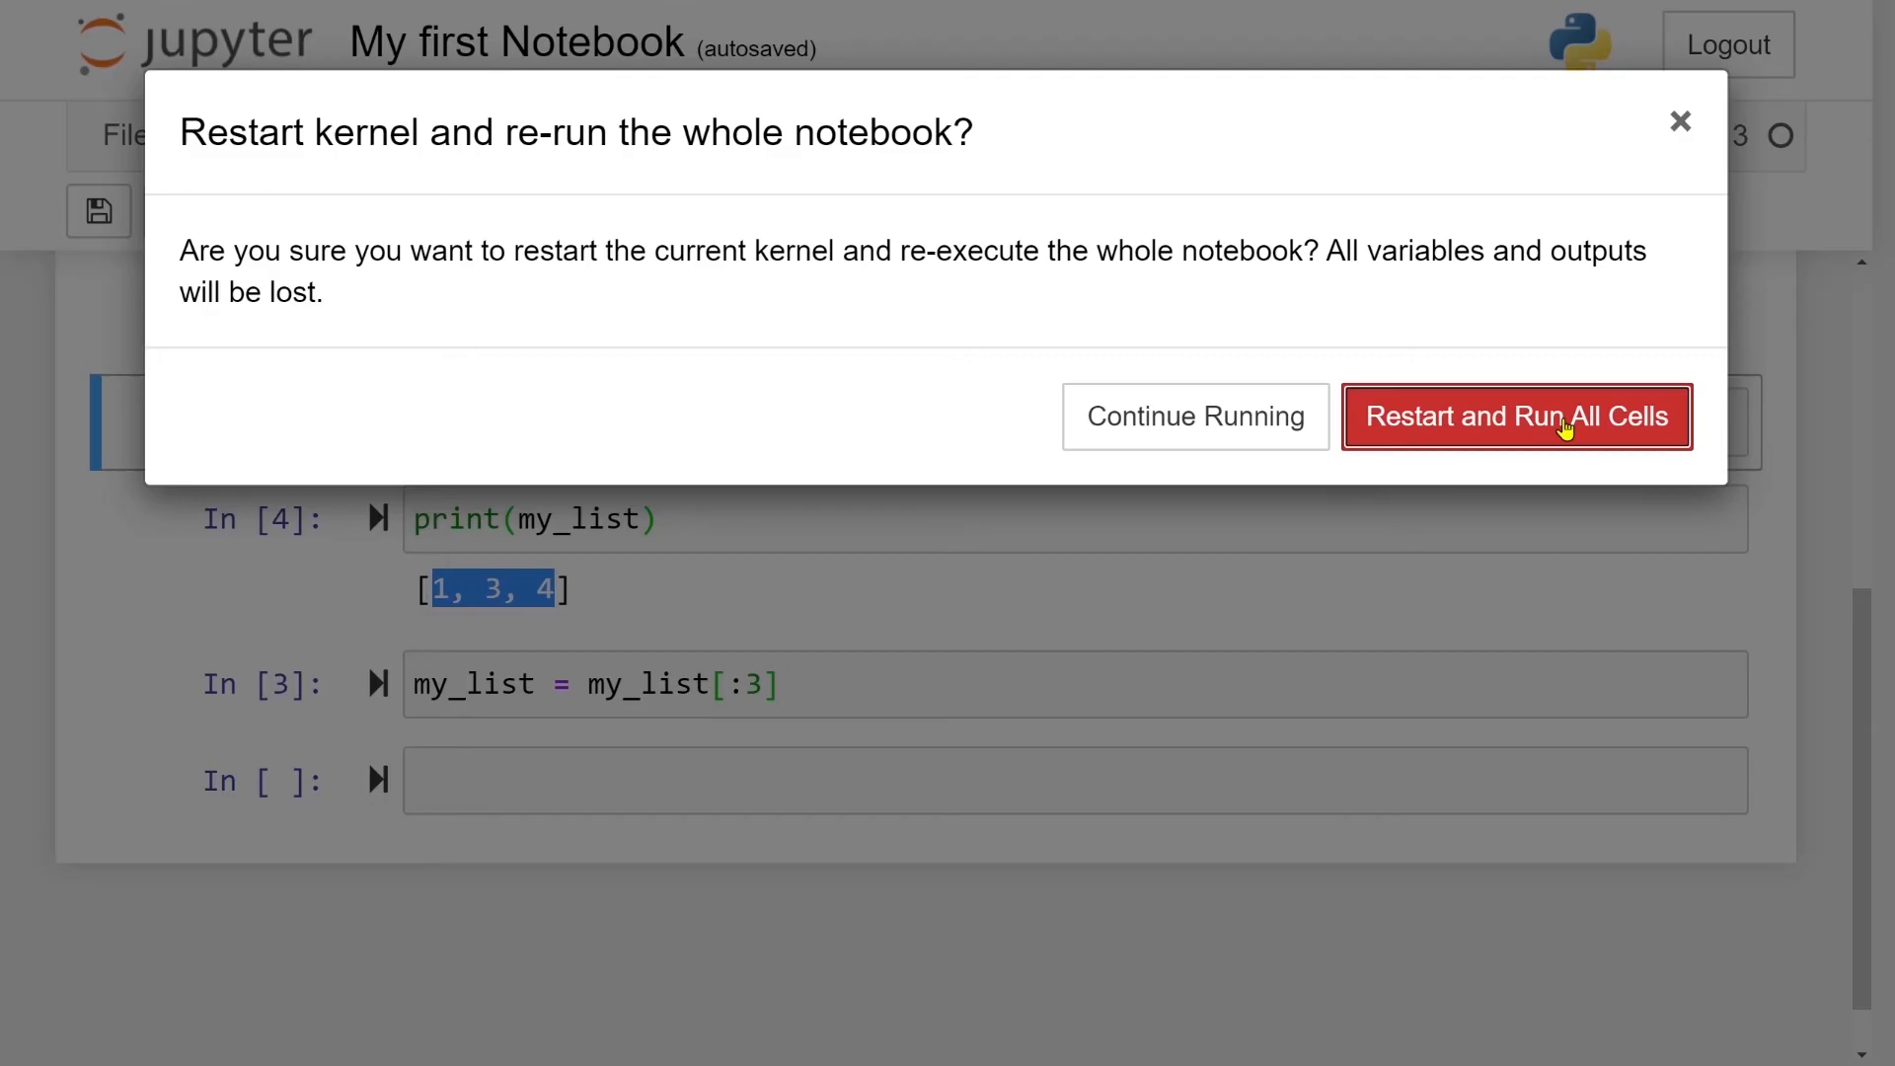
{"action": "left_click", "coordinate": [1516, 416]}
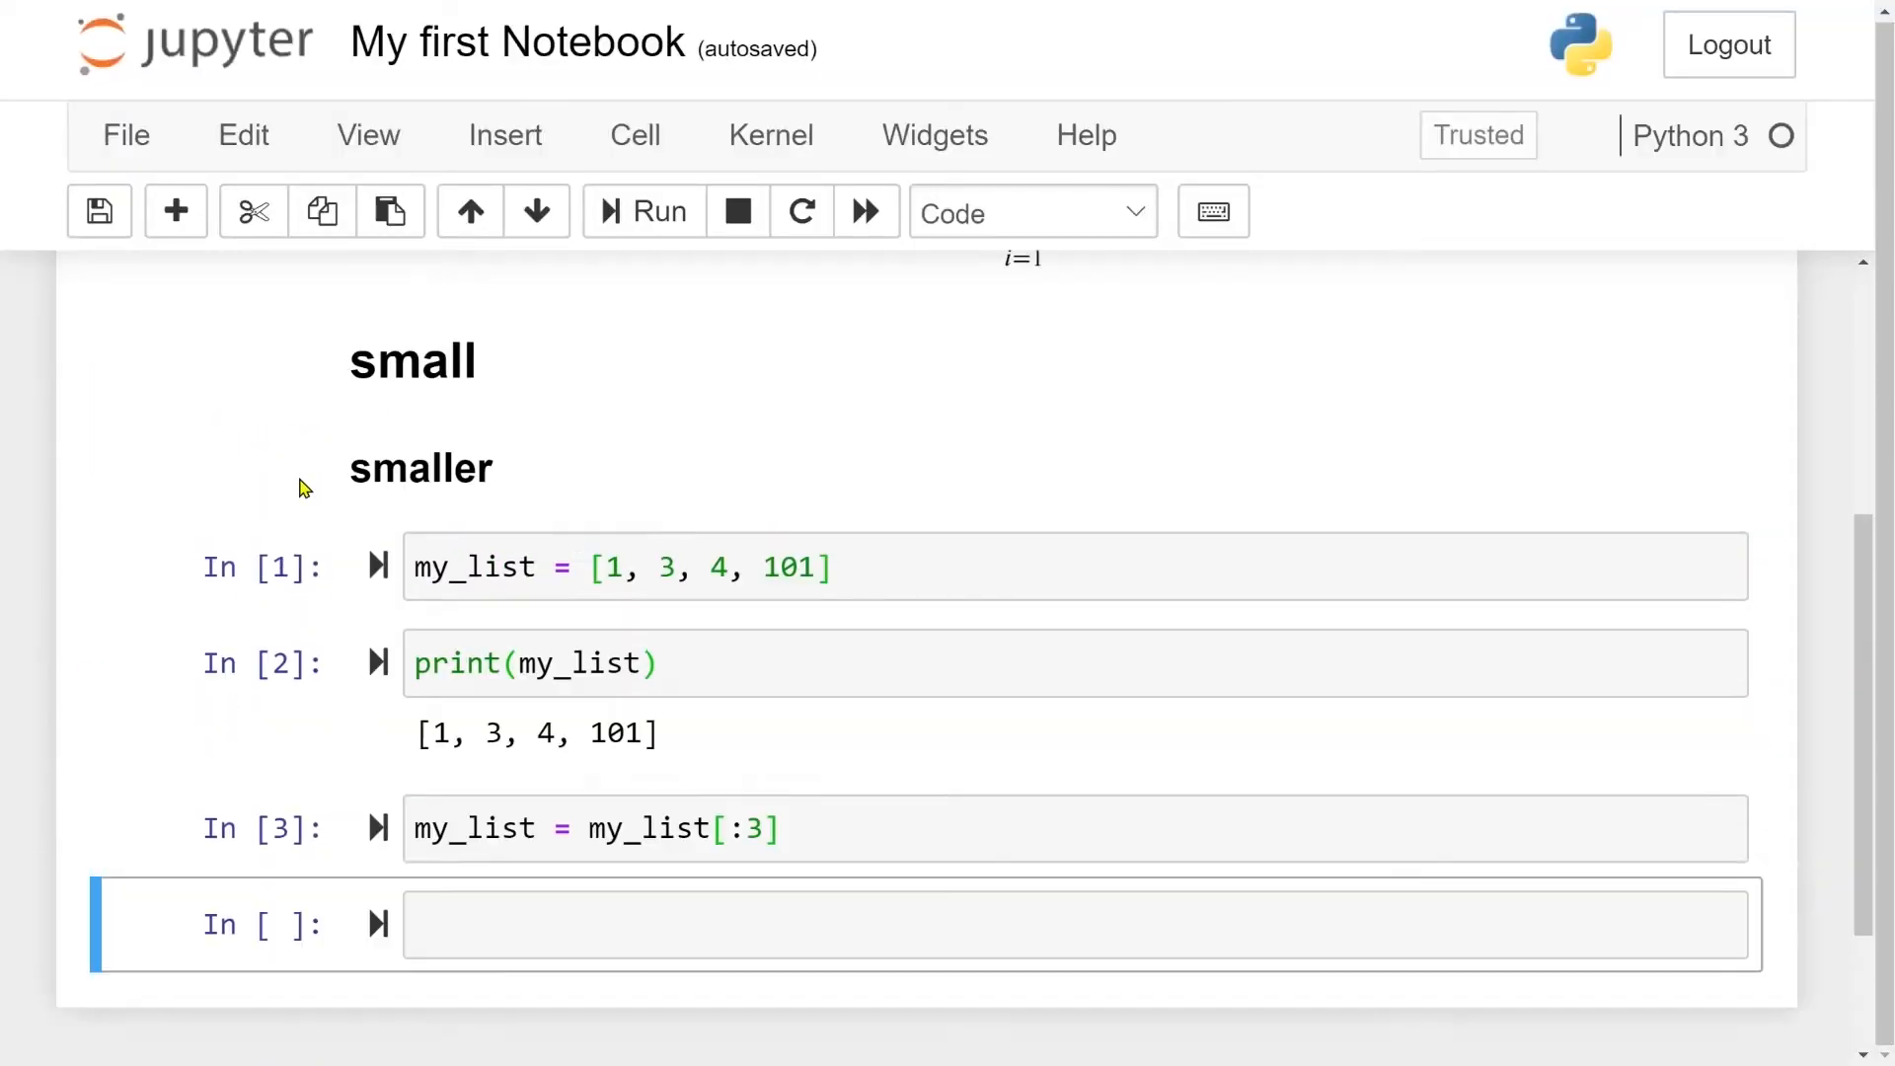
{"action": "scroll", "scroll_direction": "down", "scroll_amount": 3}
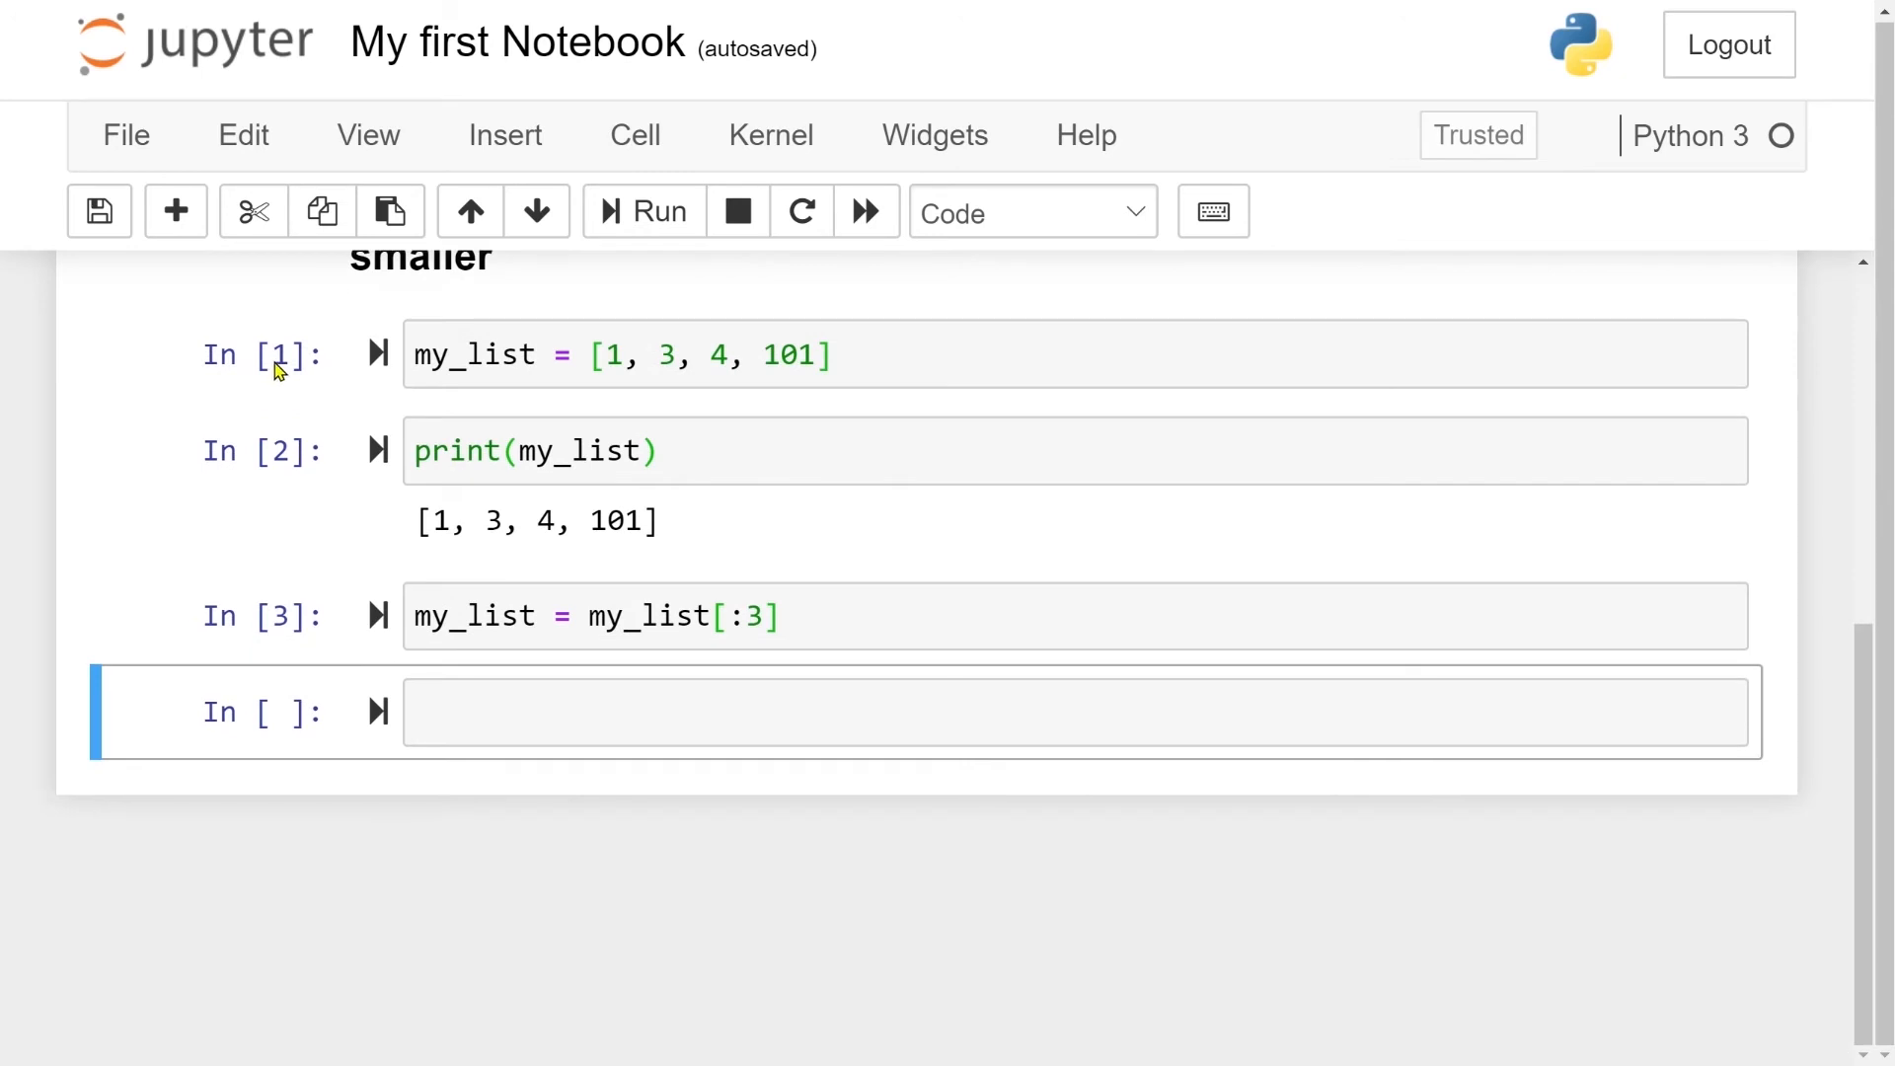
{"action": "mouse_move", "coordinate": [279, 461]}
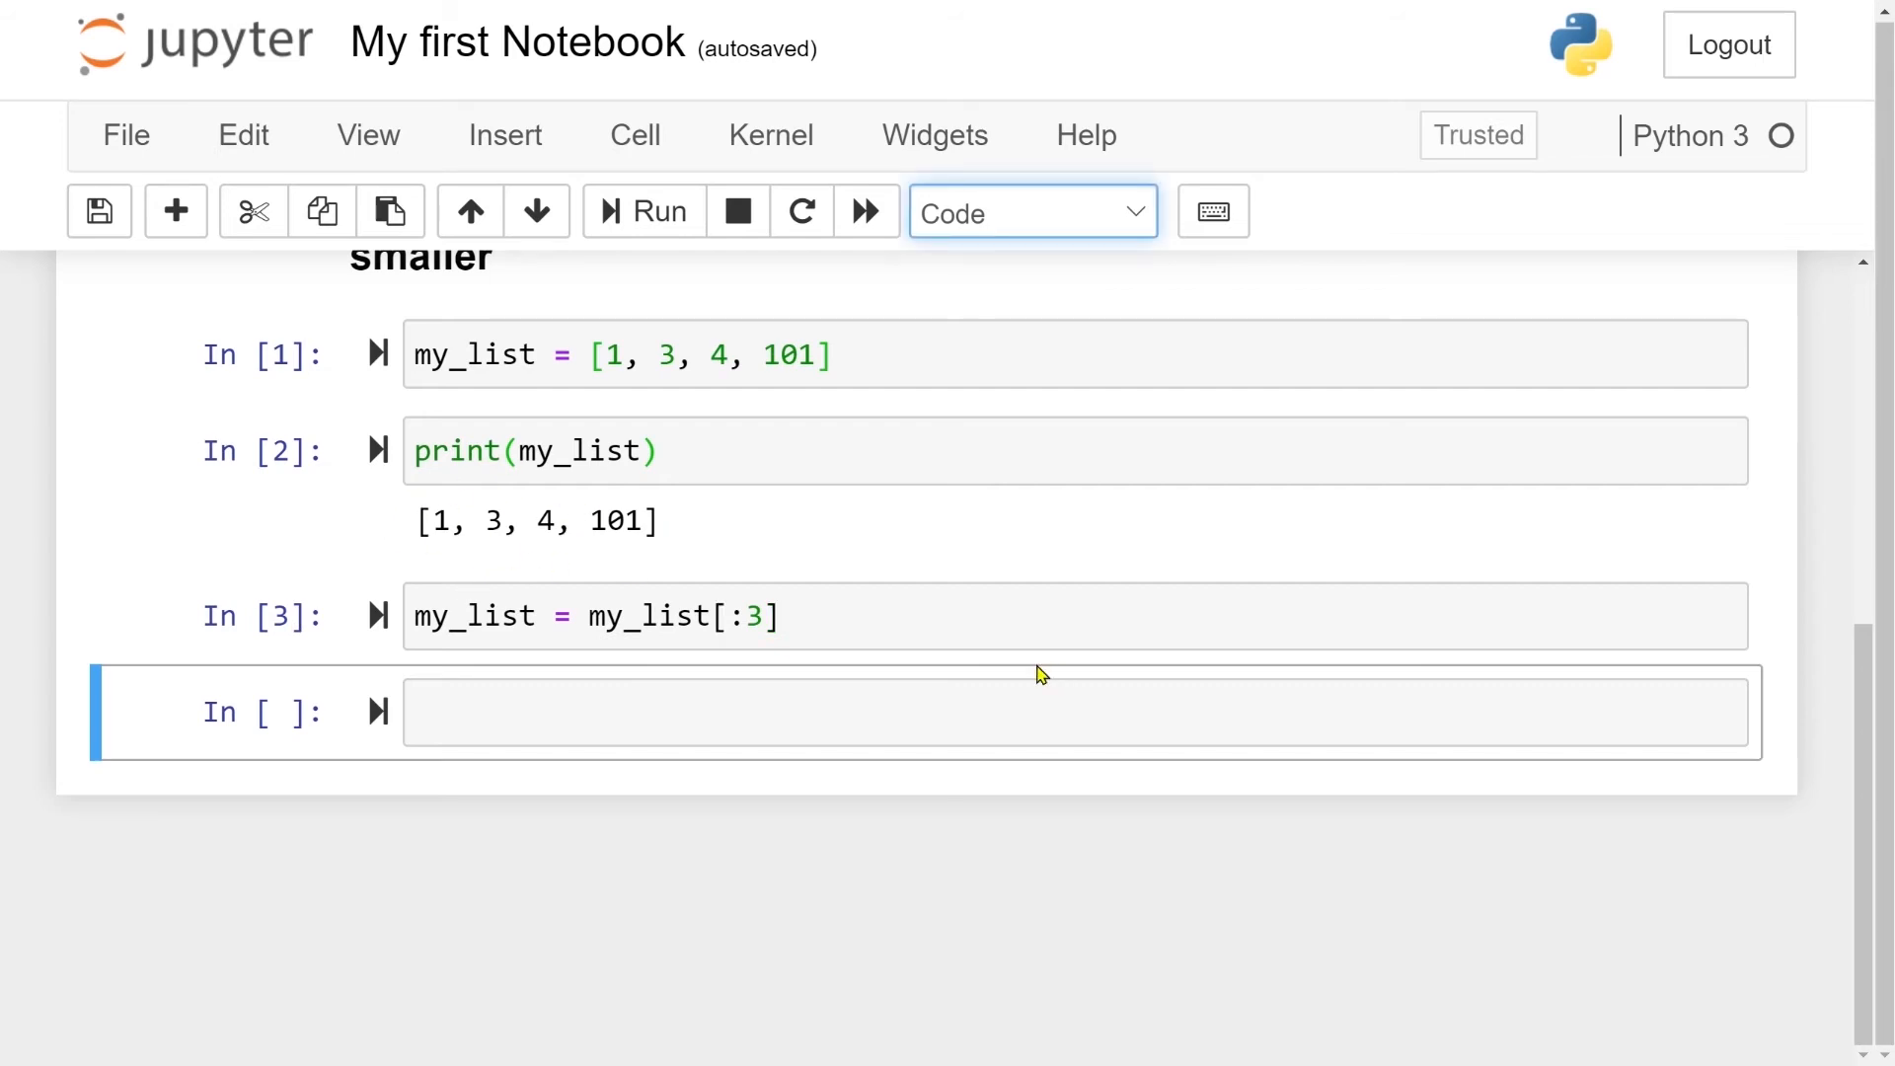
{"action": "mouse_move", "coordinate": [985, 604]}
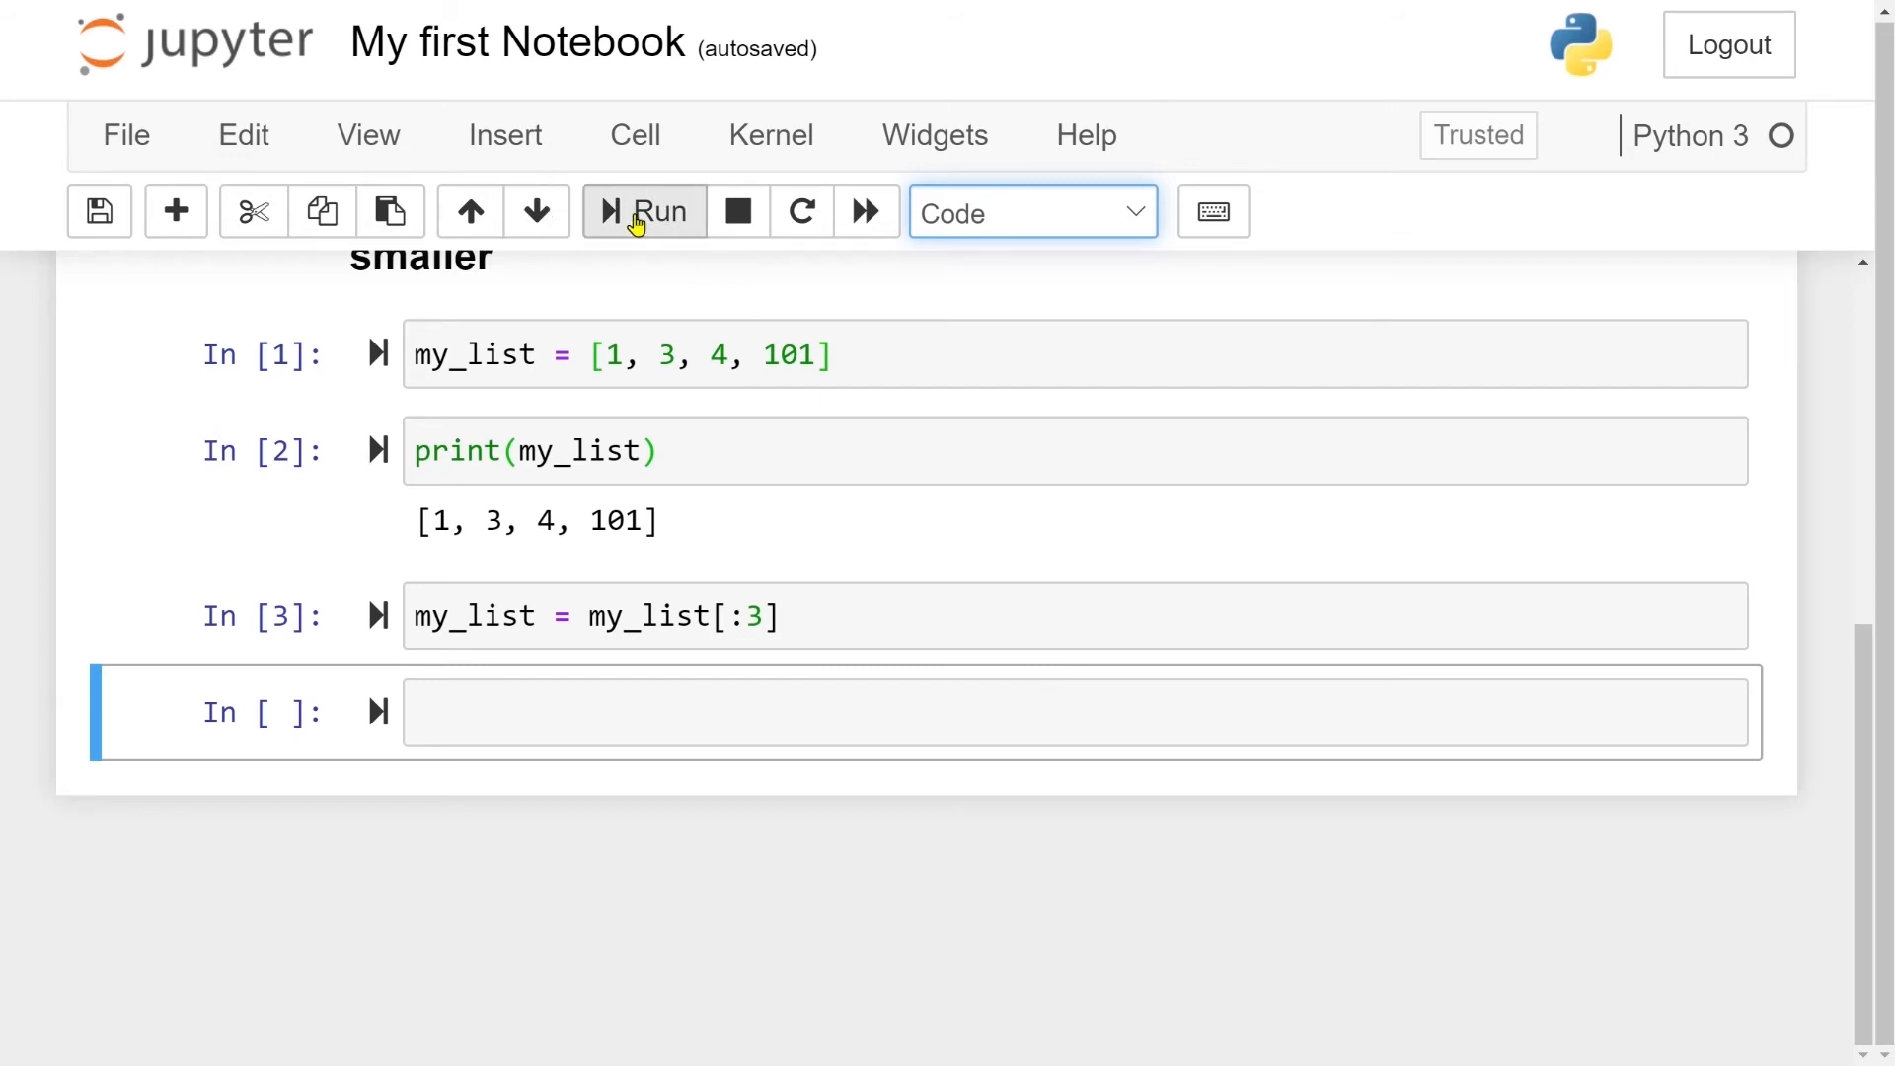
{"action": "mouse_move", "coordinate": [659, 213]}
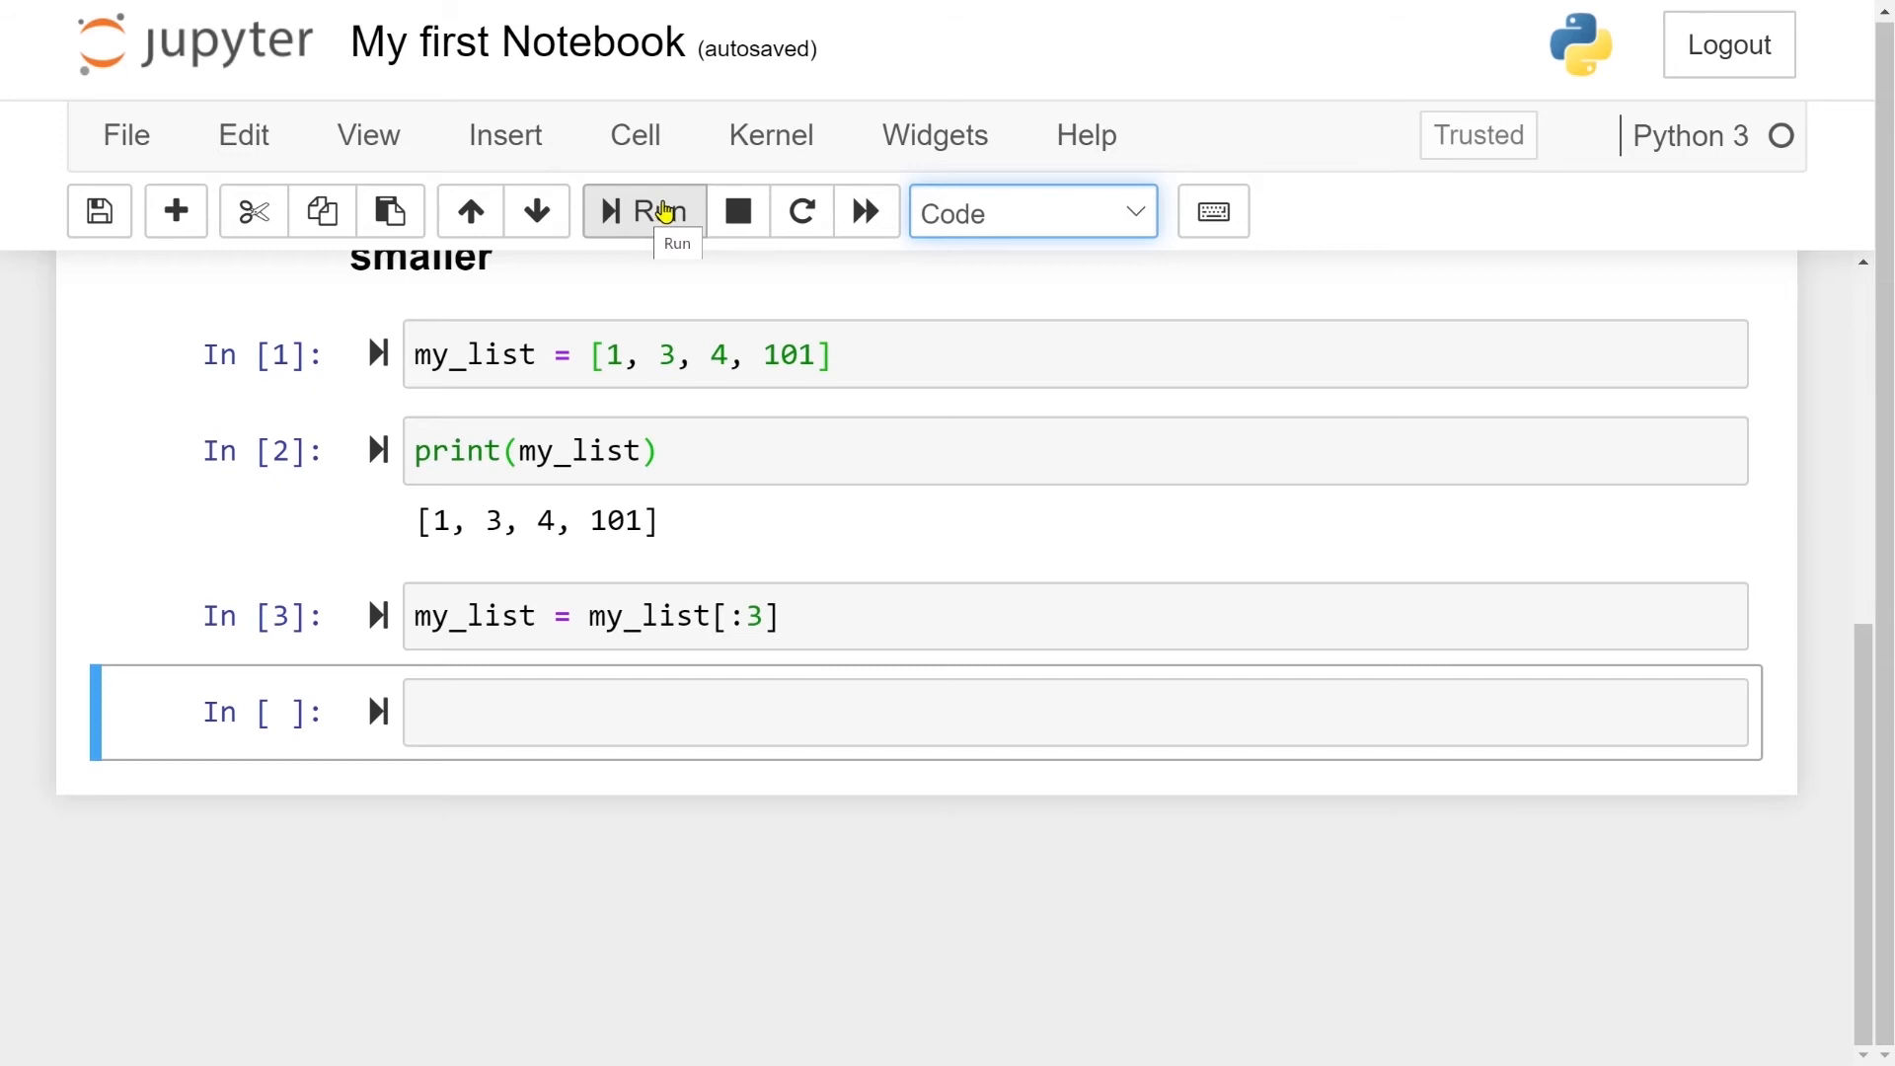
Open the Keyboard Shortcuts reference from Help and scroll down to the edit-mode shortcuts
{"action": "left_click", "coordinate": [1084, 134]}
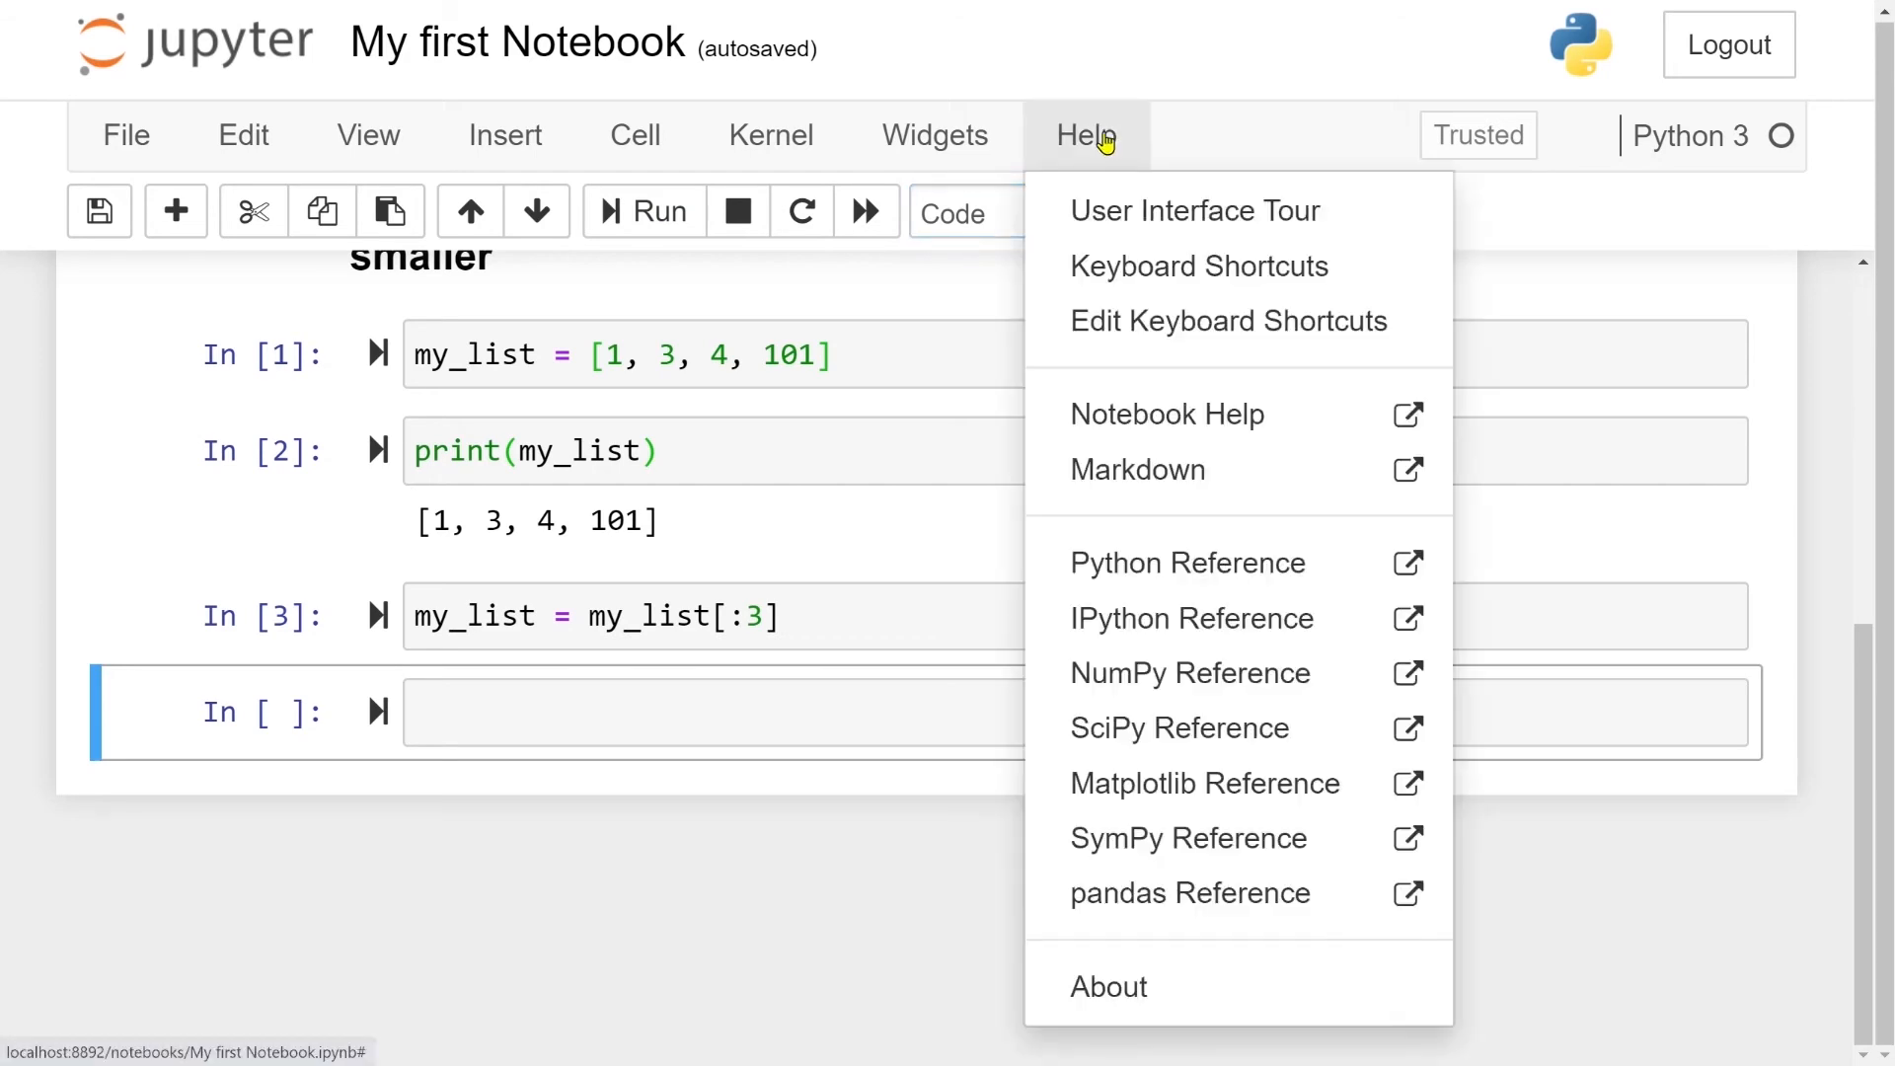
{"action": "mouse_move", "coordinate": [1196, 265]}
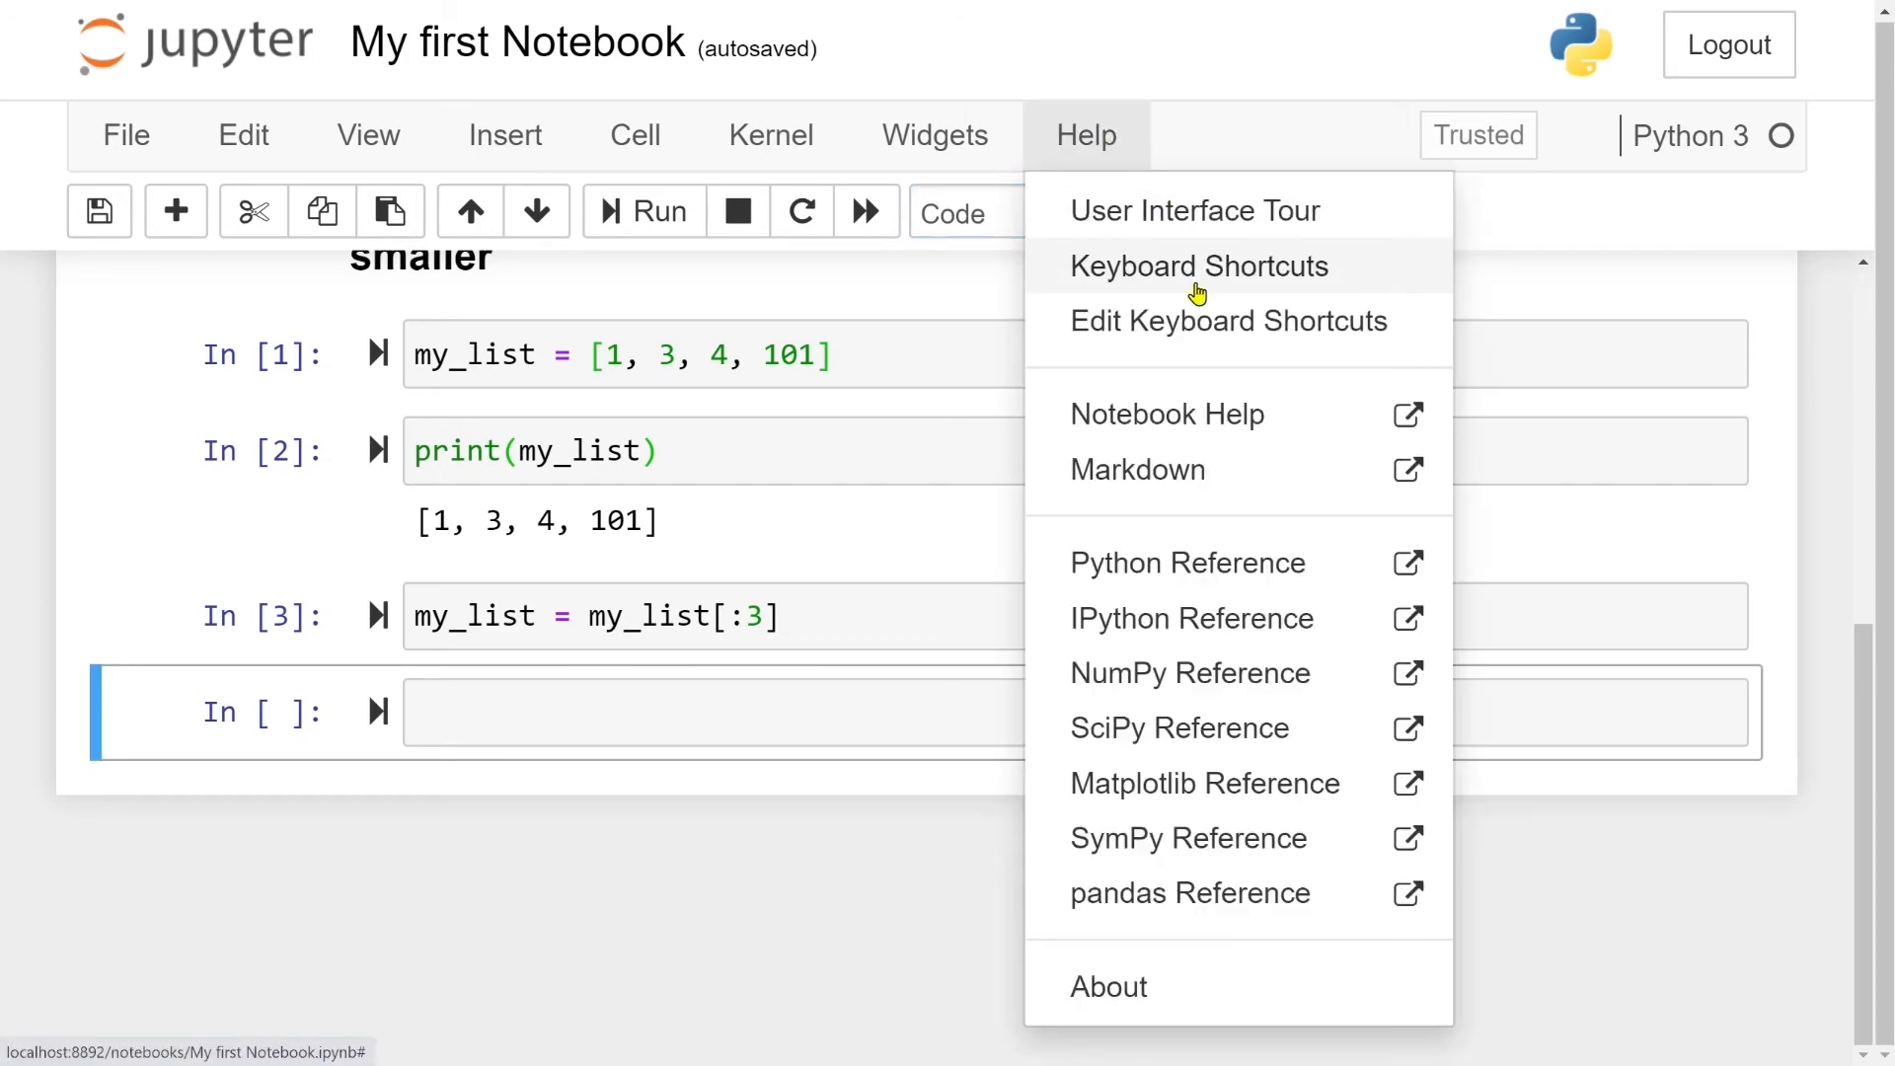
{"action": "left_click", "coordinate": [1201, 291]}
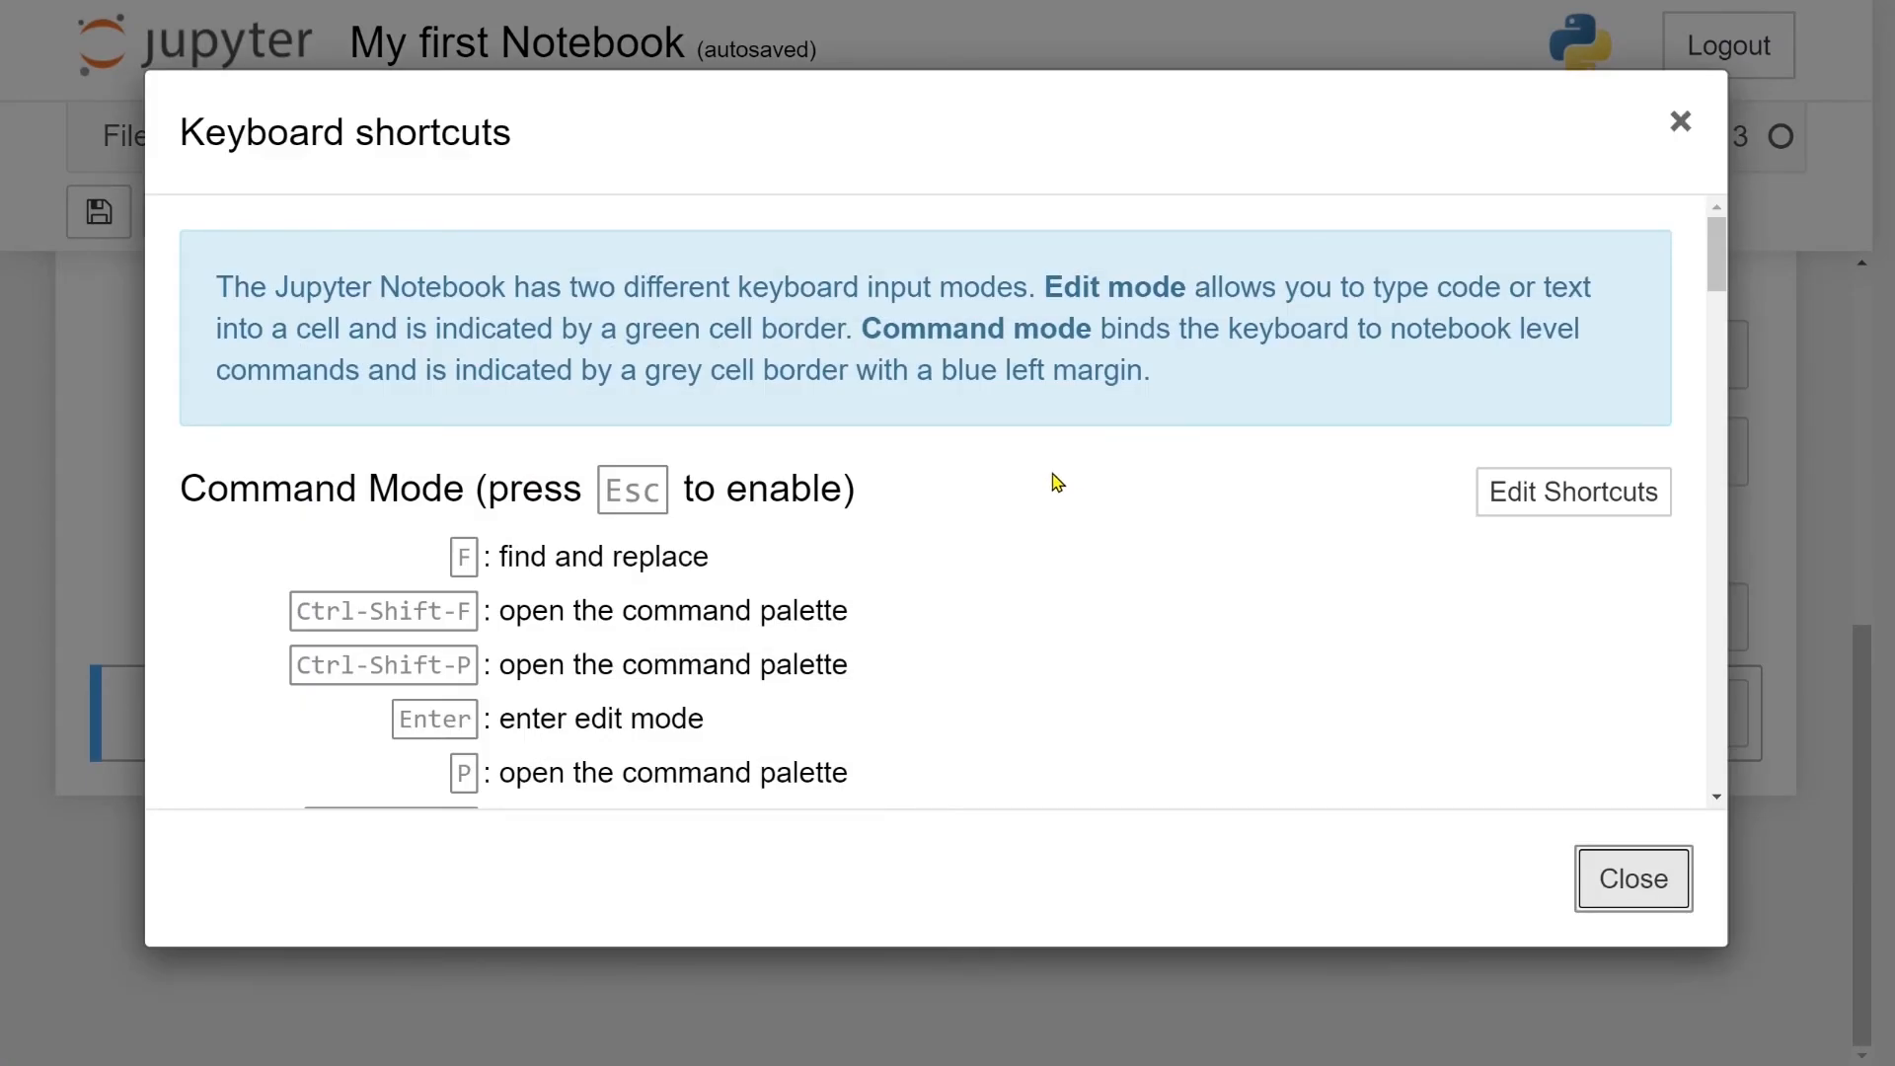
{"action": "scroll", "scroll_direction": "down", "scroll_amount": 3}
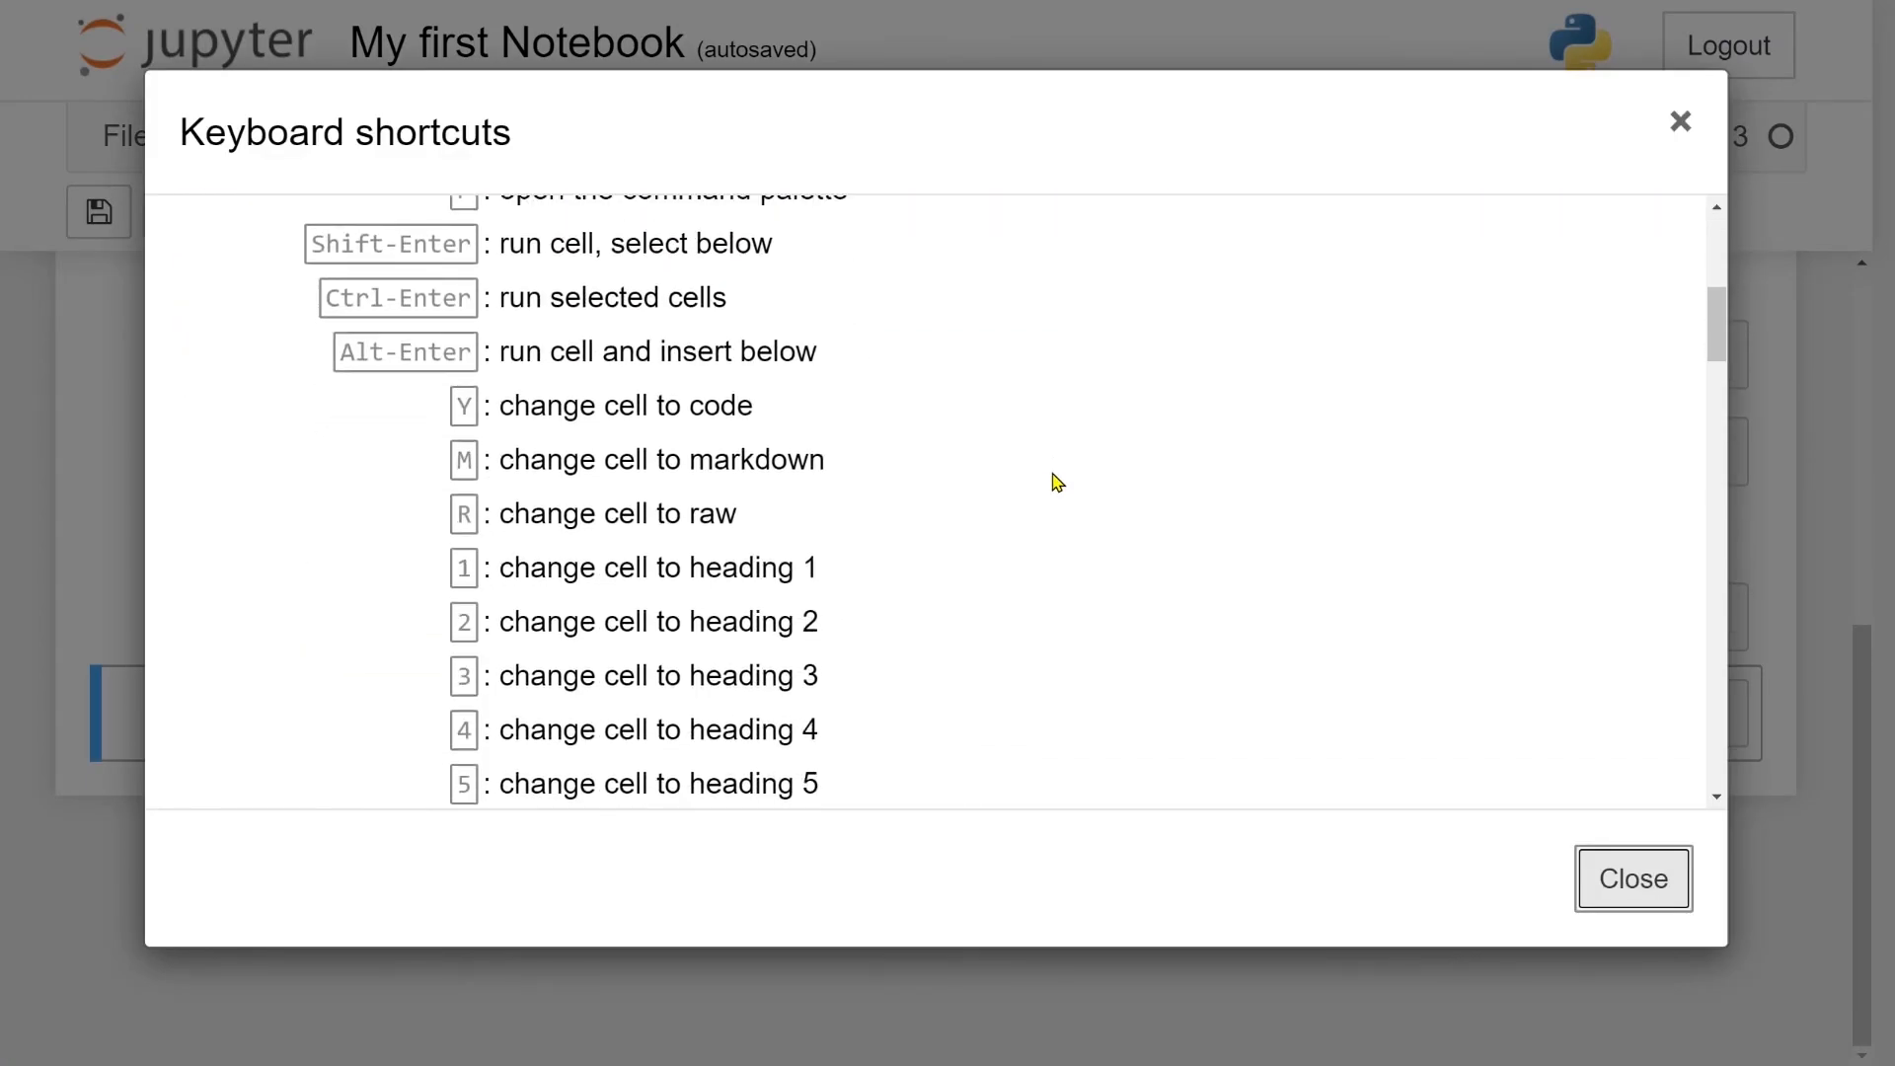
{"action": "scroll", "scroll_direction": "down", "scroll_amount": 3}
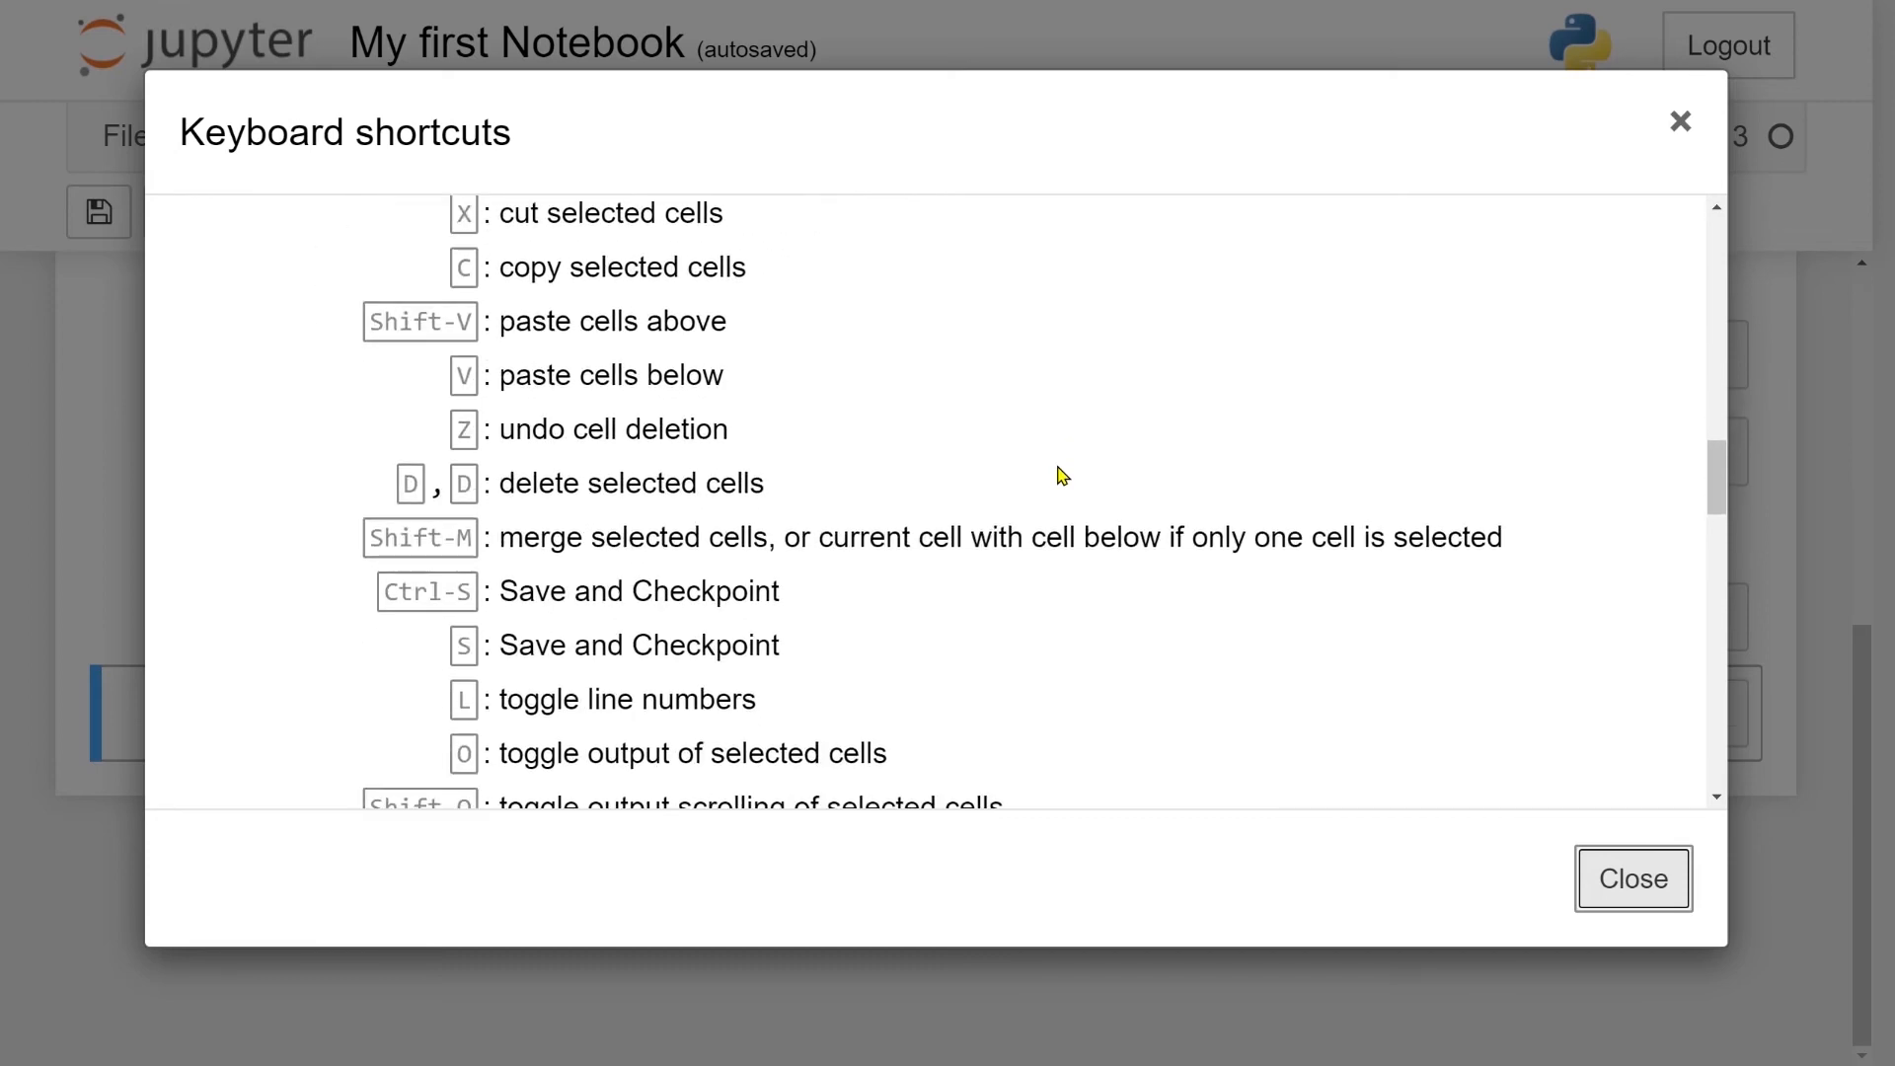
{"action": "scroll", "scroll_direction": "down", "scroll_amount": 3}
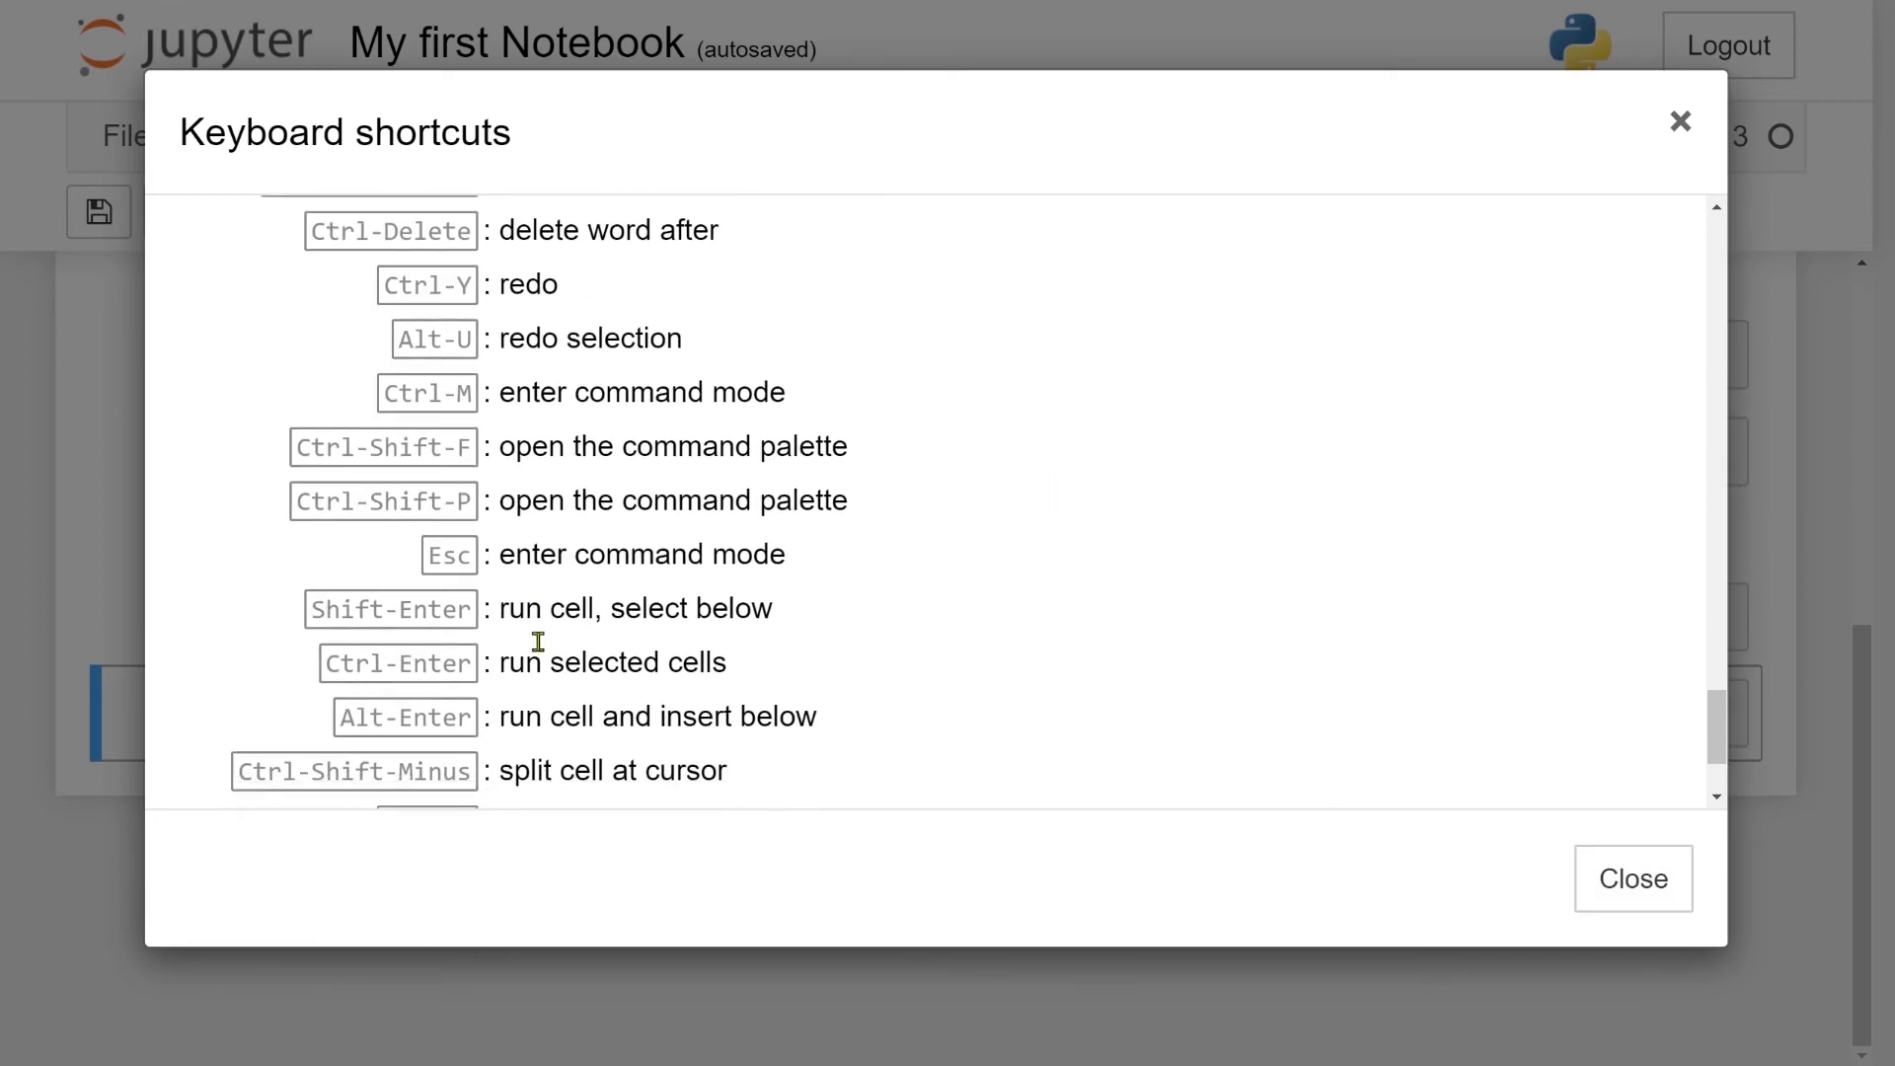
{"action": "scroll", "scroll_direction": "down", "scroll_amount": 3}
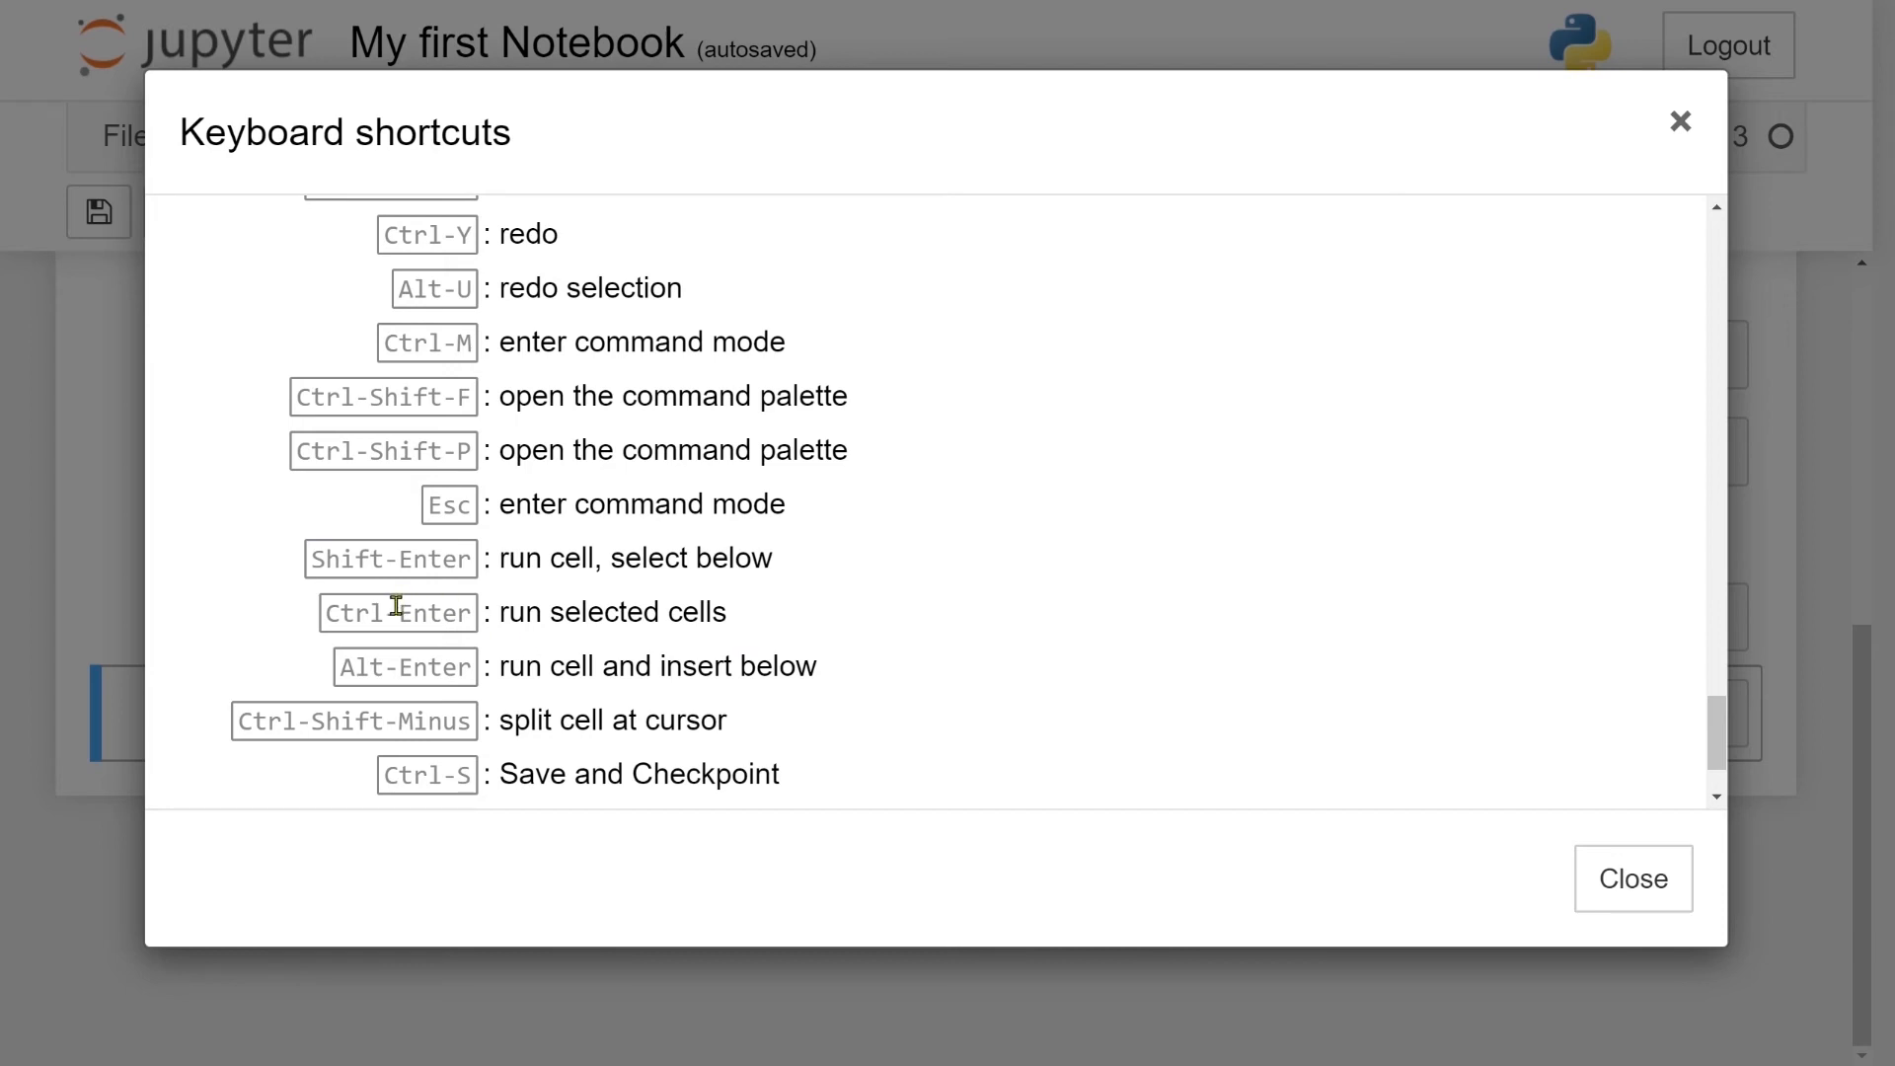
{"action": "mouse_move", "coordinate": [537, 612]}
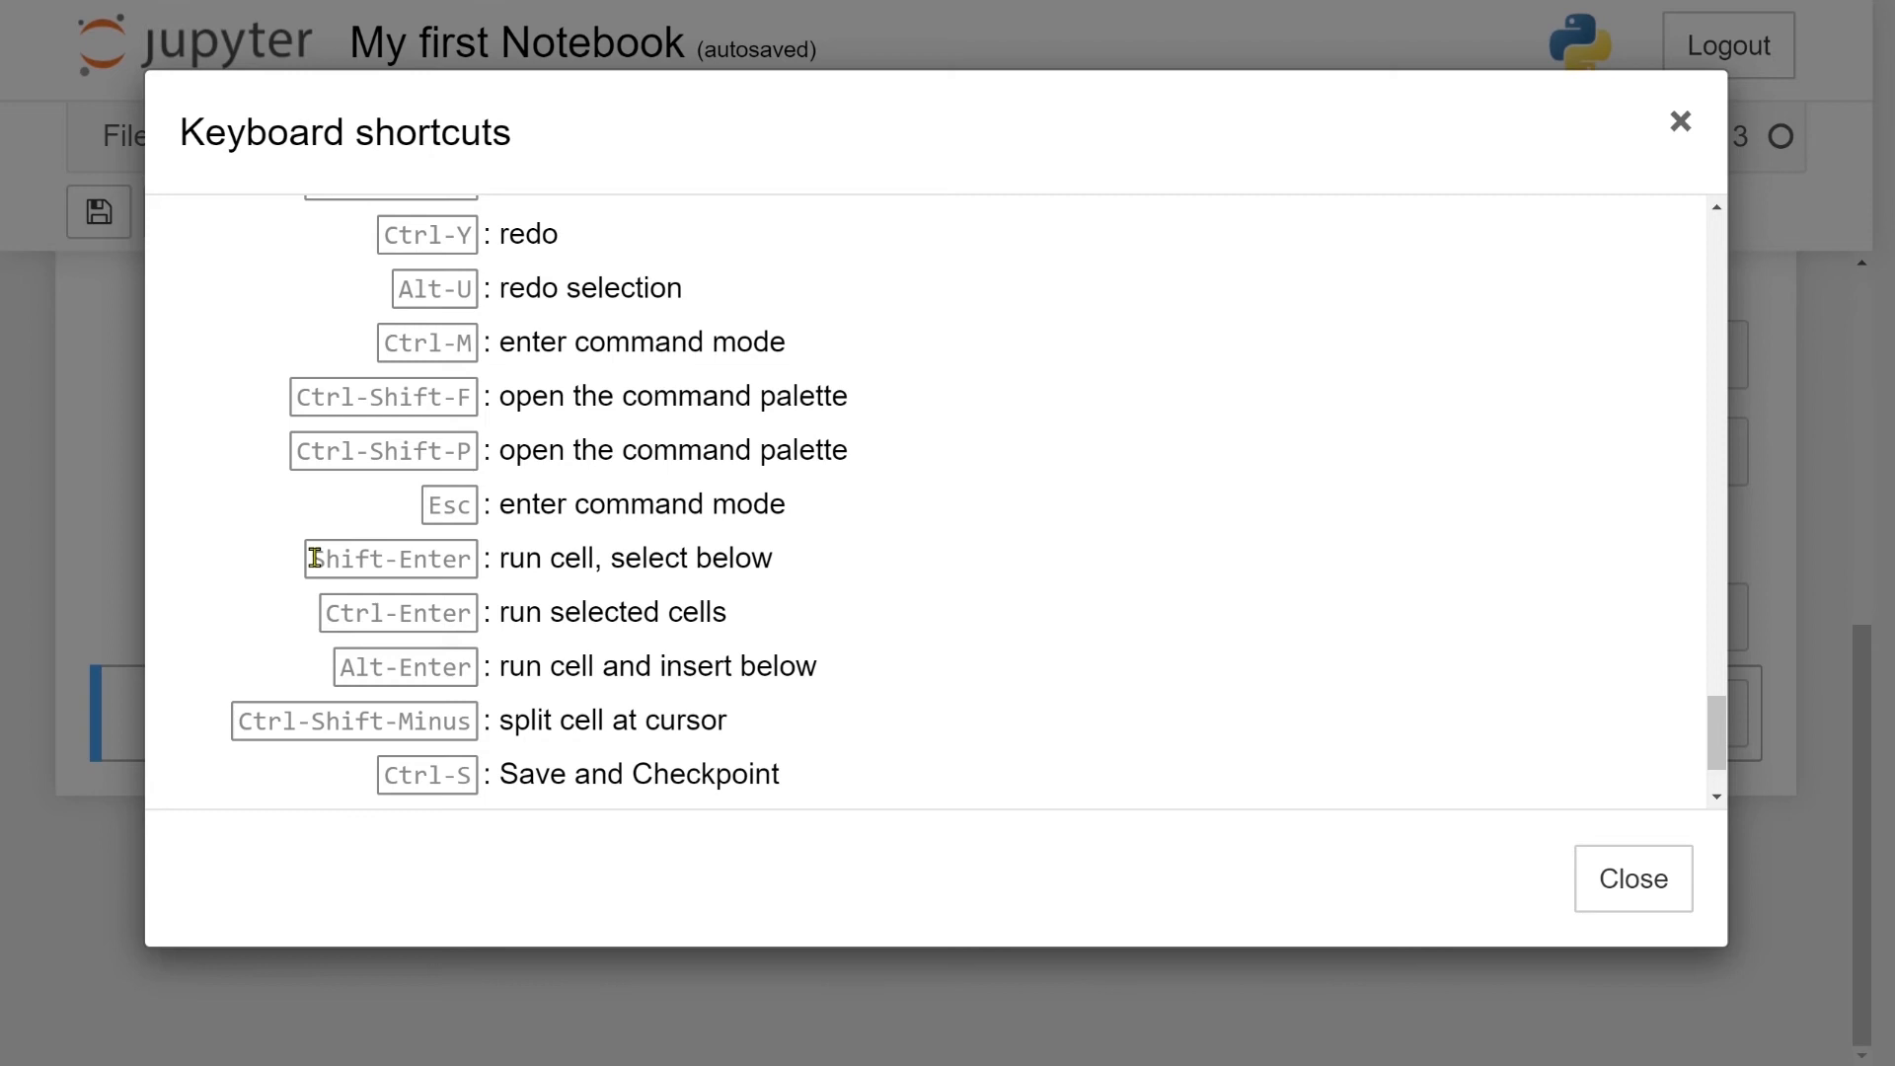
{"action": "mouse_move", "coordinate": [1632, 878]}
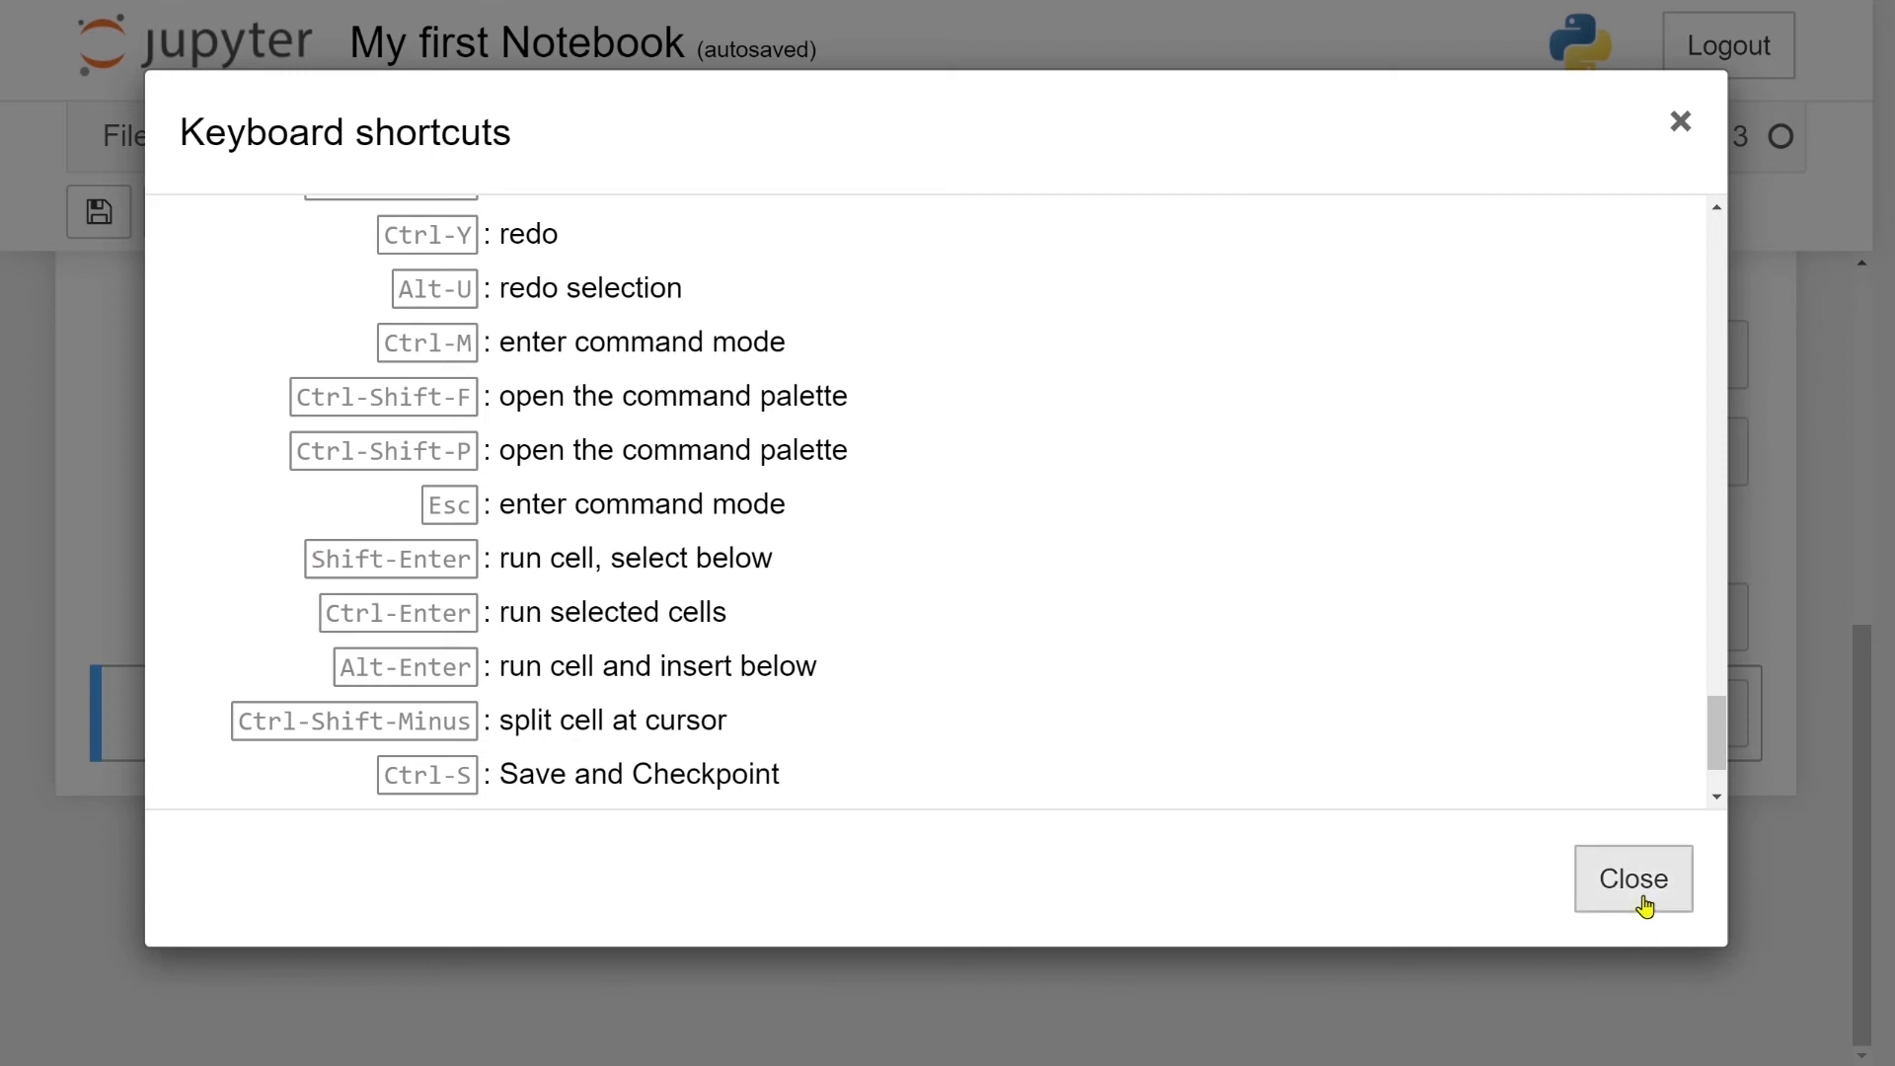
Close the shortcuts reference and write a '# Numpy' Markdown heading in the empty cell
{"action": "left_click", "coordinate": [1632, 879]}
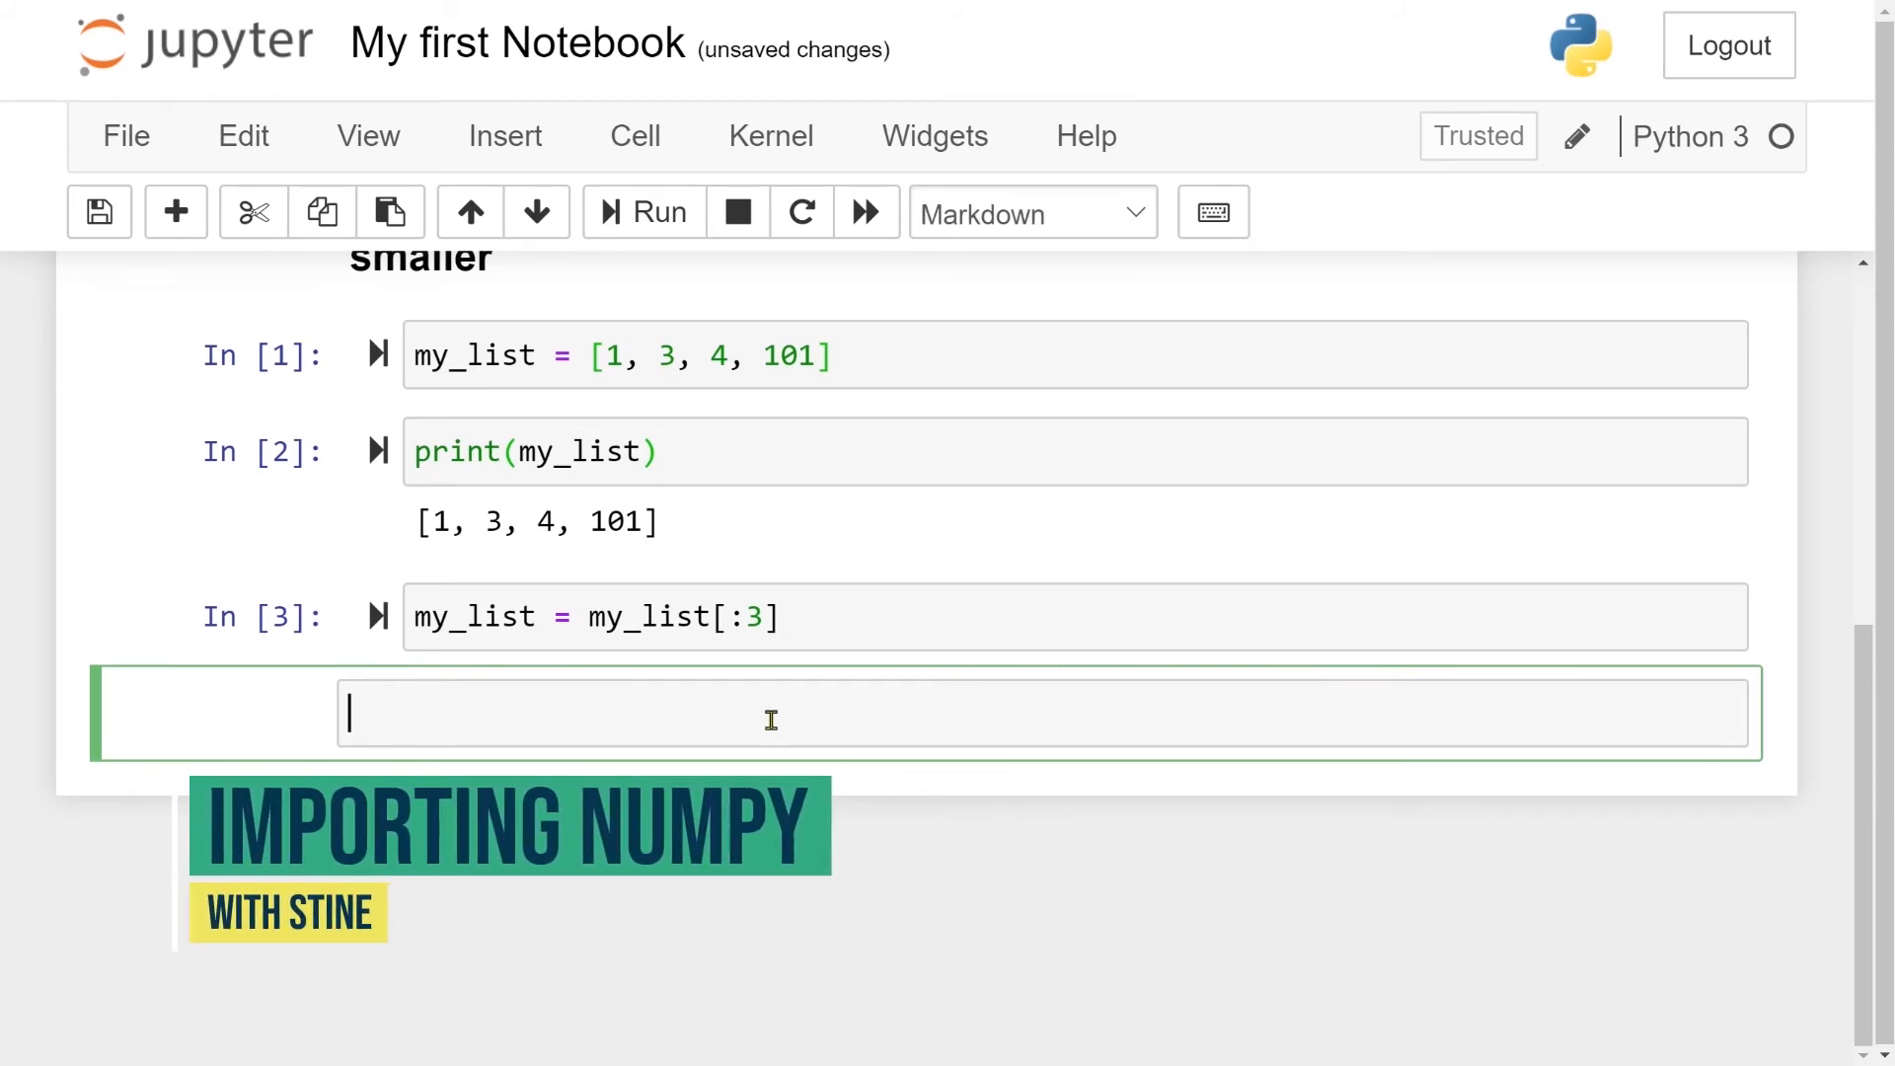
{"action": "type", "text": "#"}
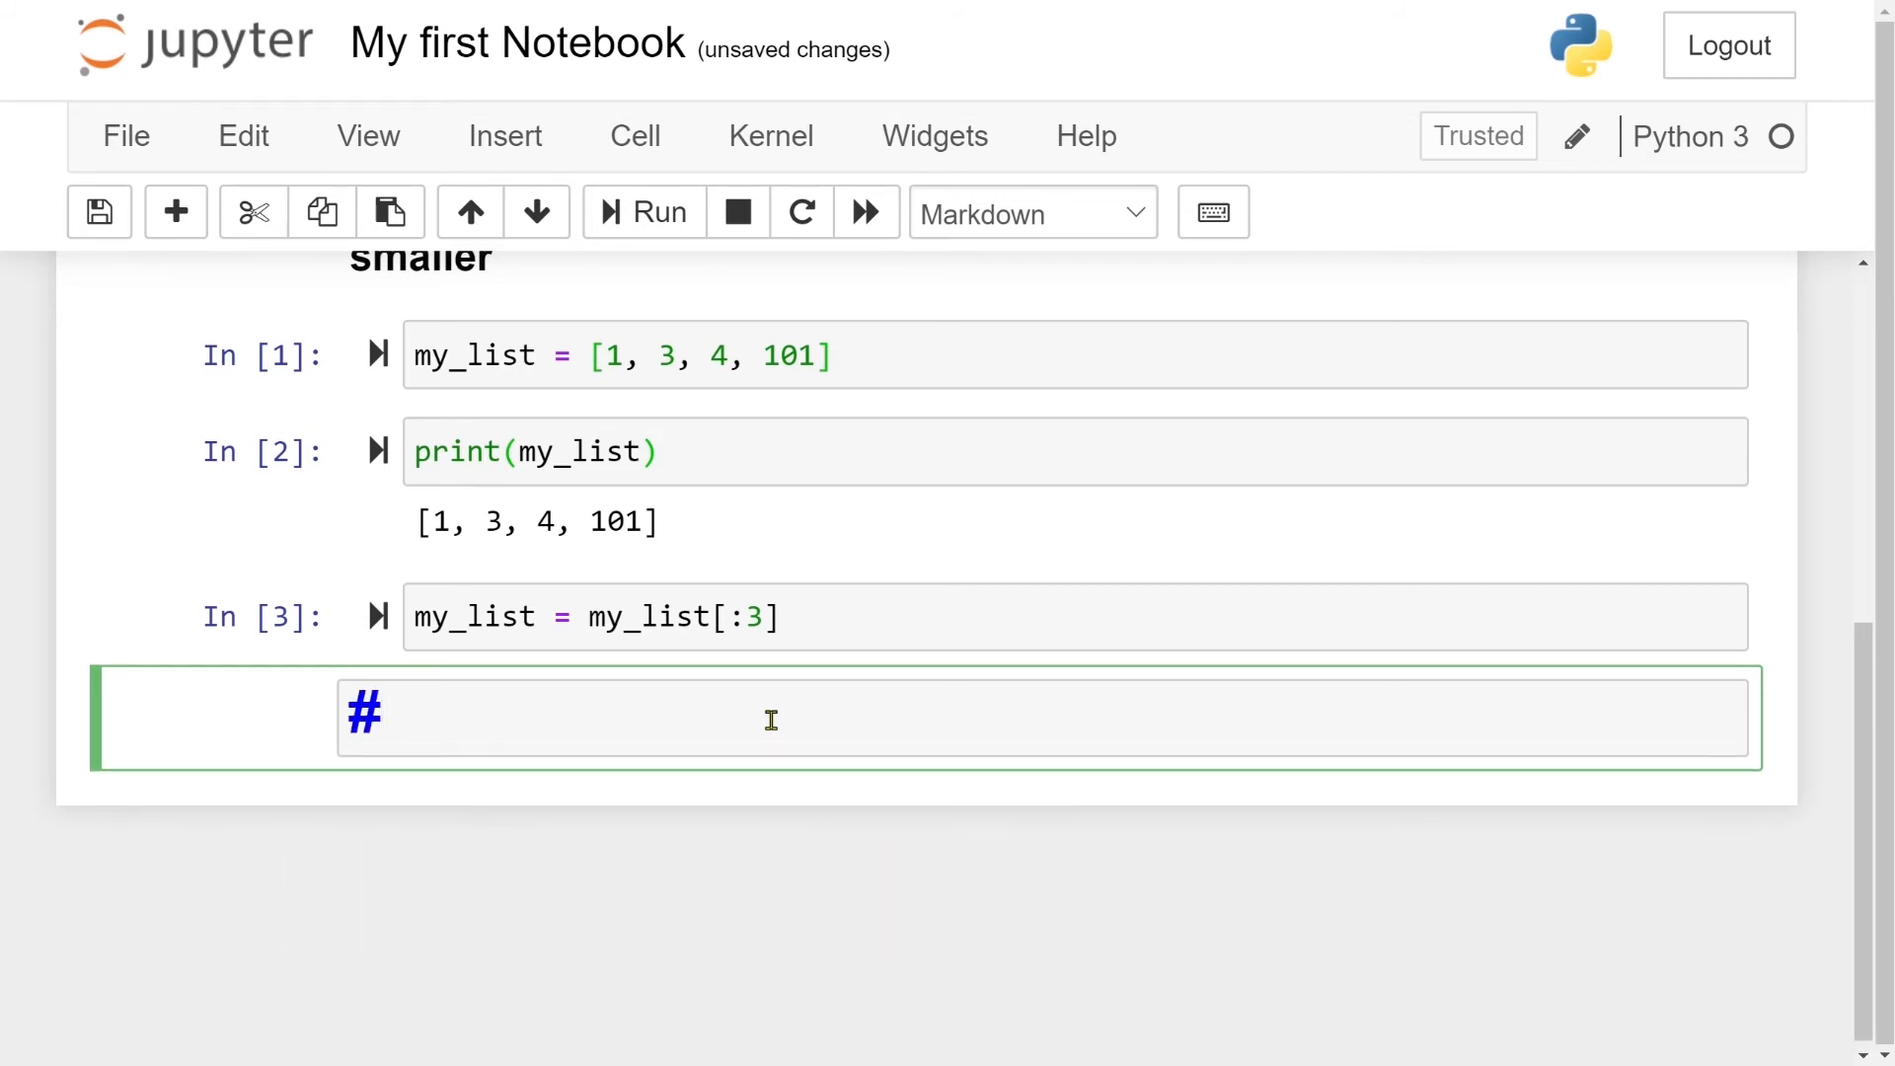
{"action": "mouse_move", "coordinate": [666, 685]}
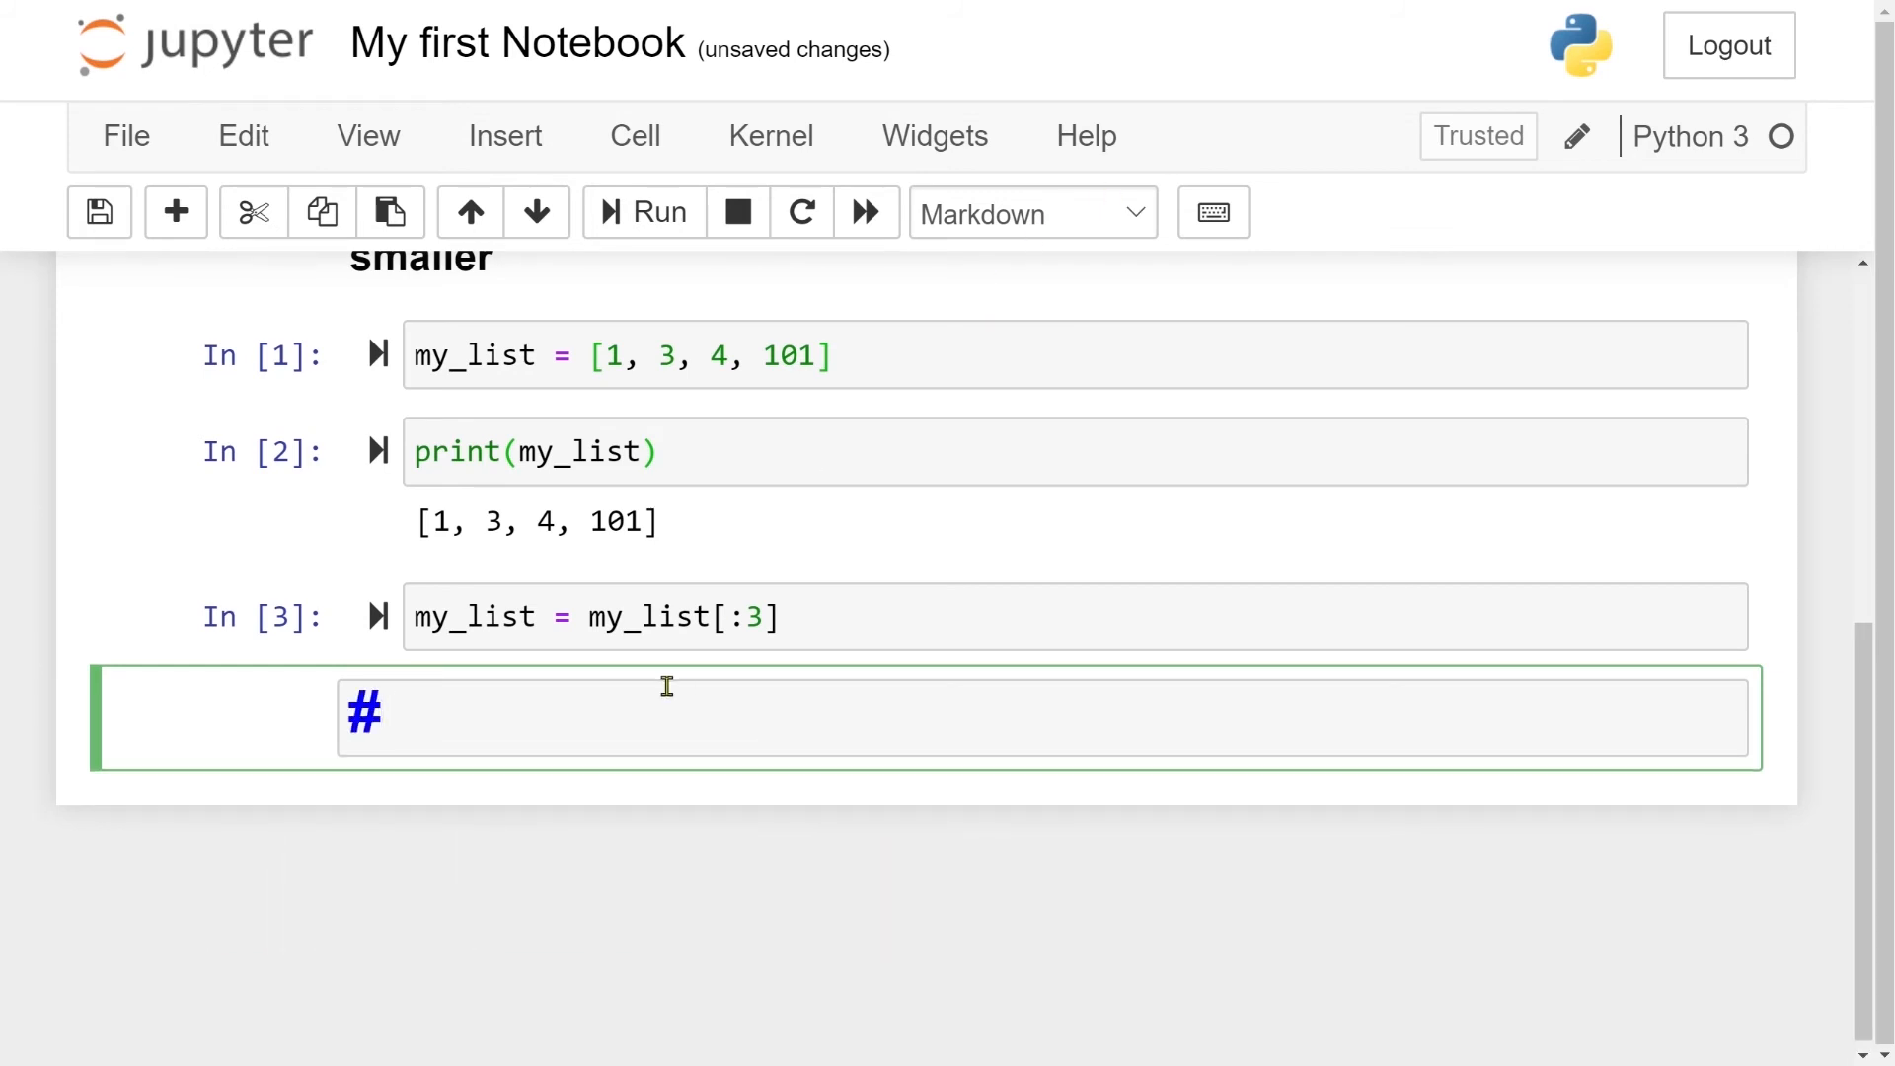
{"action": "type", "text": "Numpy"}
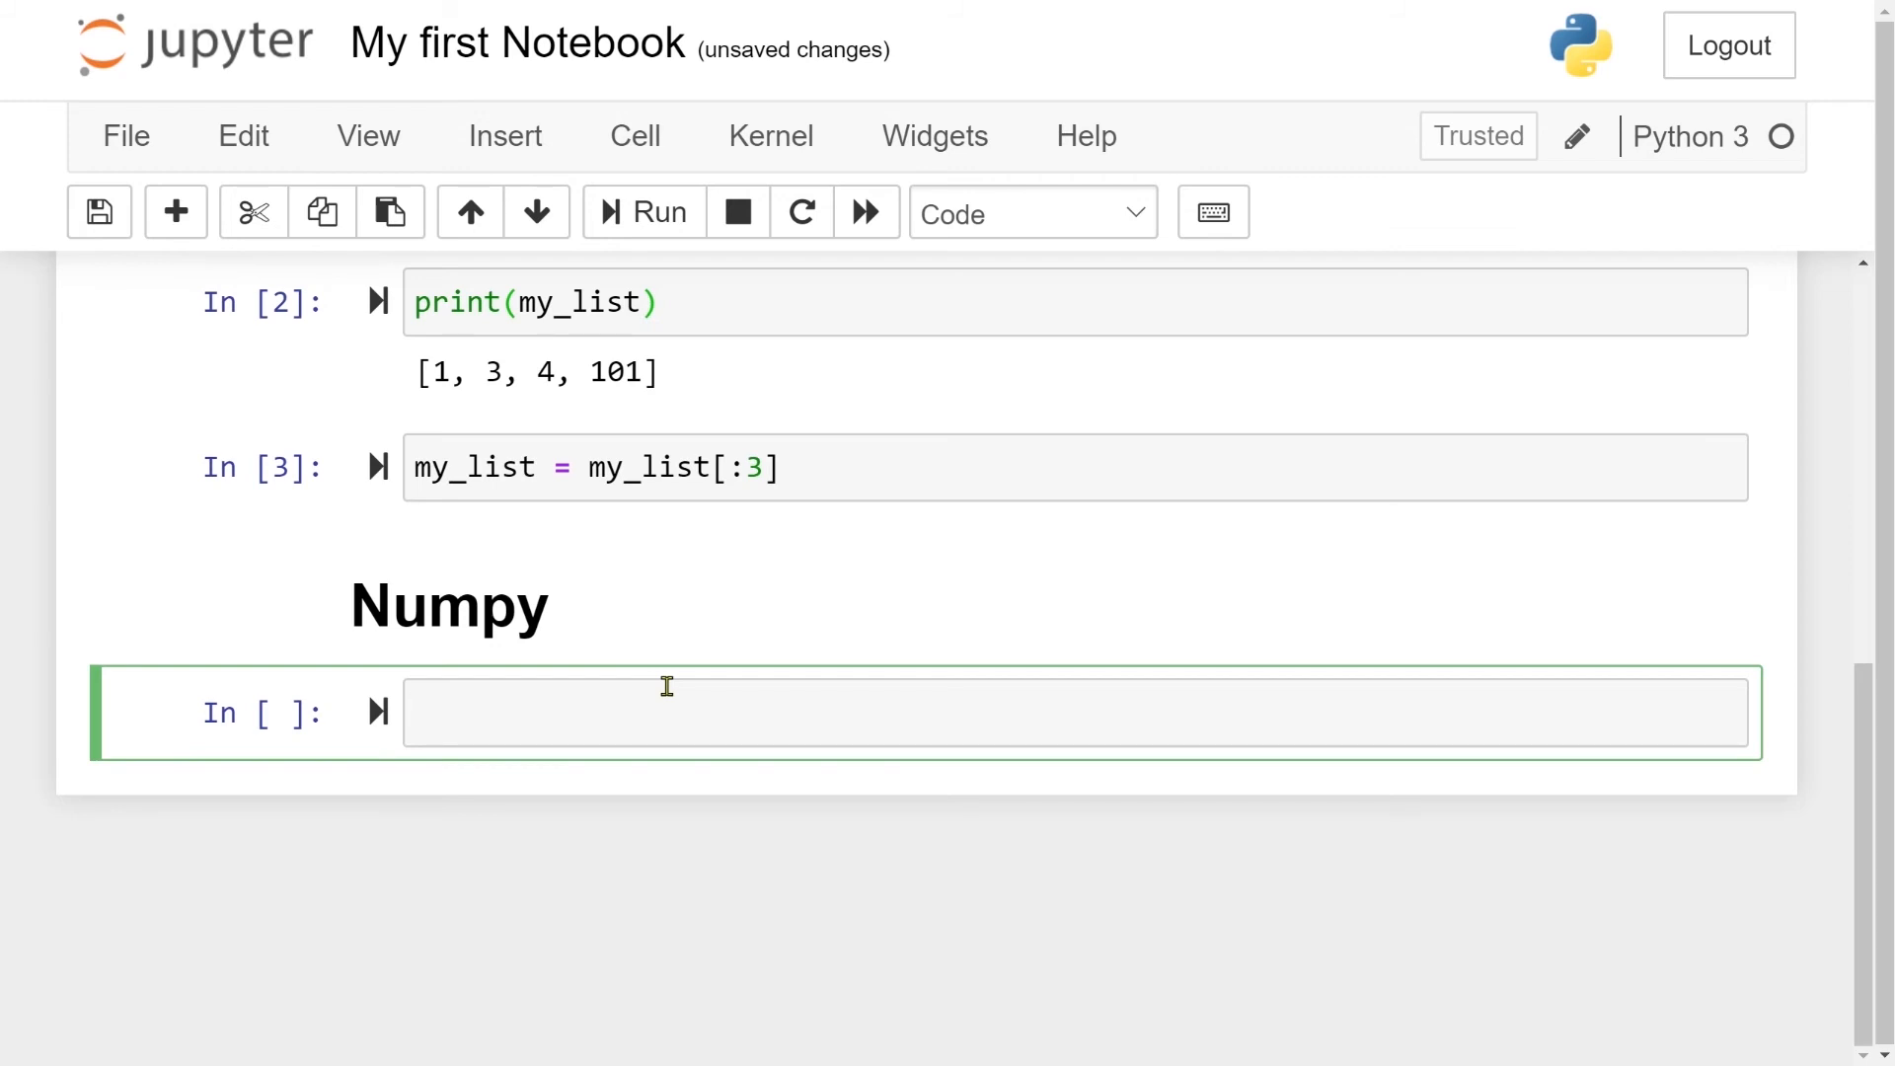
Enter and run 'import numpy as np' under the Numpy heading
{"action": "type", "text": "imp"}
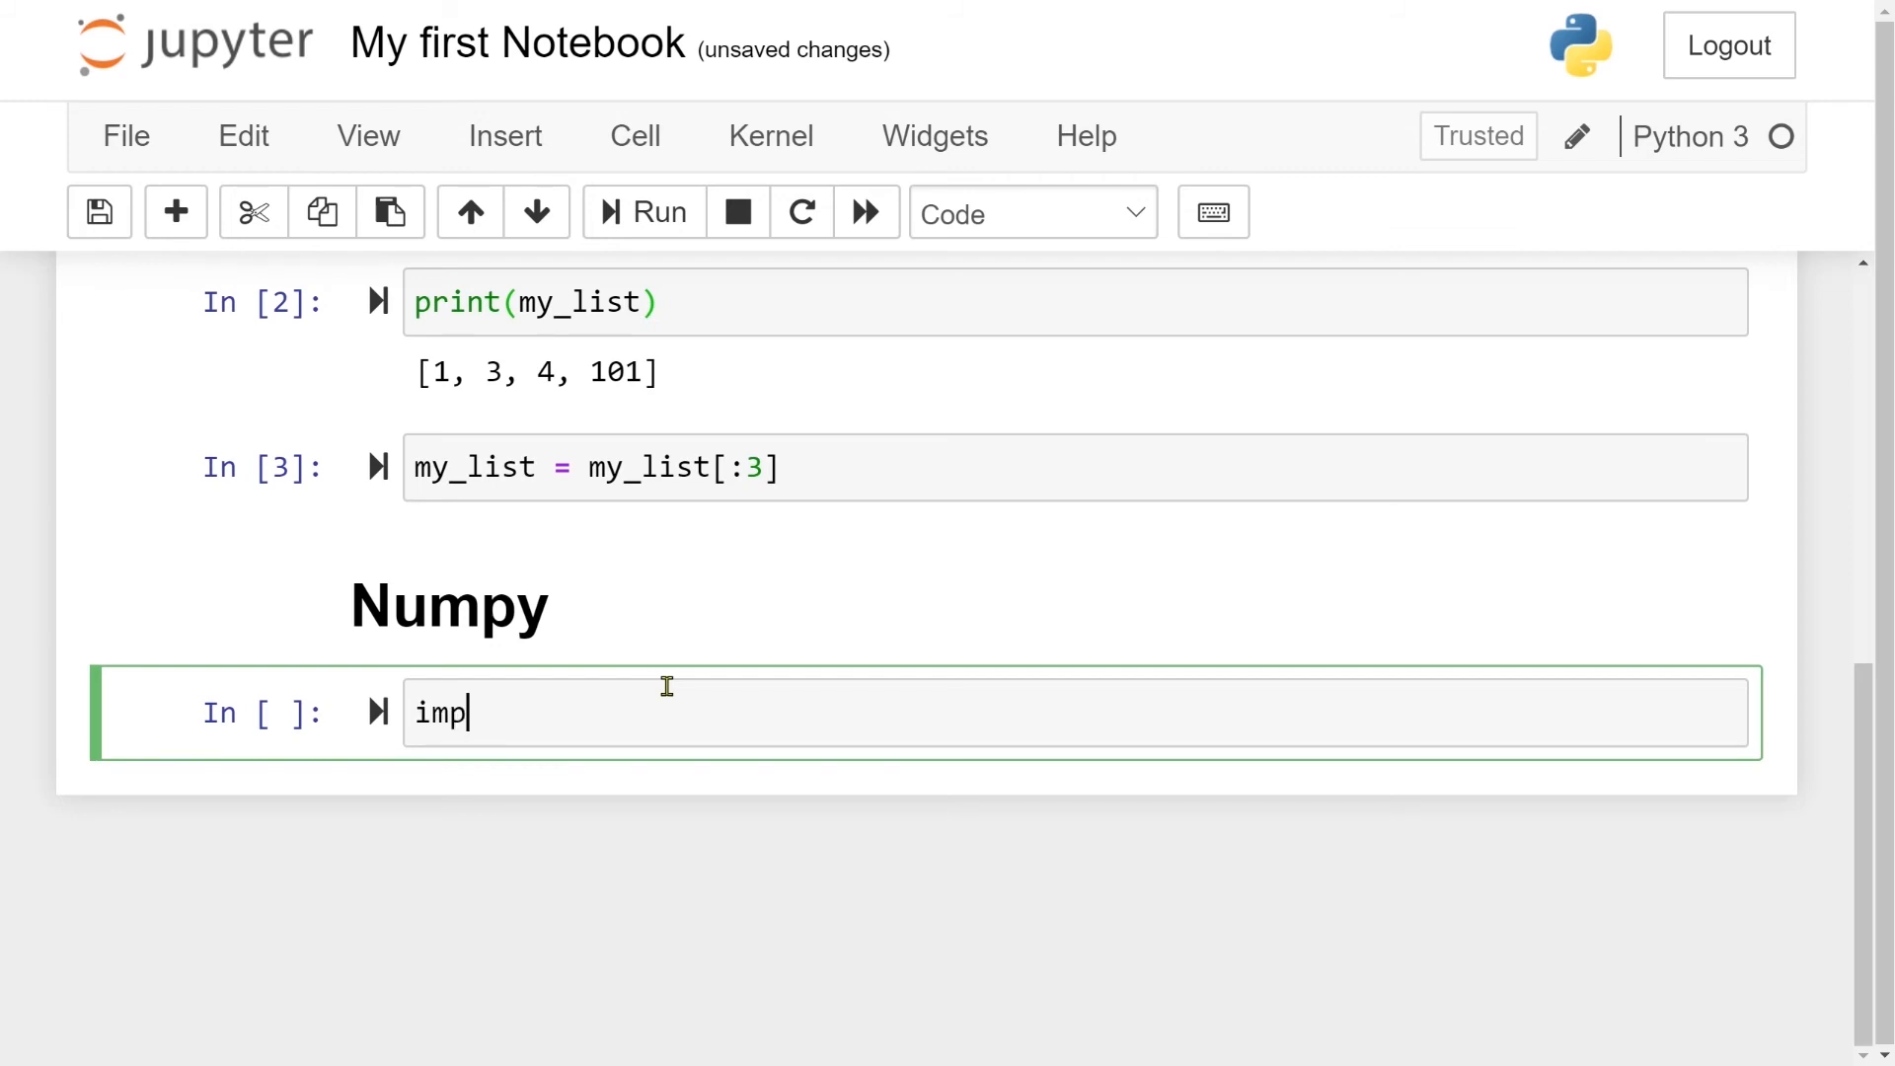
{"action": "type", "text": "ort"}
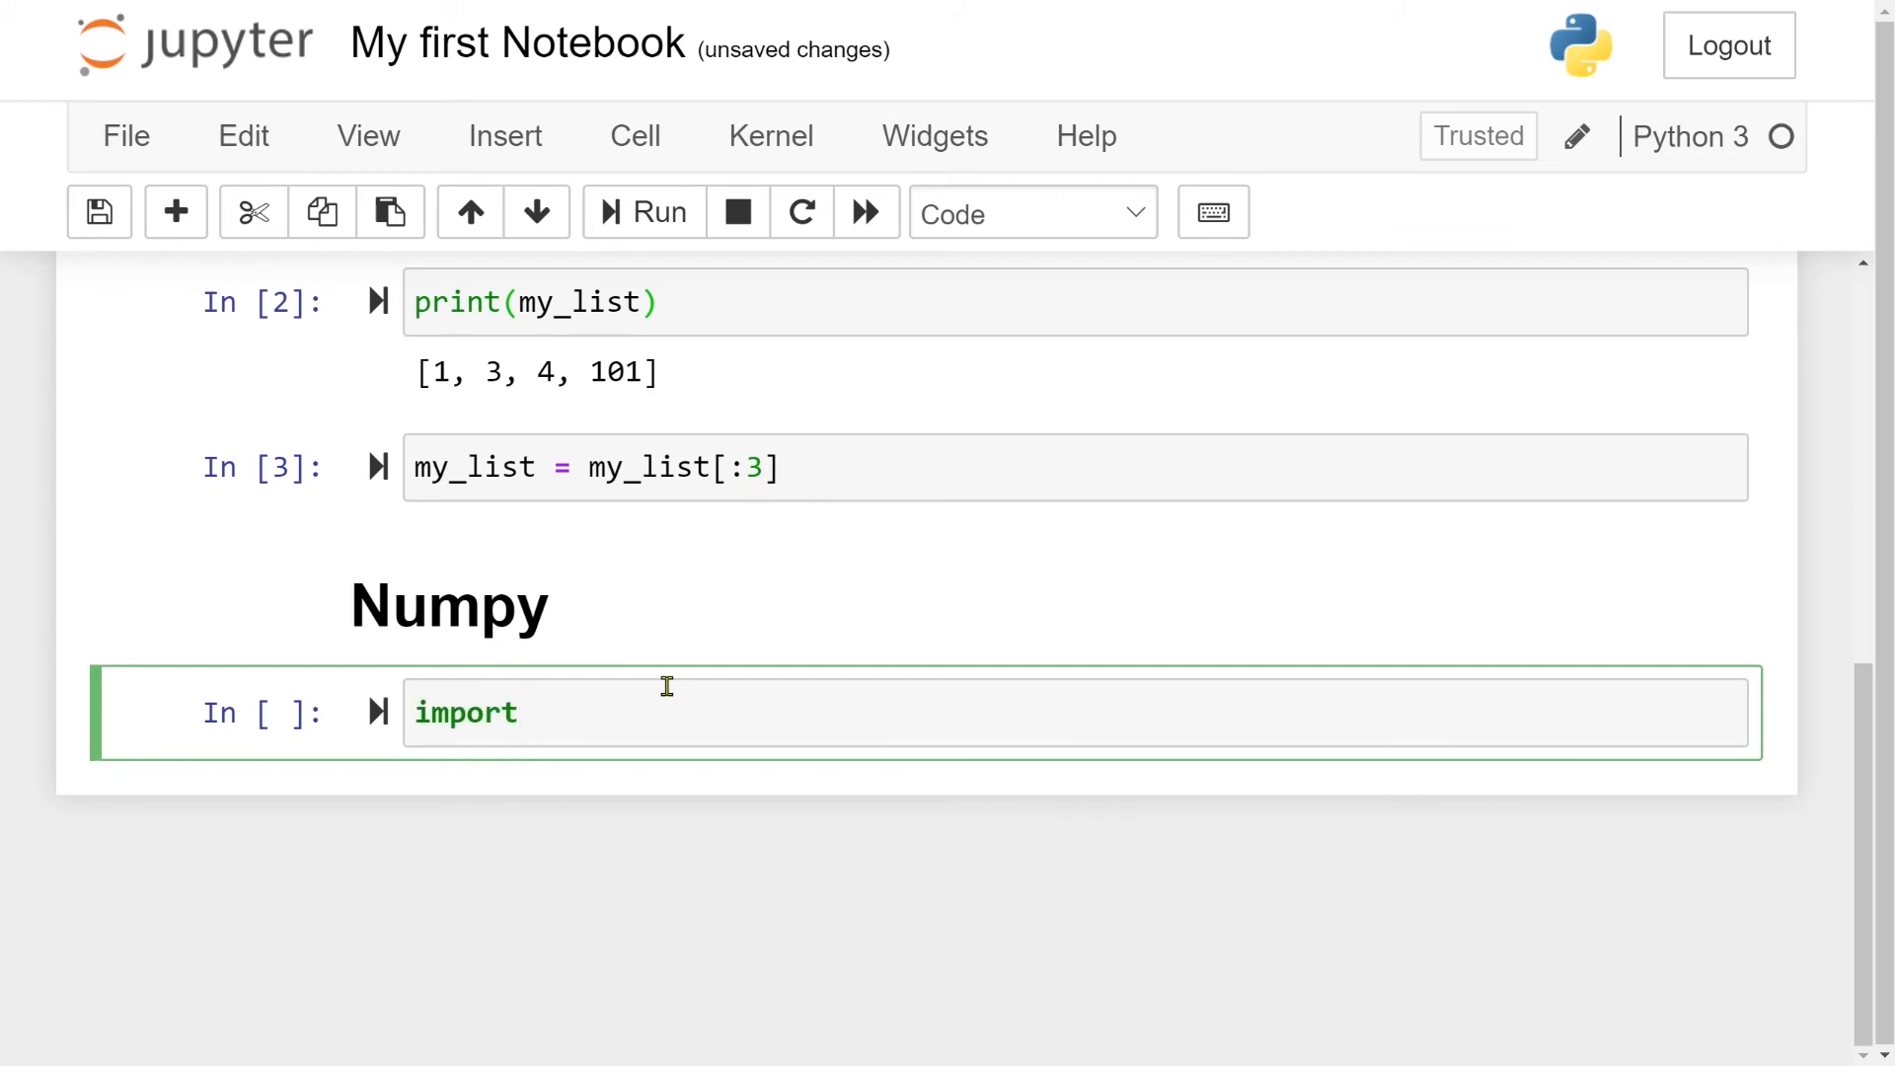
{"action": "type", "text": "numpy"}
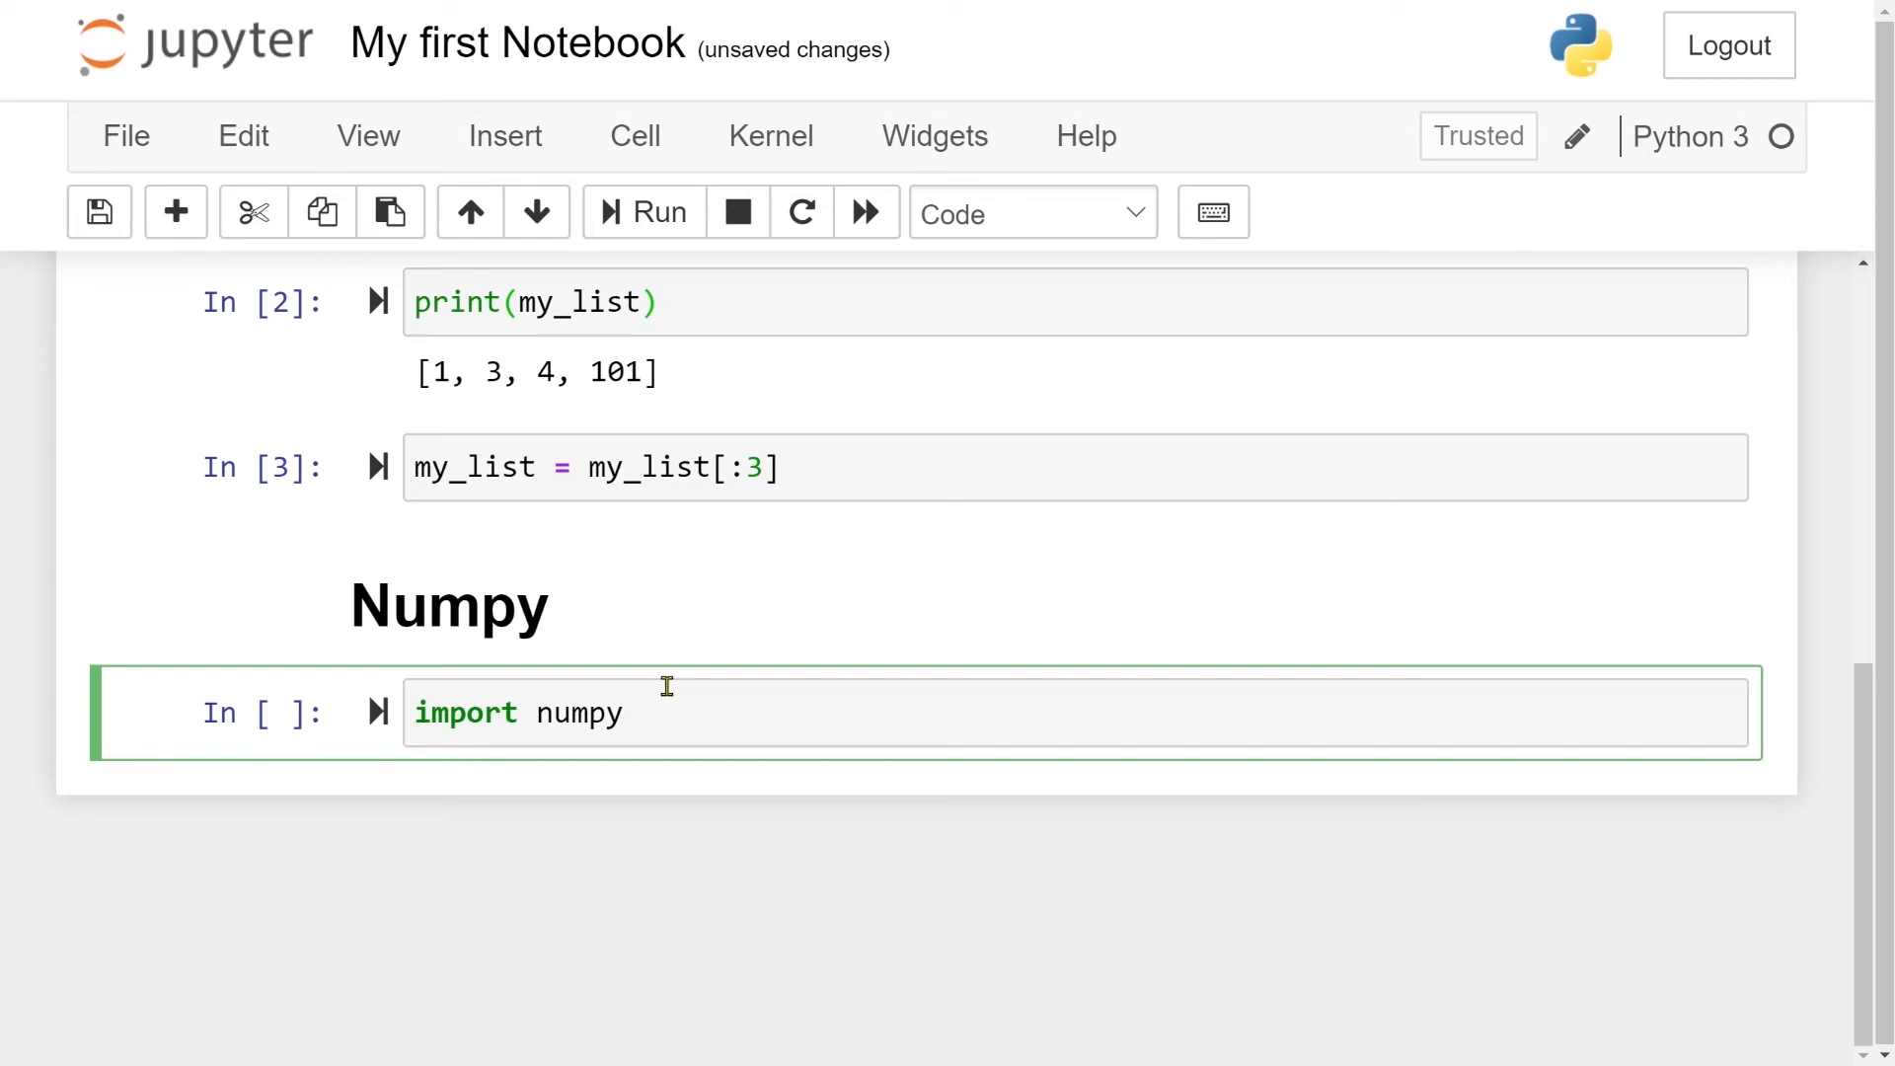
{"action": "type", "text": "as n"}
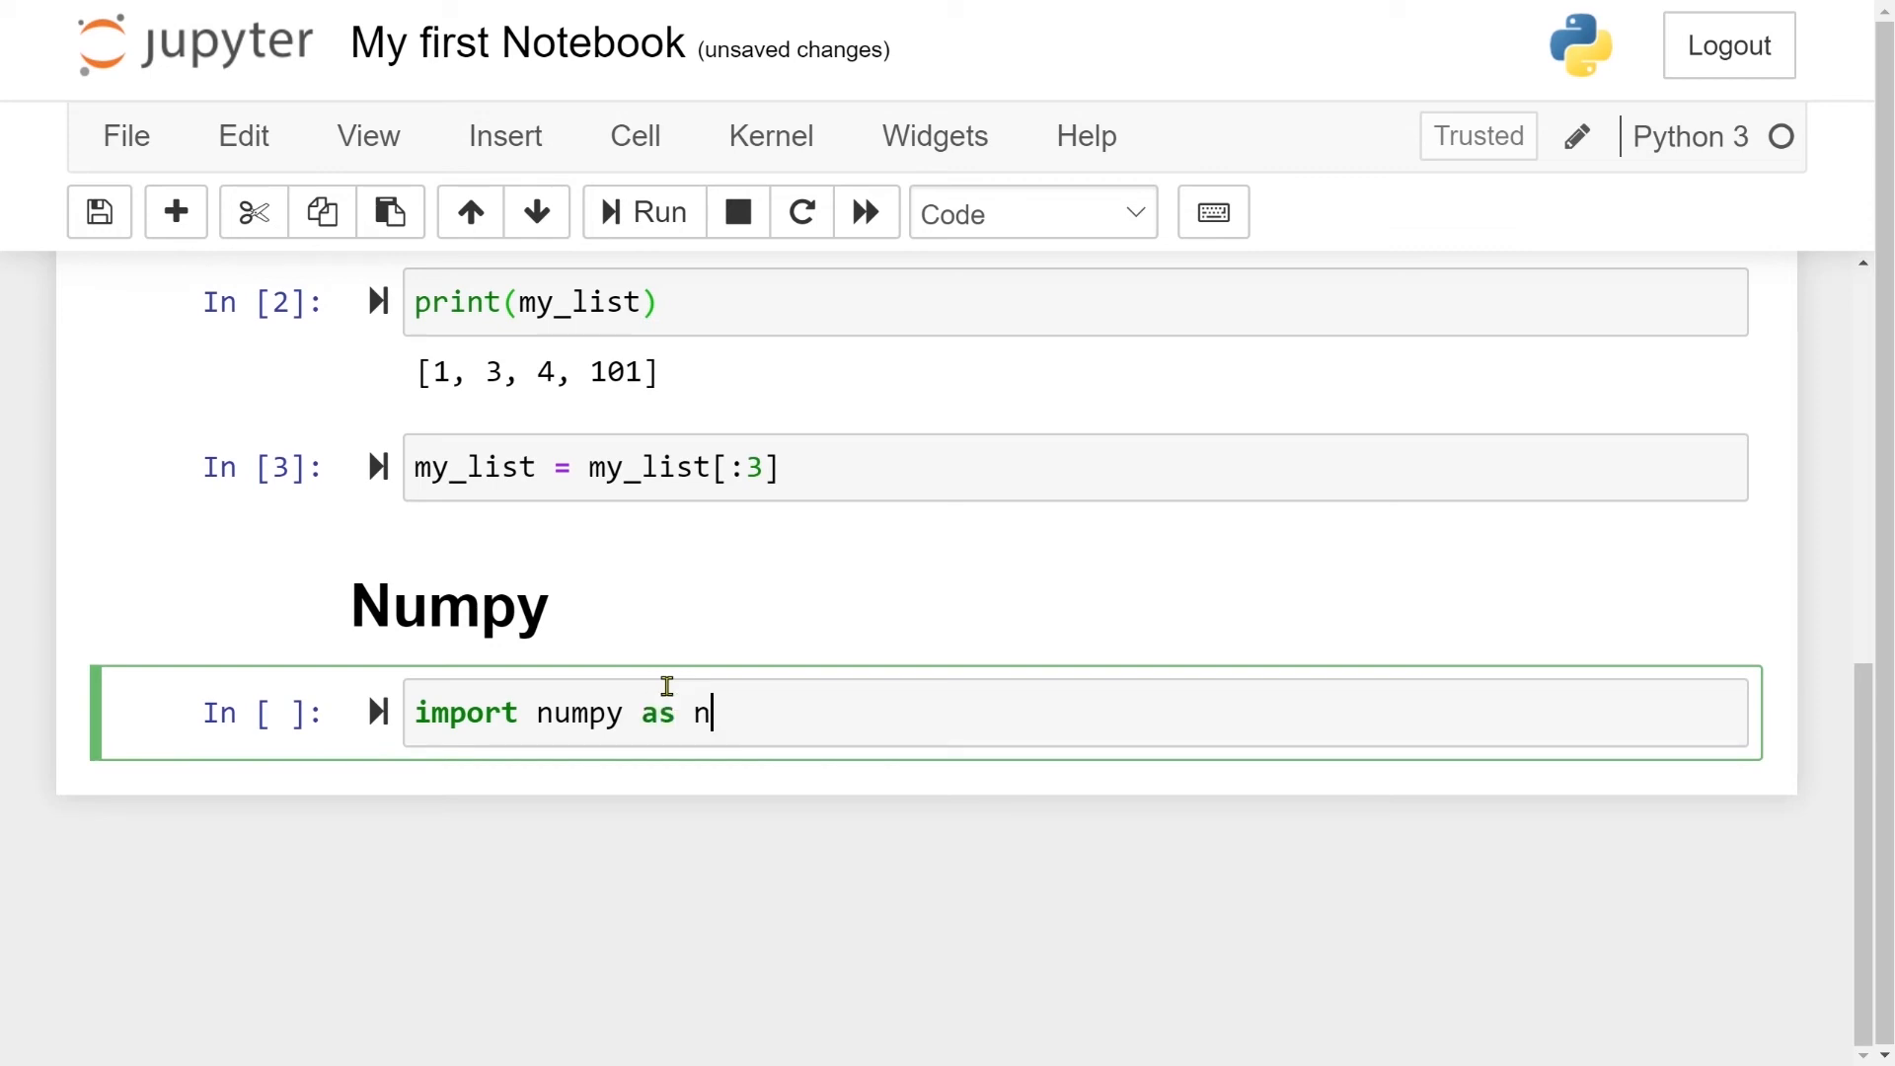
{"action": "type", "text": "p"}
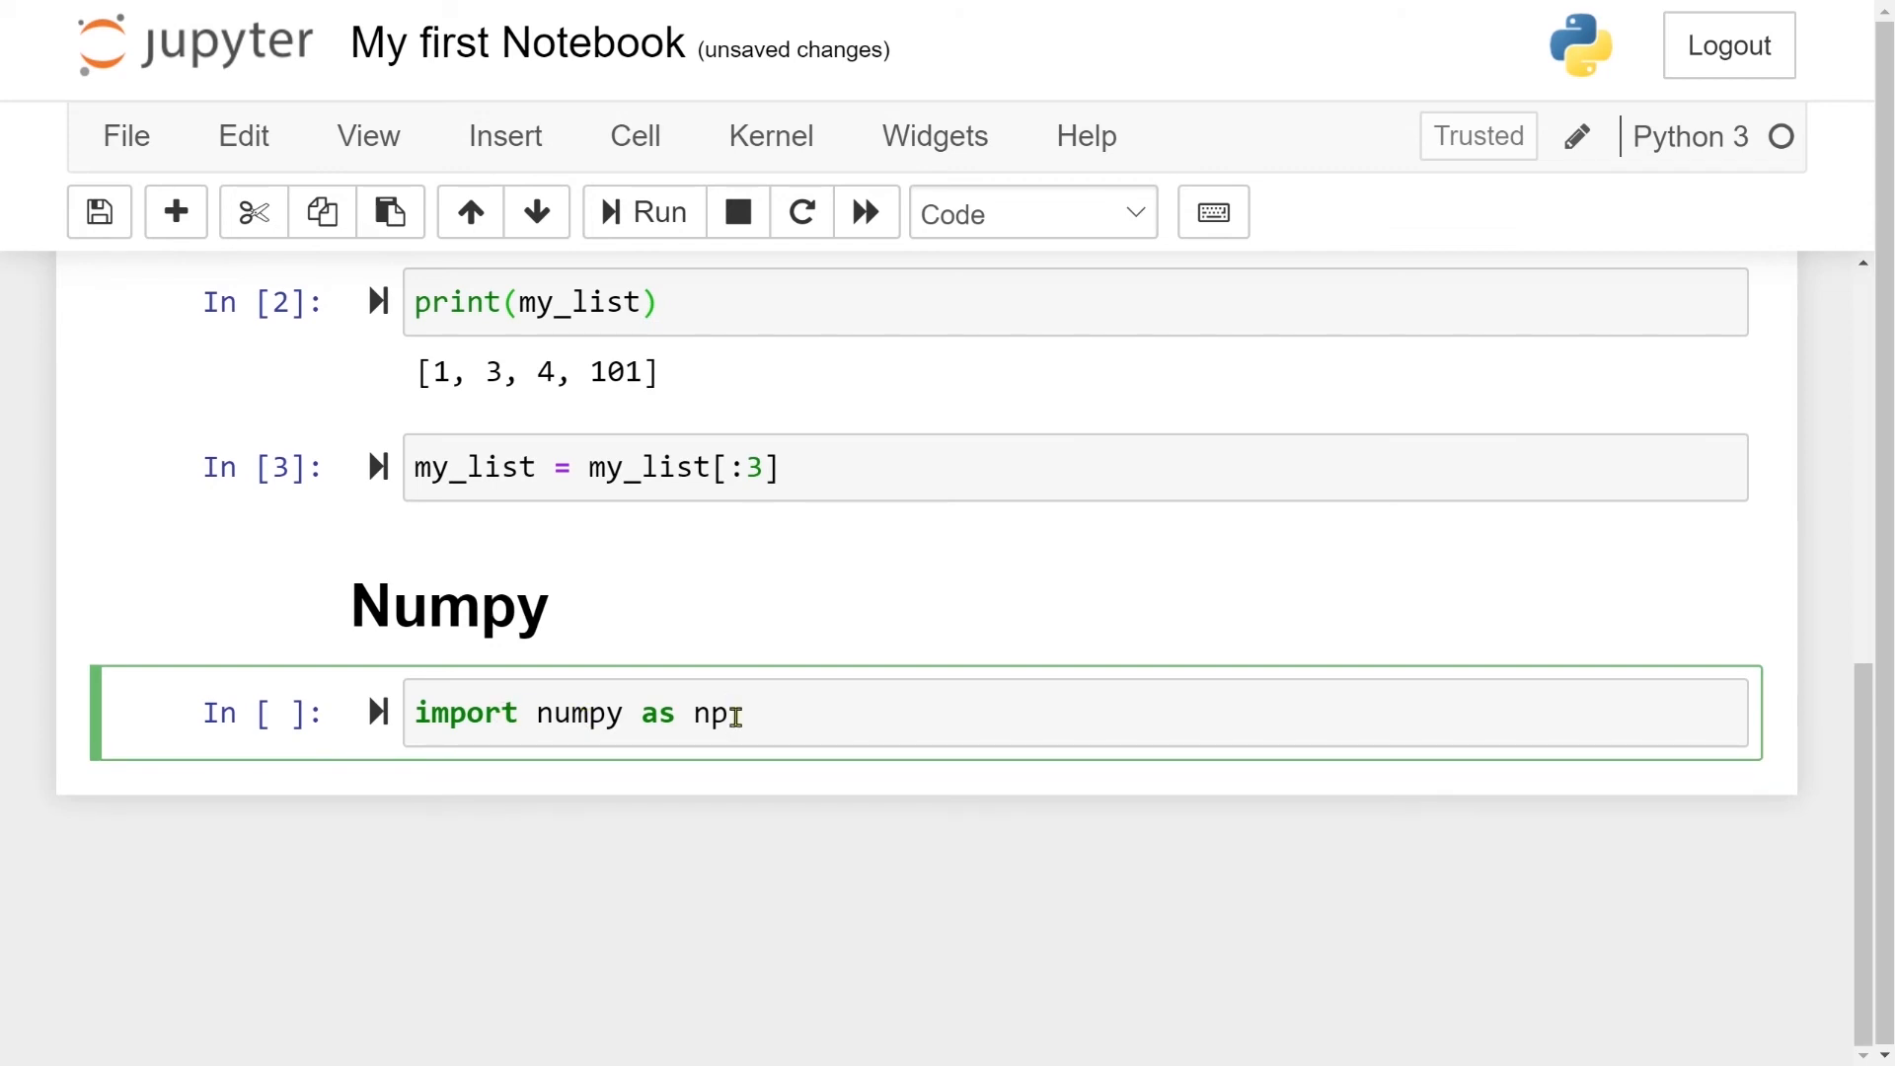
{"action": "double_click", "coordinate": [708, 713]}
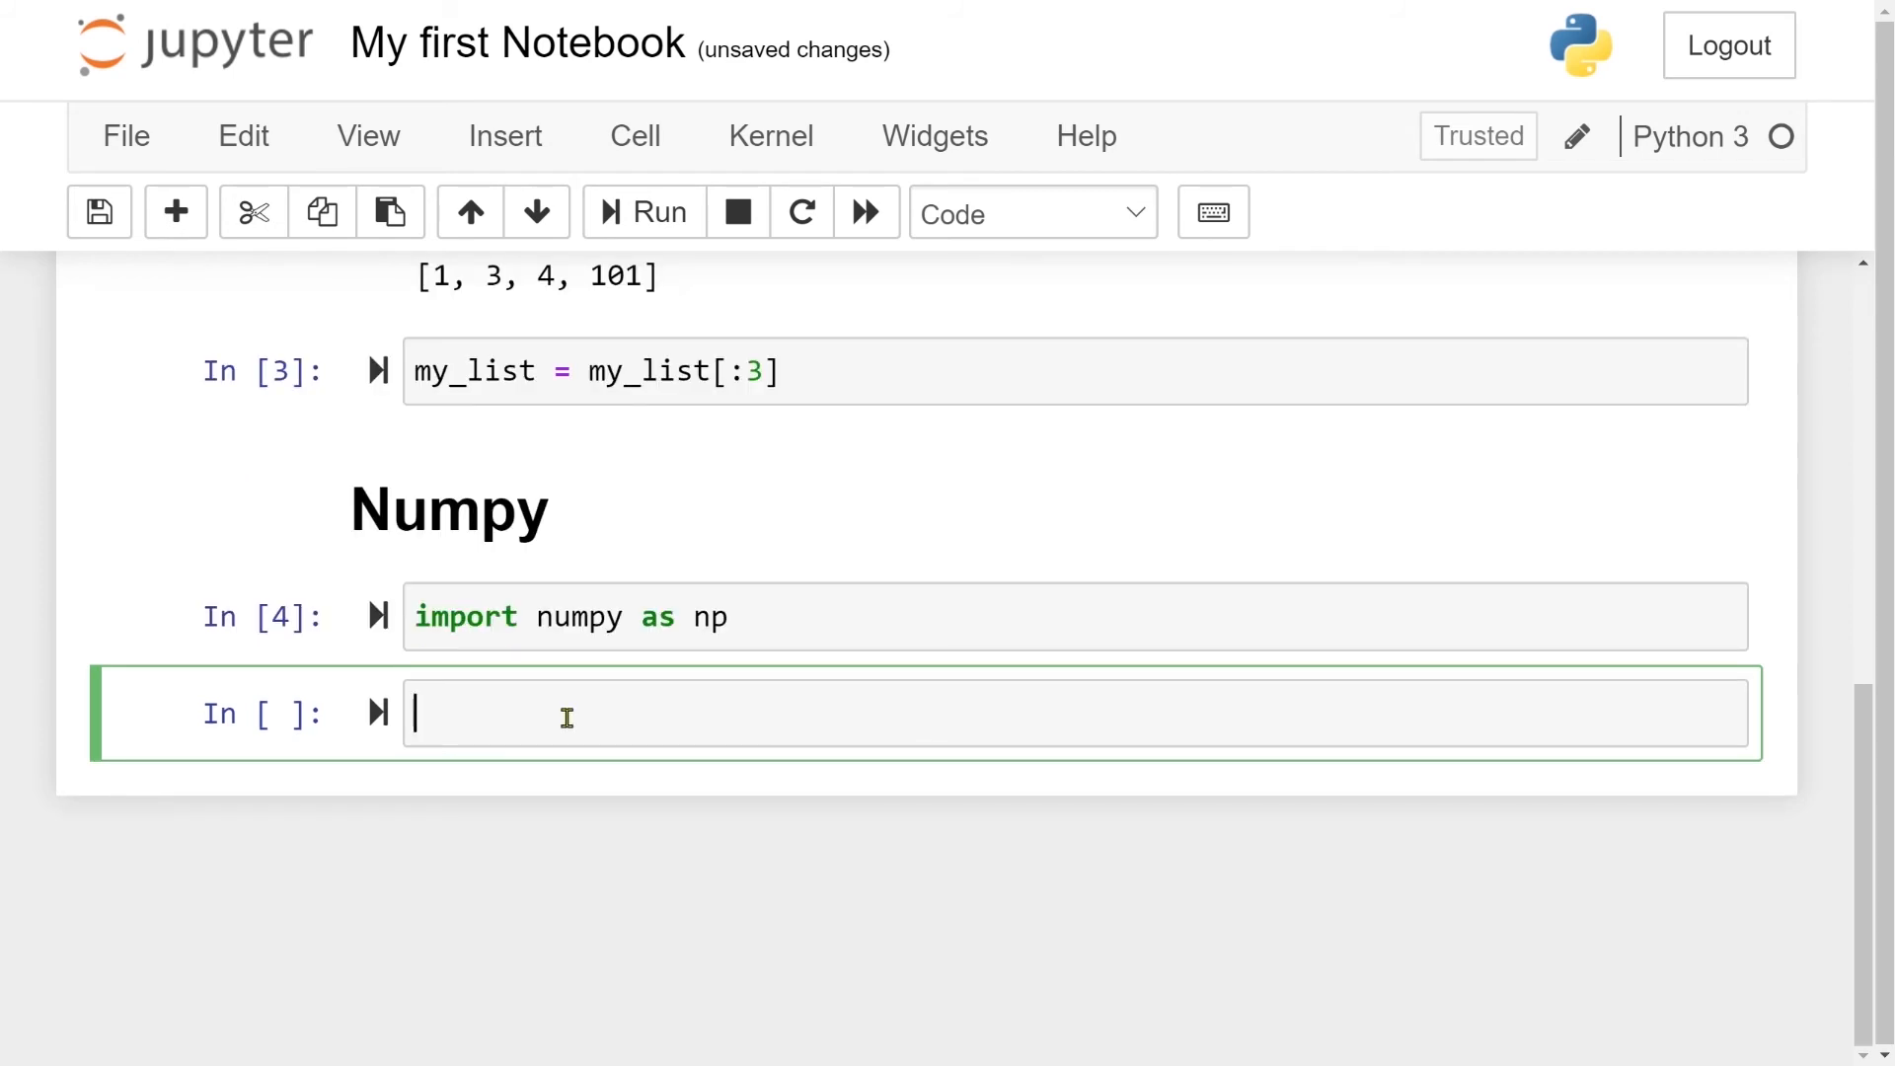
{"action": "mouse_move", "coordinate": [565, 714]}
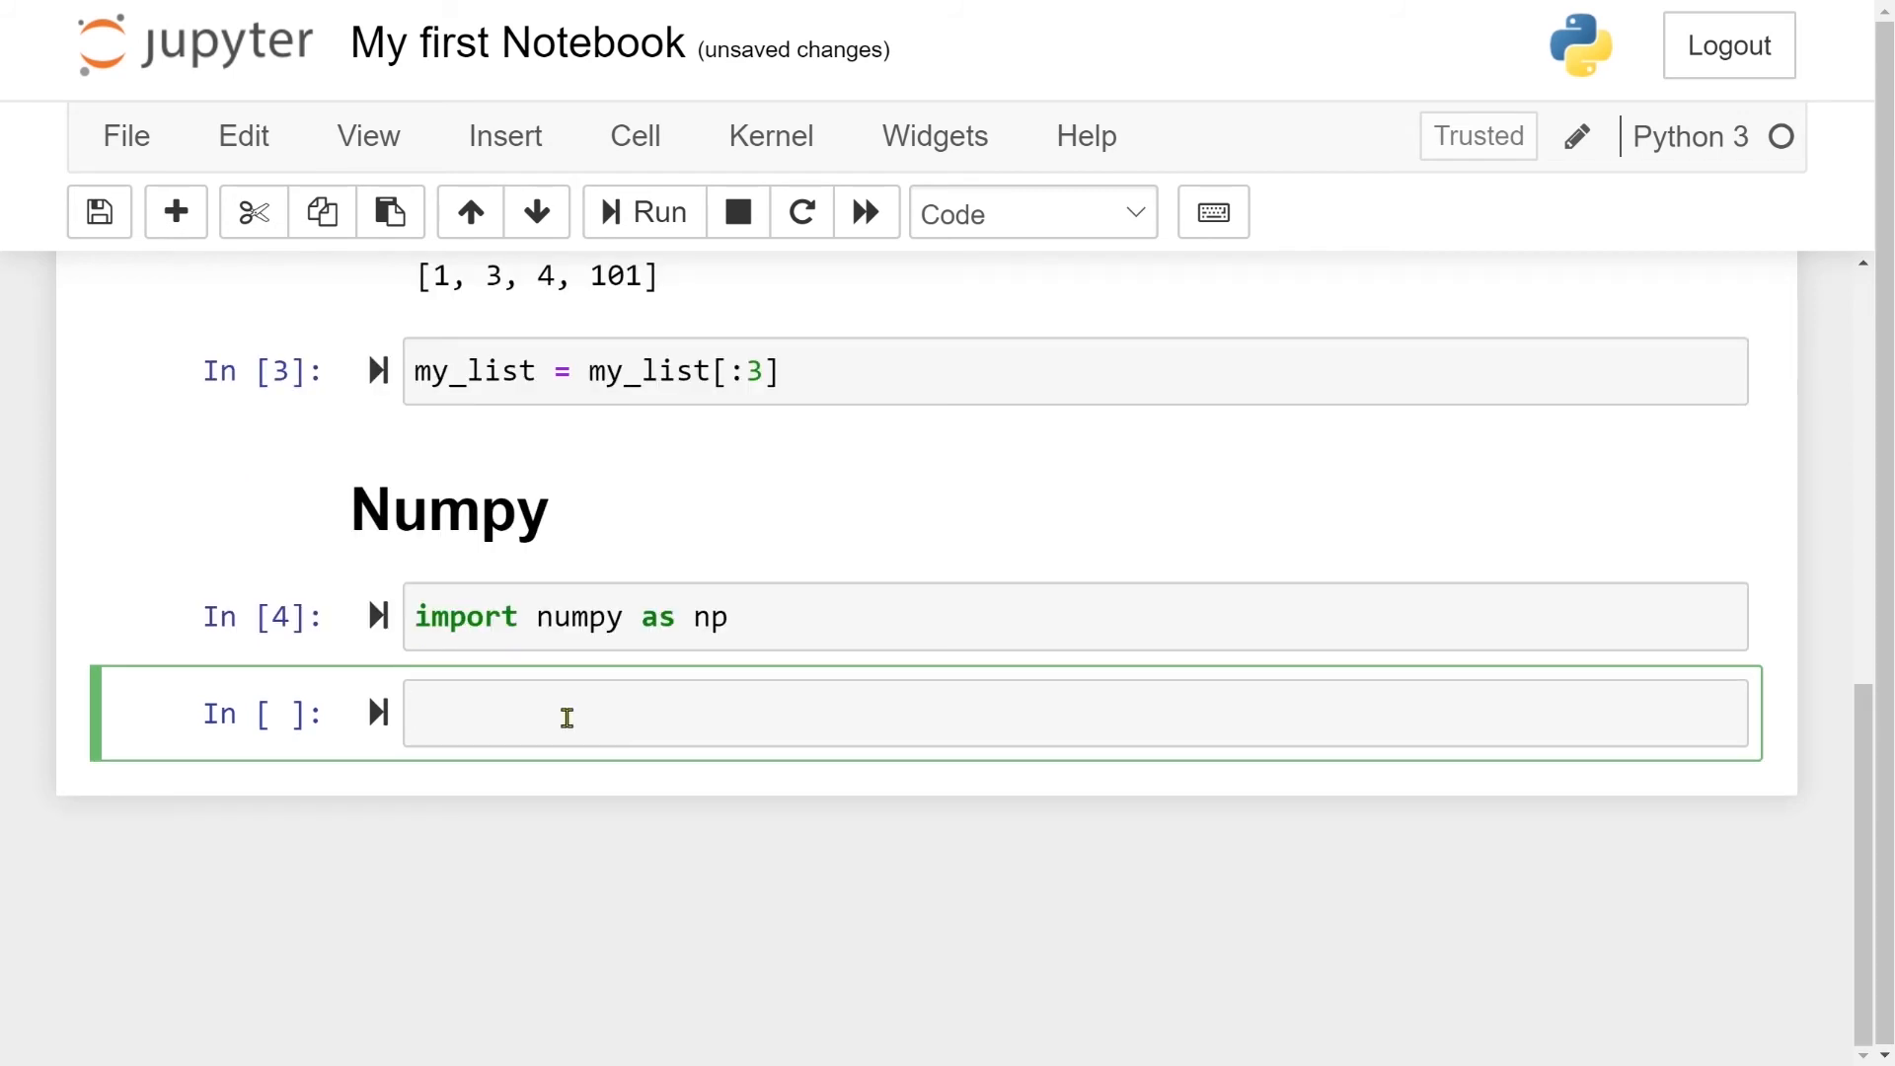
Enter and run my_second_list = [1, 10, 100, 1000] in the new cell
{"action": "type", "text": "my_seco"}
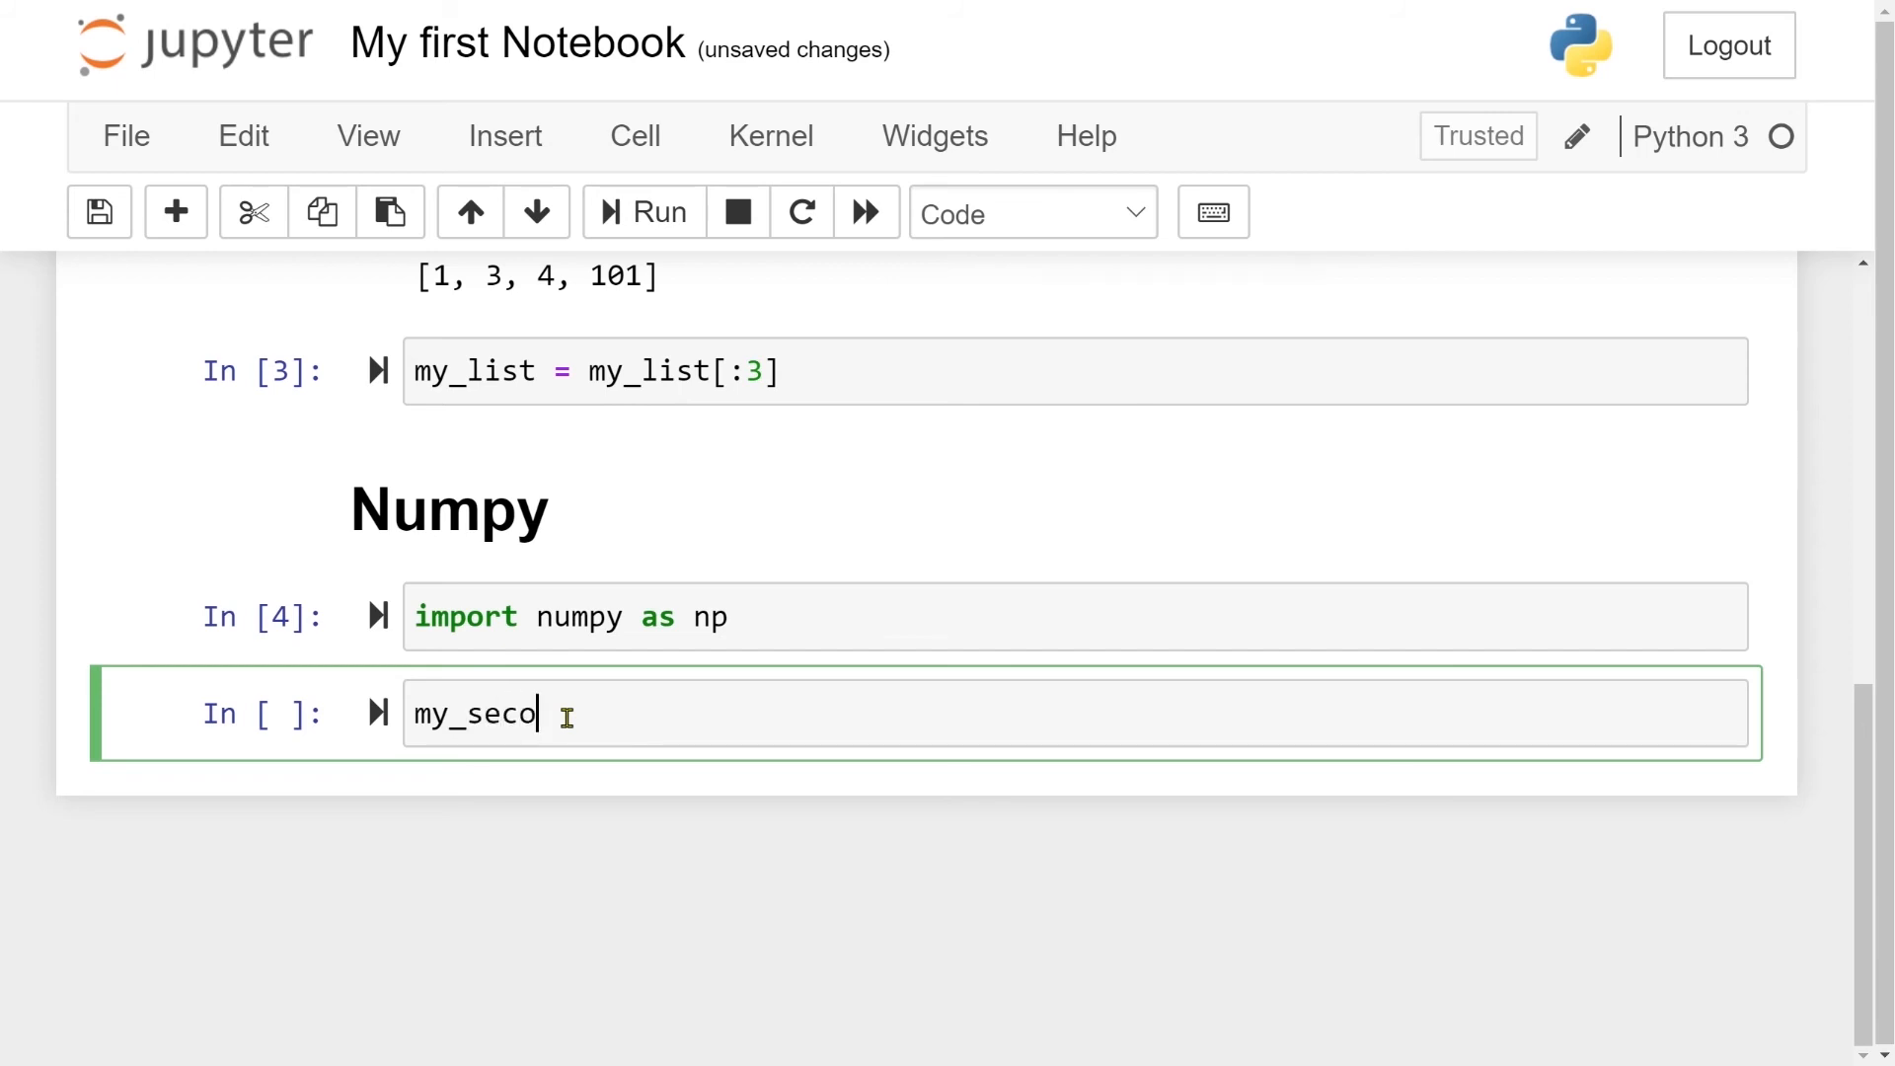
{"action": "type", "text": "nd_list = [1,"}
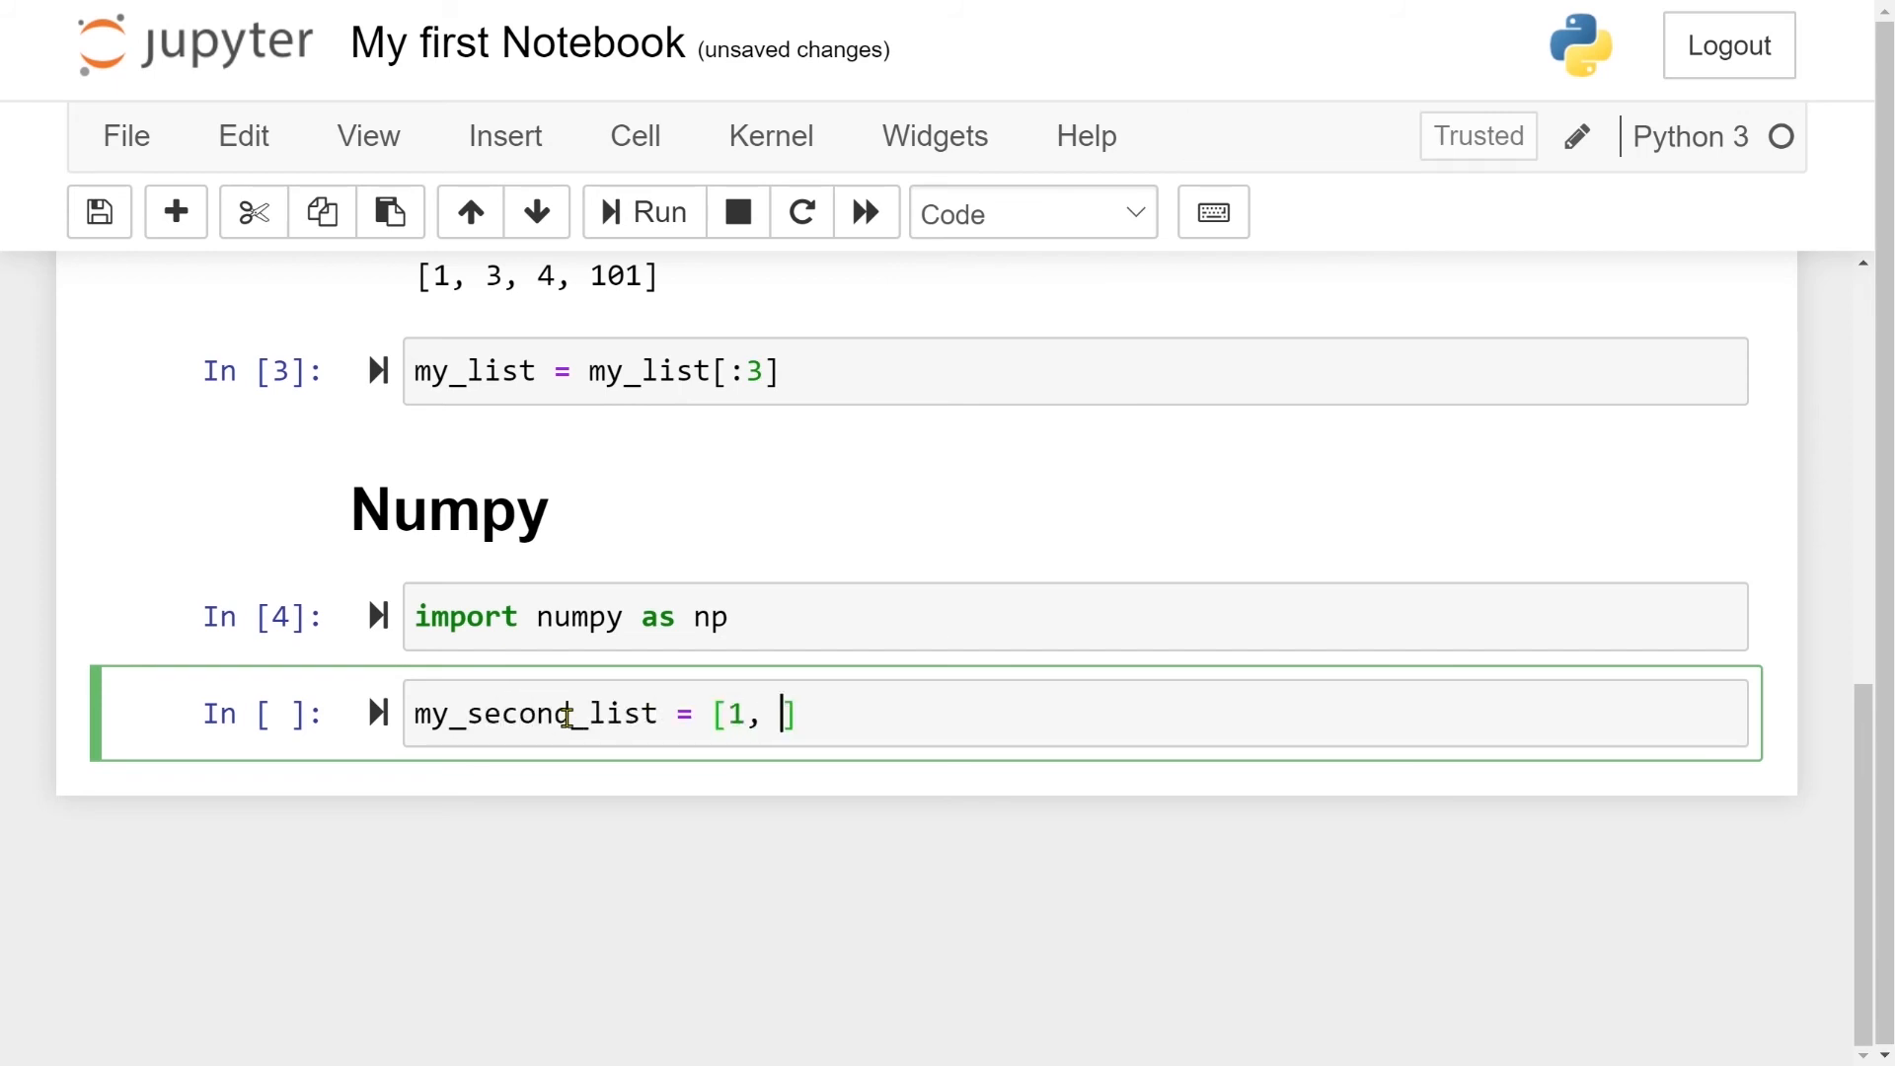
{"action": "type", "text": "10, 100, 10"}
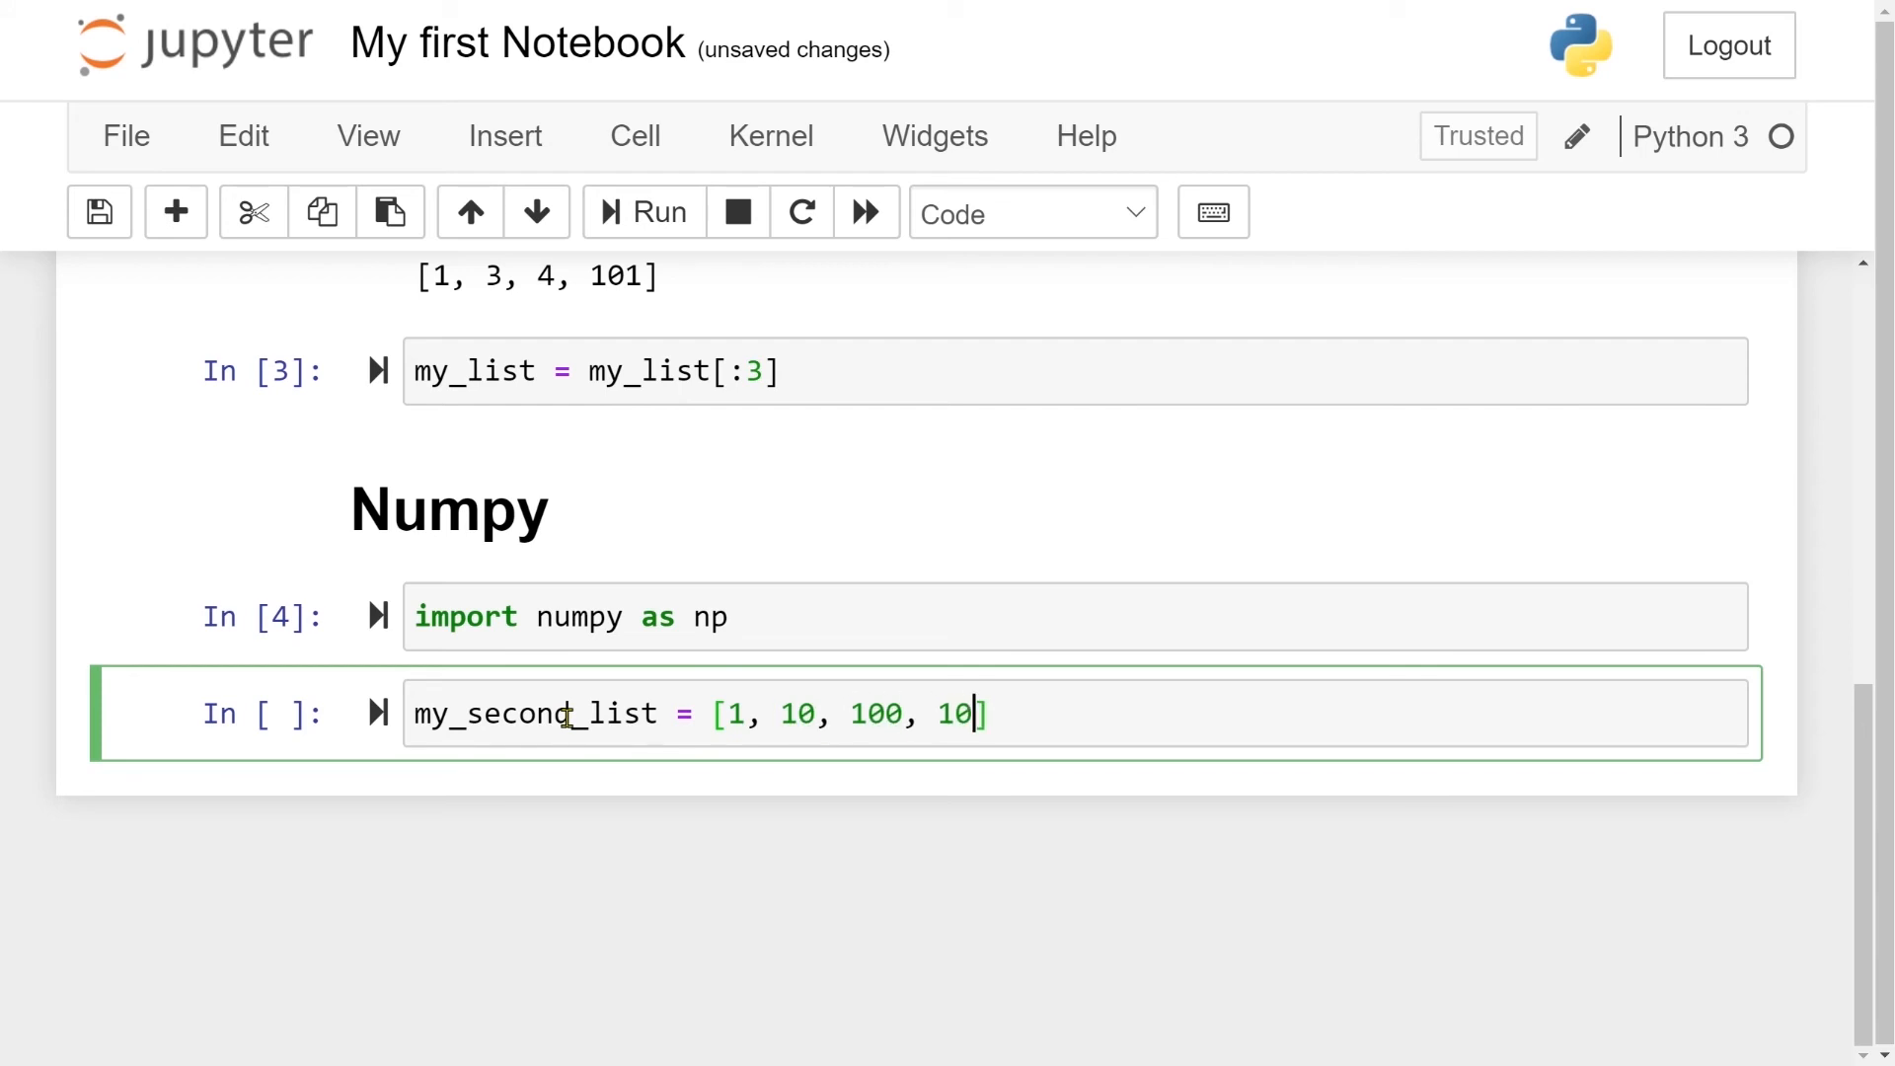
{"action": "type", "text": "00"}
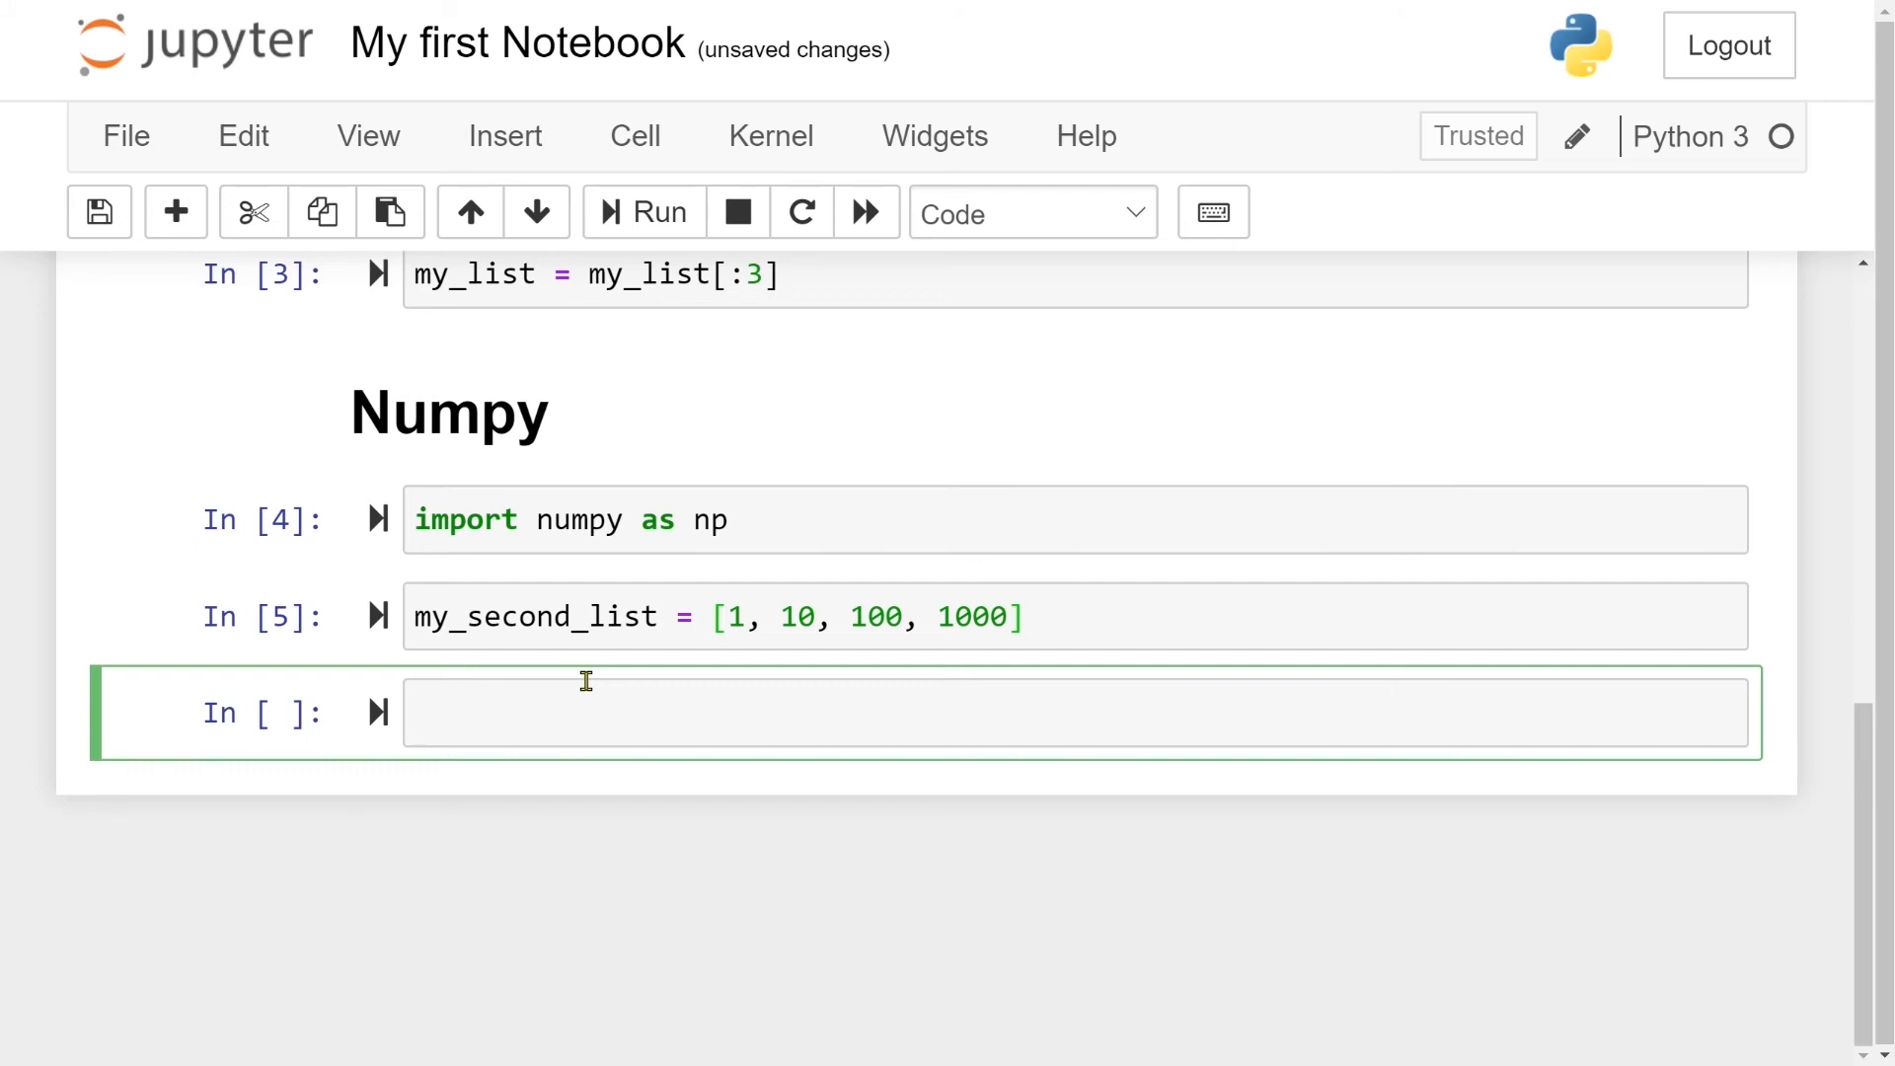
Type my_array = np.array(my_second_list) in the empty cell
{"action": "type", "text": "my"}
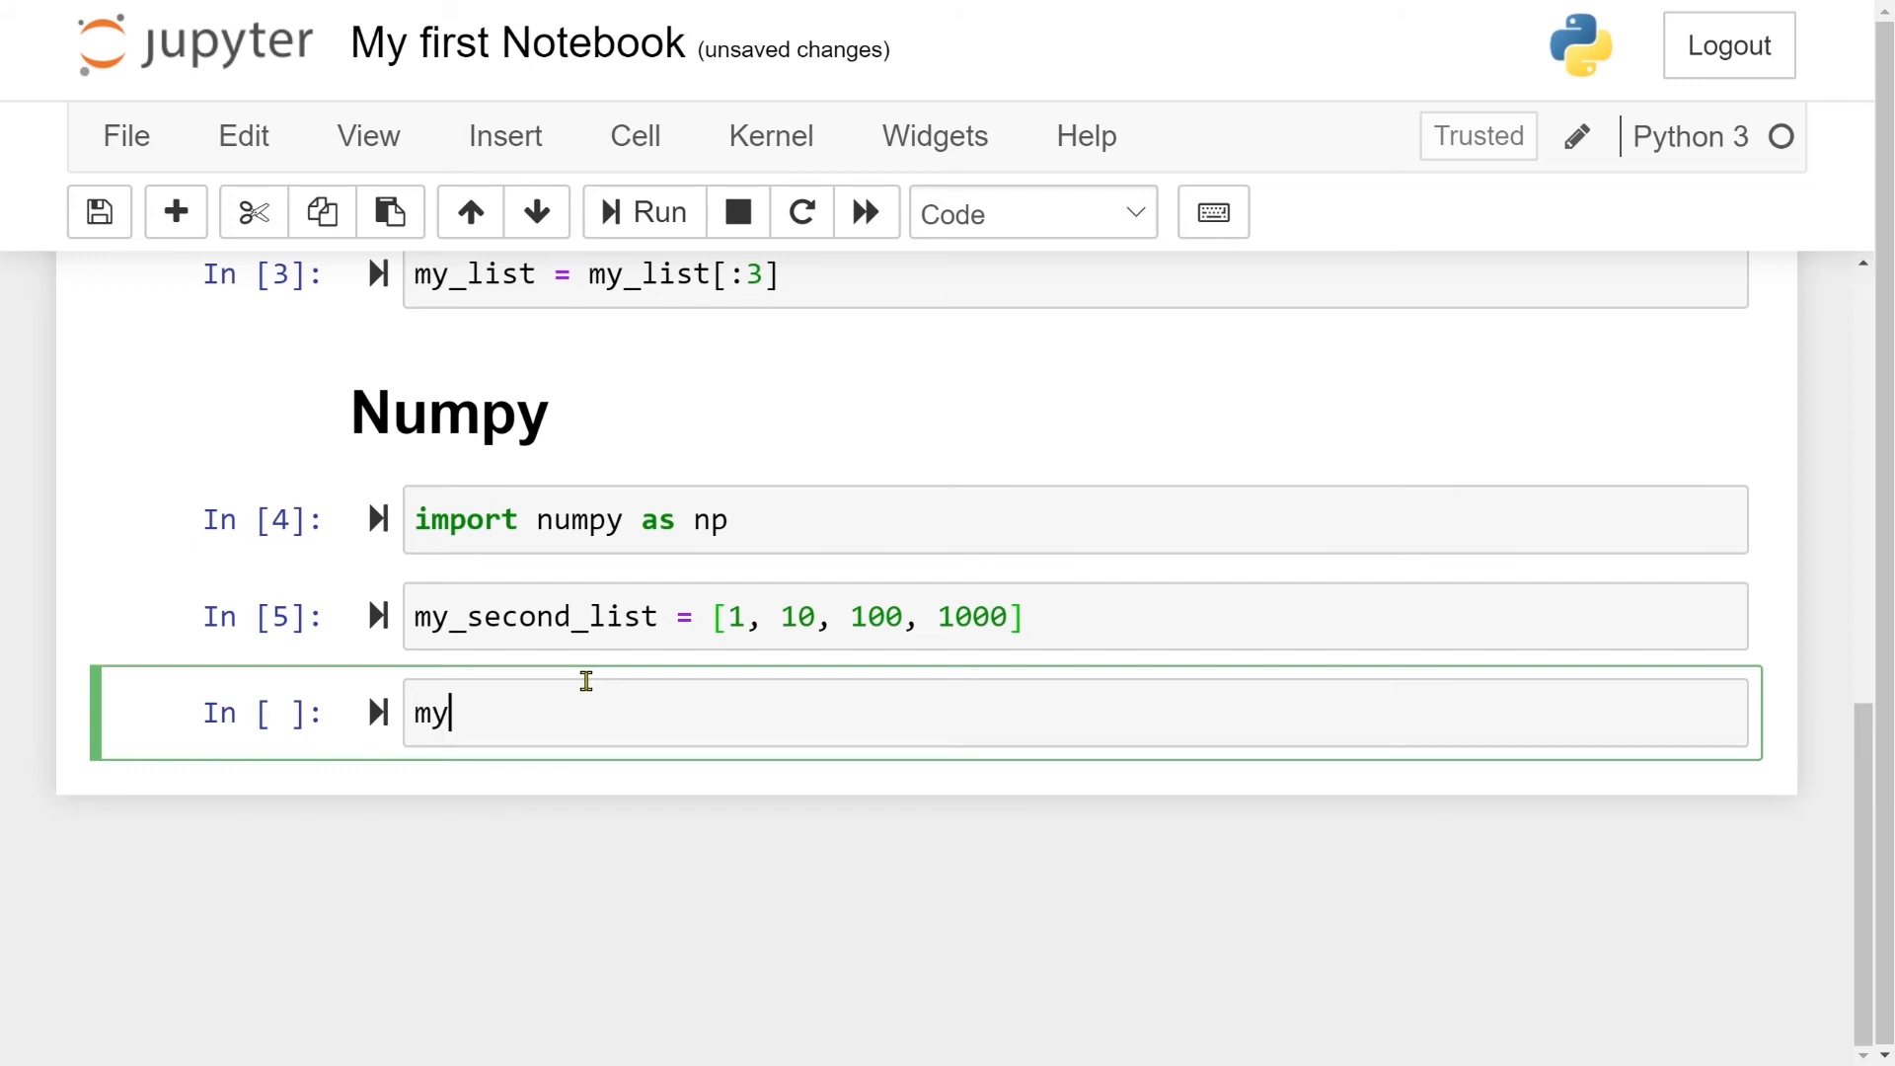
{"action": "type", "text": "_array"}
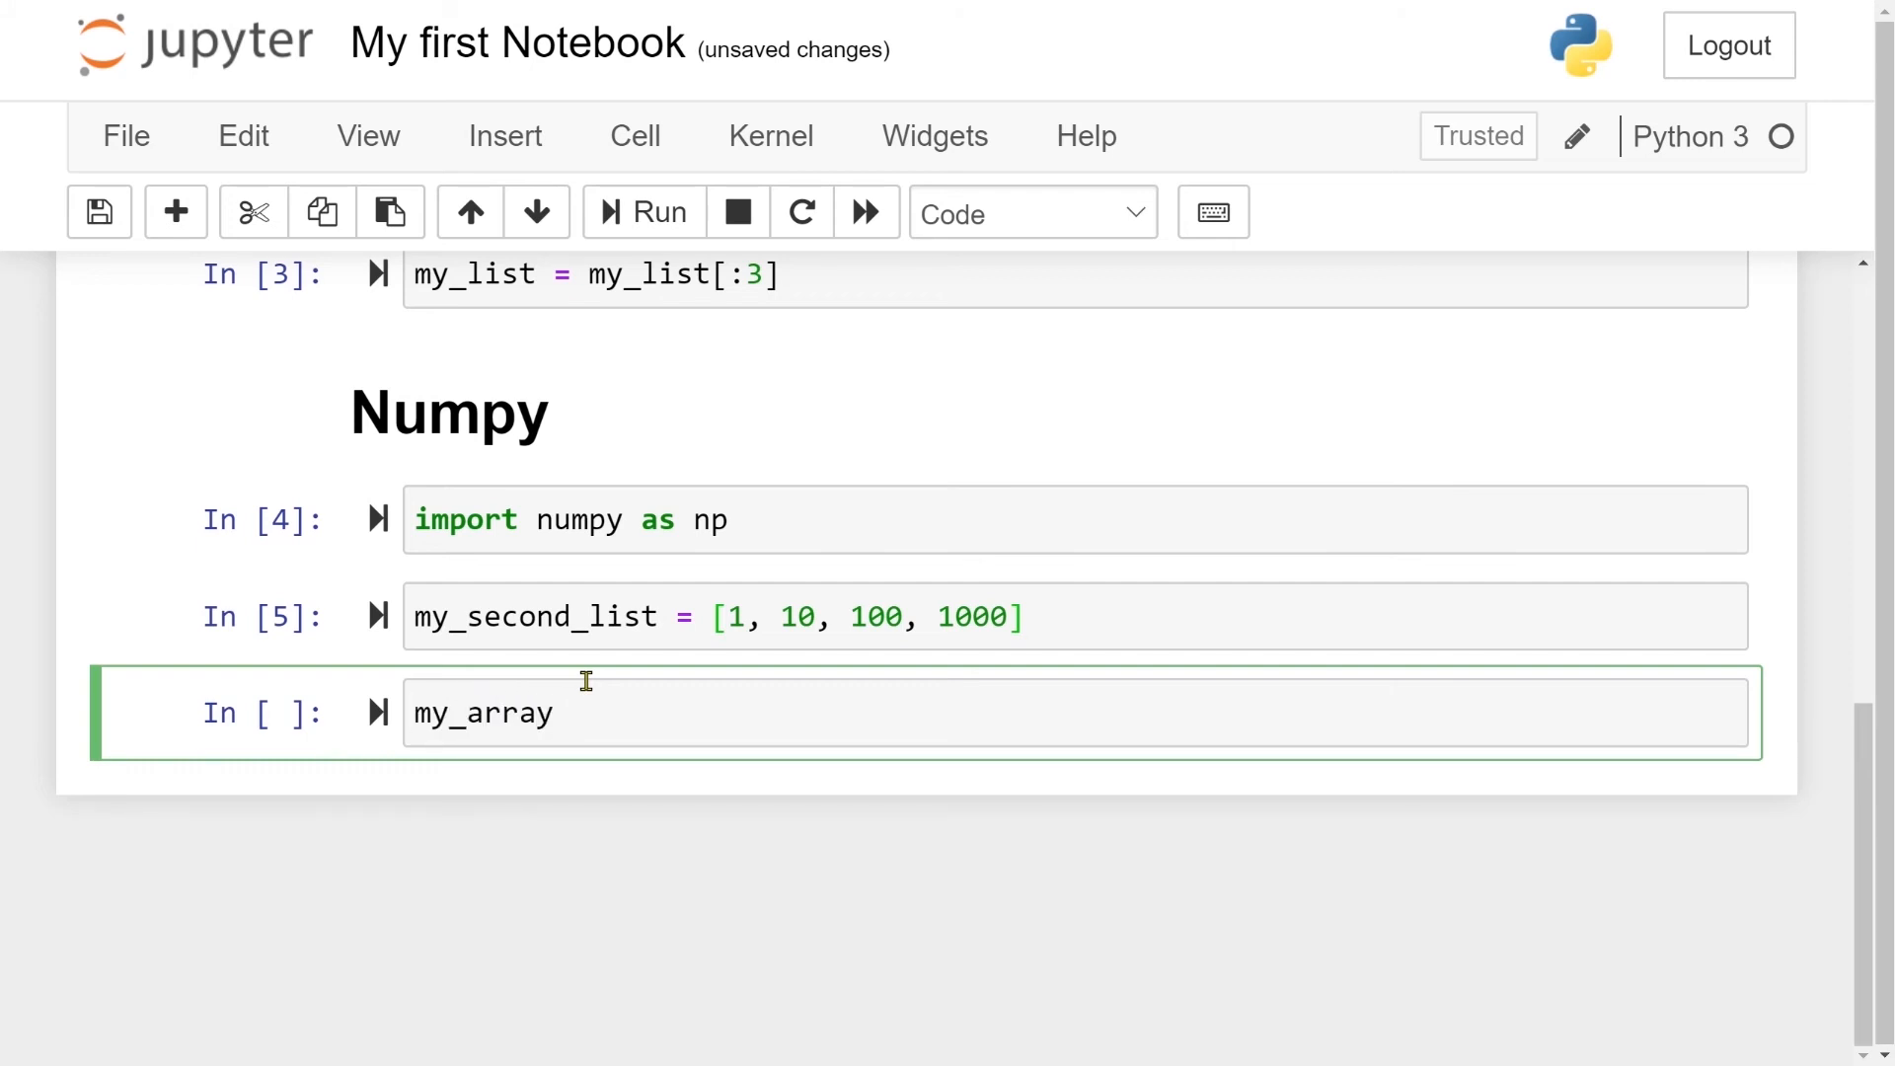
{"action": "type", "text": "= np"}
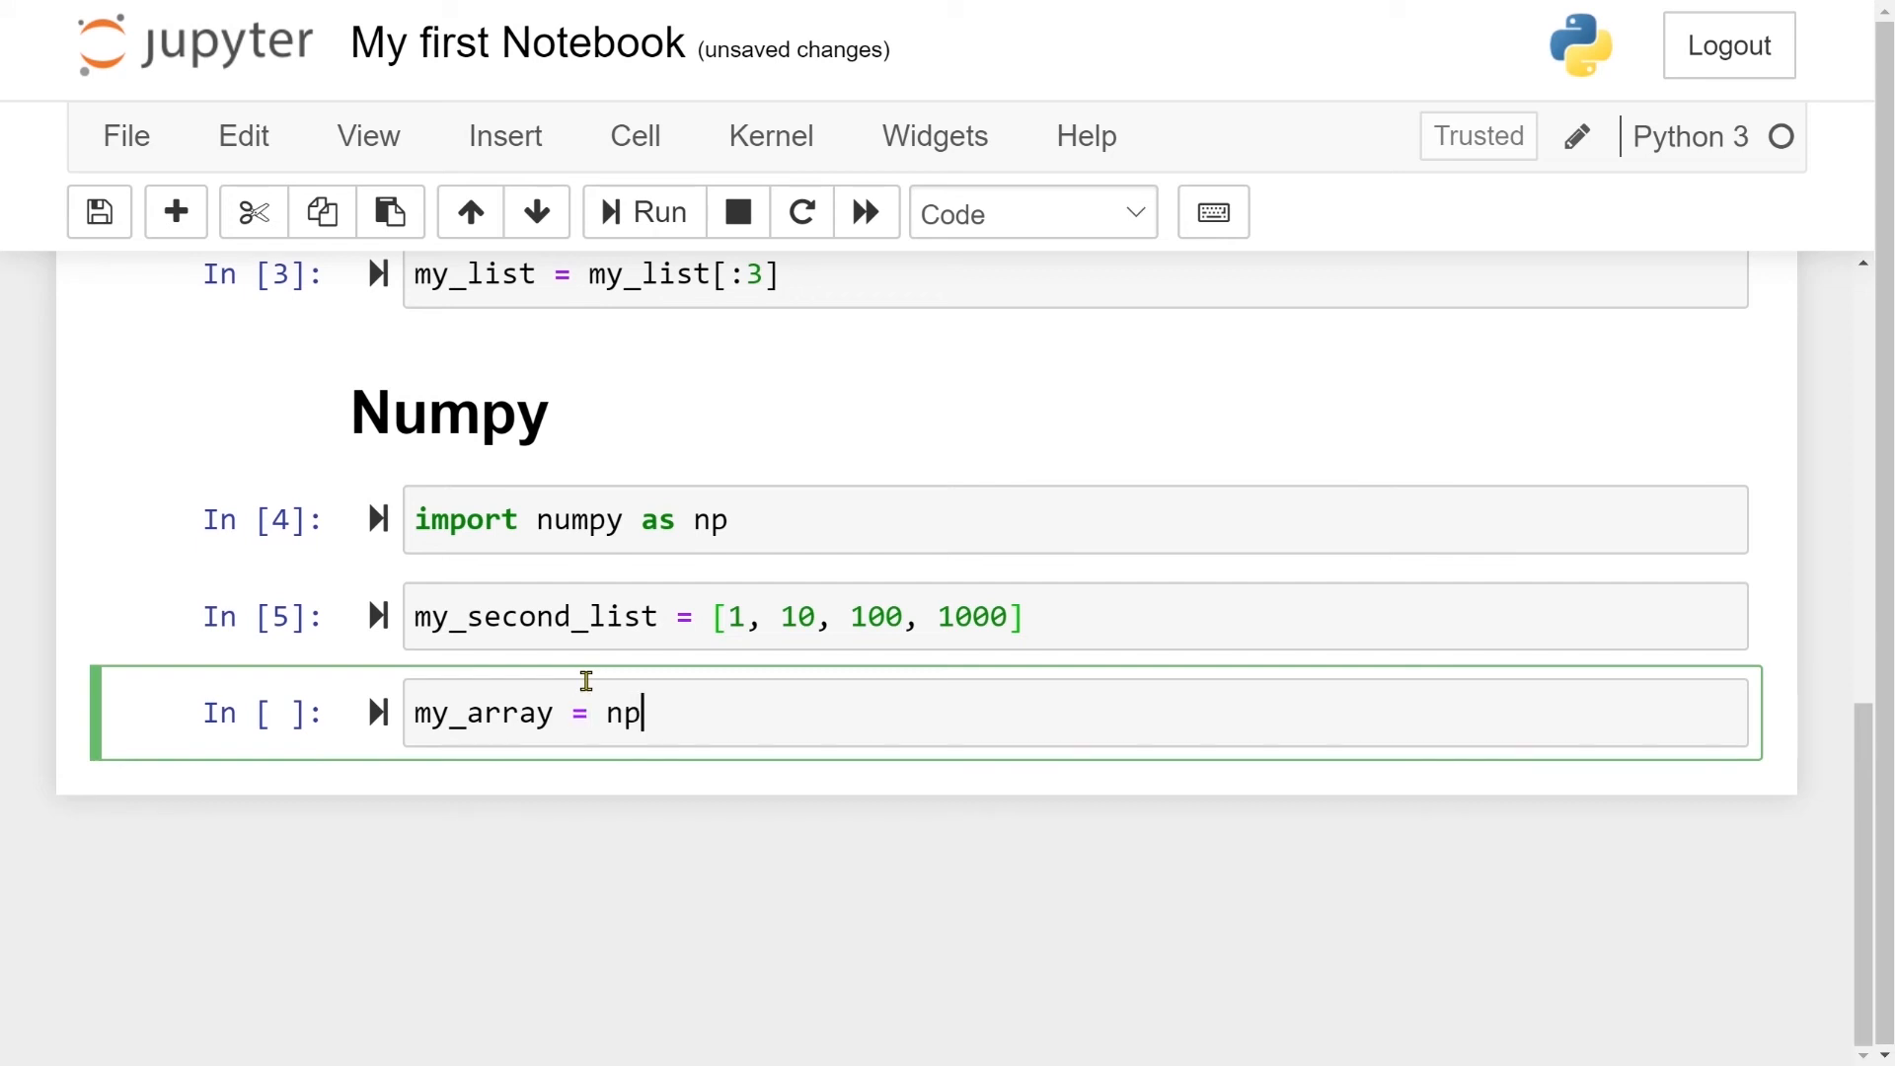
{"action": "type", "text": "."}
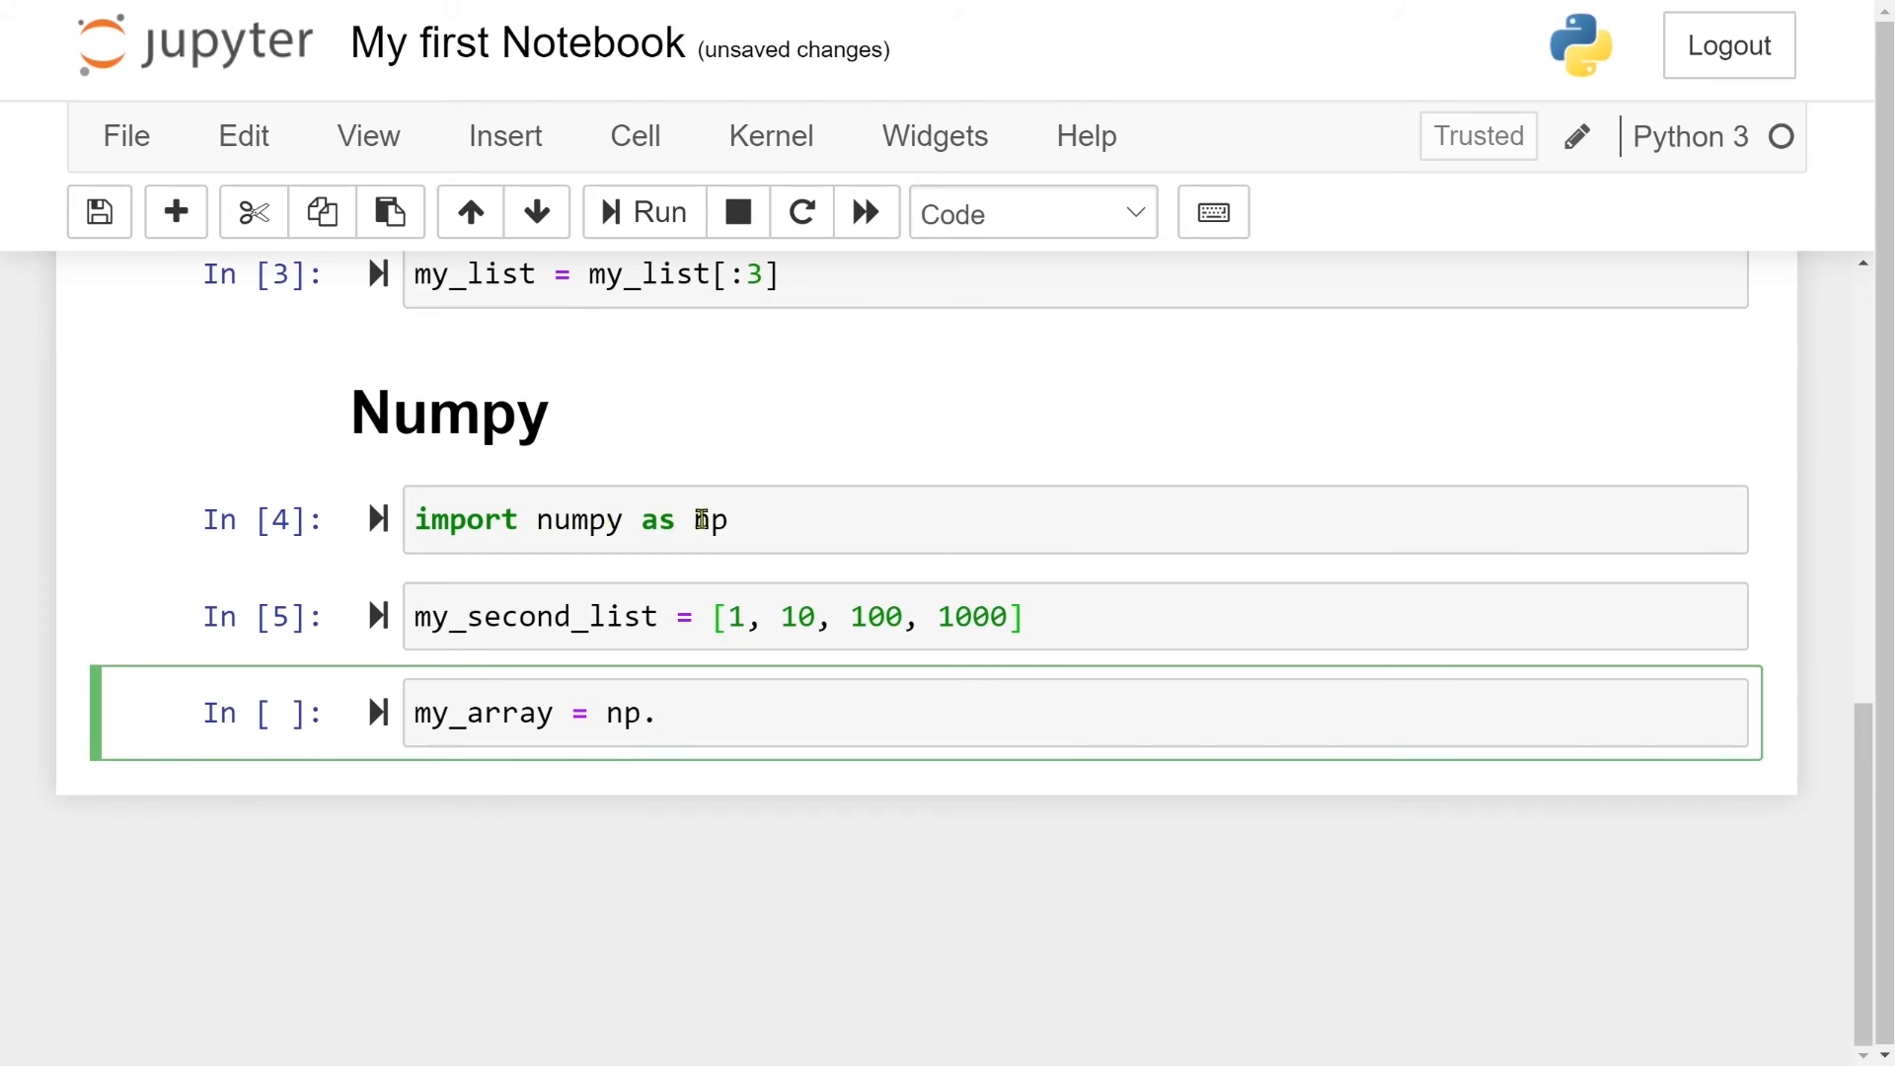
{"action": "type", "text": "array()"}
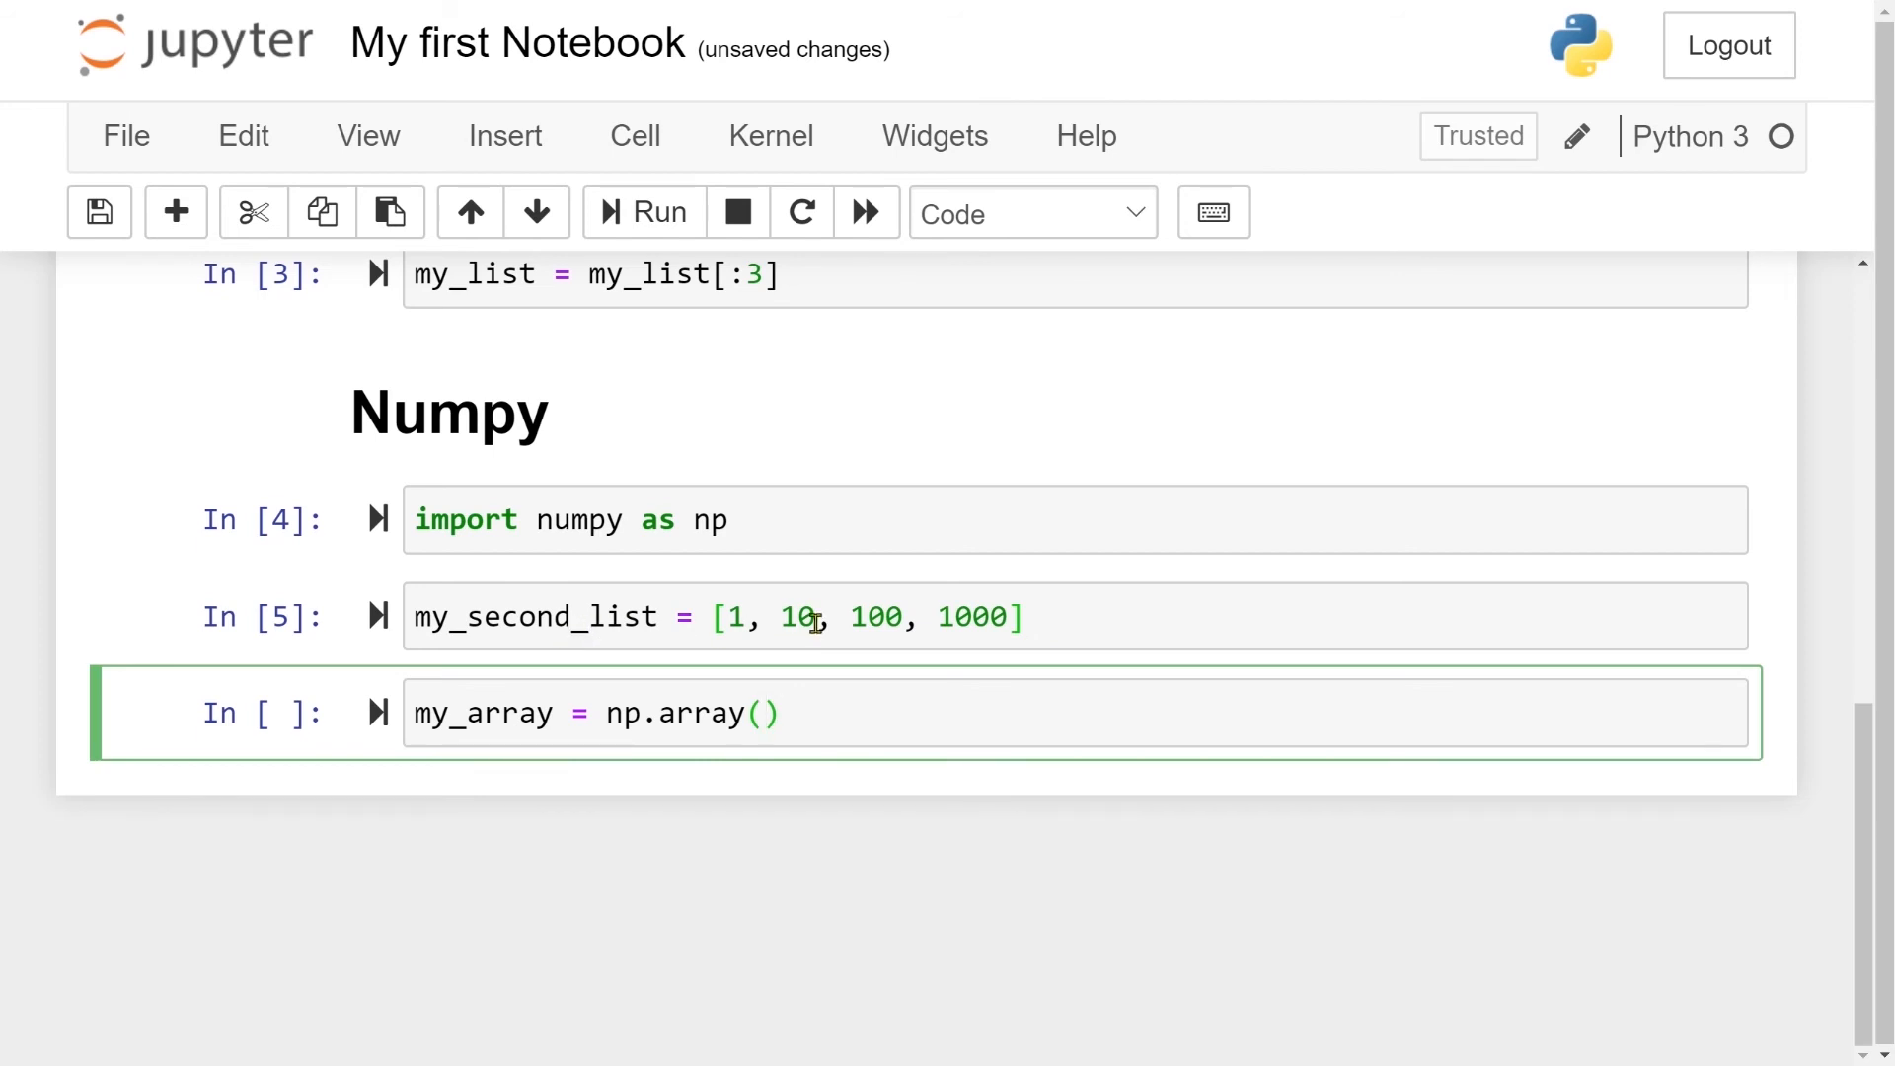
{"action": "type", "text": "my_second"}
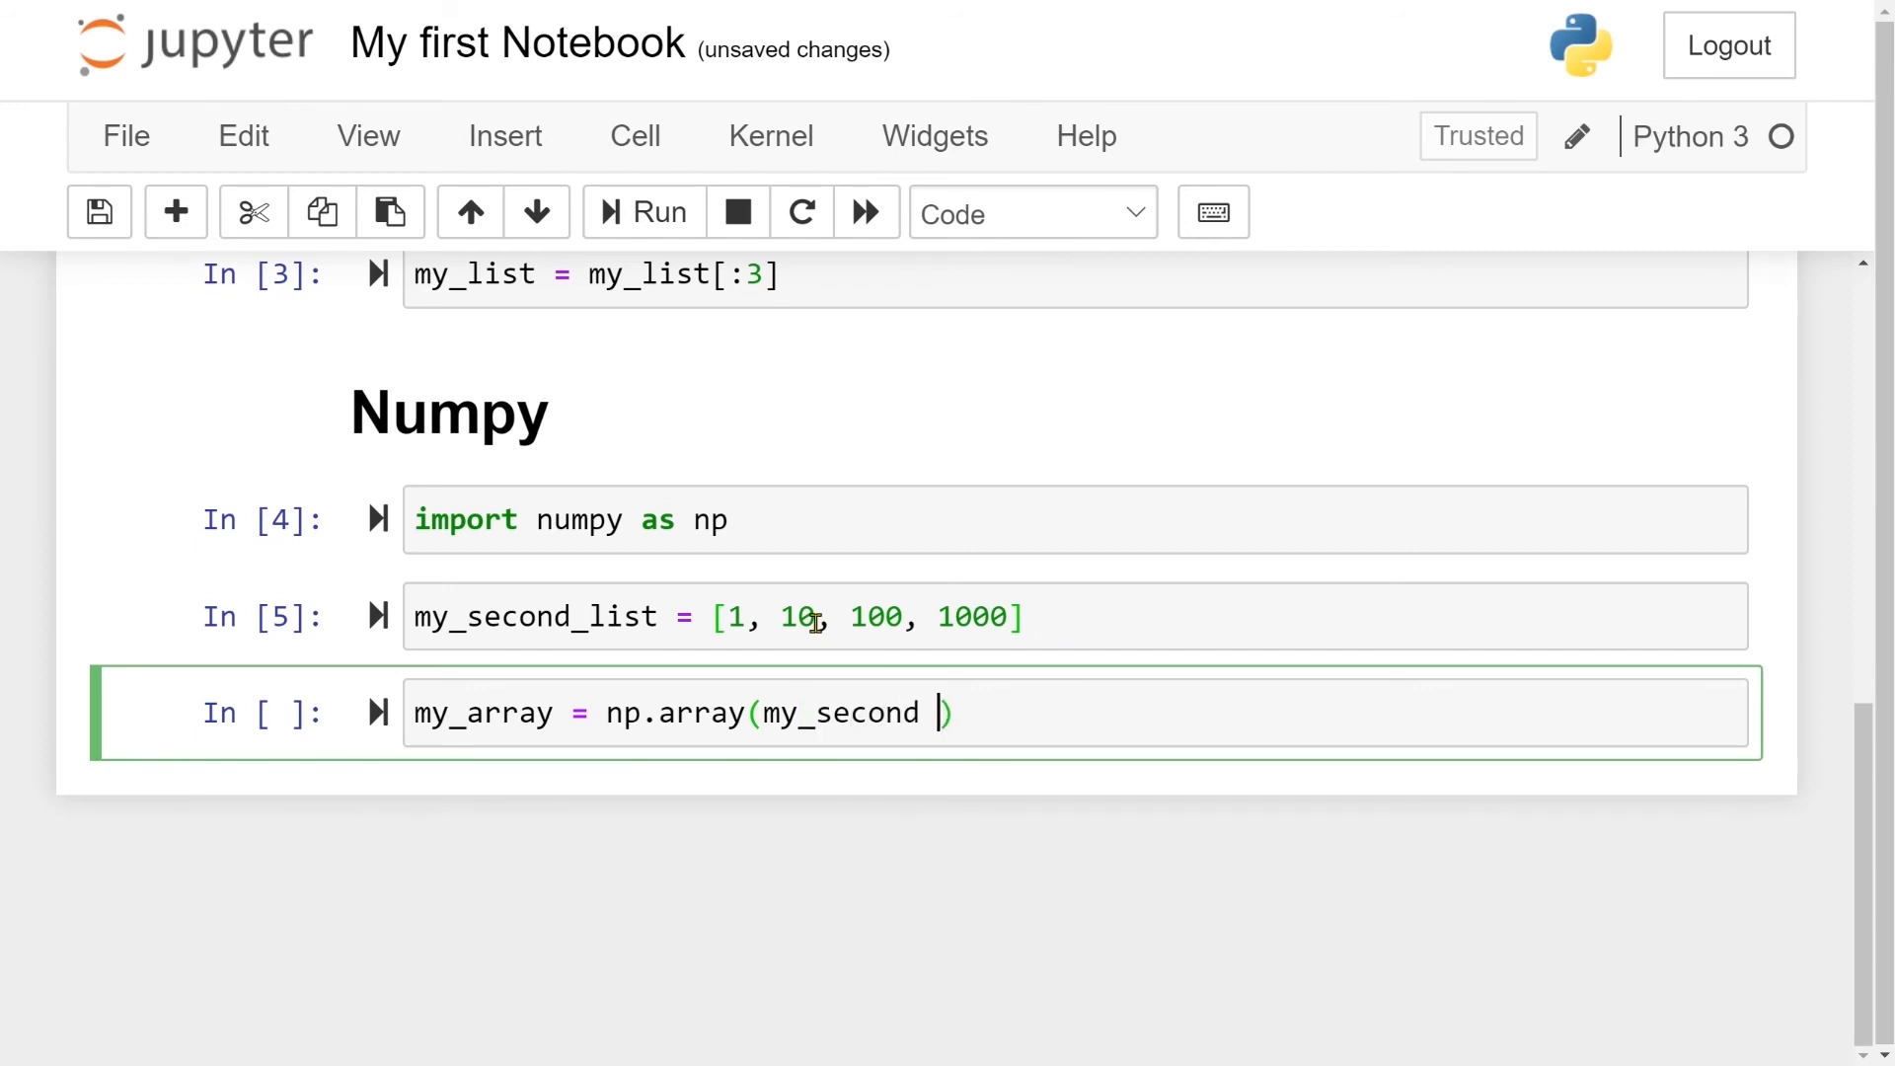
{"action": "type", "text": "_list"}
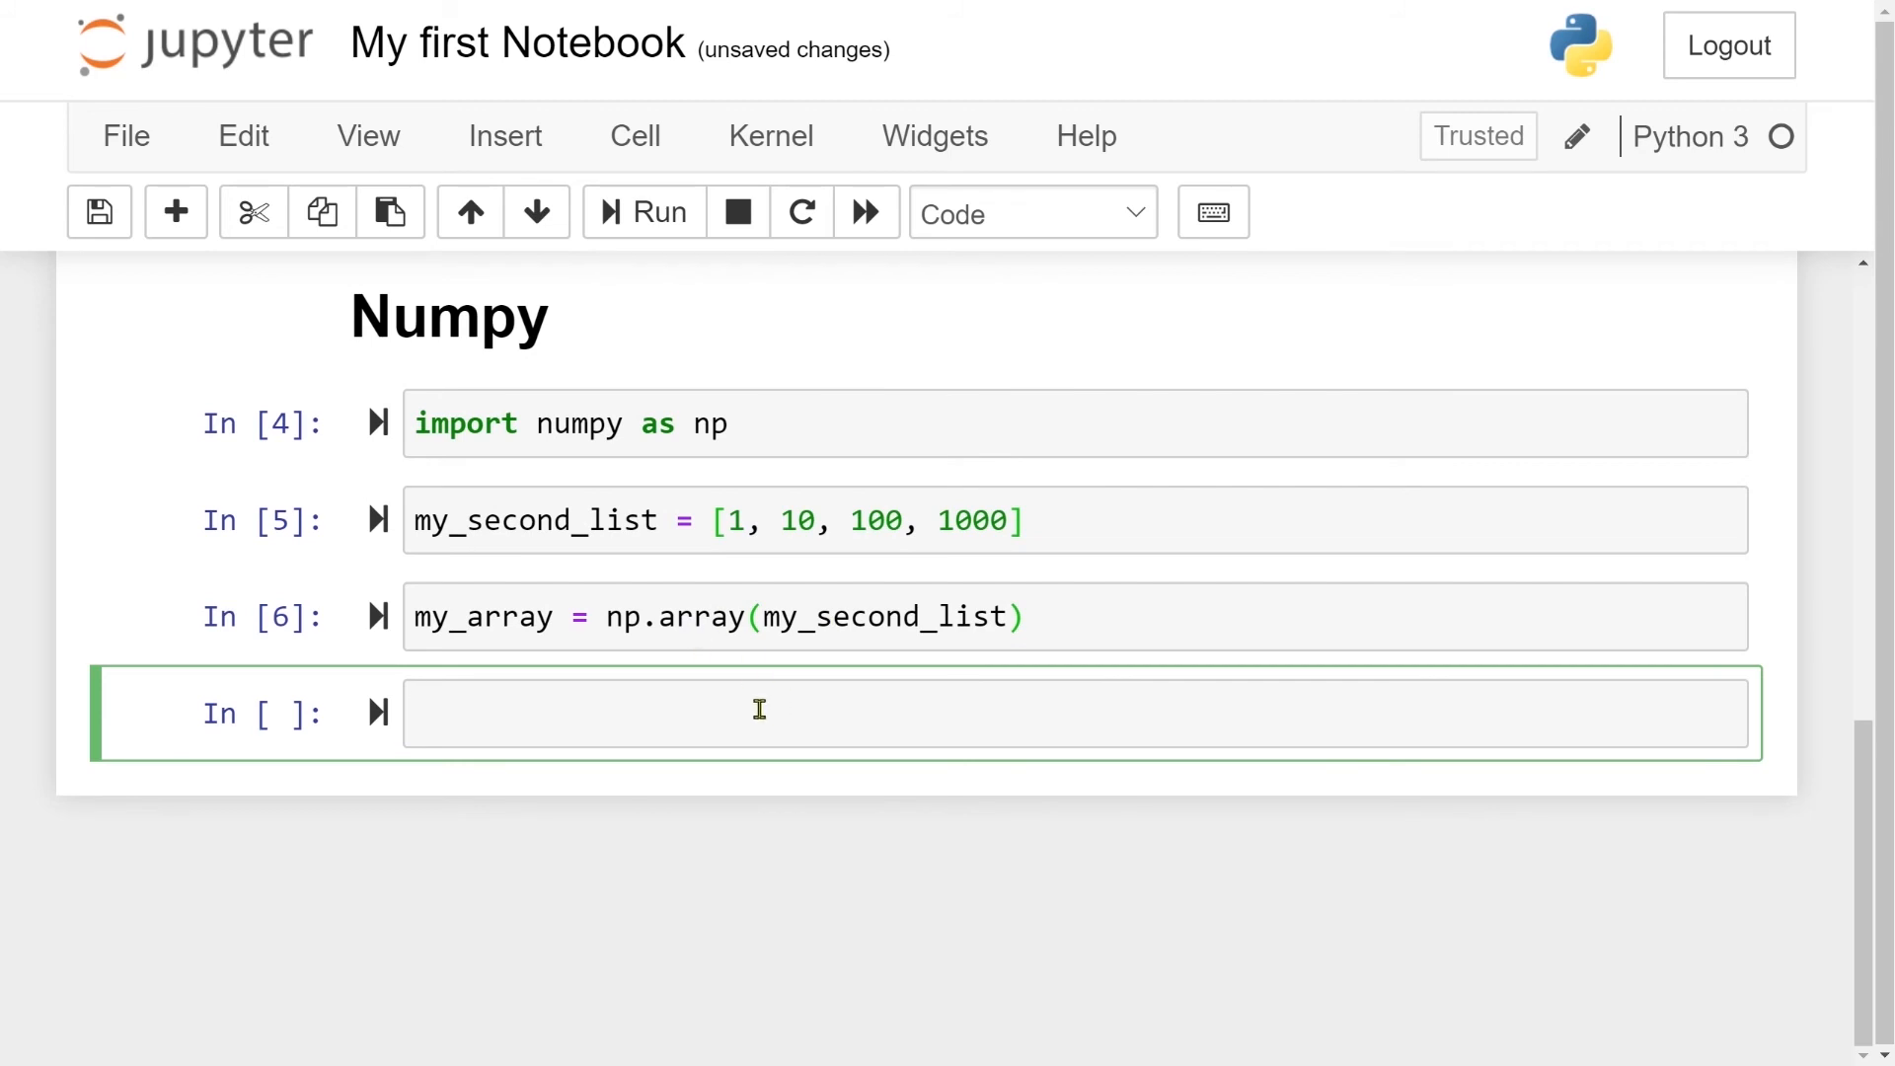
{"action": "type", "text": "p"}
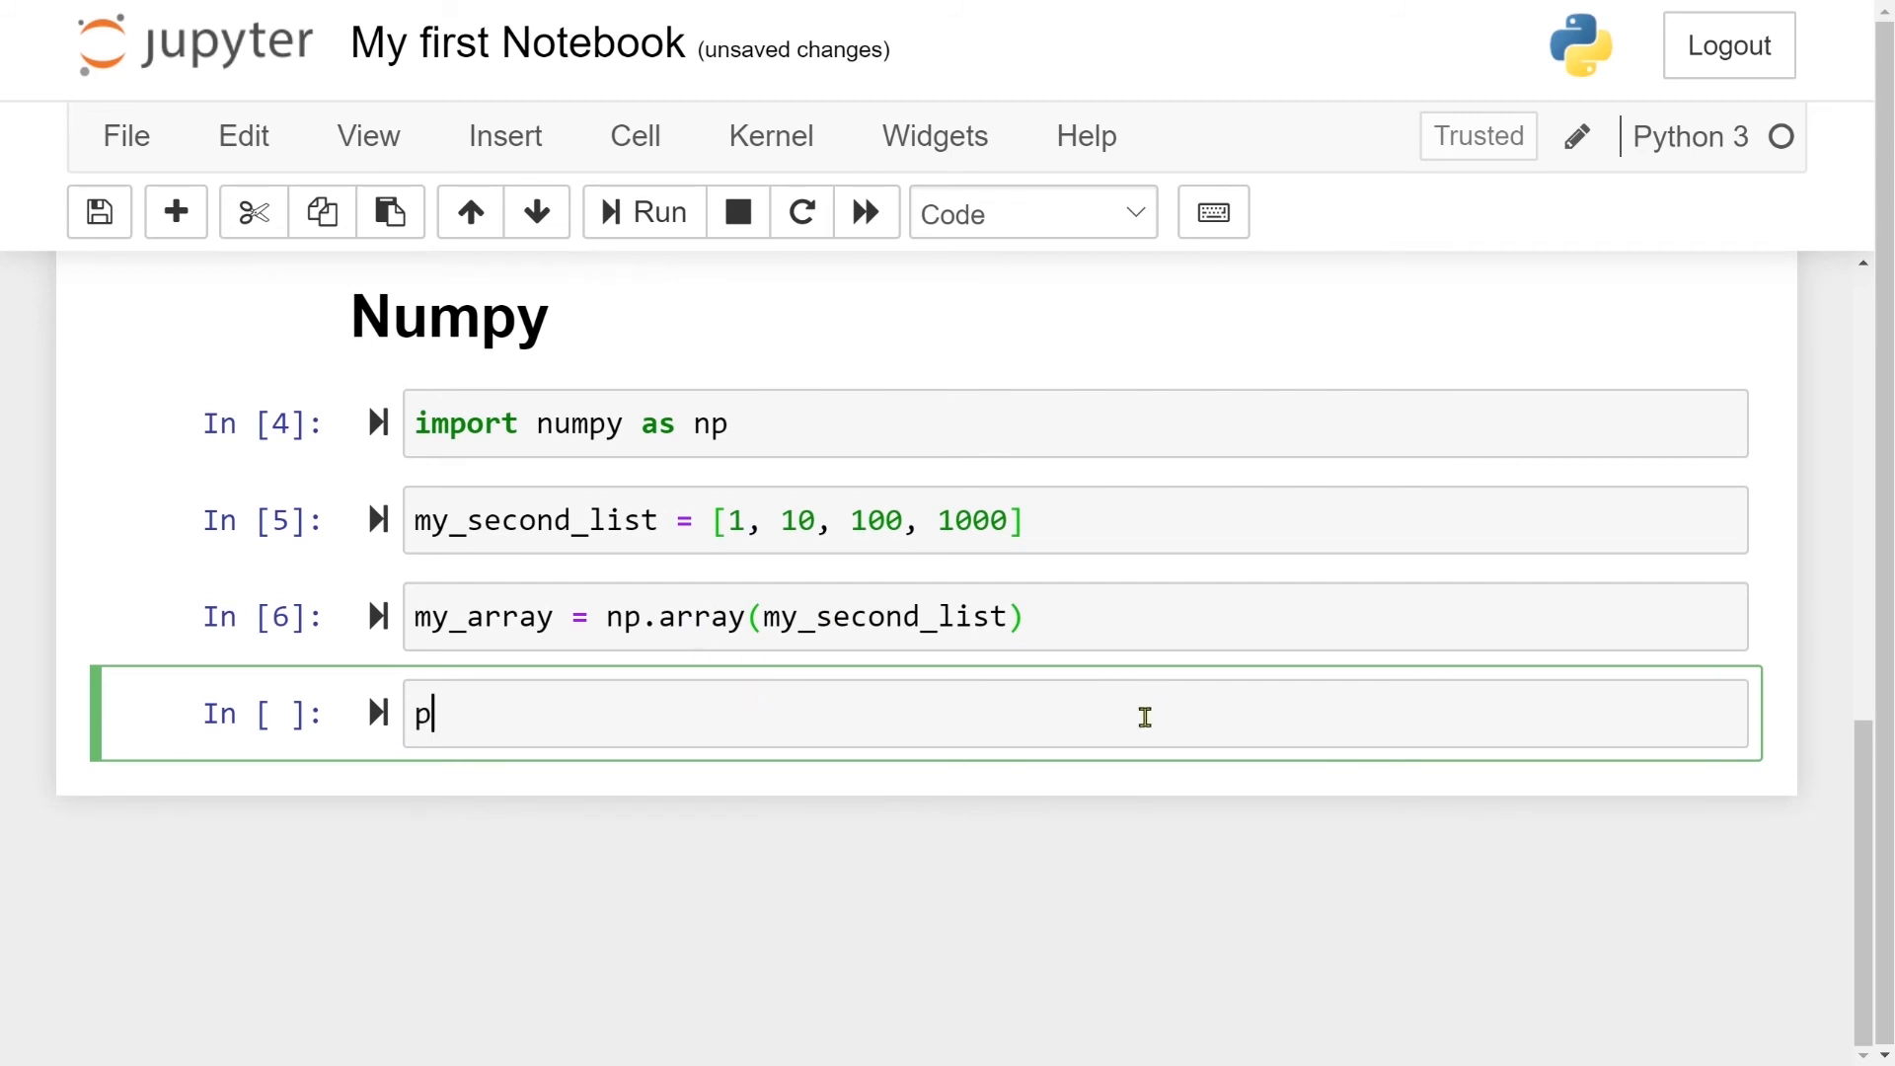
{"action": "type", "text": "rint(my_array"}
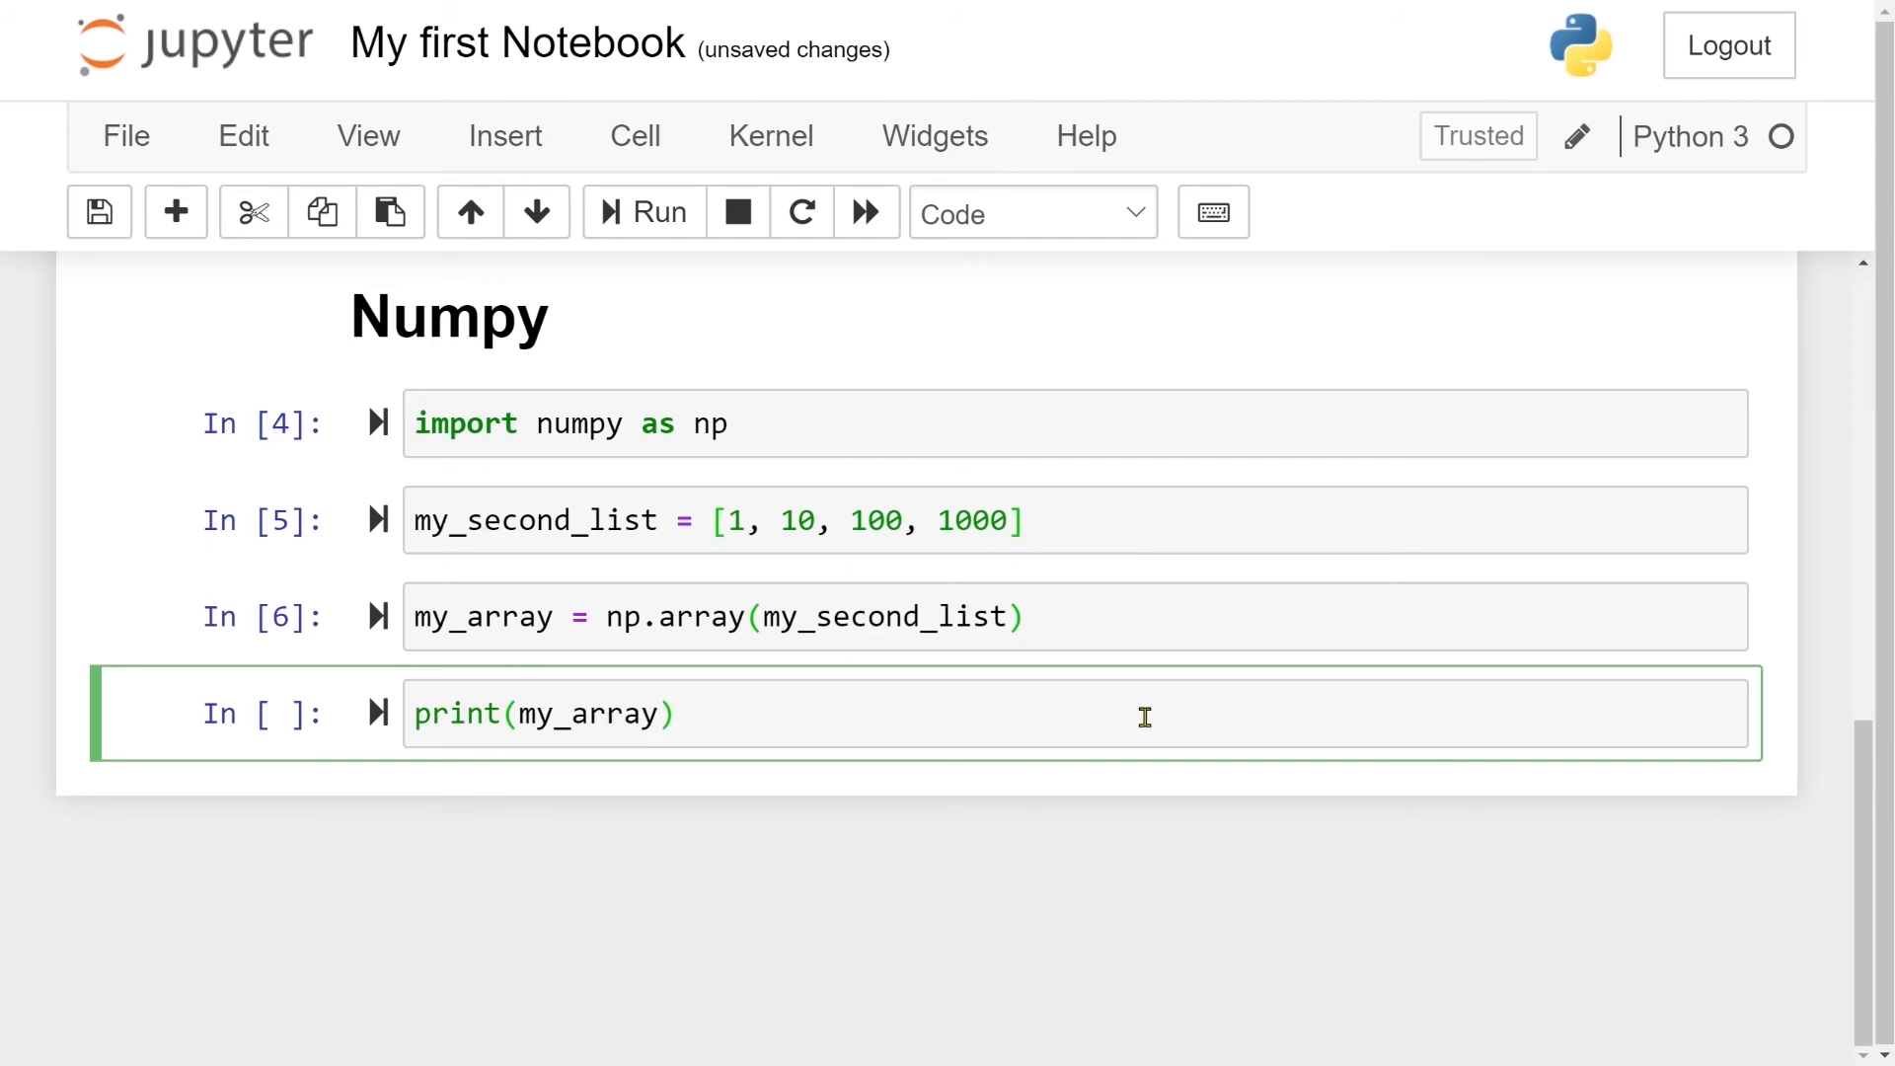
{"action": "left_click", "coordinate": [645, 214]}
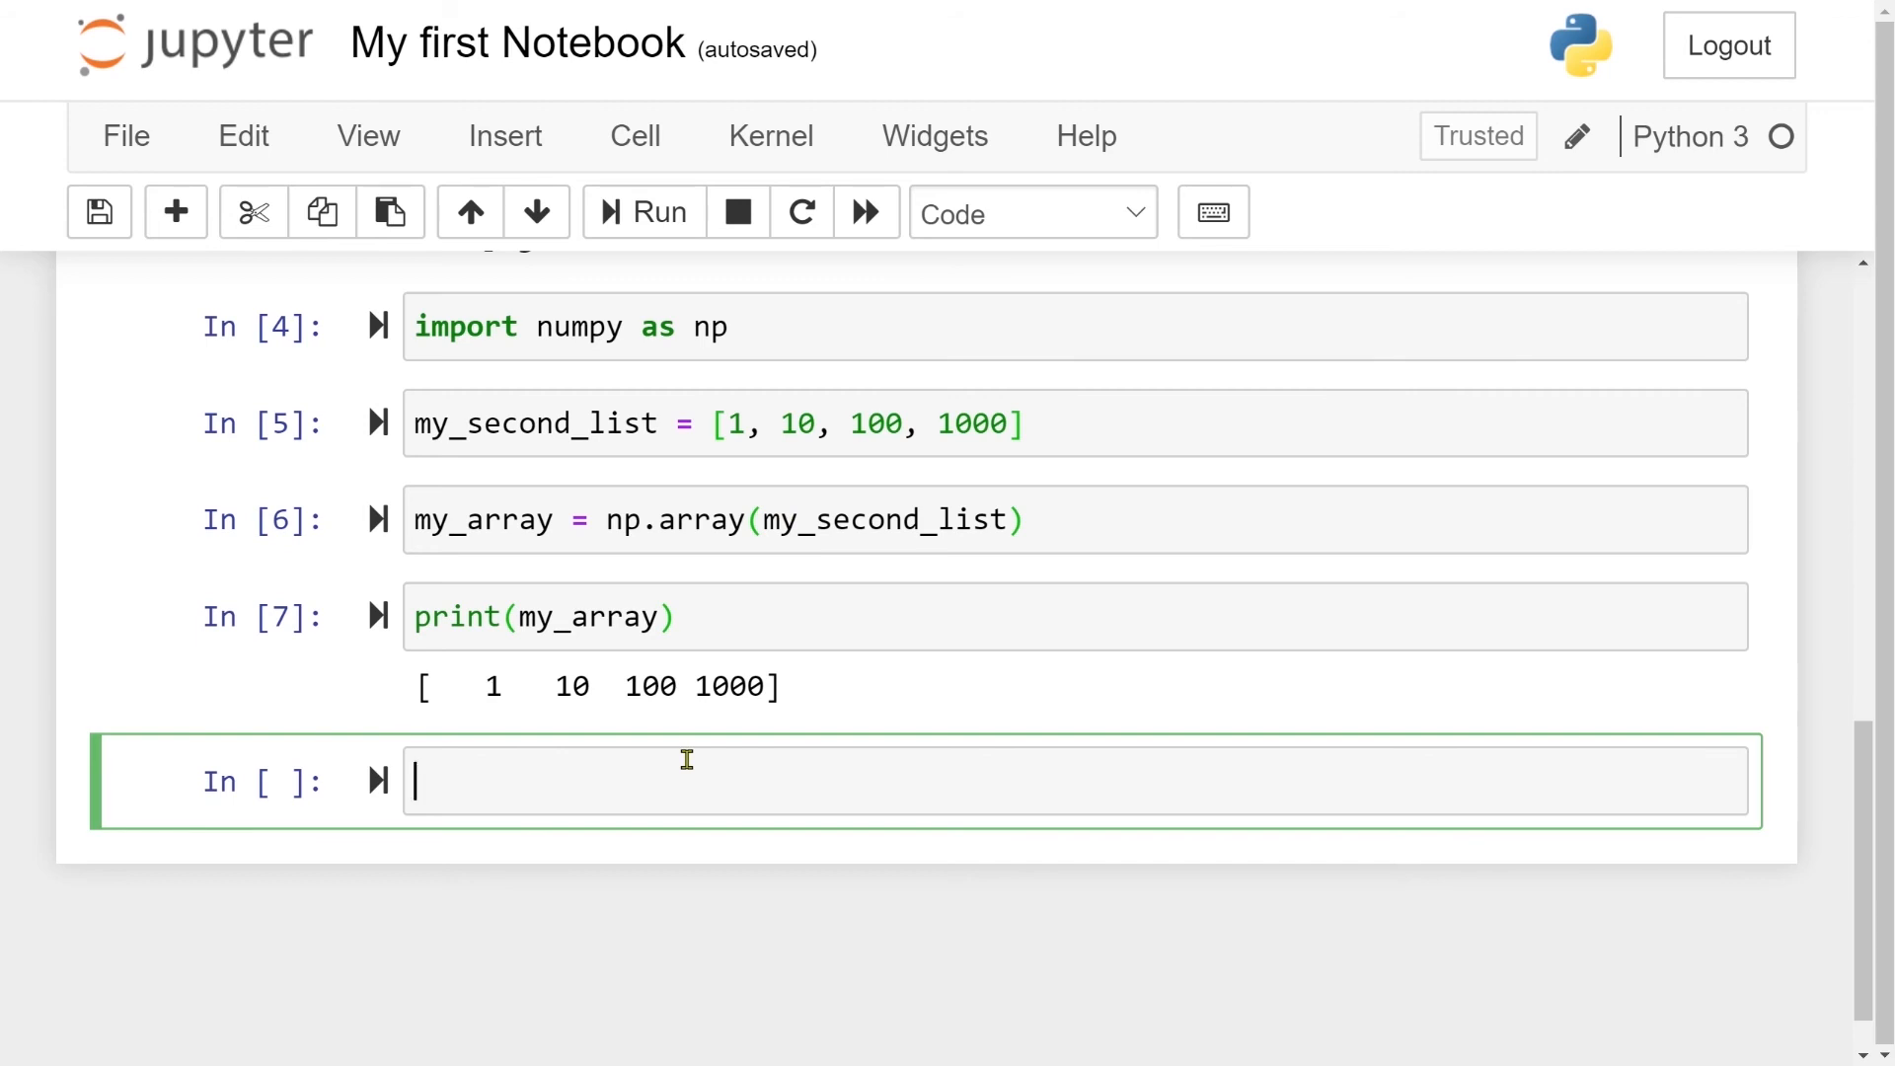
Enter and run 2*my_array, returning array([2, 20, 200, 2000])
{"action": "type", "text": "2*"}
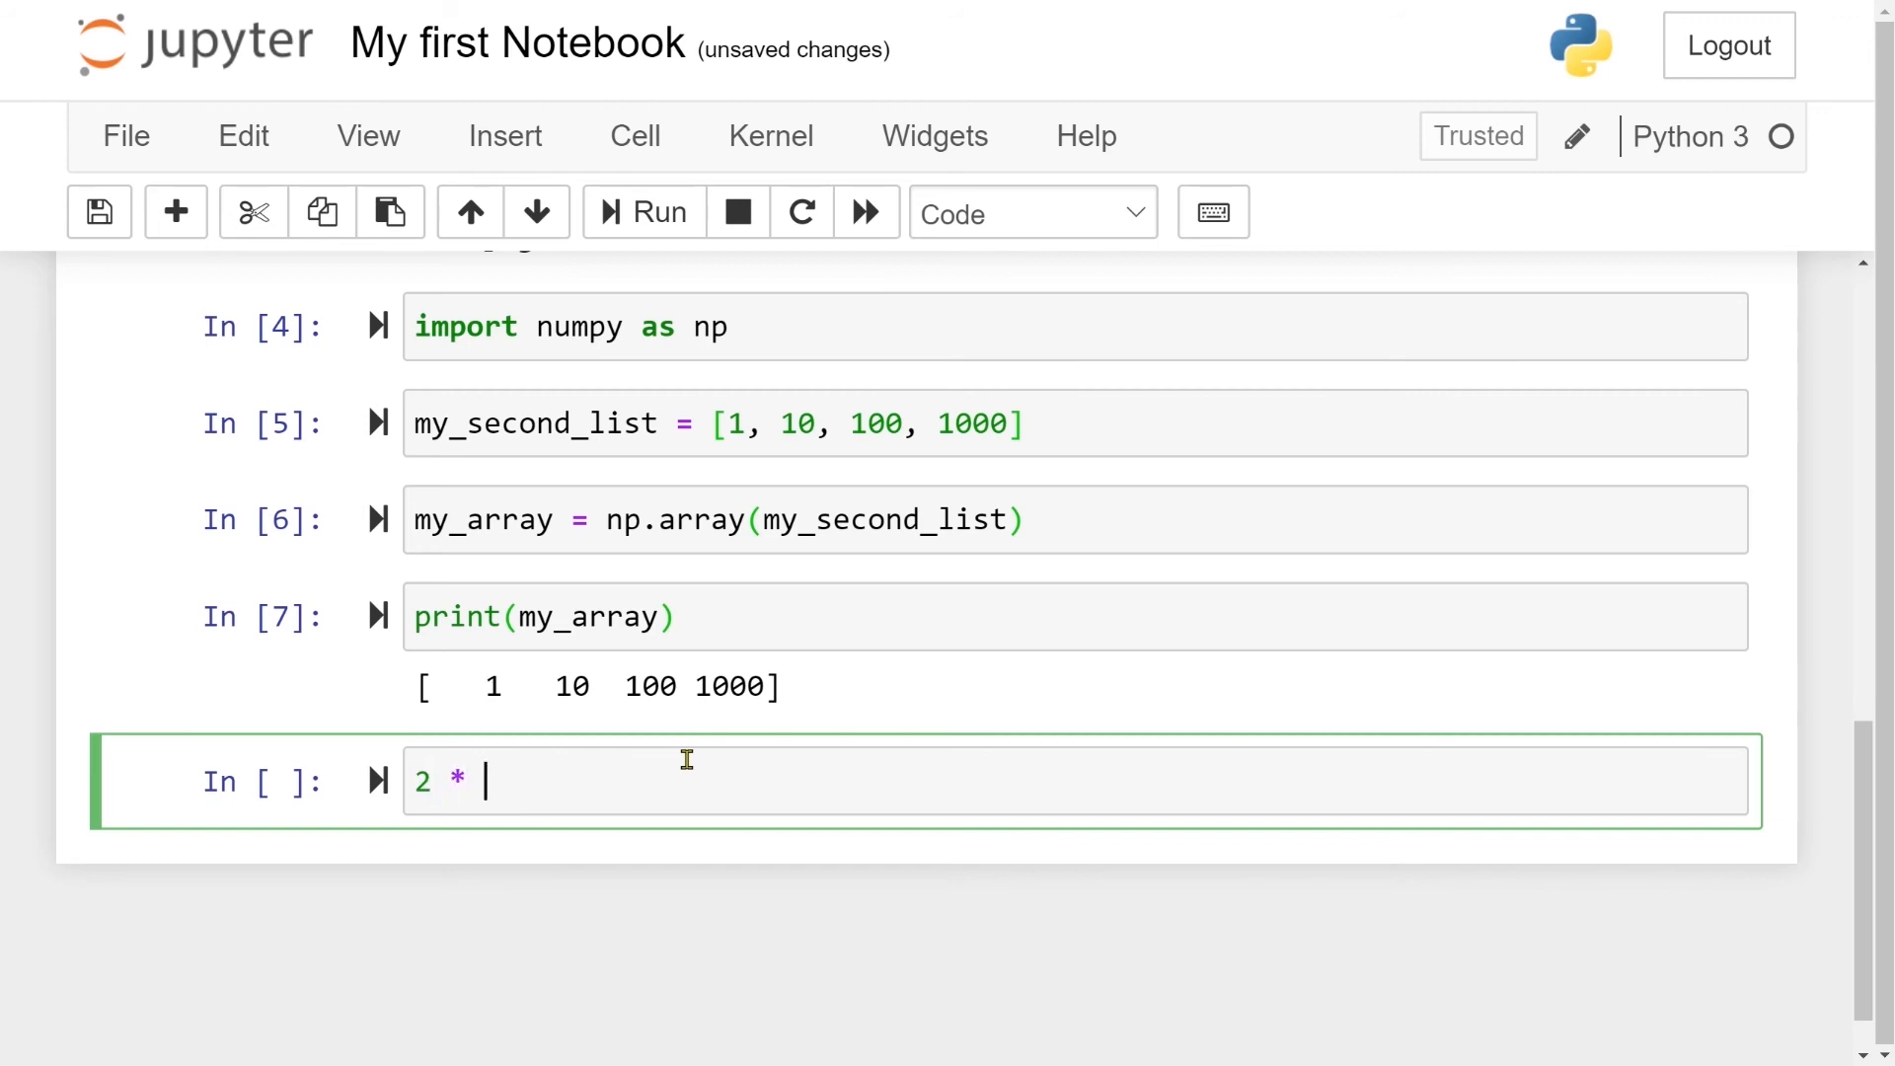
{"action": "type", "text": "my_arra"}
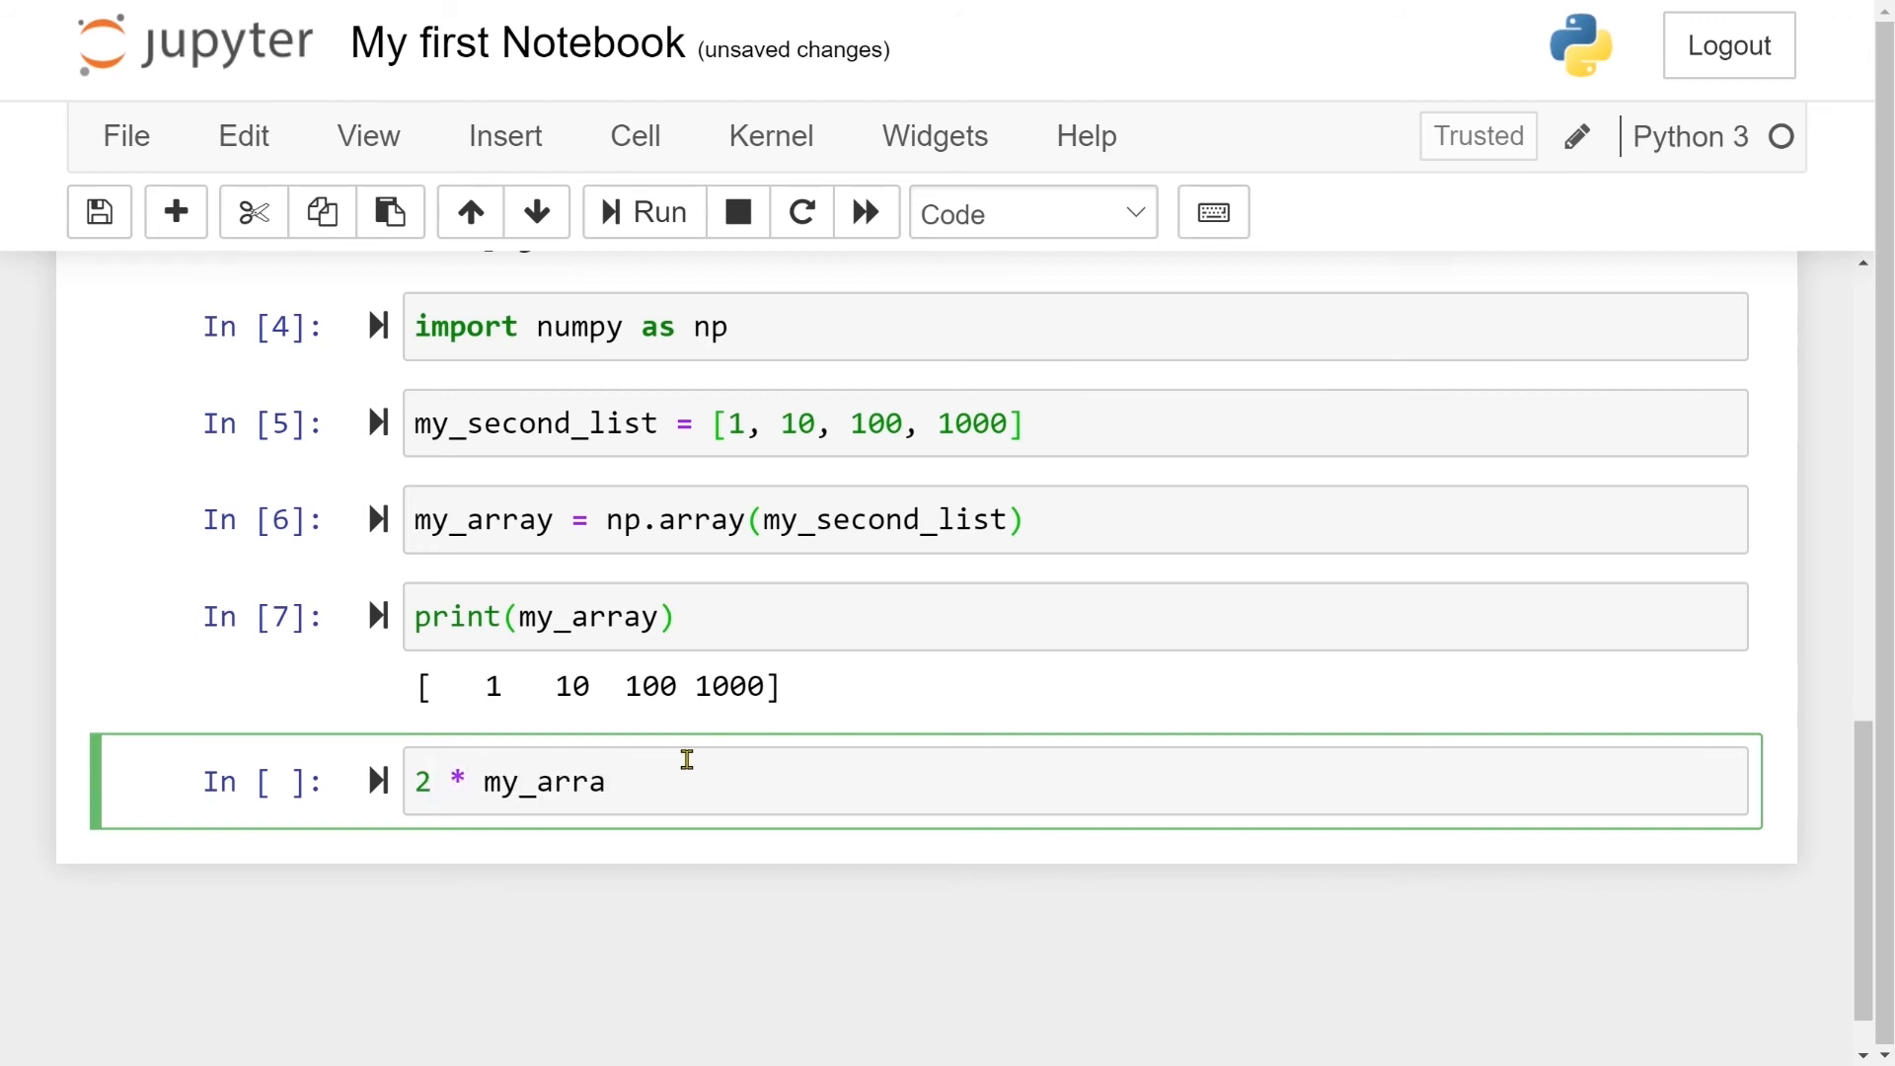
{"action": "type", "text": "y"}
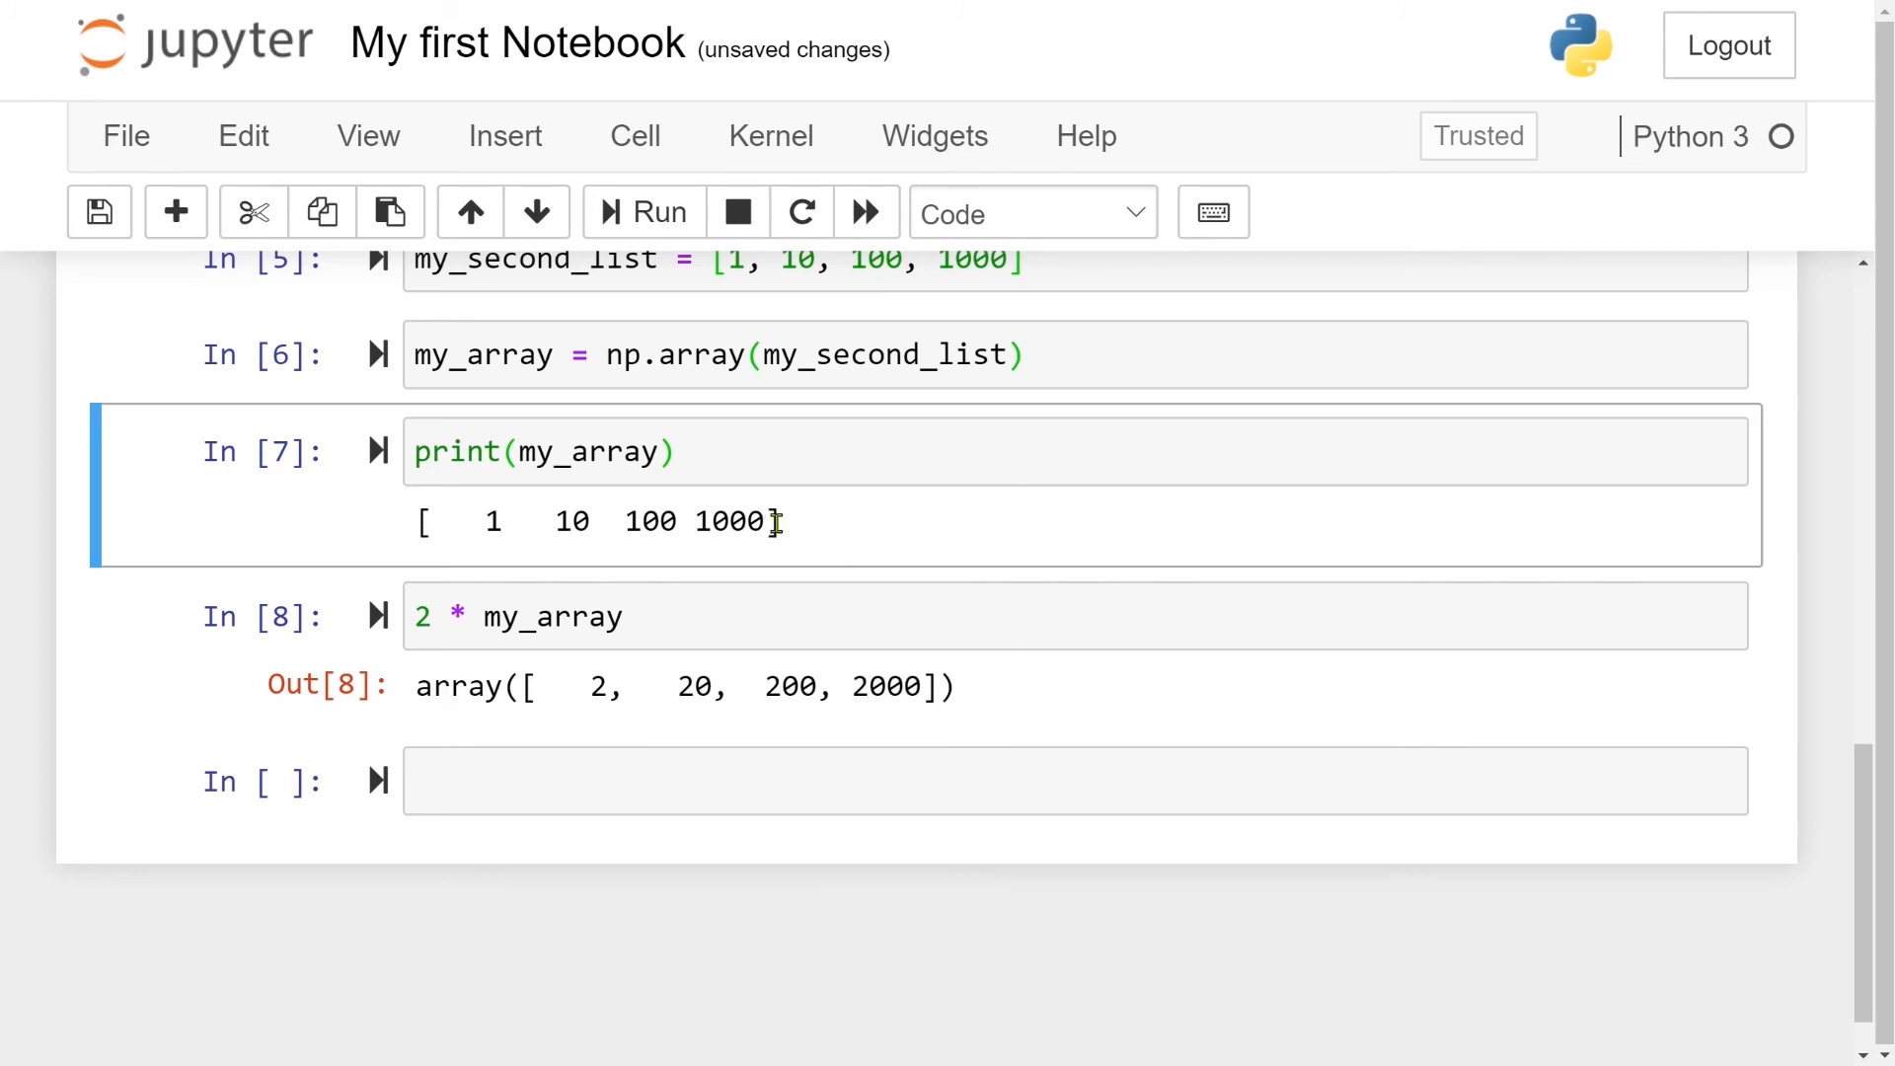
{"action": "double_click", "coordinate": [457, 685]}
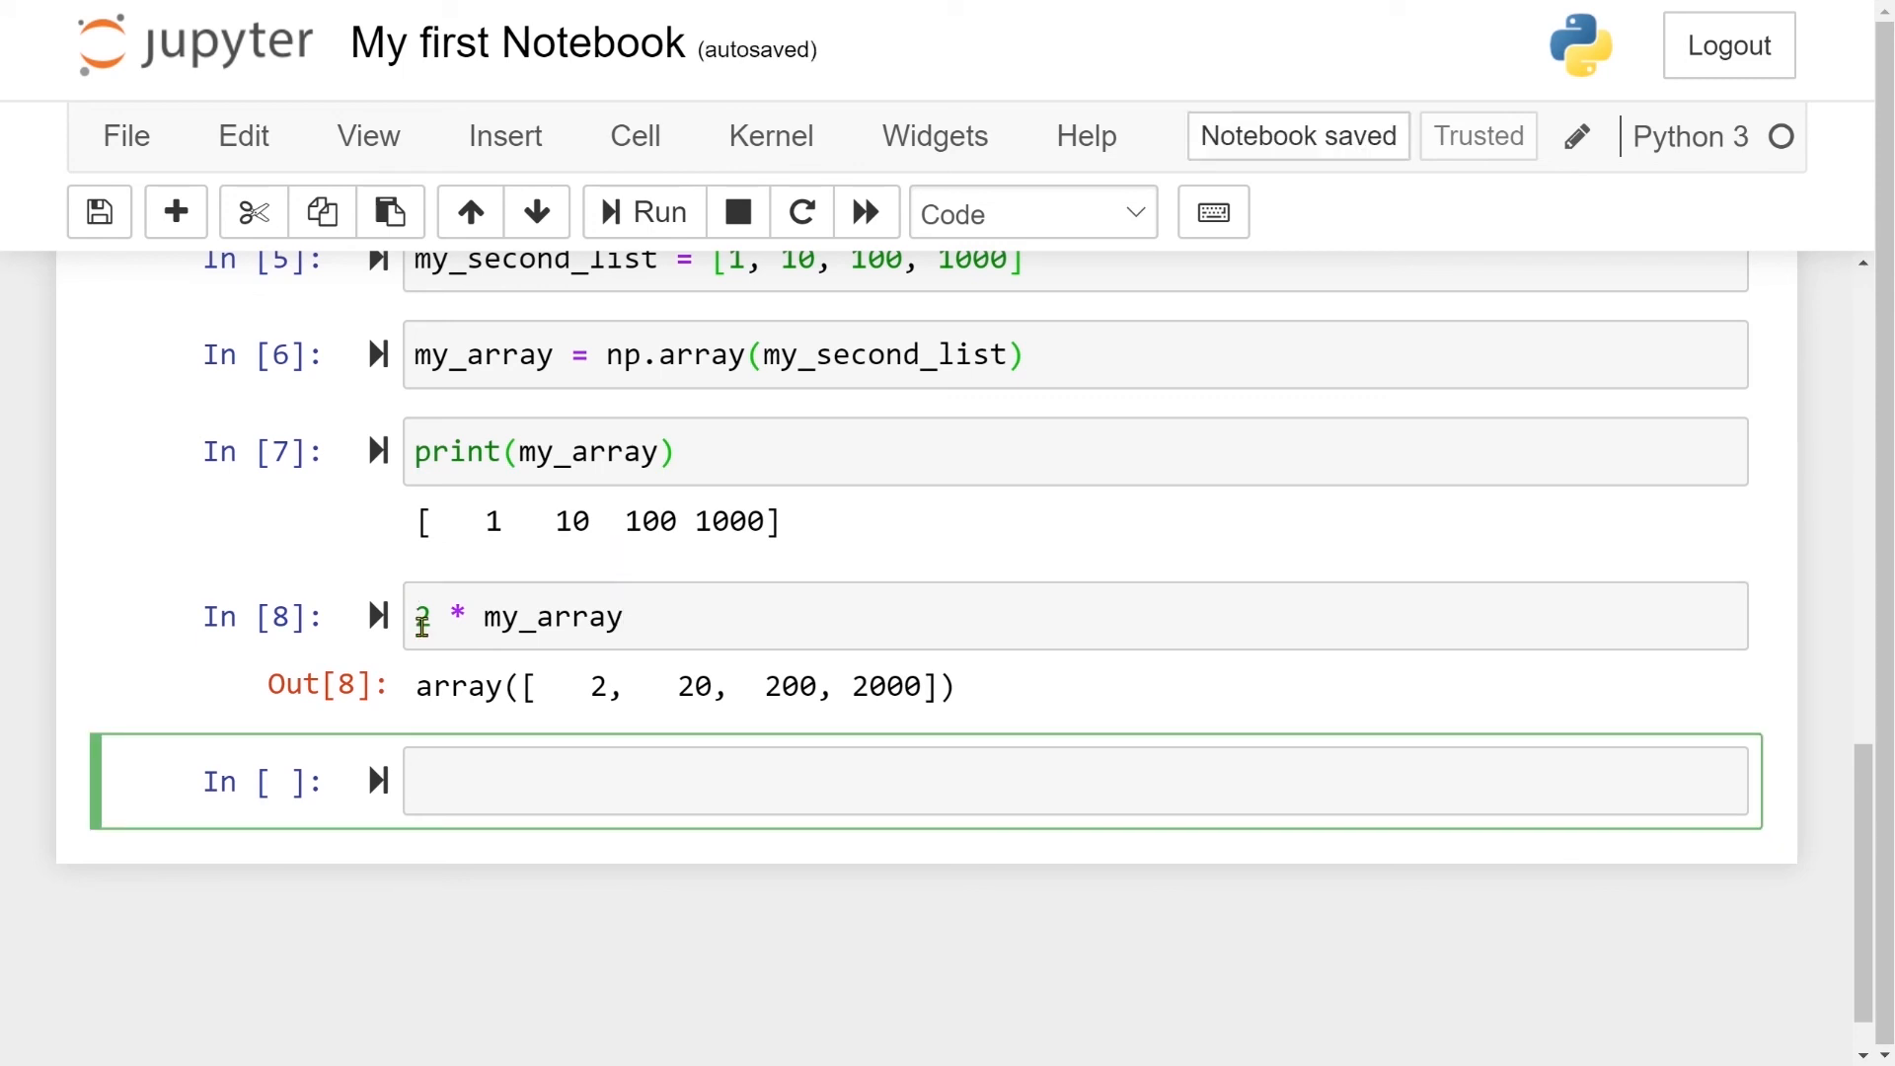
{"action": "left_click", "coordinate": [1076, 780]}
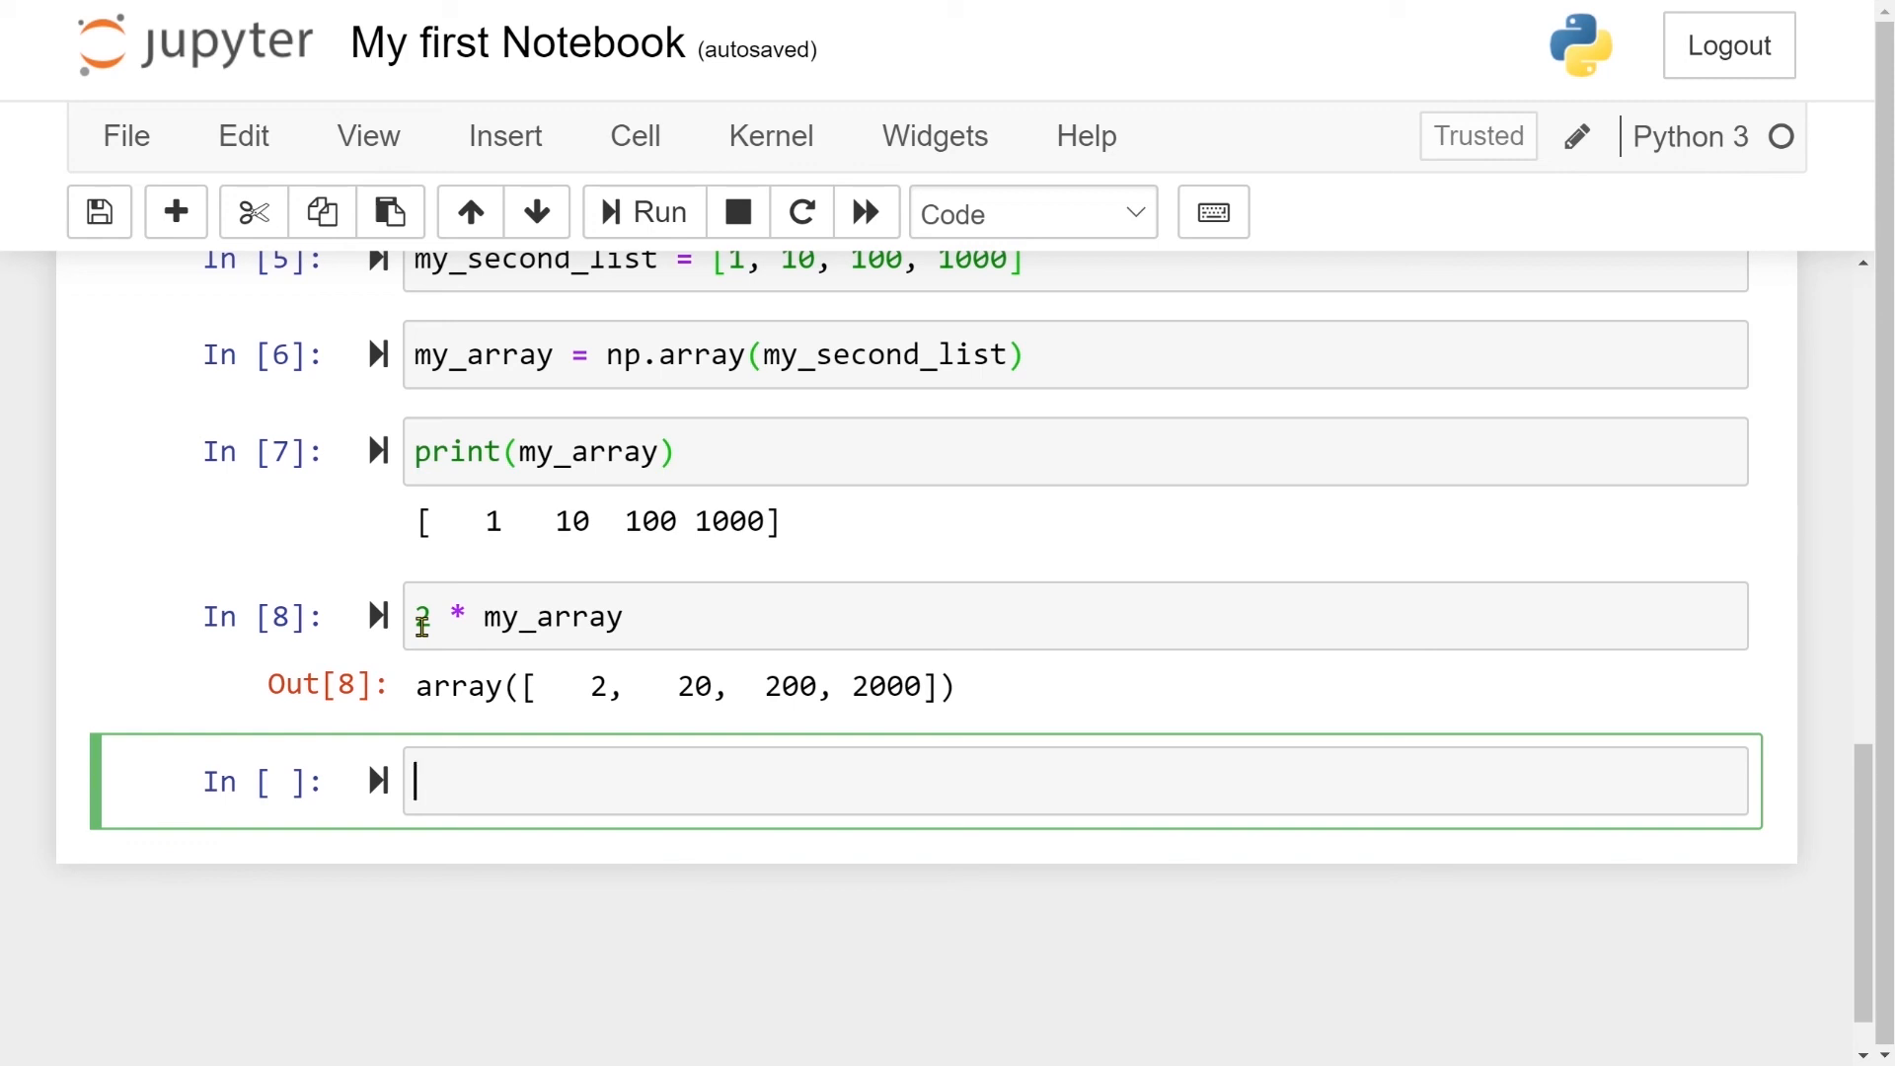
Switch the empty cell's type to Markdown via the cell-type dropdown
{"action": "left_click", "coordinate": [1028, 214]}
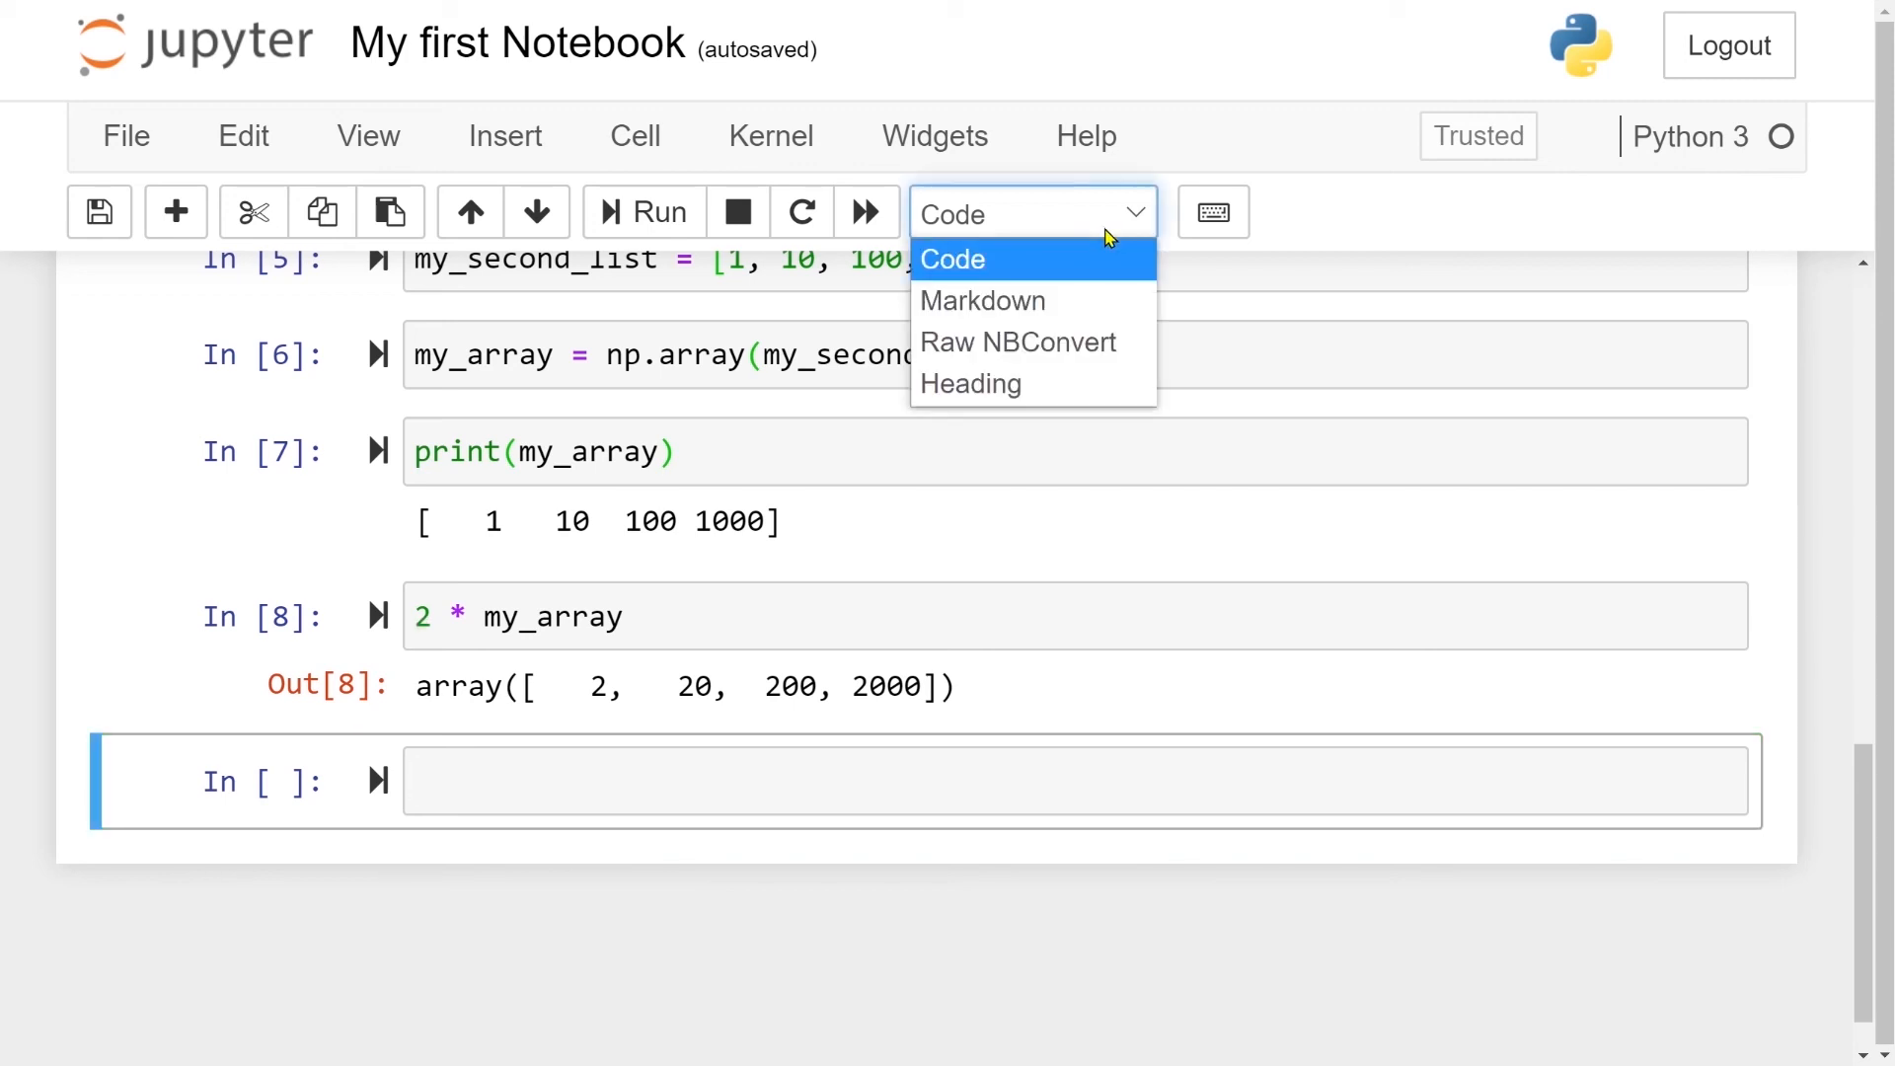
{"action": "left_click", "coordinate": [980, 300]}
{"action": "type", "text": "Help!!!"}
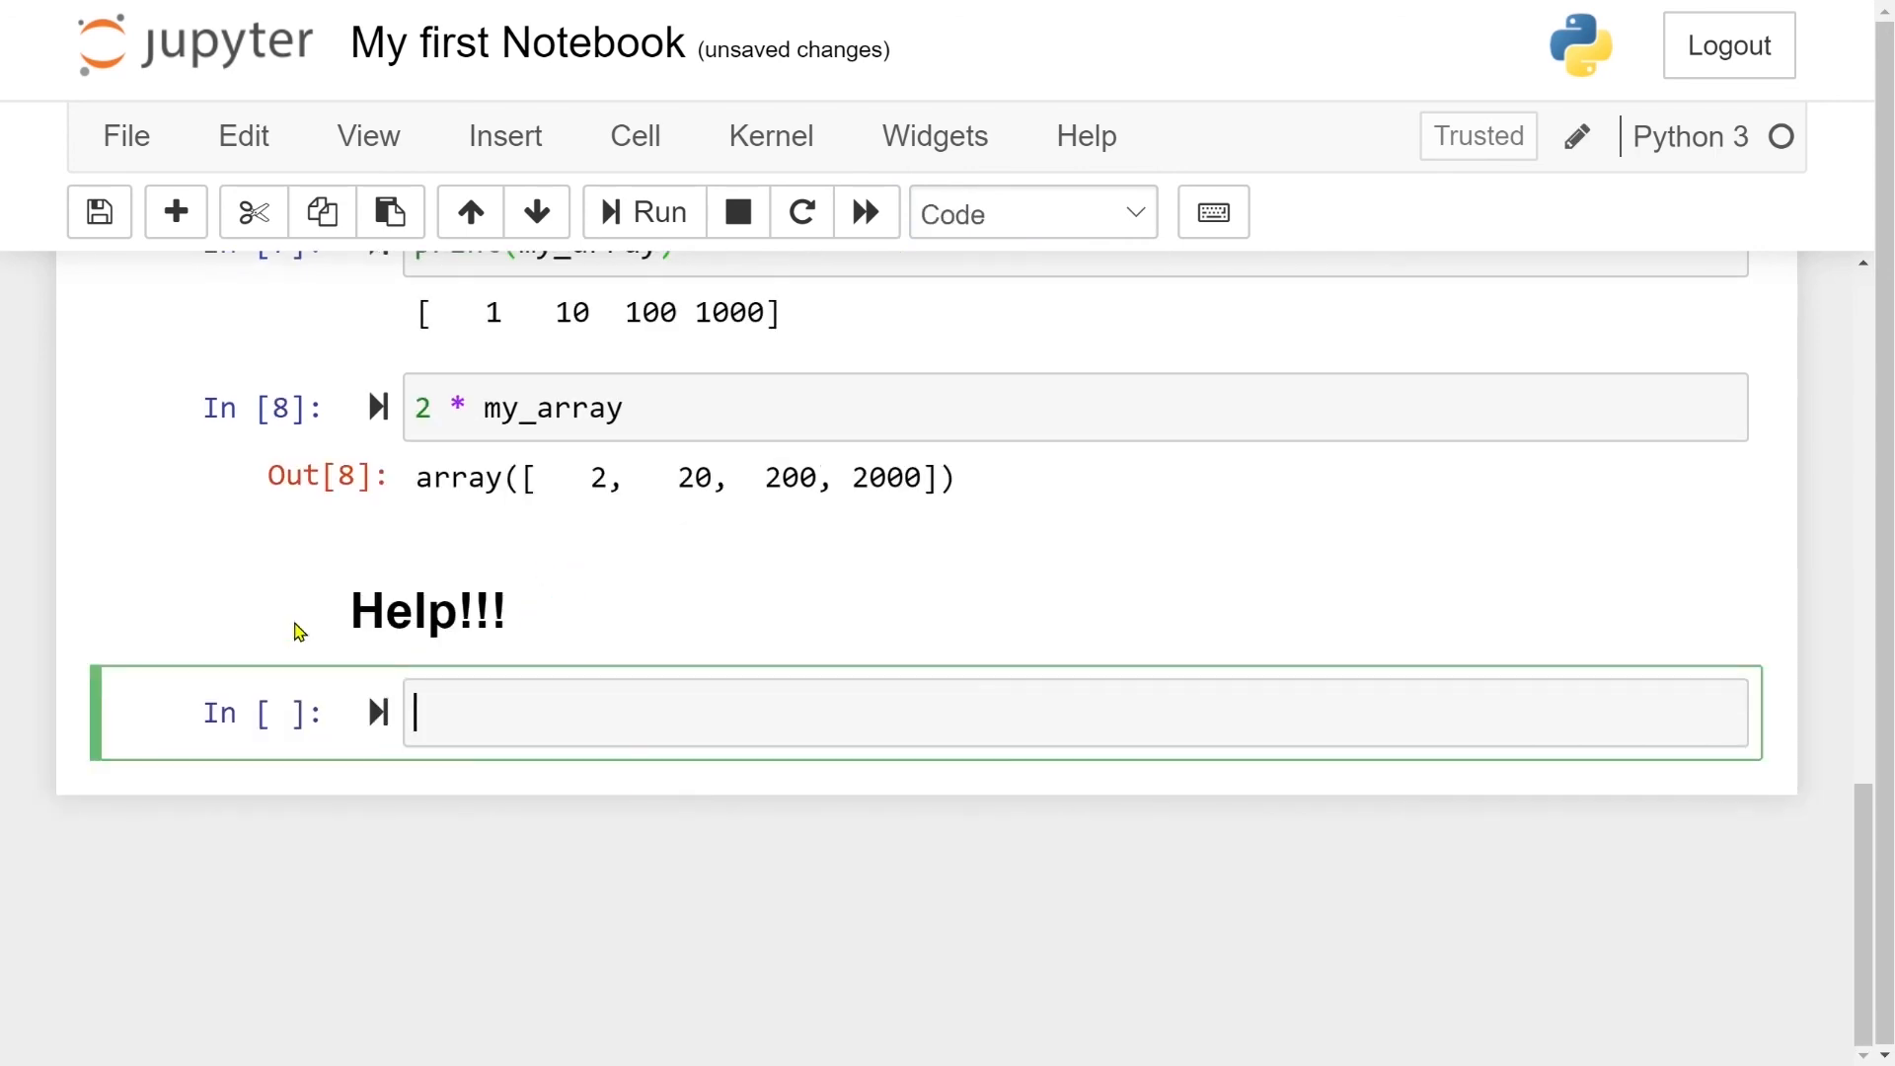
{"action": "mouse_move", "coordinate": [501, 570]}
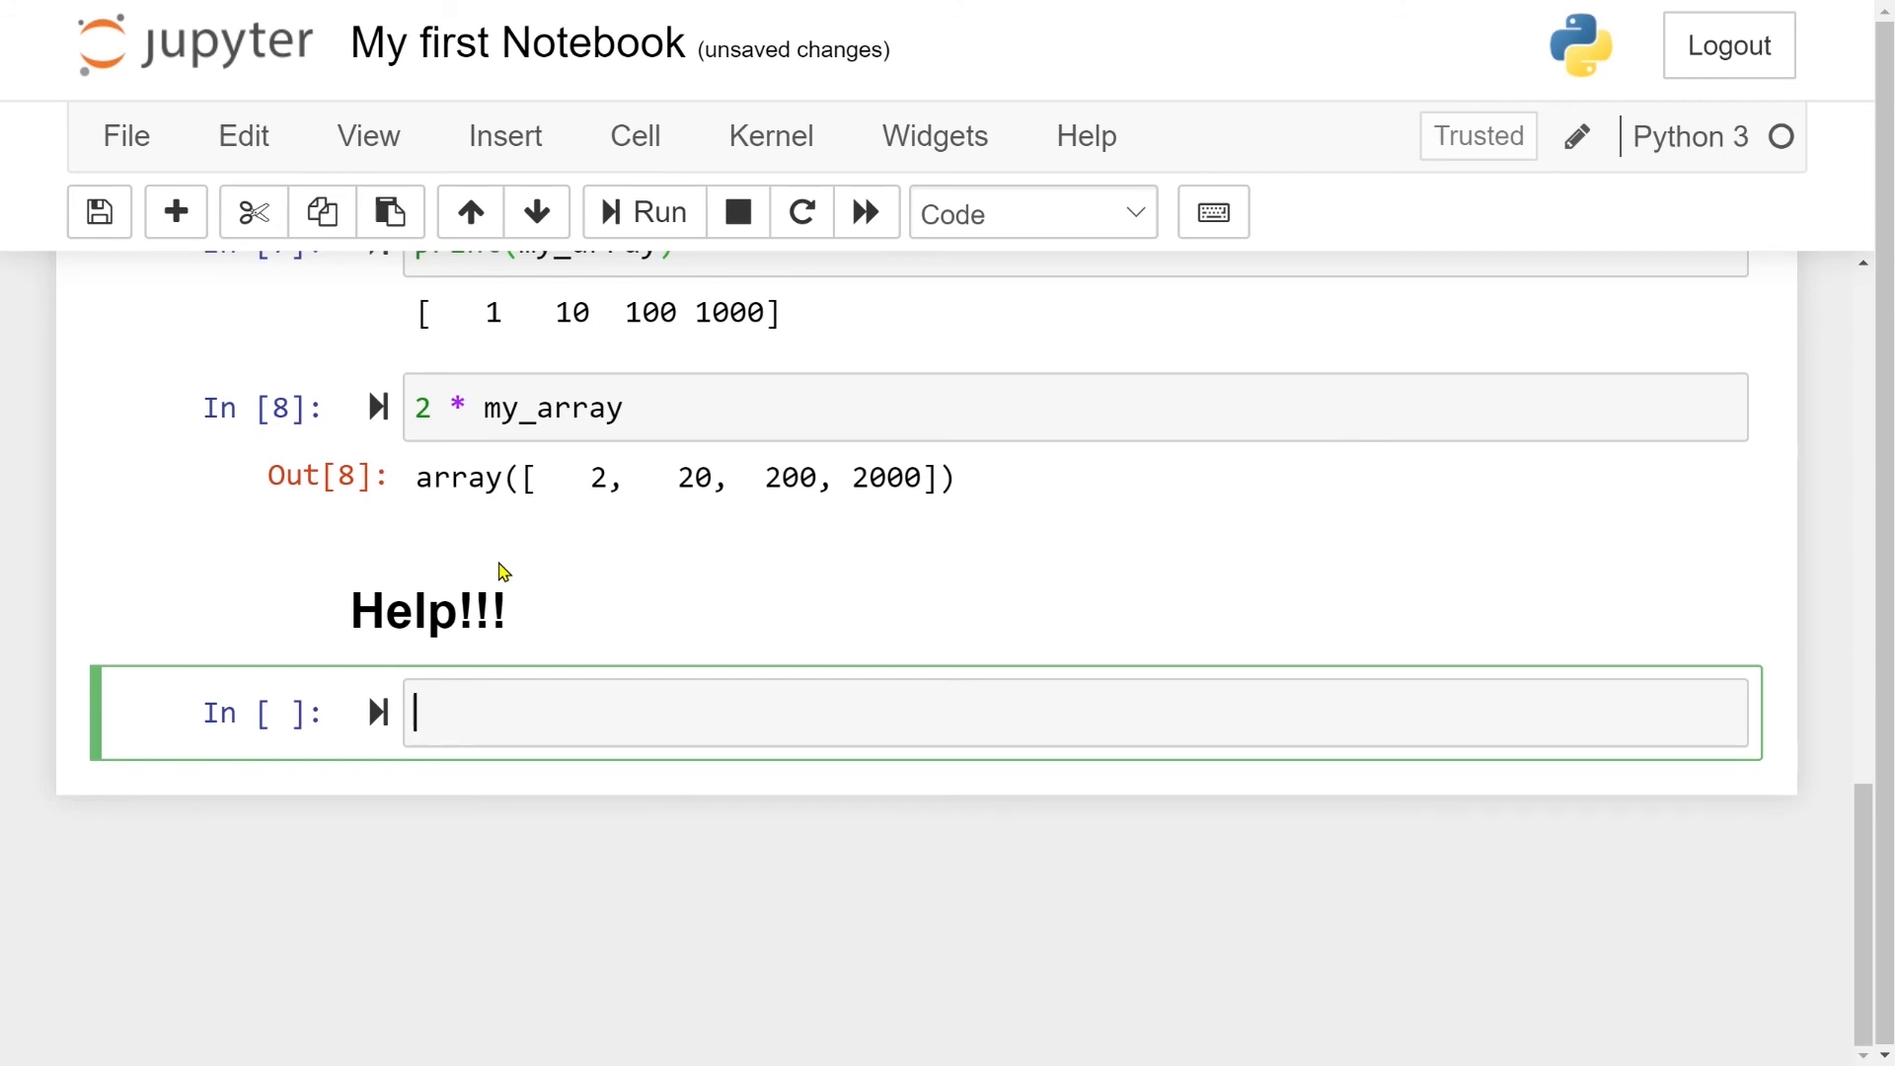
Run np.arange(4) to get array([0, 1, 2, 3]) and select the empty cell below
{"action": "type", "text": "n"}
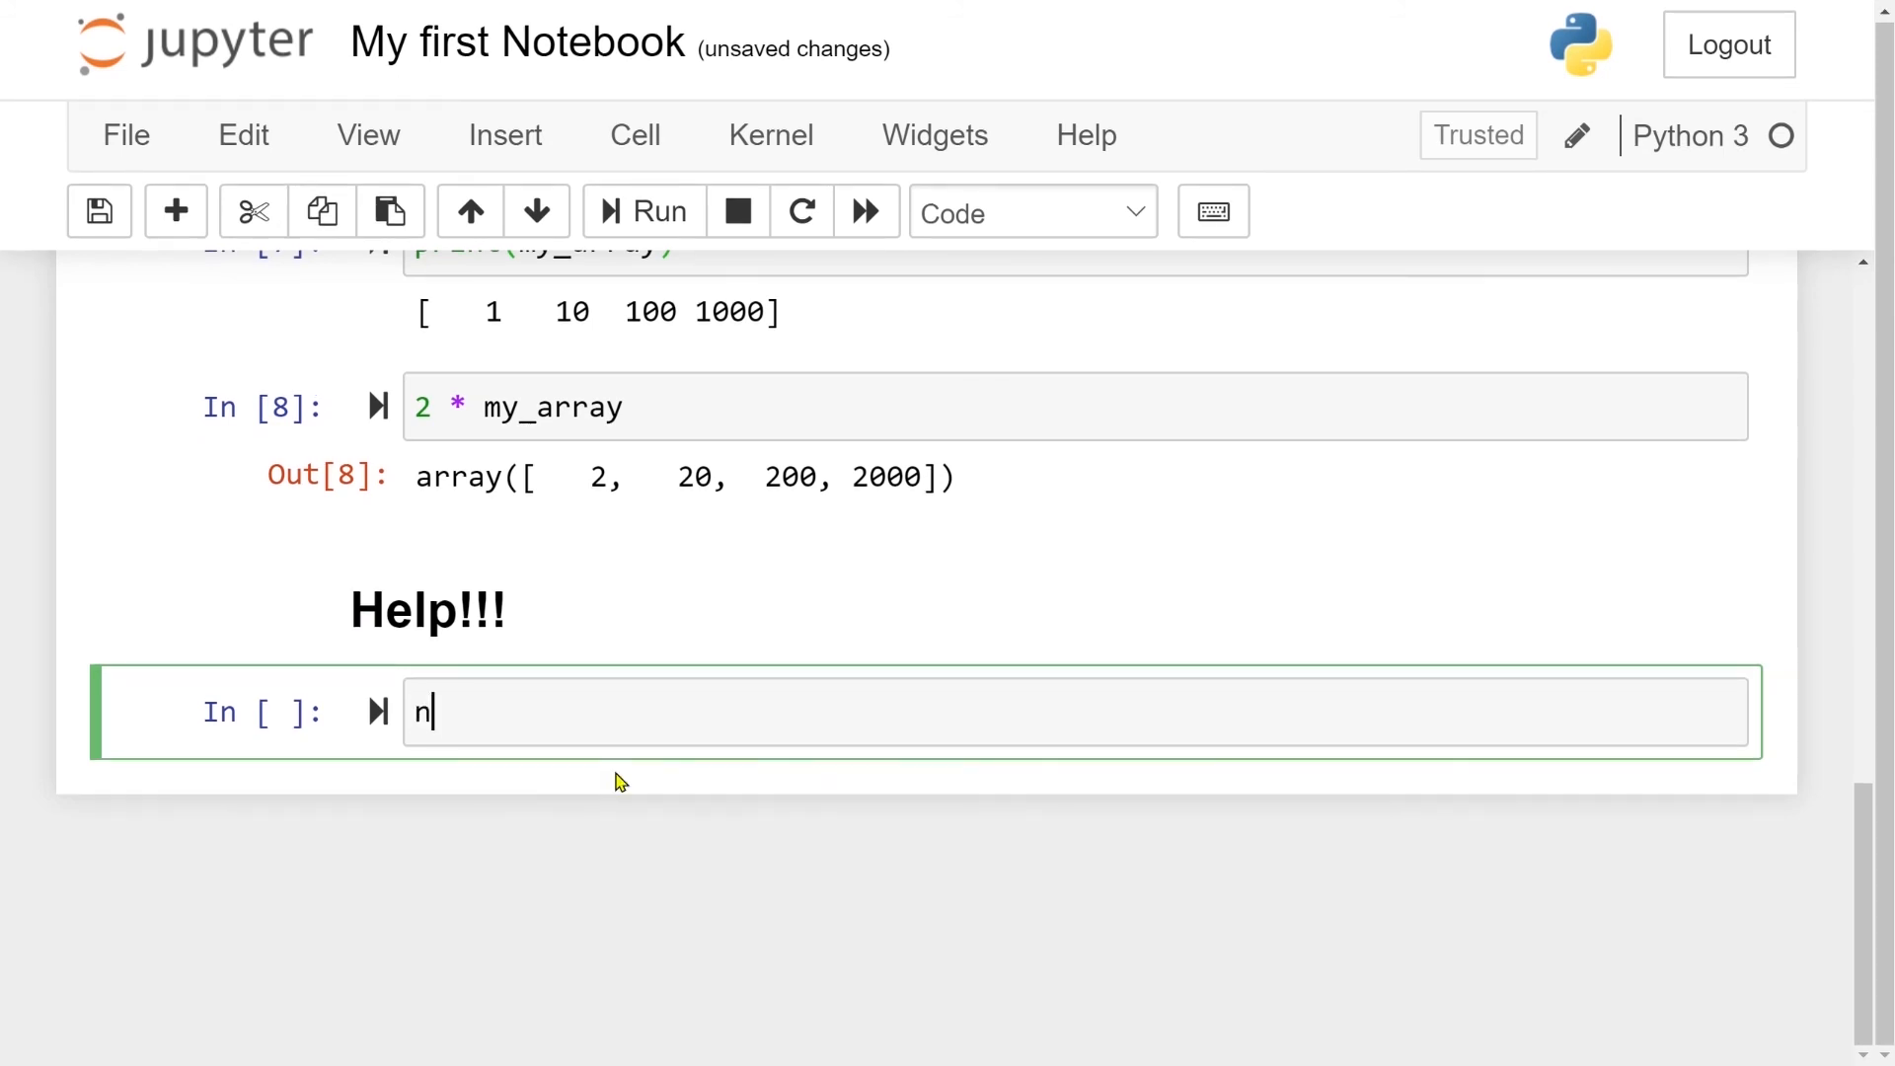
{"action": "type", "text": "p.ara"}
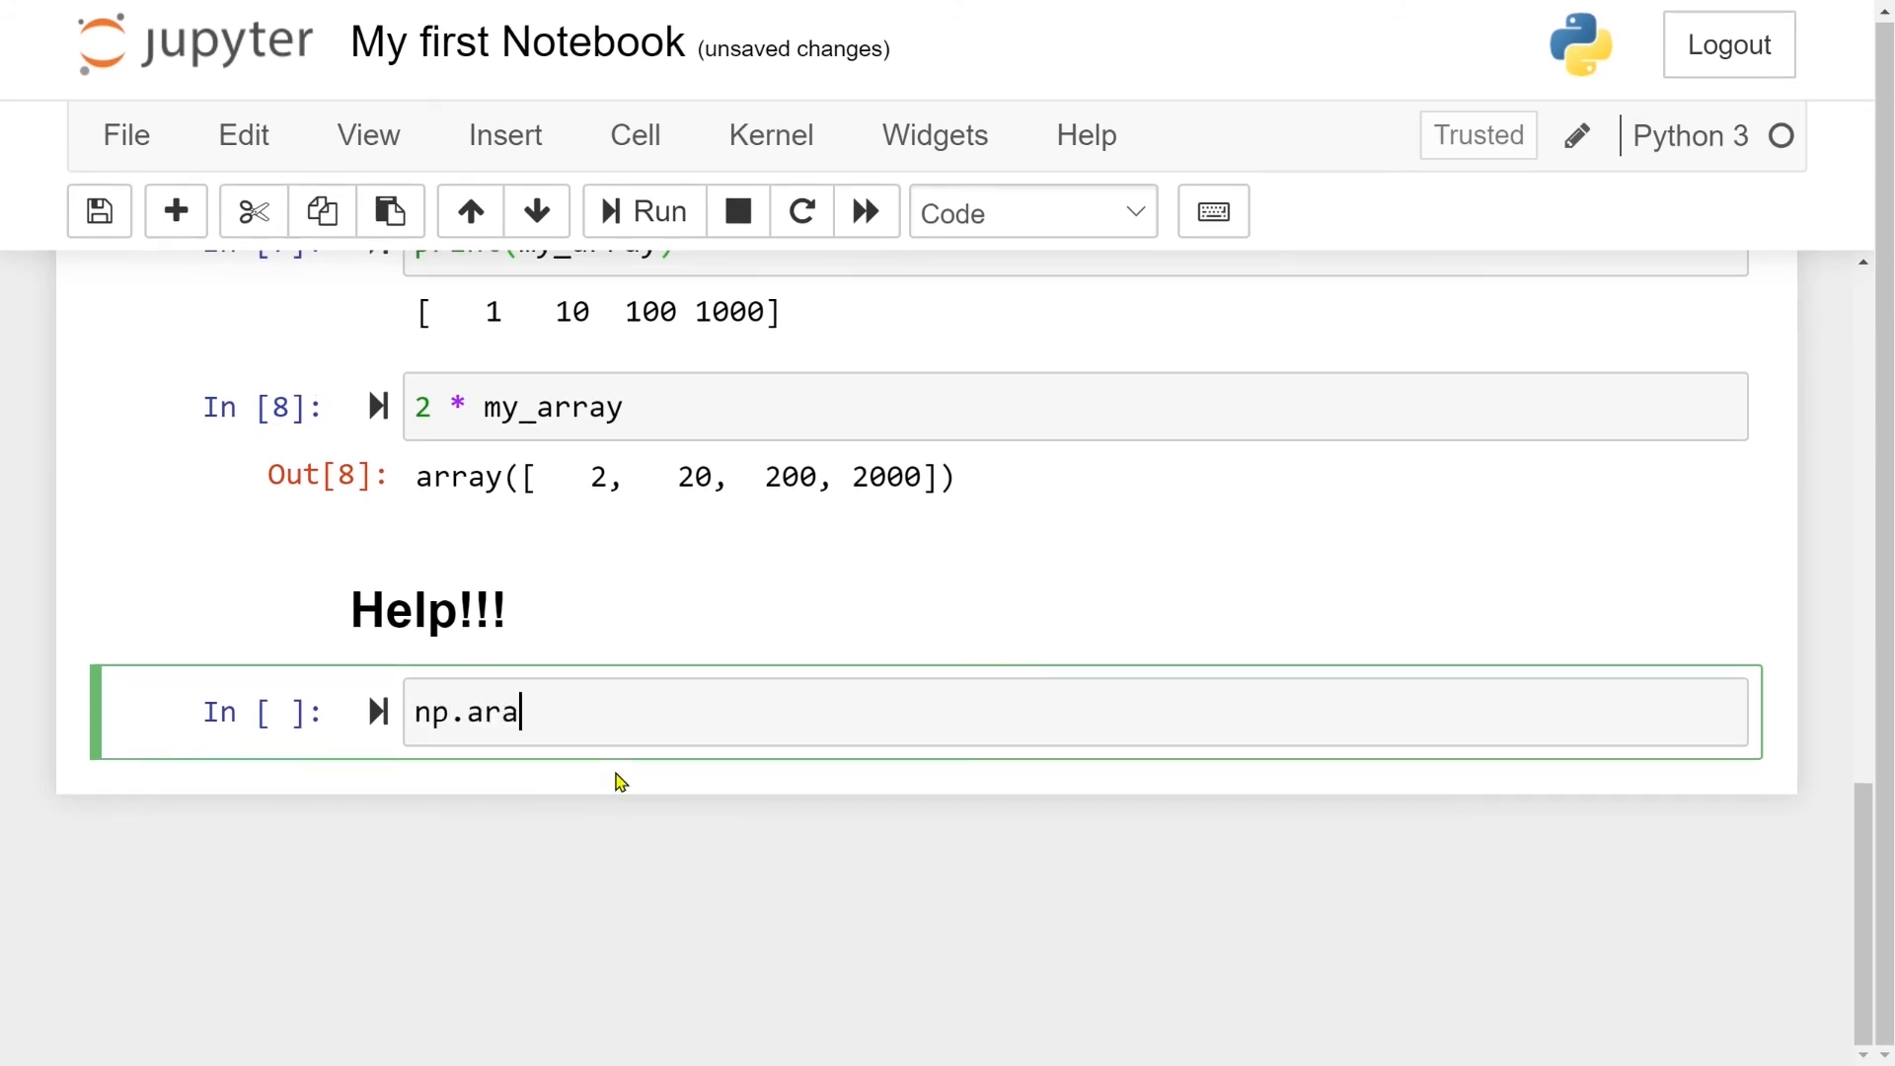
{"action": "type", "text": "nge"}
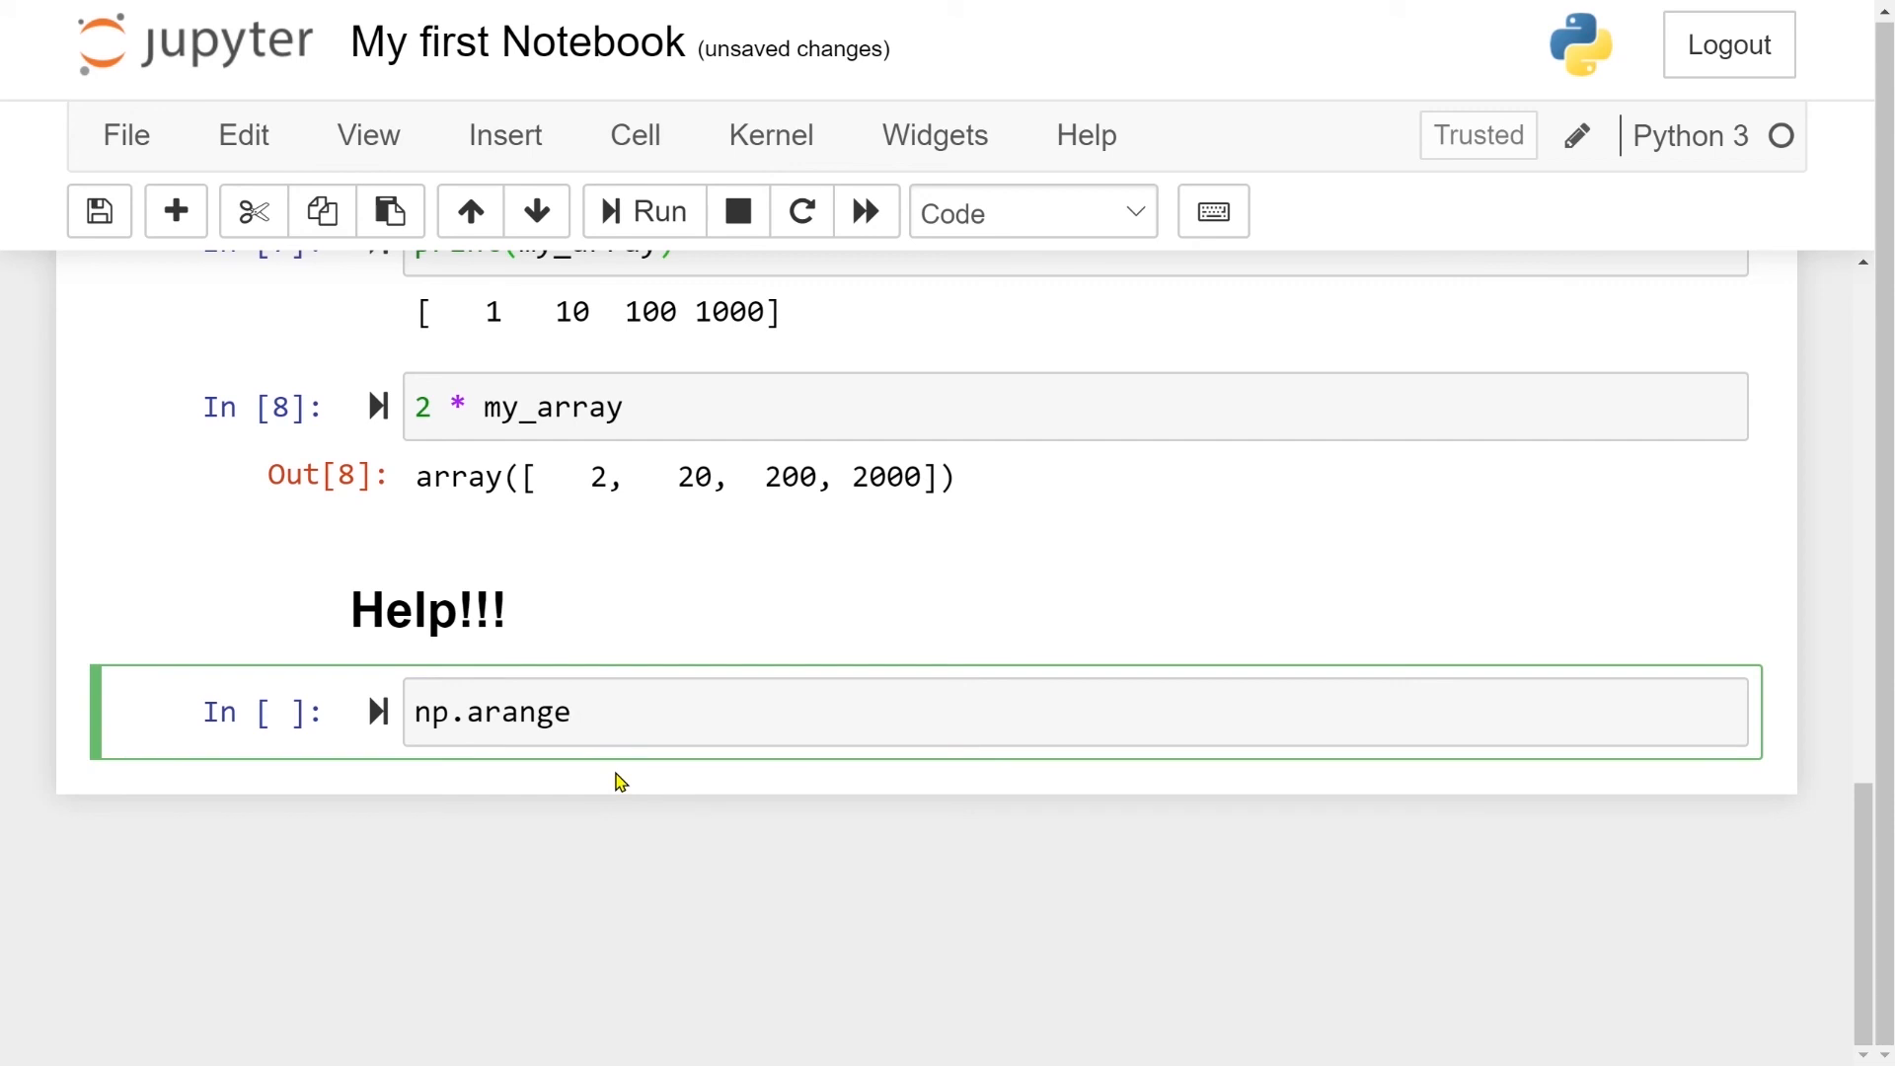
{"action": "type", "text": "()"}
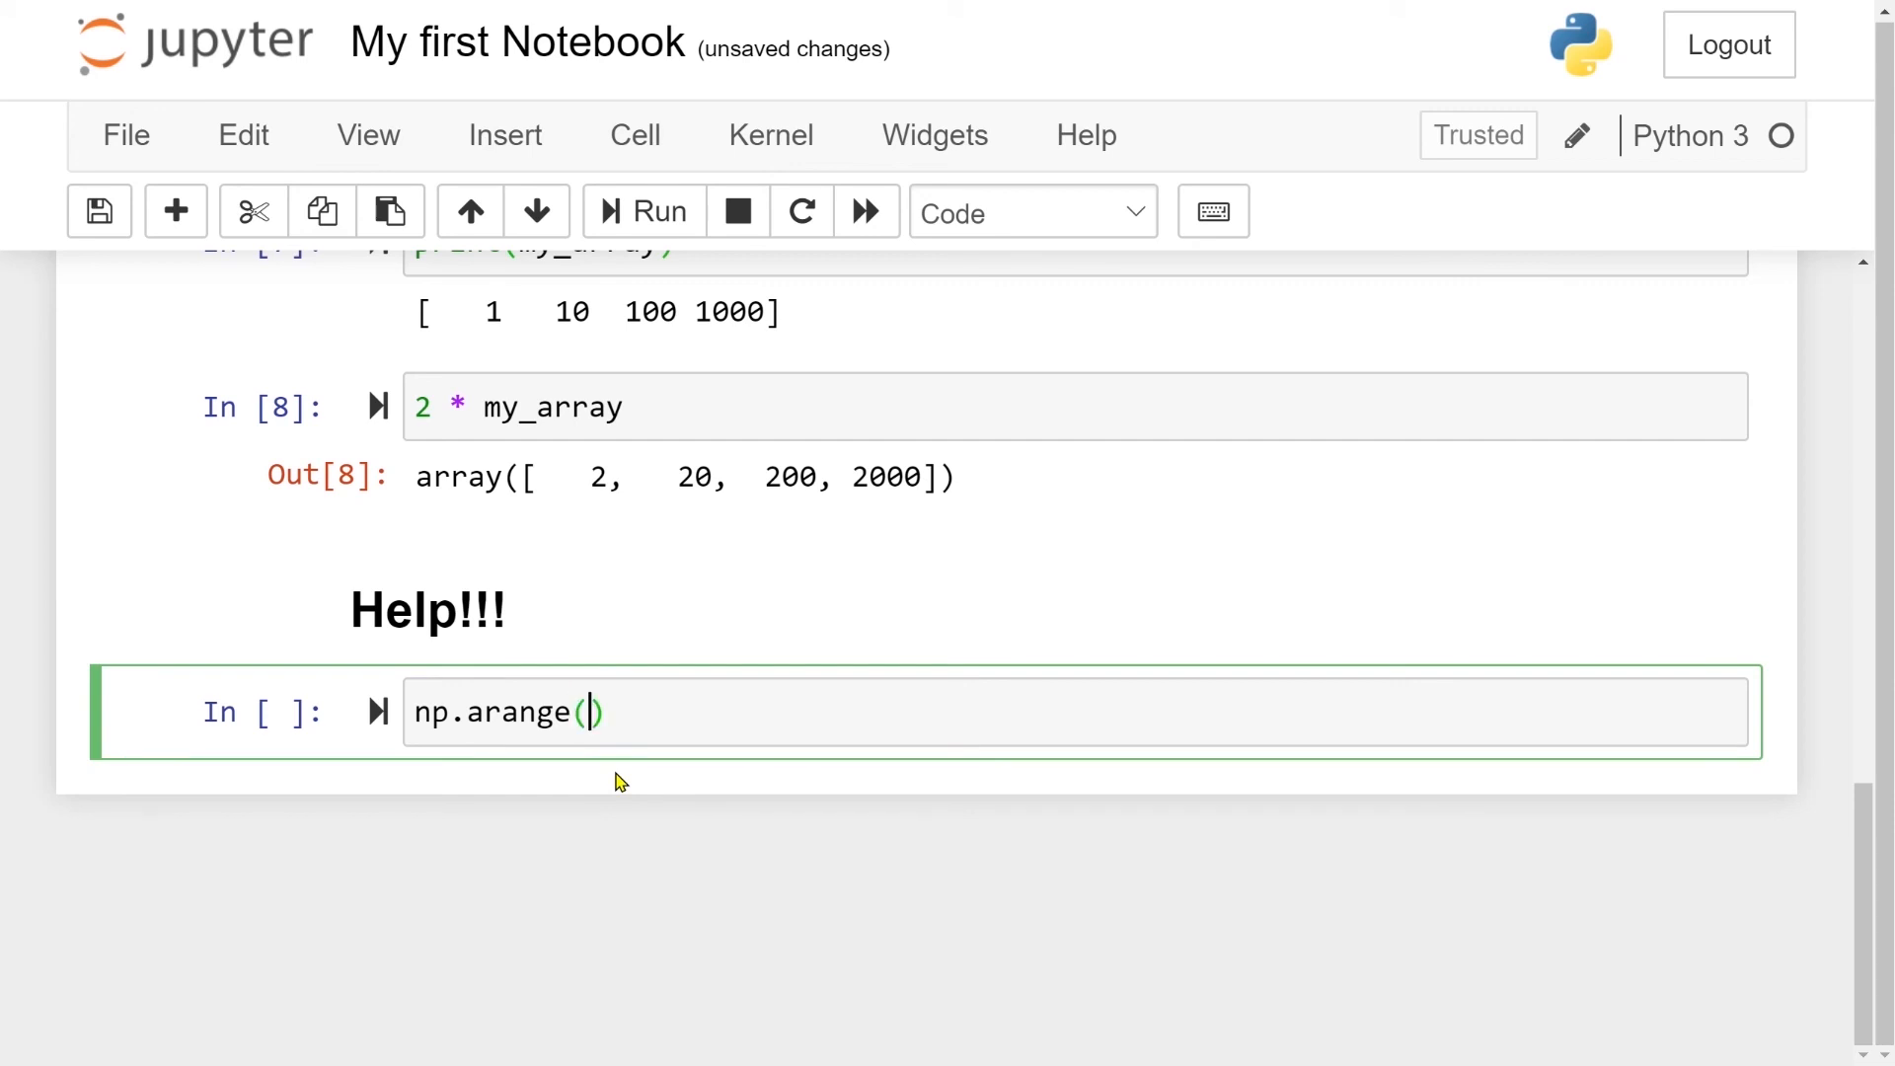
{"action": "type", "text": "4"}
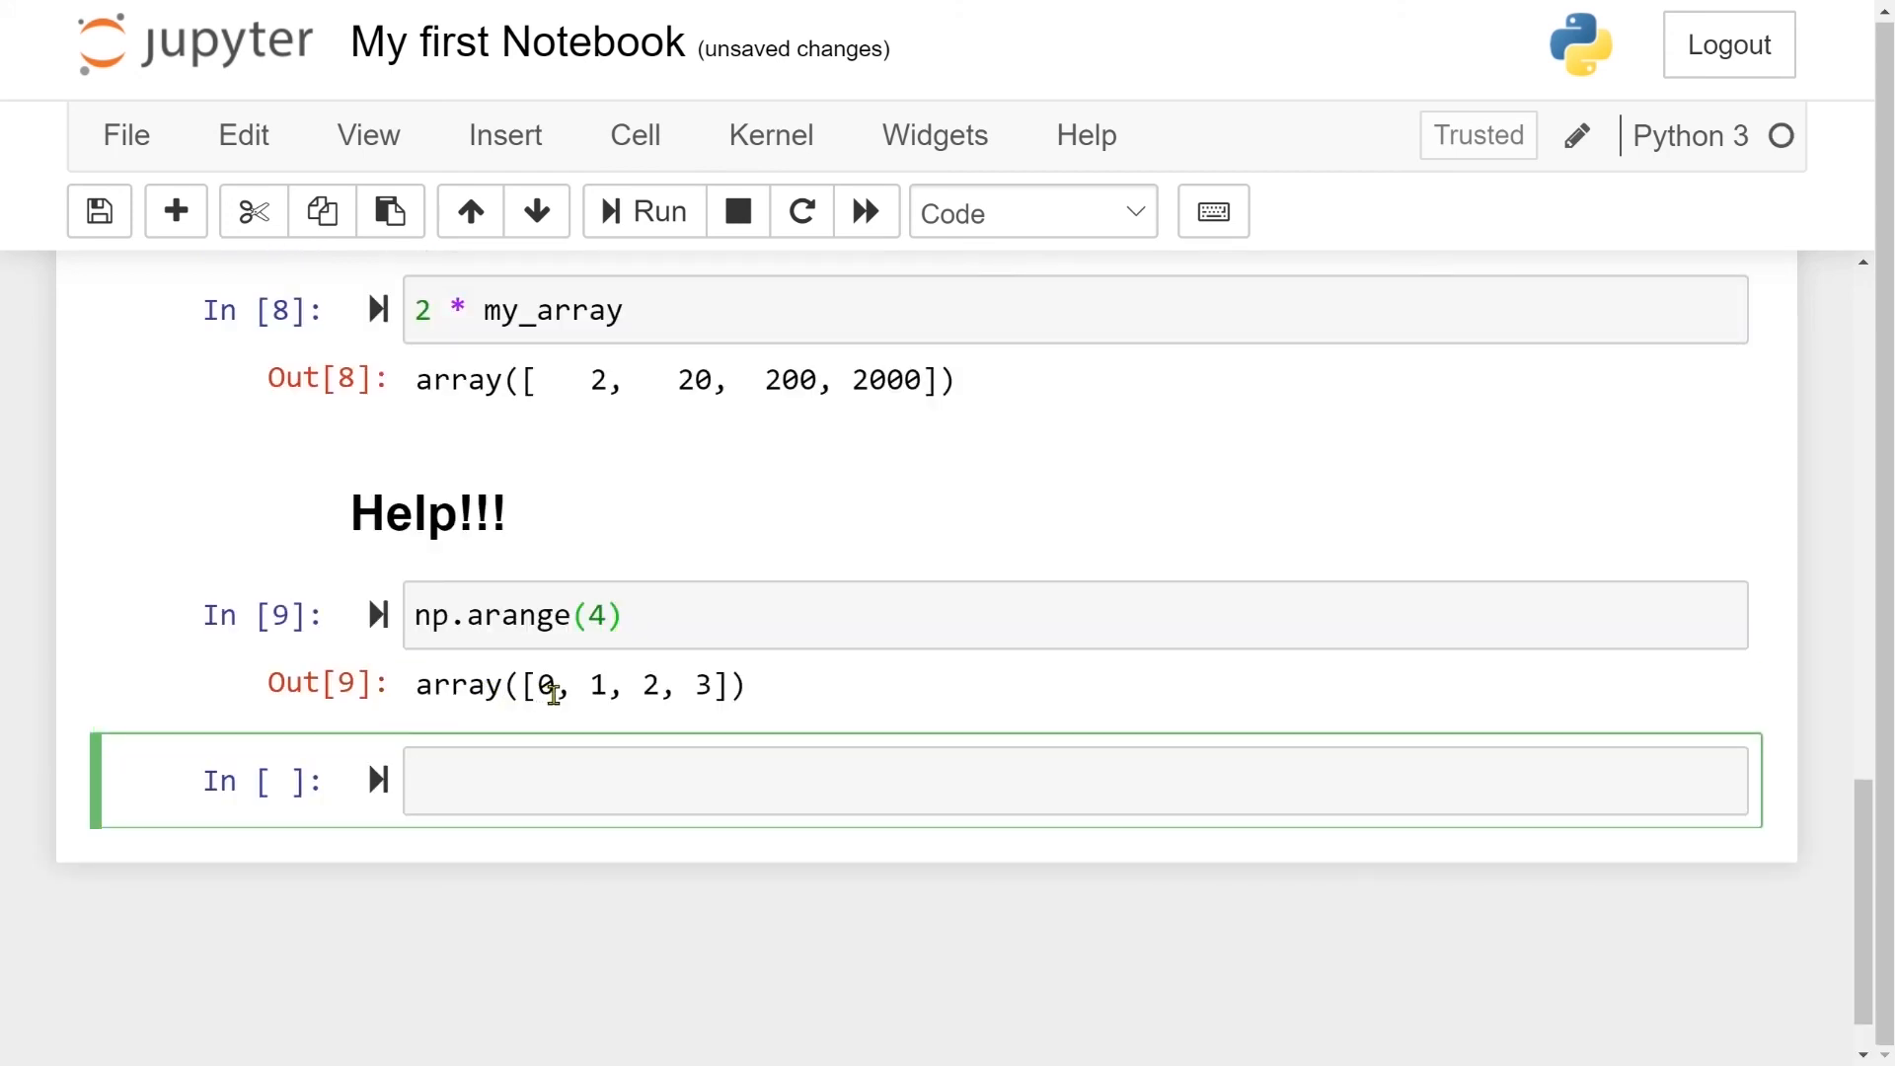
{"action": "left_click", "coordinate": [1076, 780]}
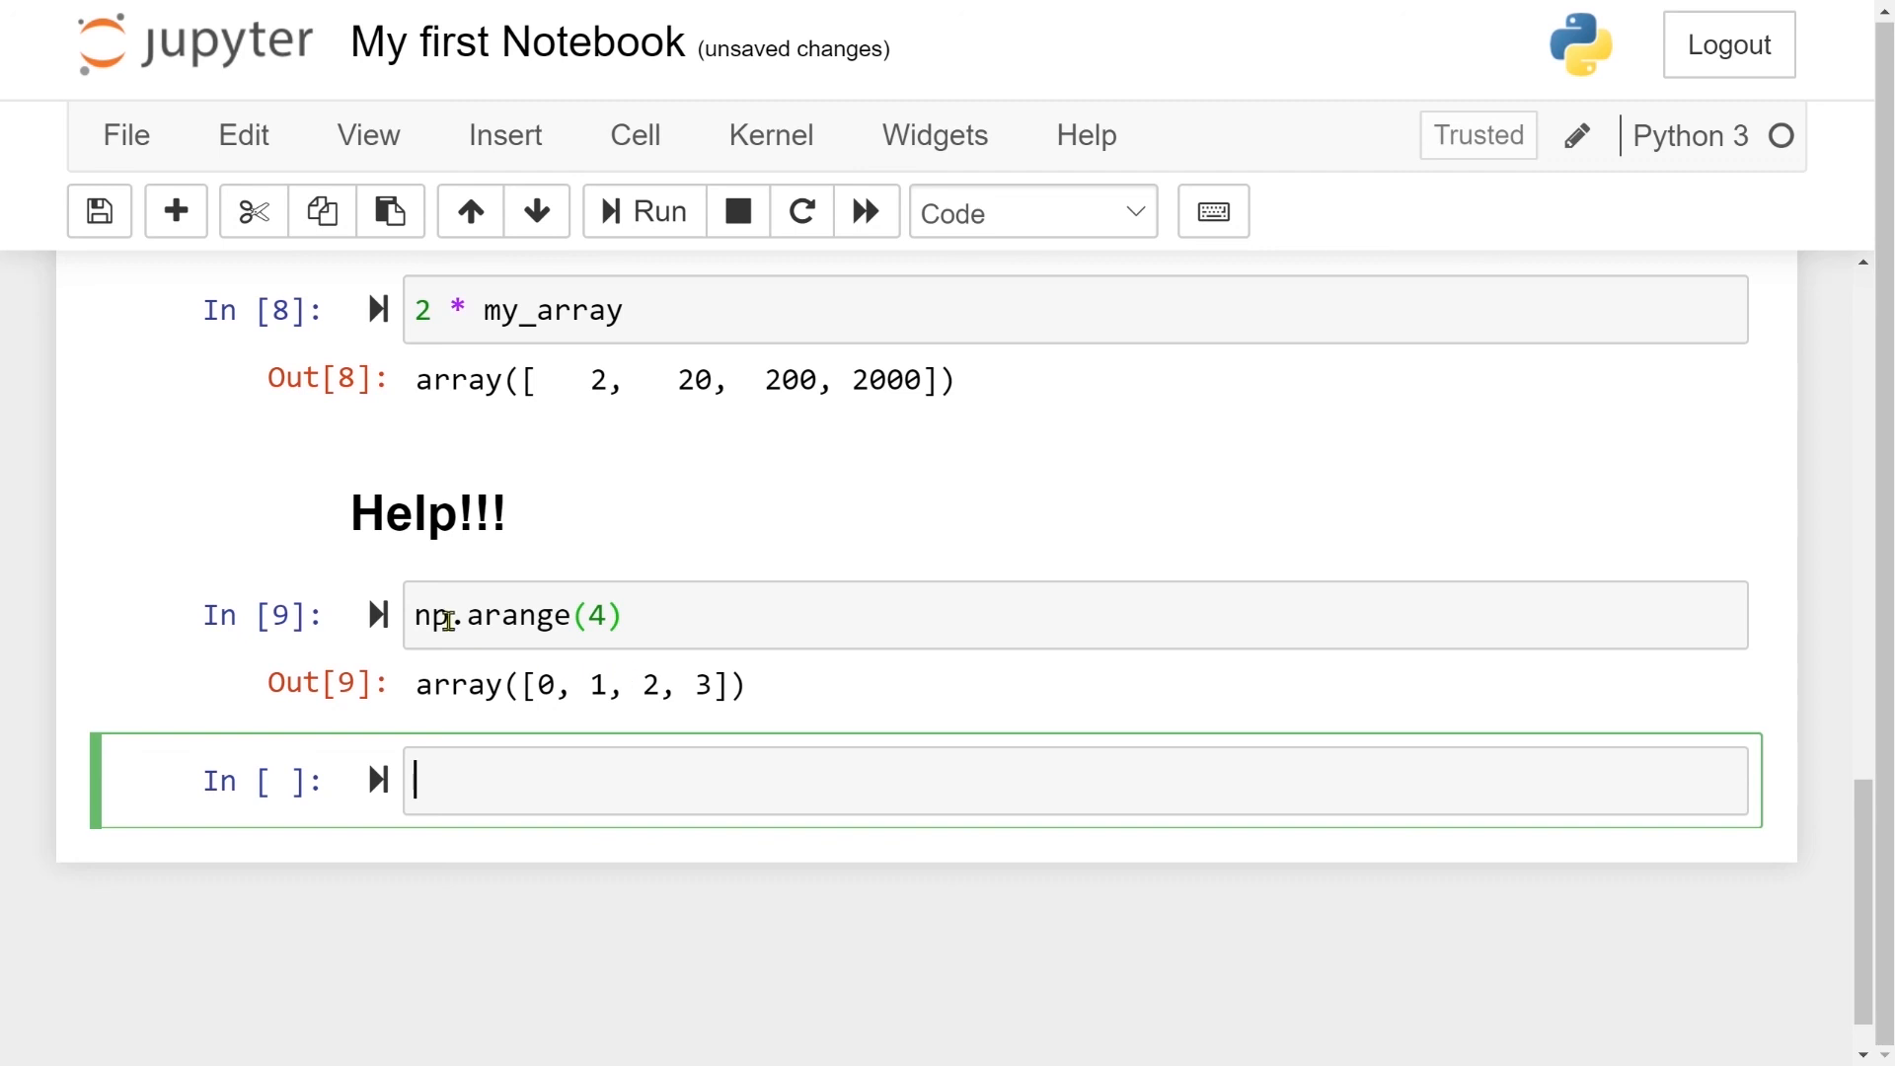
{"action": "mouse_move", "coordinate": [529, 783]}
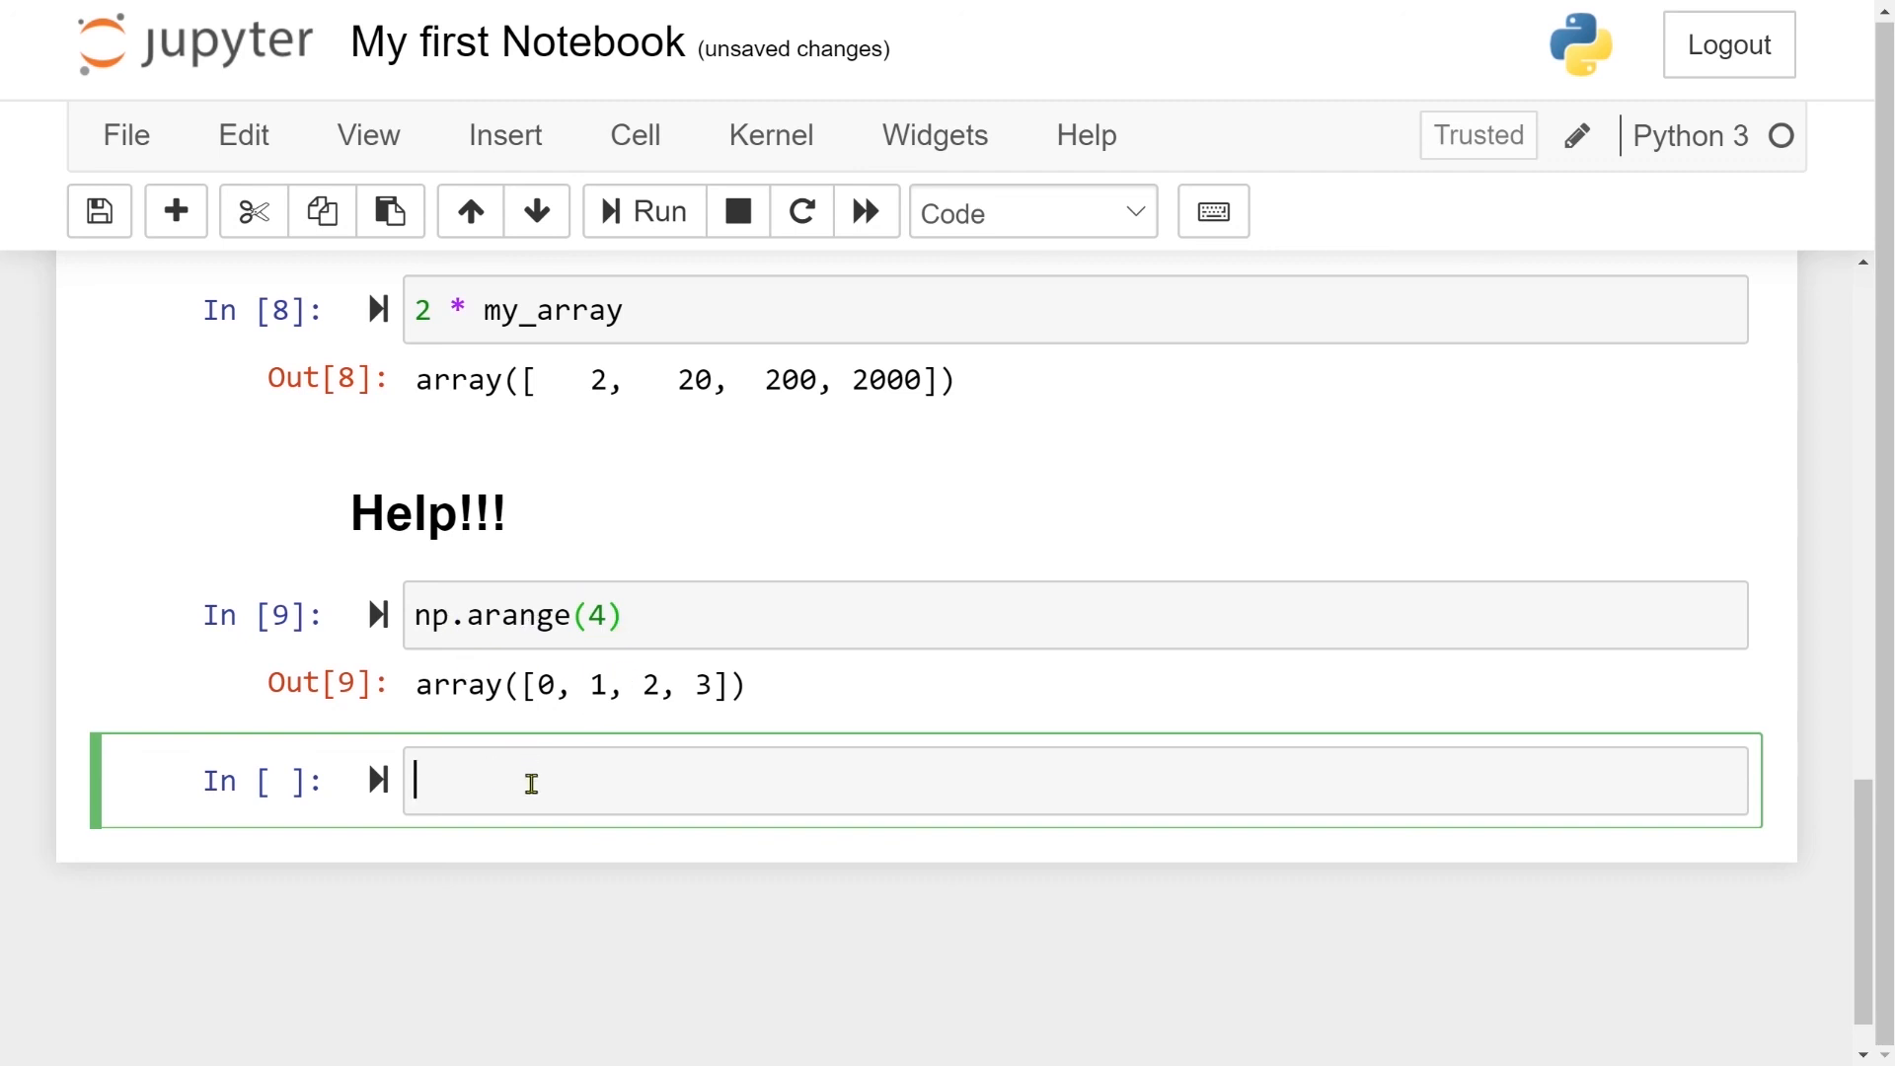
Run help(np.arange) and scroll through the printed arange documentation and examples
{"action": "type", "text": "help()"}
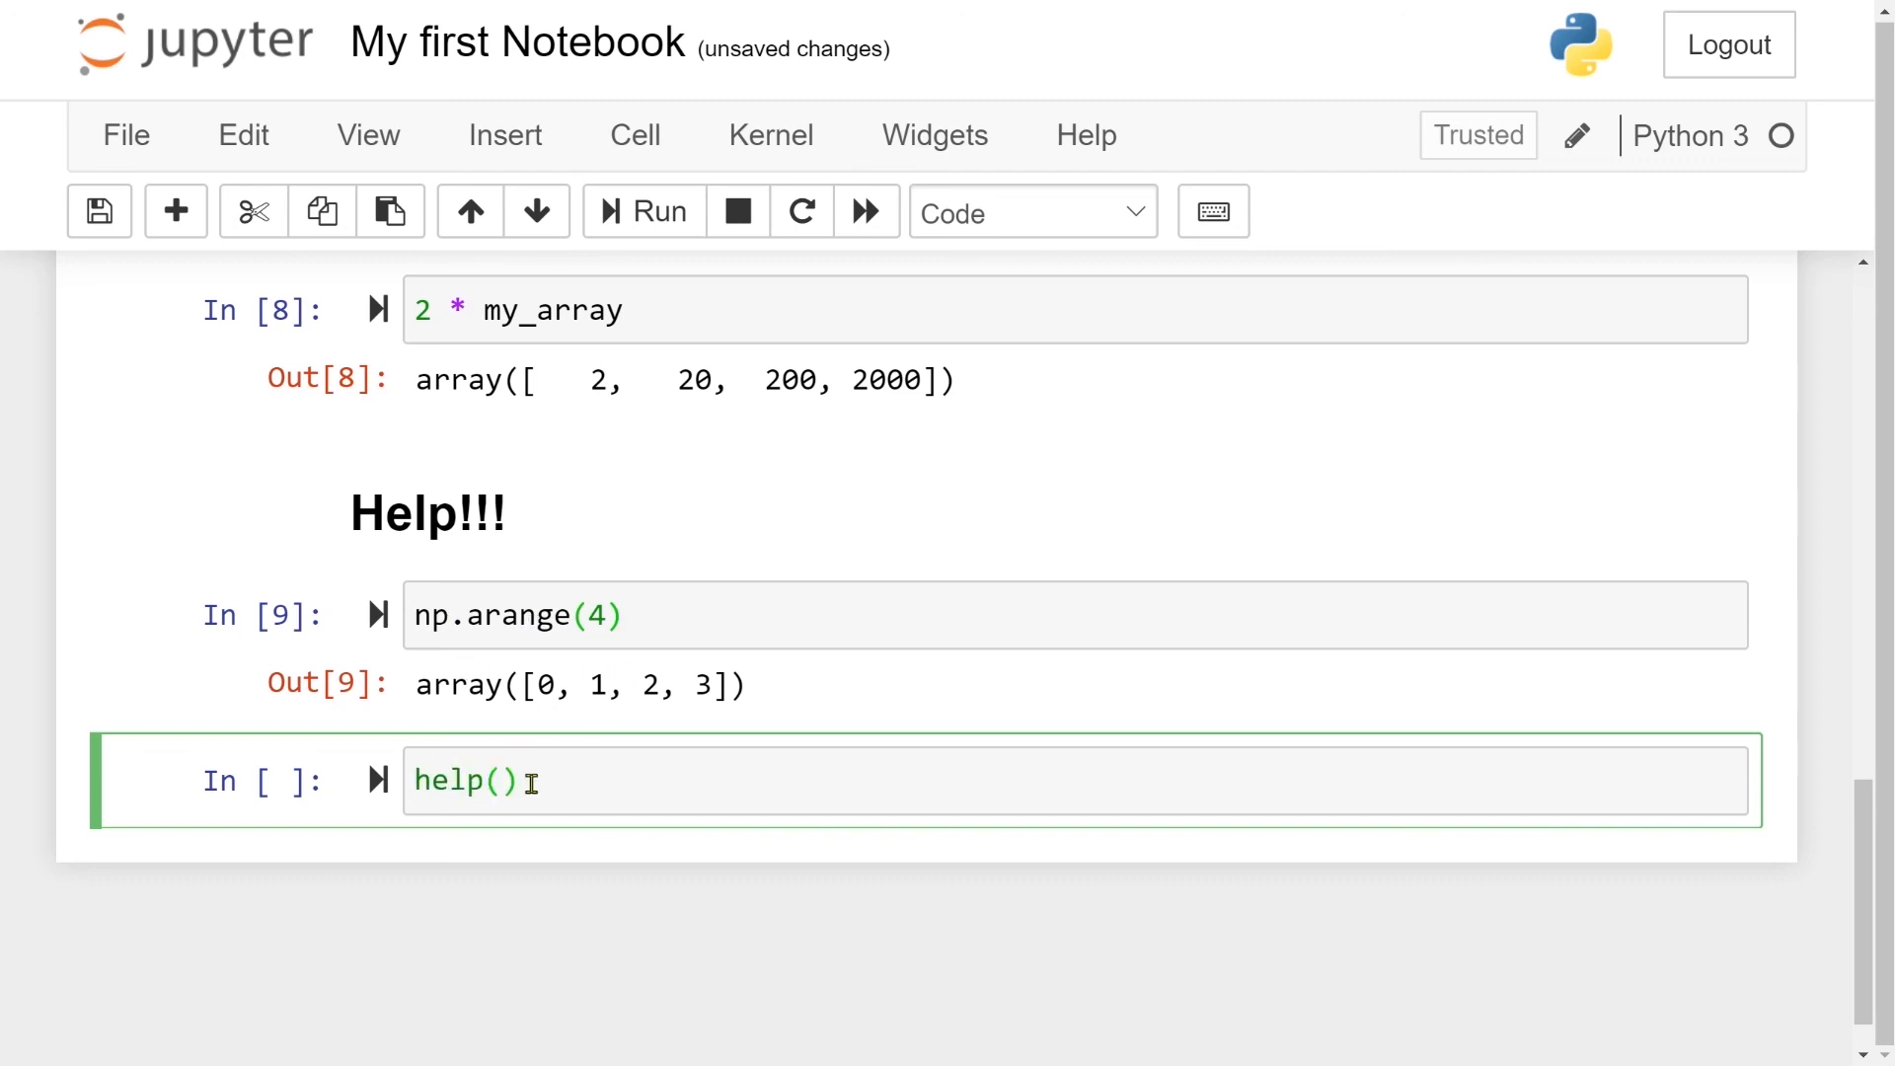
{"action": "type", "text": "np"}
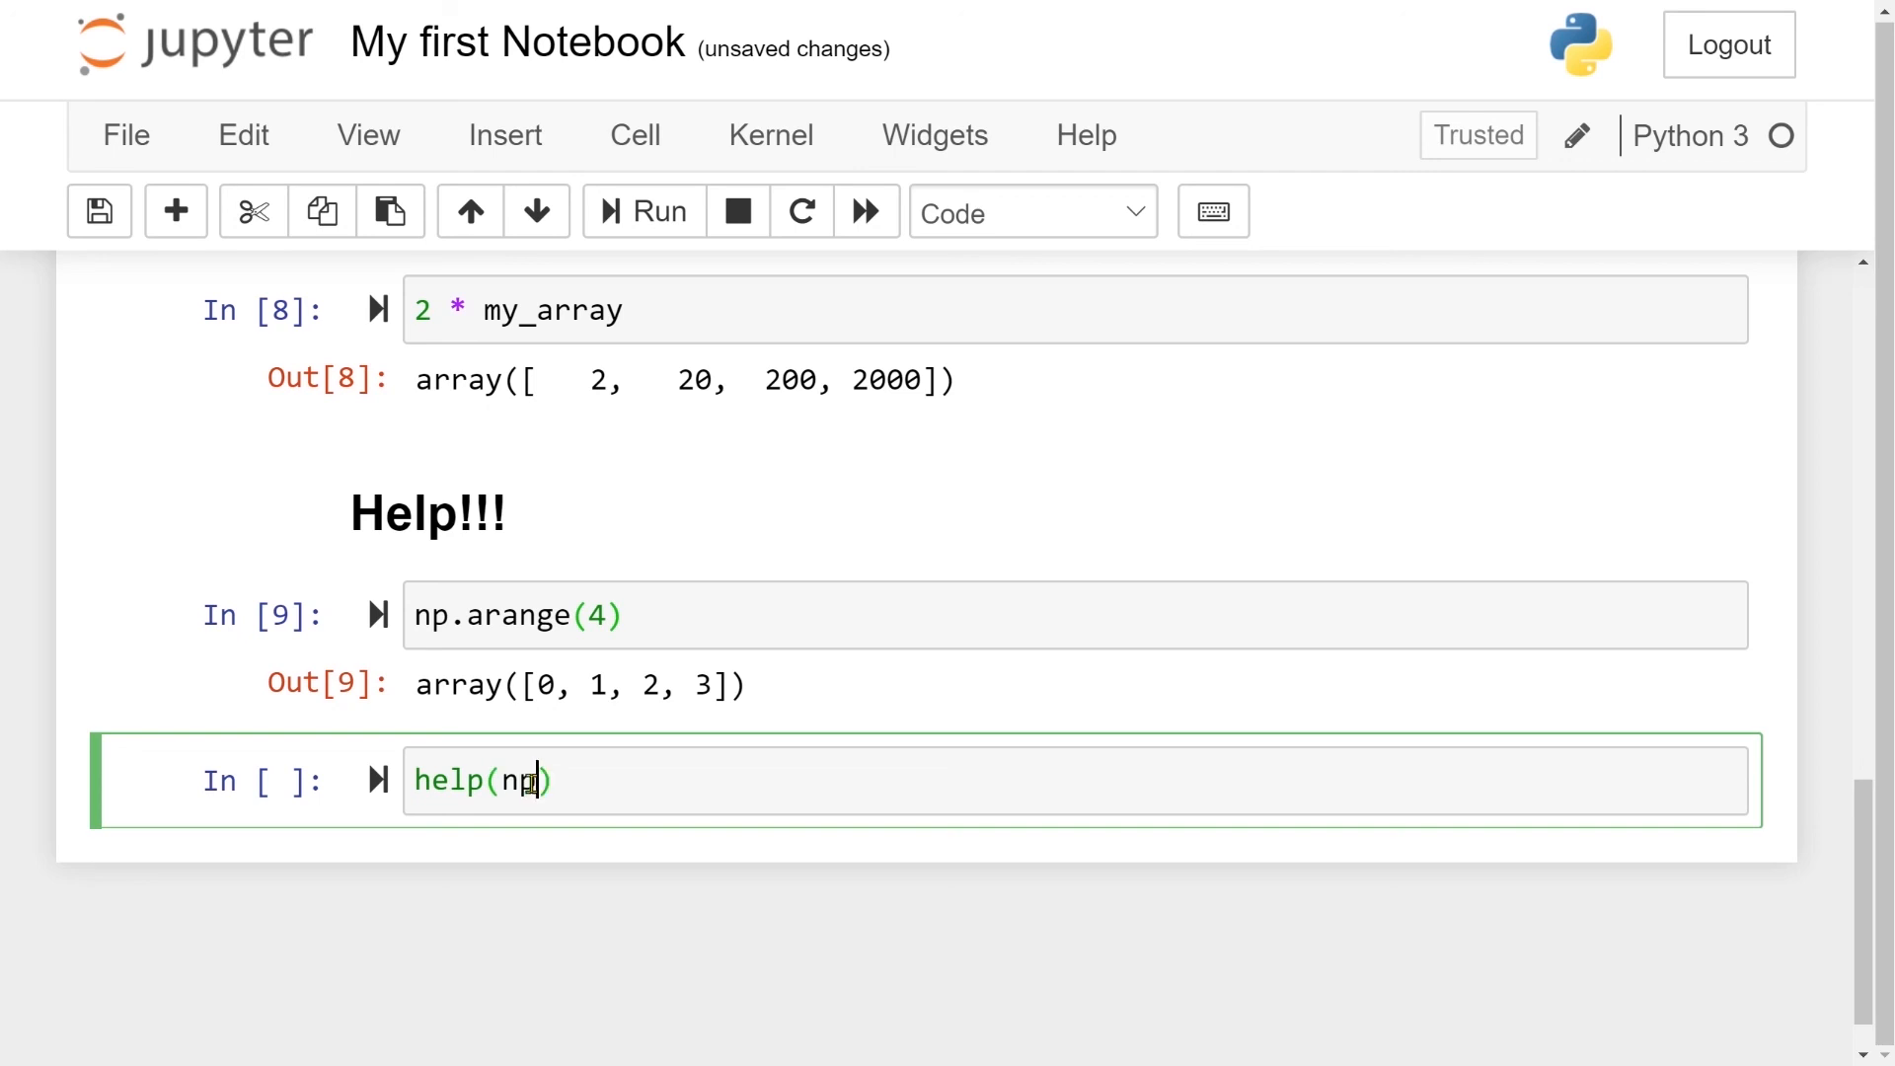
{"action": "type", "text": ".arange"}
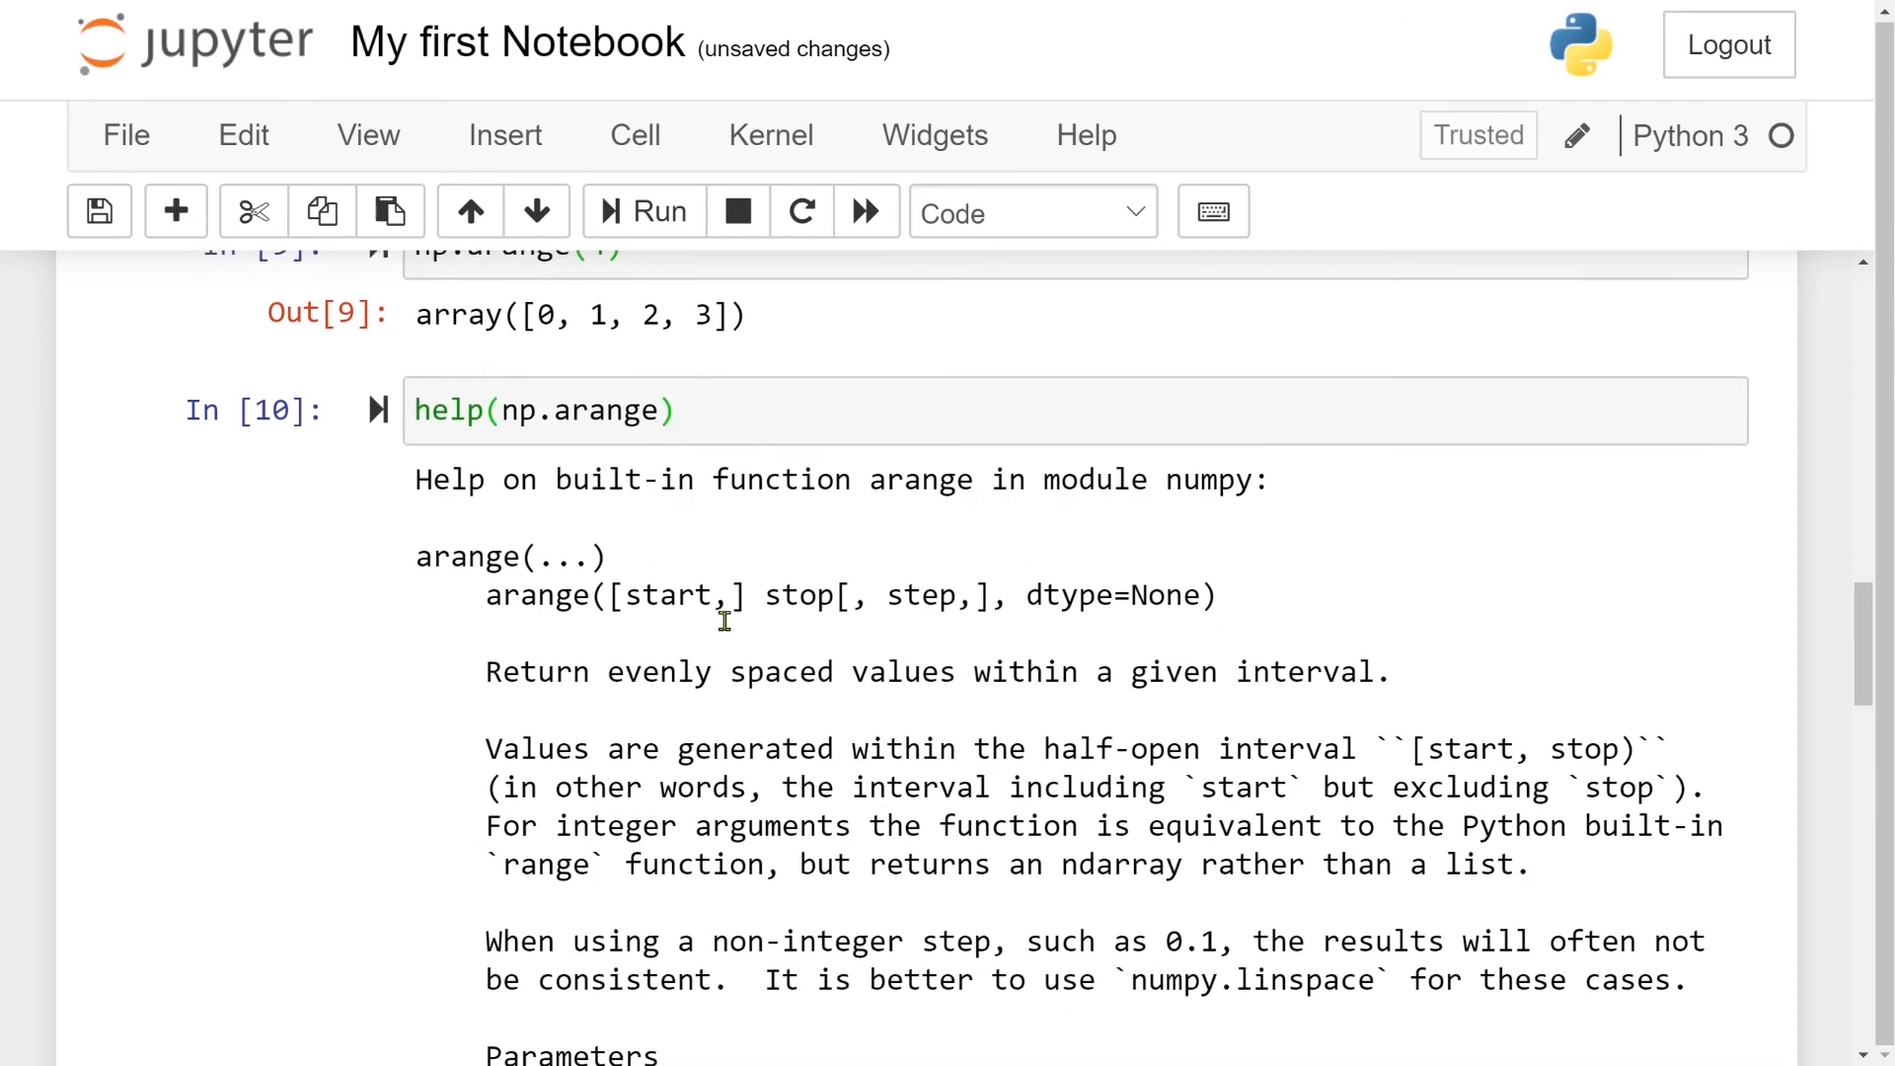
{"action": "scroll", "scroll_direction": "down", "scroll_amount": 3}
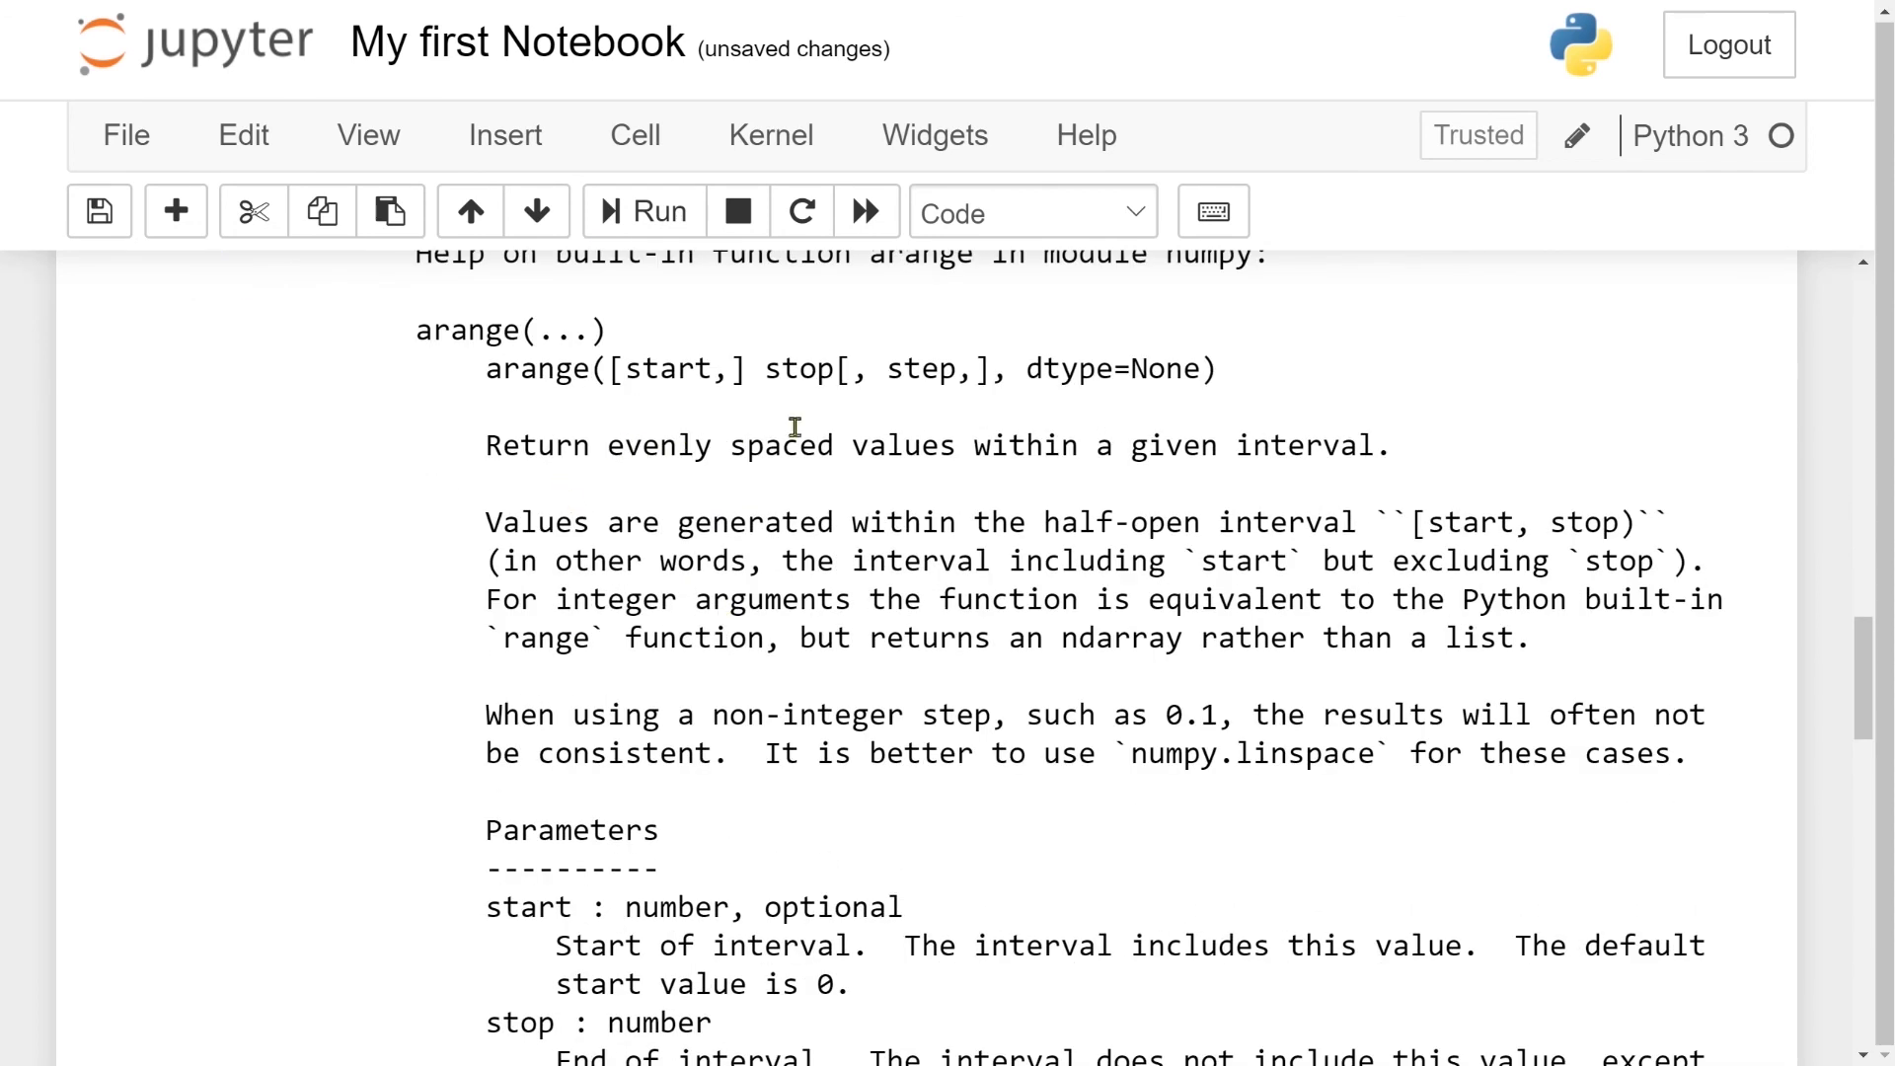
{"action": "mouse_move", "coordinate": [1257, 451]}
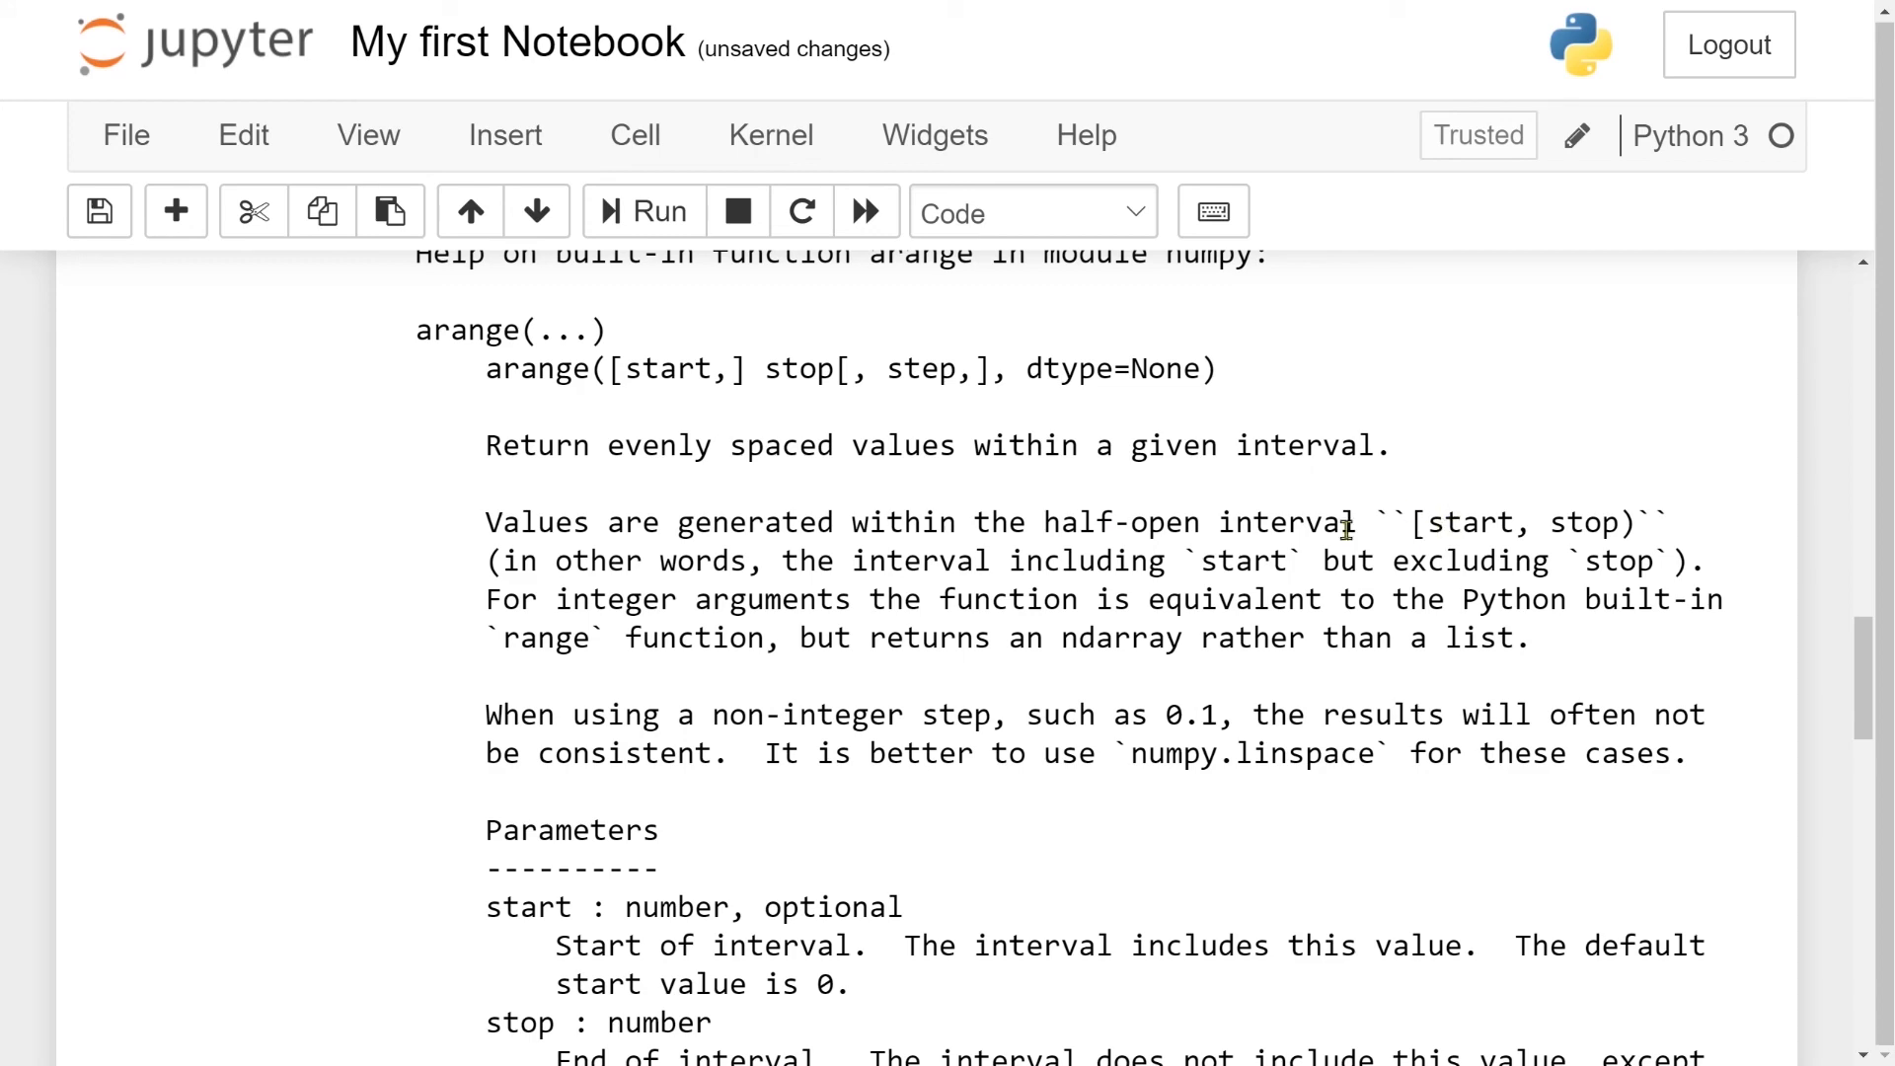
{"action": "mouse_move", "coordinate": [928, 419]}
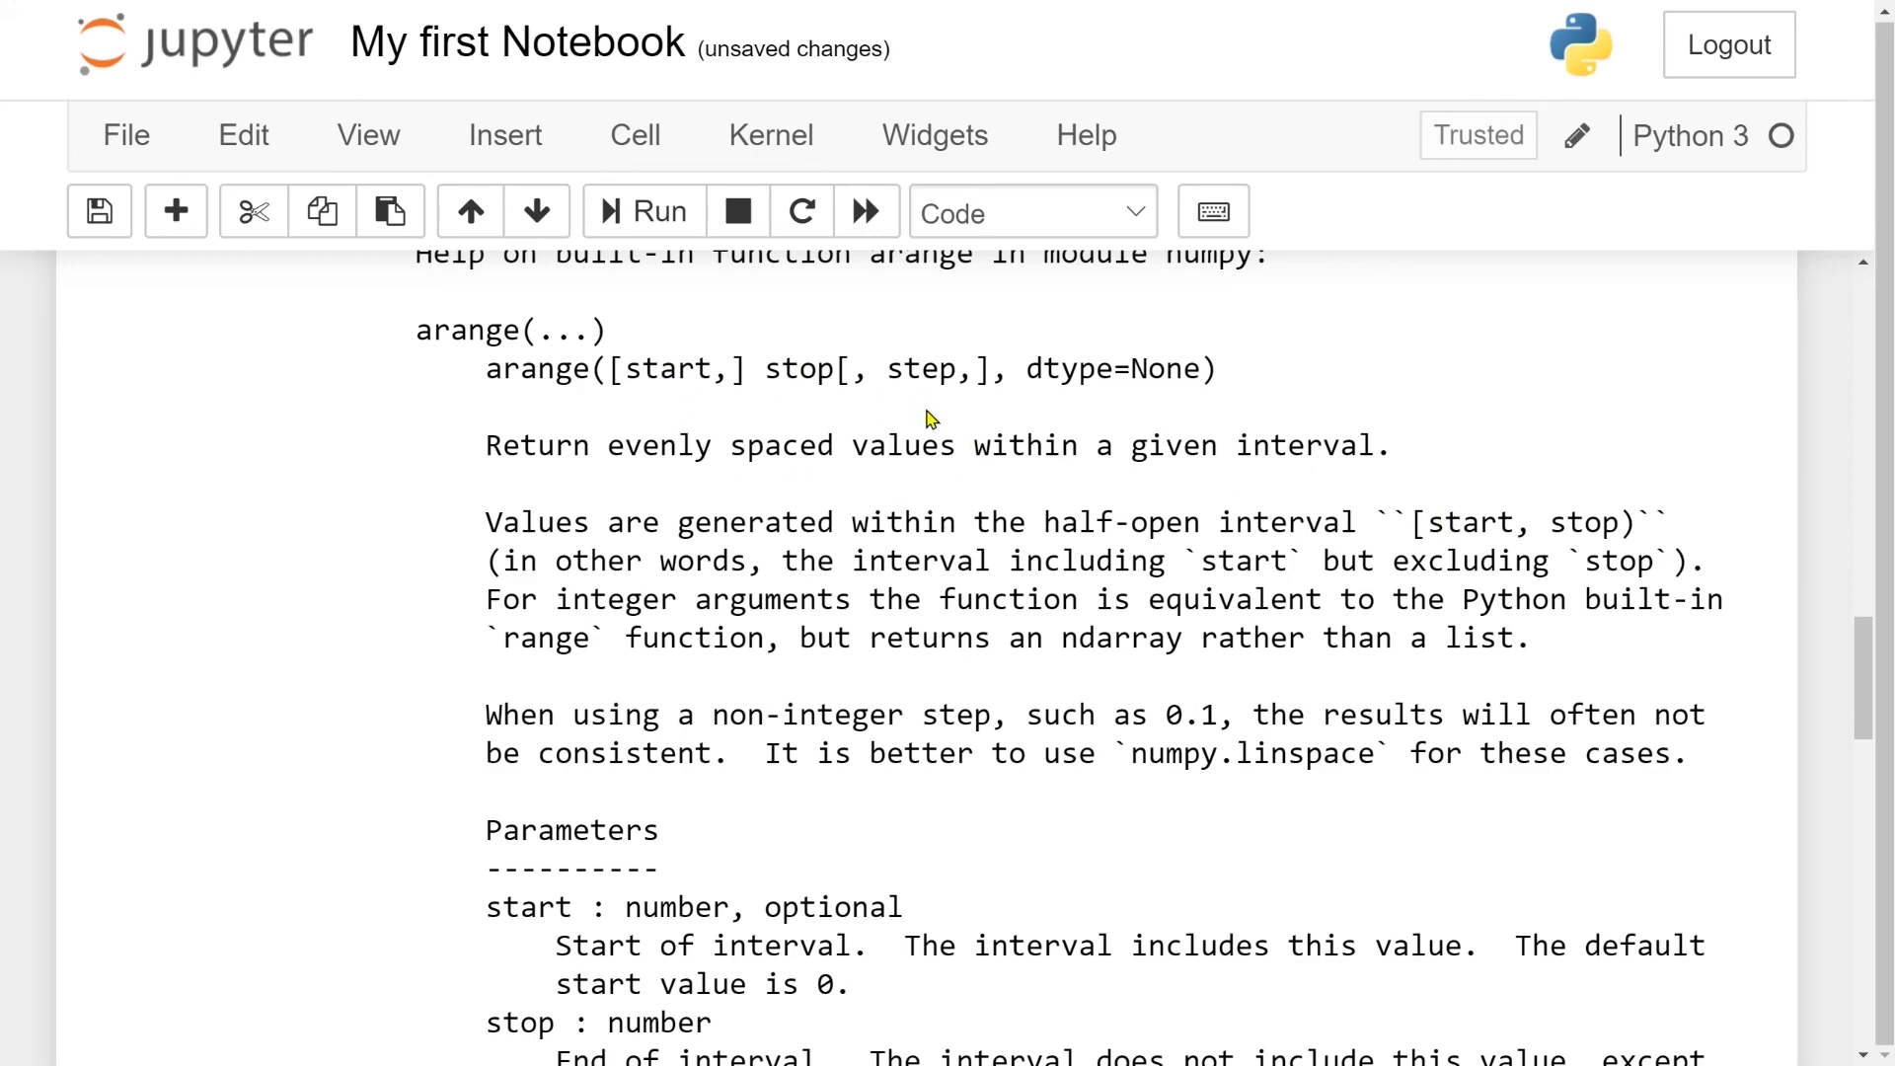
{"action": "scroll", "scroll_direction": "down", "scroll_amount": 3}
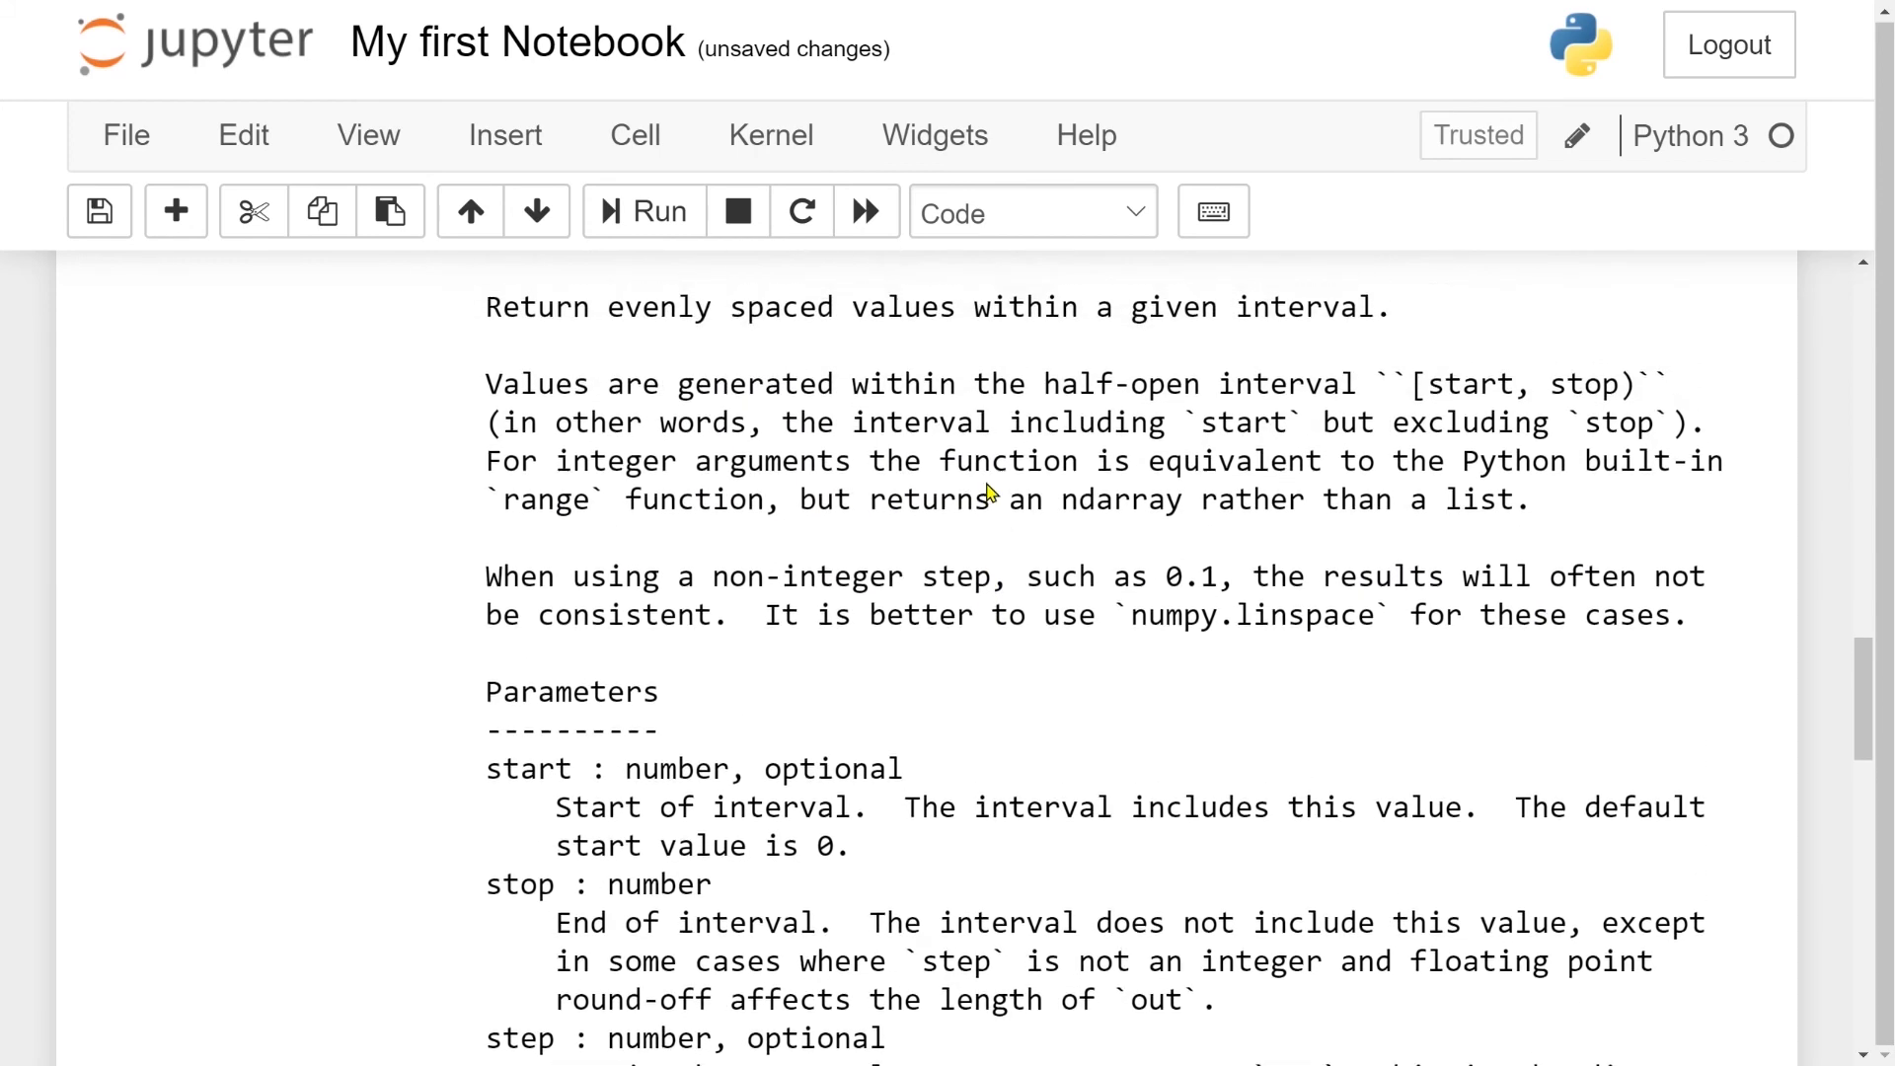
{"action": "scroll", "scroll_direction": "down", "scroll_amount": 3}
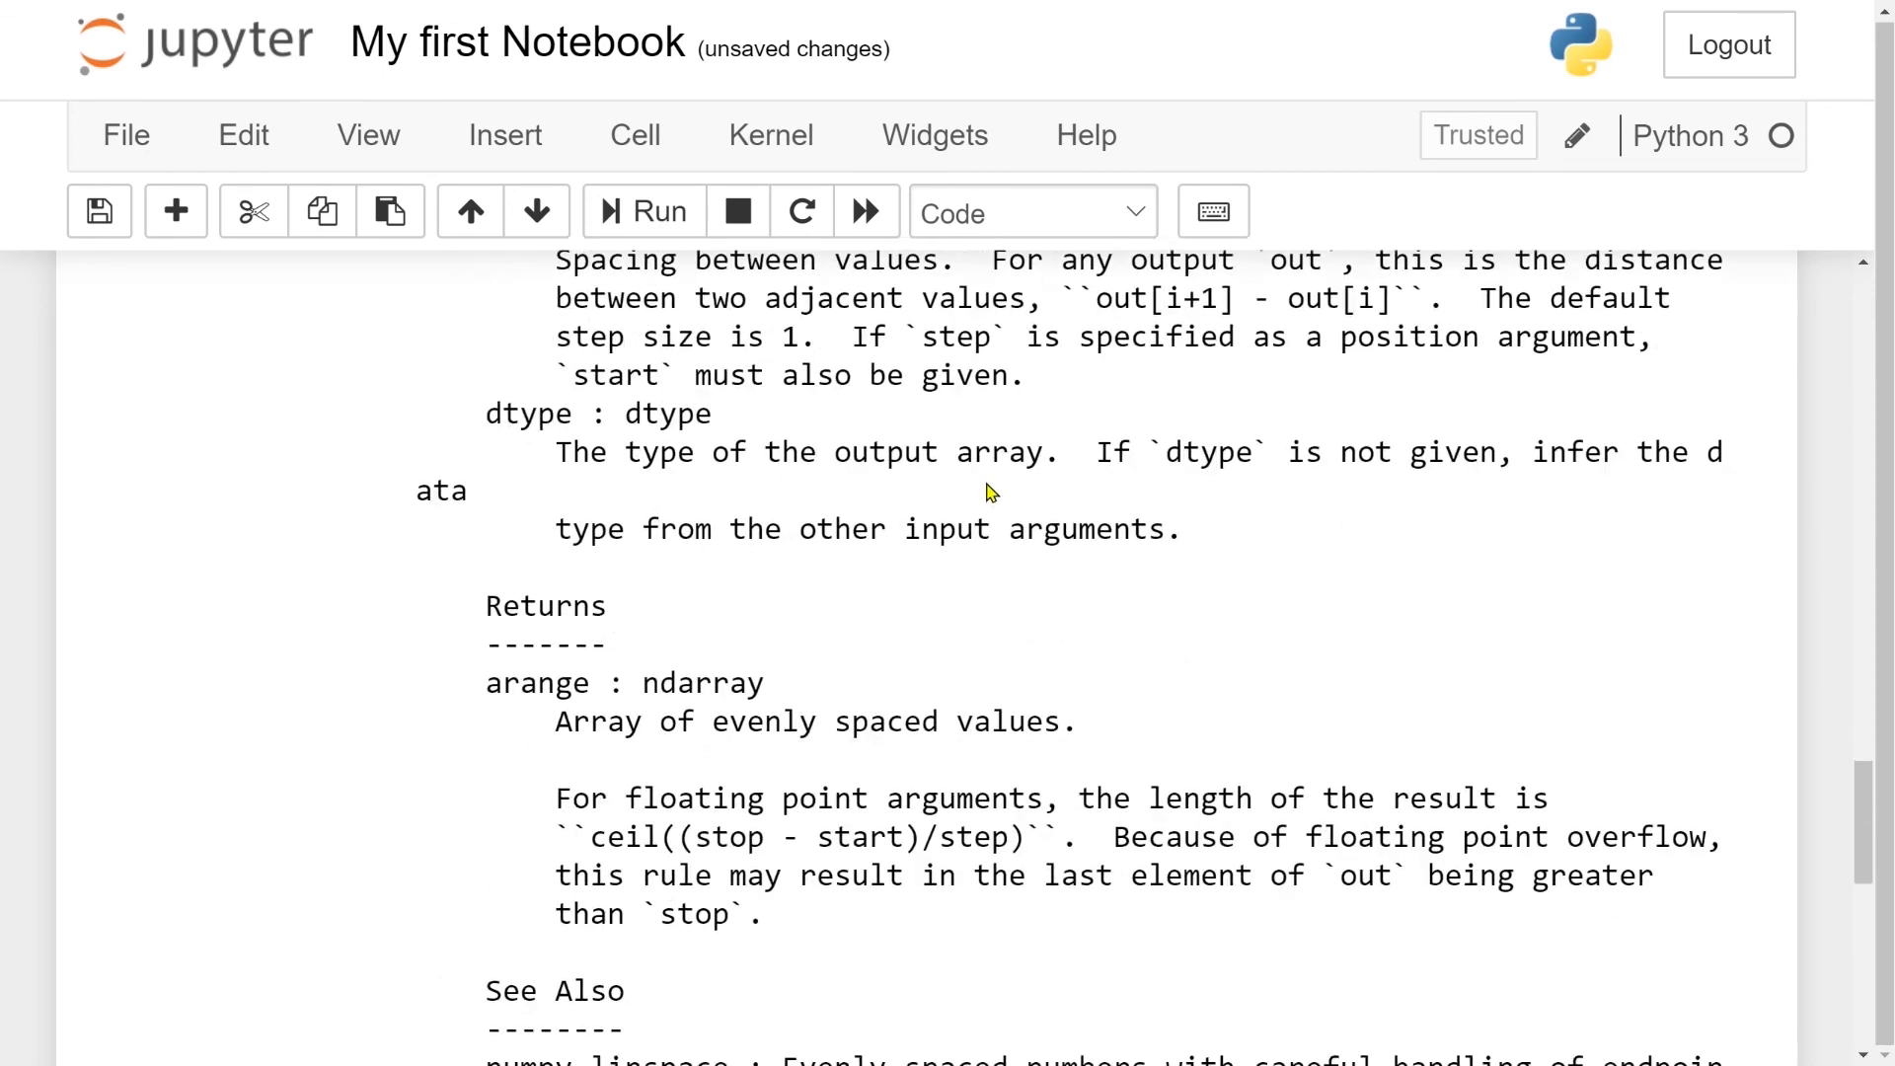
{"action": "scroll", "scroll_direction": "down", "scroll_amount": 3}
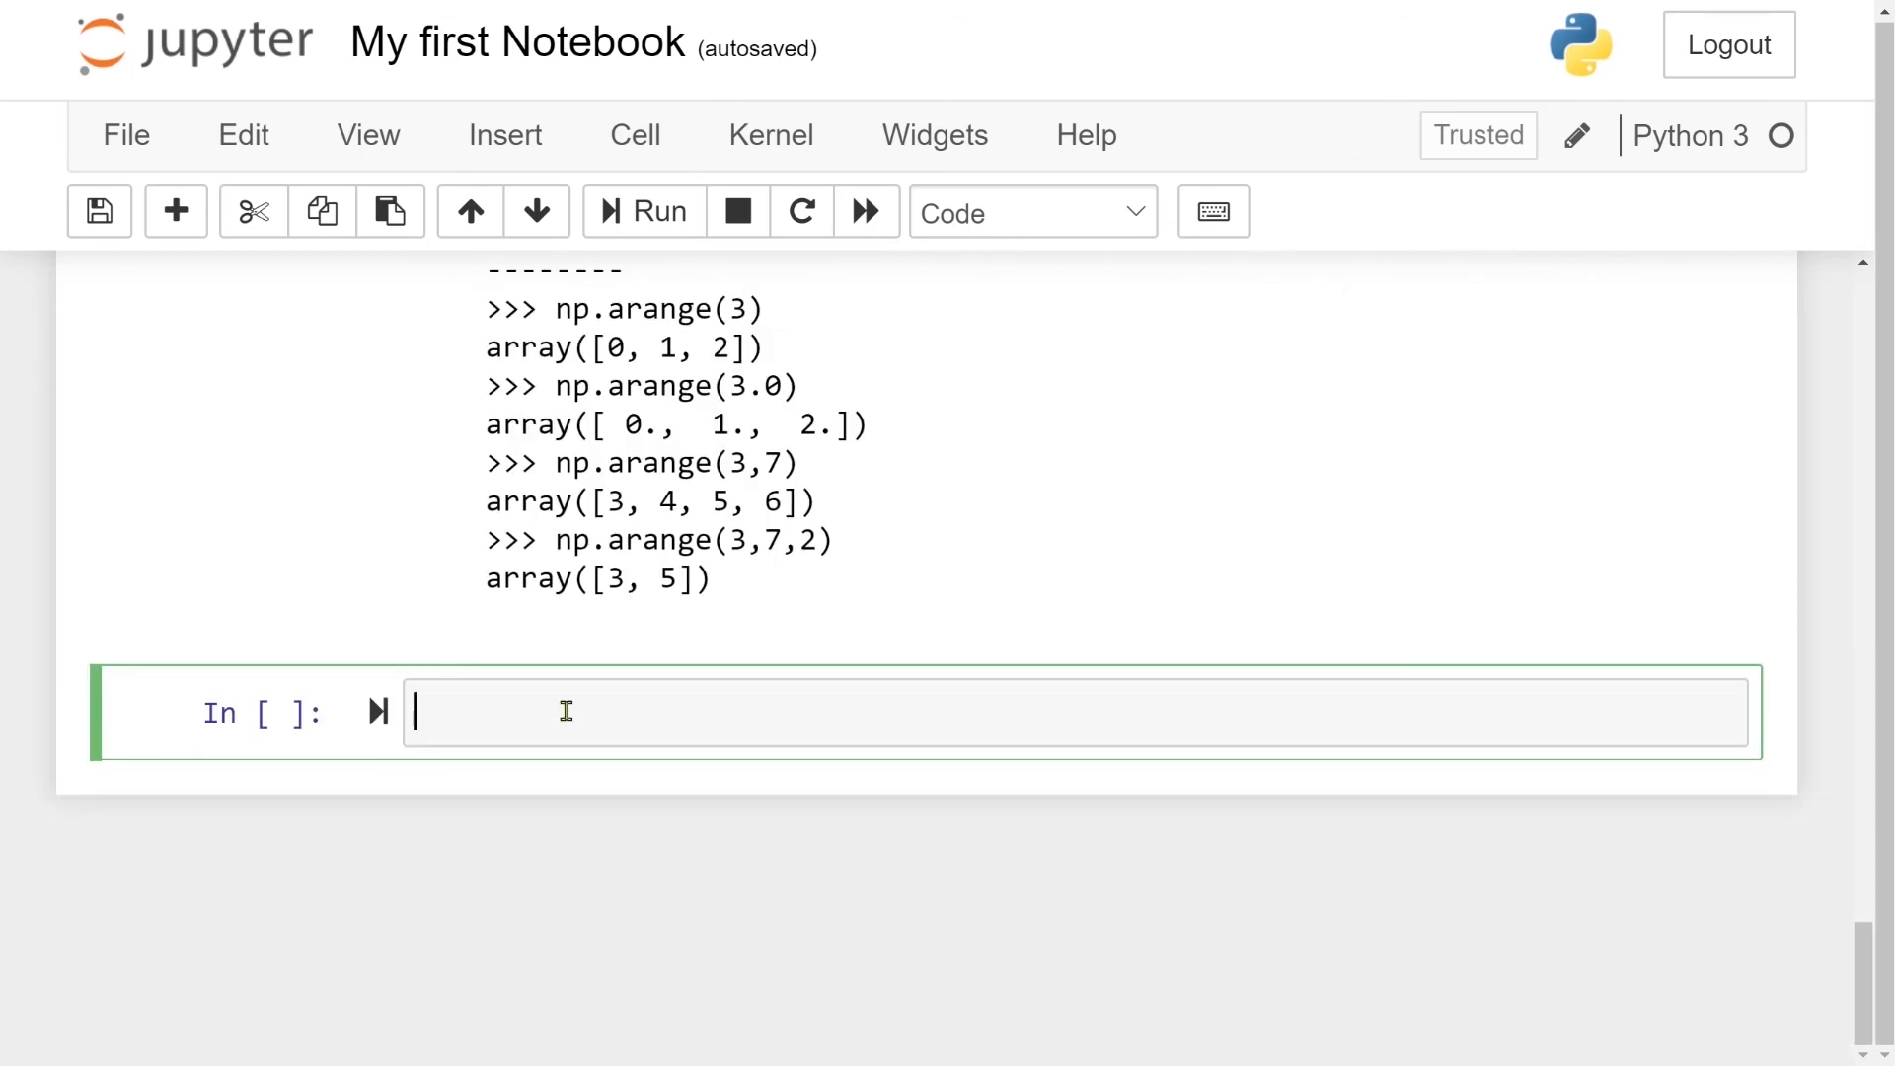
Run np.arange?, scroll the documentation pager, then close it
{"action": "type", "text": "np.ara"}
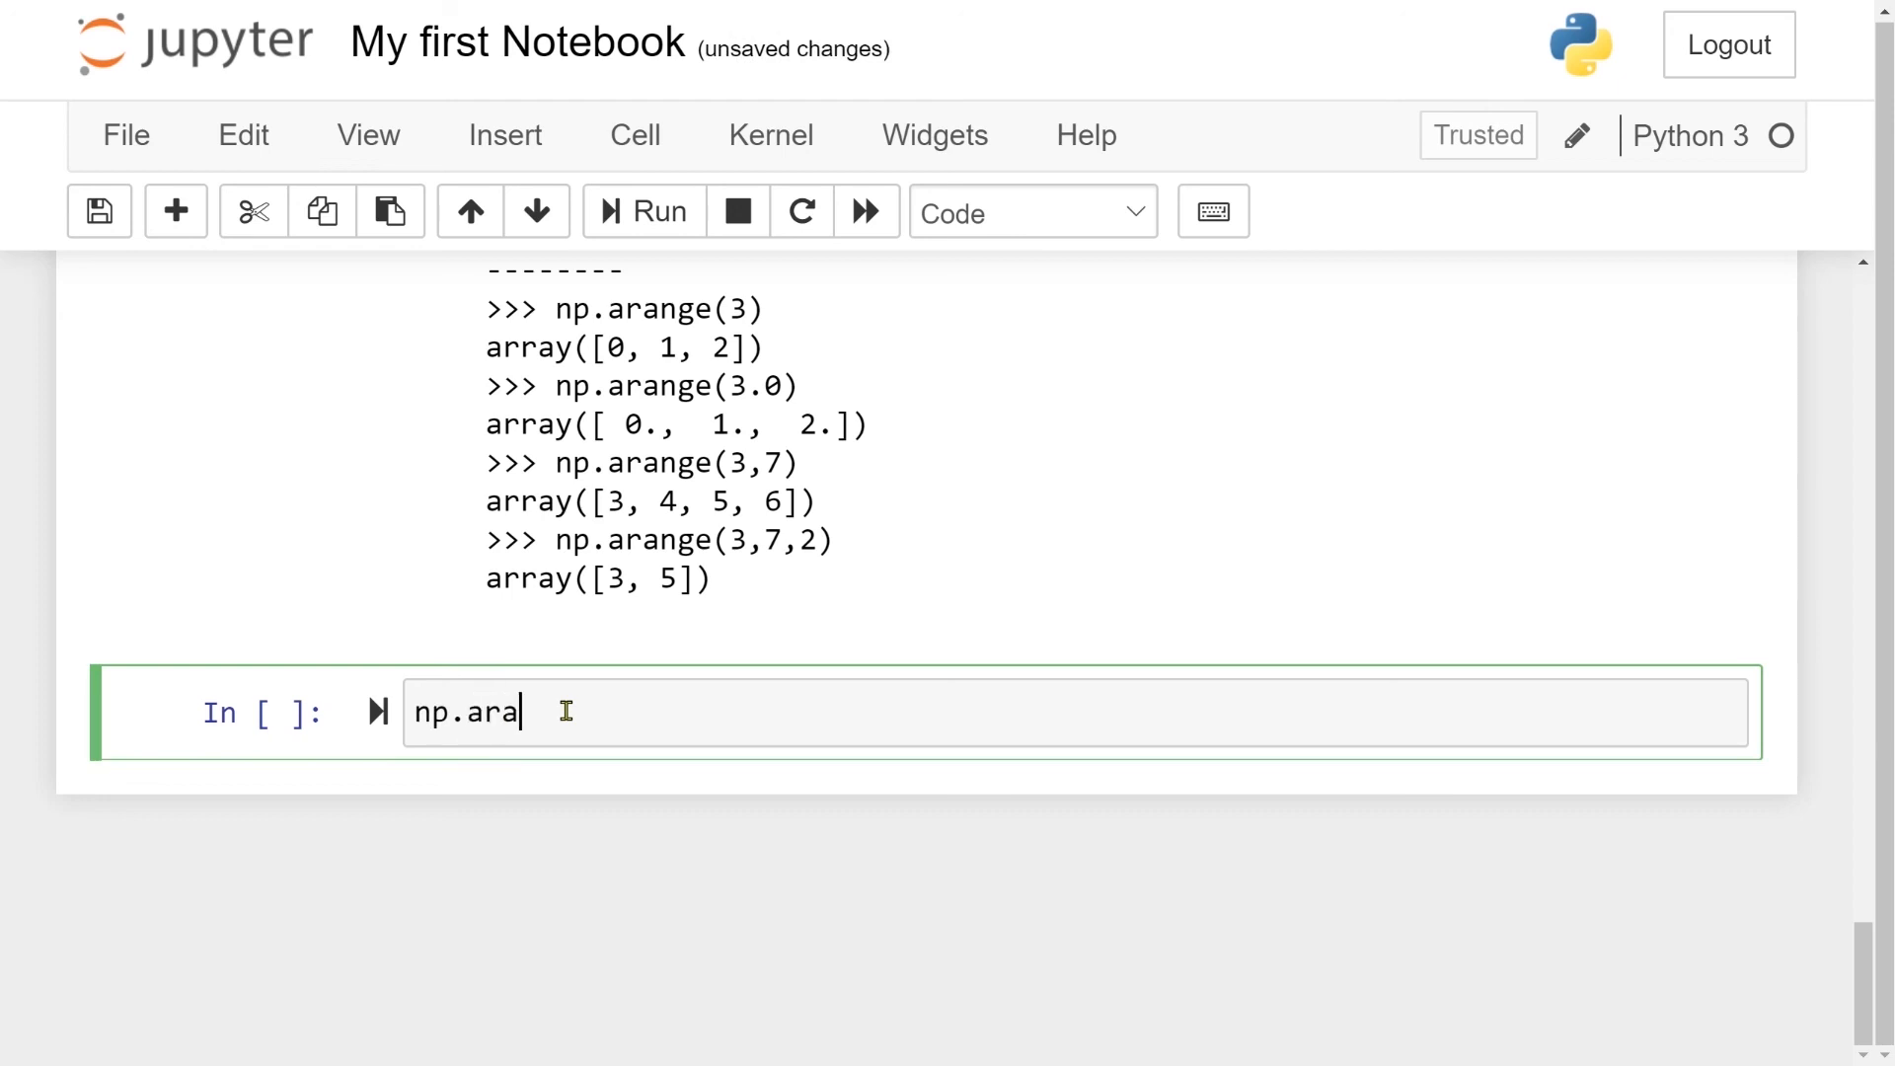
{"action": "type", "text": "nge?"}
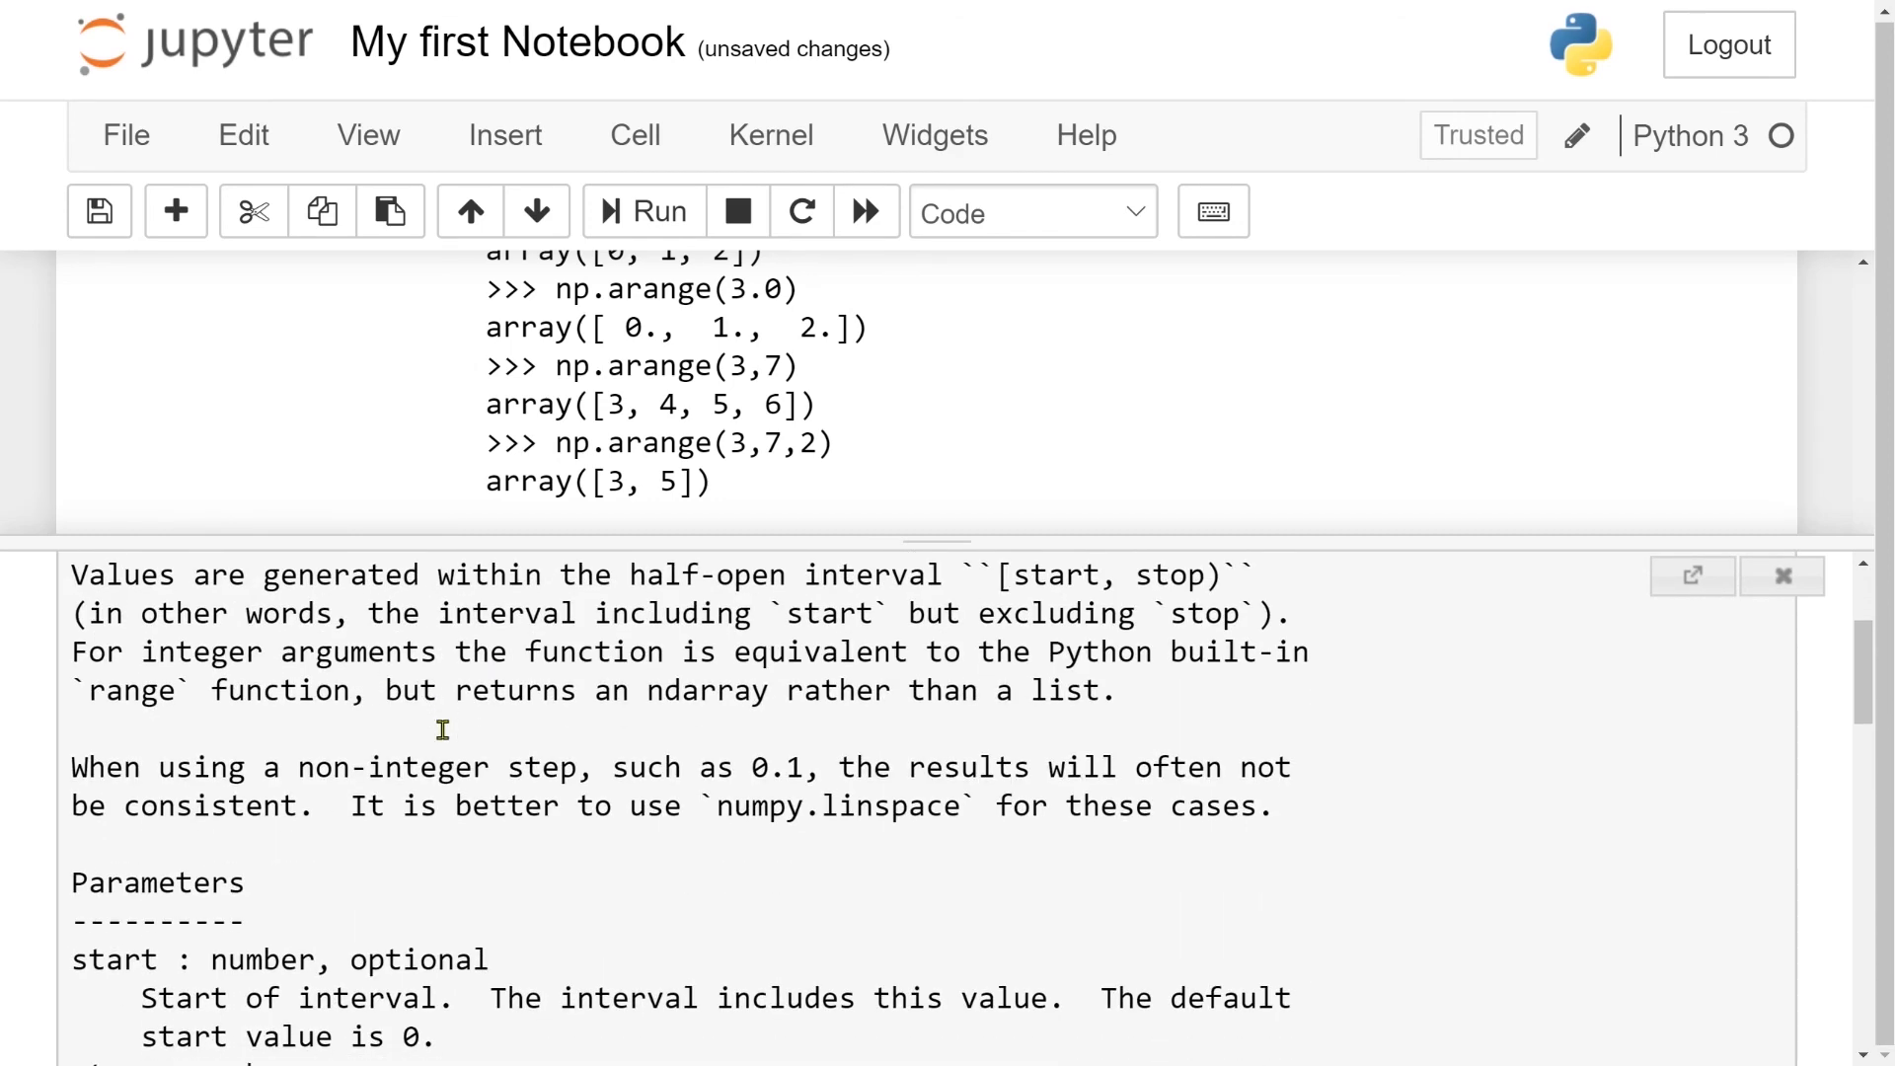
{"action": "scroll", "scroll_direction": "down", "scroll_amount": 3}
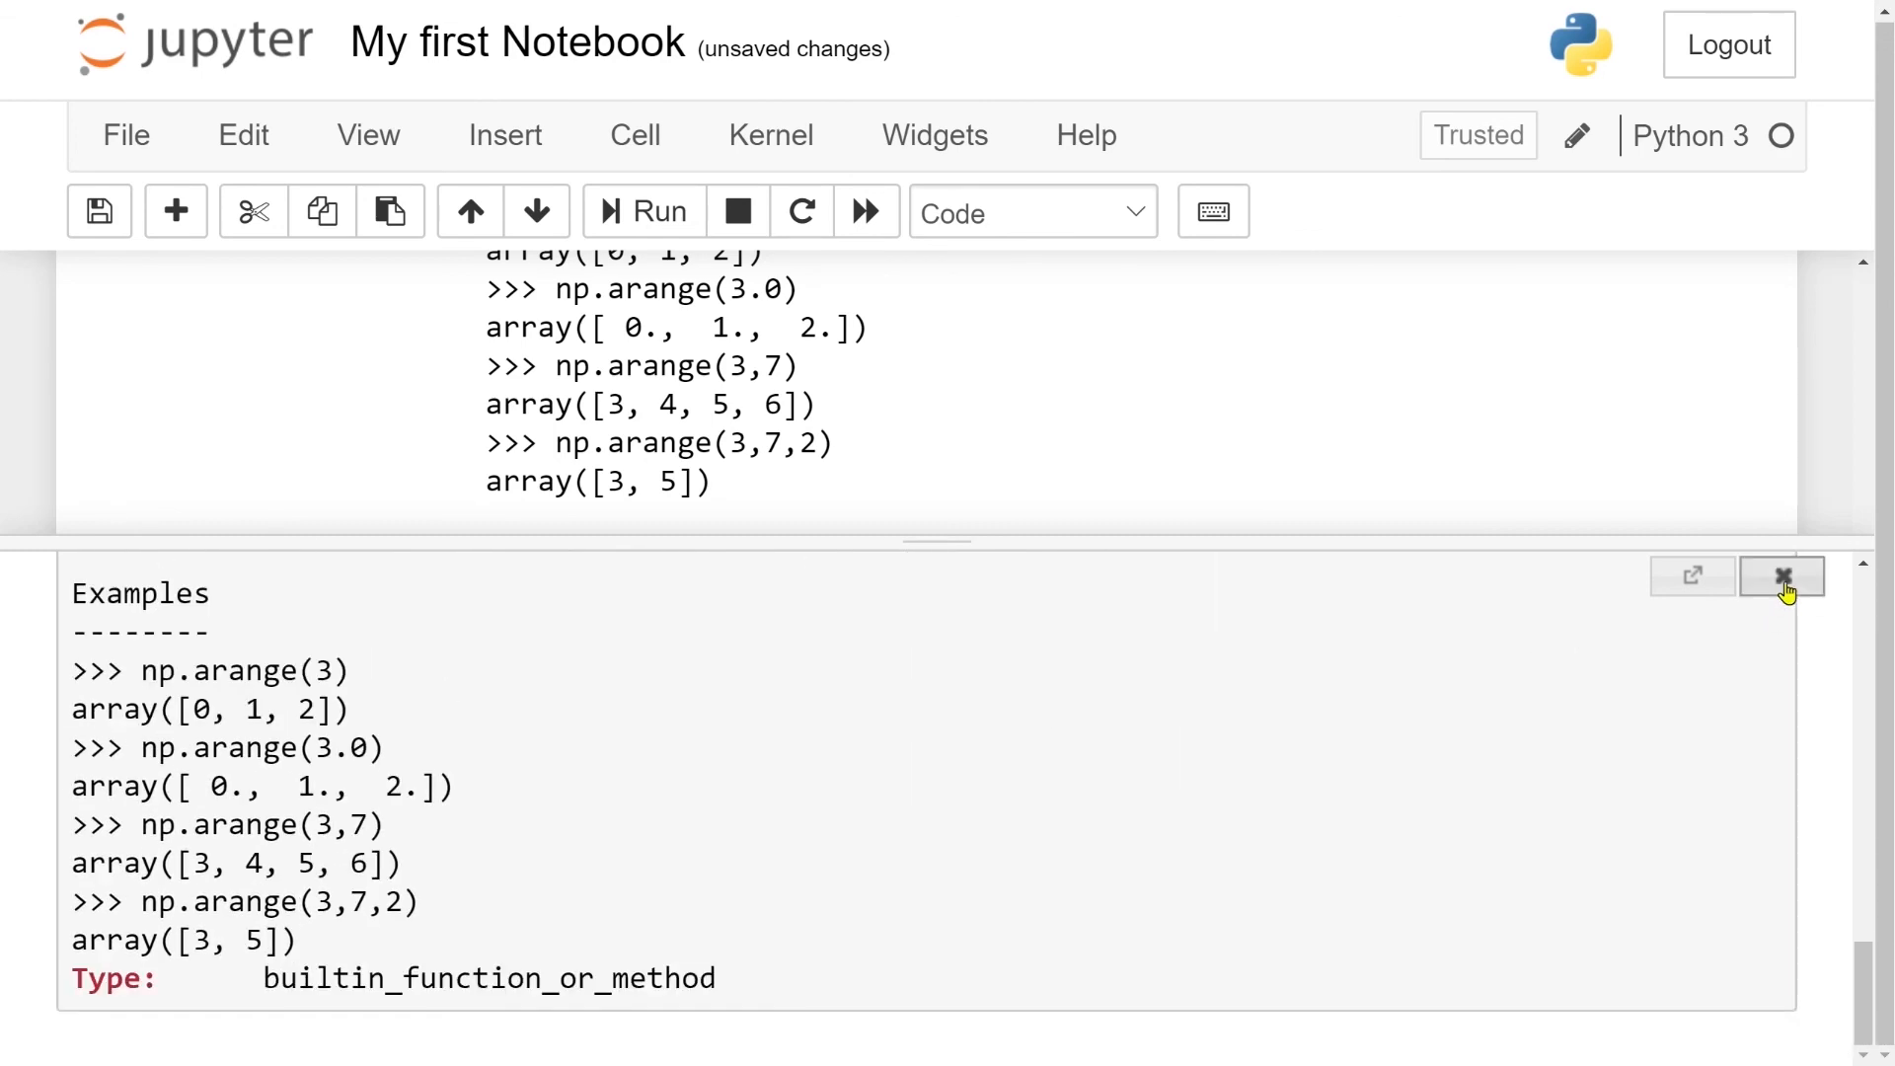
{"action": "left_click", "coordinate": [1783, 577]}
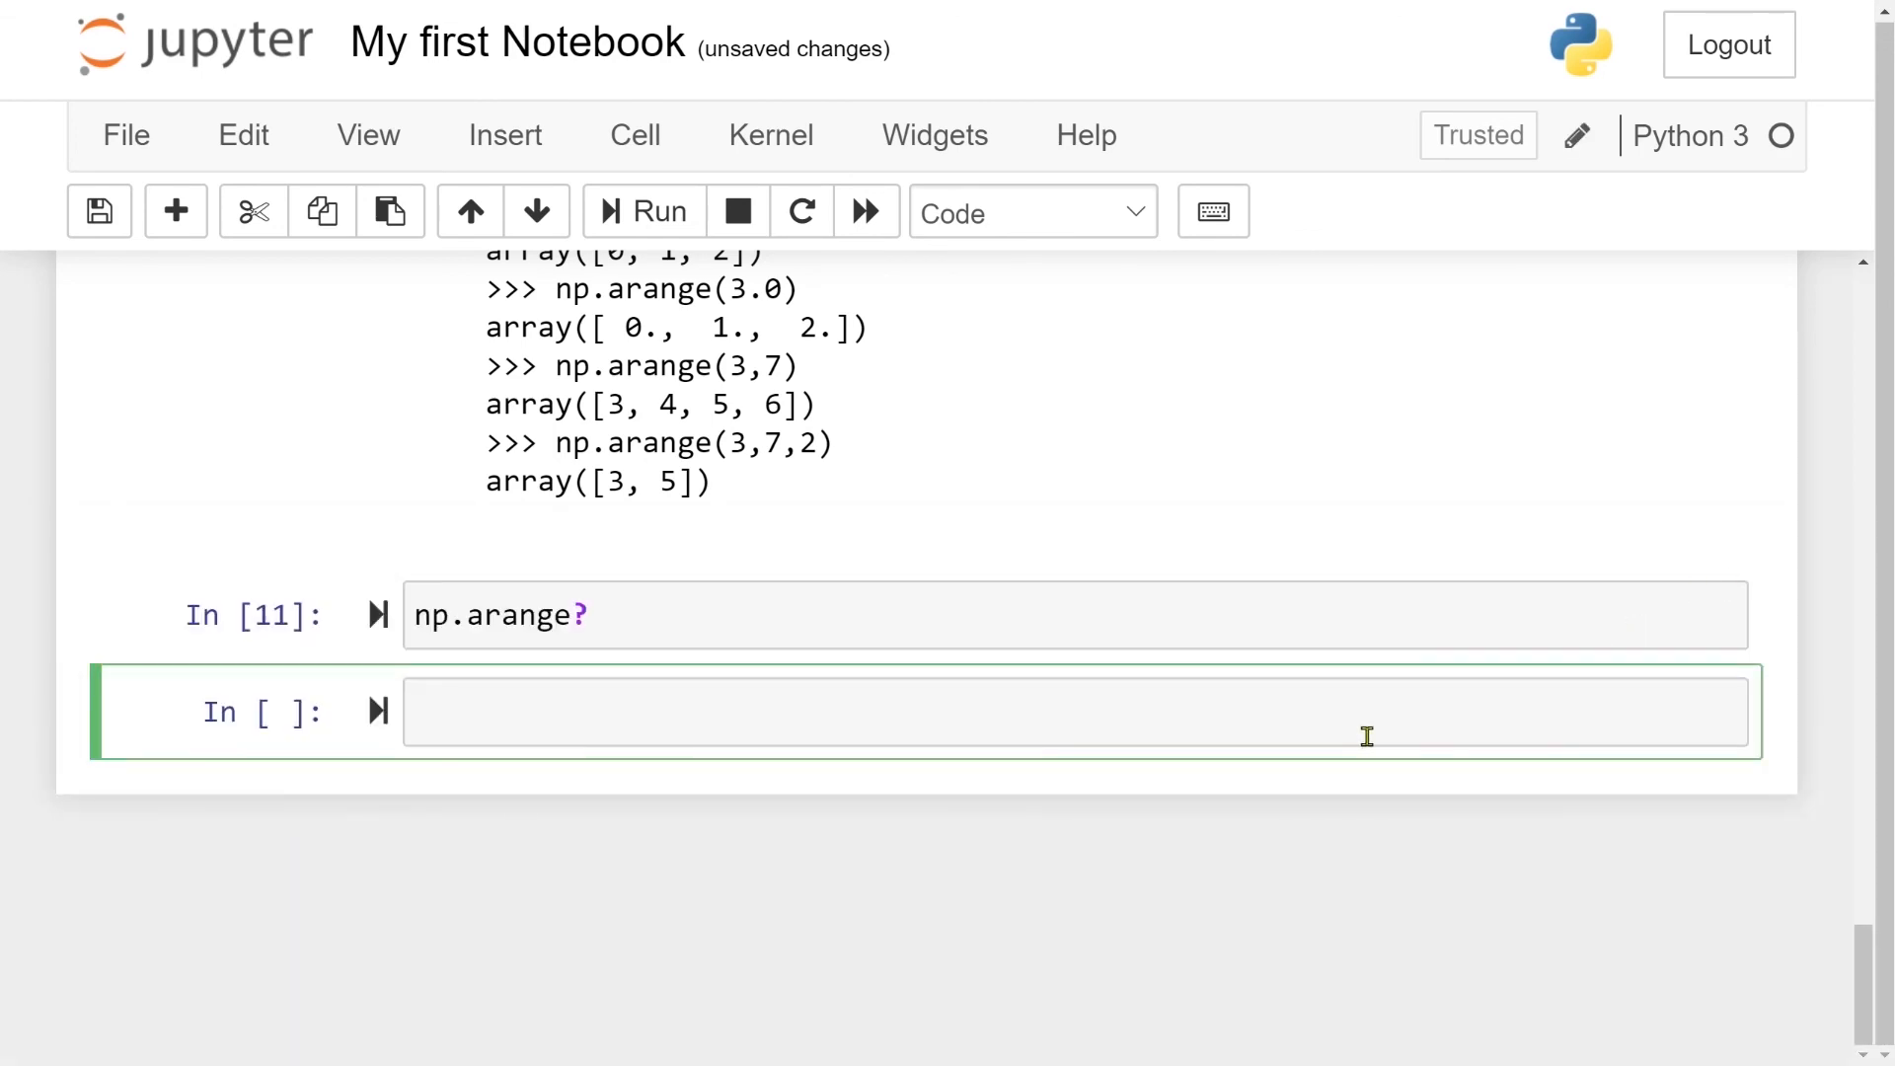
Type np.arange and show its signature and docstring tooltip with Shift+Tab
{"action": "type", "text": "np.arange"}
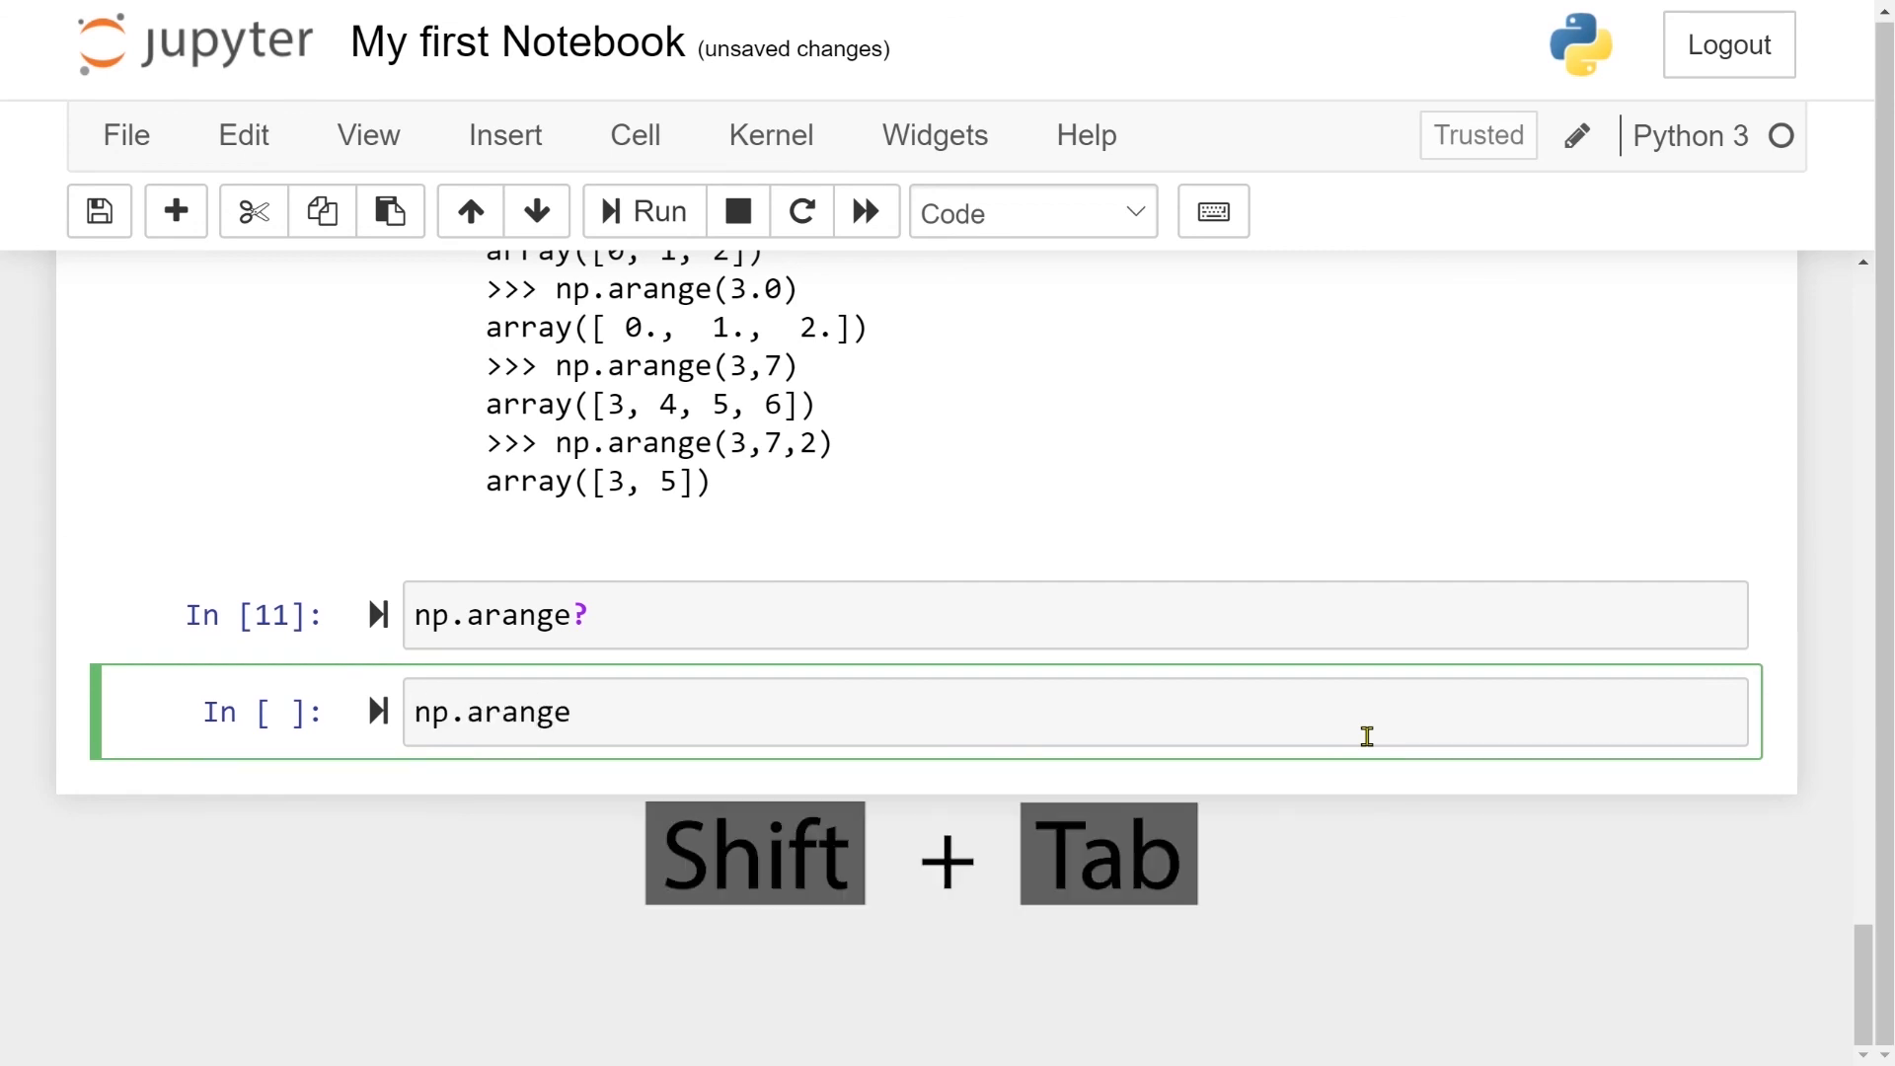
{"action": "key", "text": "shift+tab"}
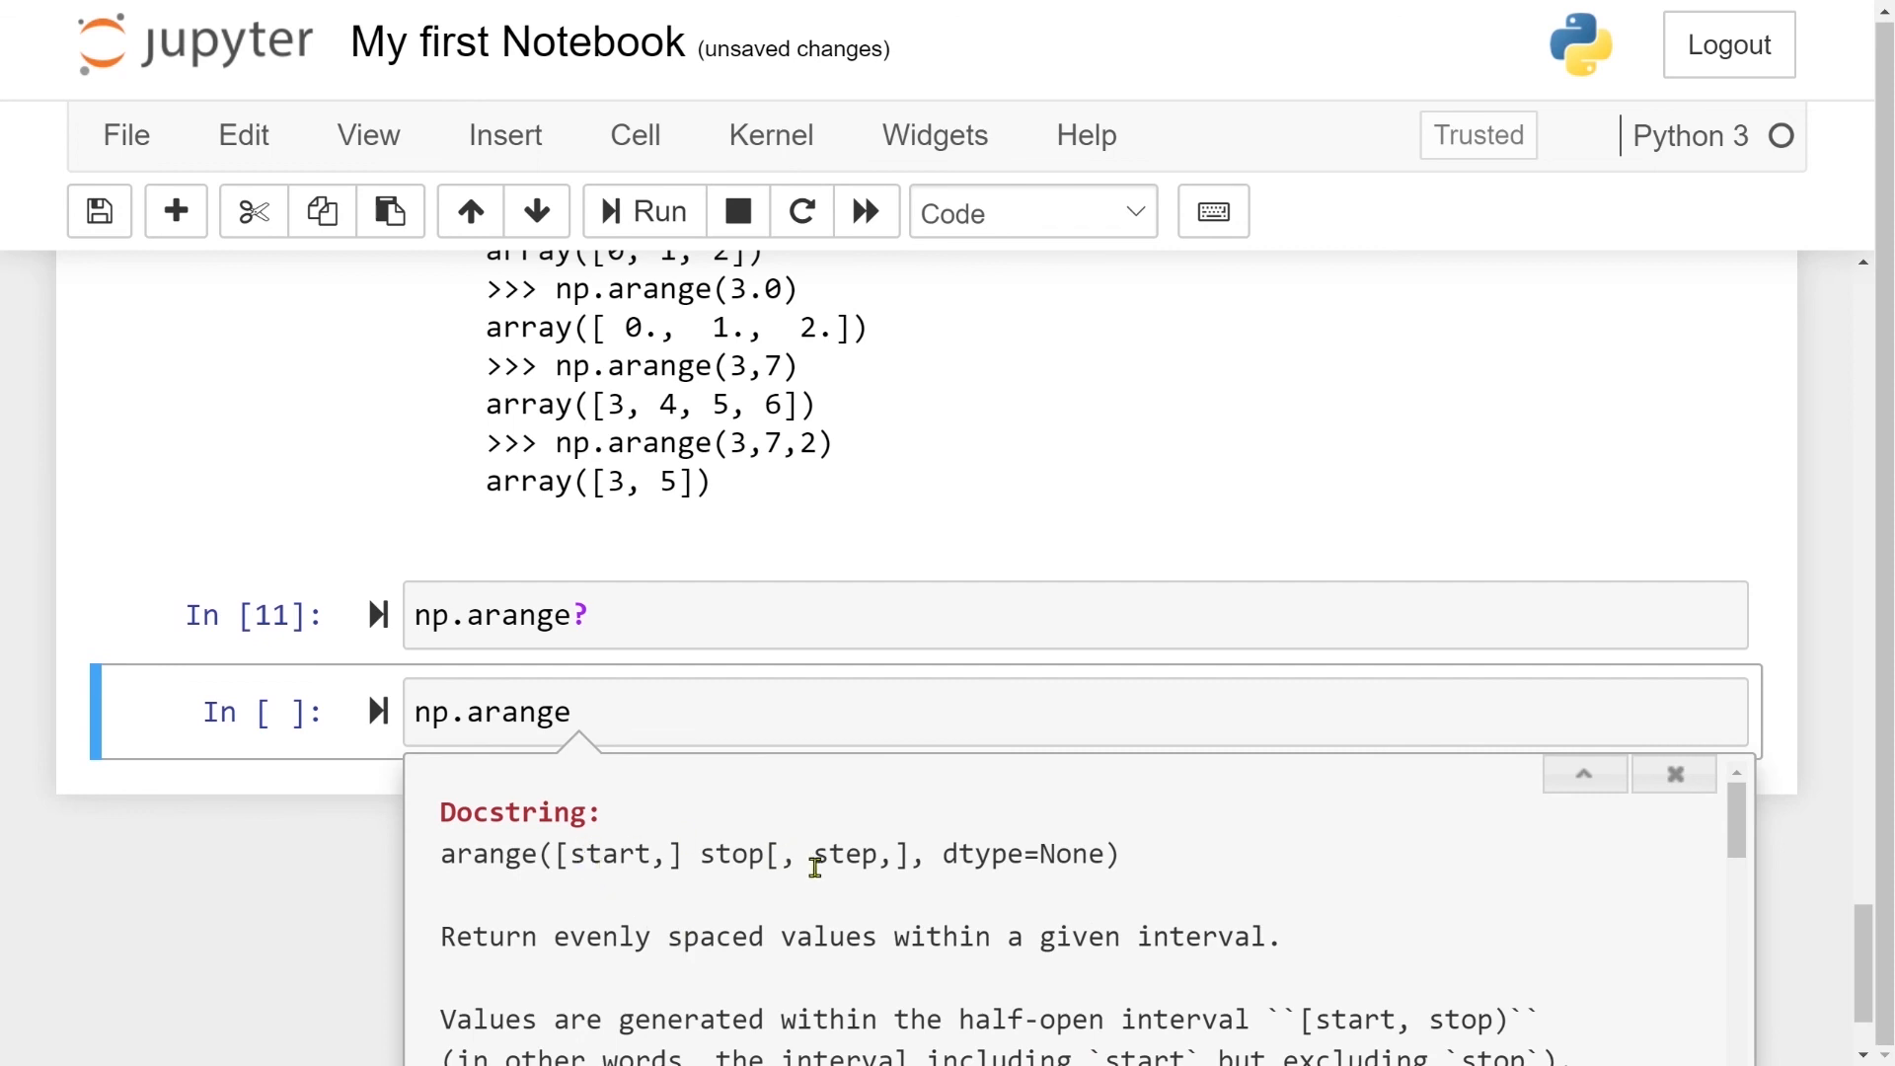
{"action": "mouse_move", "coordinate": [1015, 904]}
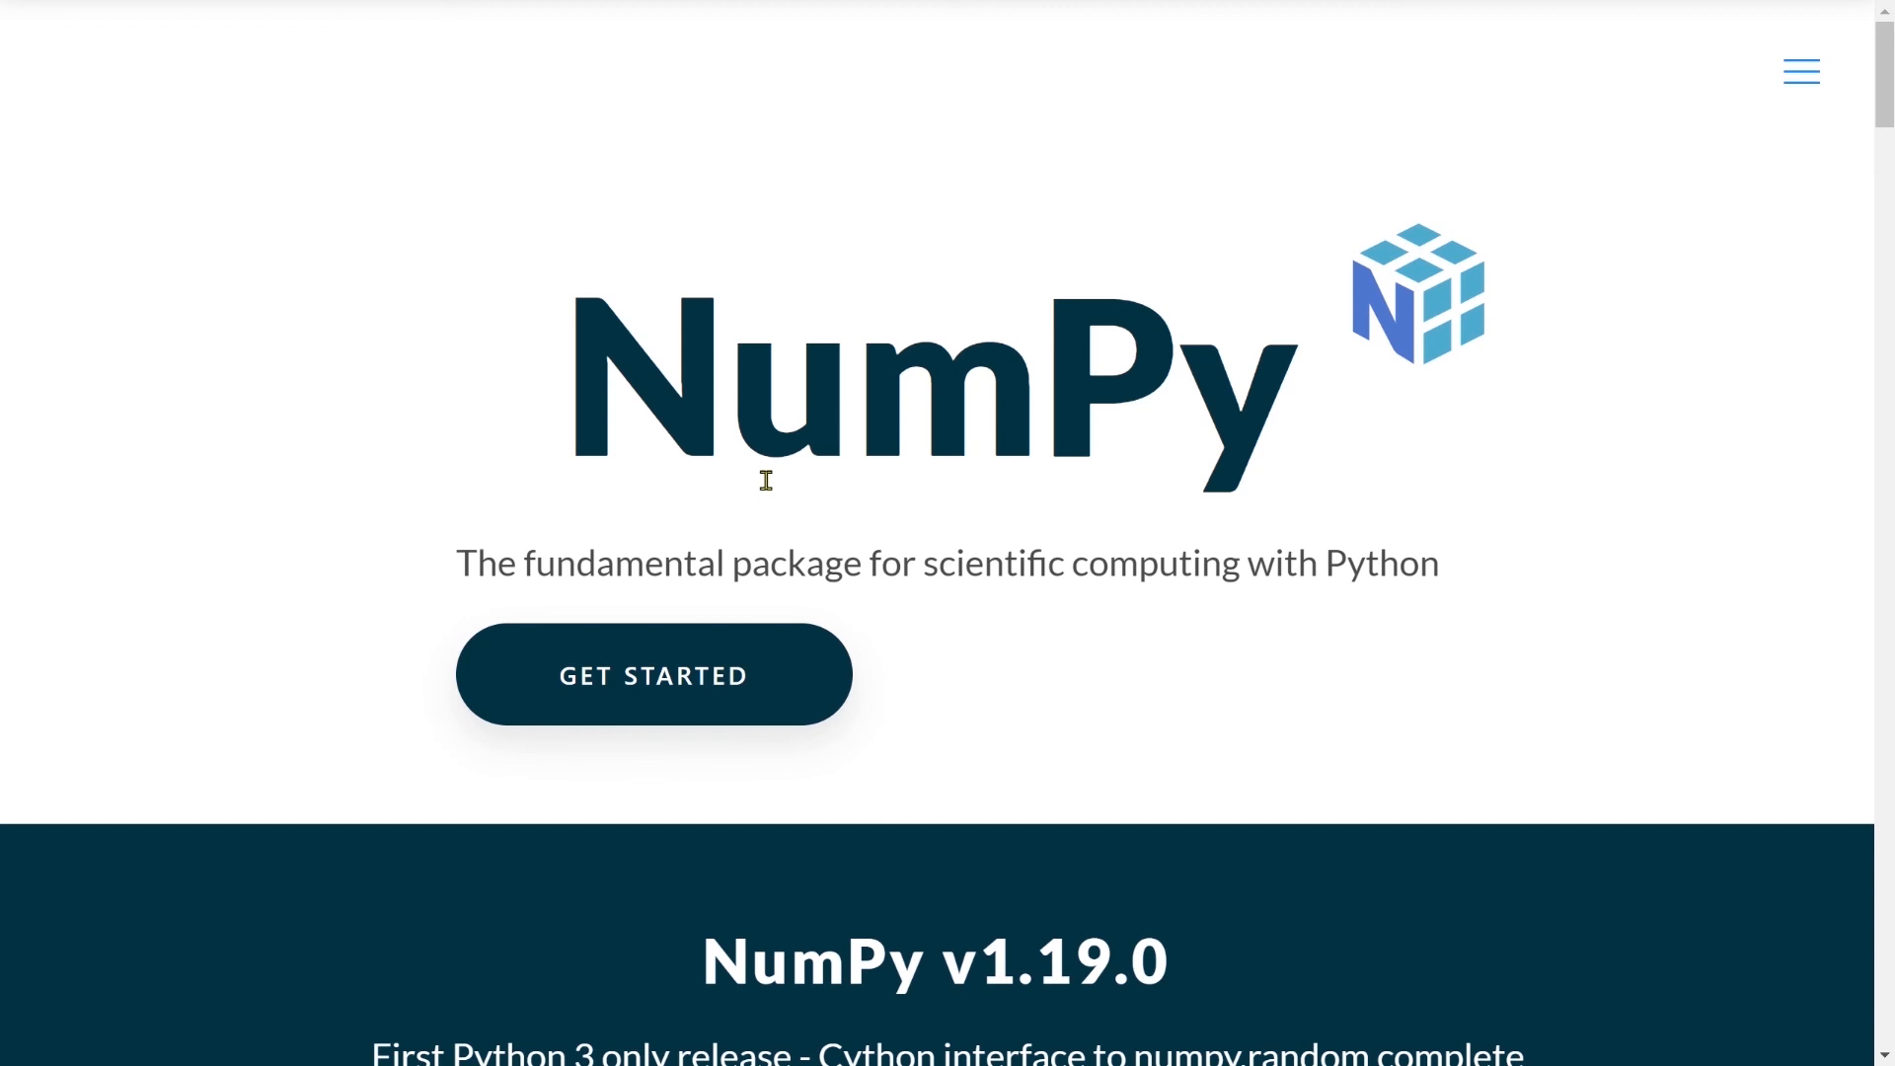
{"action": "mouse_move", "coordinate": [996, 550]}
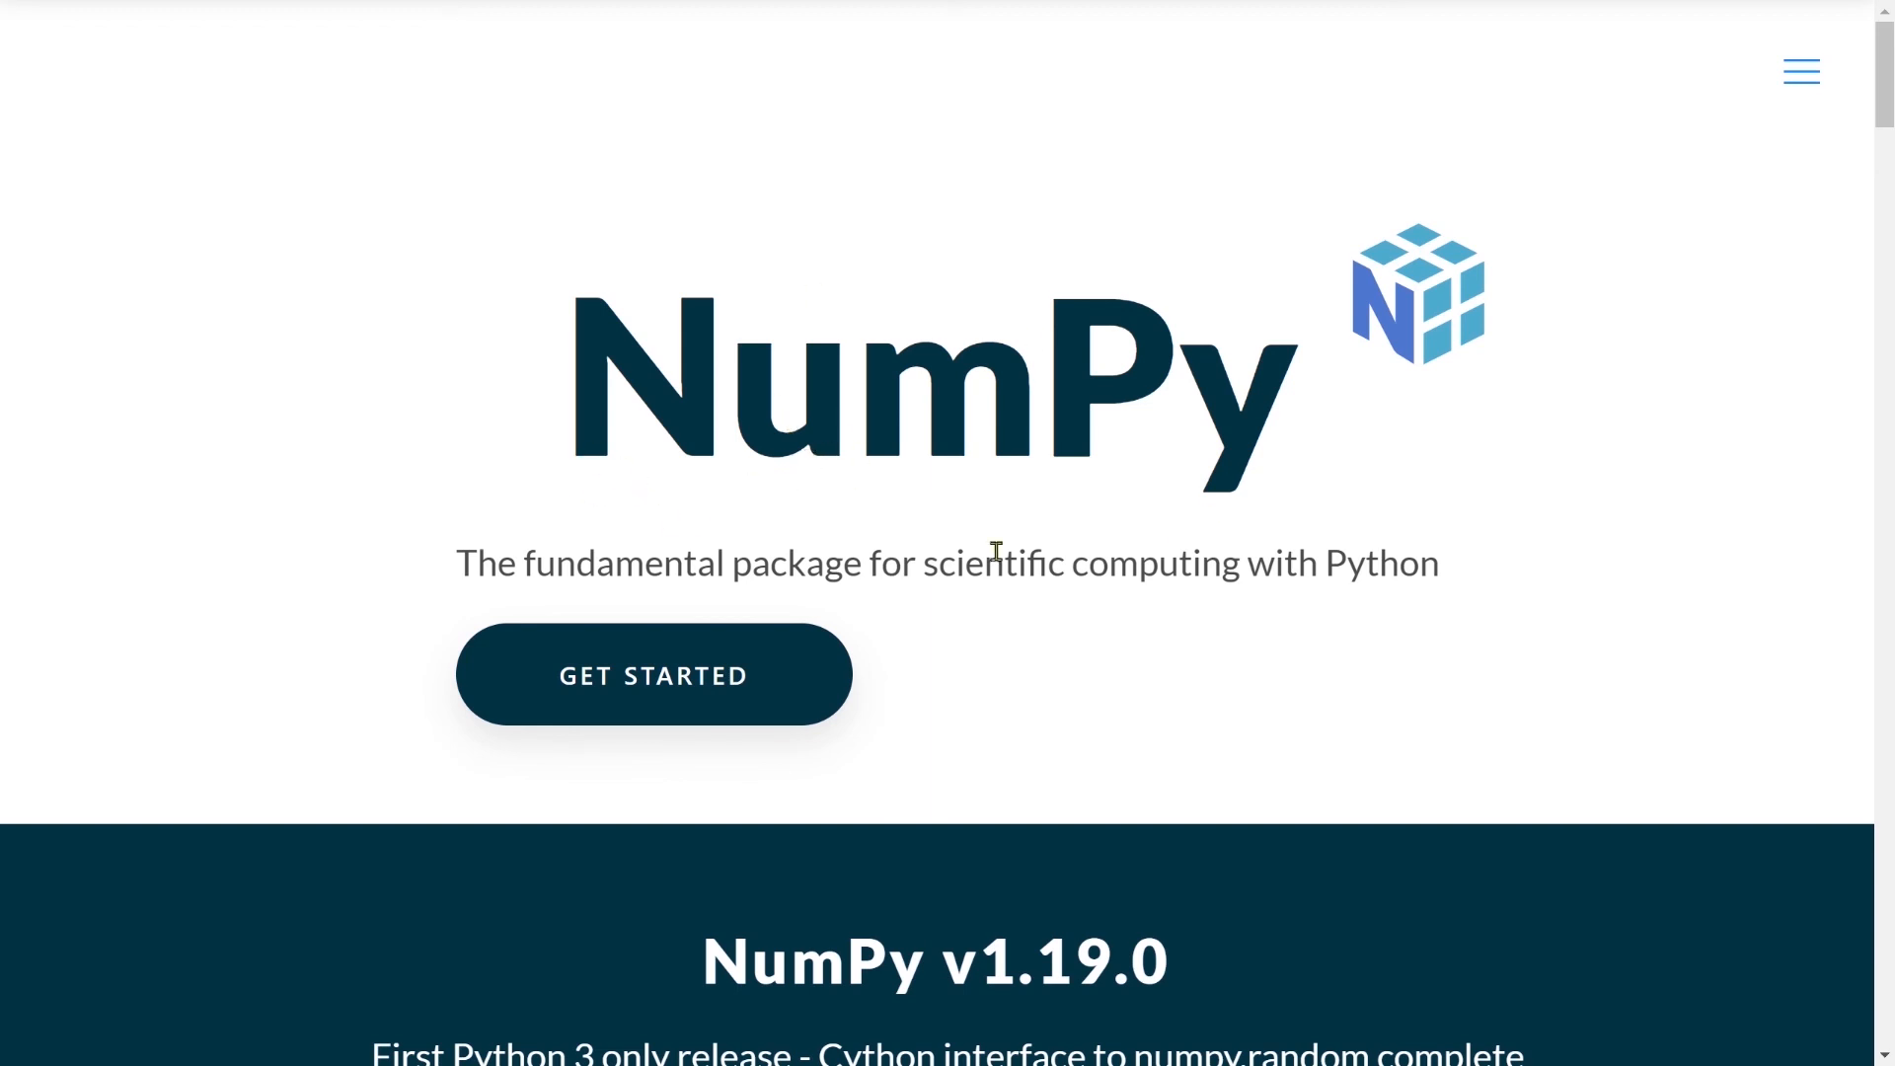
{"action": "mouse_move", "coordinate": [996, 407]}
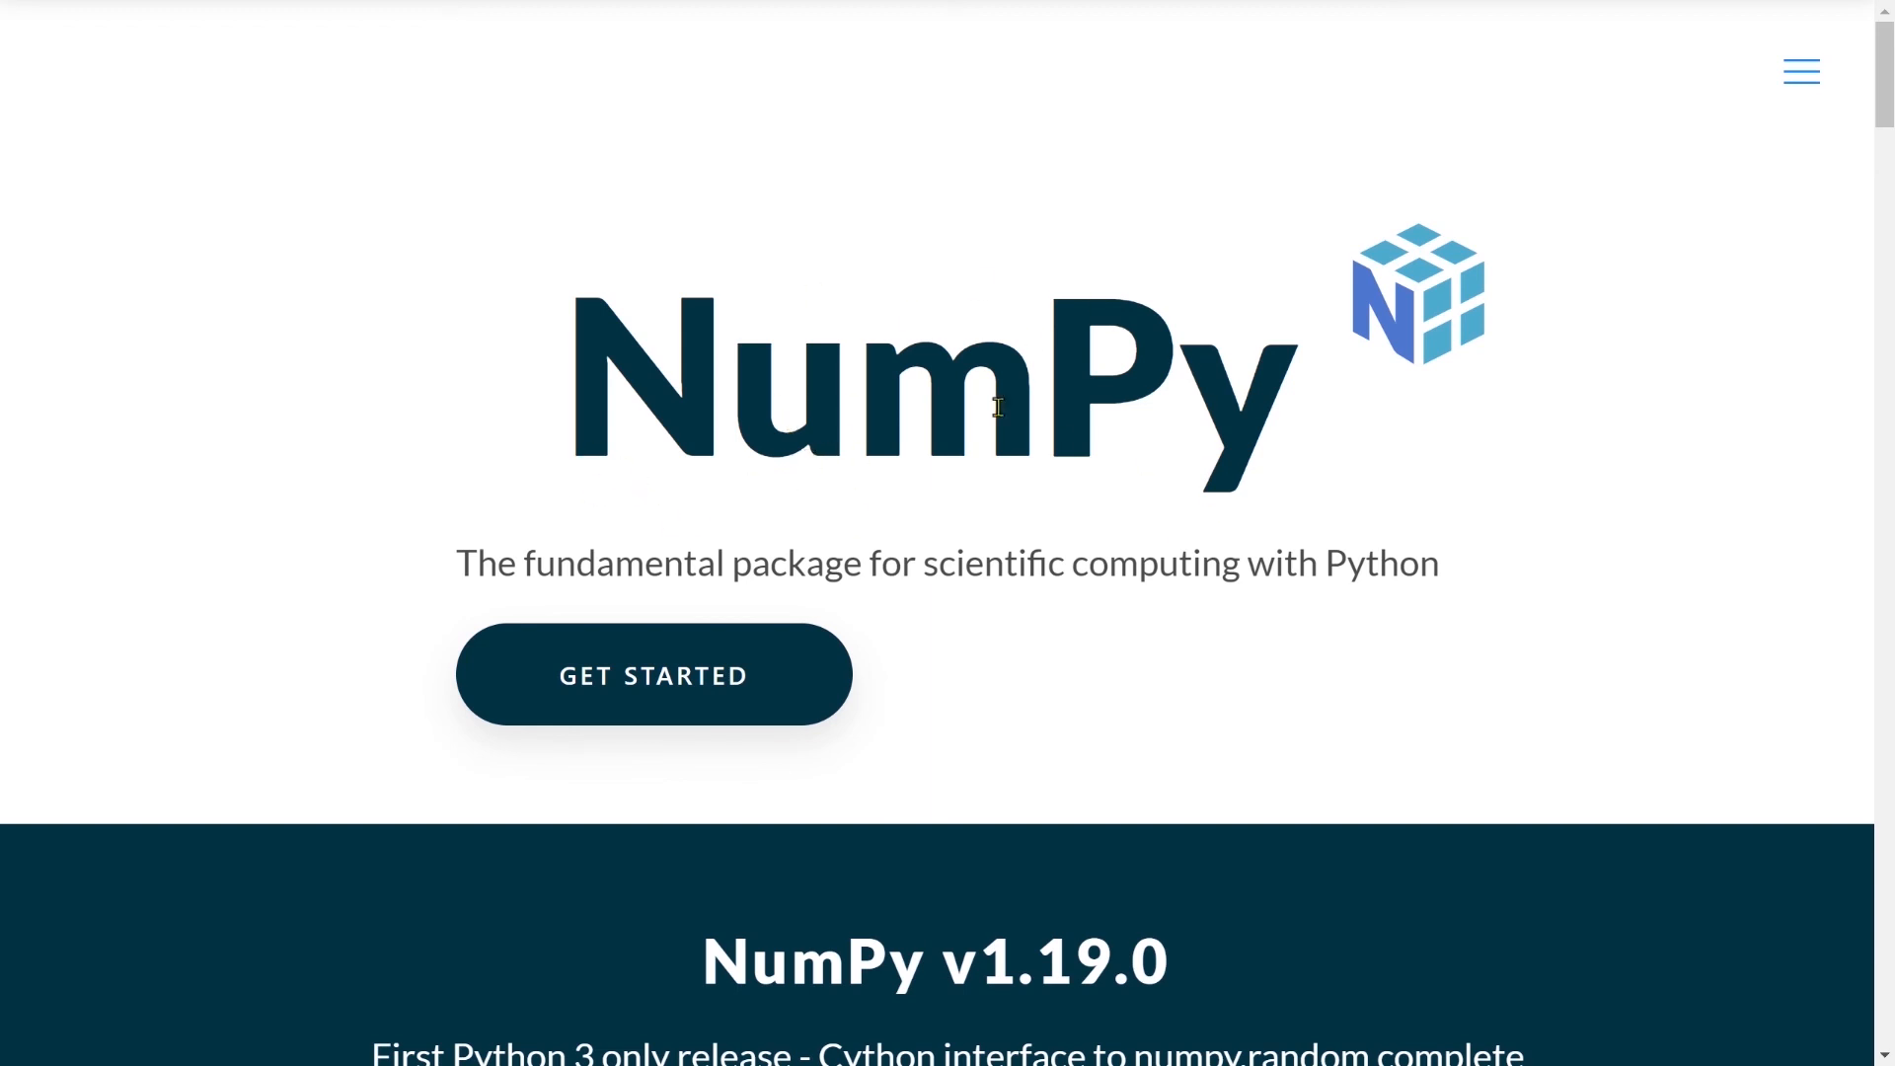
Go from numpy.org Docs to the v1.19 Quickstart Tutorial and scroll to The Basics
{"action": "left_click", "coordinate": [1799, 71]}
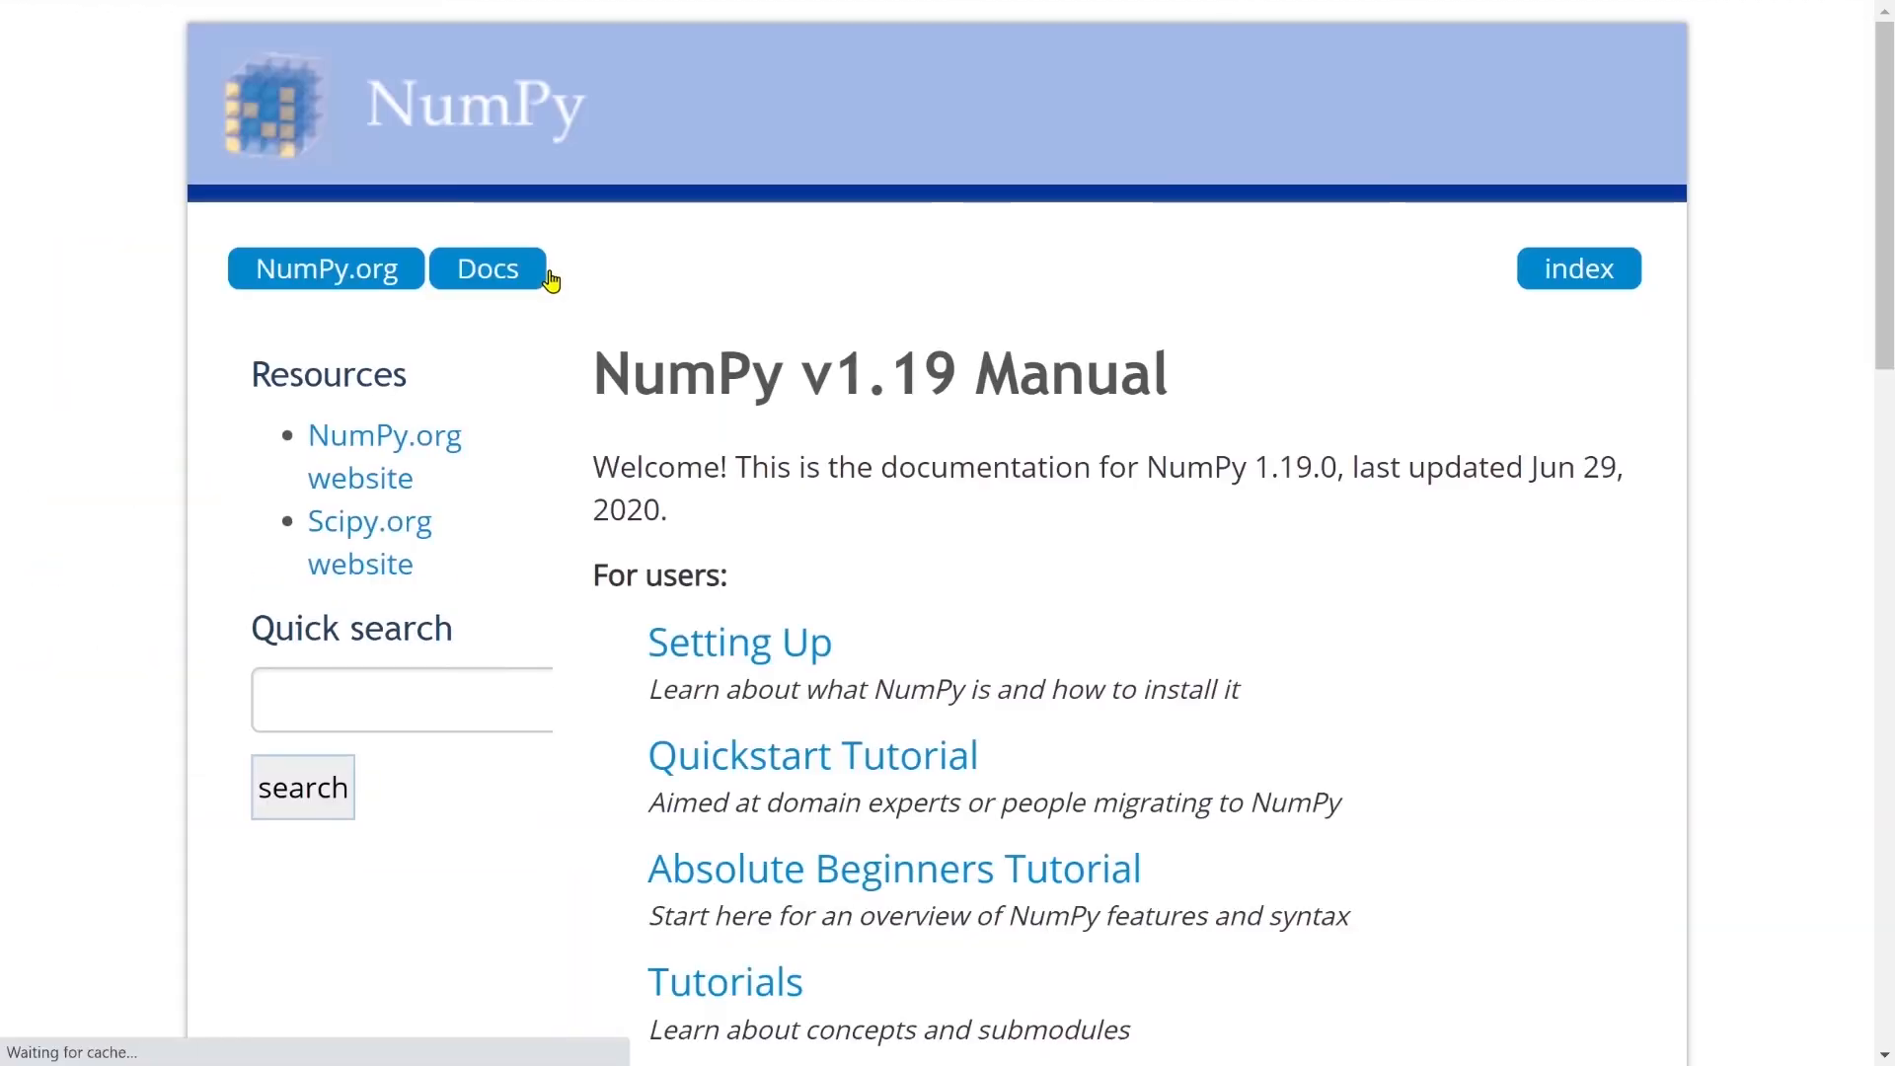
{"action": "scroll", "scroll_direction": "down", "scroll_amount": 3}
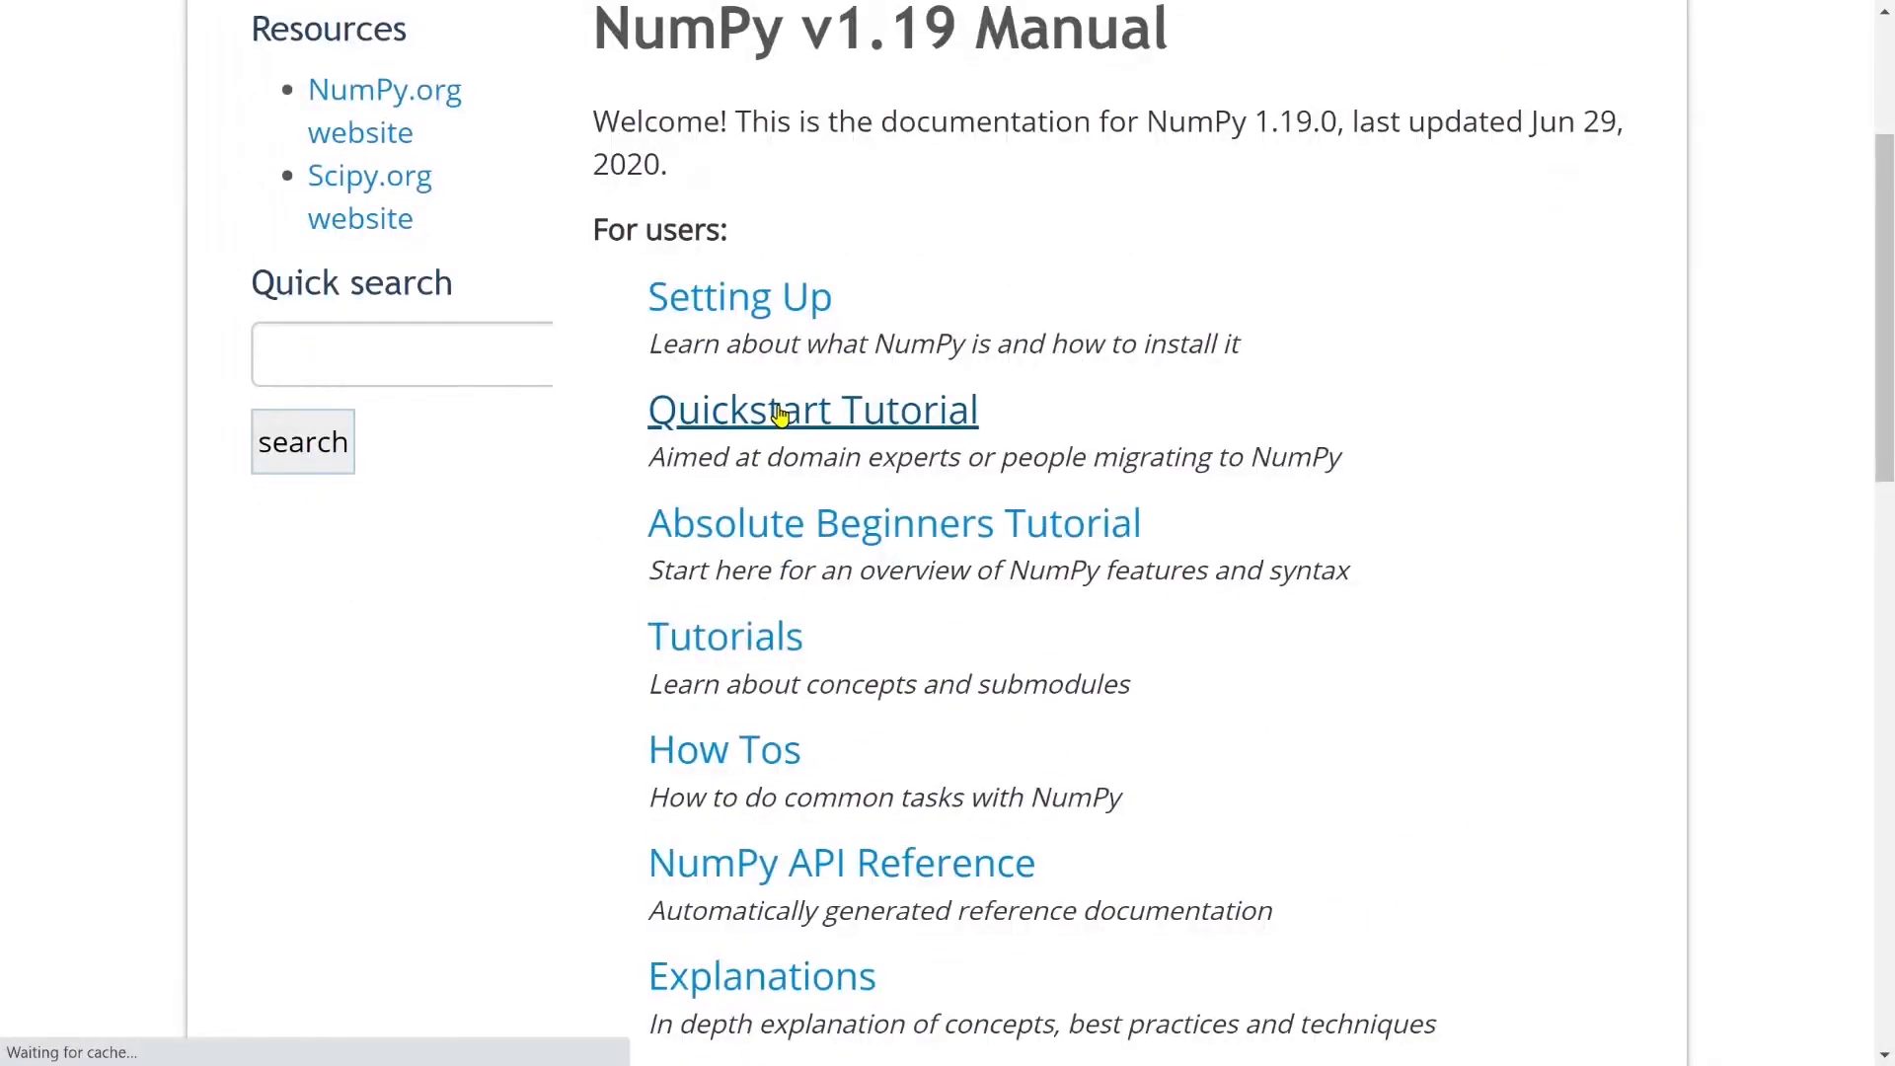
{"action": "left_click", "coordinate": [812, 409]}
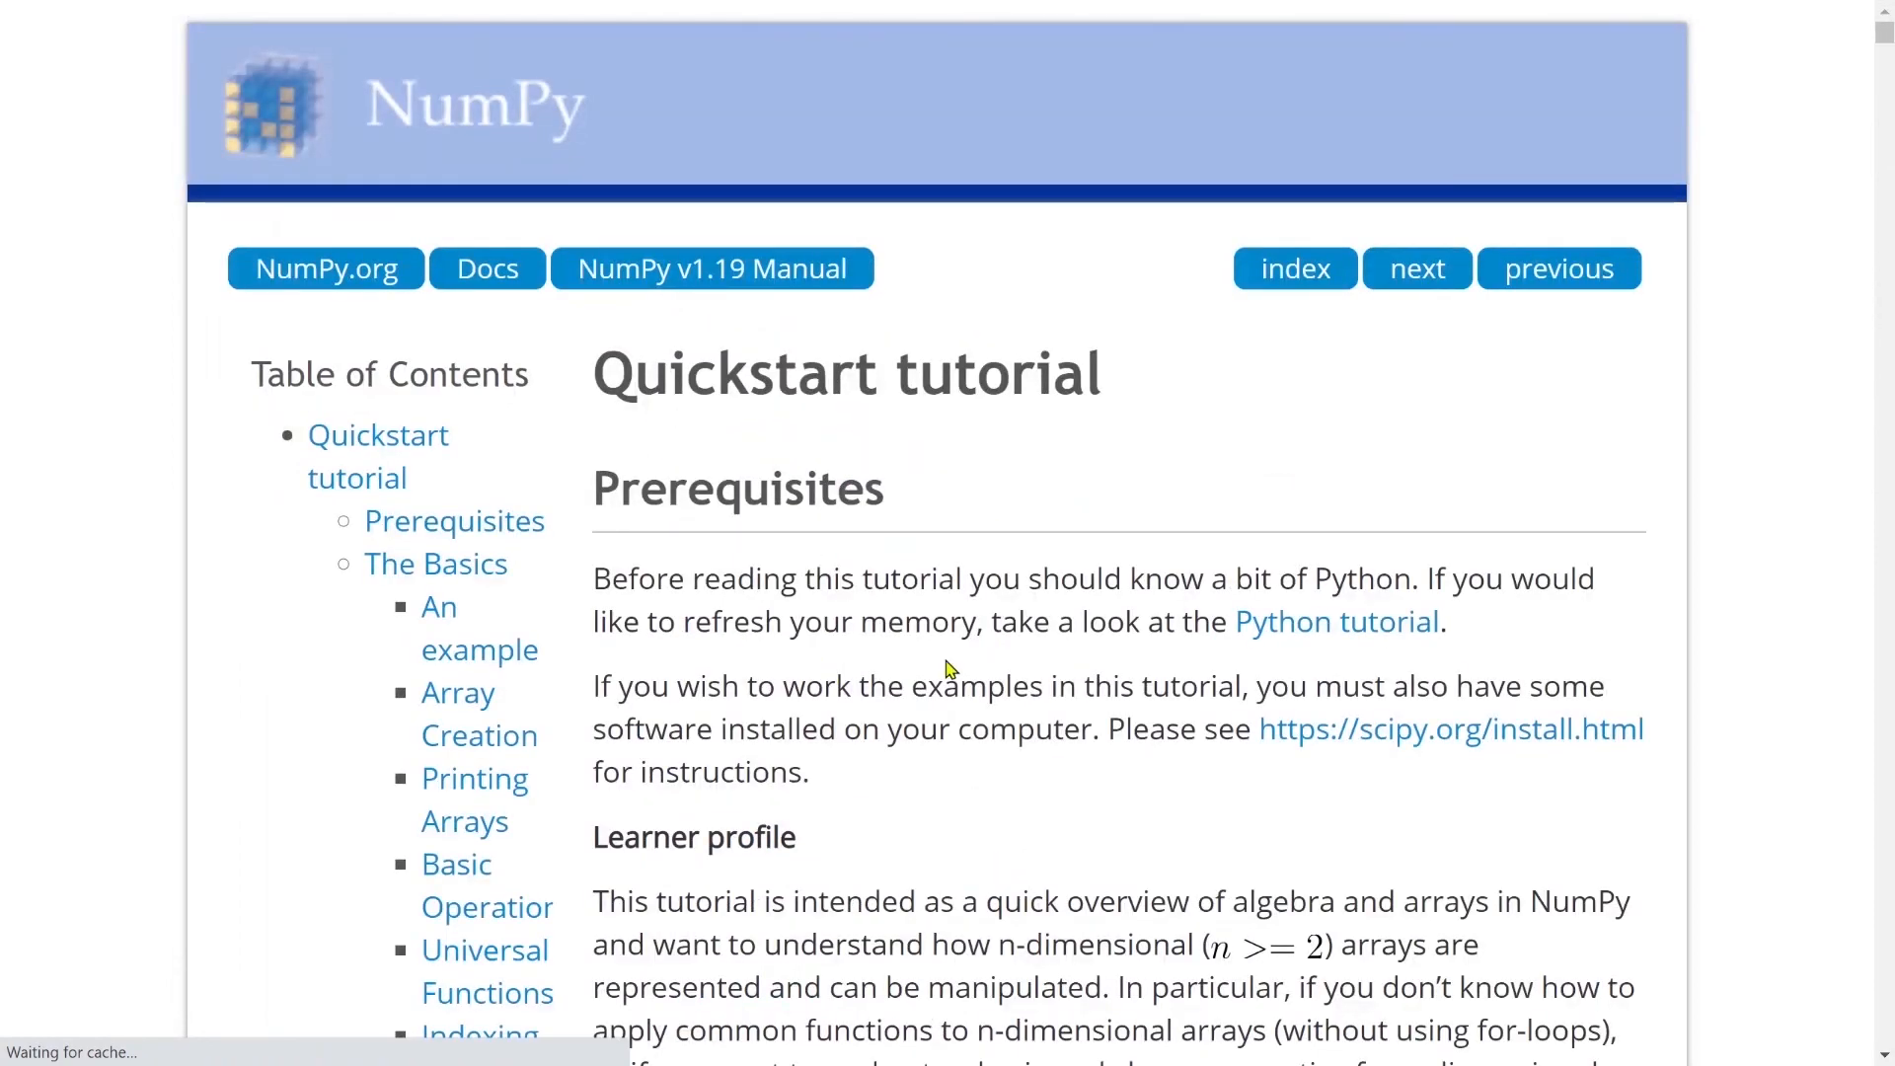
{"action": "scroll", "scroll_direction": "down", "scroll_amount": 3}
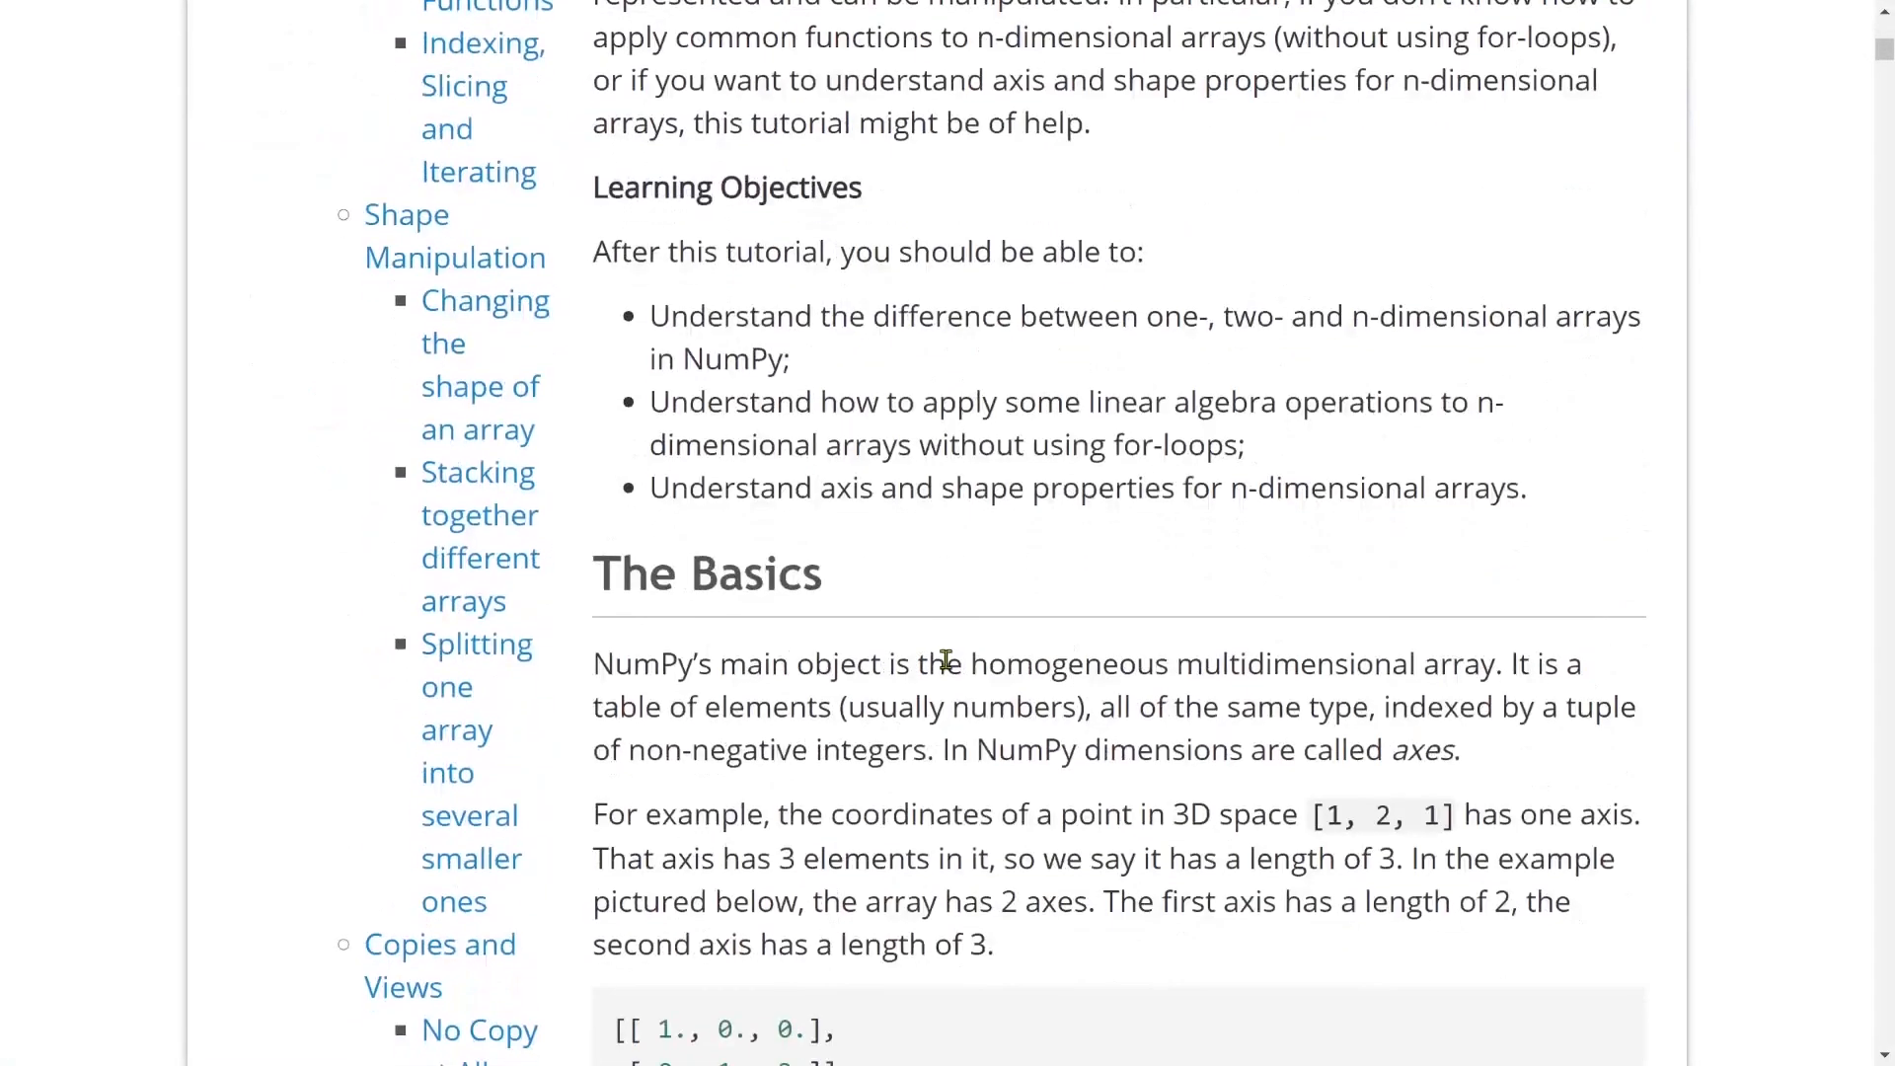
{"action": "scroll", "scroll_direction": "down", "scroll_amount": 3}
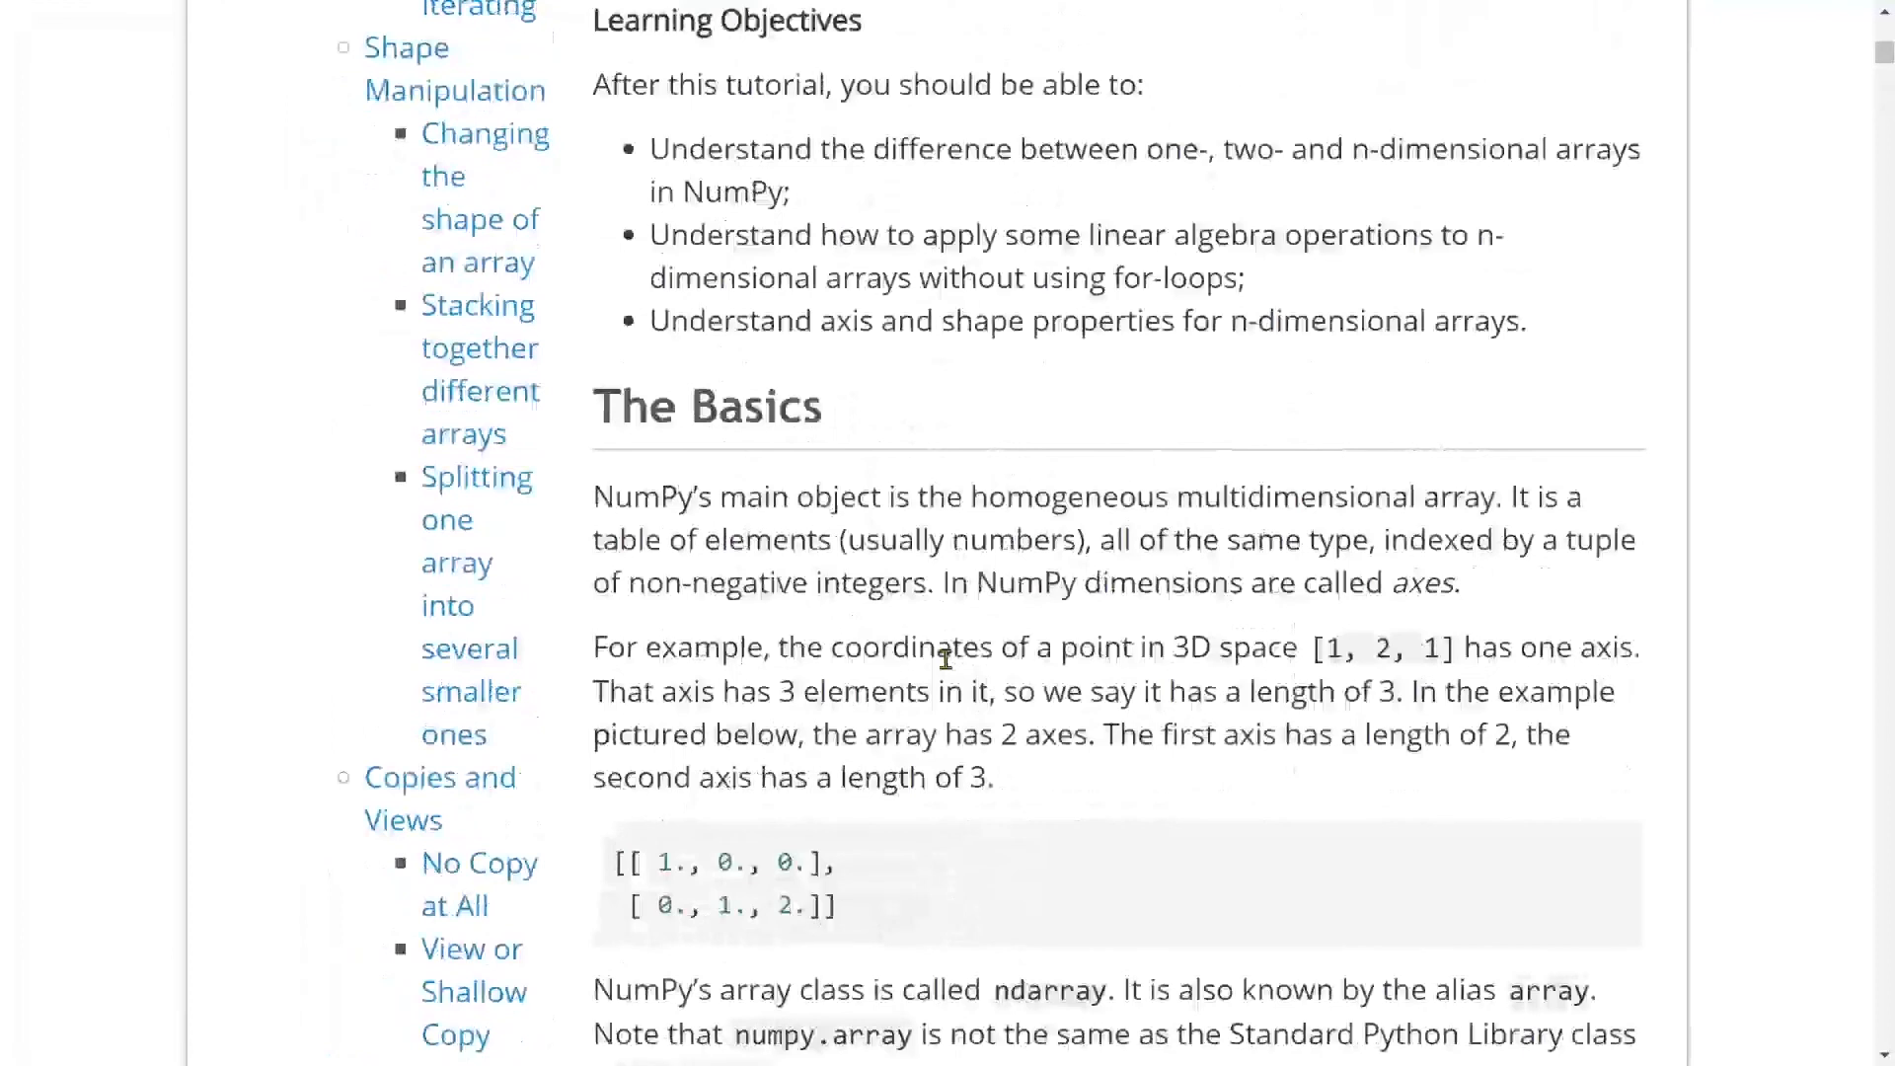